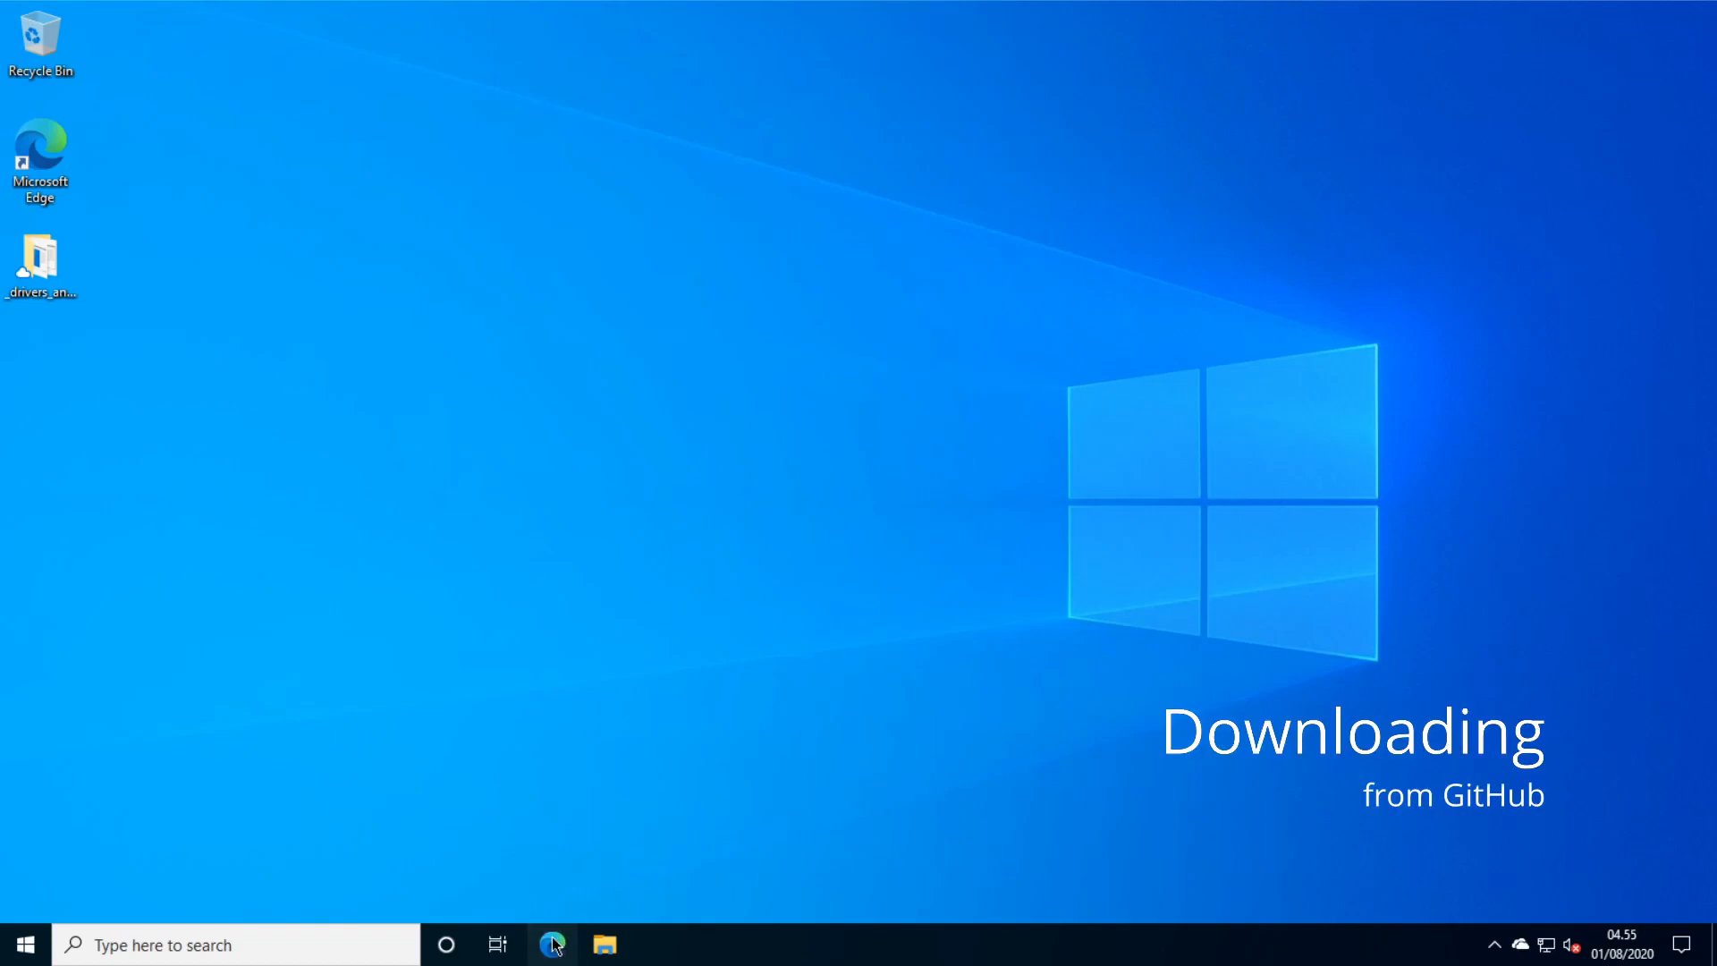
Launch Edge and search Bing for 'f1 viewer github'.
click(553, 944)
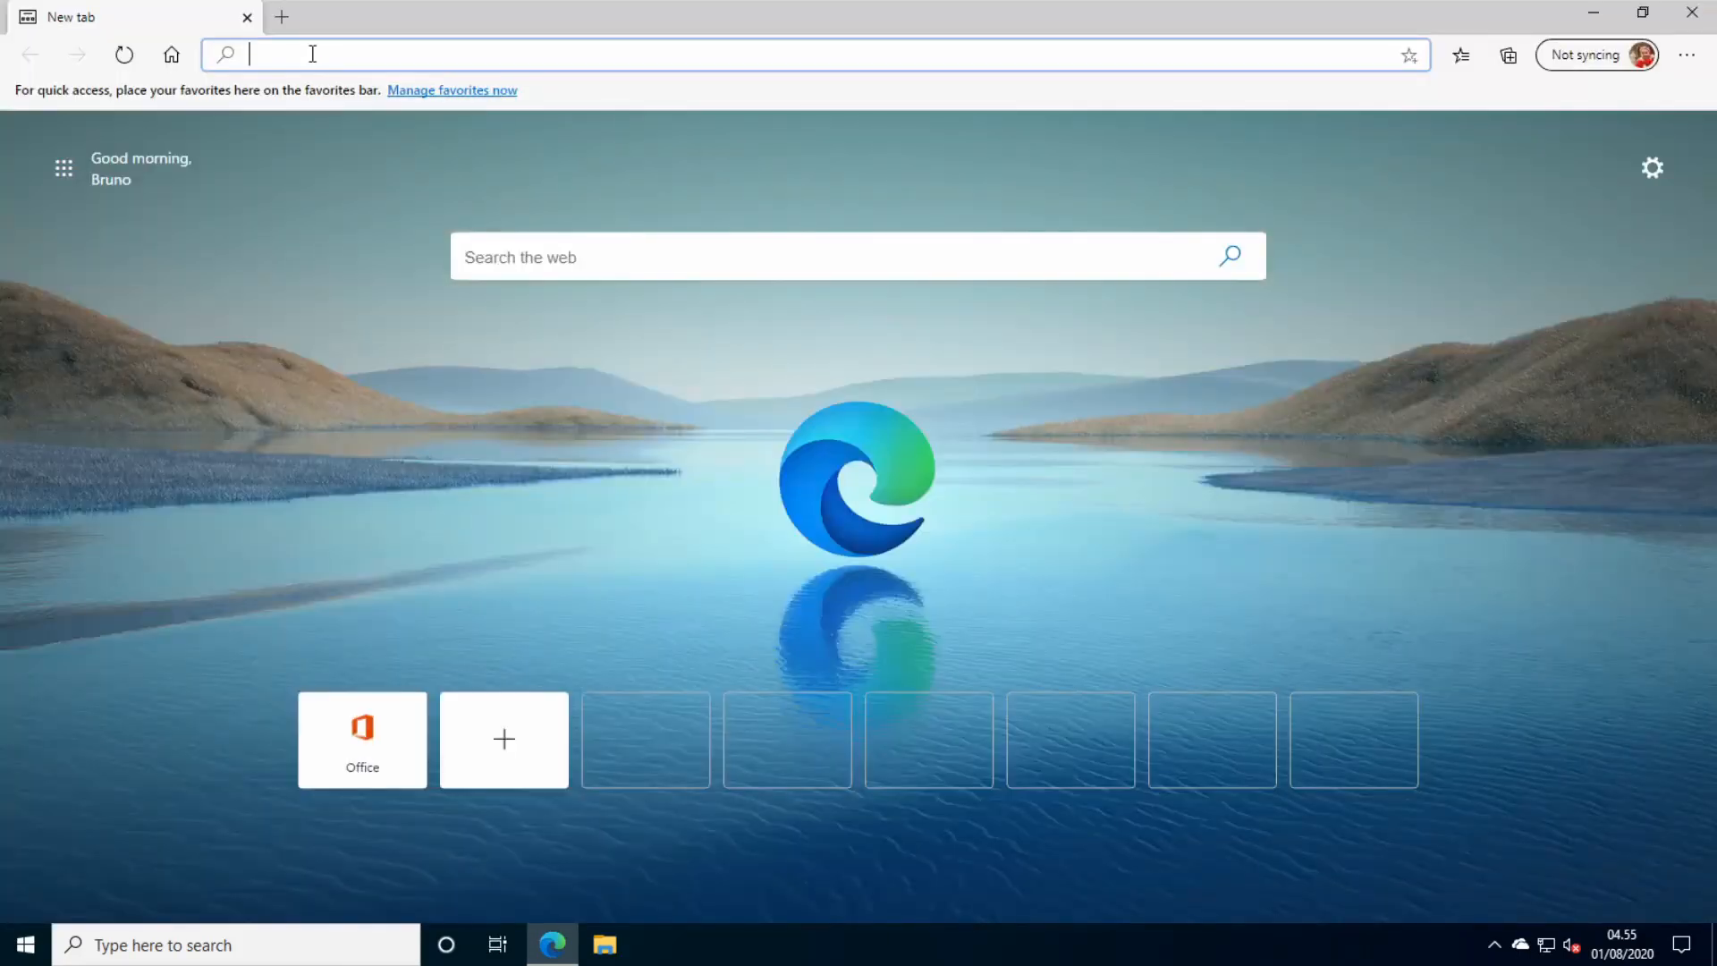
text(f1 vie)
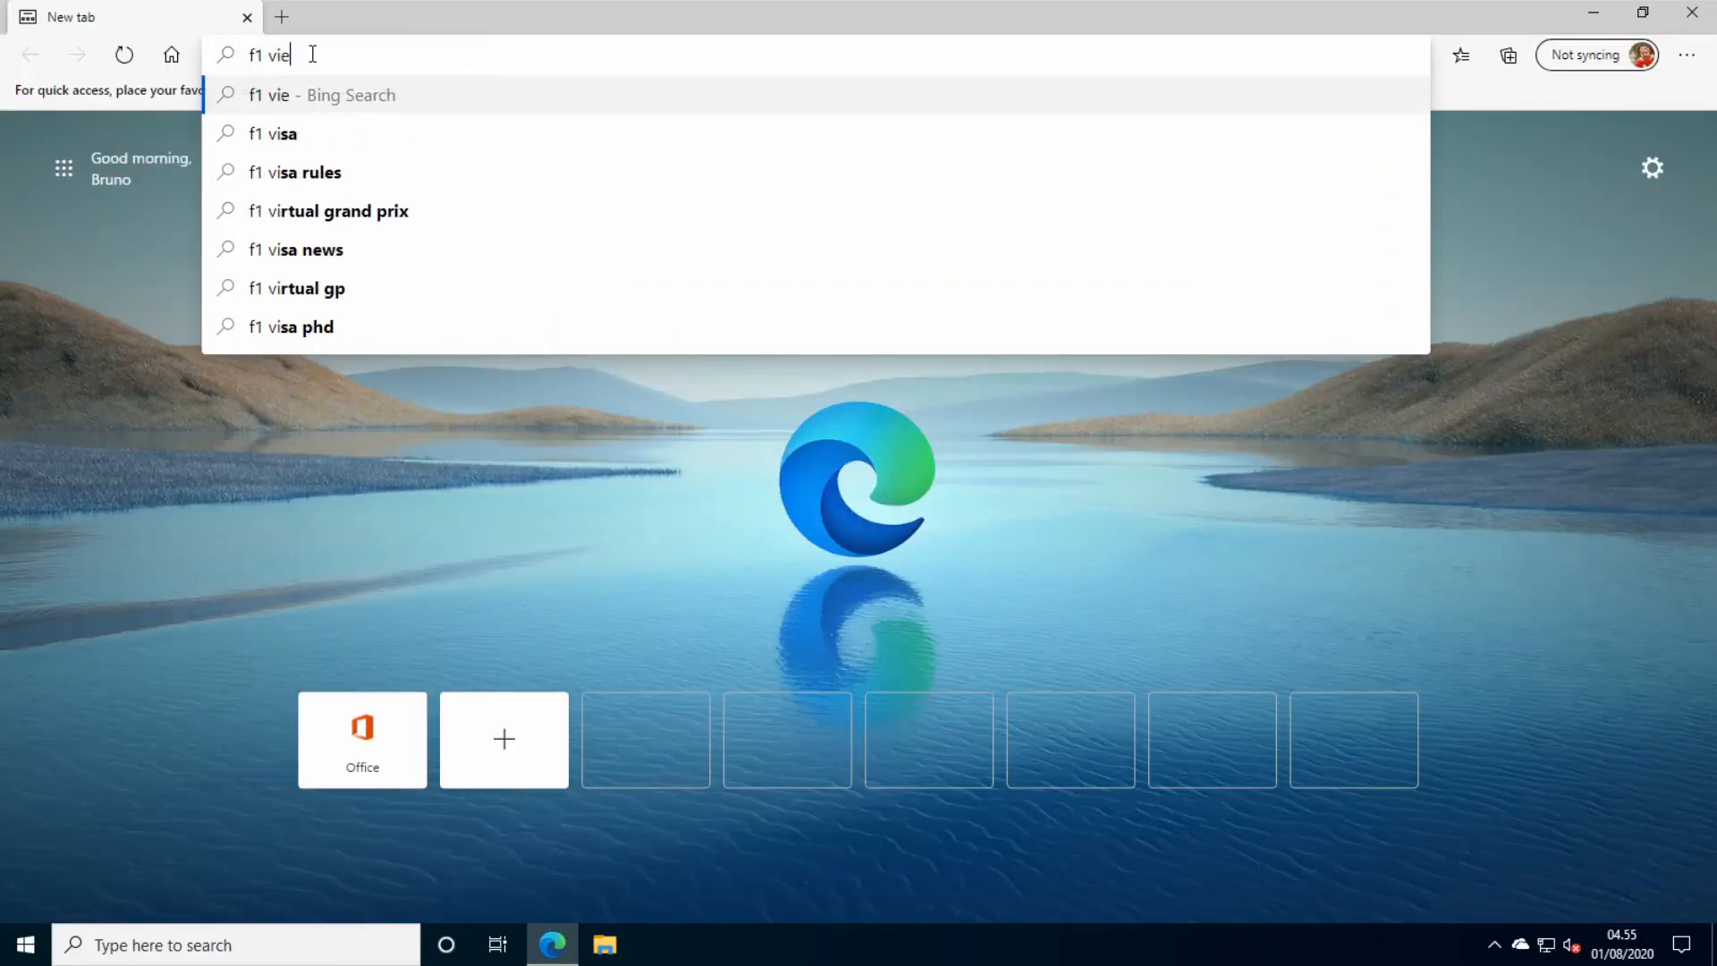
text(wer git)
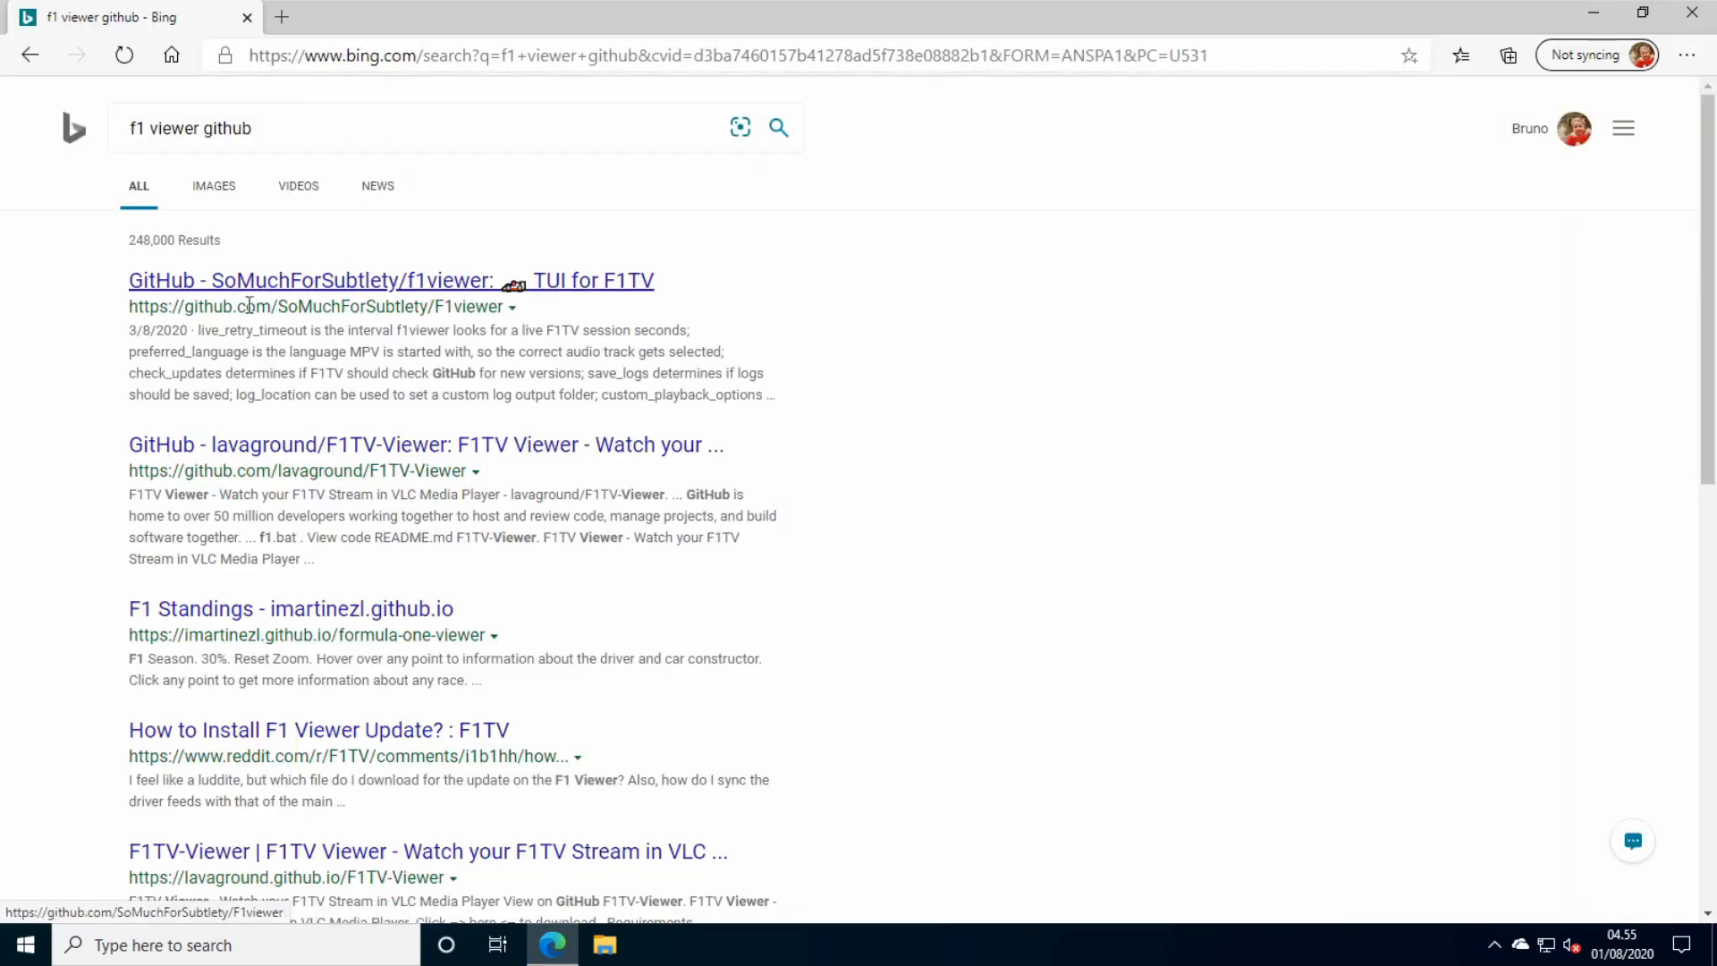
From the SoMuchForSubtlety/f1viewer repo README Installation section, reach the latest Windows release page.
click(312, 281)
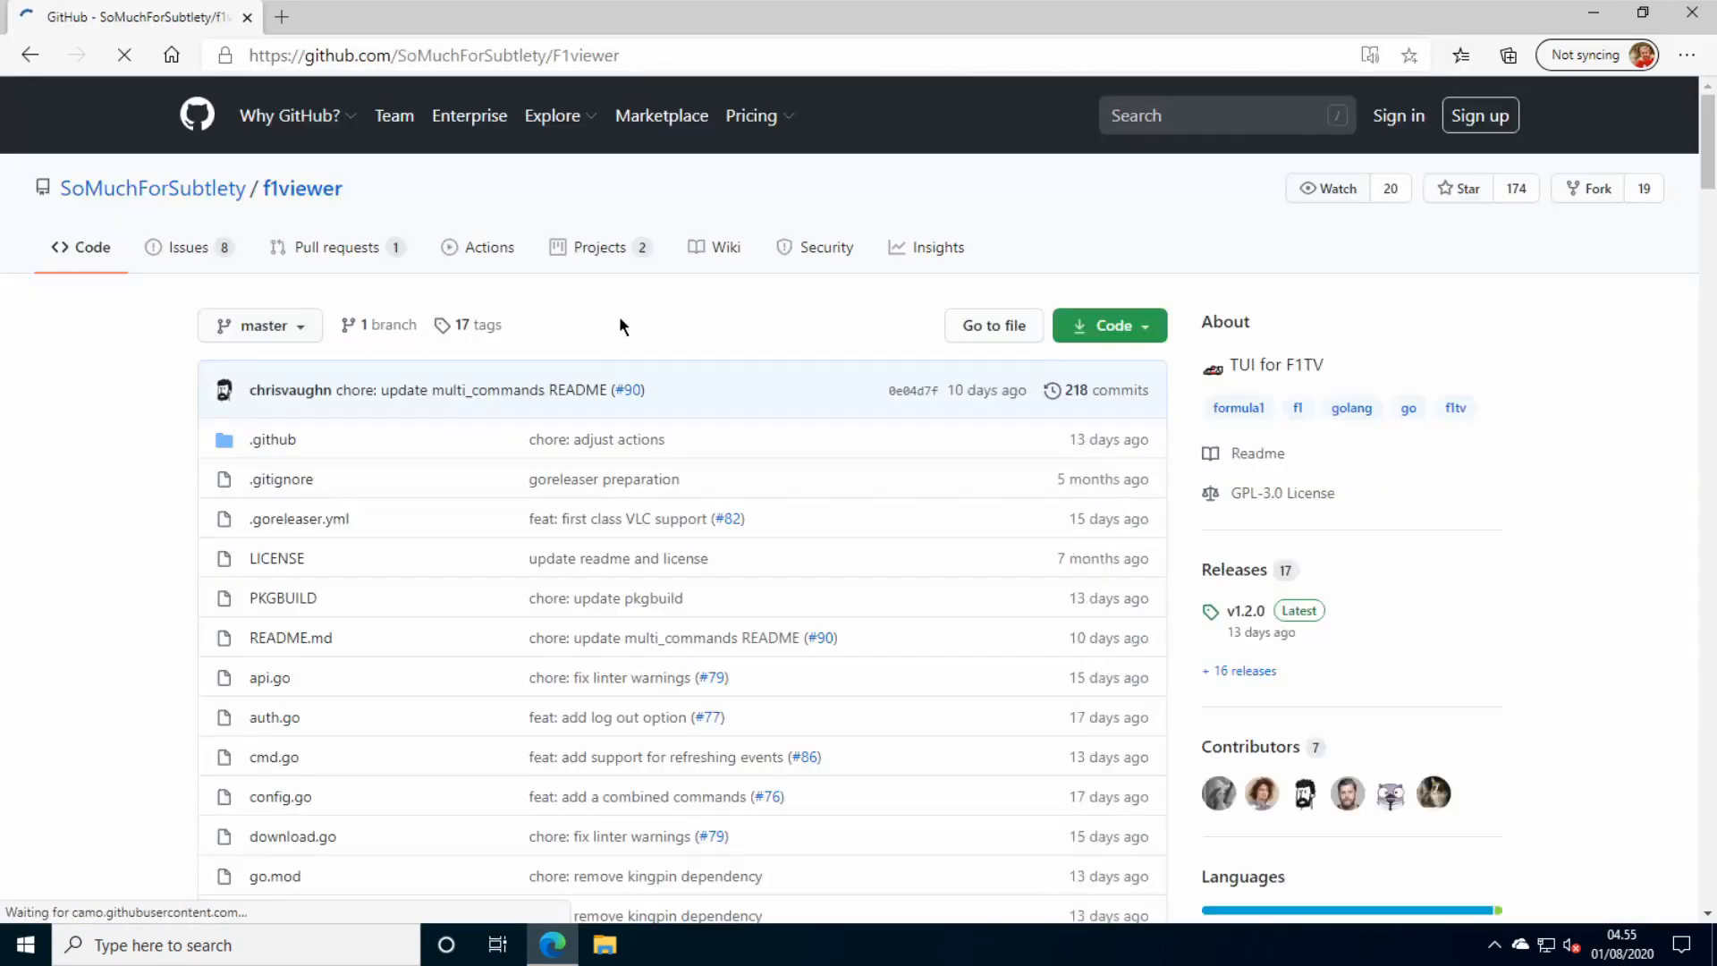
scroll(down, 3)
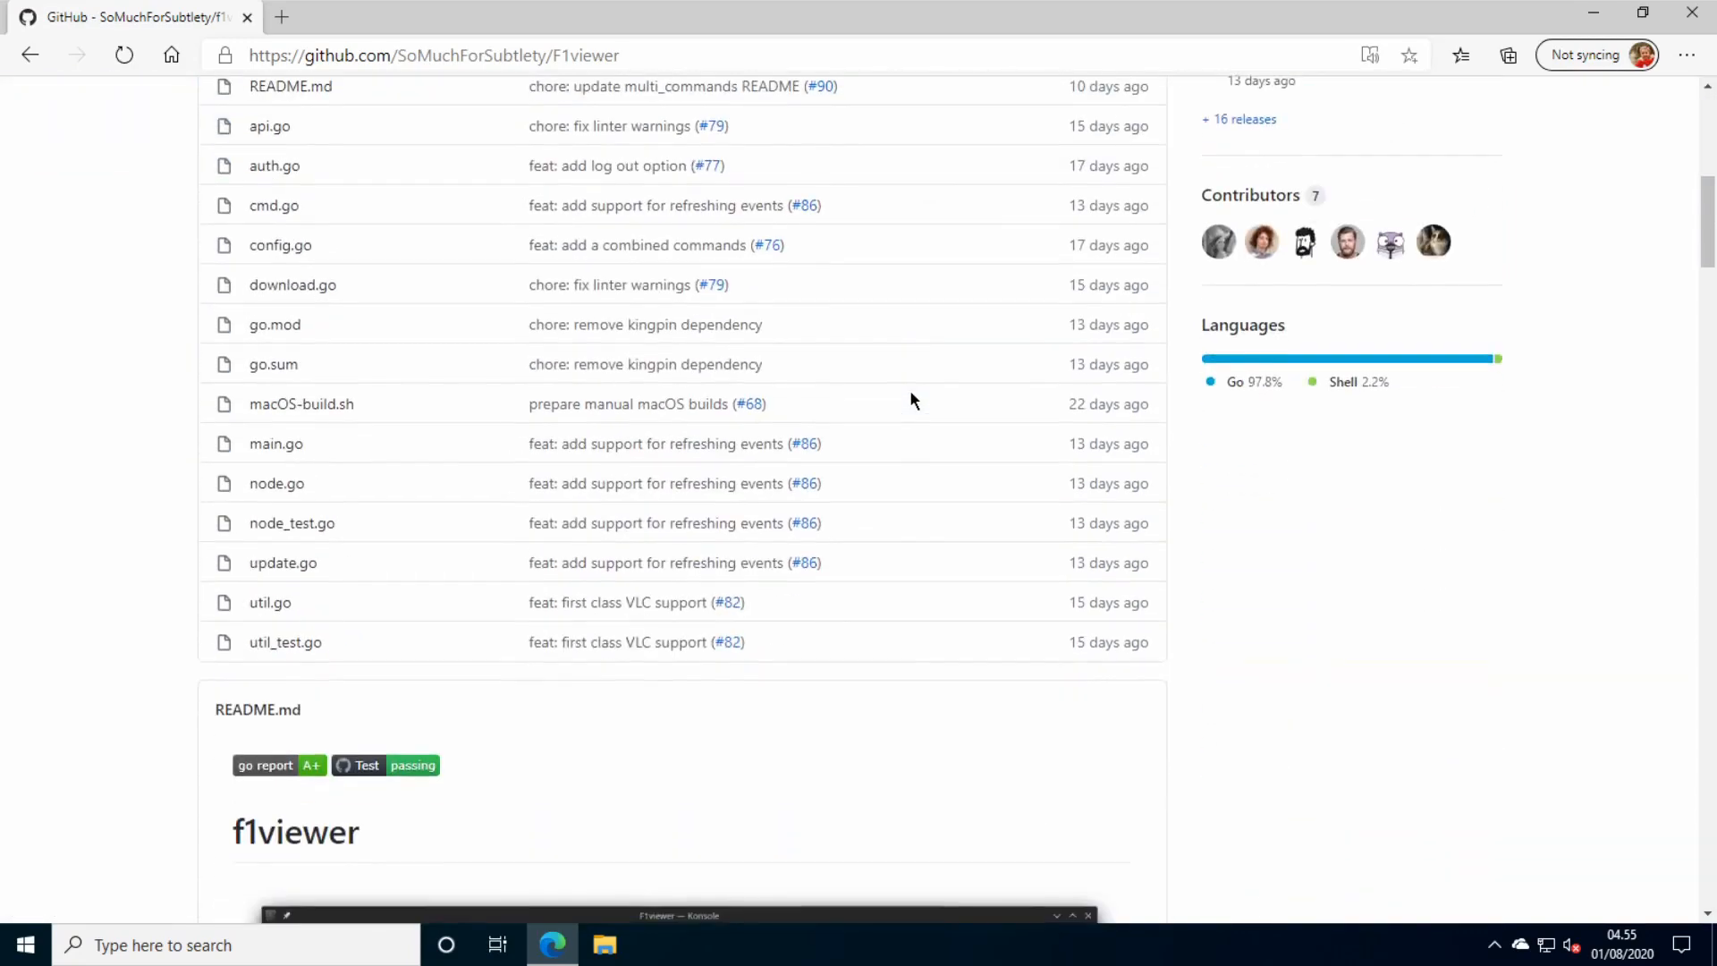
scroll(down, 3)
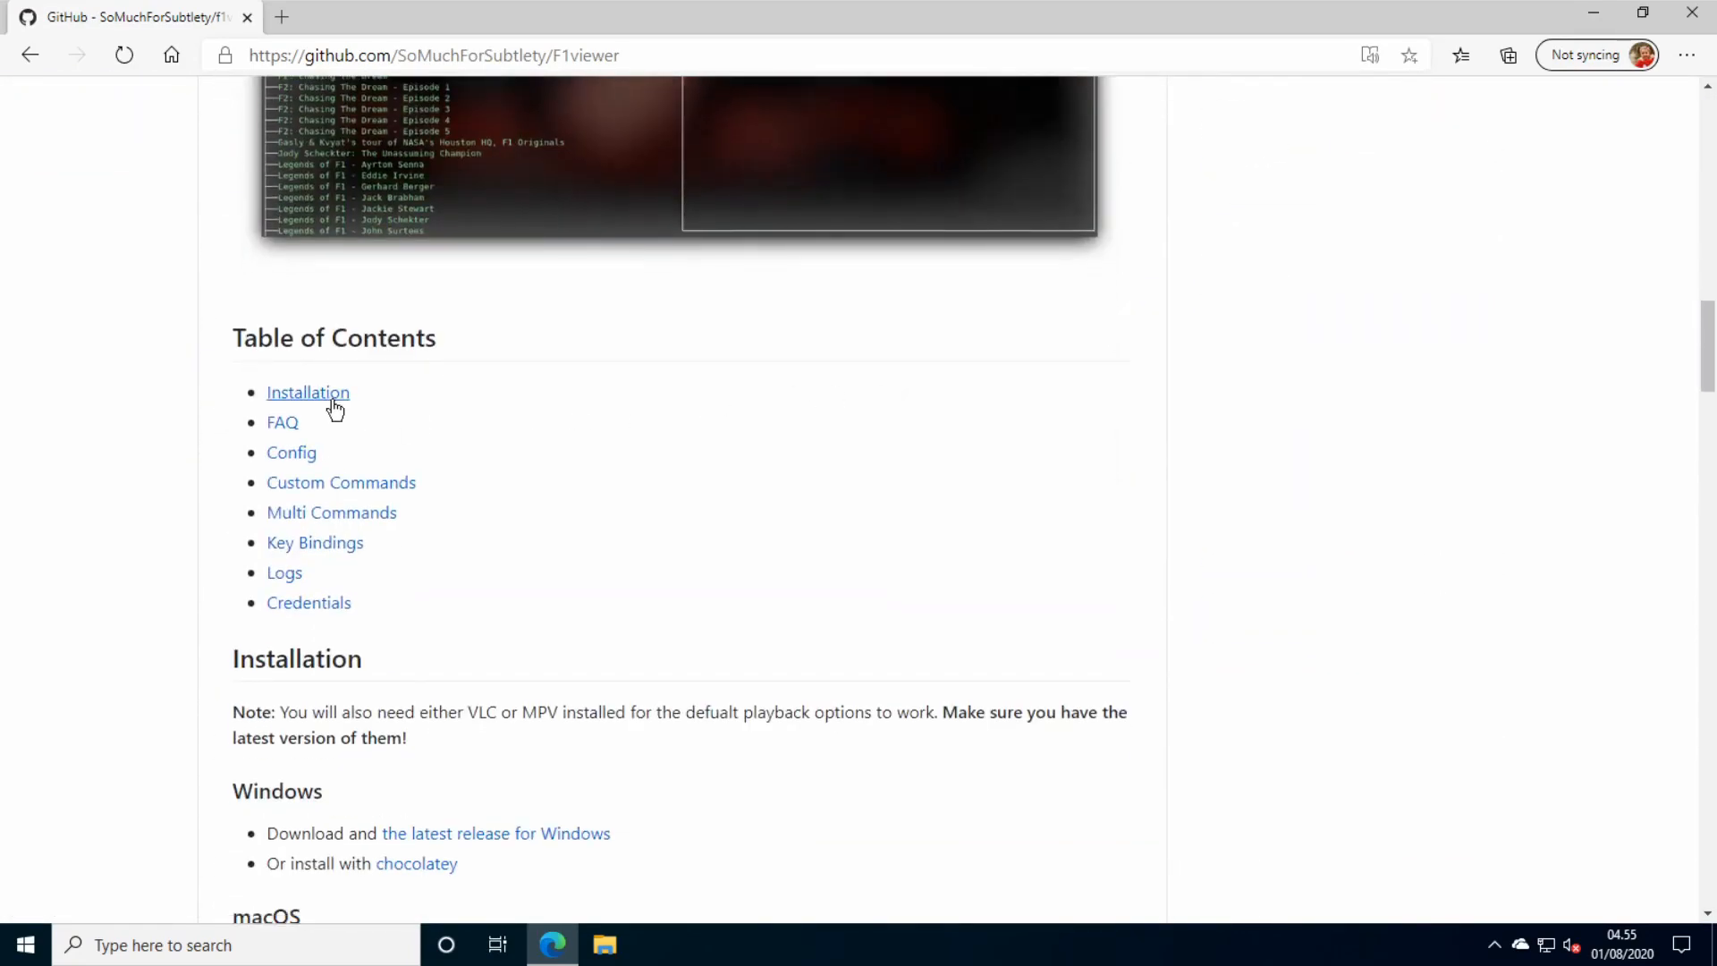
click(308, 392)
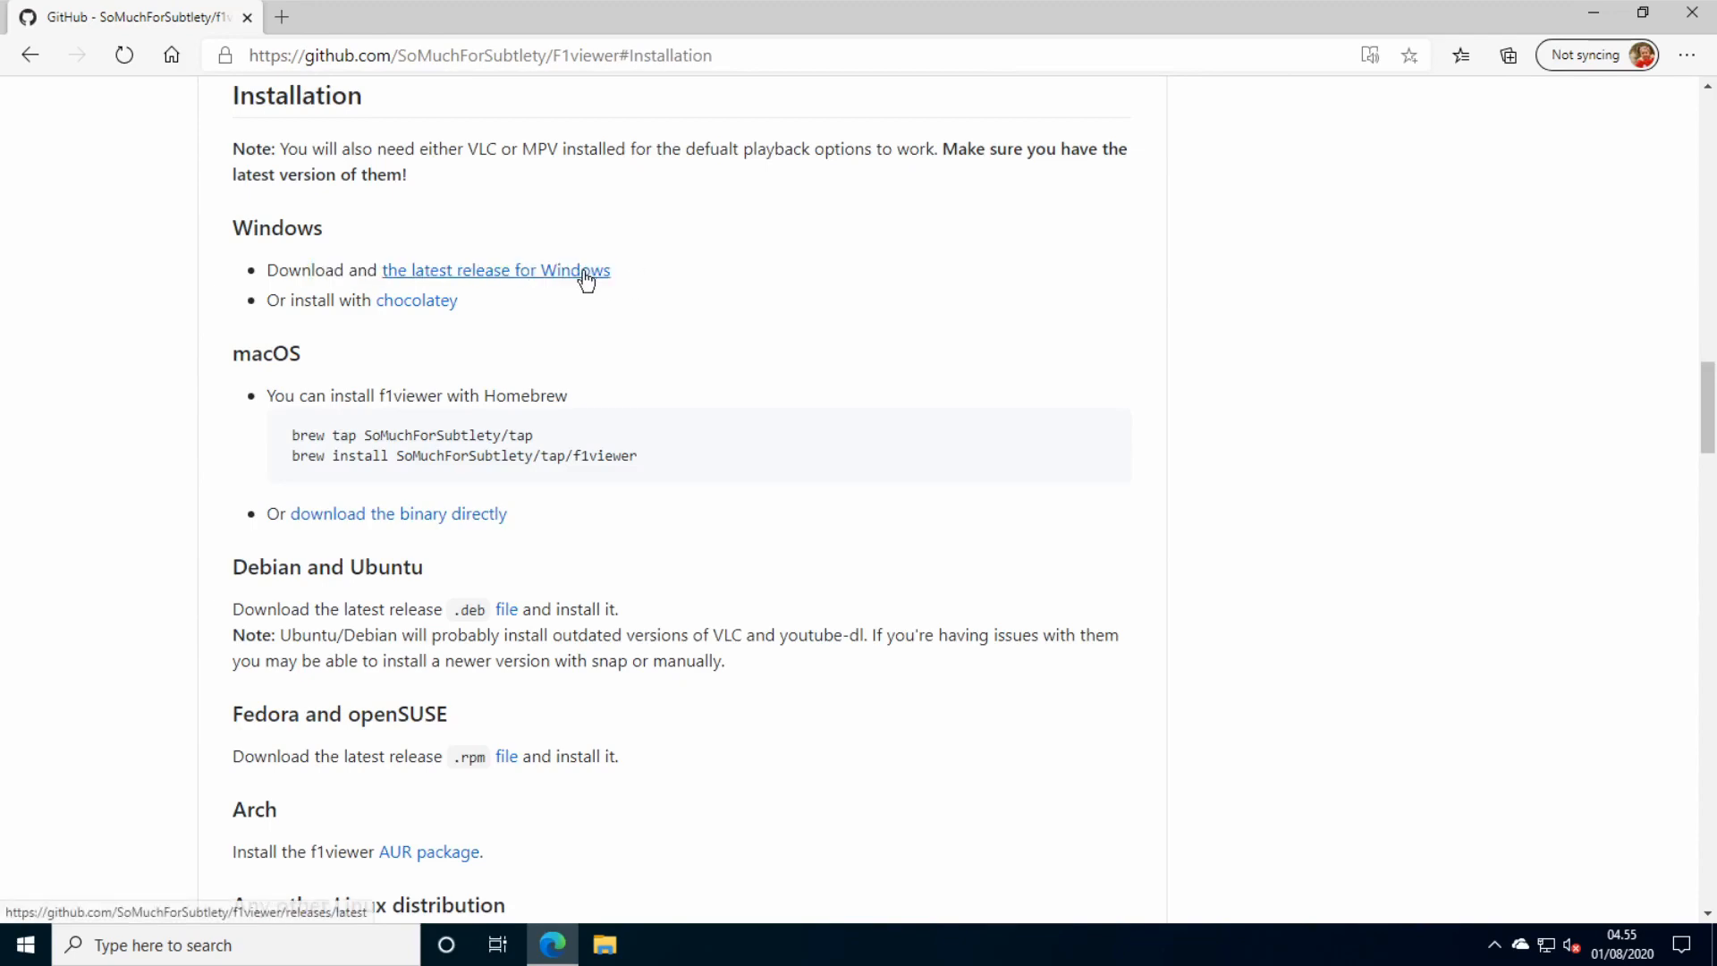
click(495, 270)
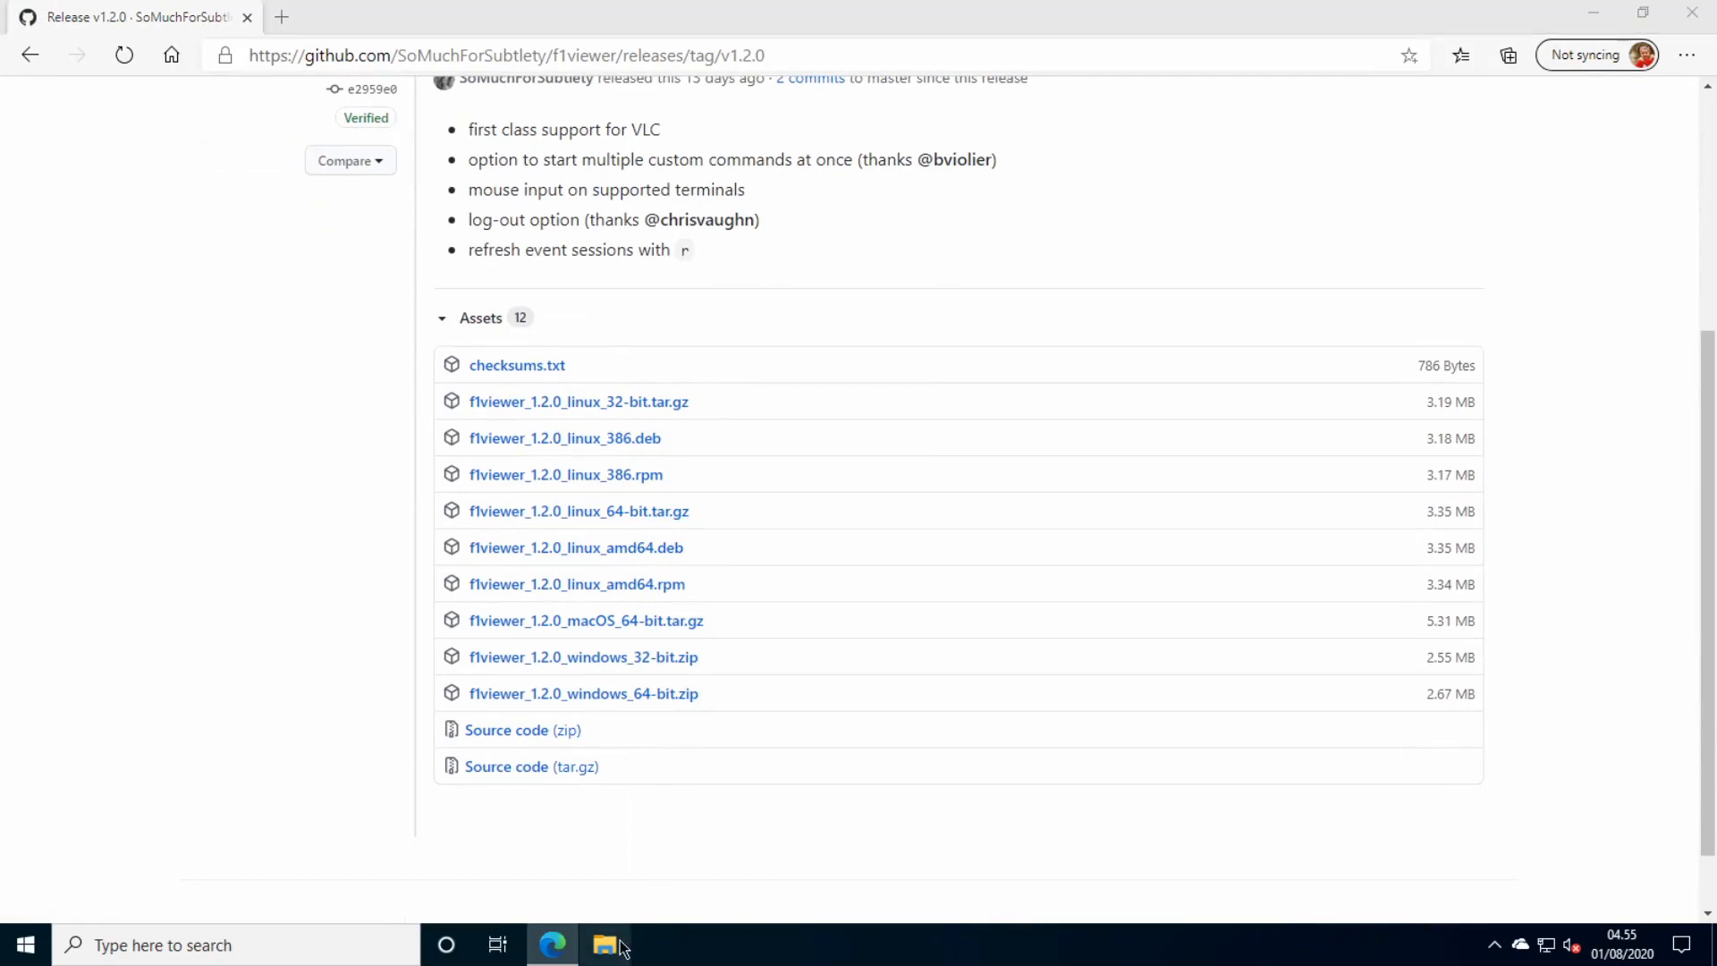
View This PC's Properties to confirm a 64-bit Windows 10 Pro system, then close it.
click(603, 944)
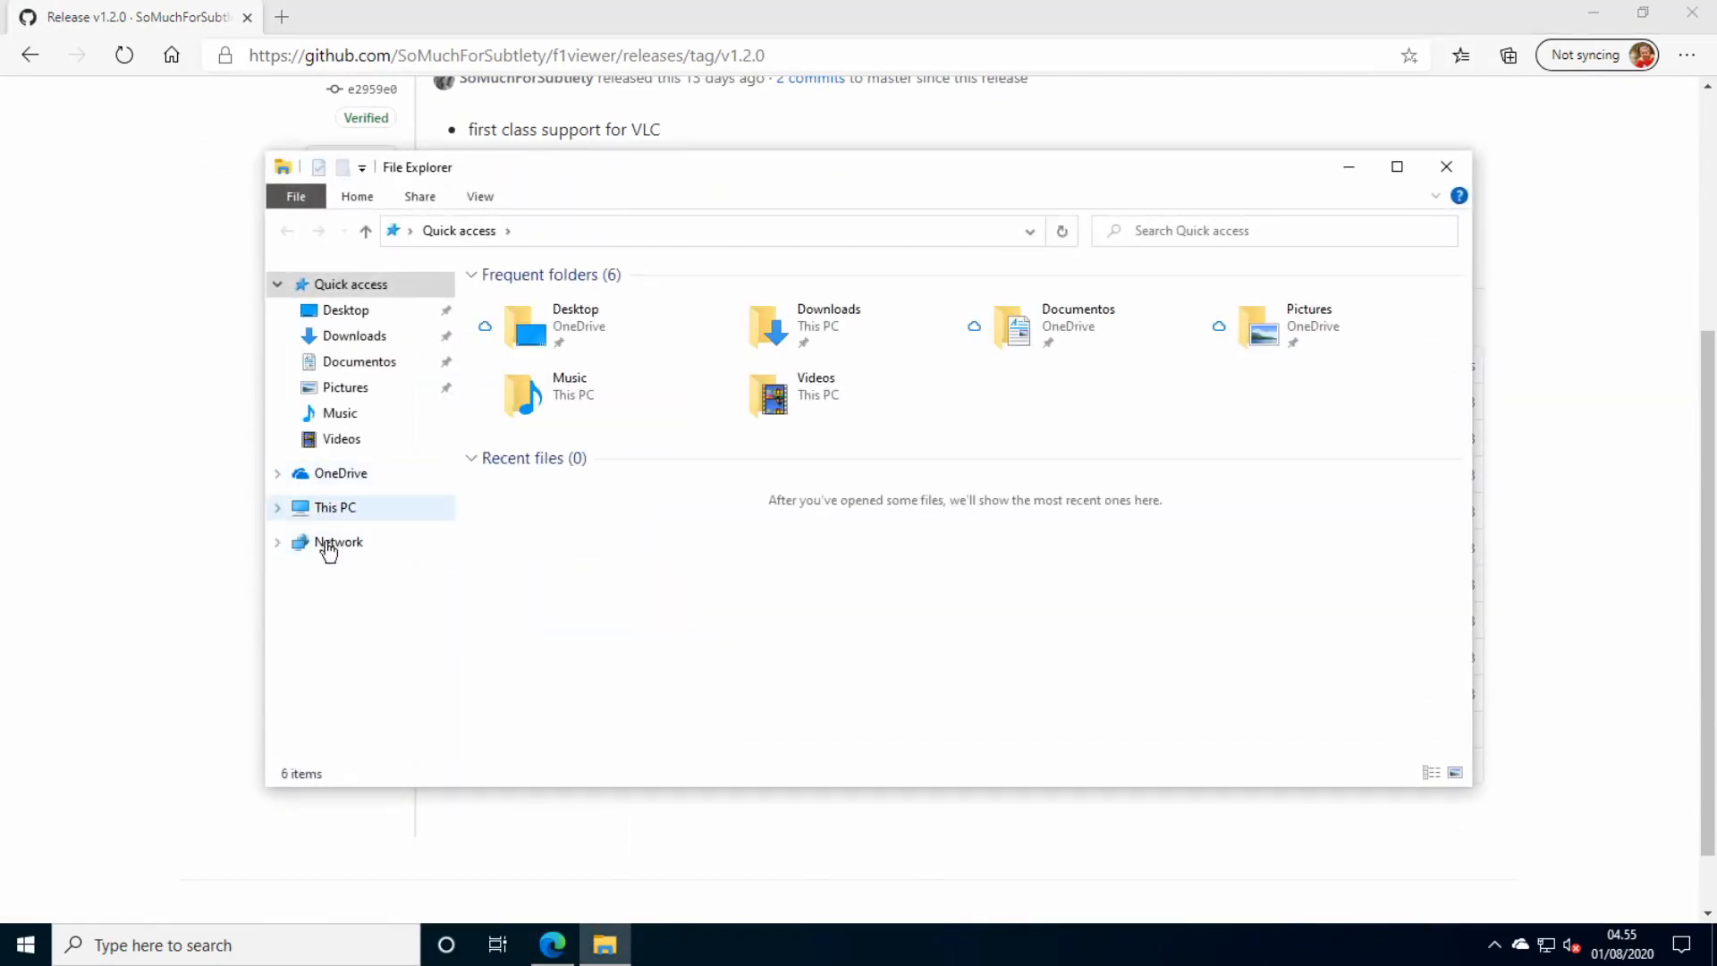
right_click(335, 506)
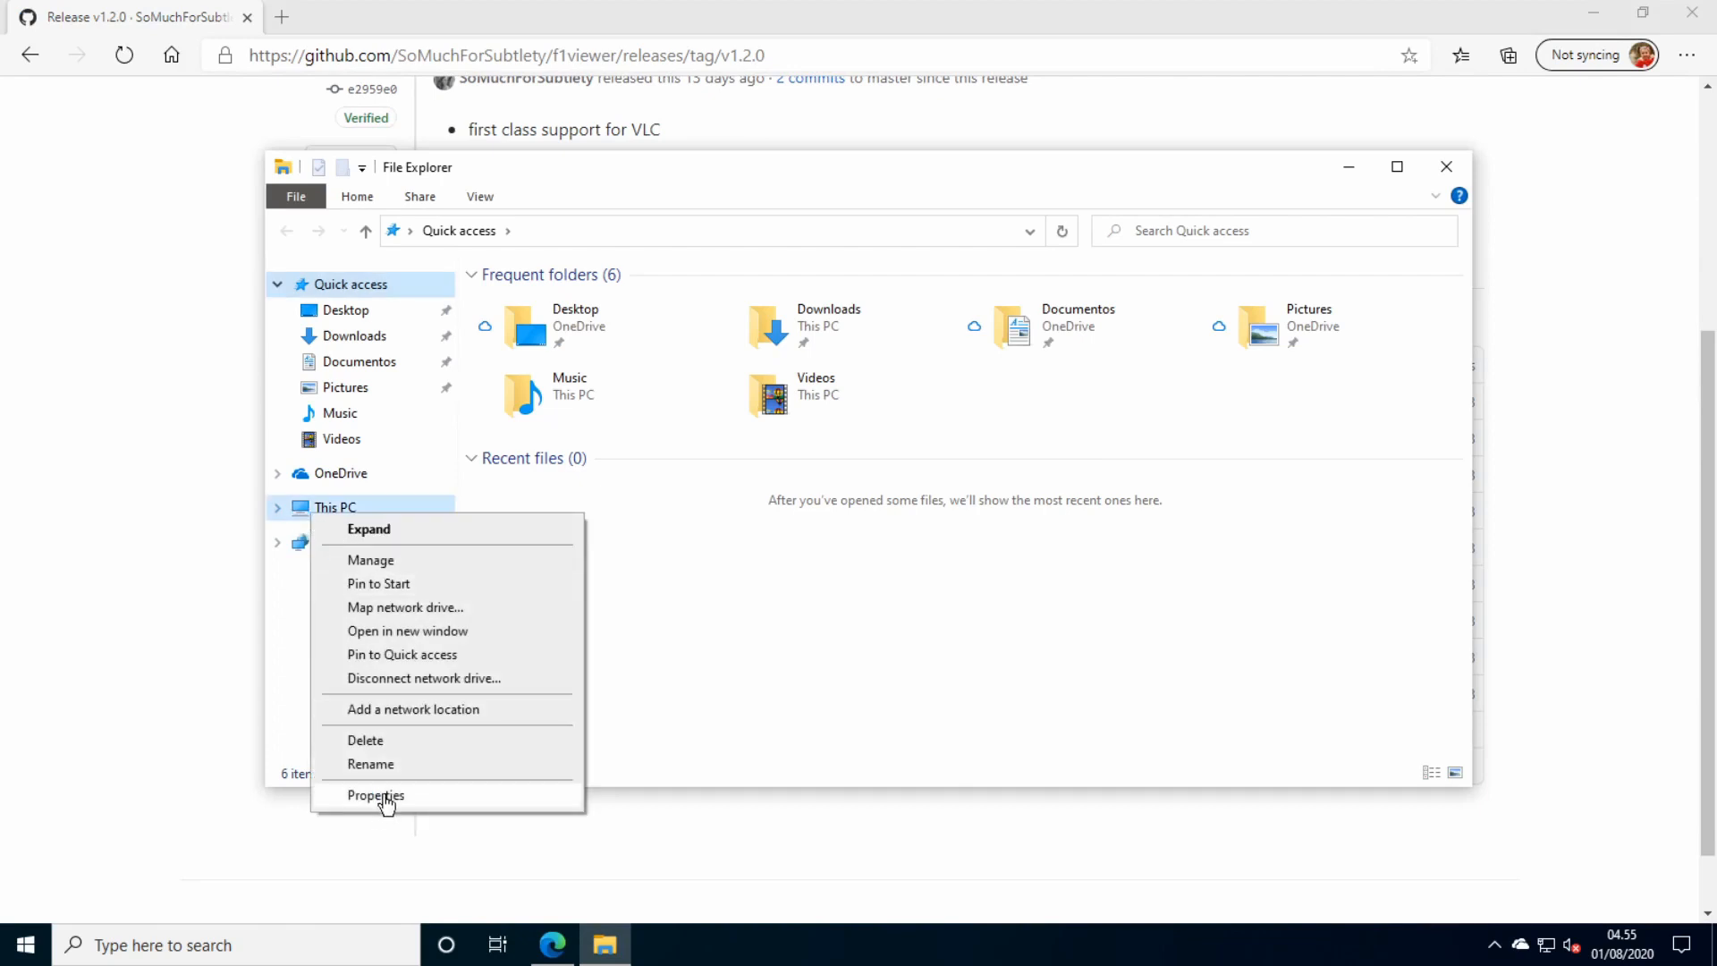
click(375, 794)
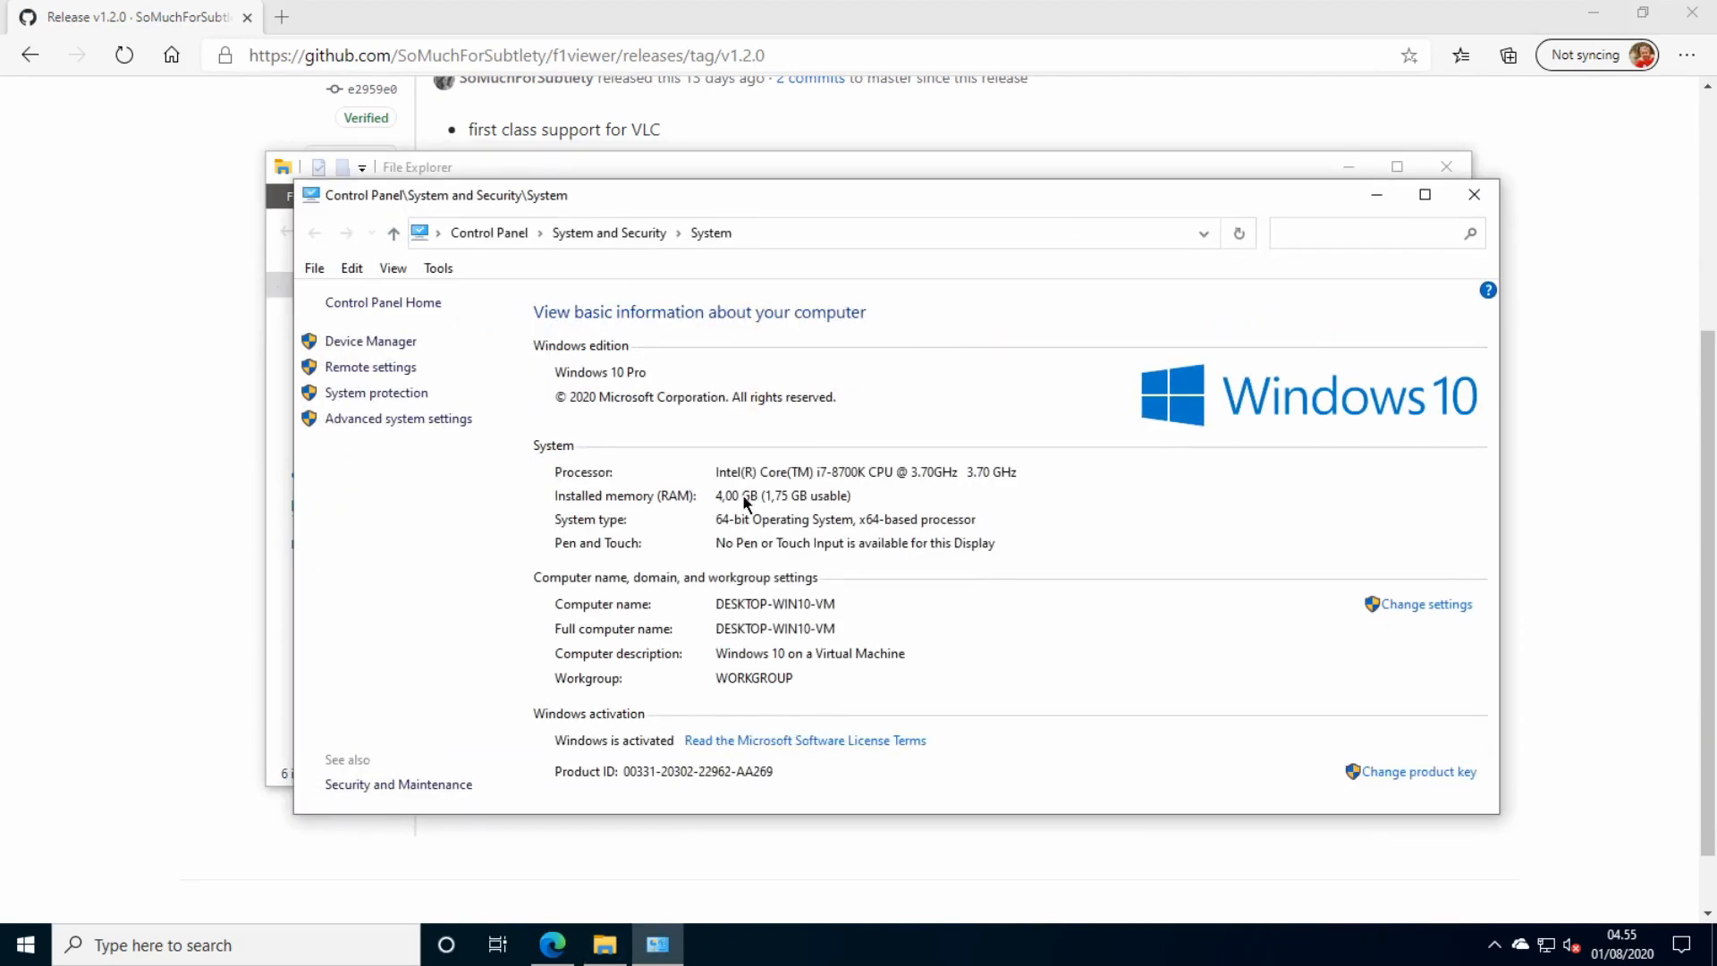
mouse_move(814, 529)
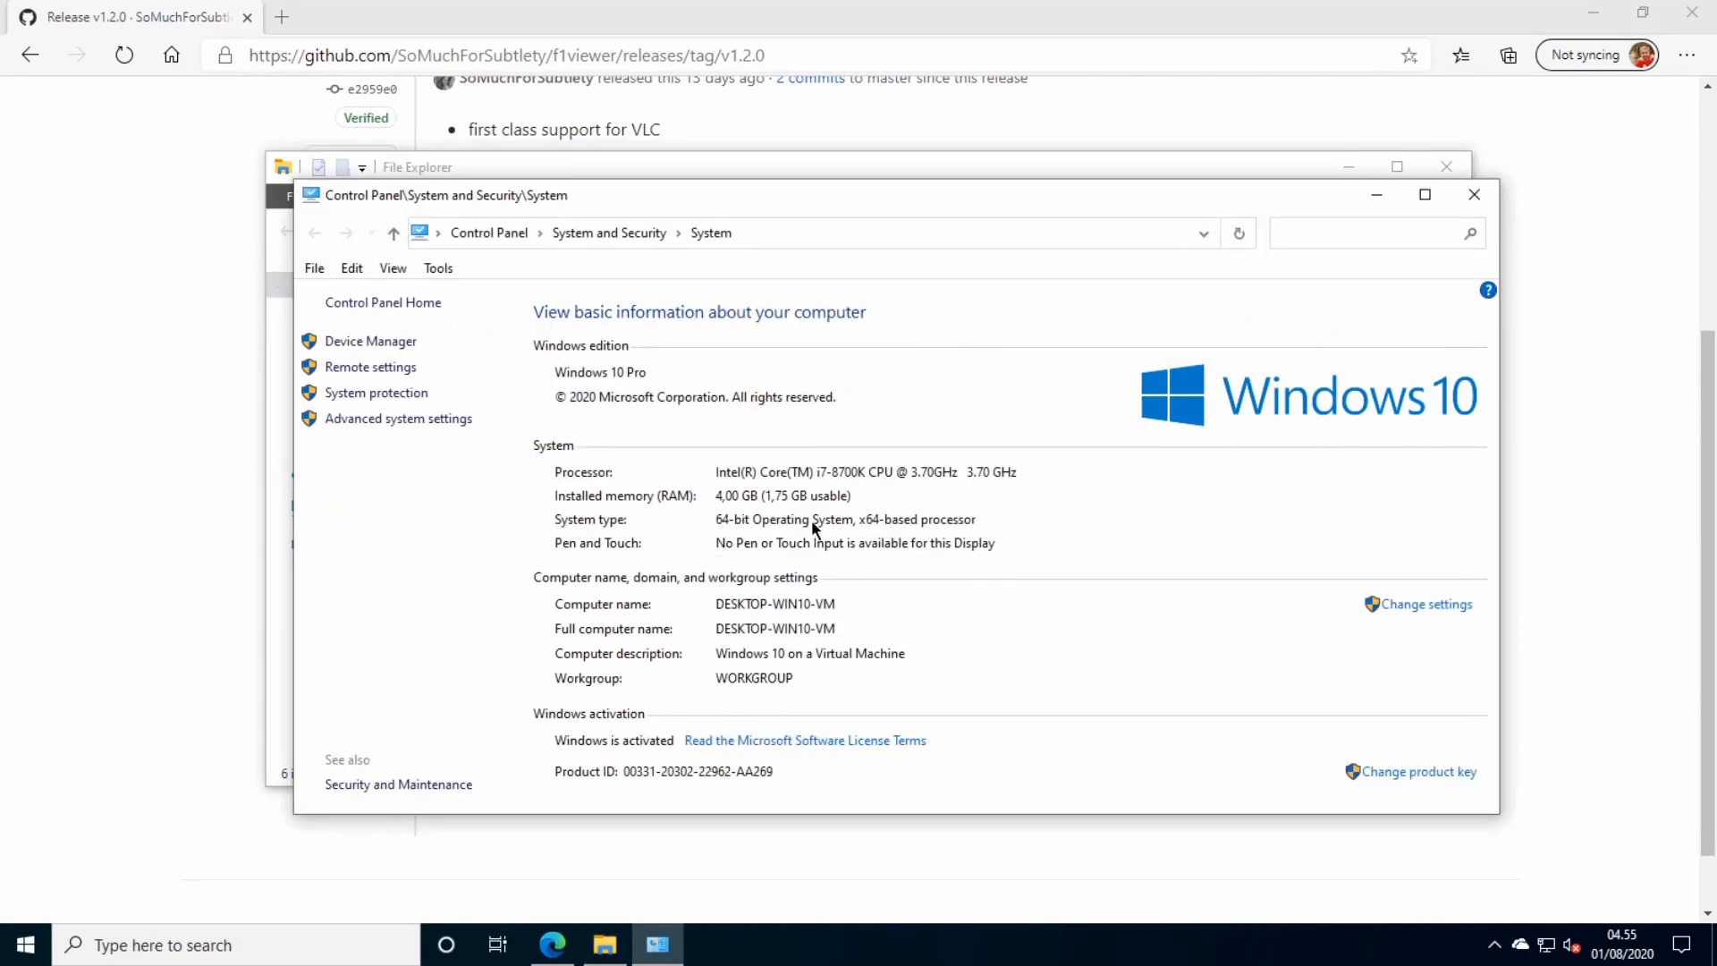
click(1472, 194)
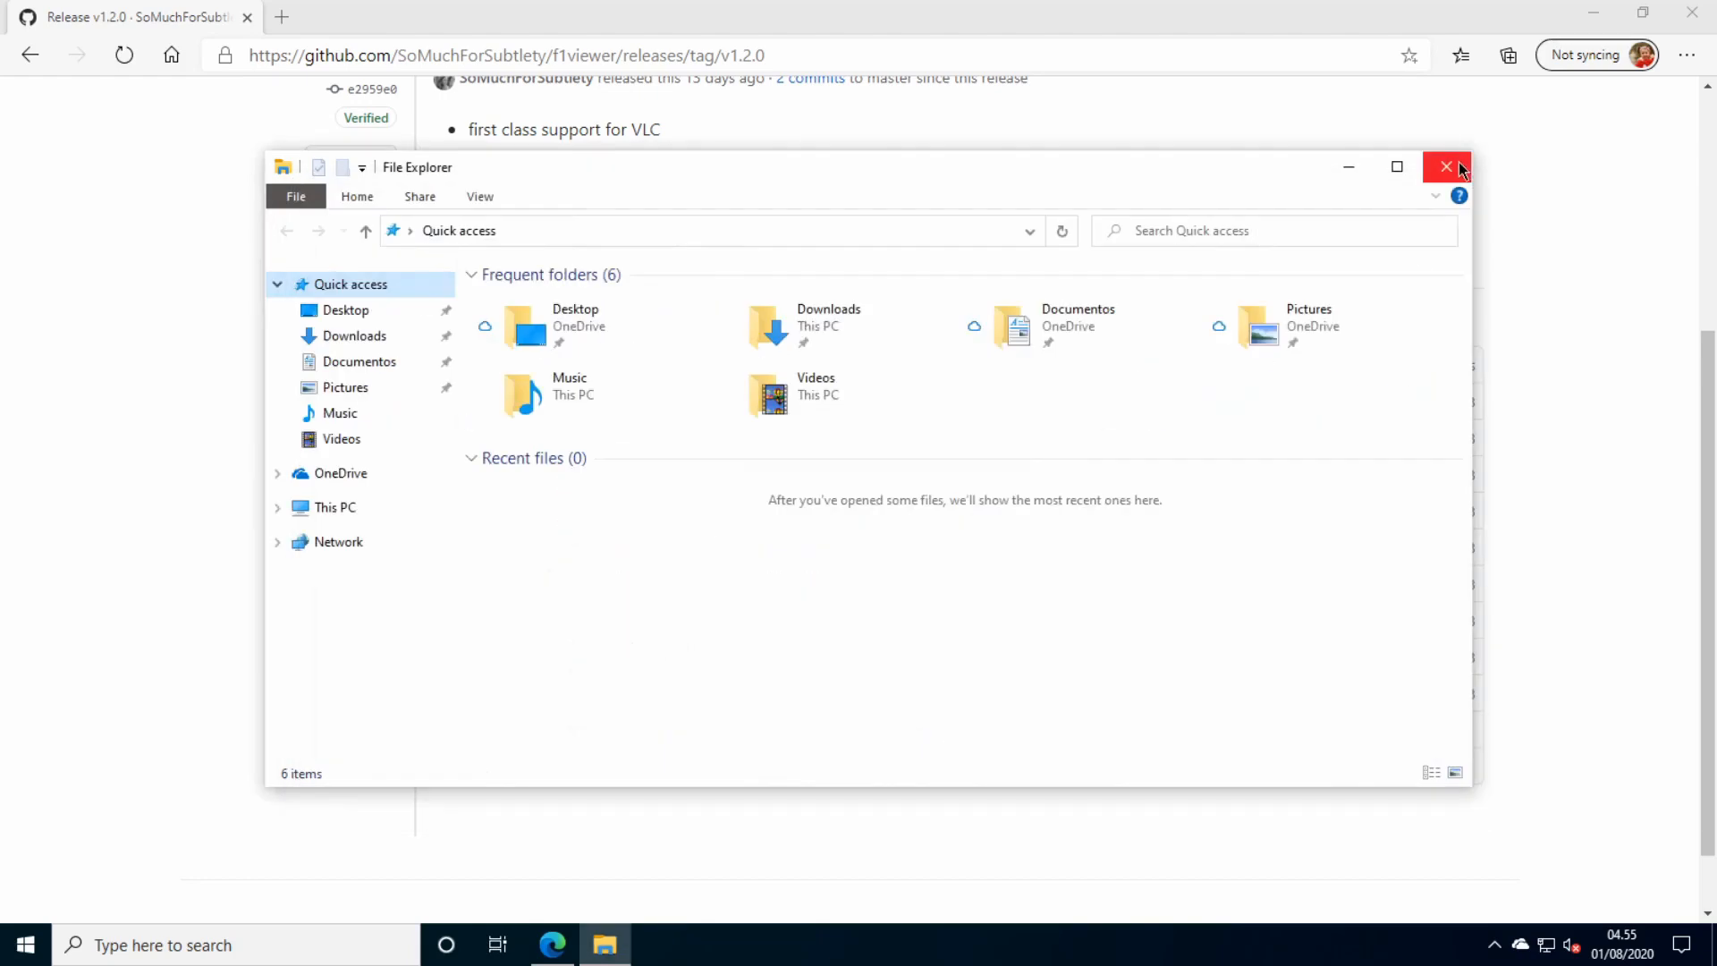
Download f1viewer_1.2.0_windows_64-bit.zip and show it in the Downloads folder.
click(1447, 166)
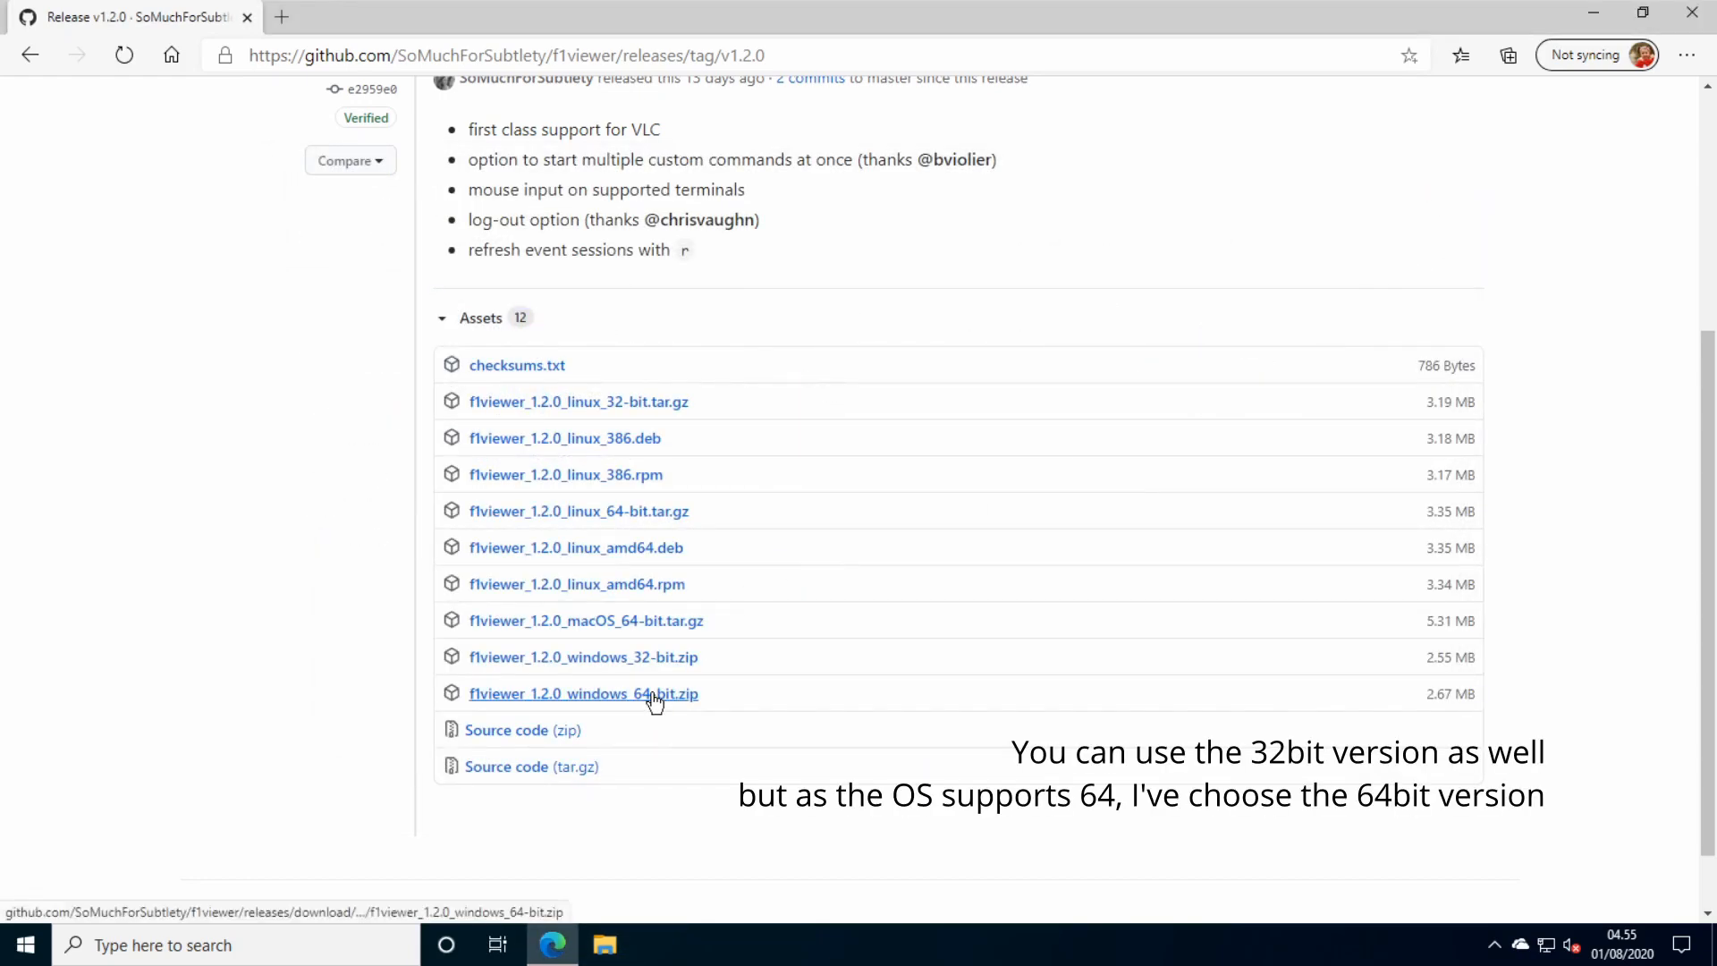
click(583, 693)
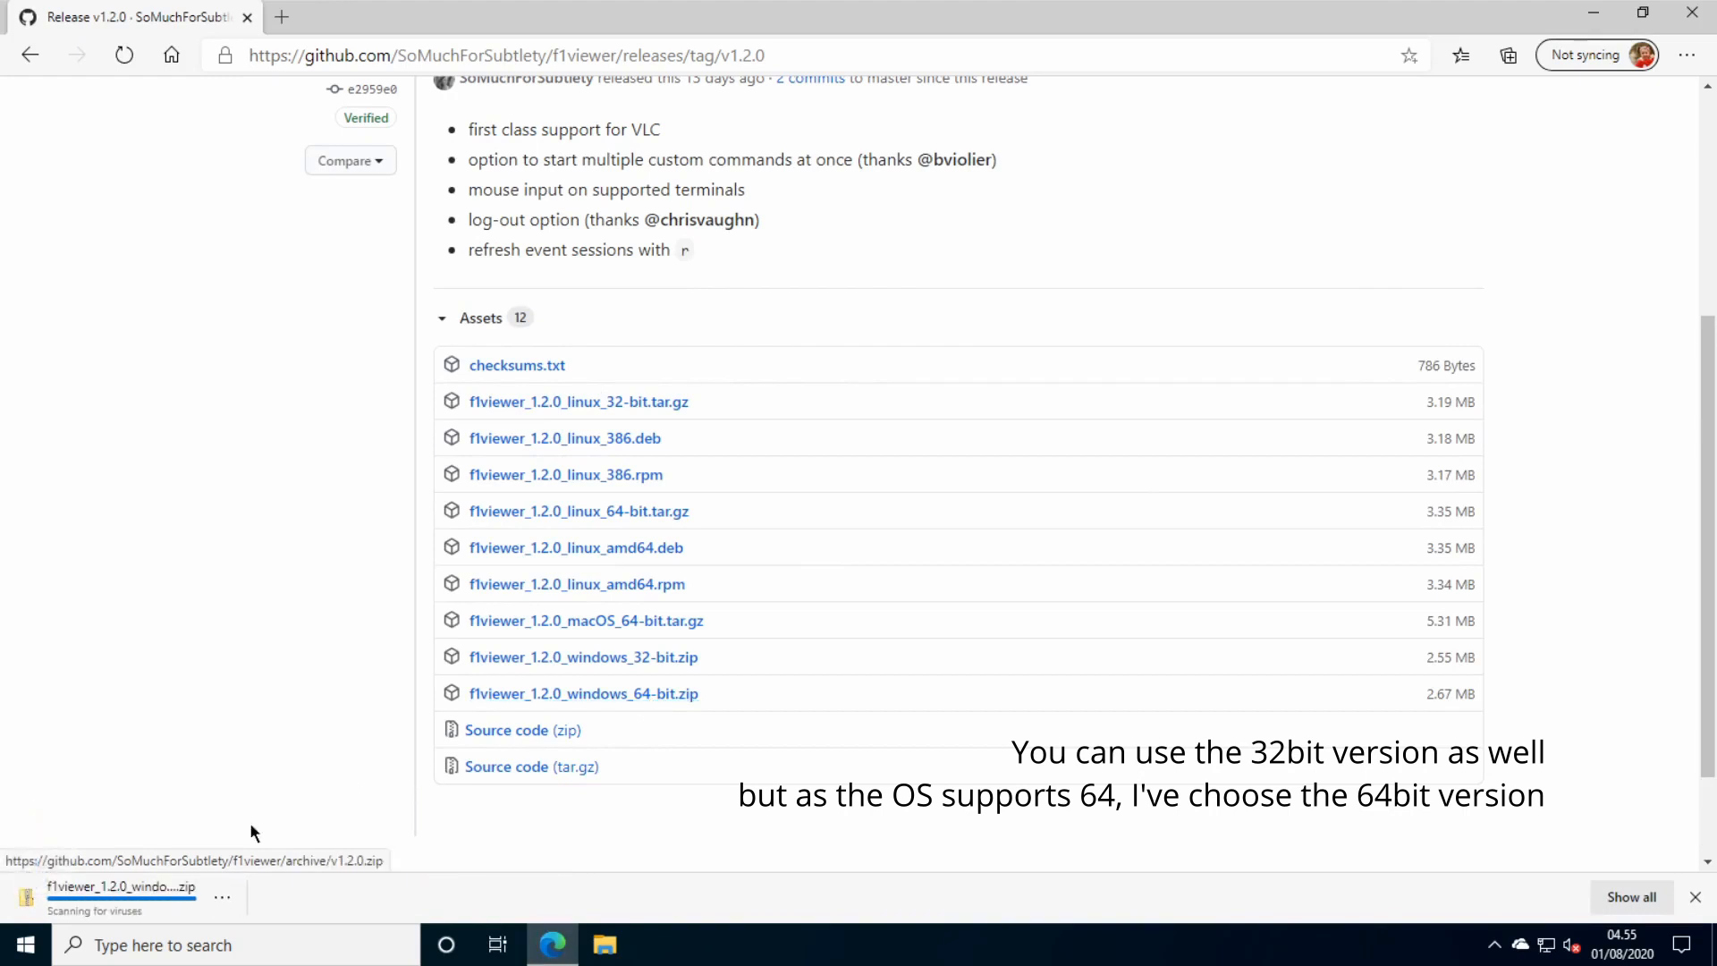
click(221, 896)
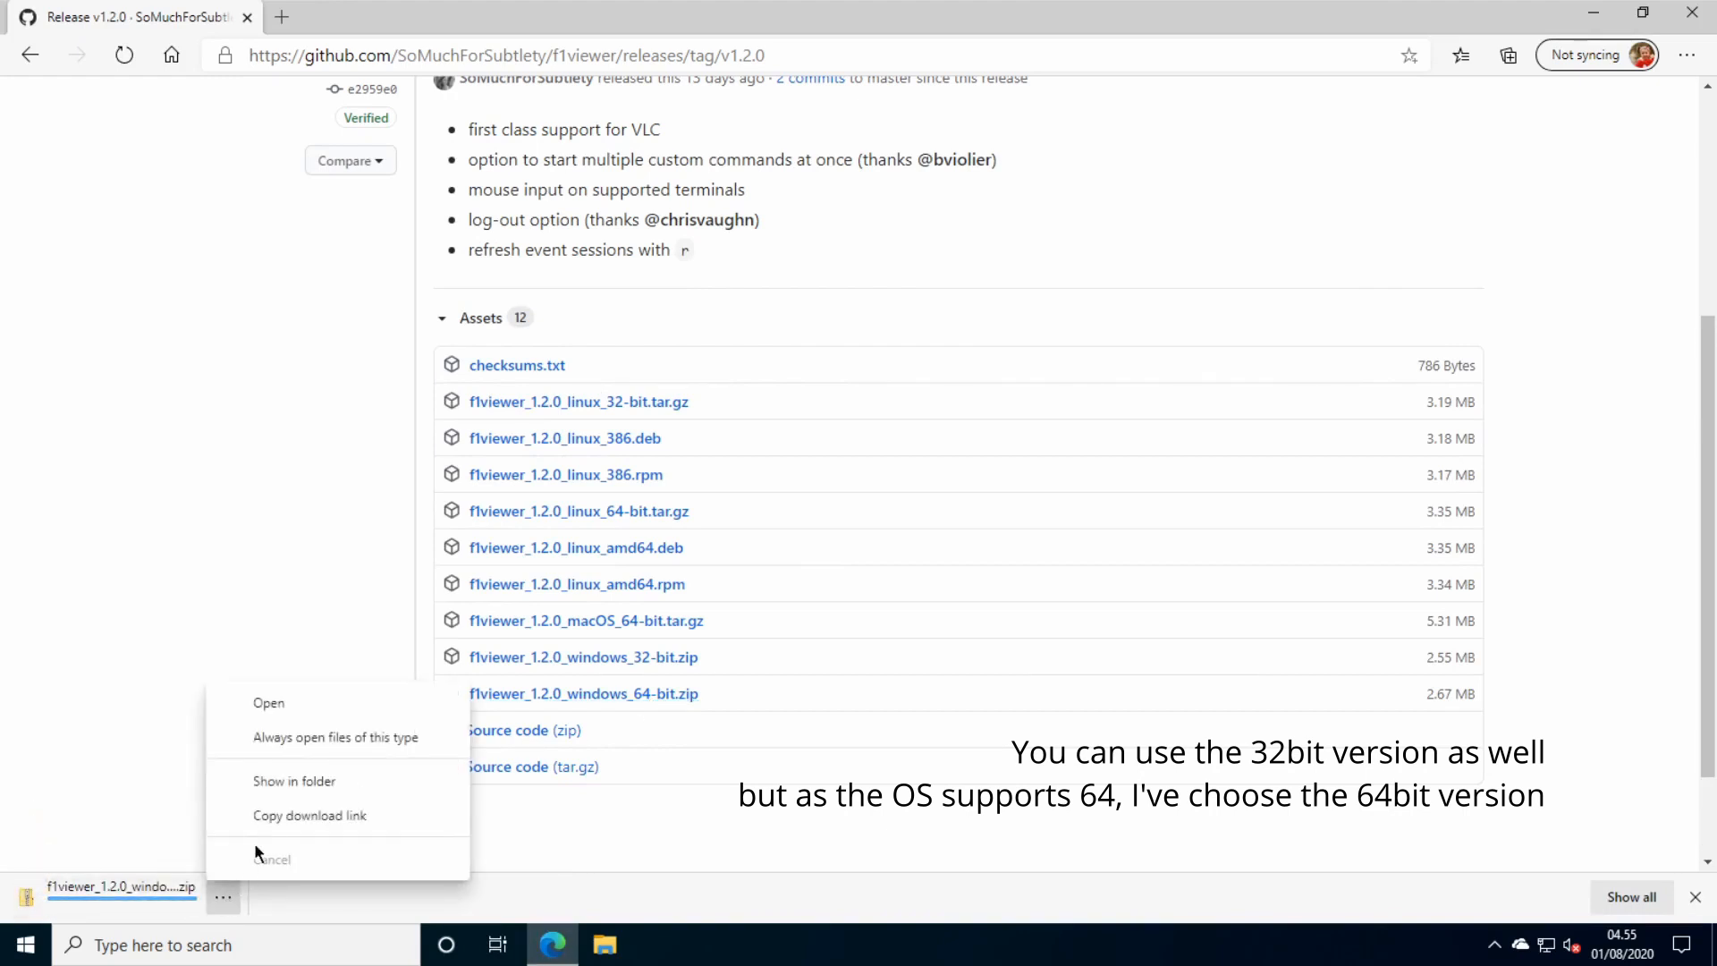
click(293, 781)
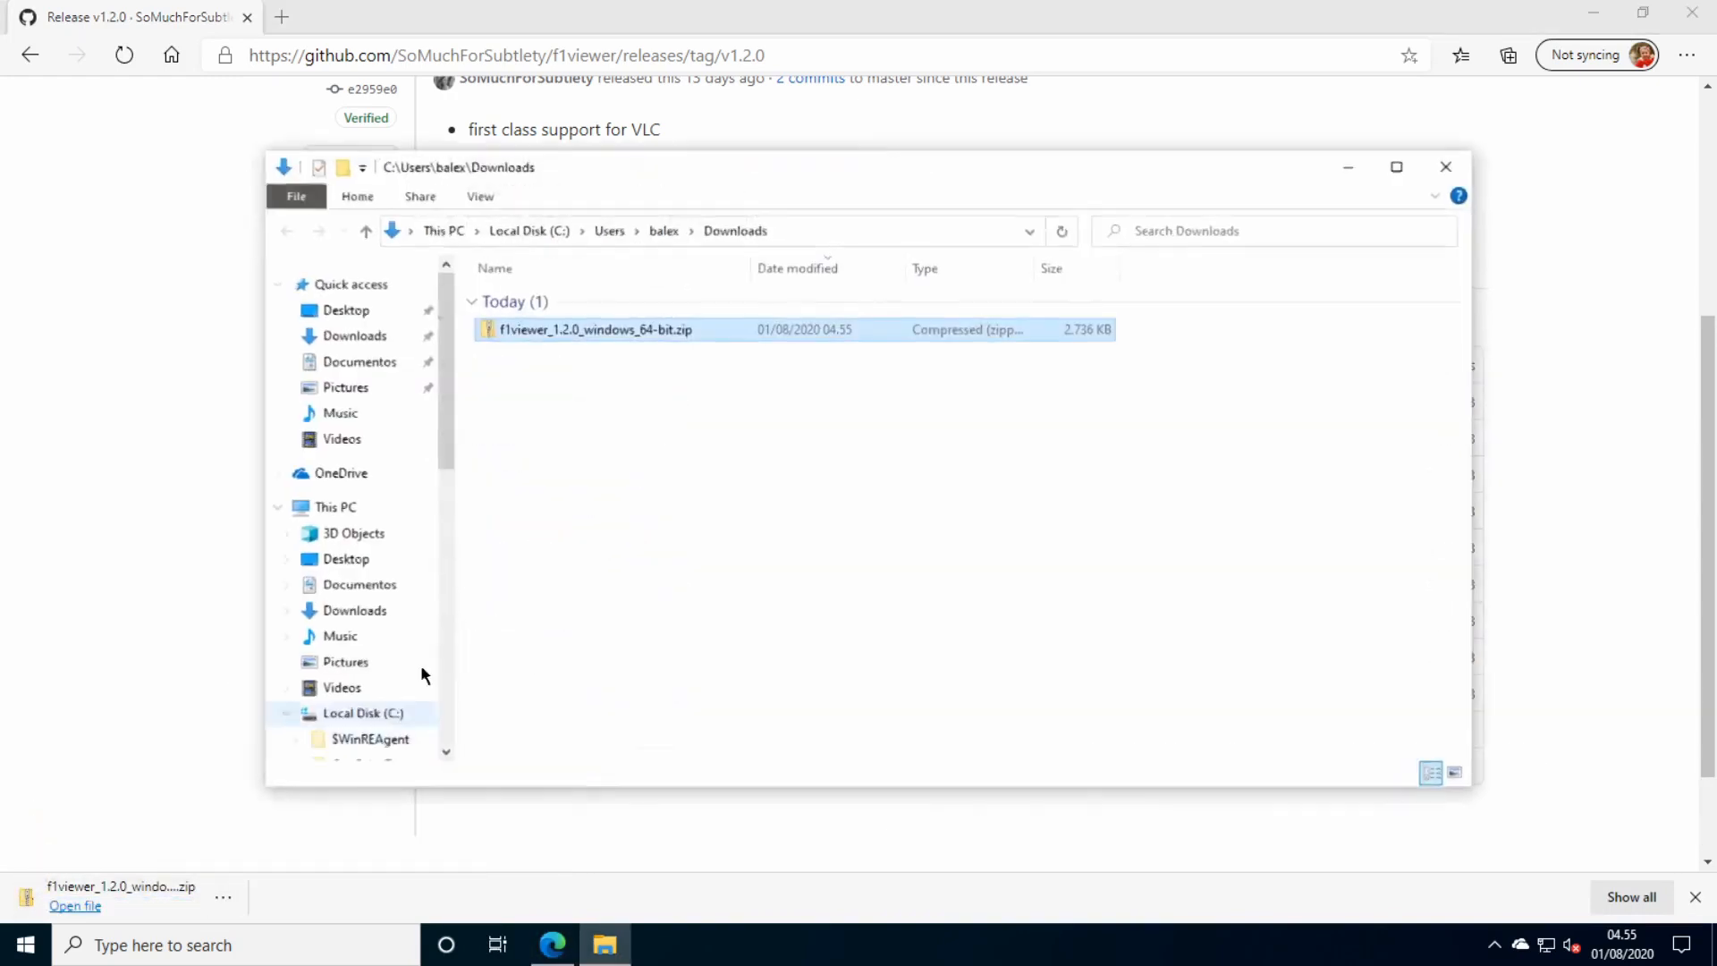
double_click(595, 329)
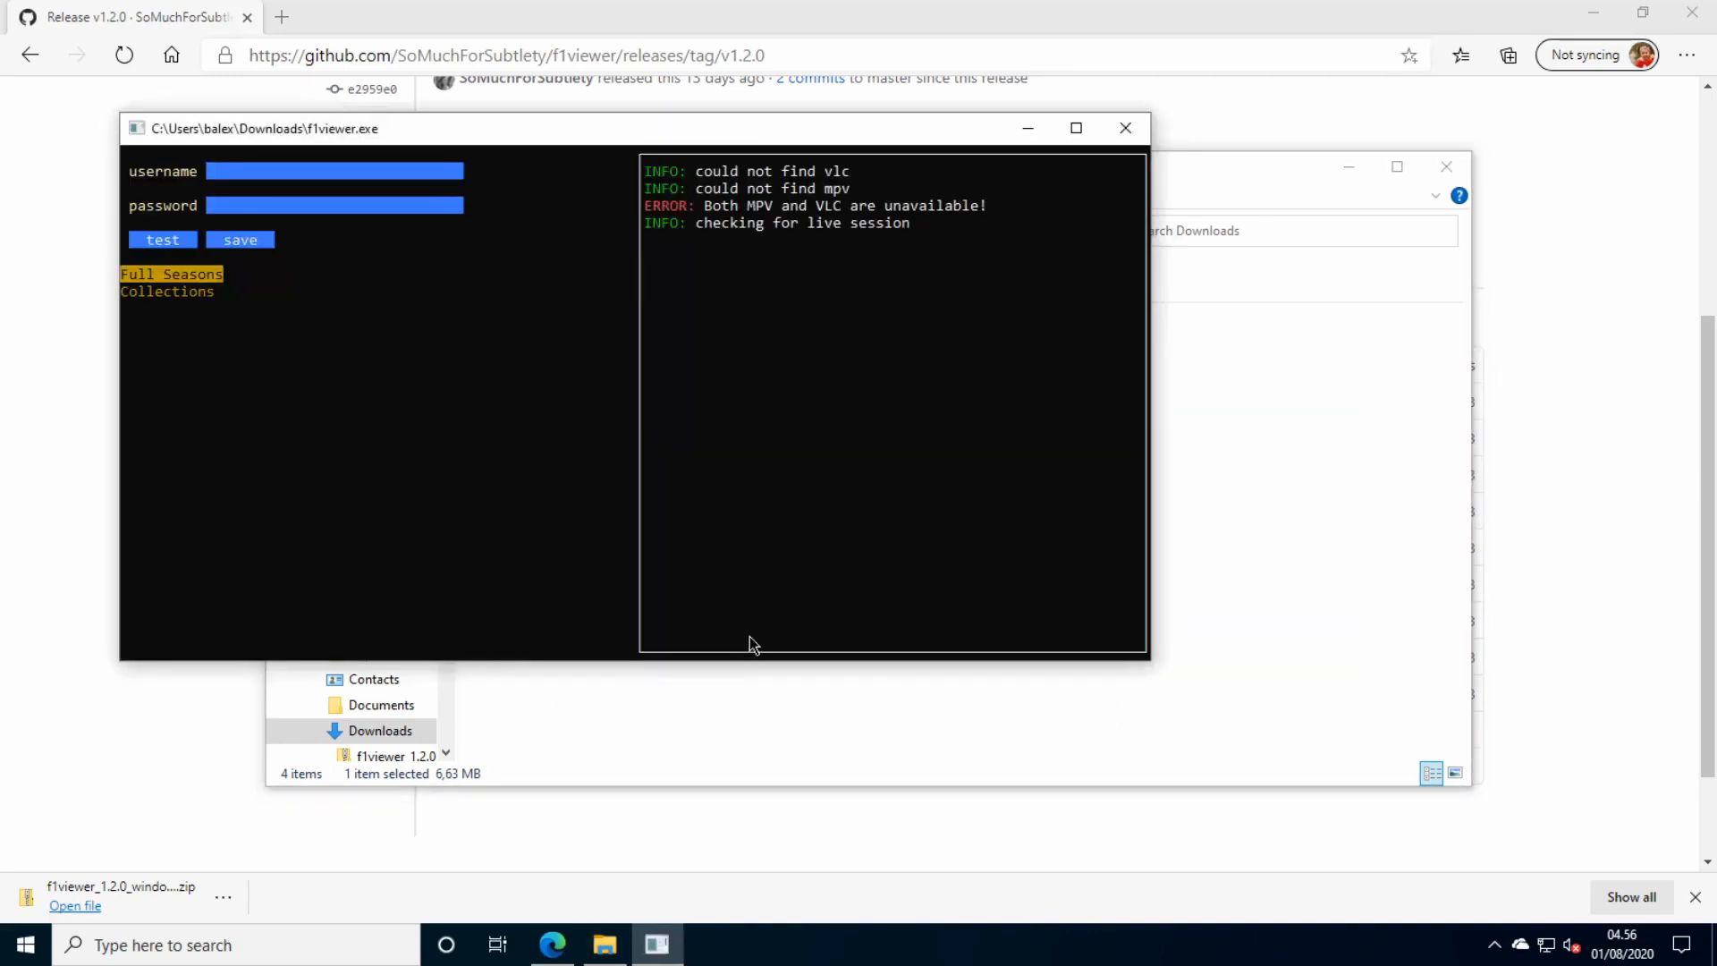
mouse_move(670, 524)
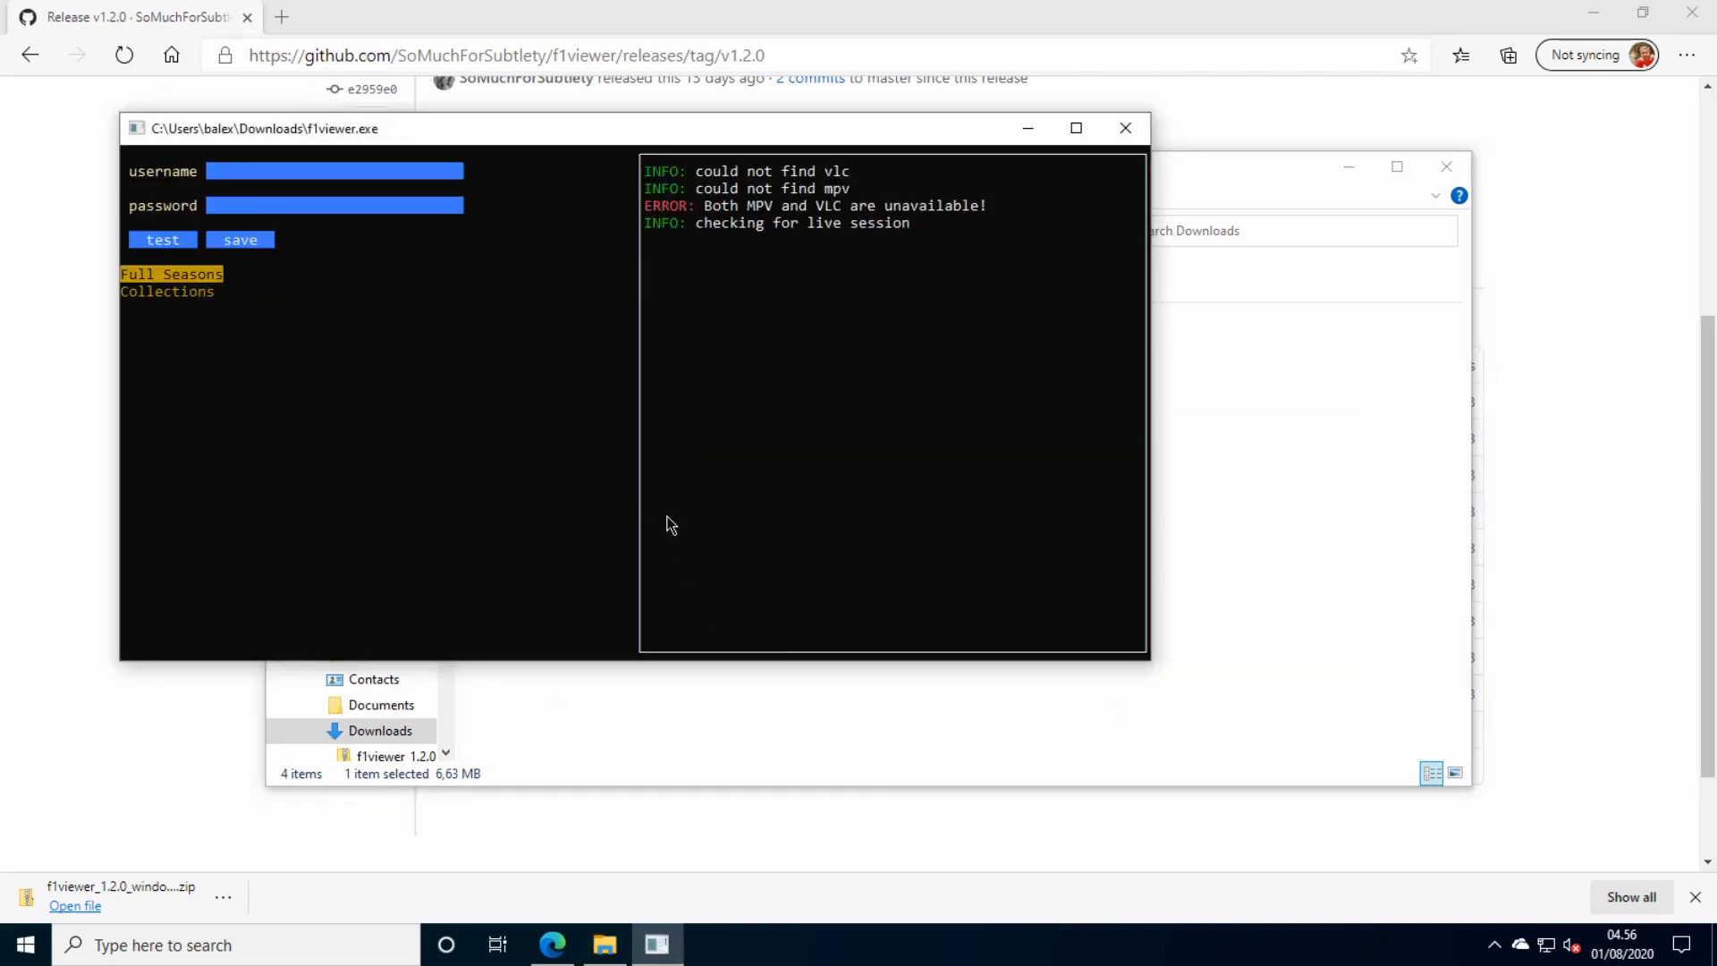
Enter the F1TV username and browse the Race Highlights, Documentary and Full Seasons categories.
click(171, 274)
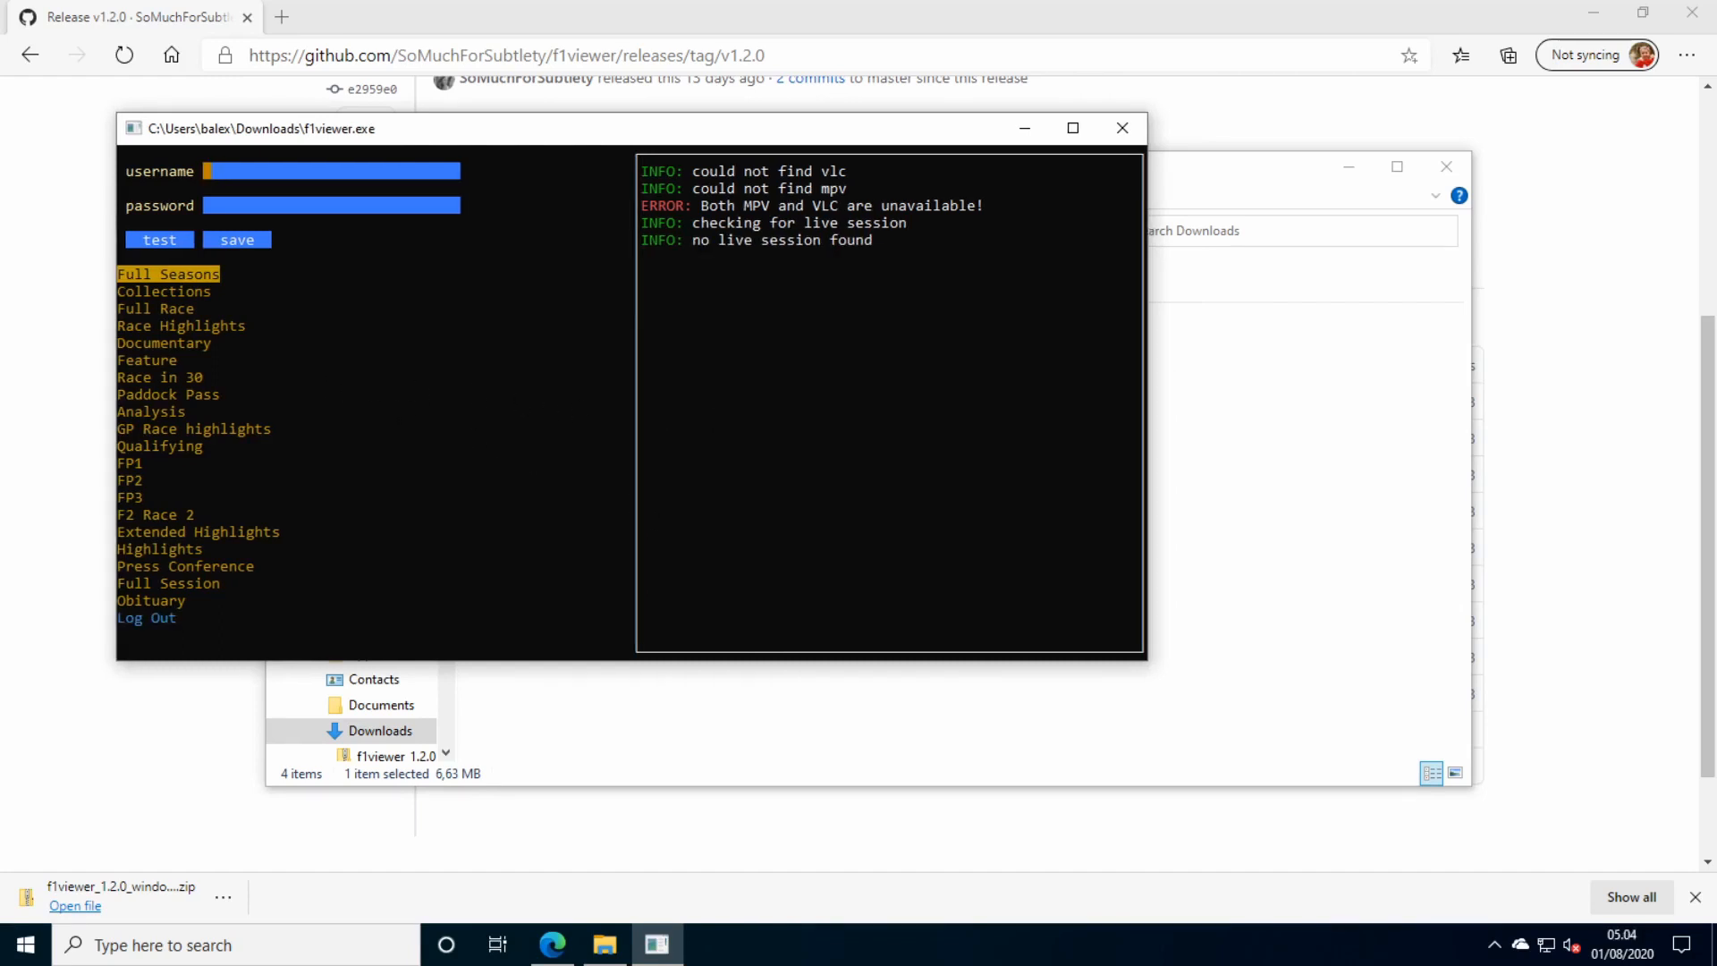
mouse_move(201, 378)
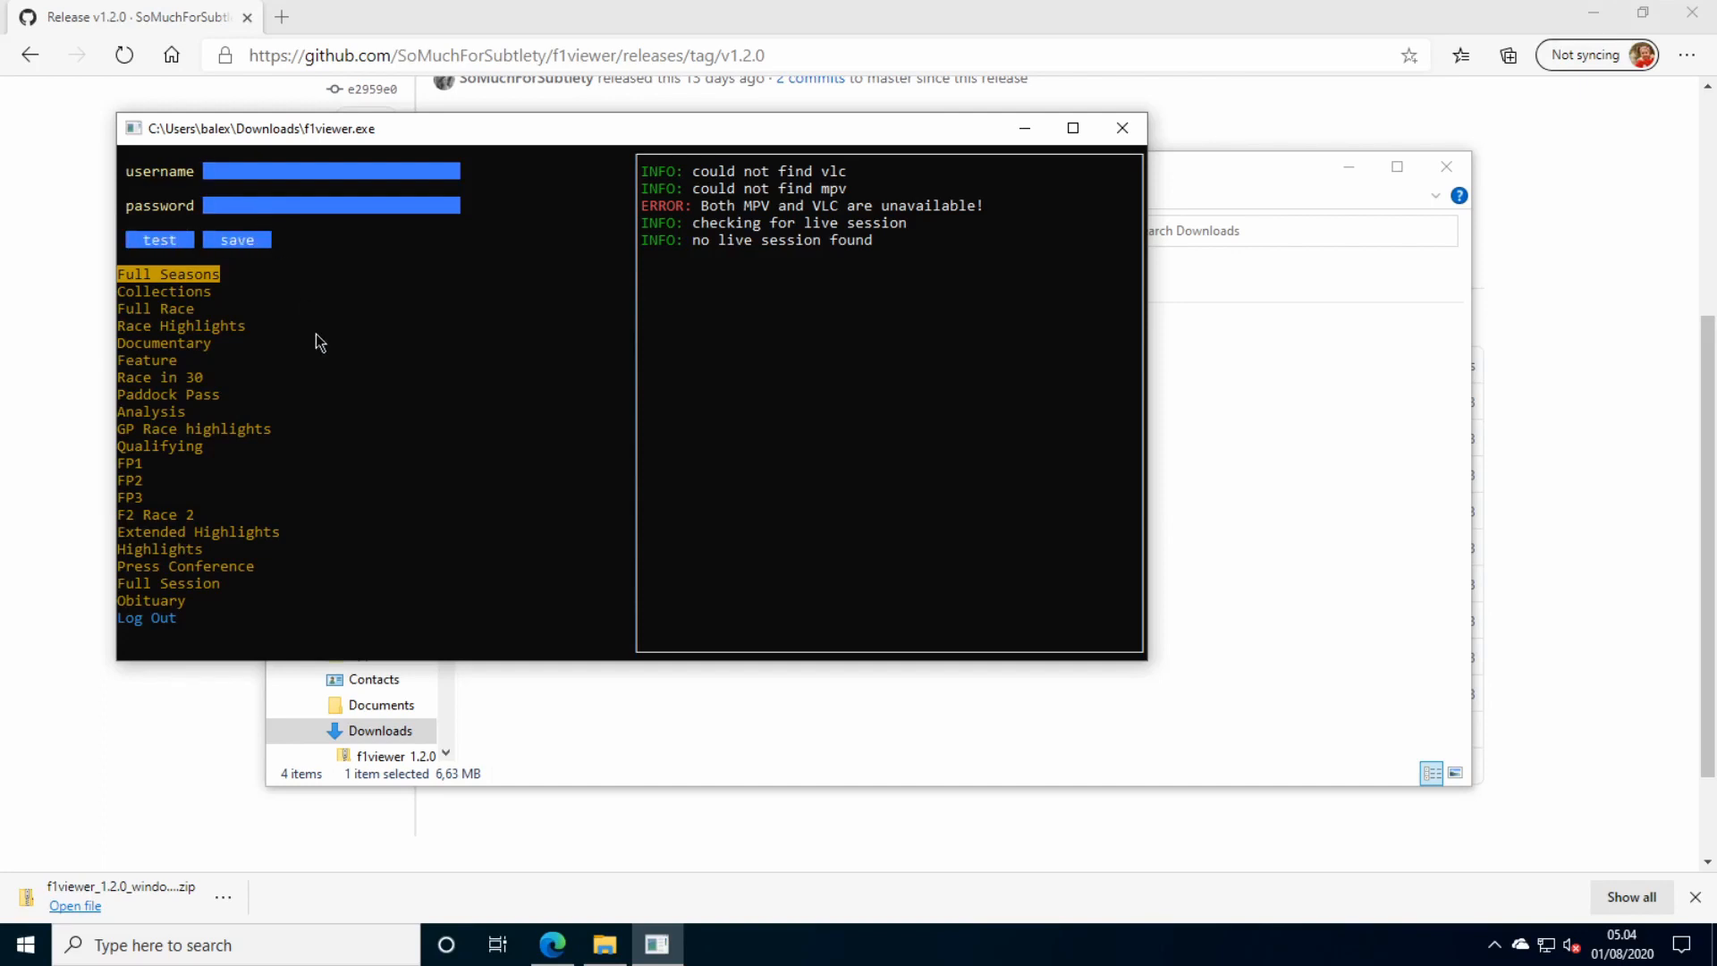
click(179, 325)
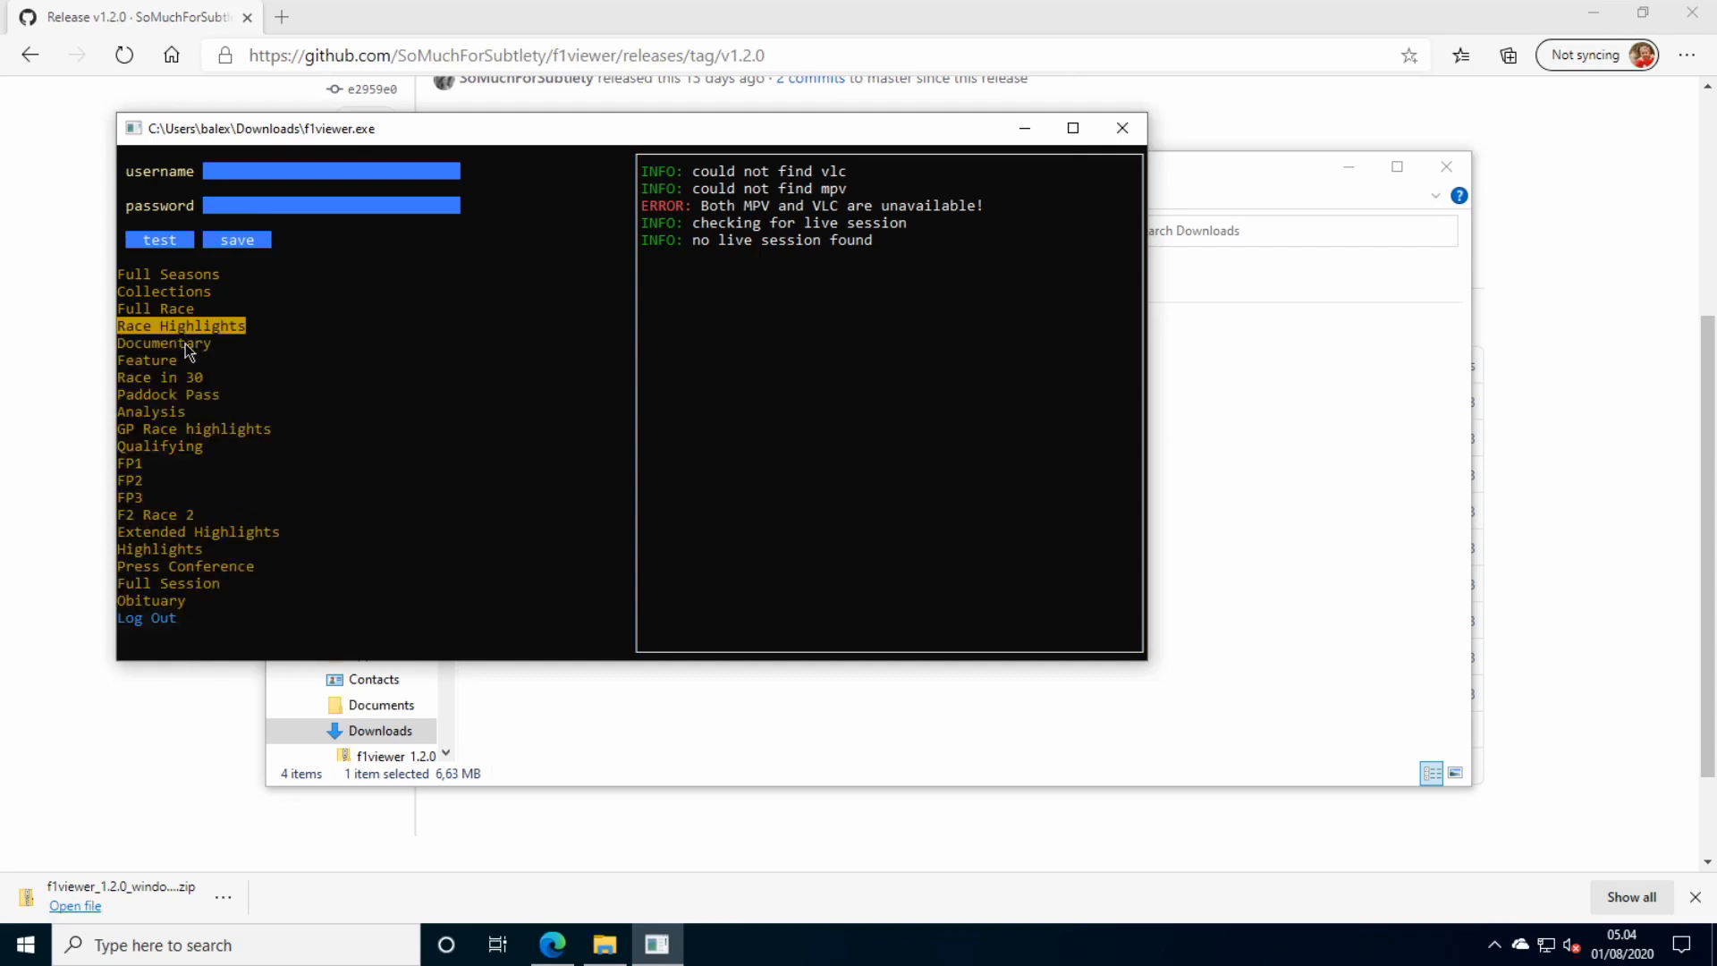
click(163, 344)
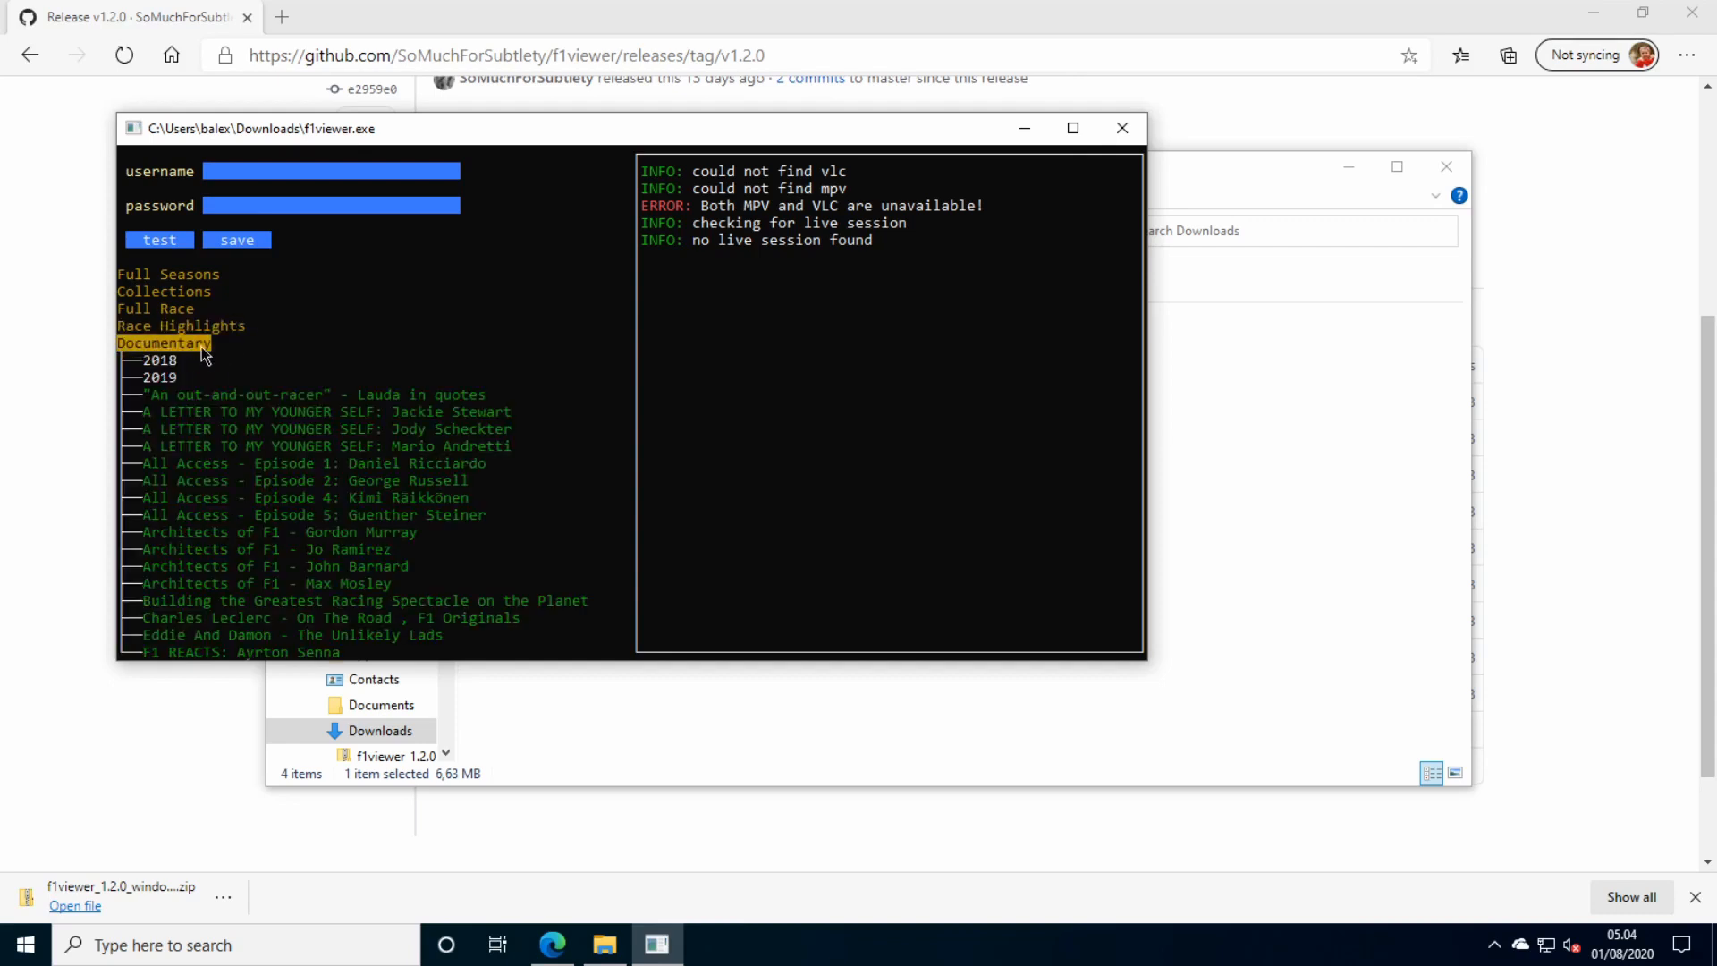
click(168, 274)
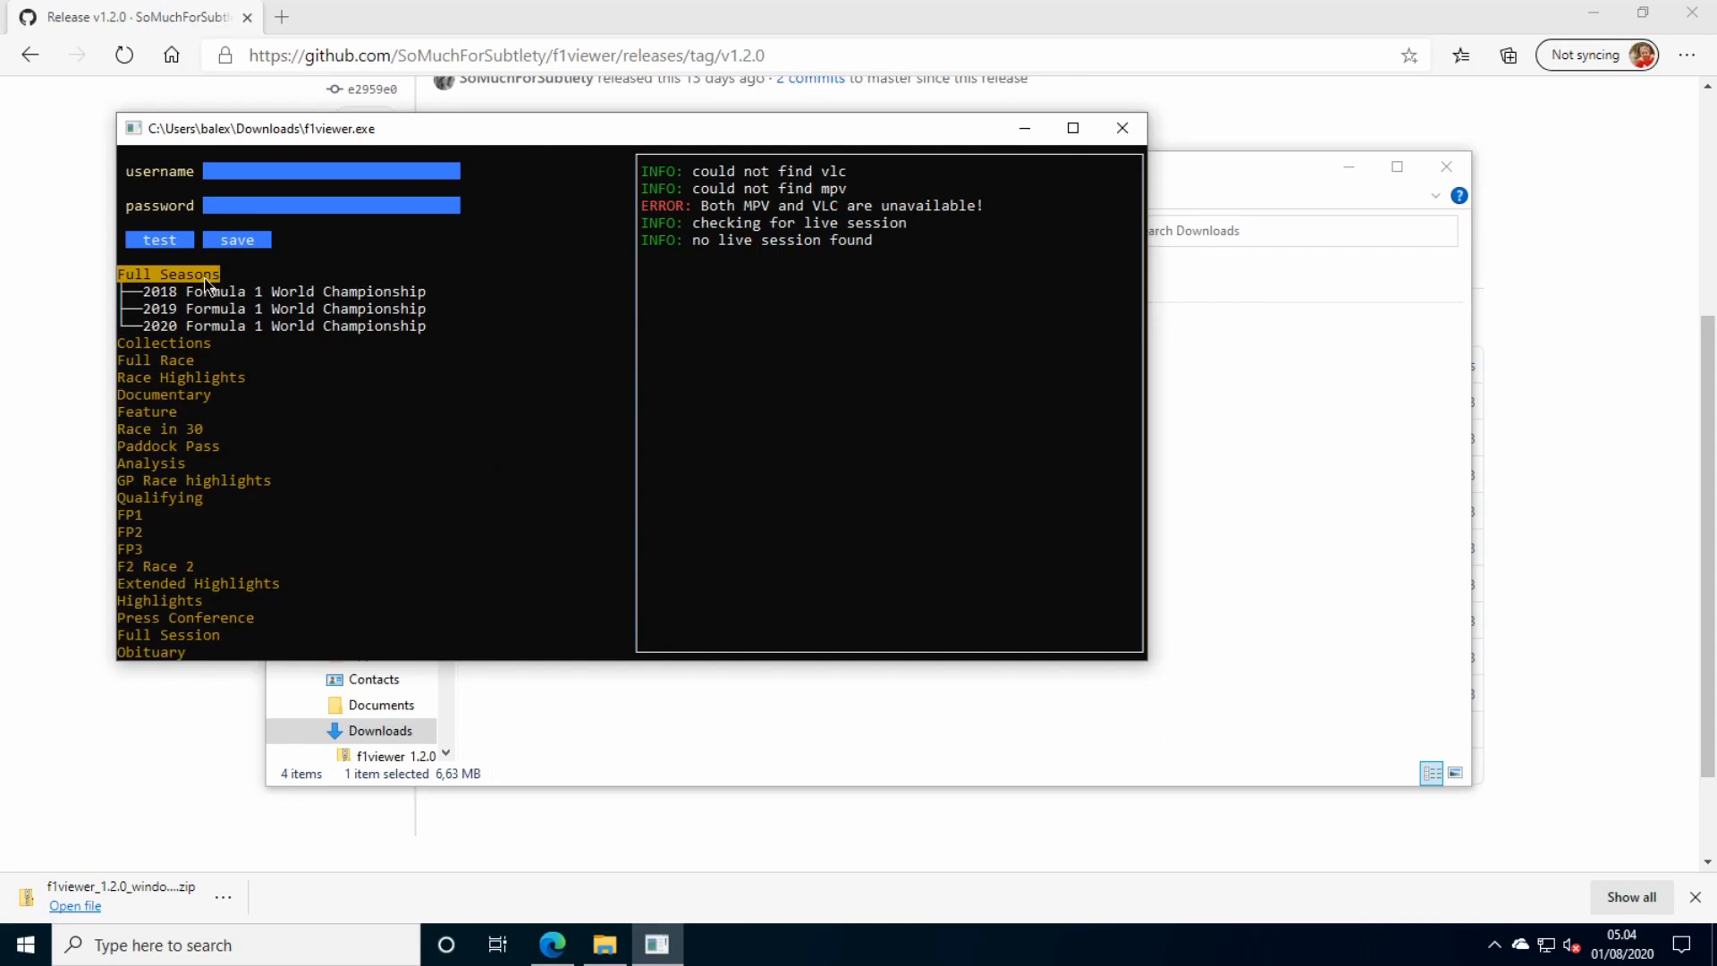
Expand 2020 Formula 1 World Championship > British Grand Prix > Practice 1 to list its feeds.
click(284, 325)
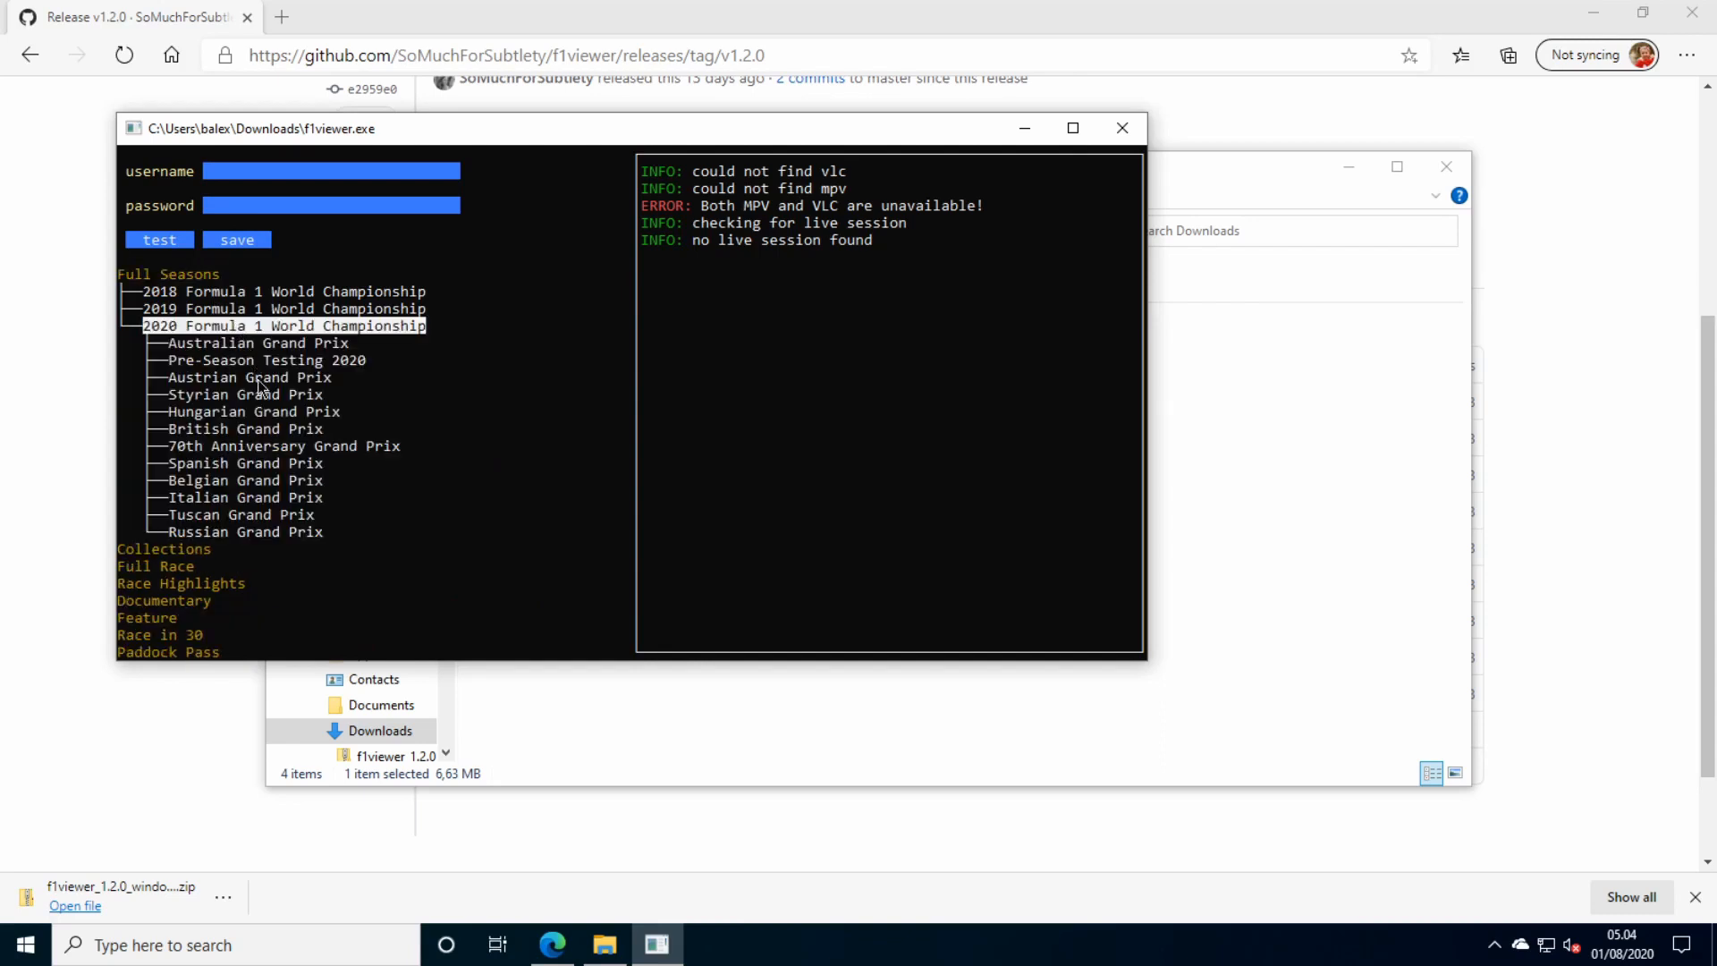
click(233, 427)
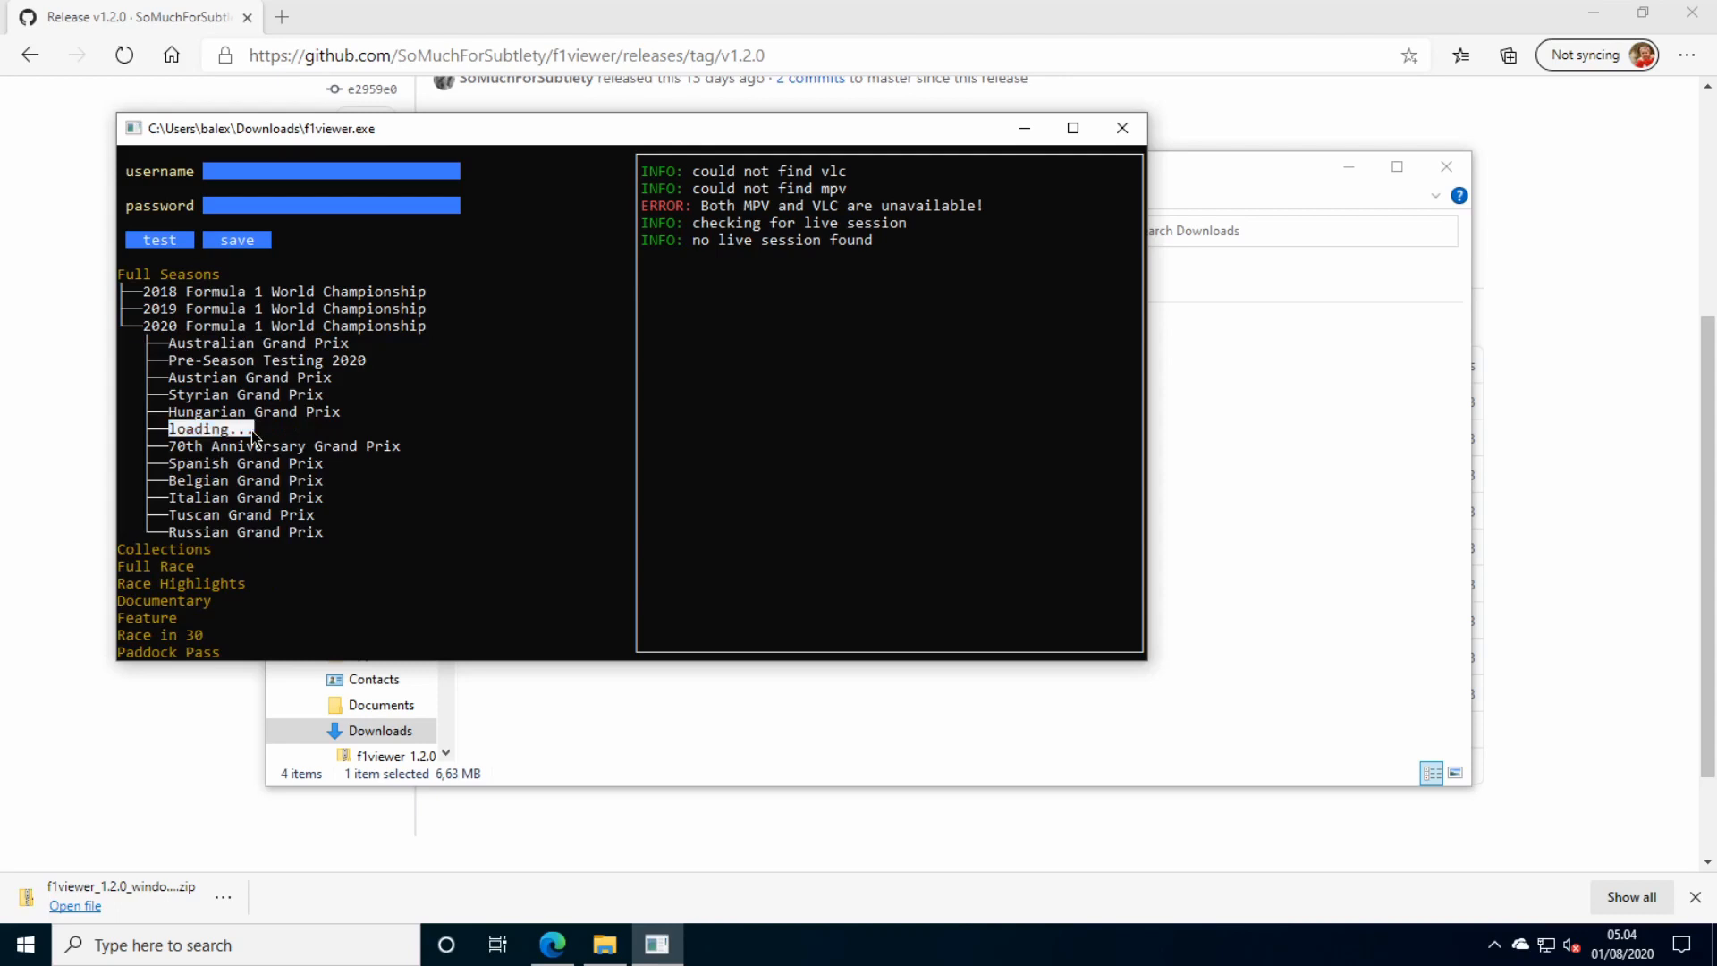
click(241, 427)
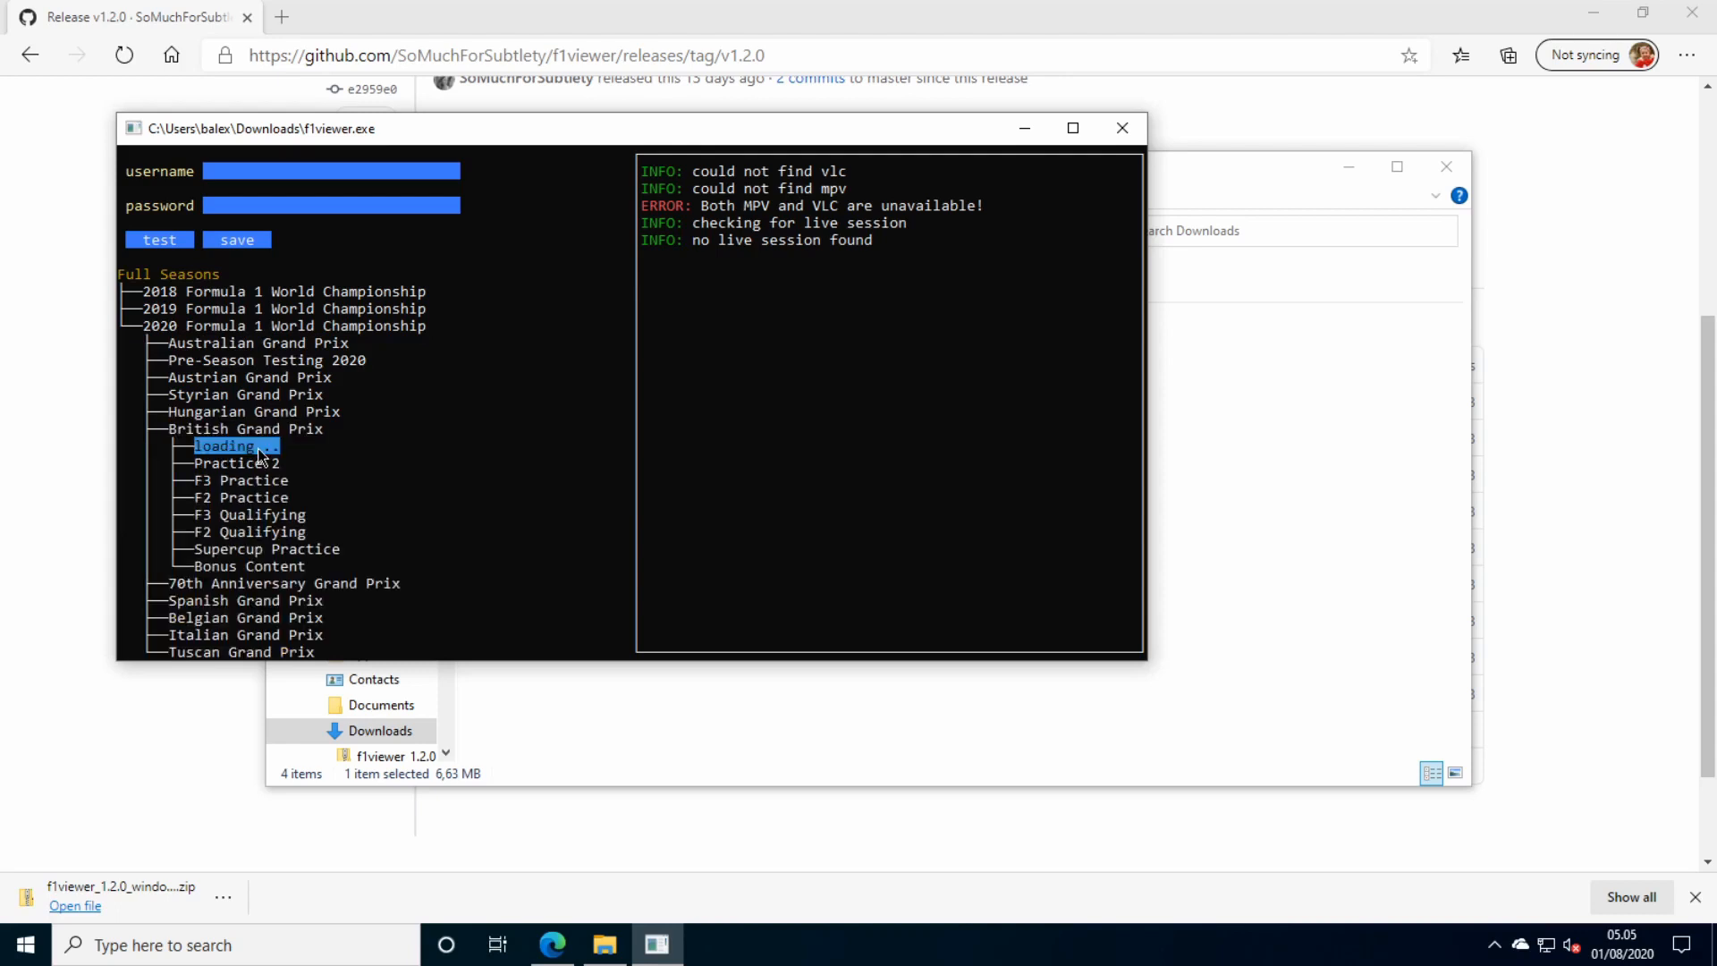
click(236, 445)
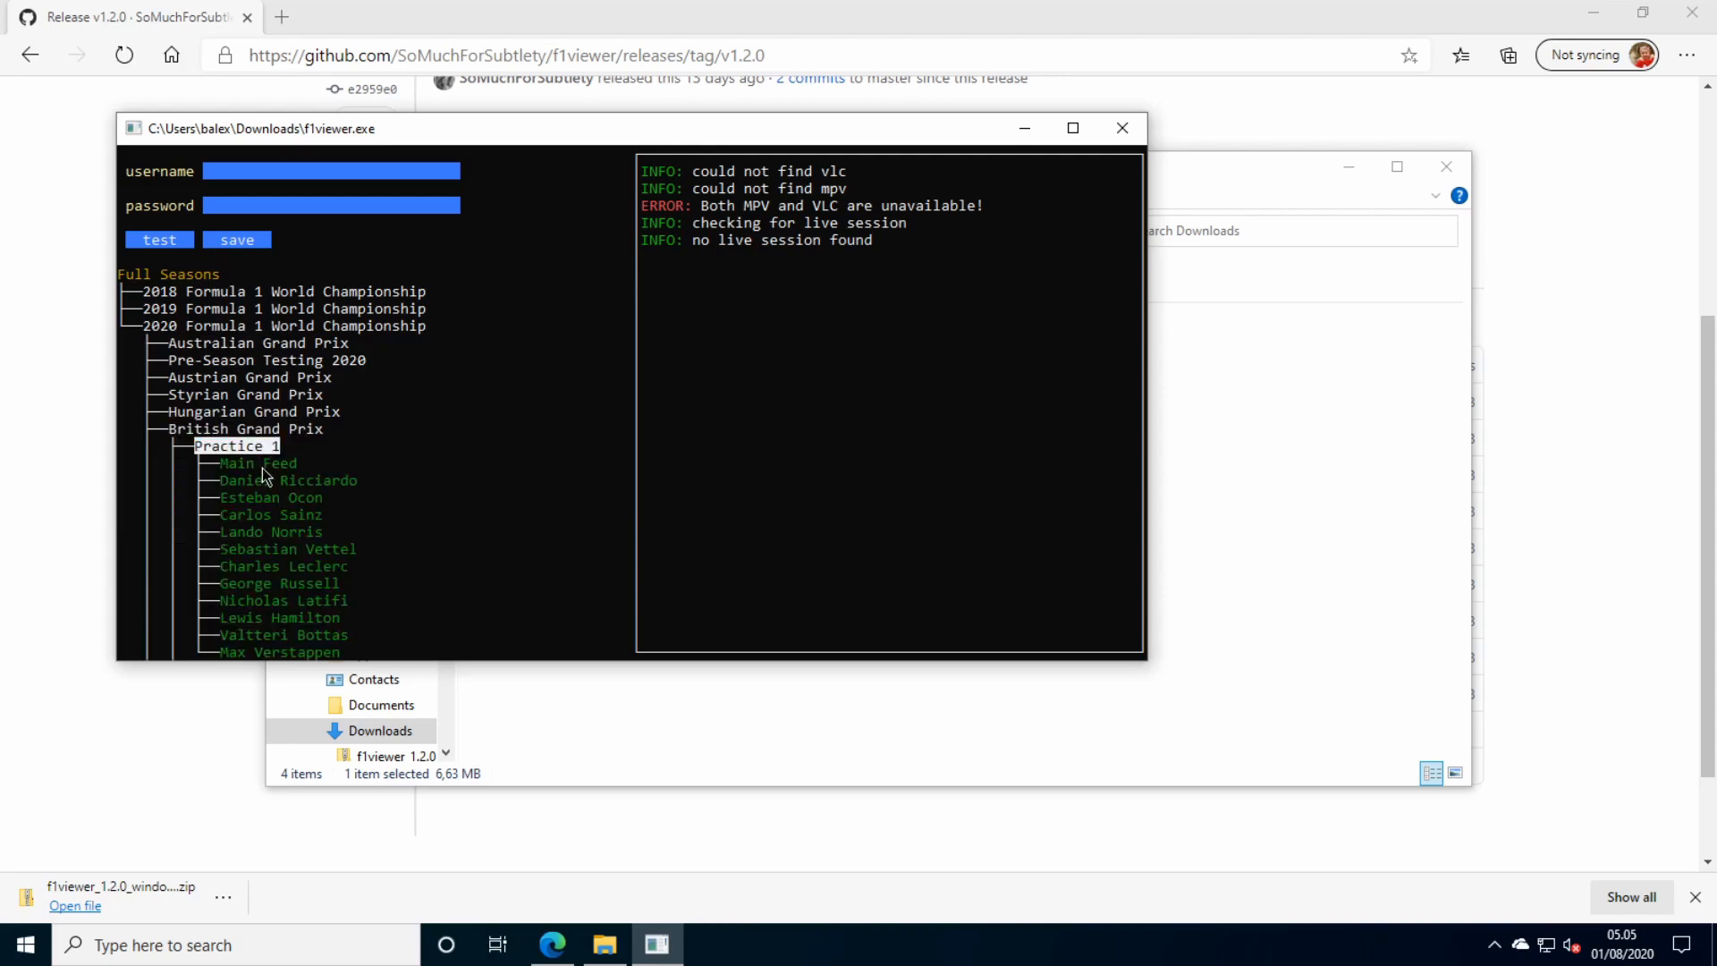
right_click(256, 463)
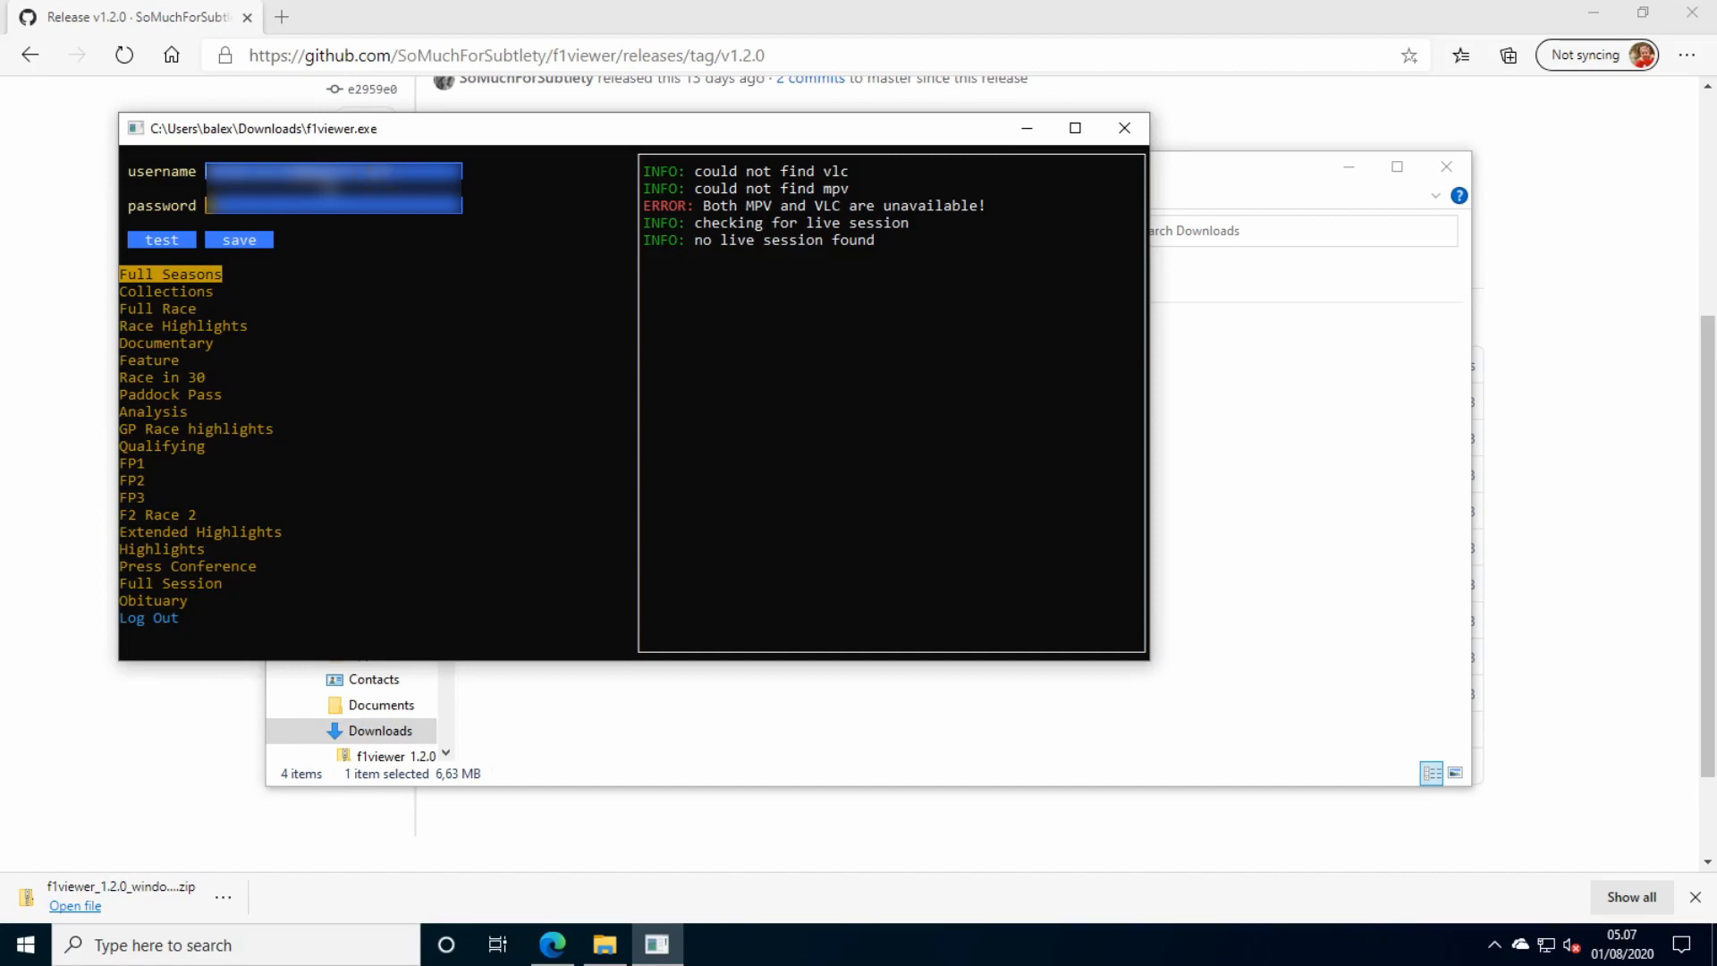
Let f1viewer log in and show the content category tree.
click(161, 239)
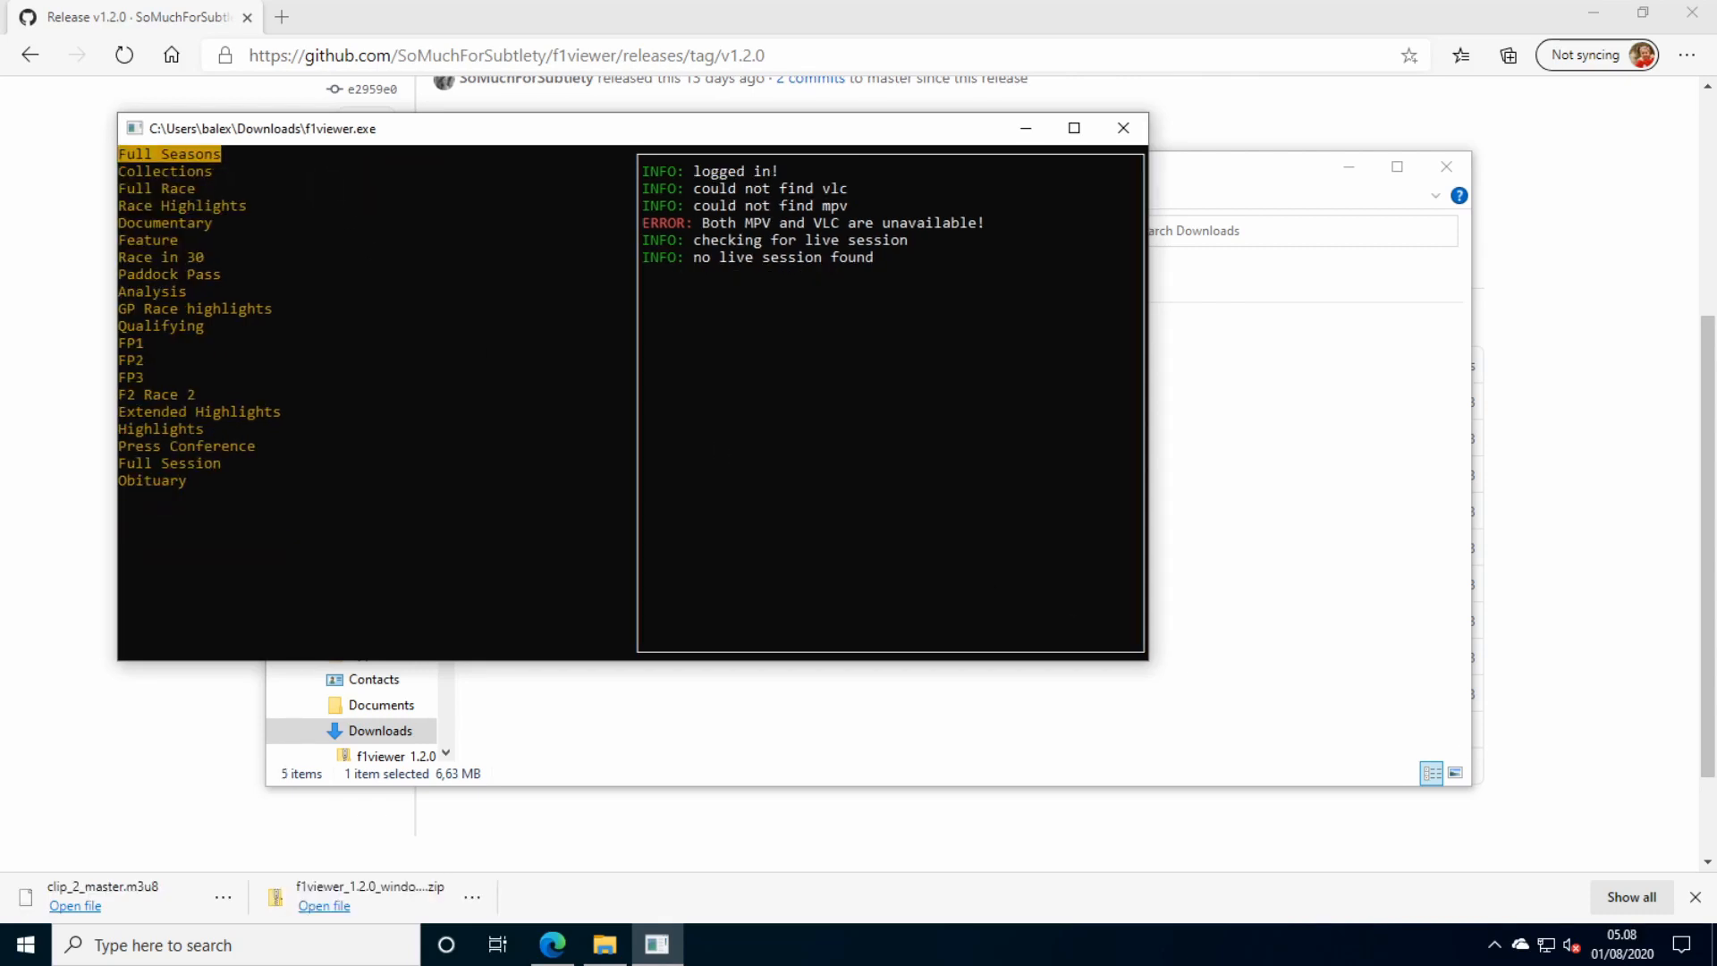
Expand Full Seasons > 2020 > British Grand Prix > Practice 1 > Main Feed and copy its URL.
click(168, 154)
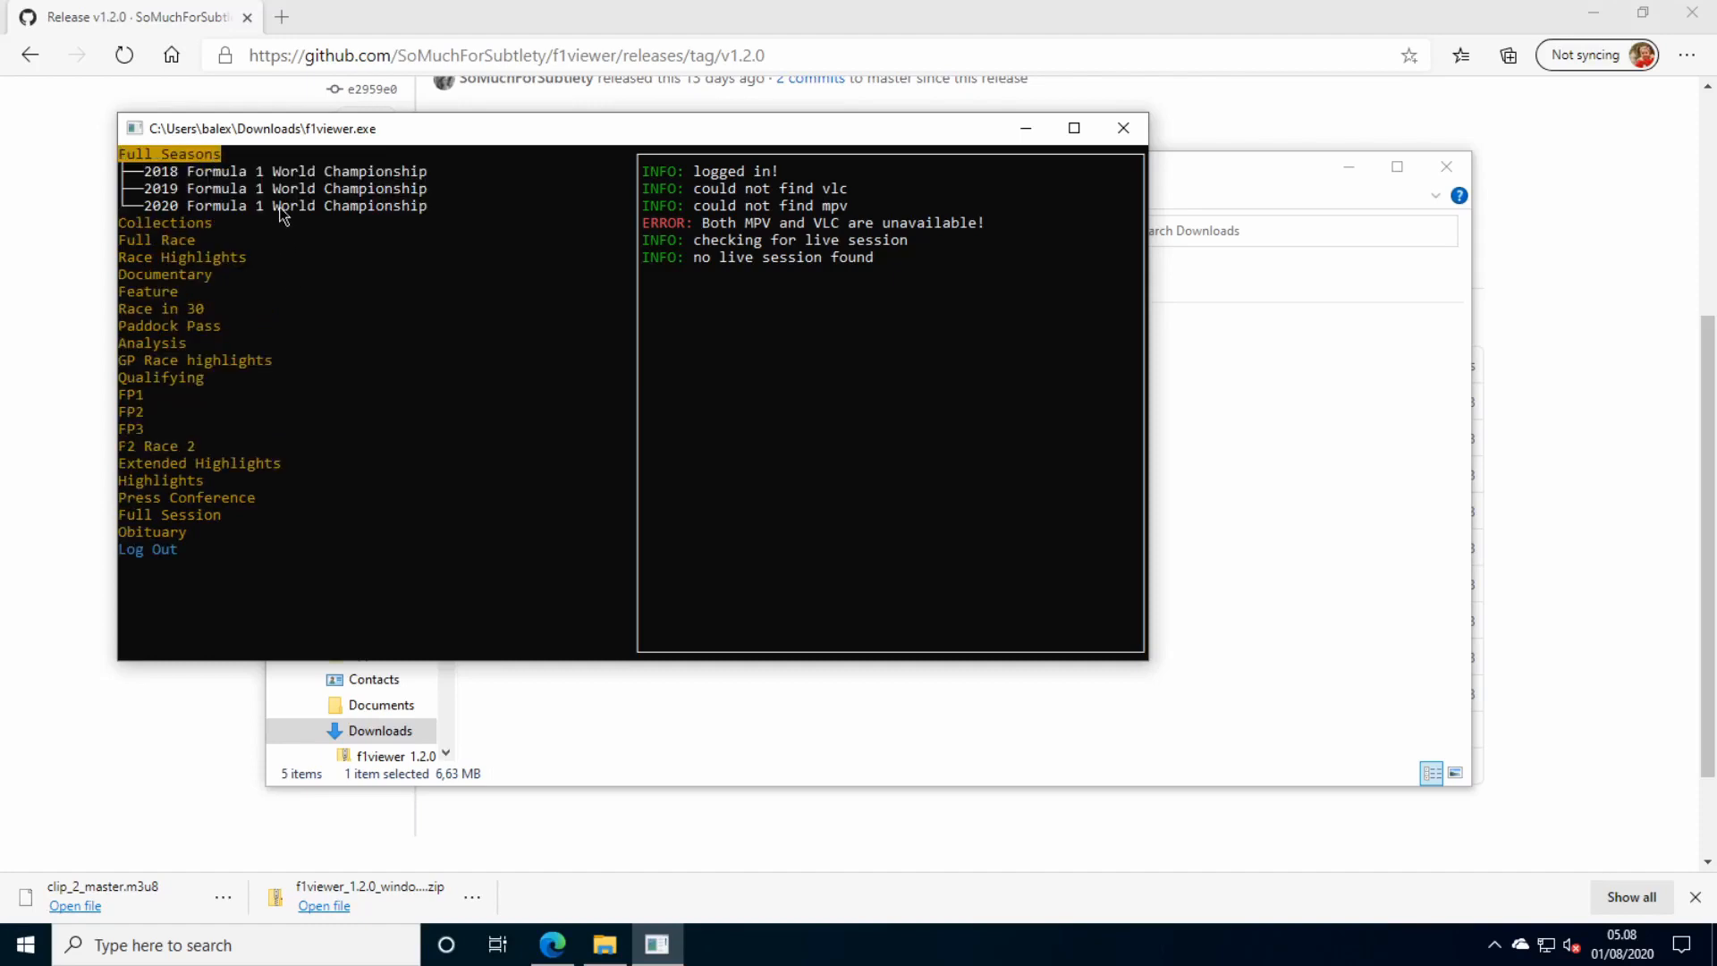
click(283, 206)
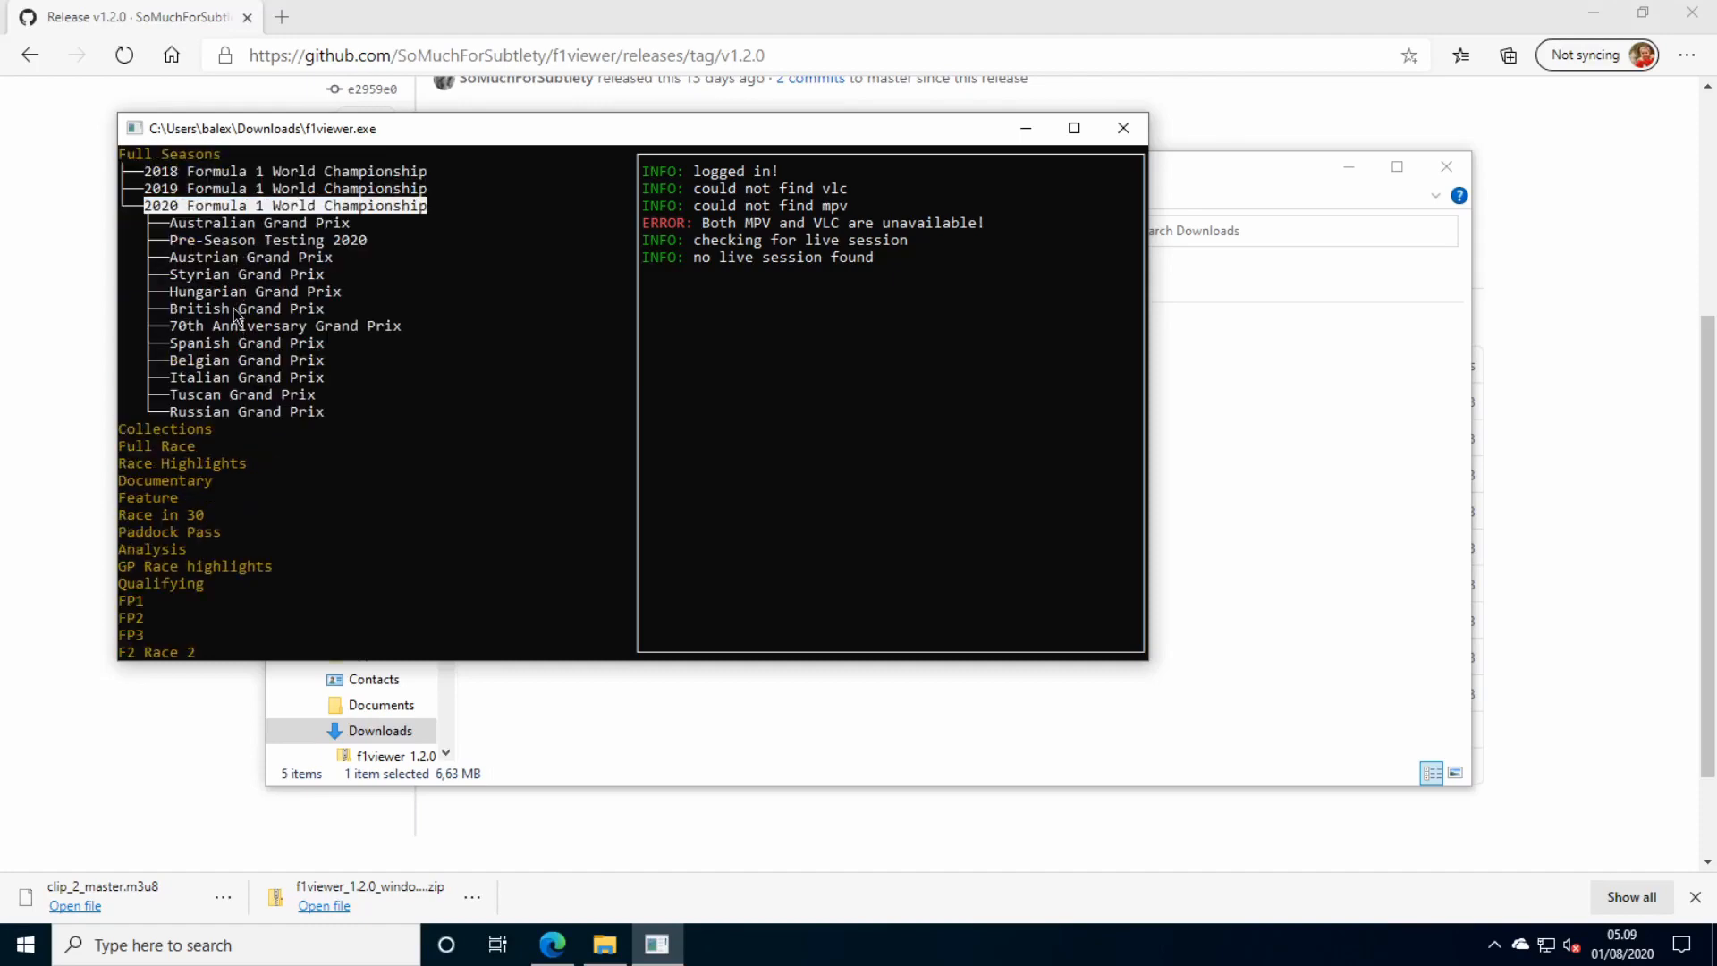
click(247, 307)
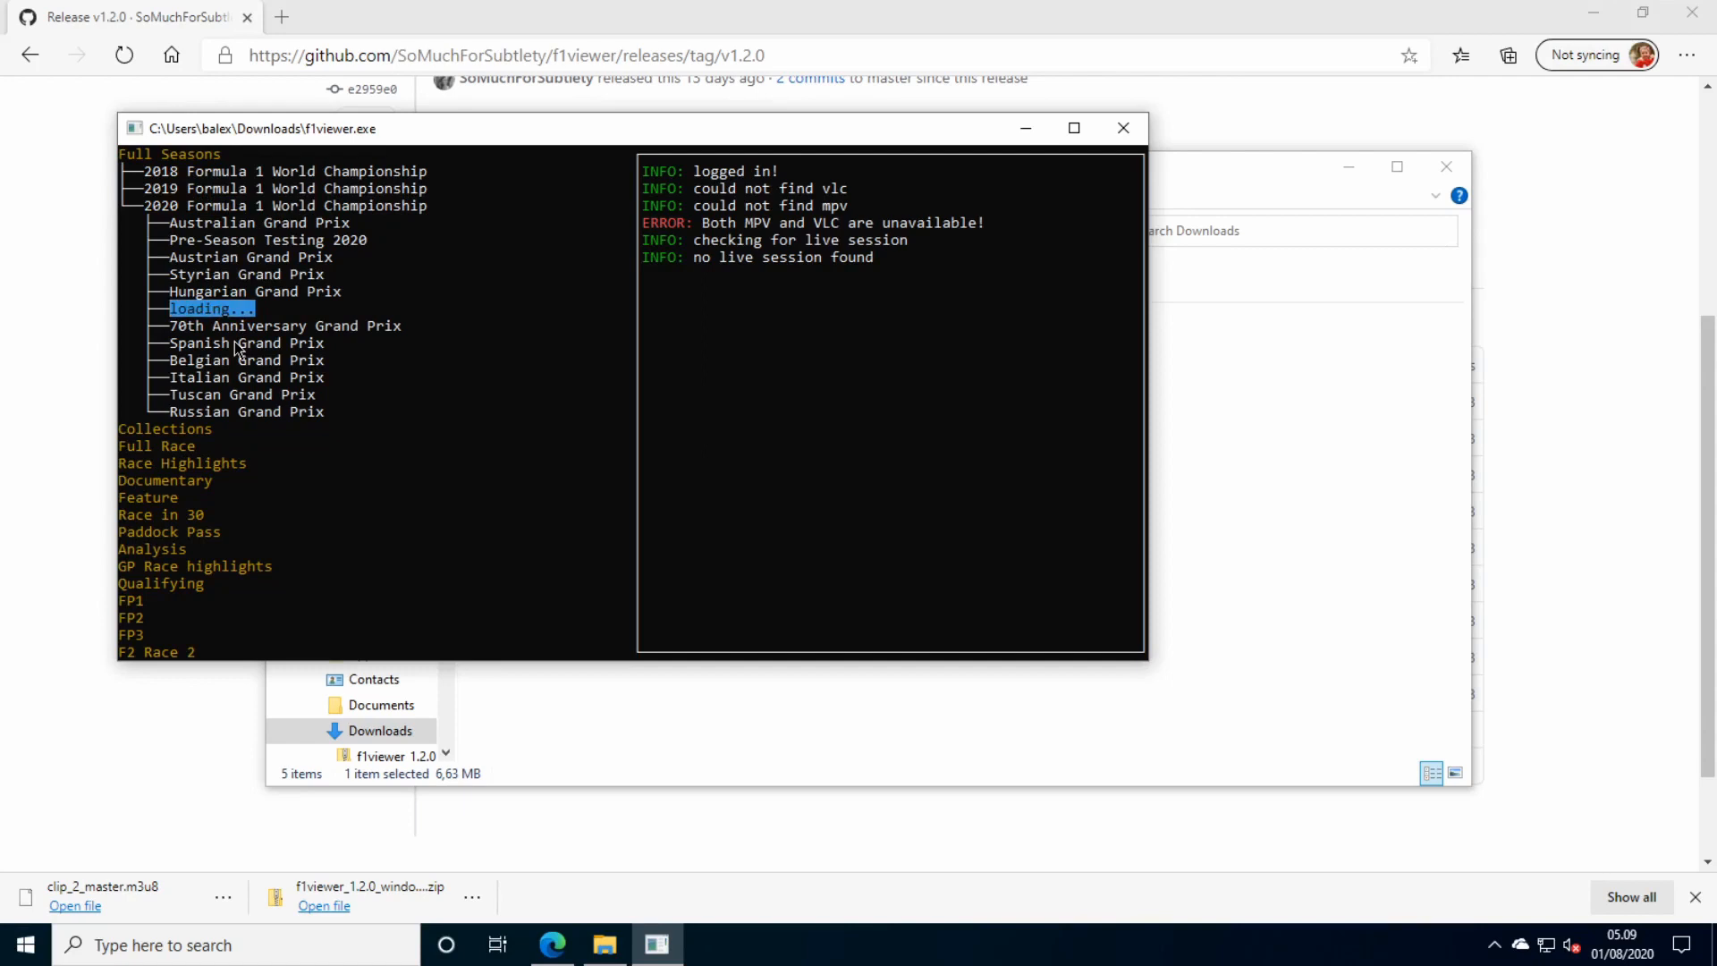
click(209, 308)
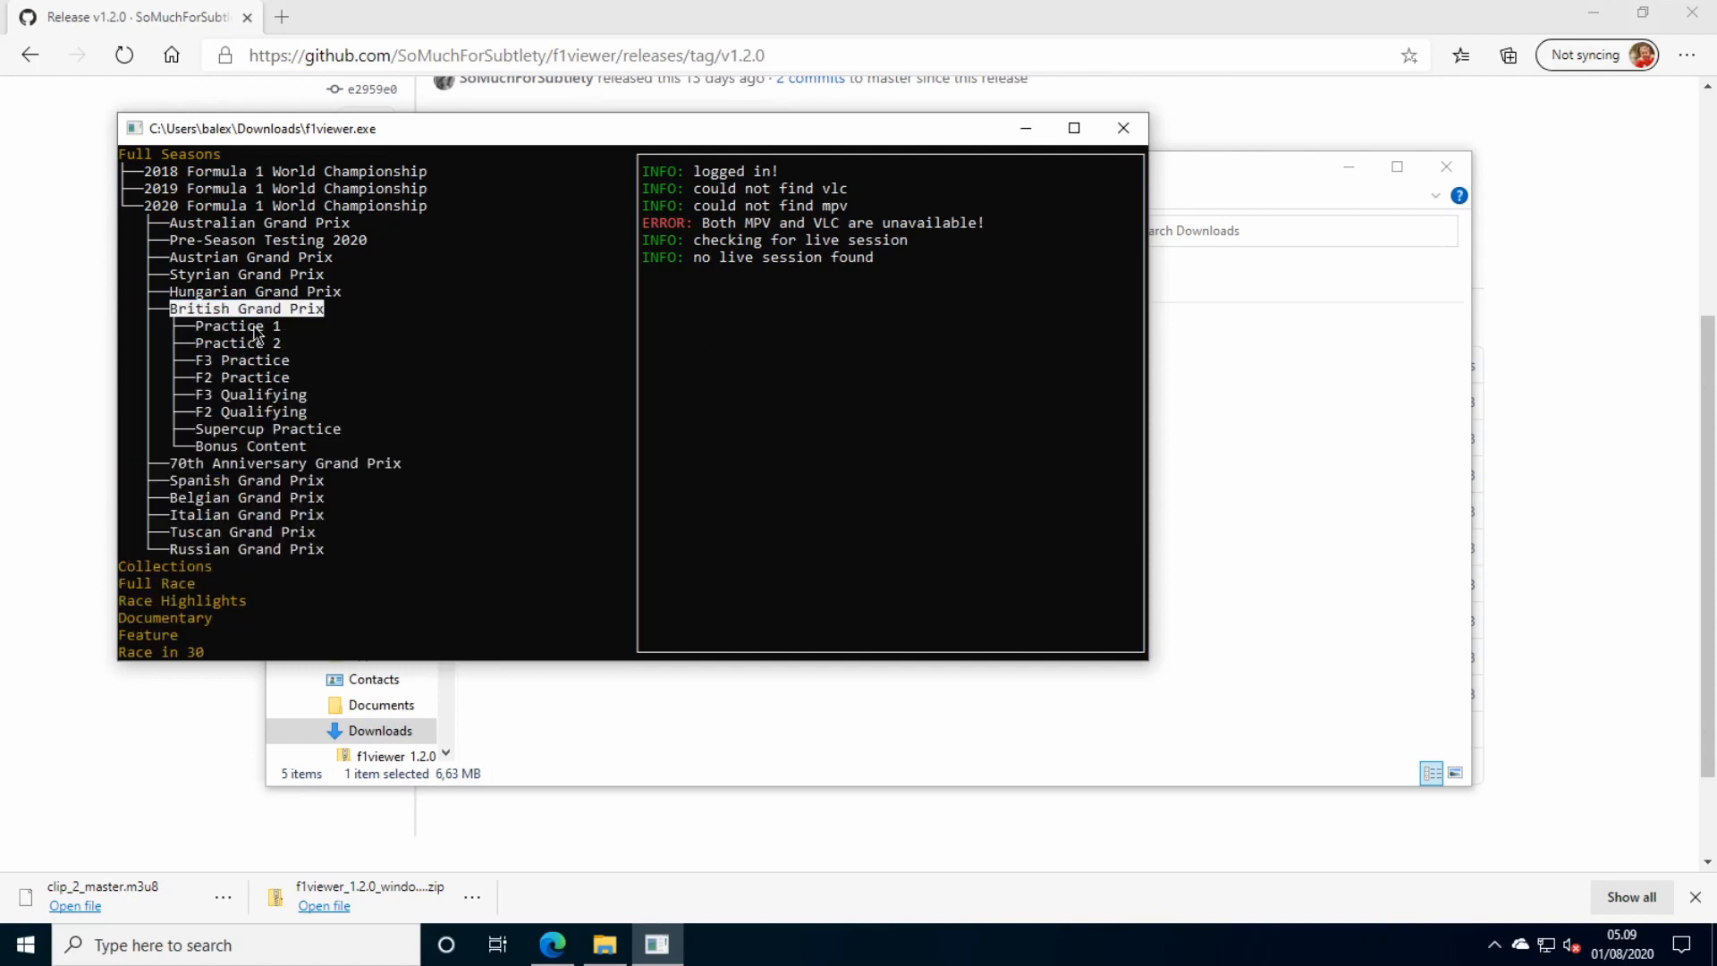
click(236, 325)
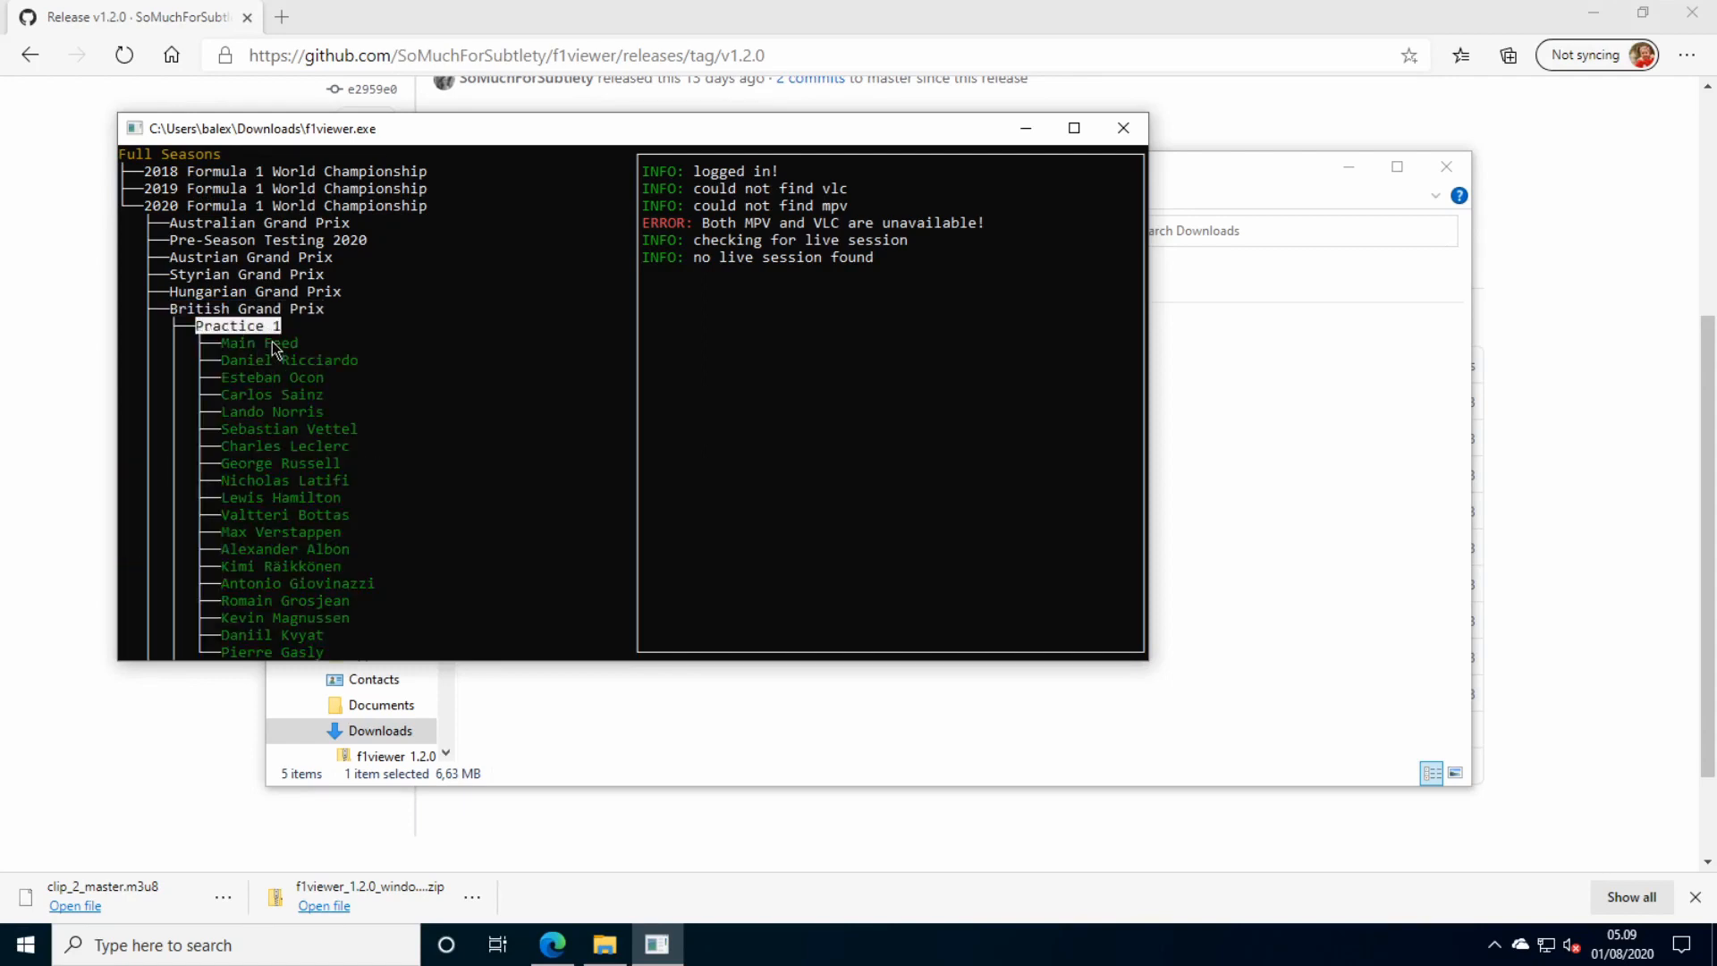
click(256, 344)
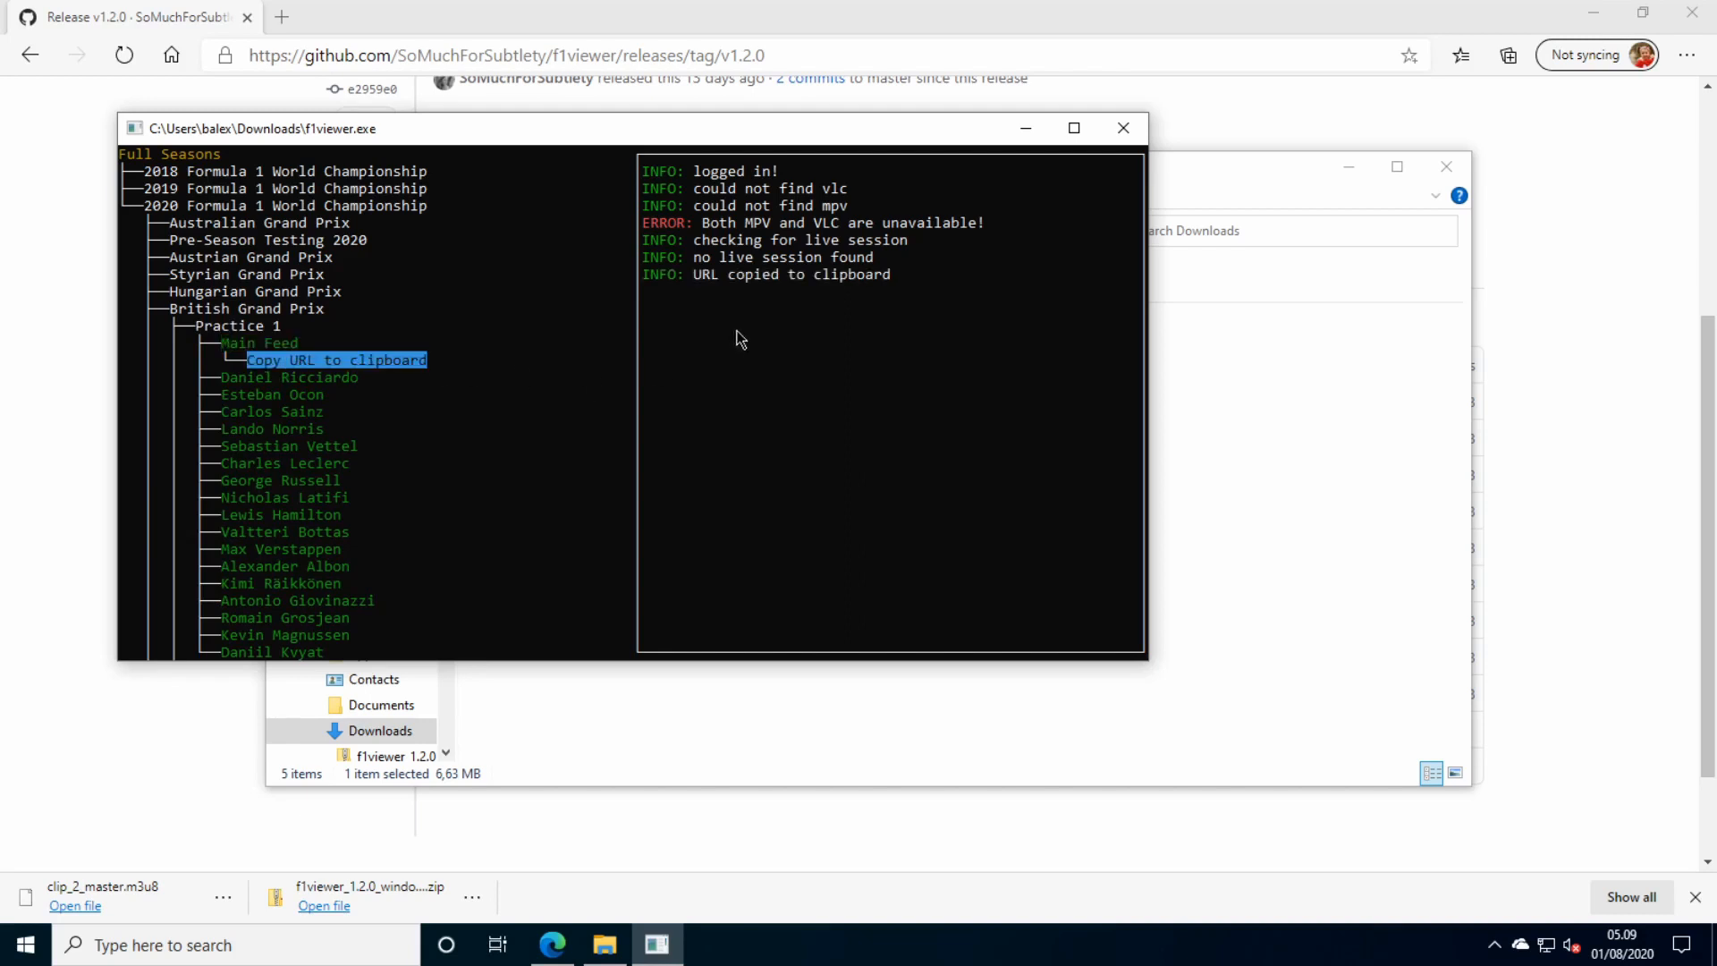
mouse_move(880, 294)
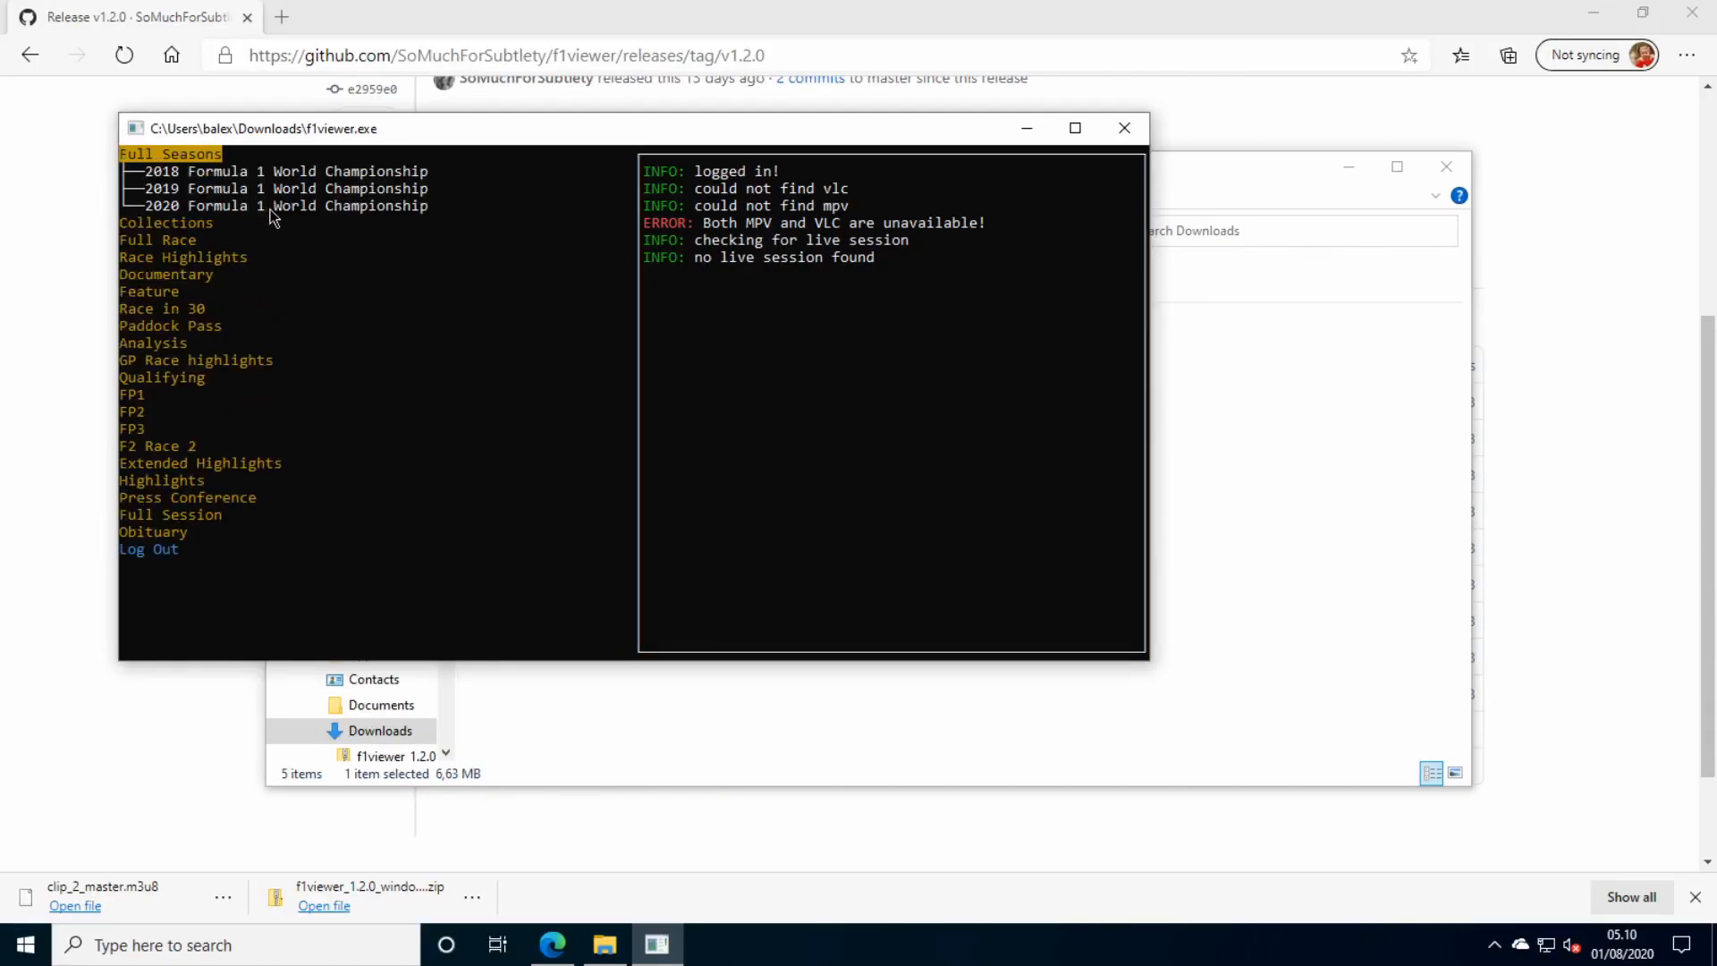
Re-expand the British Grand Prix Practice 1 Main Feed and copy the stream URL again.
click(274, 204)
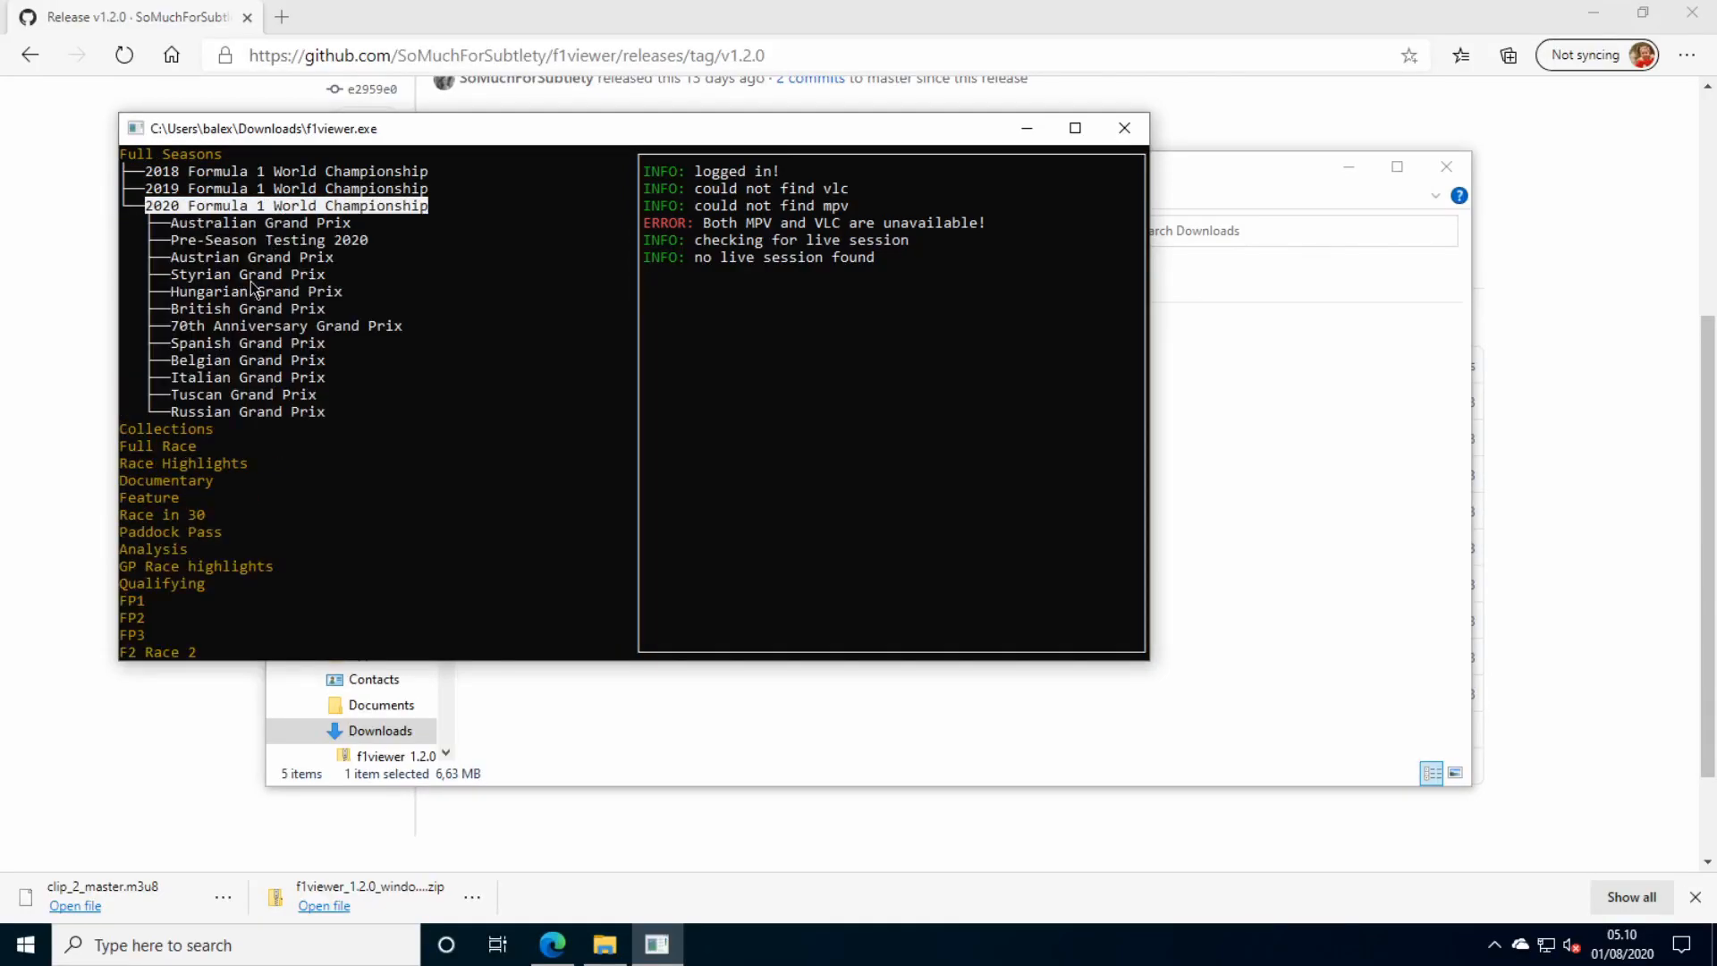
click(244, 308)
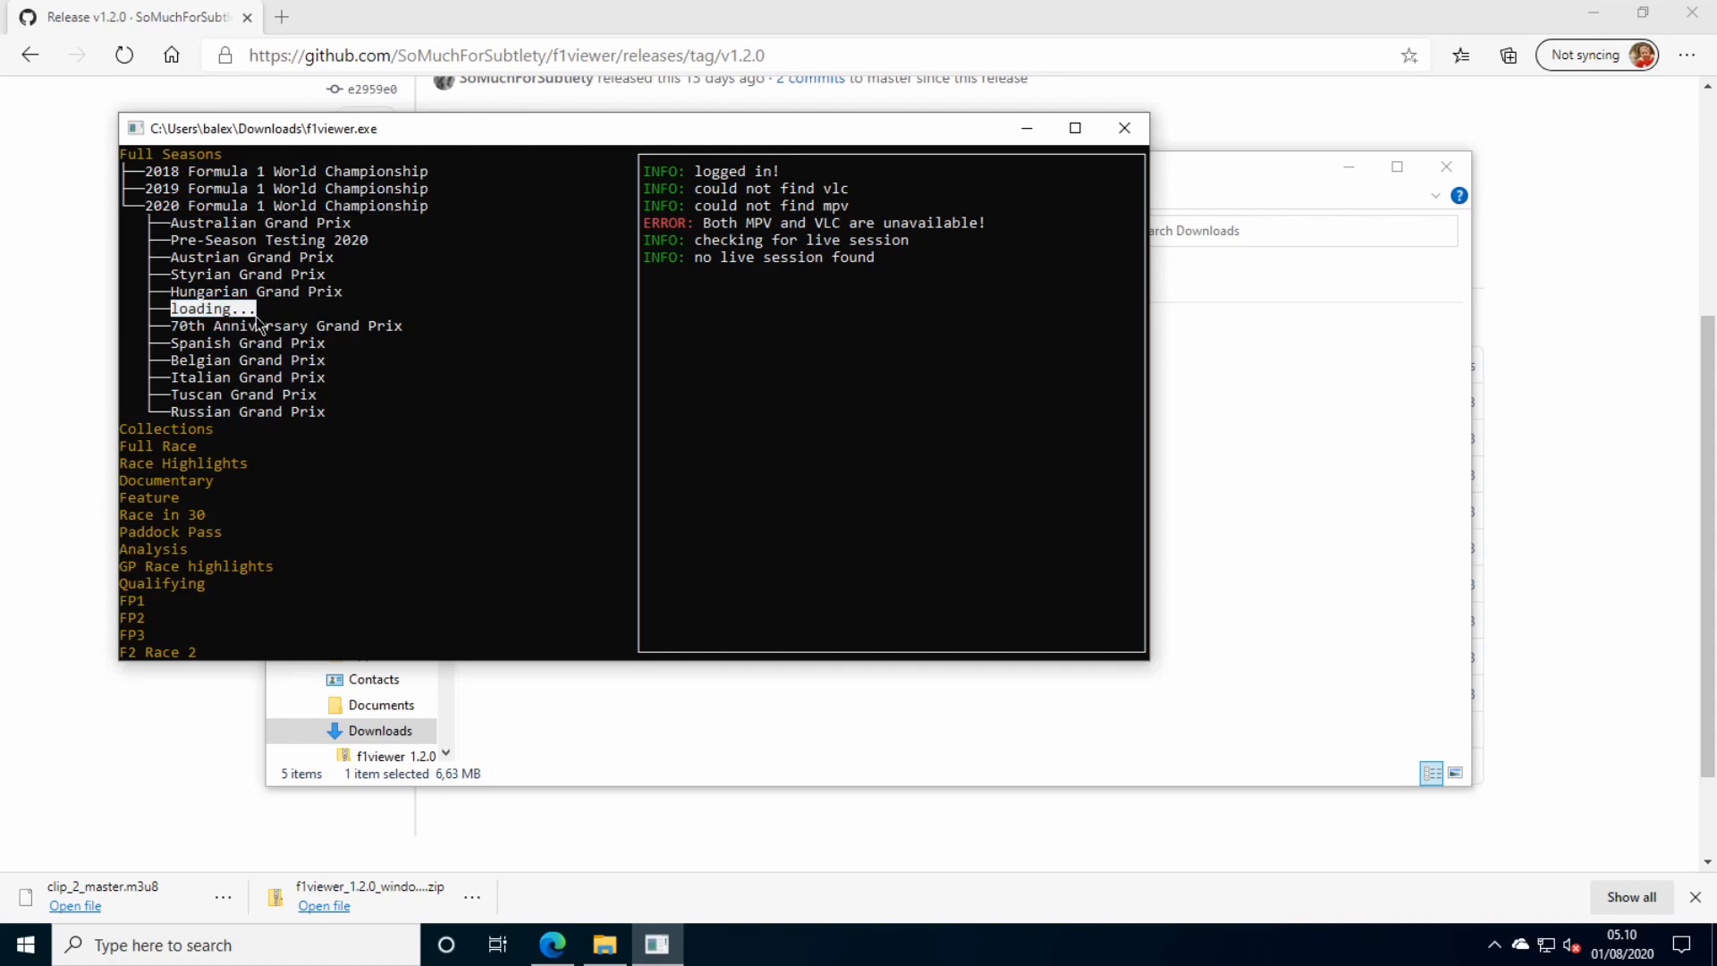
click(256, 308)
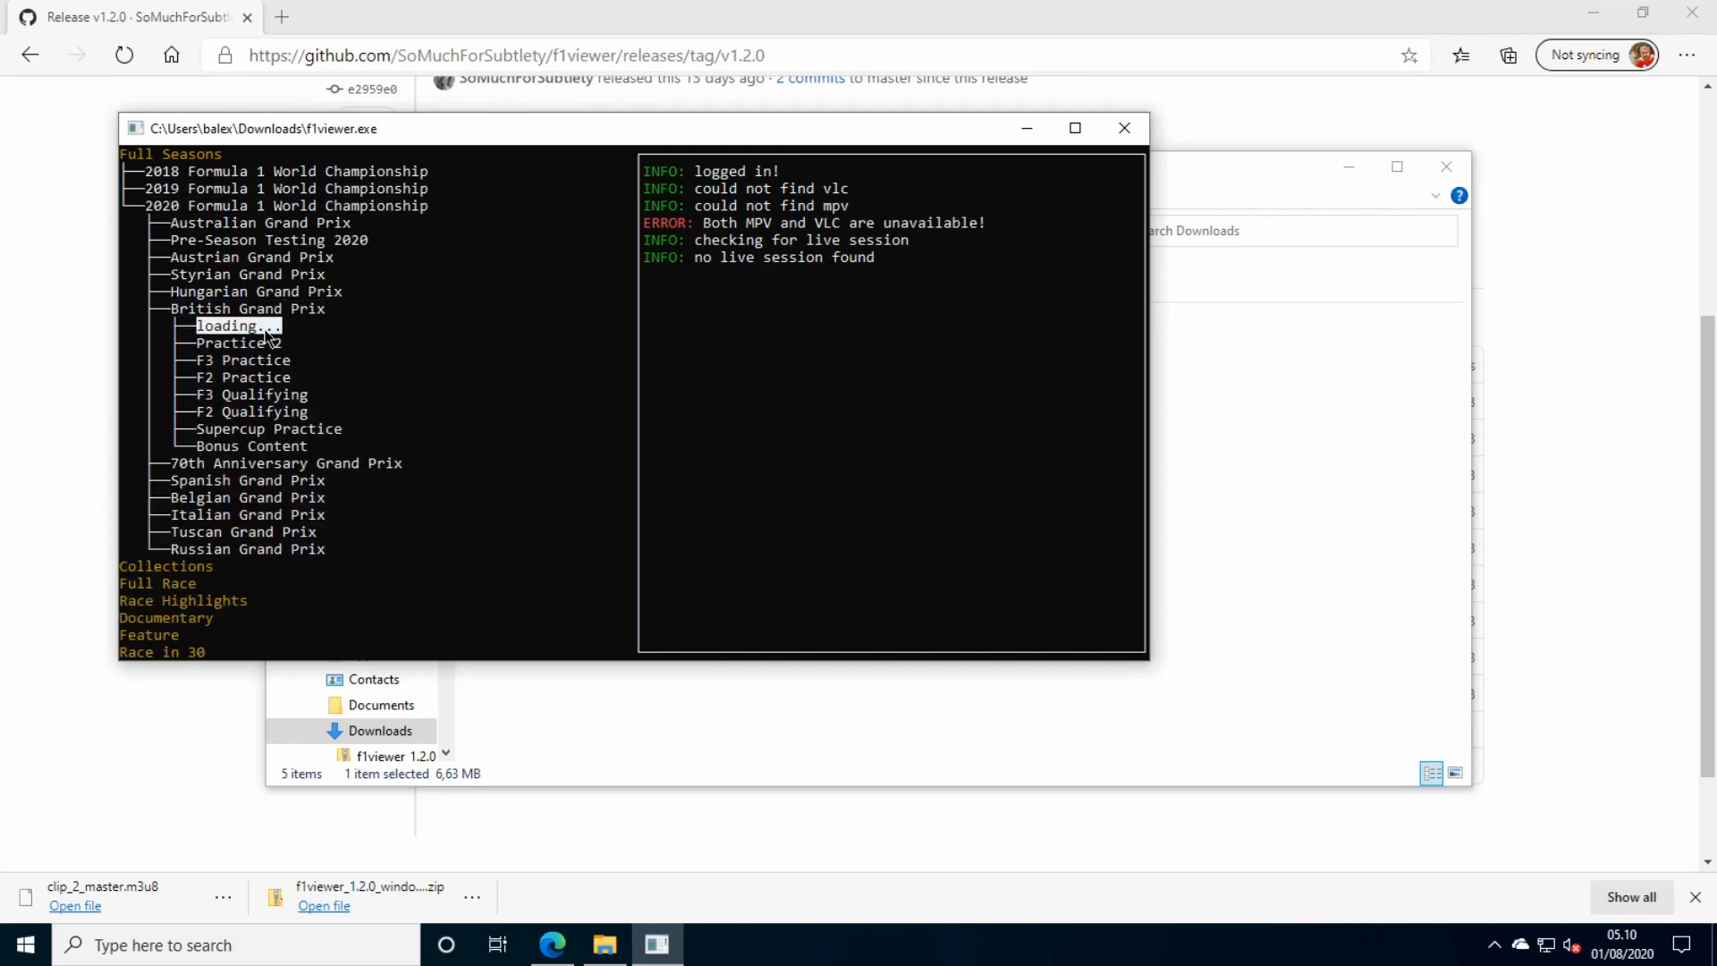
click(236, 325)
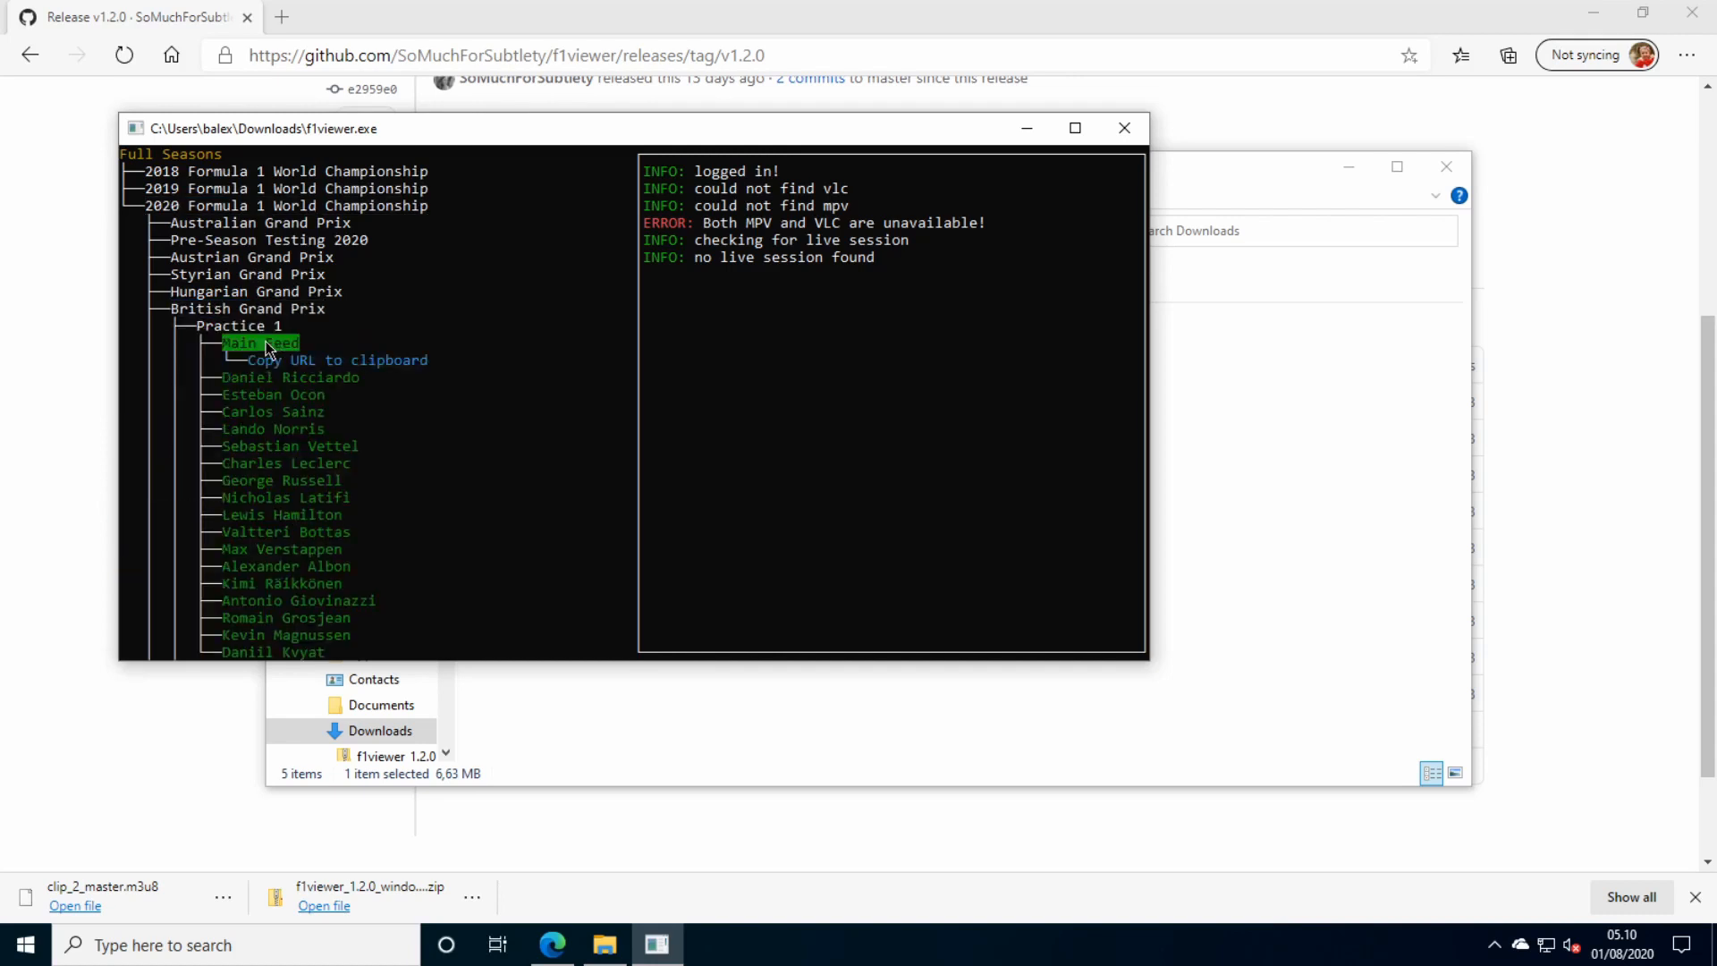
click(337, 360)
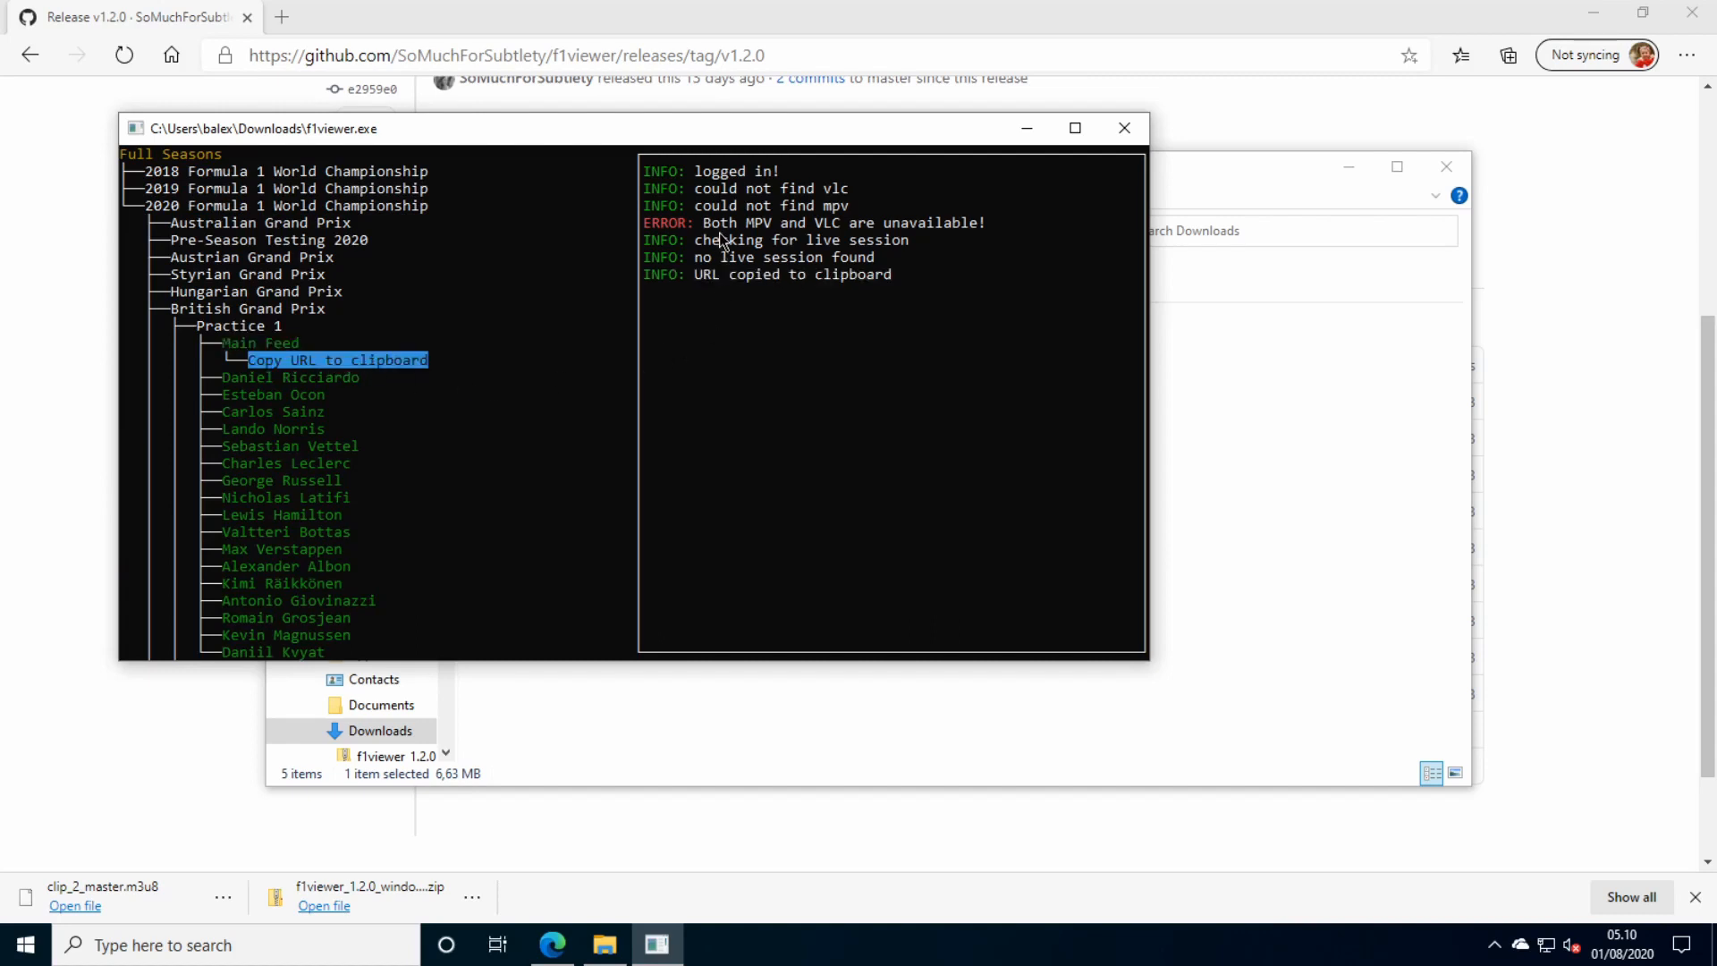
mouse_move(837, 238)
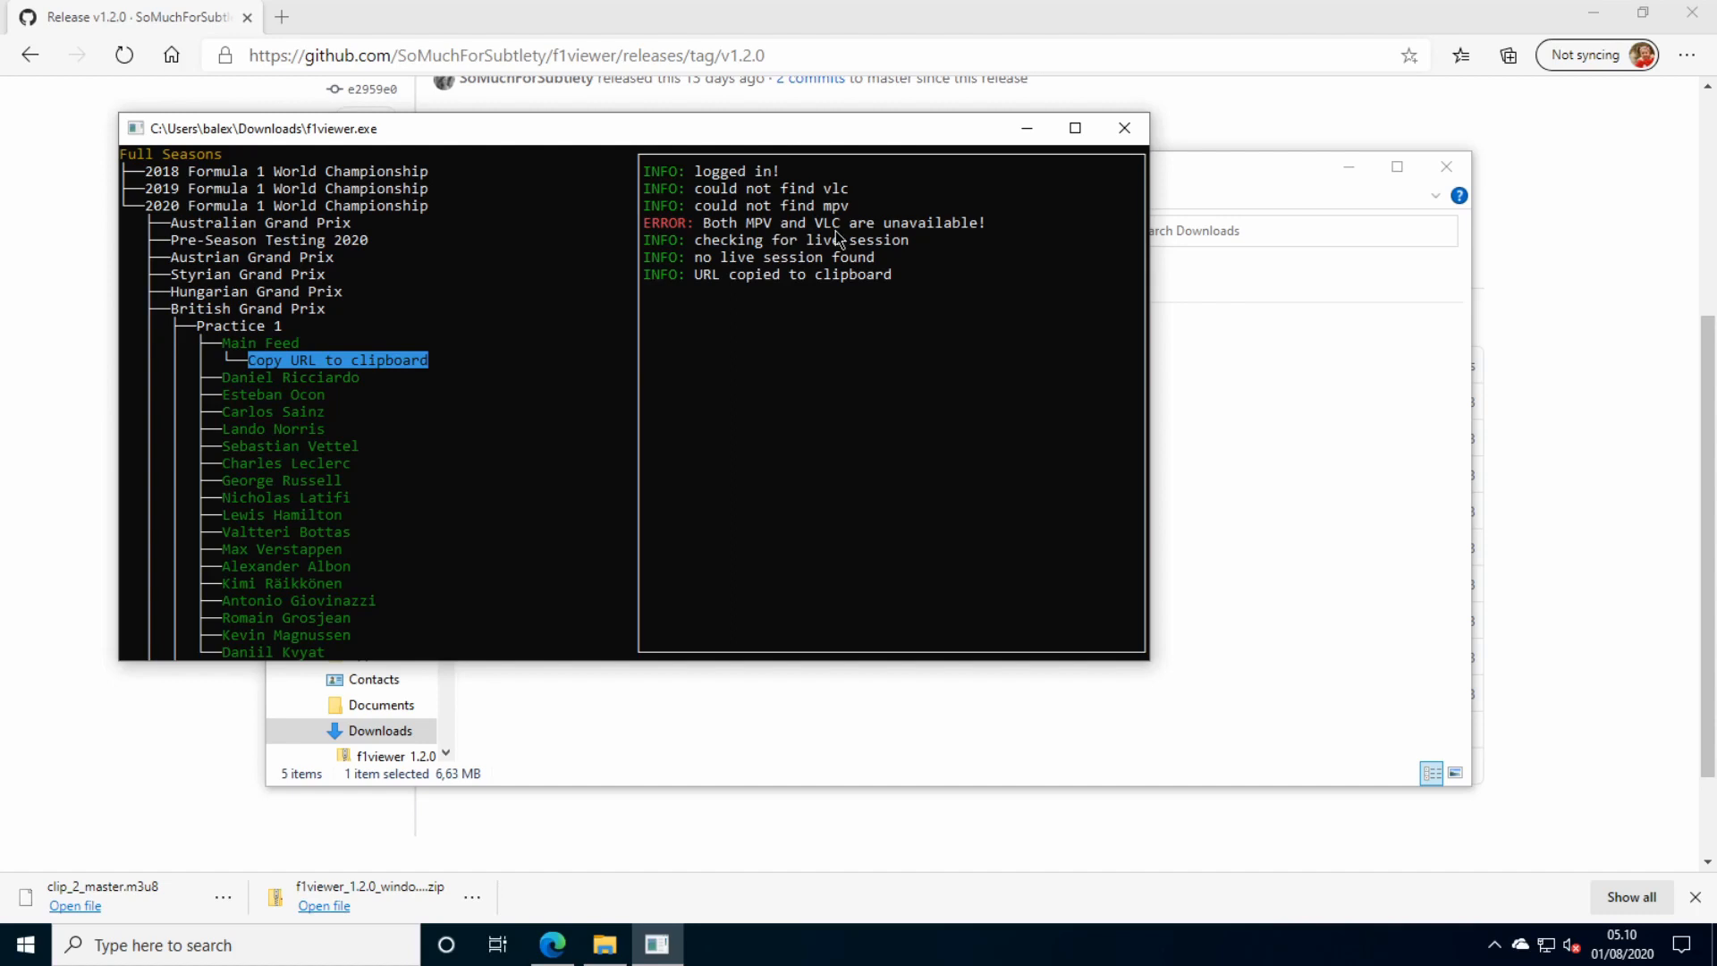
mouse_move(810, 329)
text(vl)
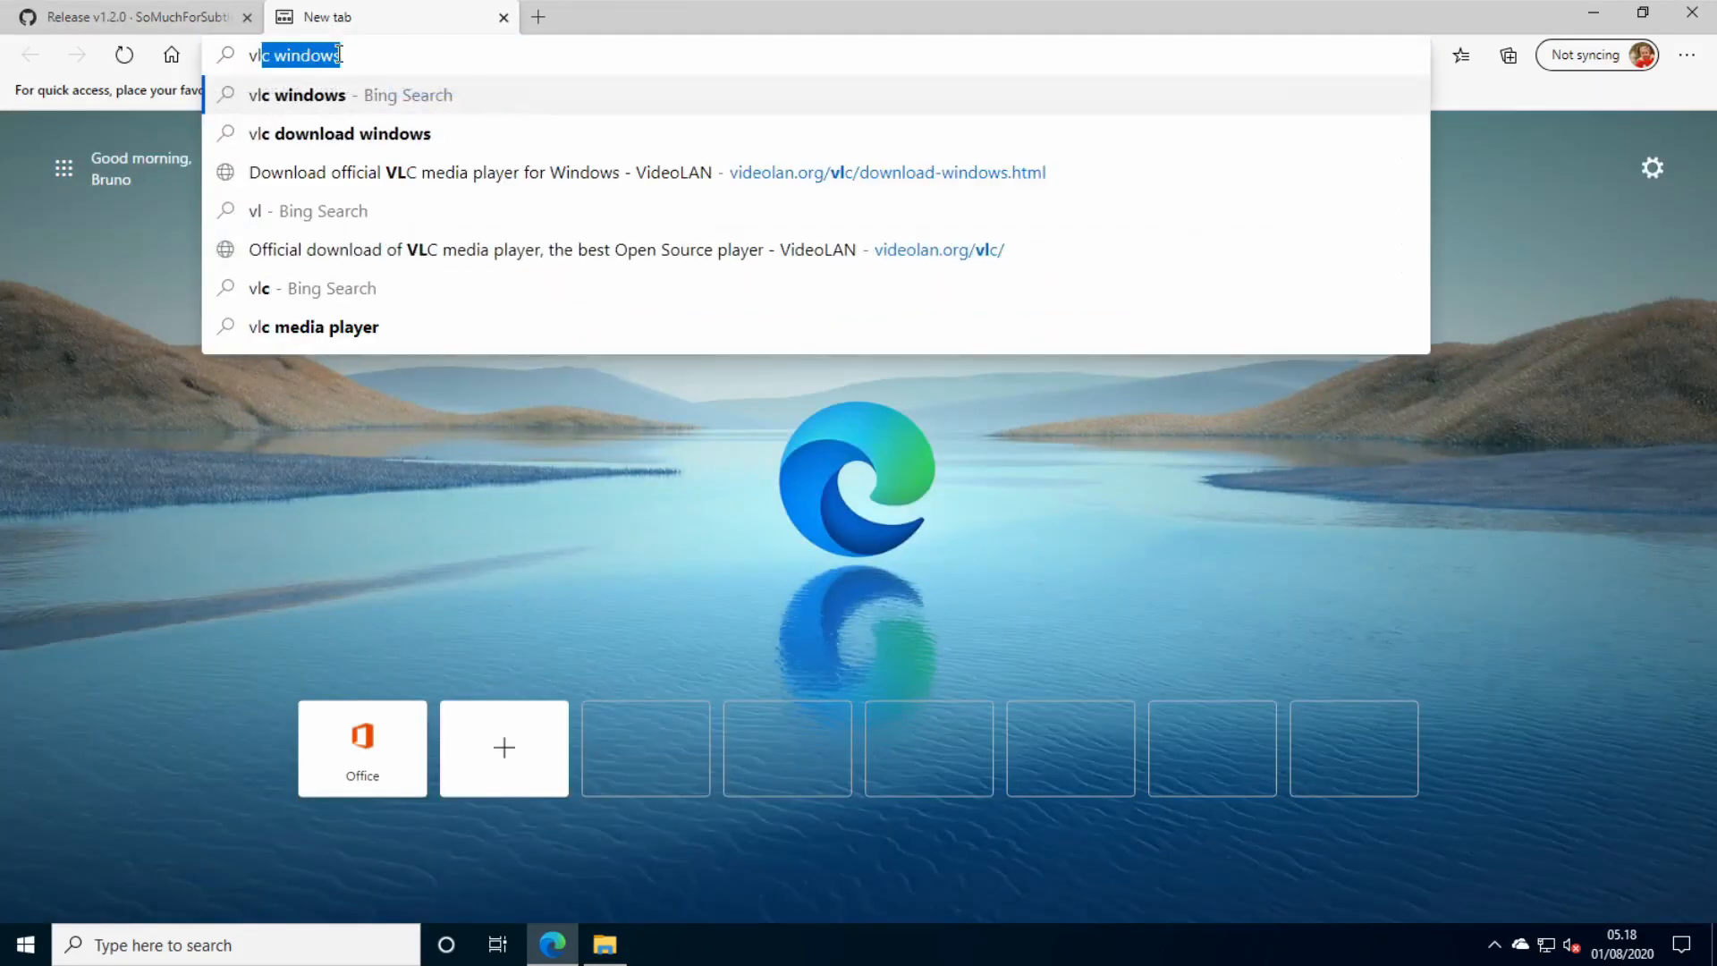
Search Bing for 'vlc windows download' in a new Edge tab.
text(dows d)
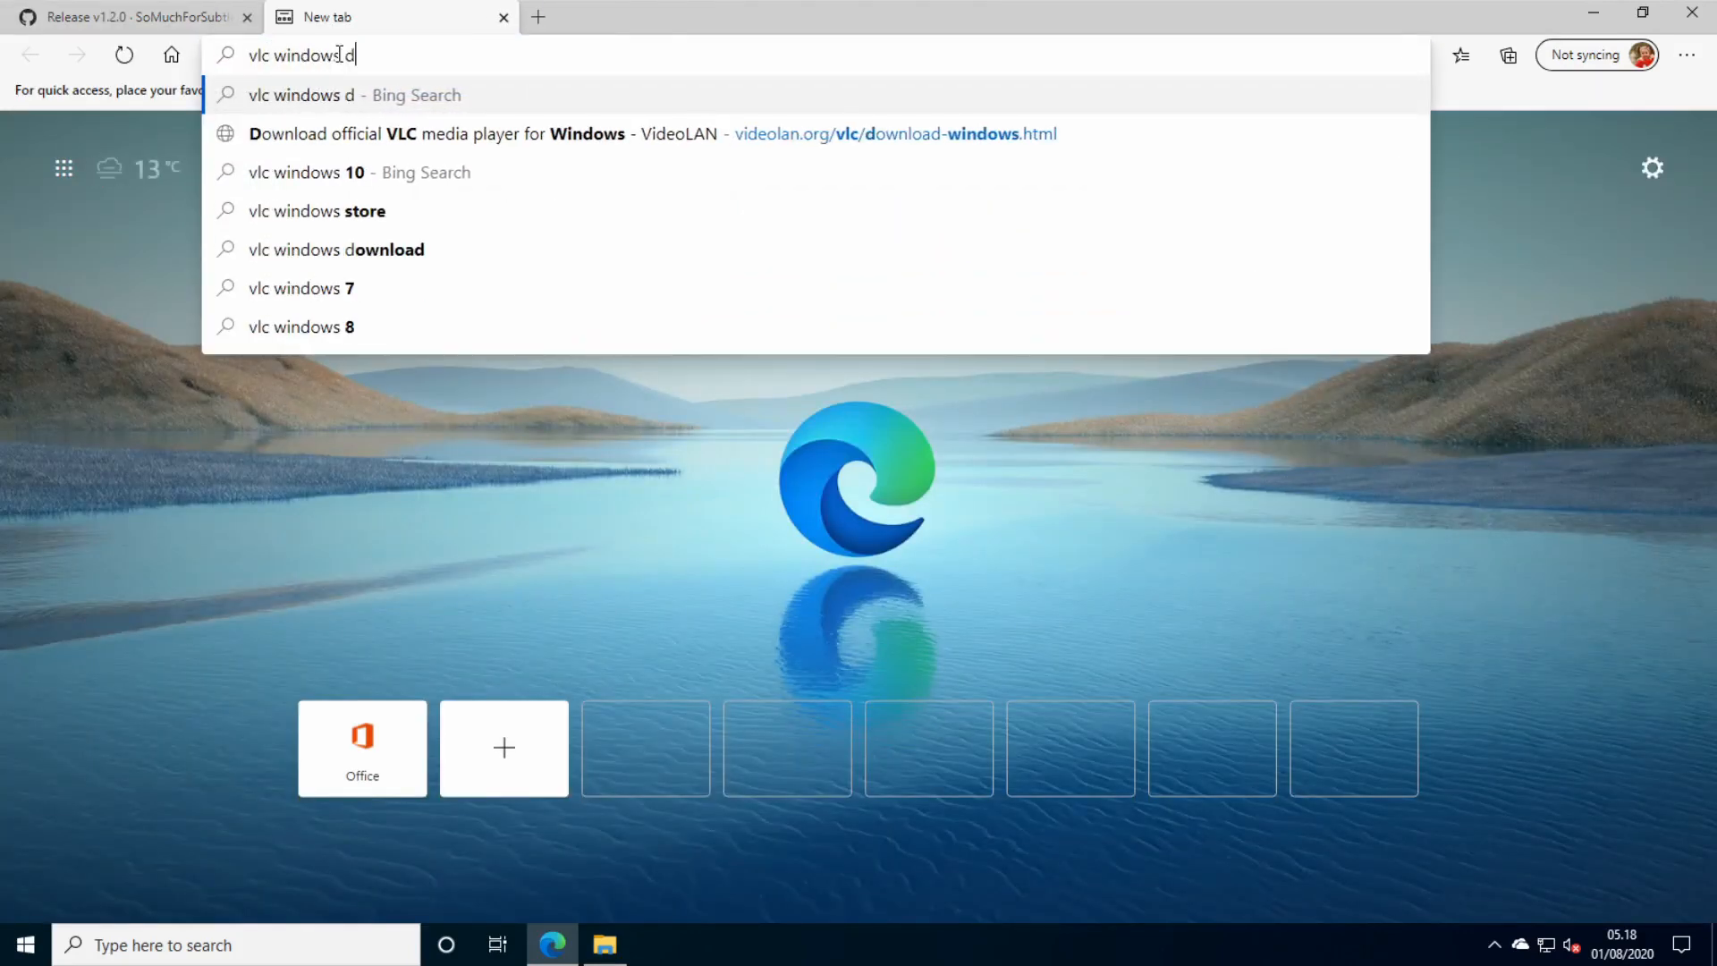
text(ocwnload&cvid=8007270bb48d438eaffedc58e5e0f9bc&FORM=ANNTA1&PC=U531)
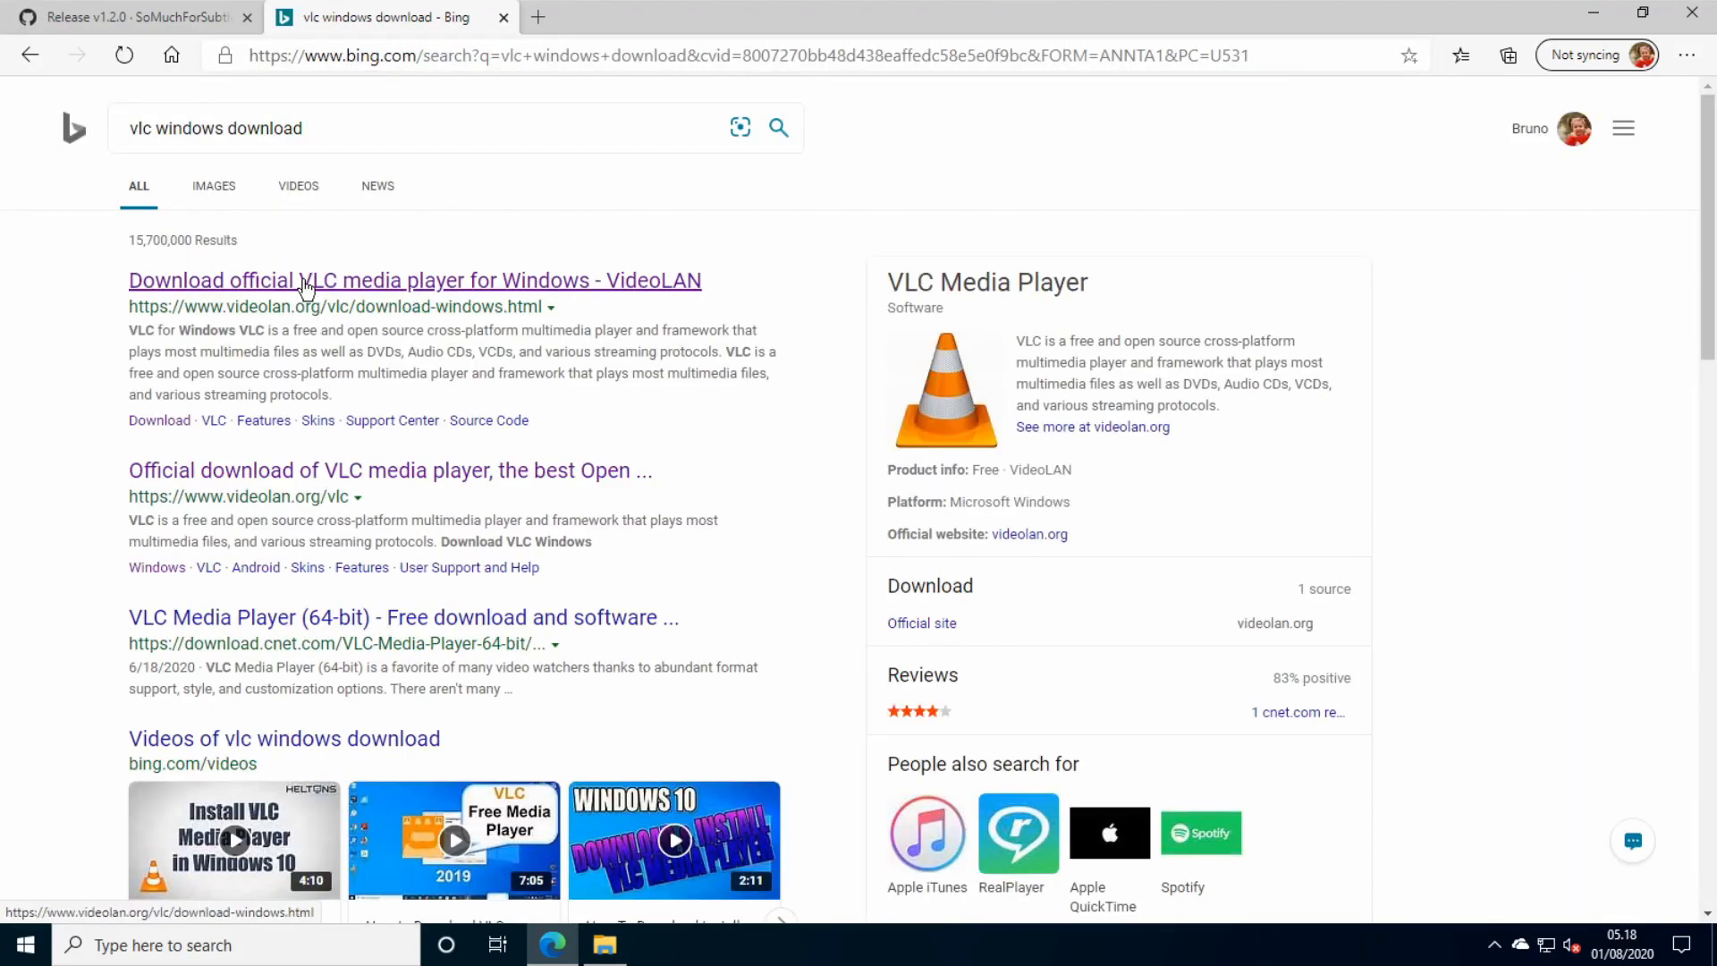
Visit the VideoLAN site, check its security certificate, and go to the VLC media player page.
click(413, 281)
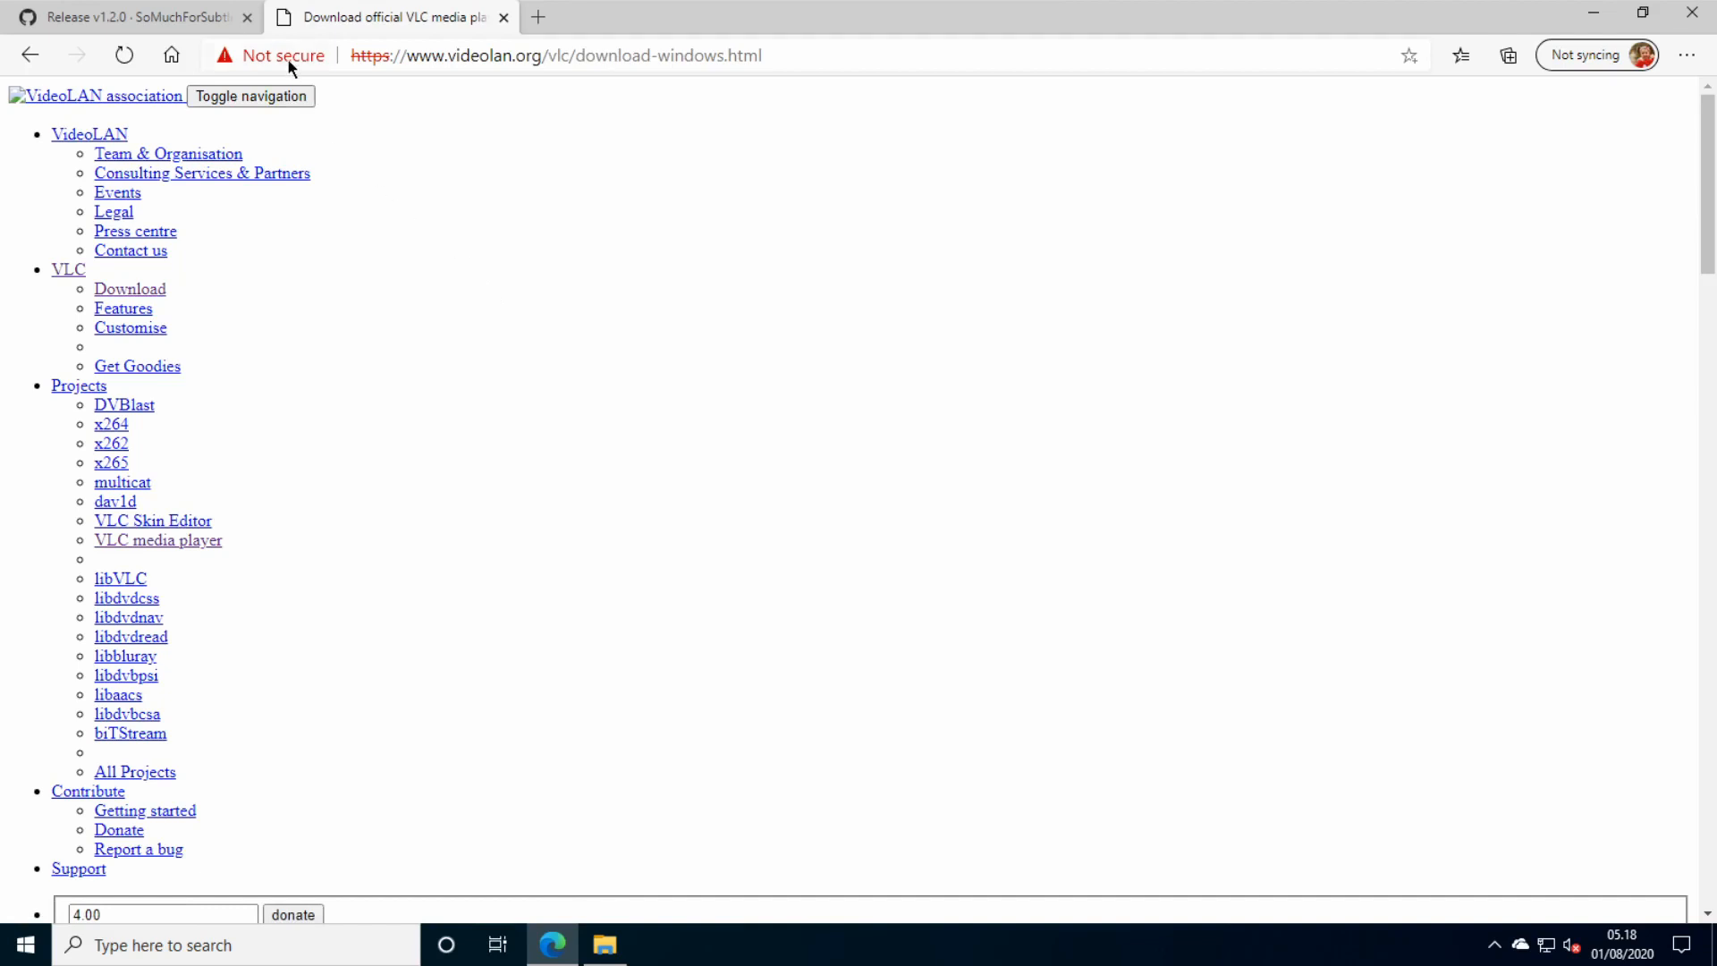
click(280, 55)
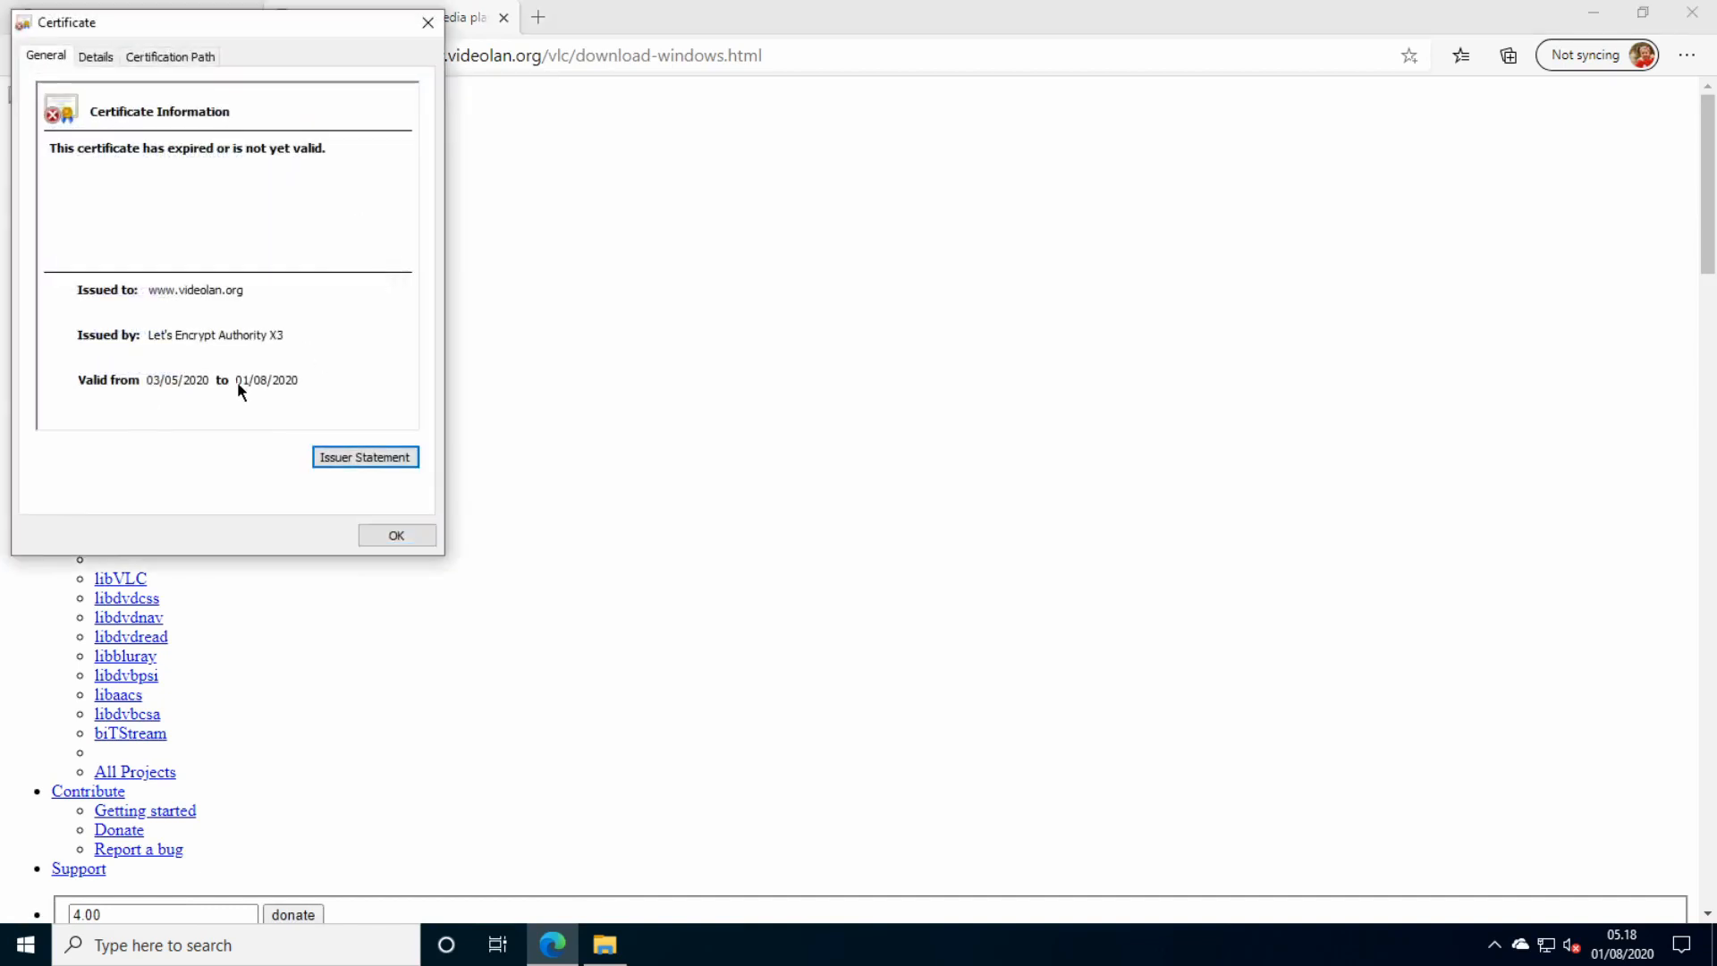
click(395, 535)
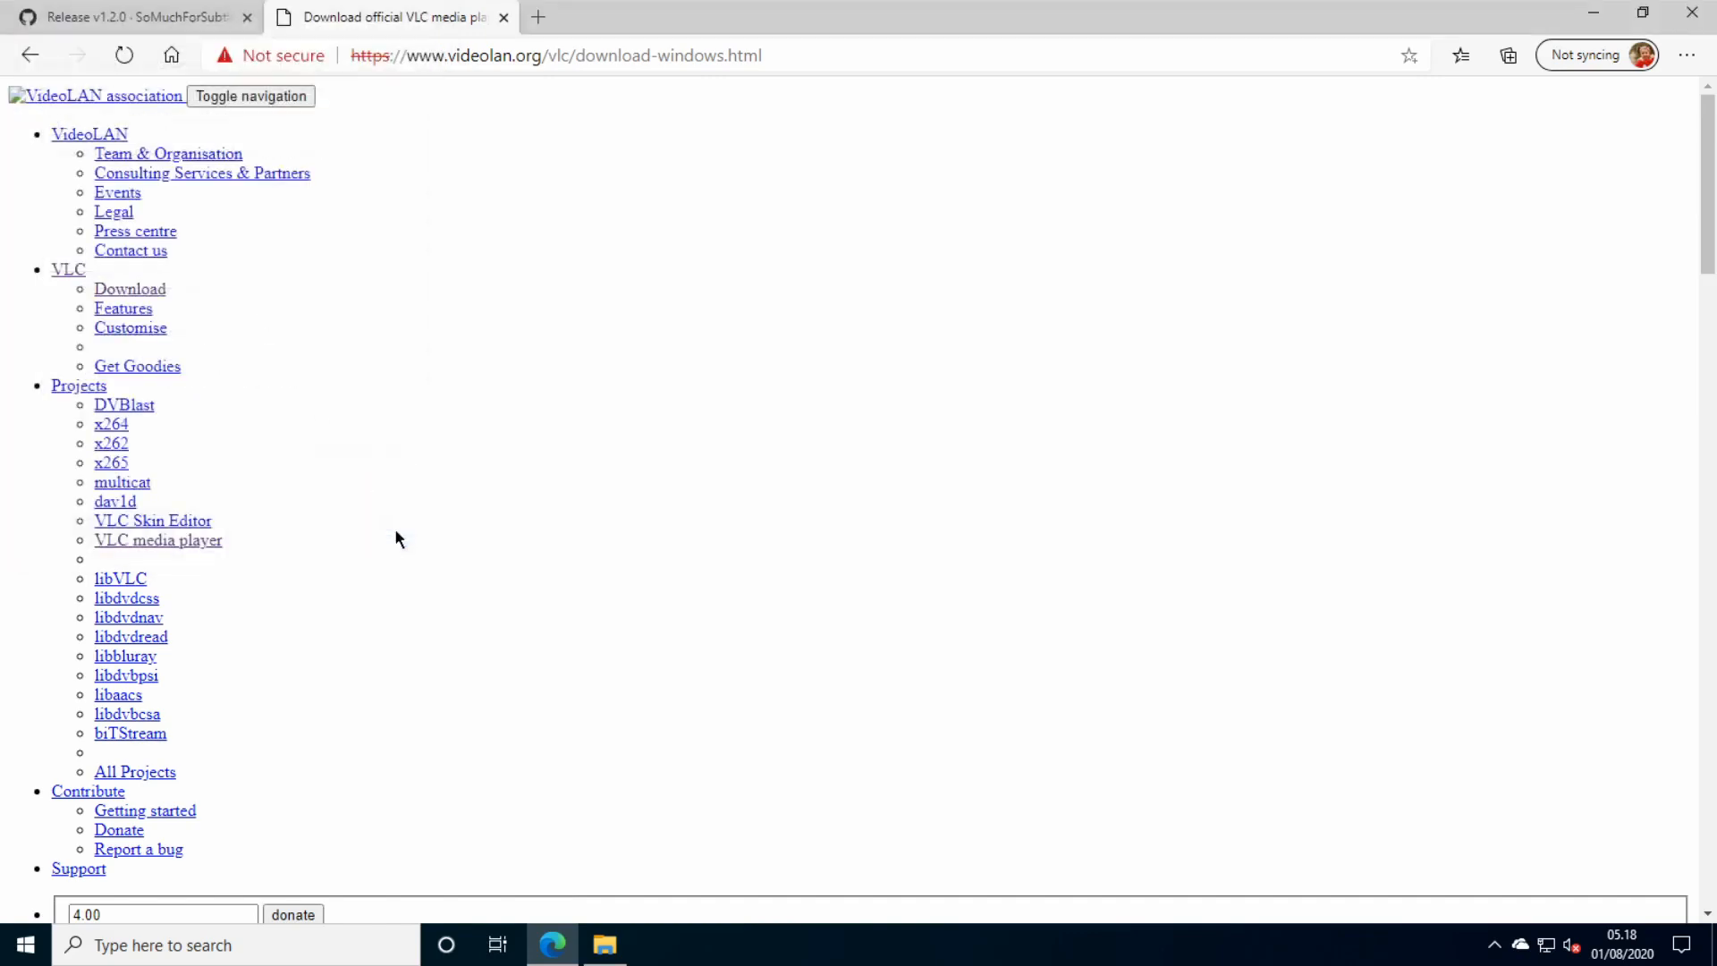
click(129, 288)
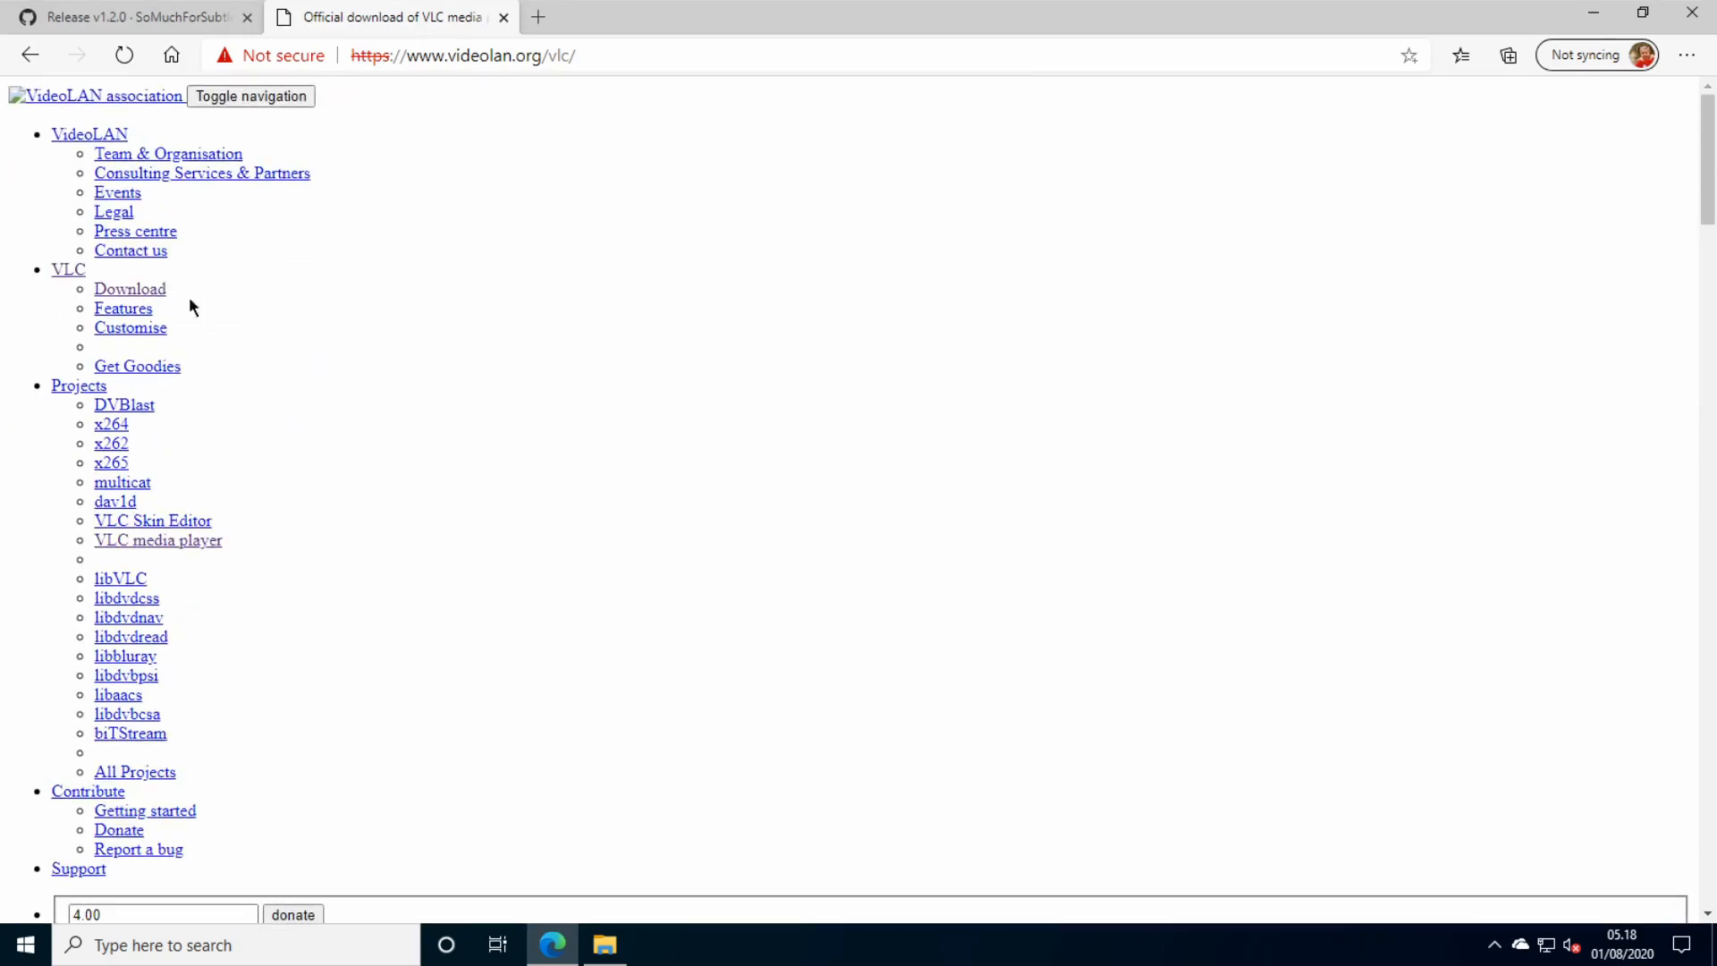
mouse_move(129, 295)
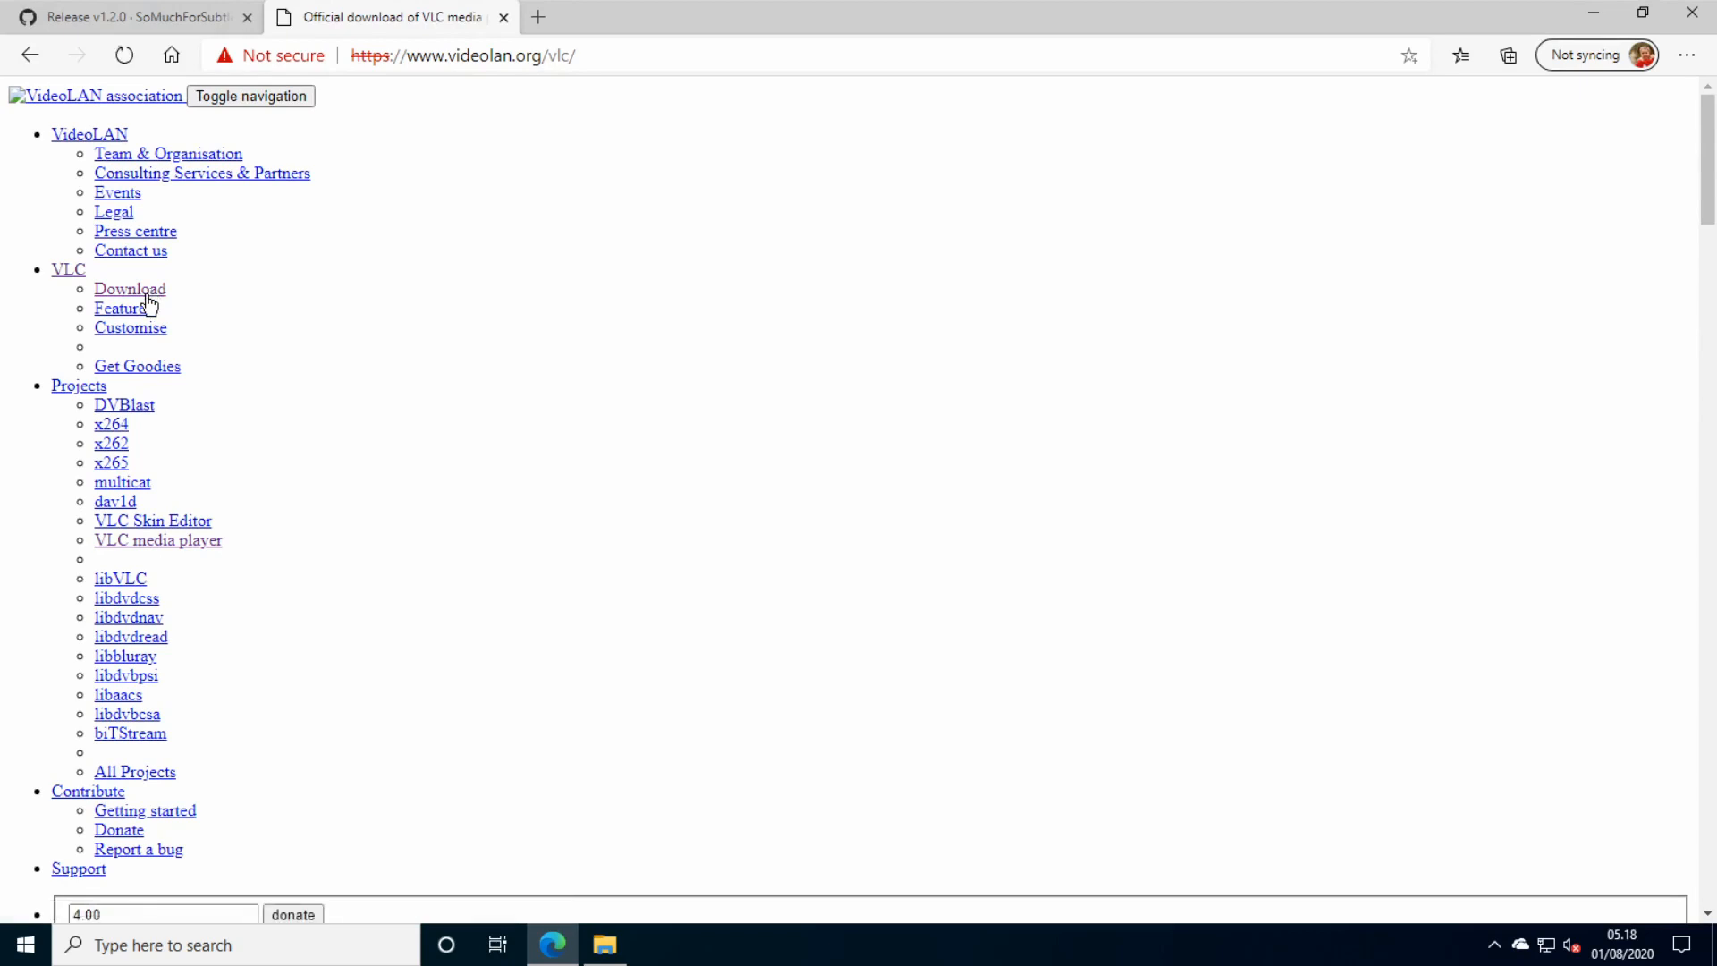
Download the VLC 3.0.11 Windows 64-bit installer.
scroll(down, 3)
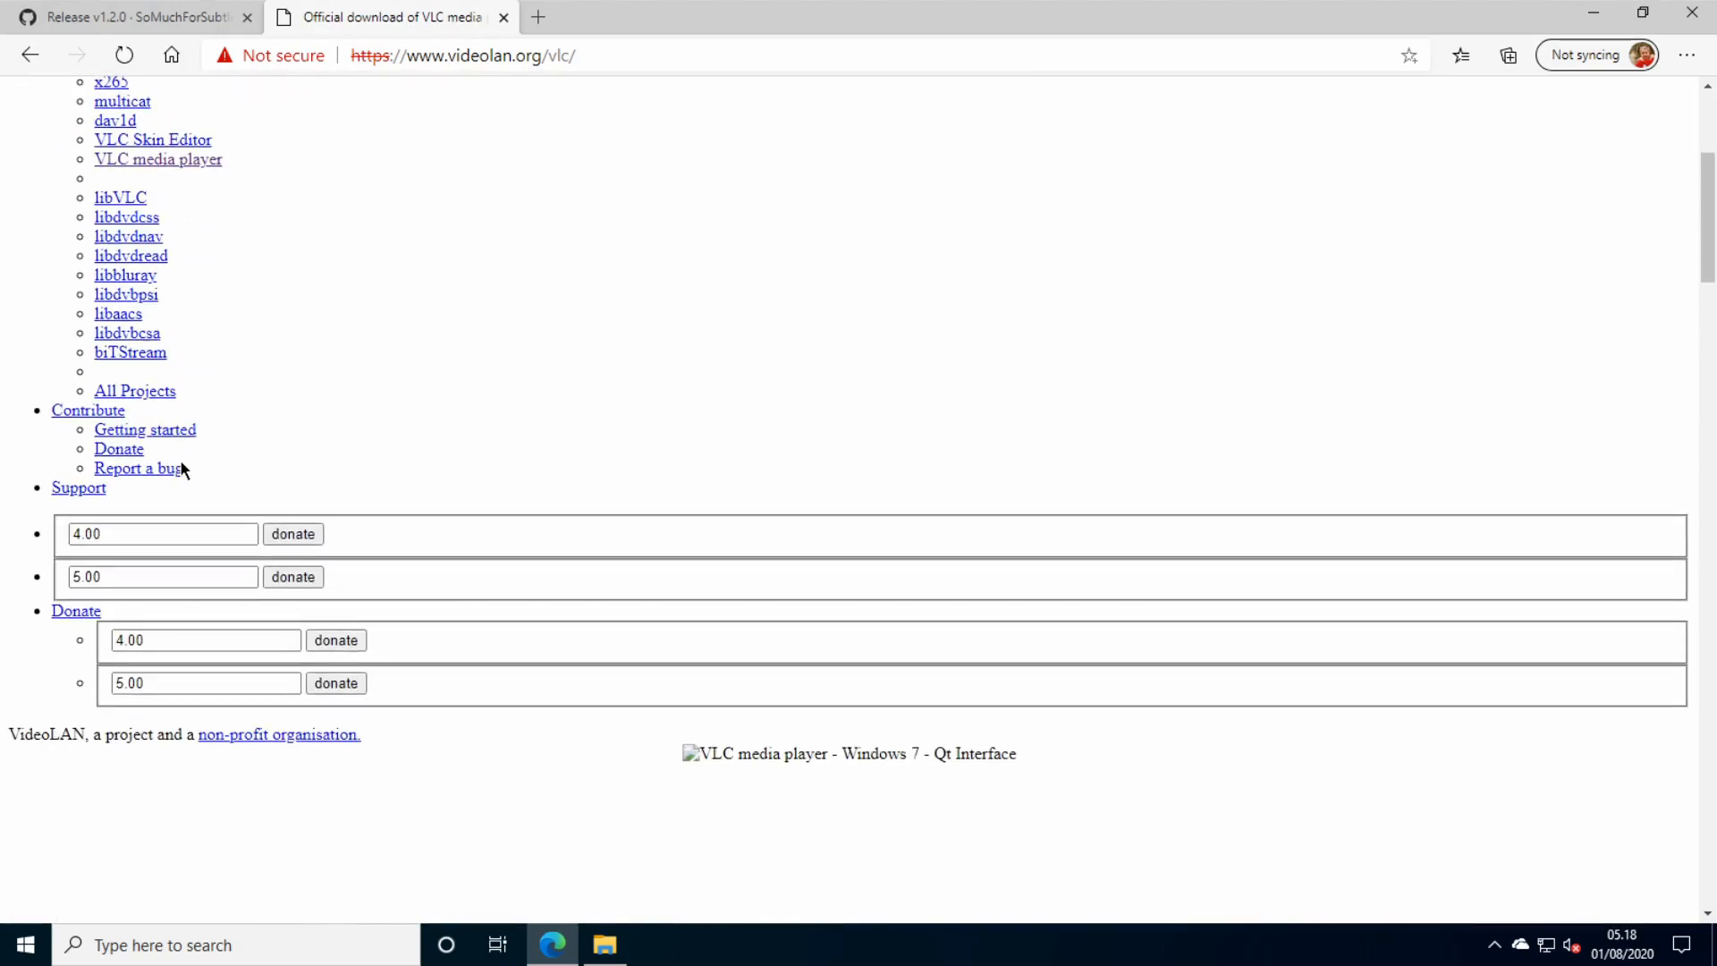
scroll(down, 3)
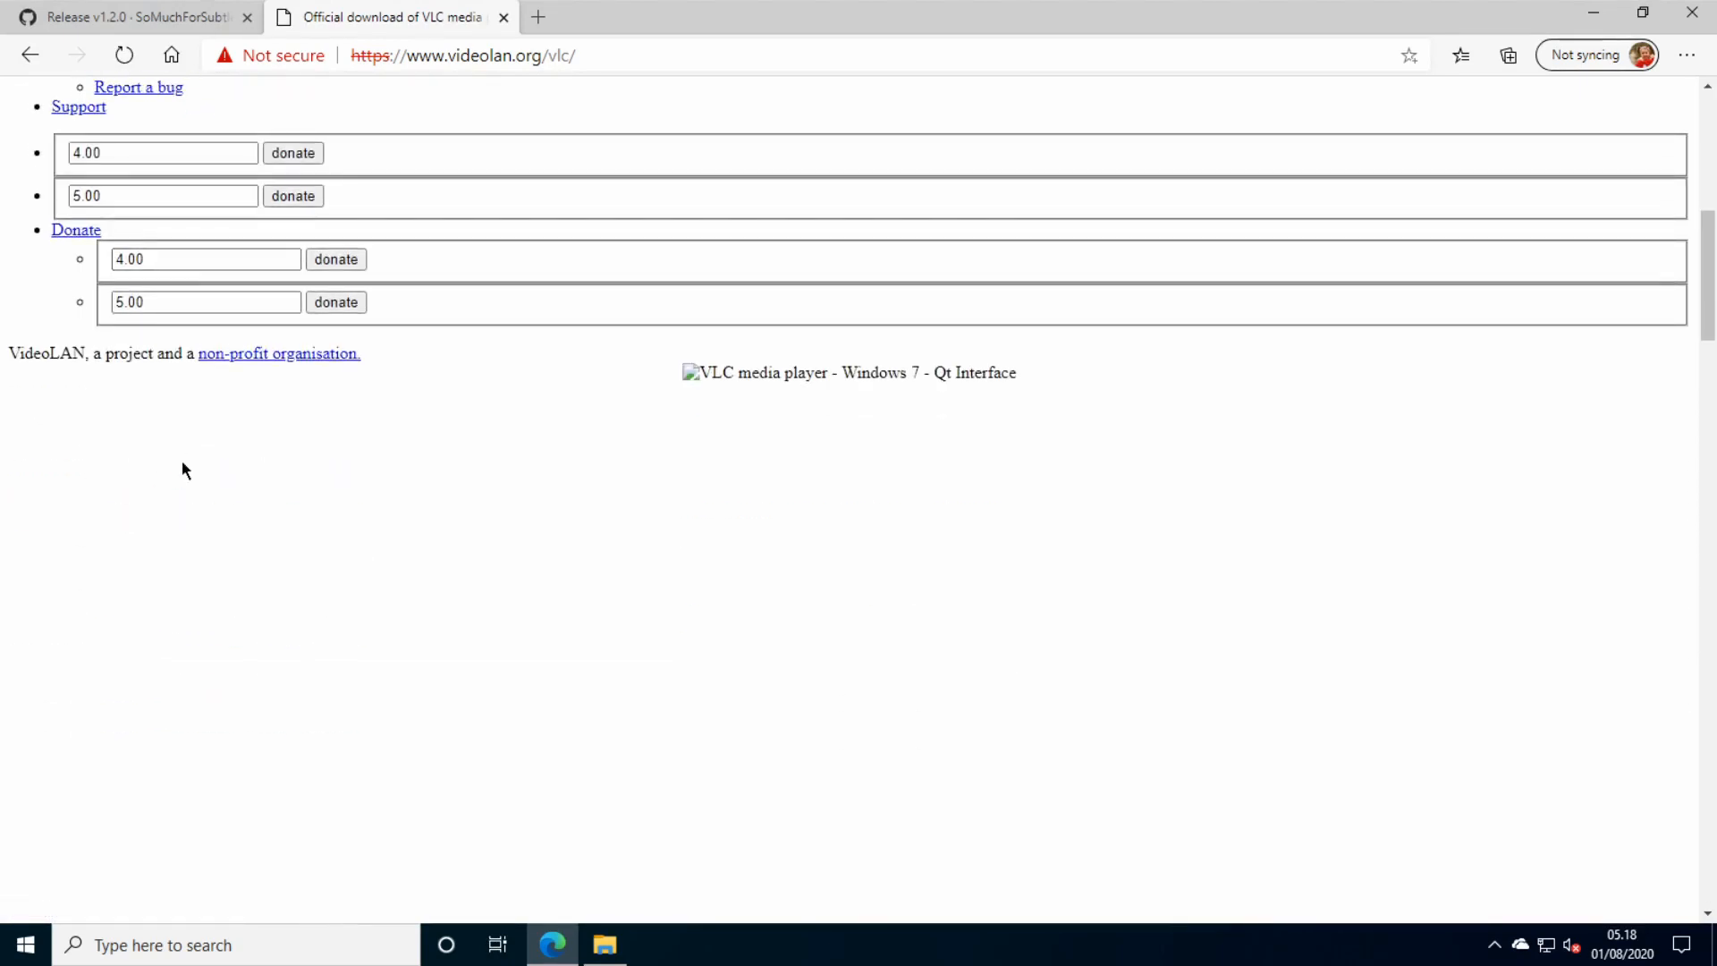
scroll(up, 3)
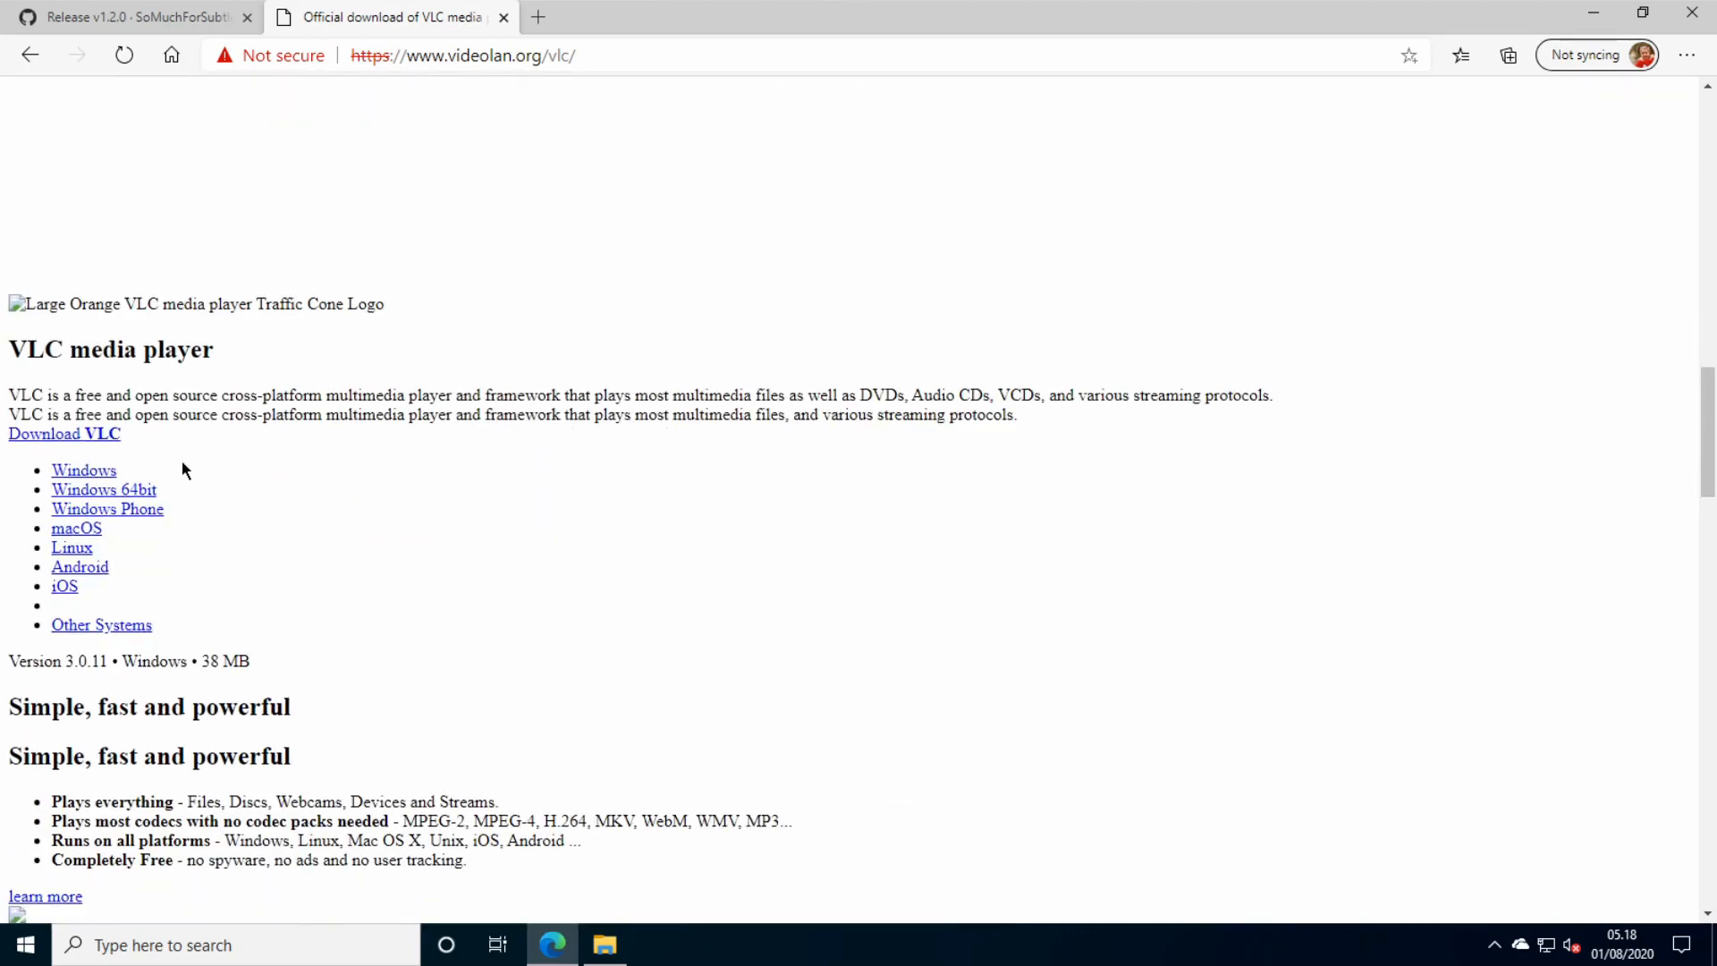
click(103, 490)
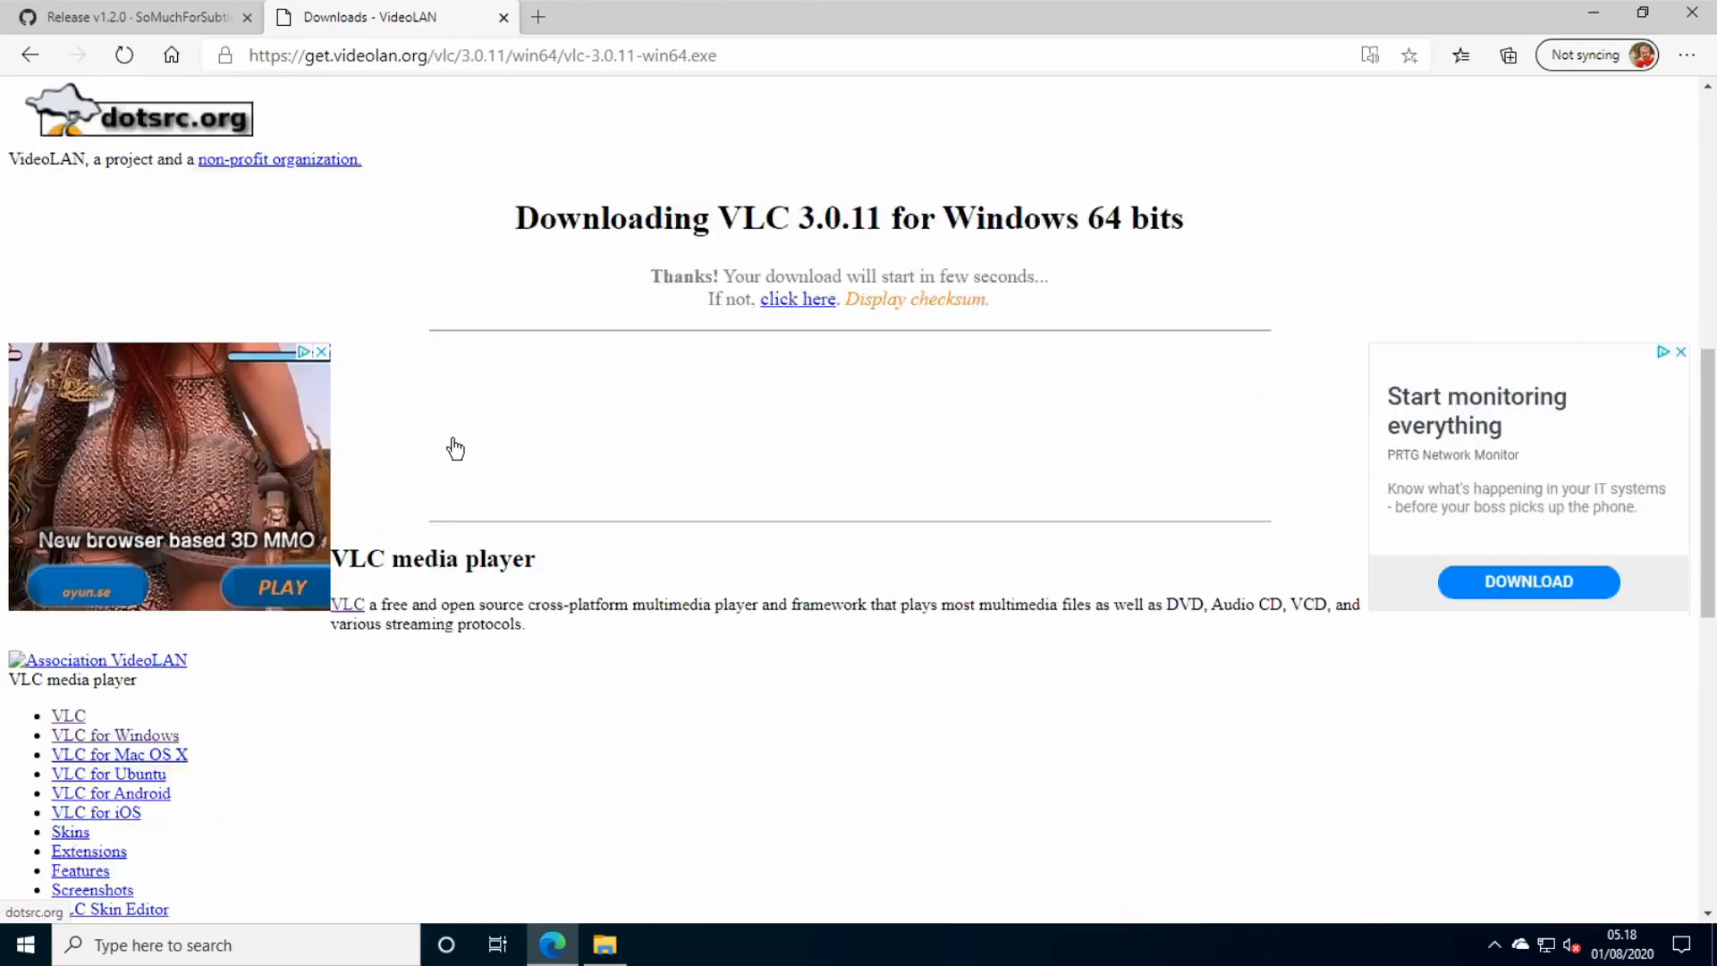
scroll(down, 3)
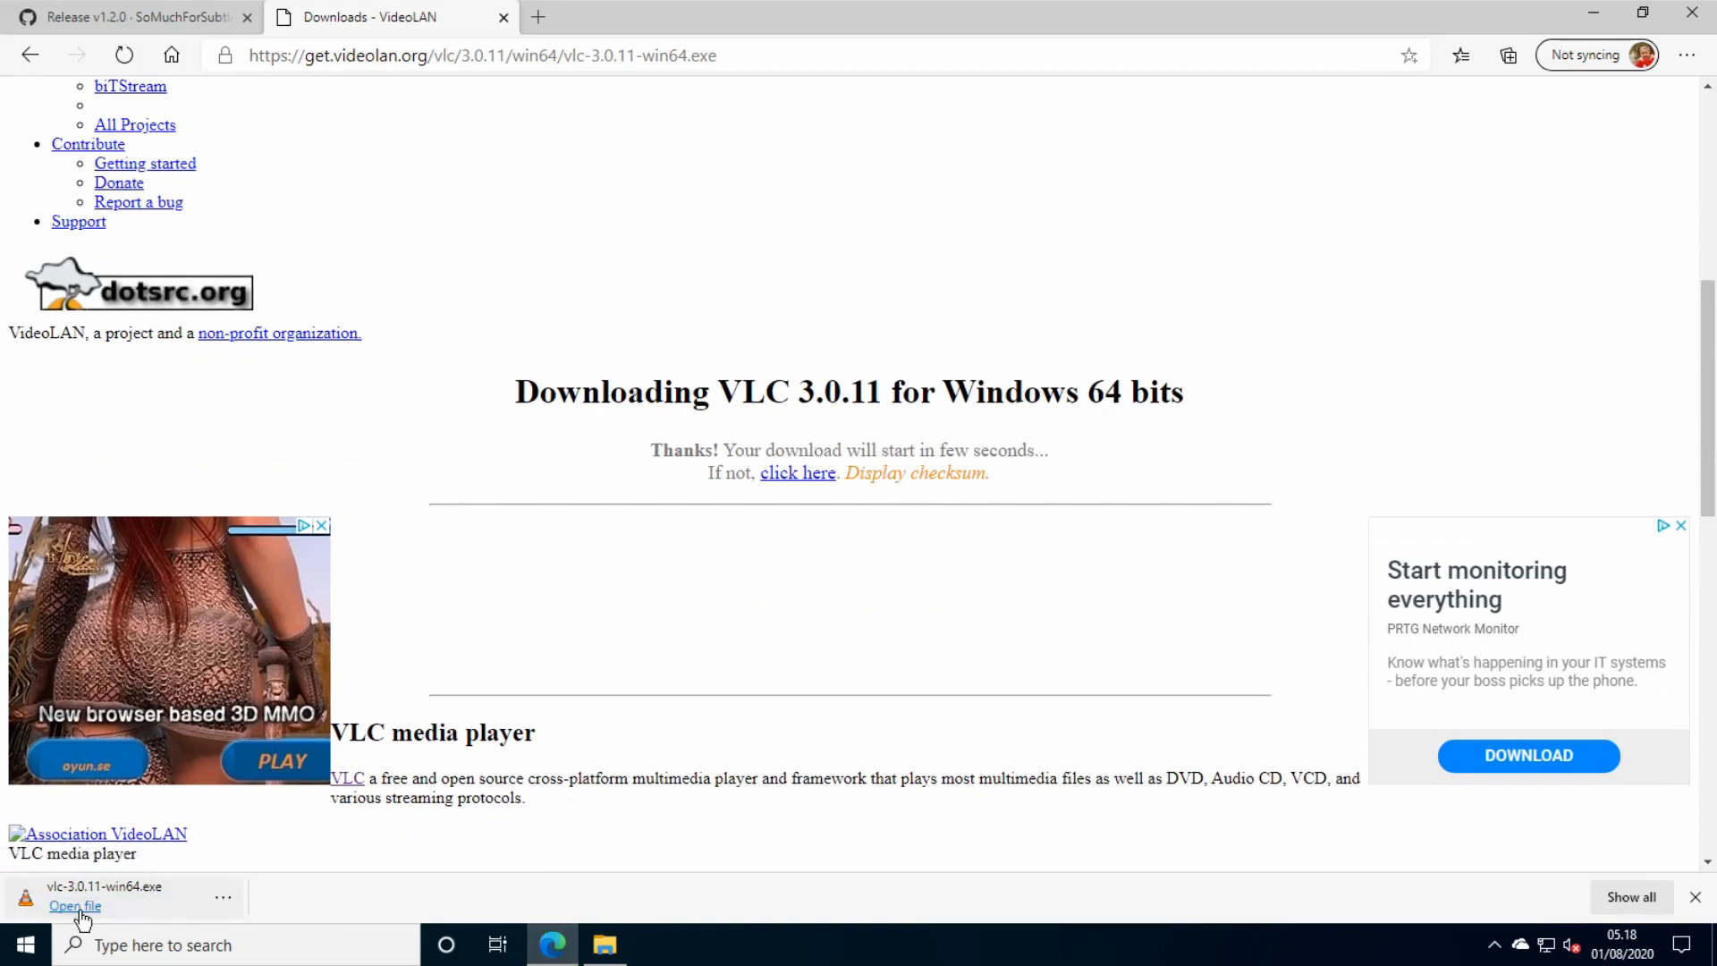
Run the VLC installer in English, keeping the default components.
click(75, 905)
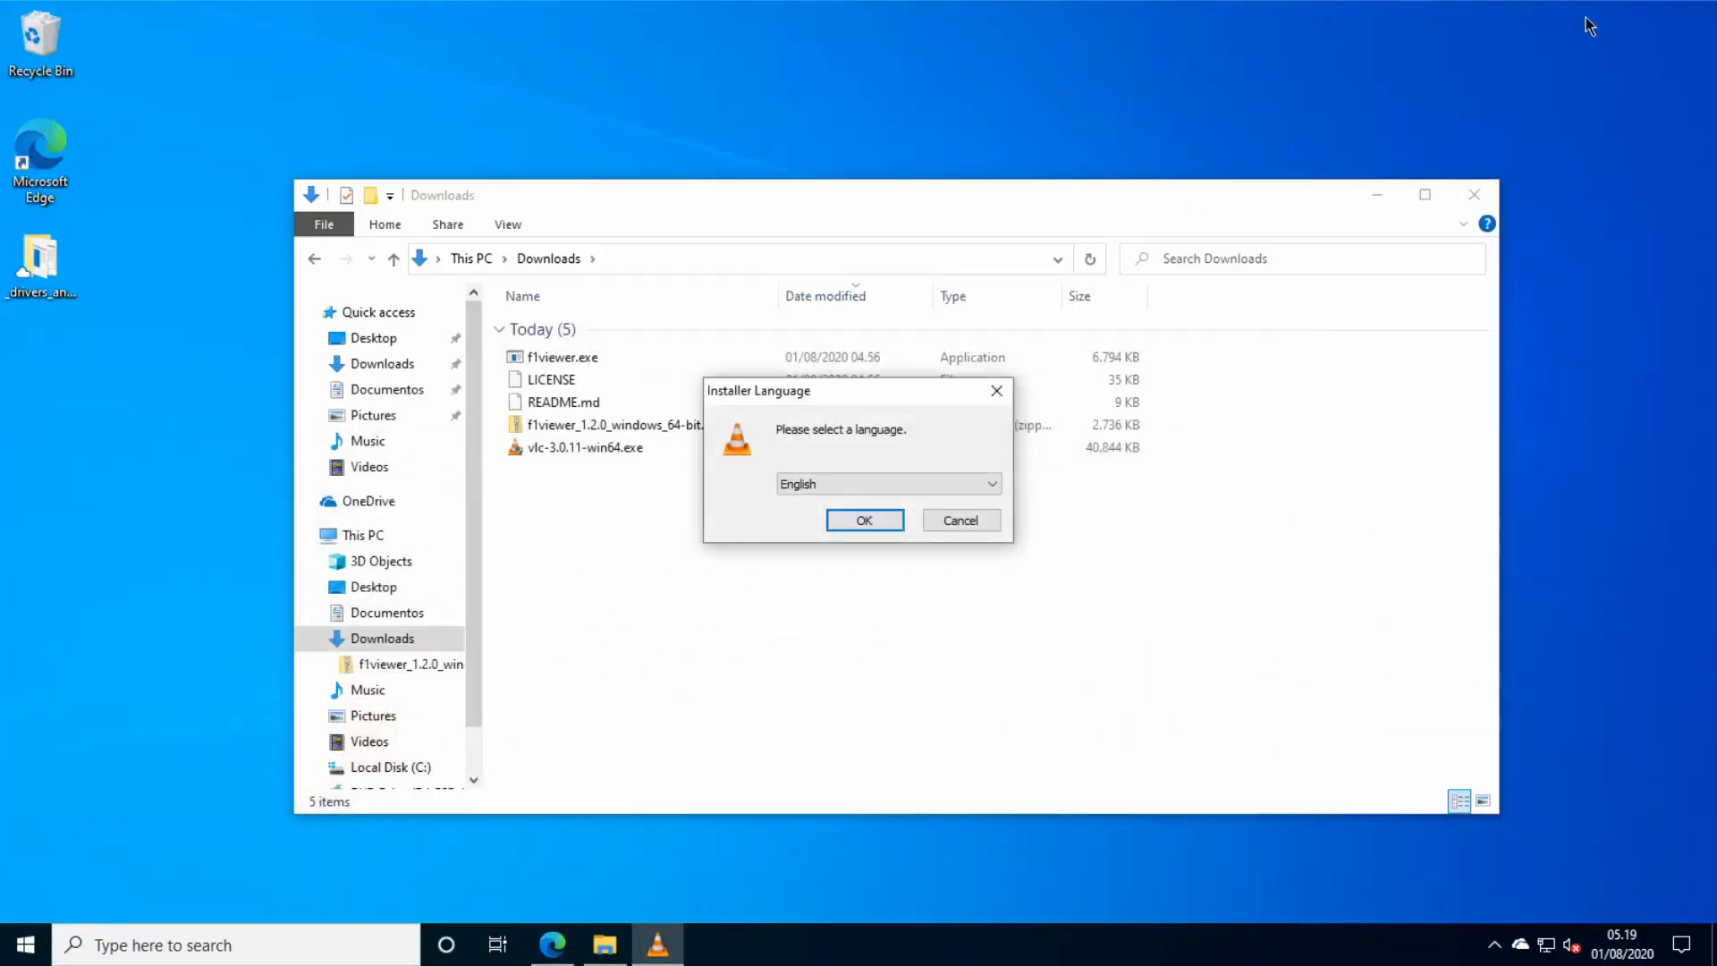
click(863, 518)
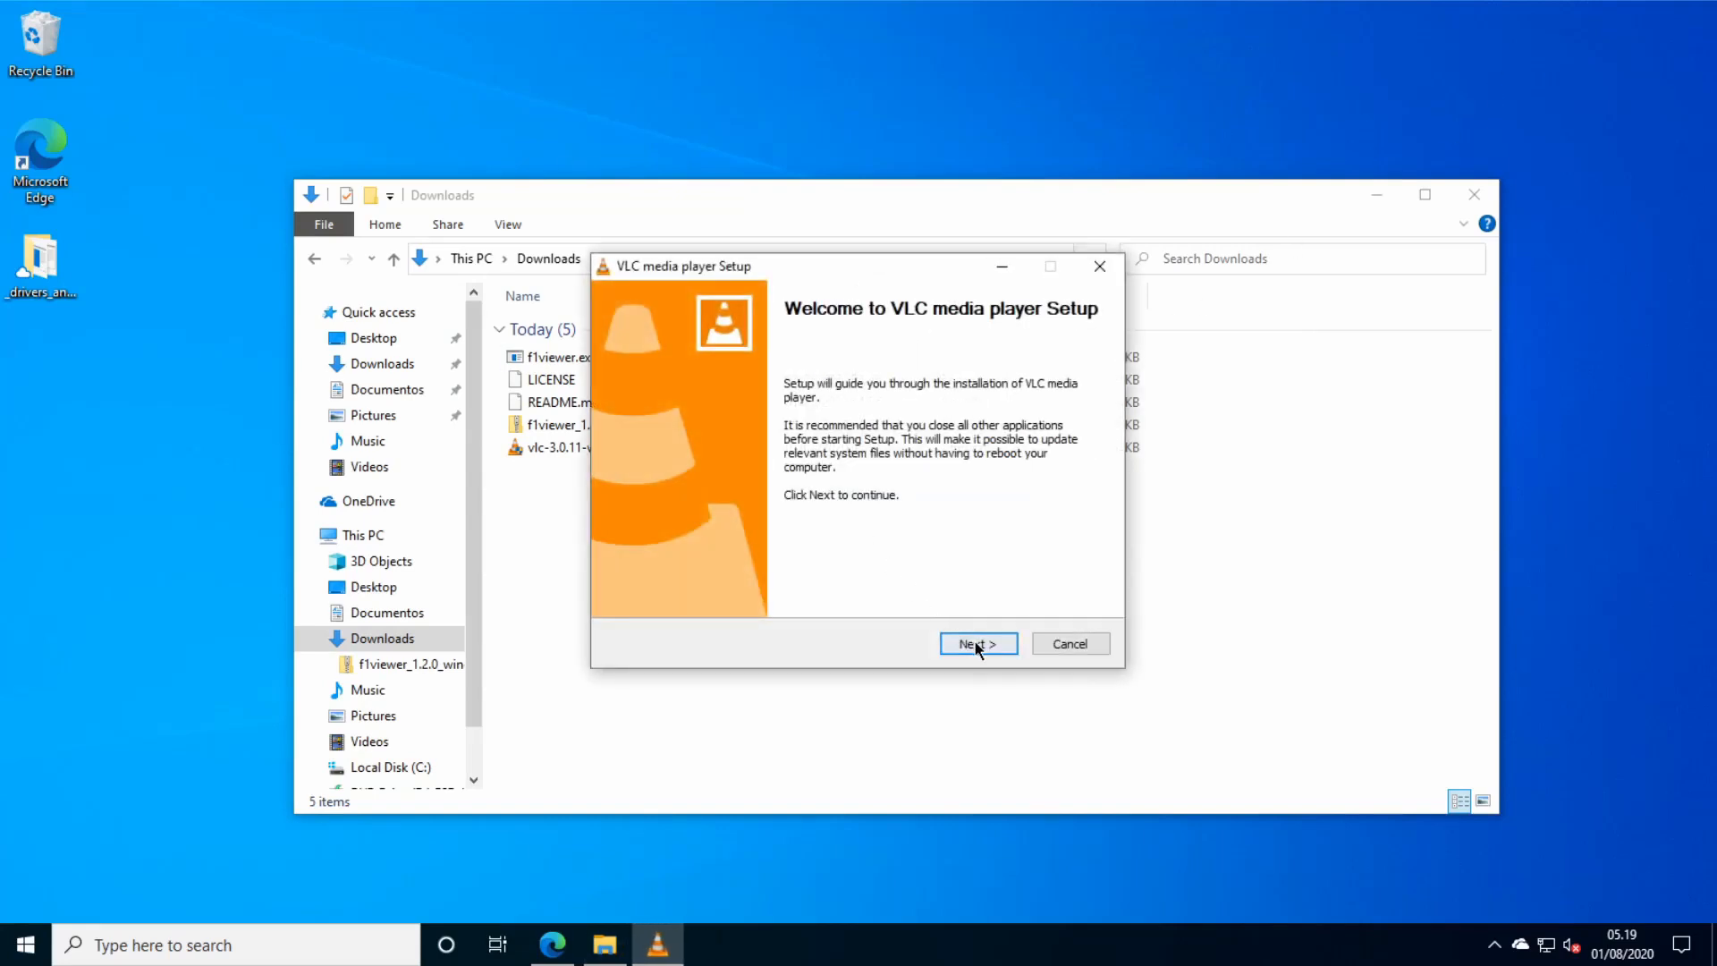
click(975, 642)
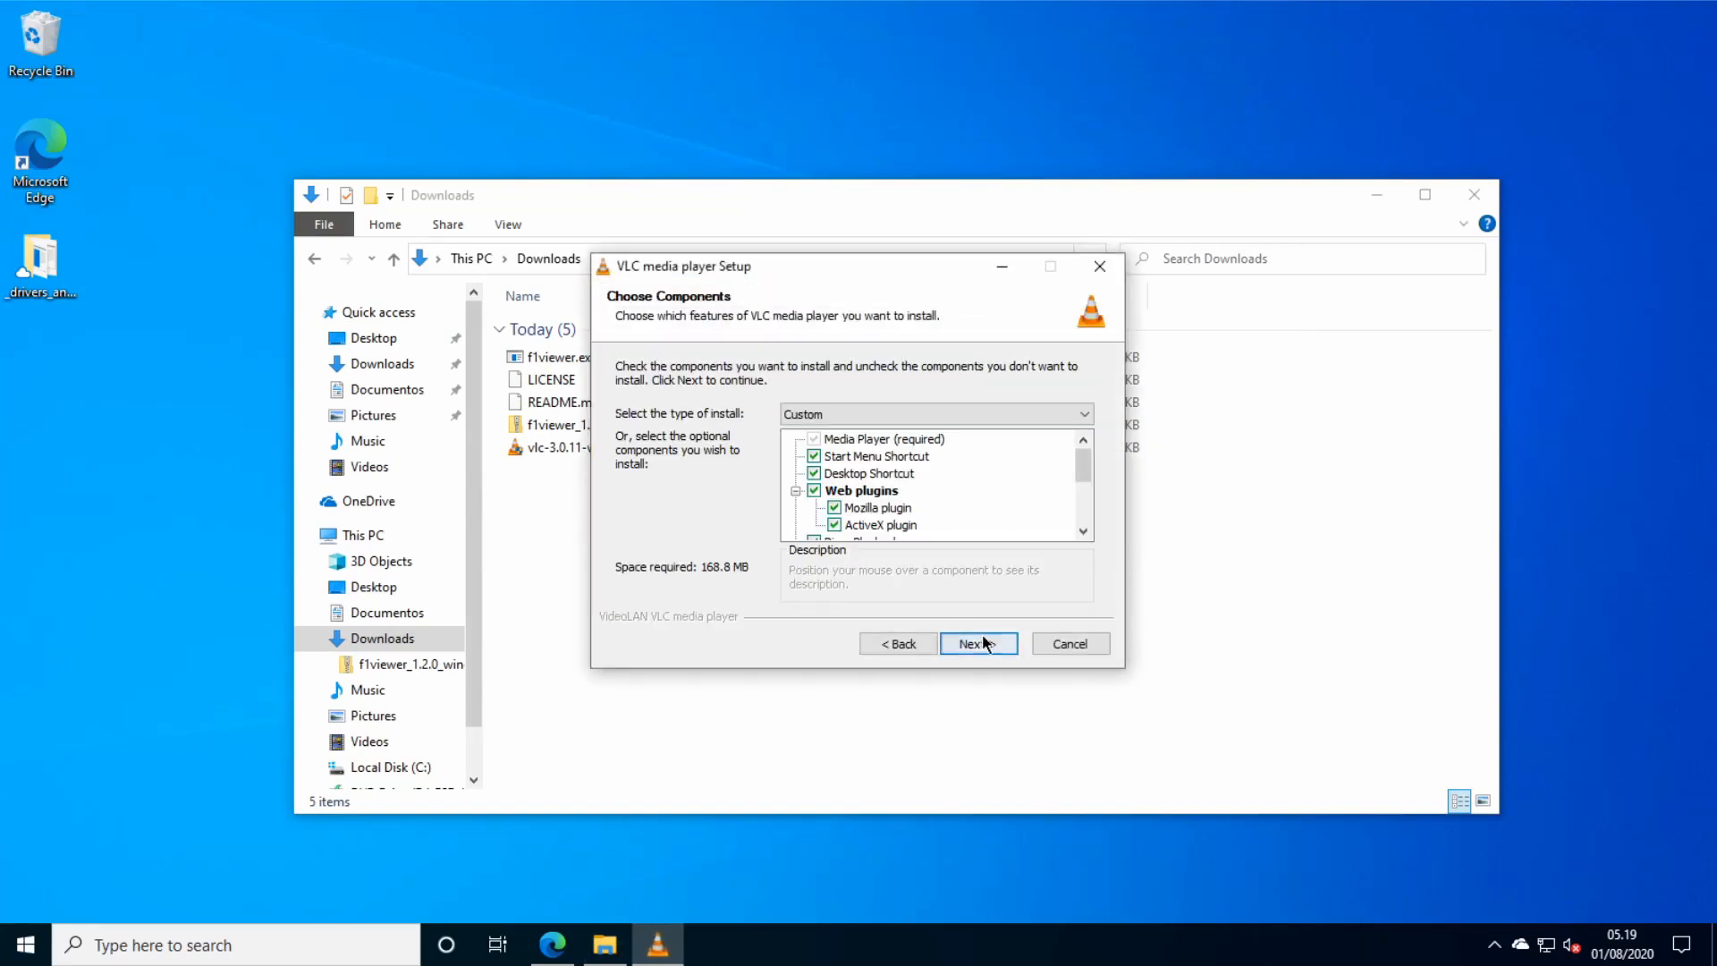
click(977, 642)
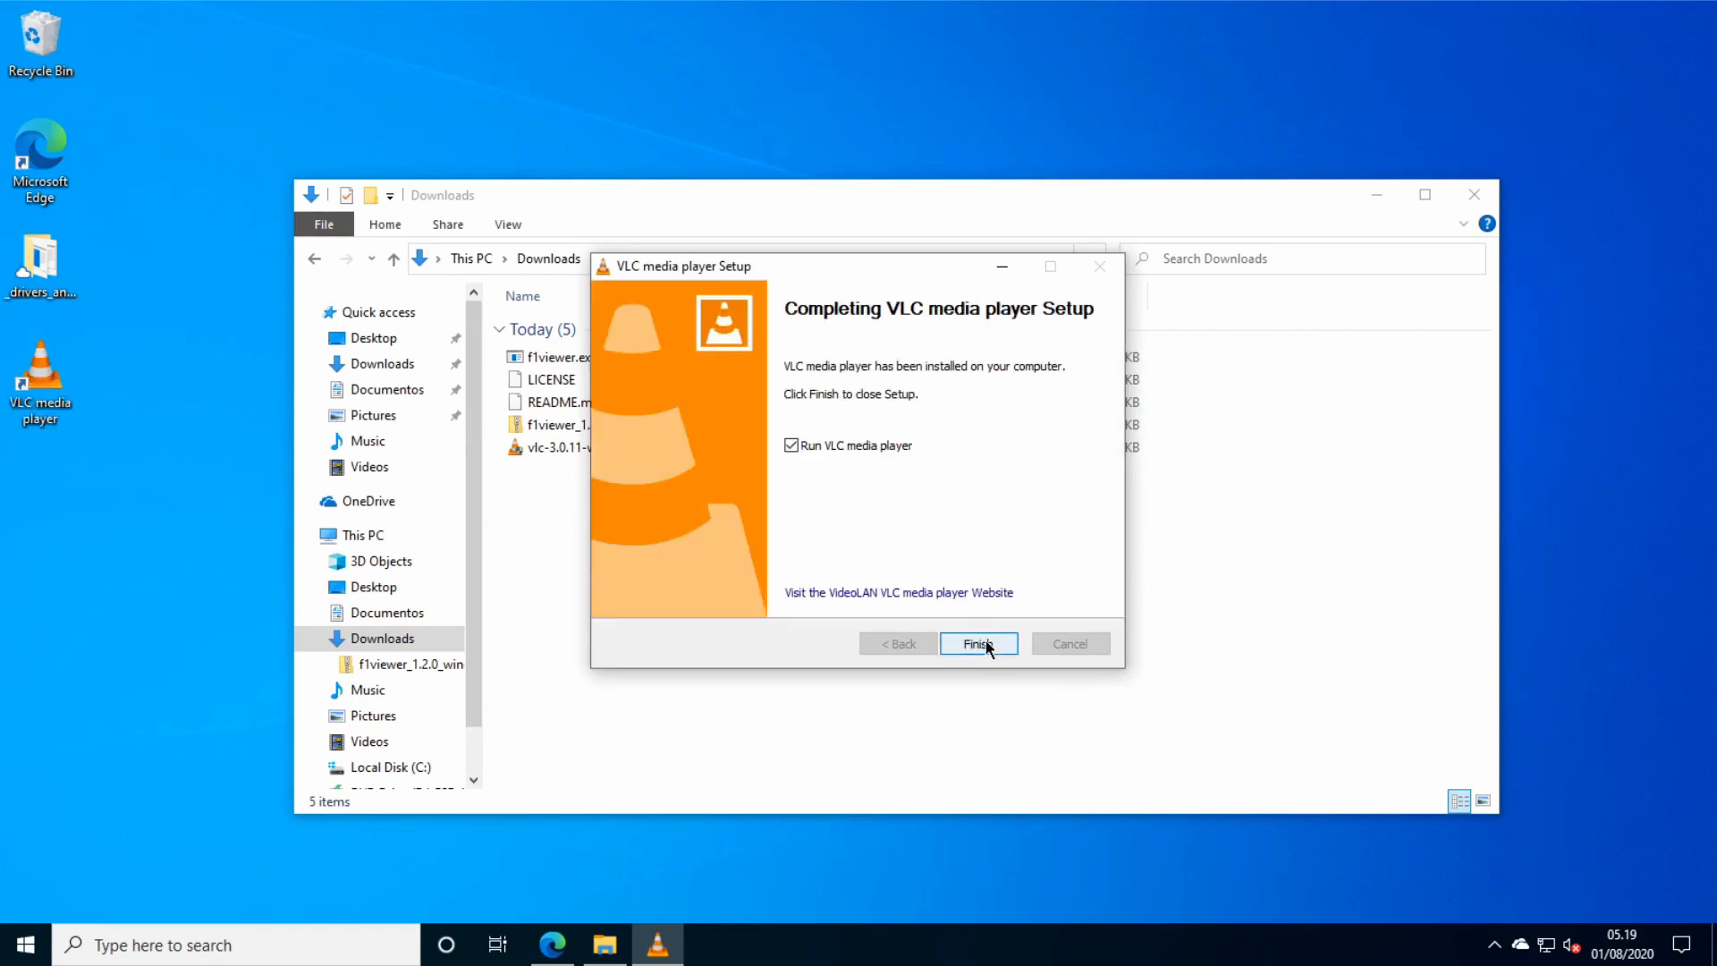
mouse_move(963, 649)
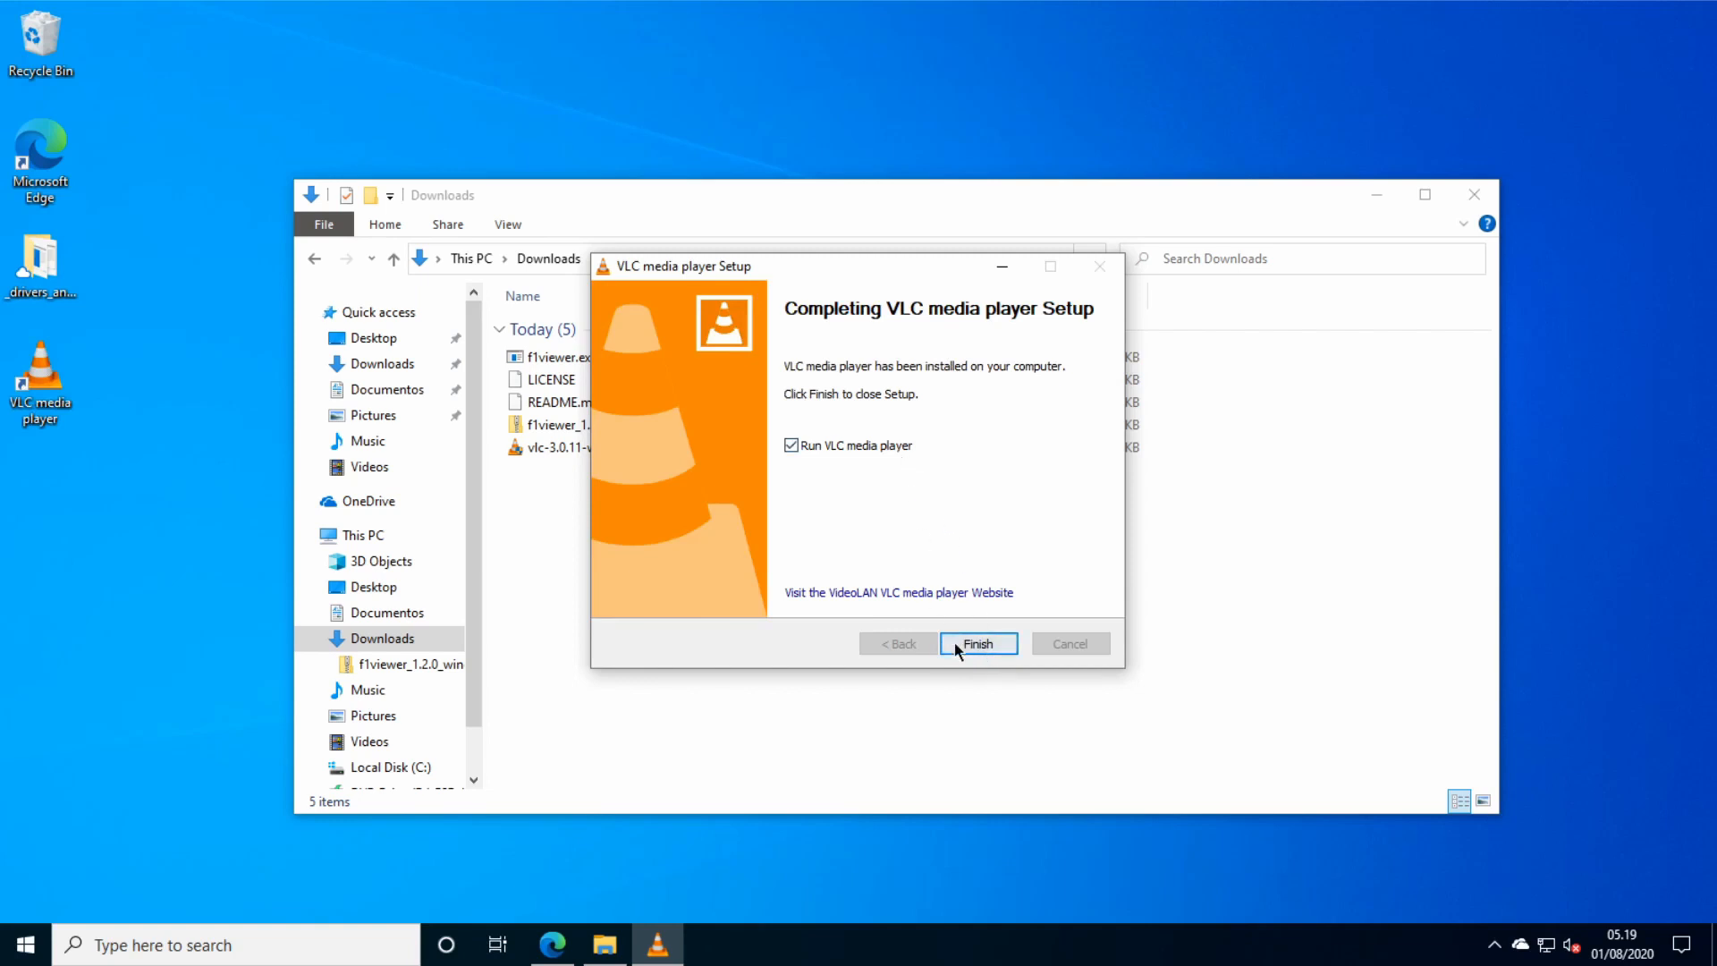
Finish installation, accept the Privacy and Network Access Policy, and close VLC.
click(976, 642)
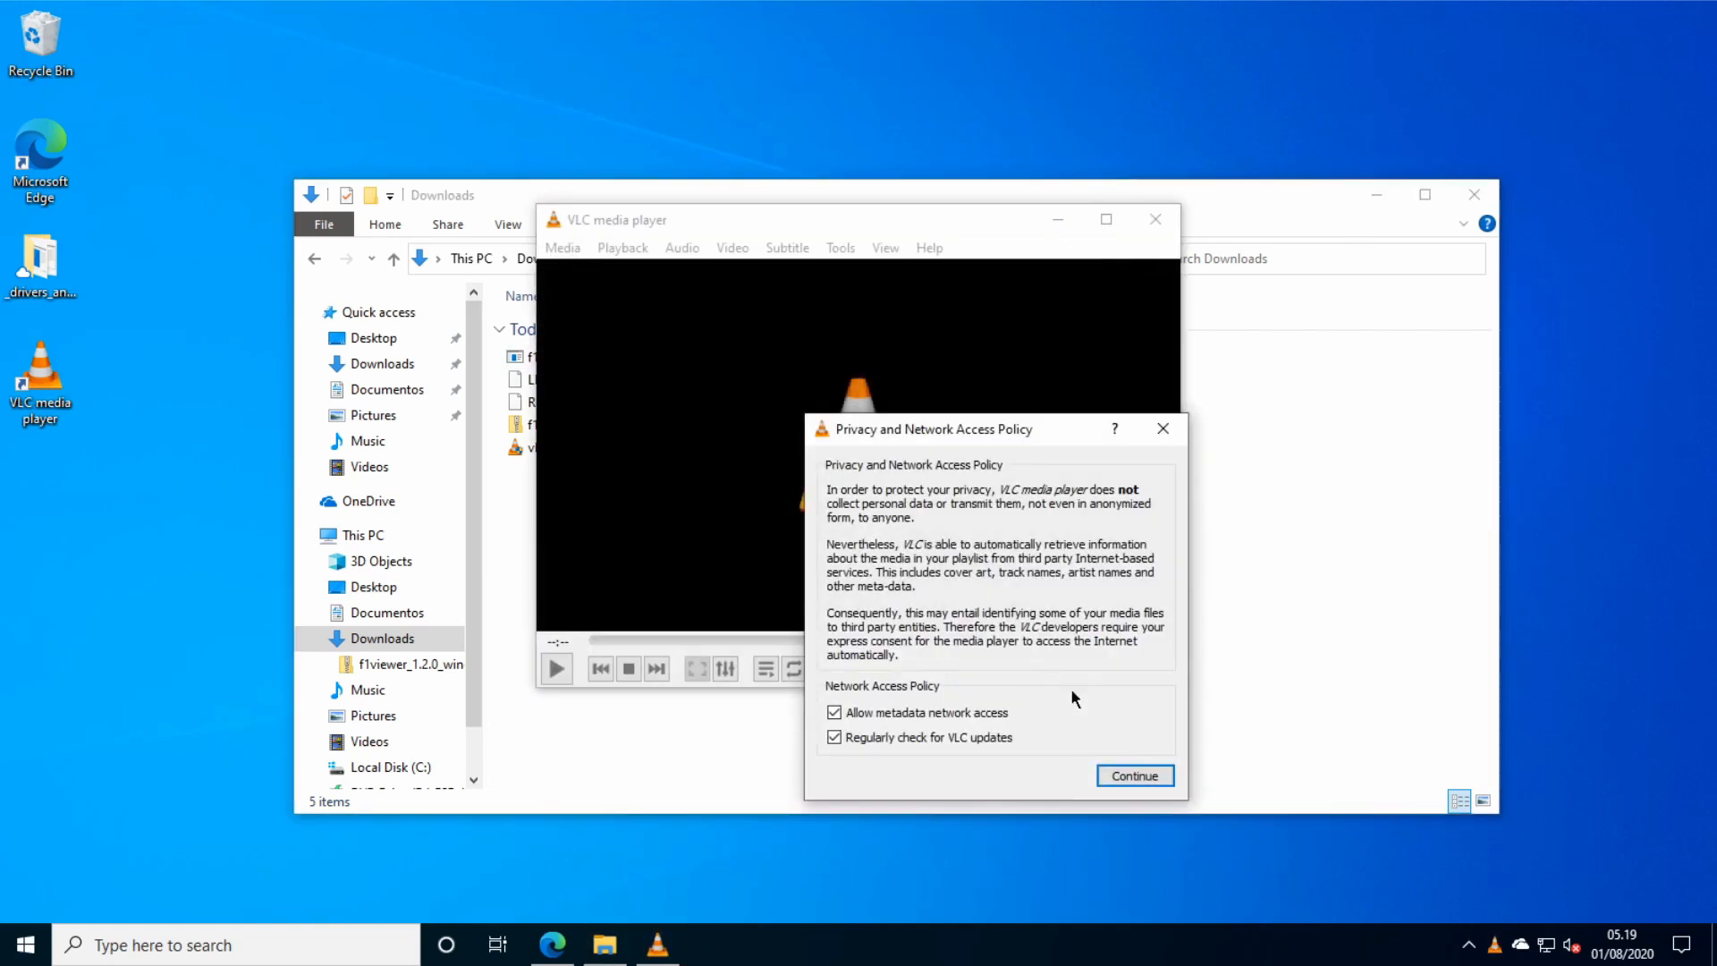
click(1134, 774)
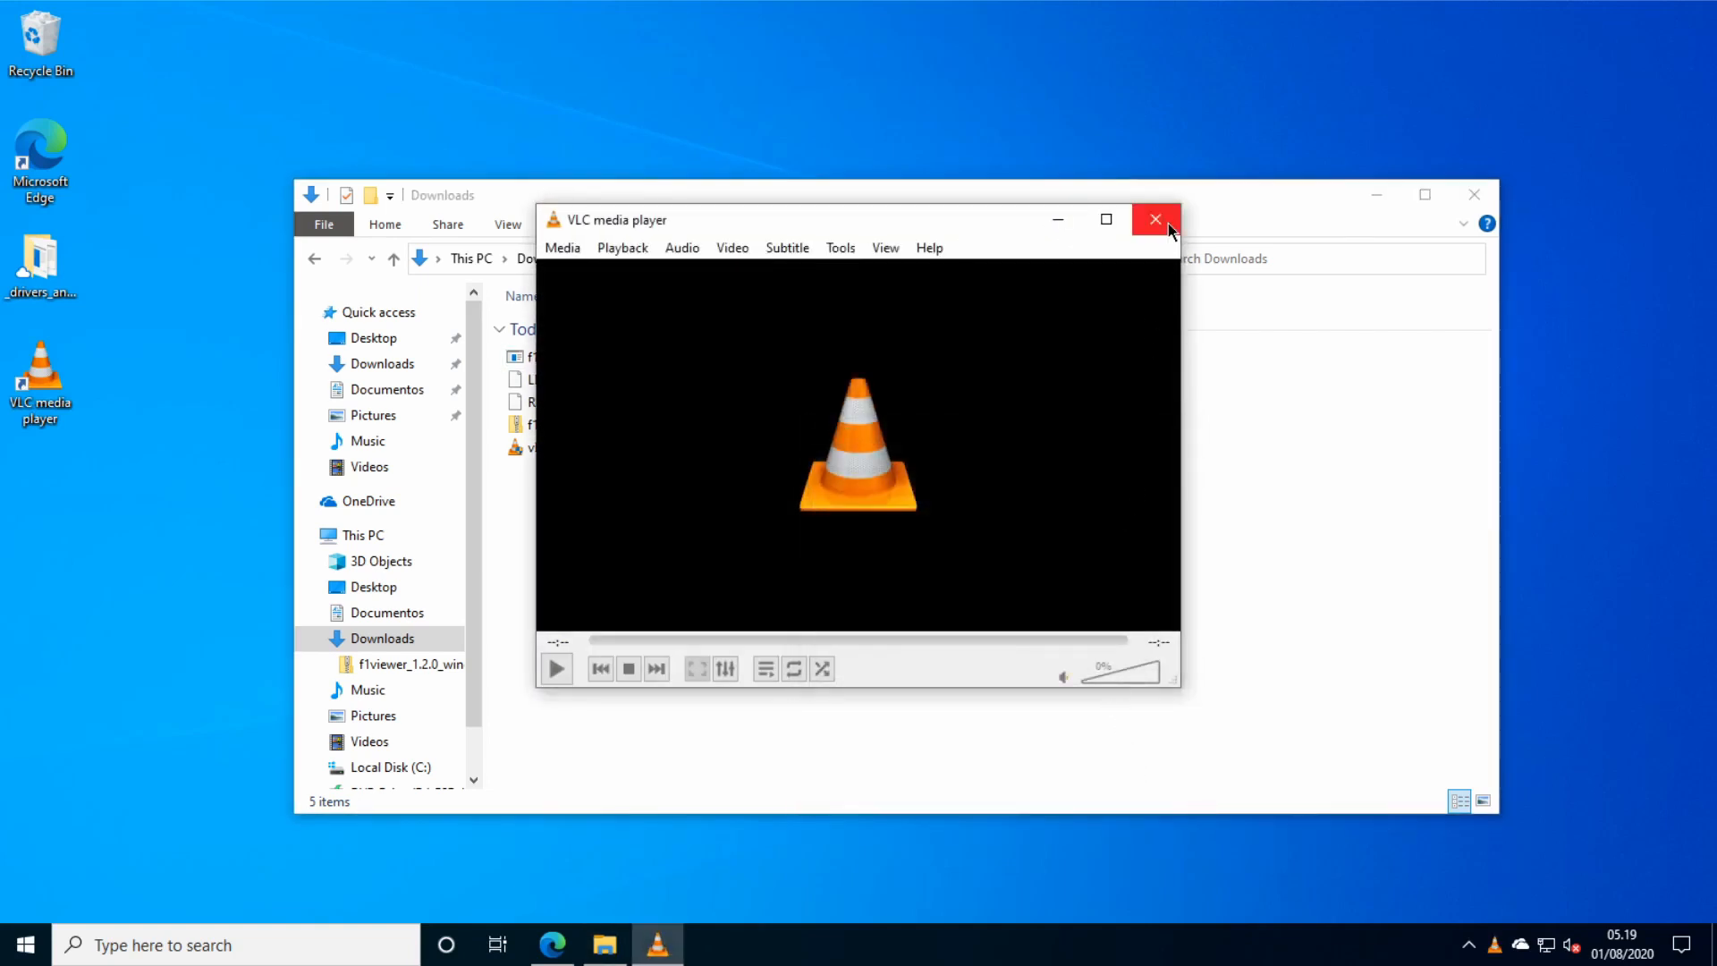
click(1154, 218)
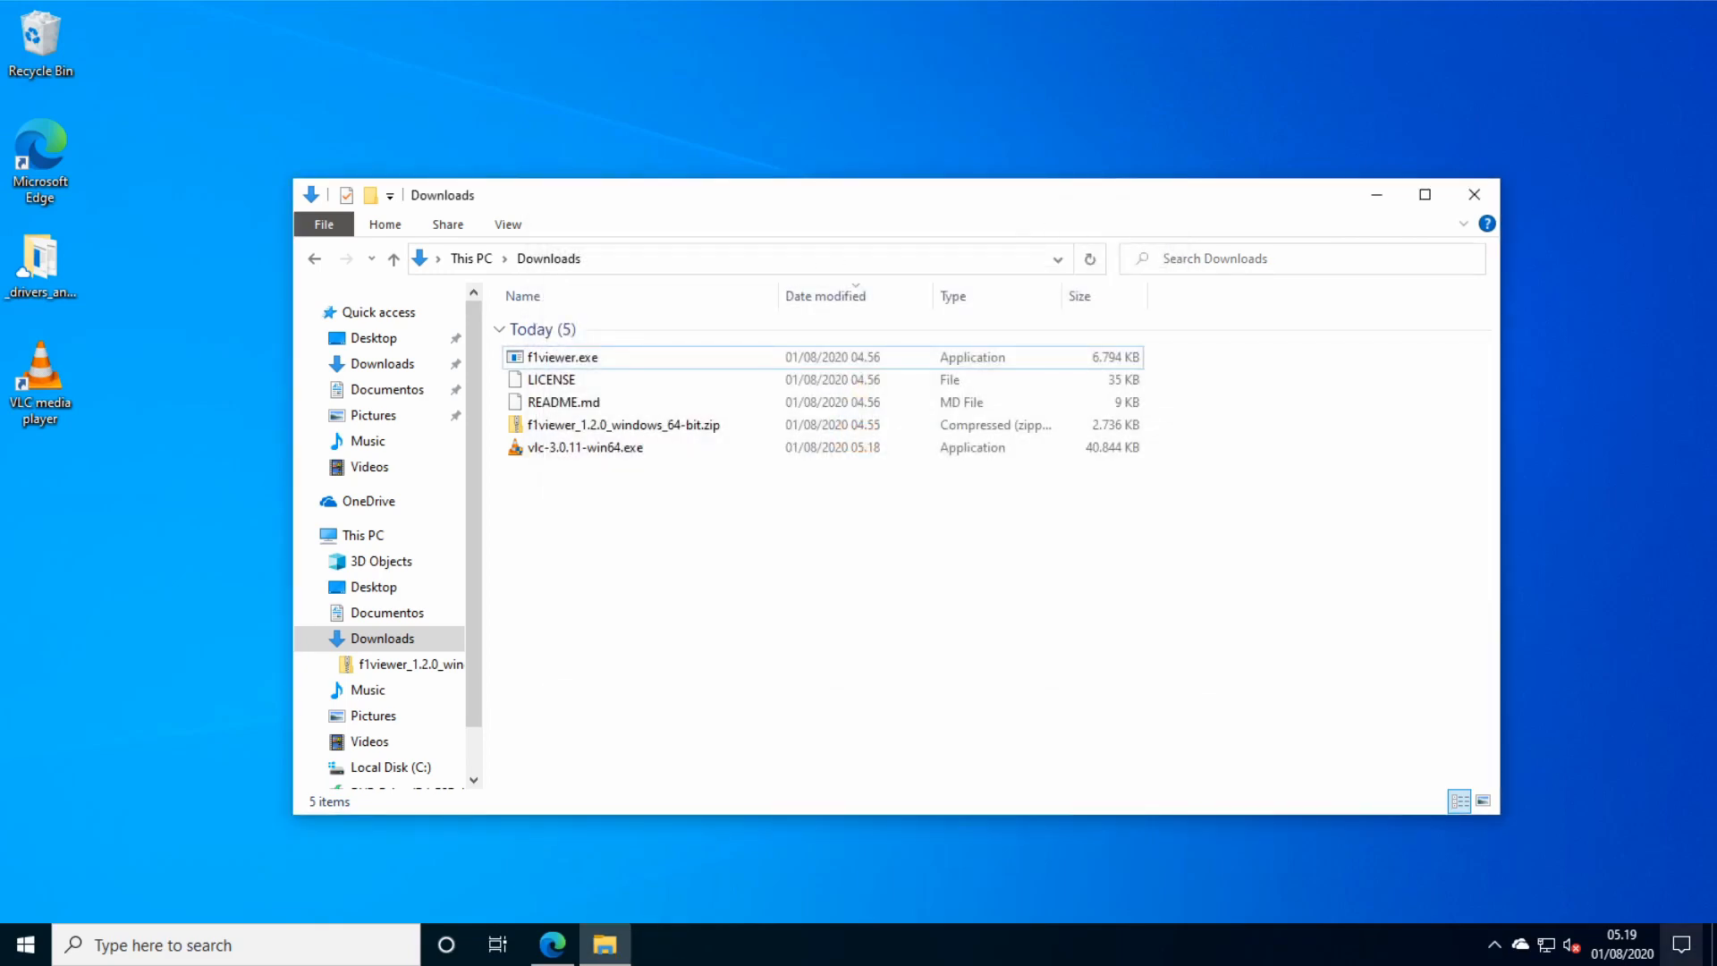
Relaunch f1viewer.exe, which still can't find VLC or MPV, then enter %PATH% in Explorer's address bar.
double_click(560, 356)
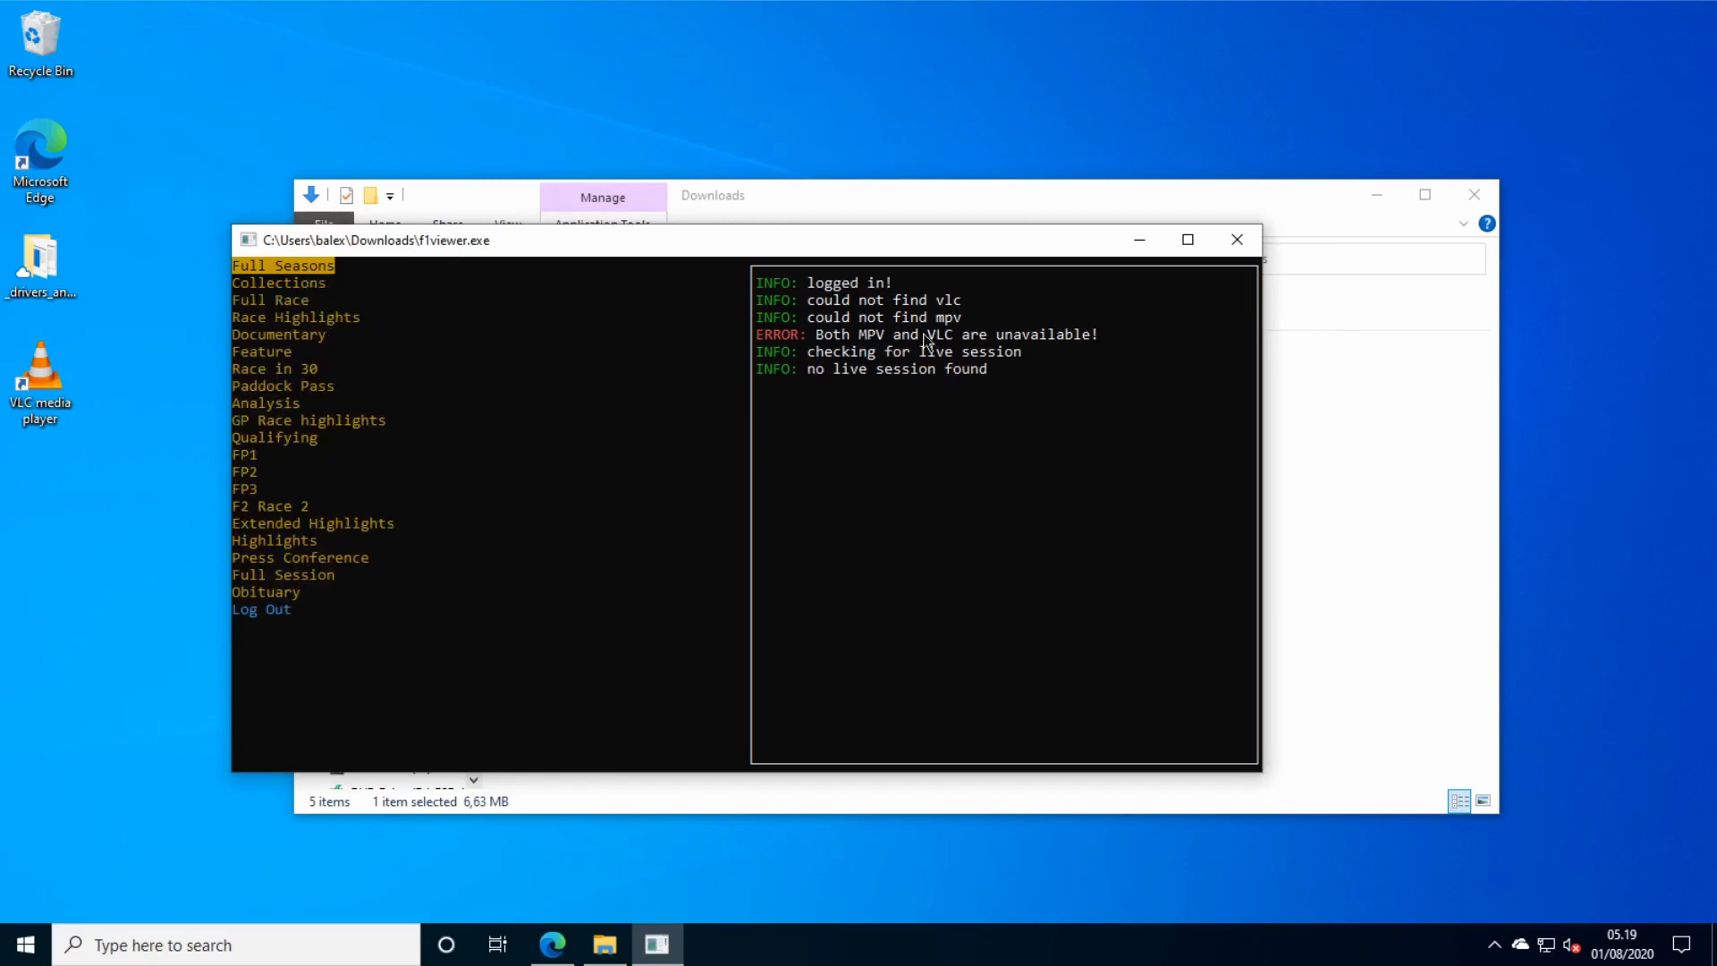
mouse_move(967, 347)
text(%)
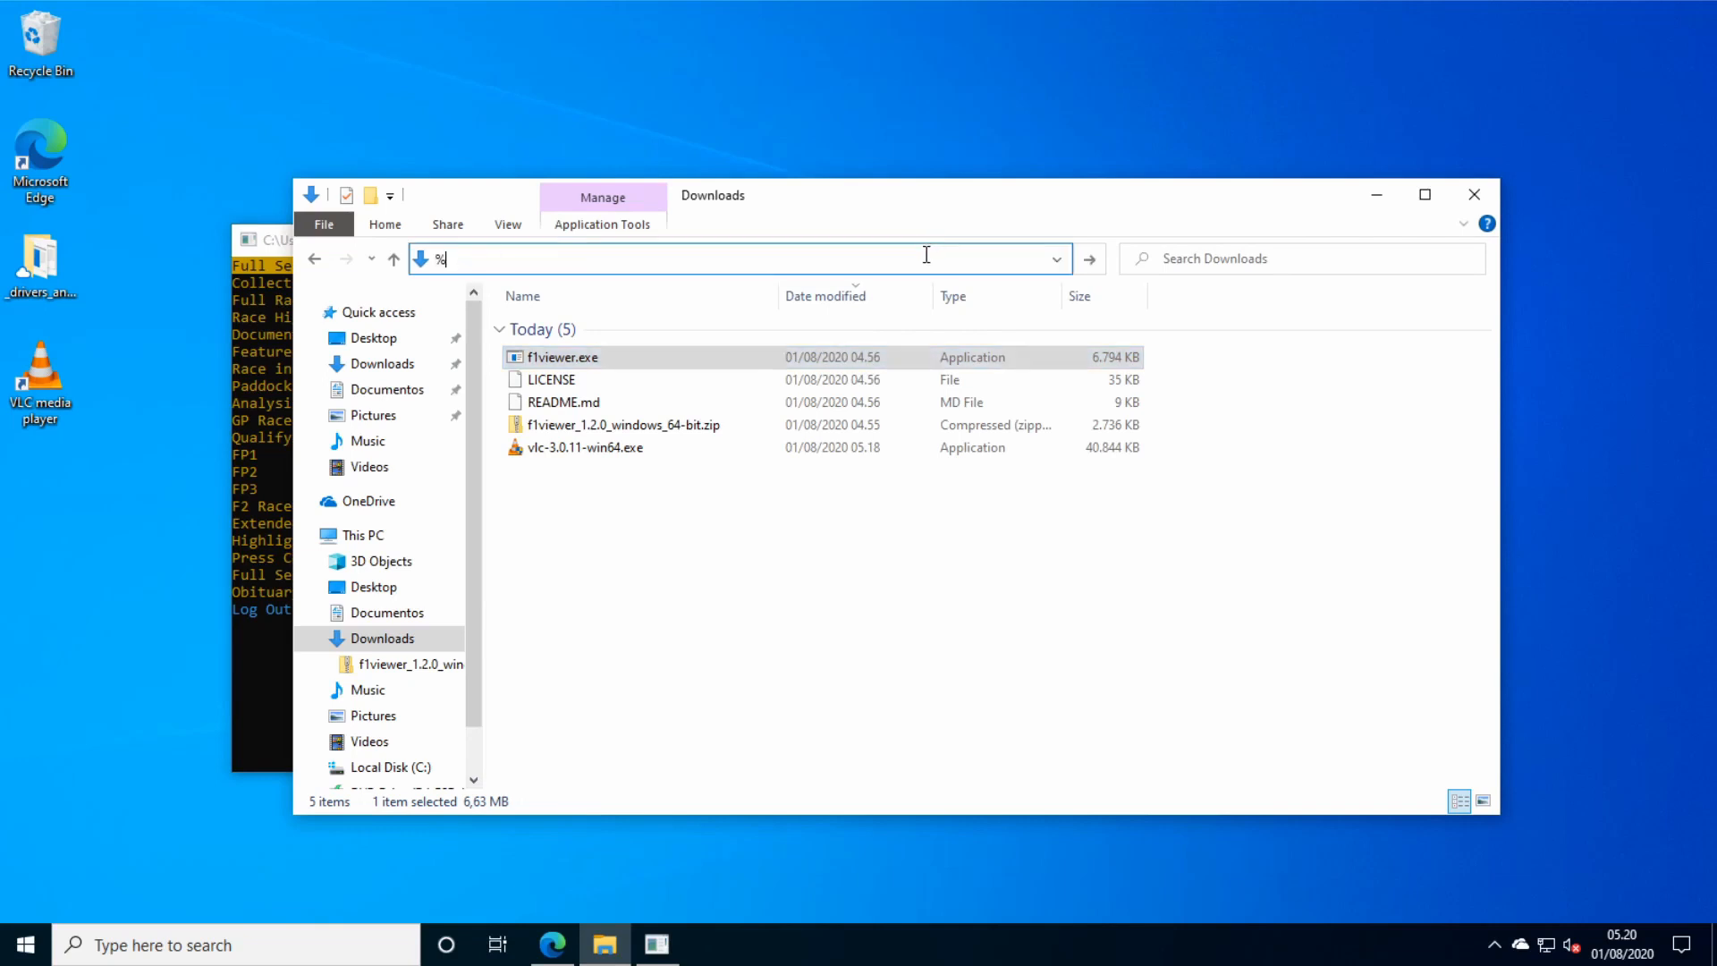
text(PATH%)
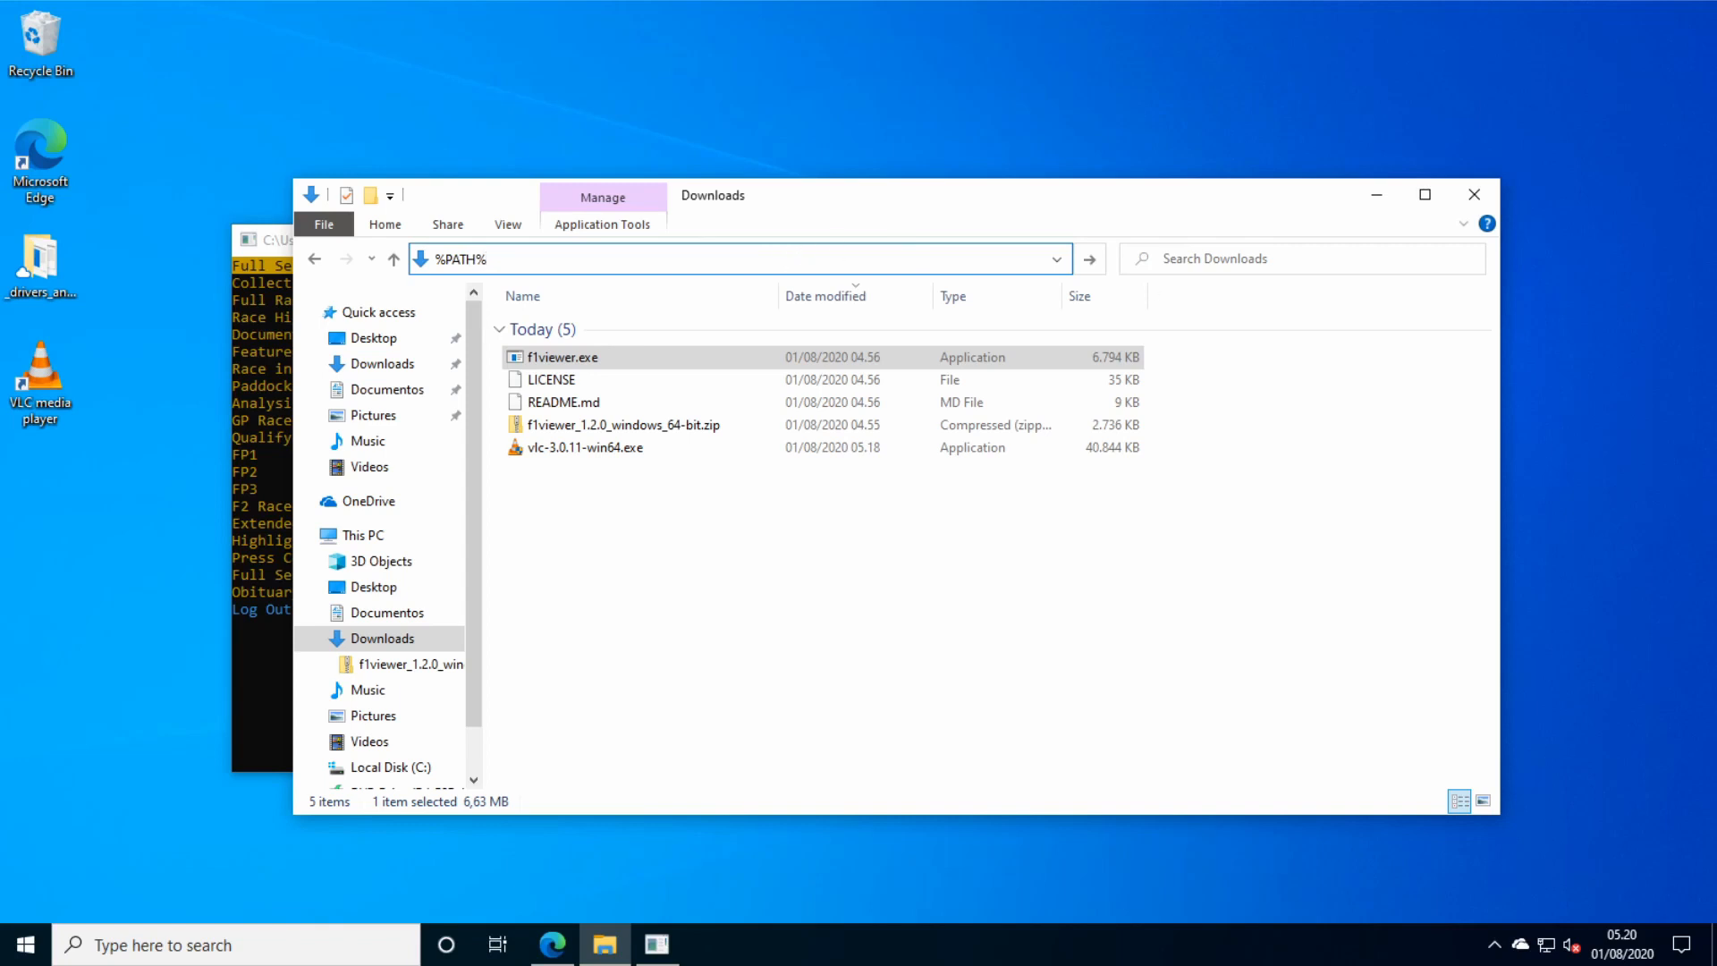
From This PC's Properties, reach Environment Variables and edit the system Path variable.
click(363, 534)
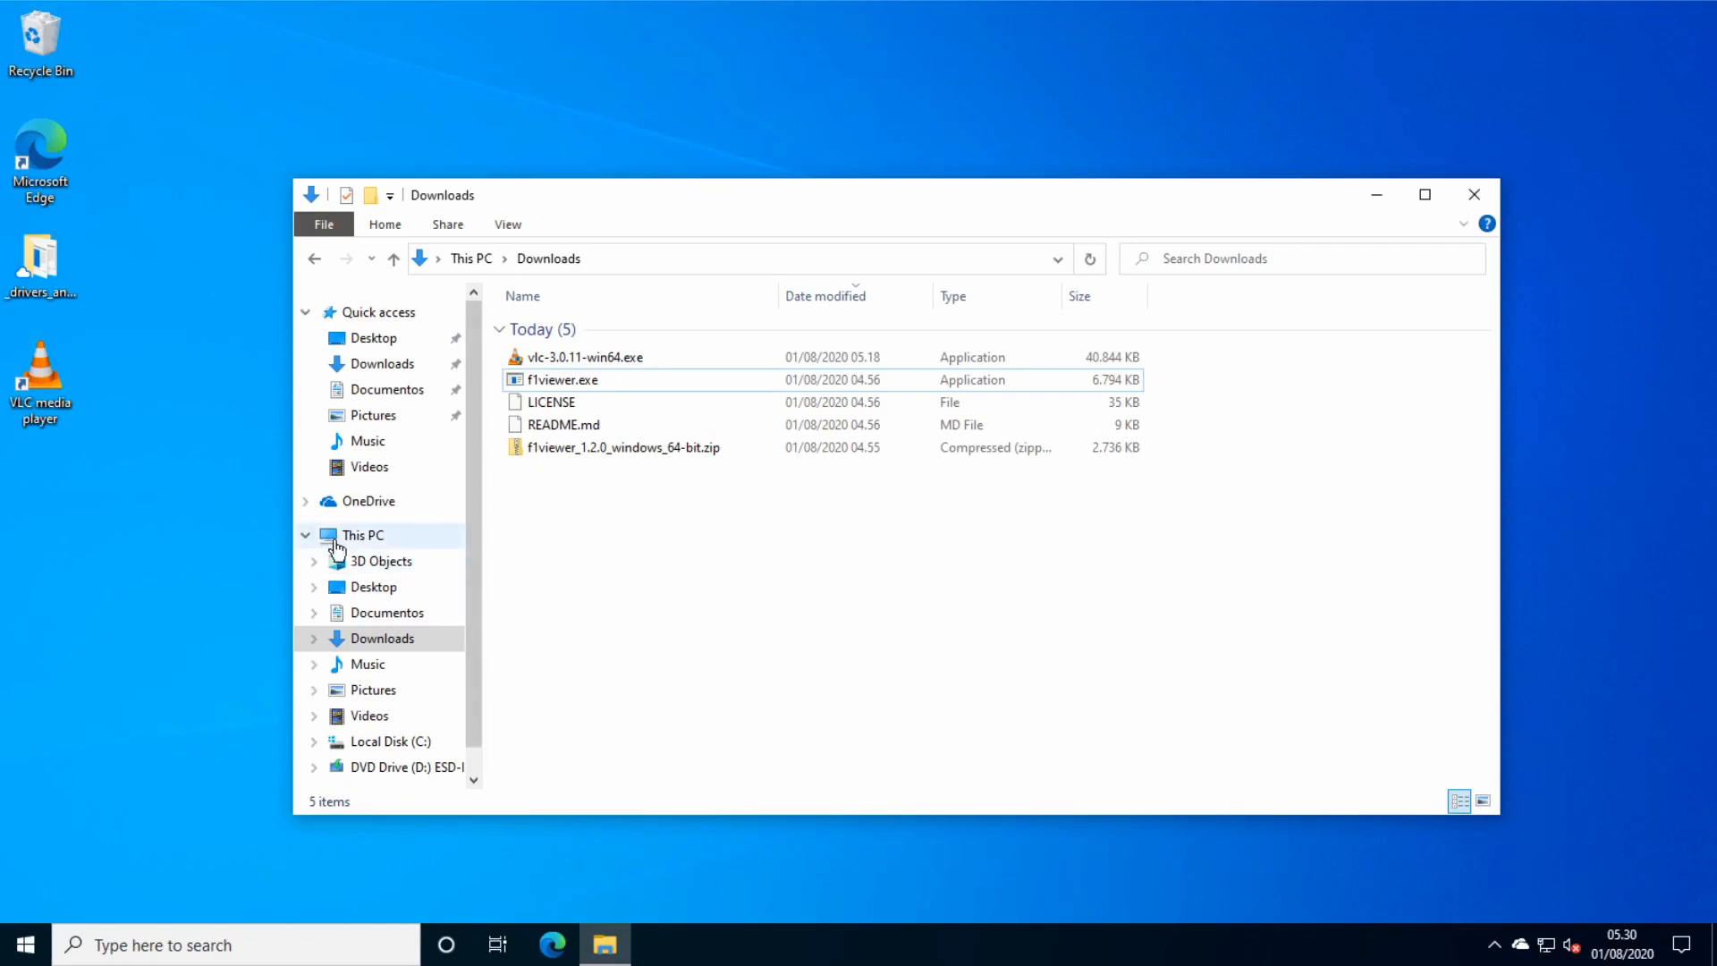
right_click(362, 535)
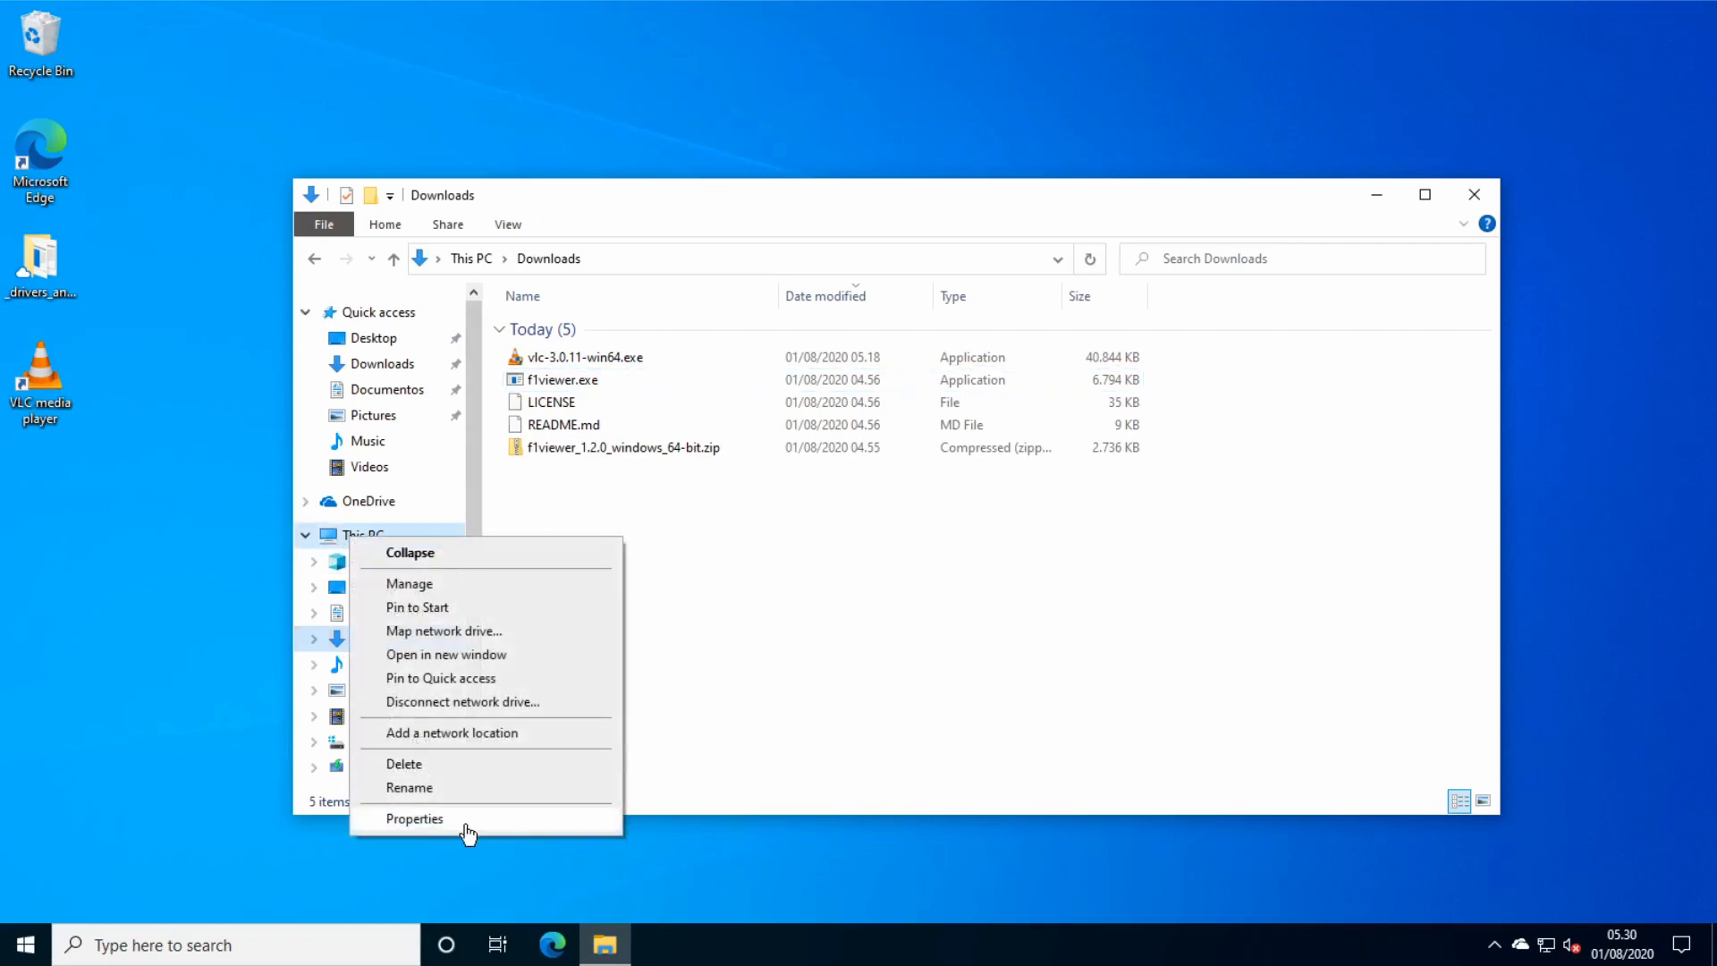
click(413, 817)
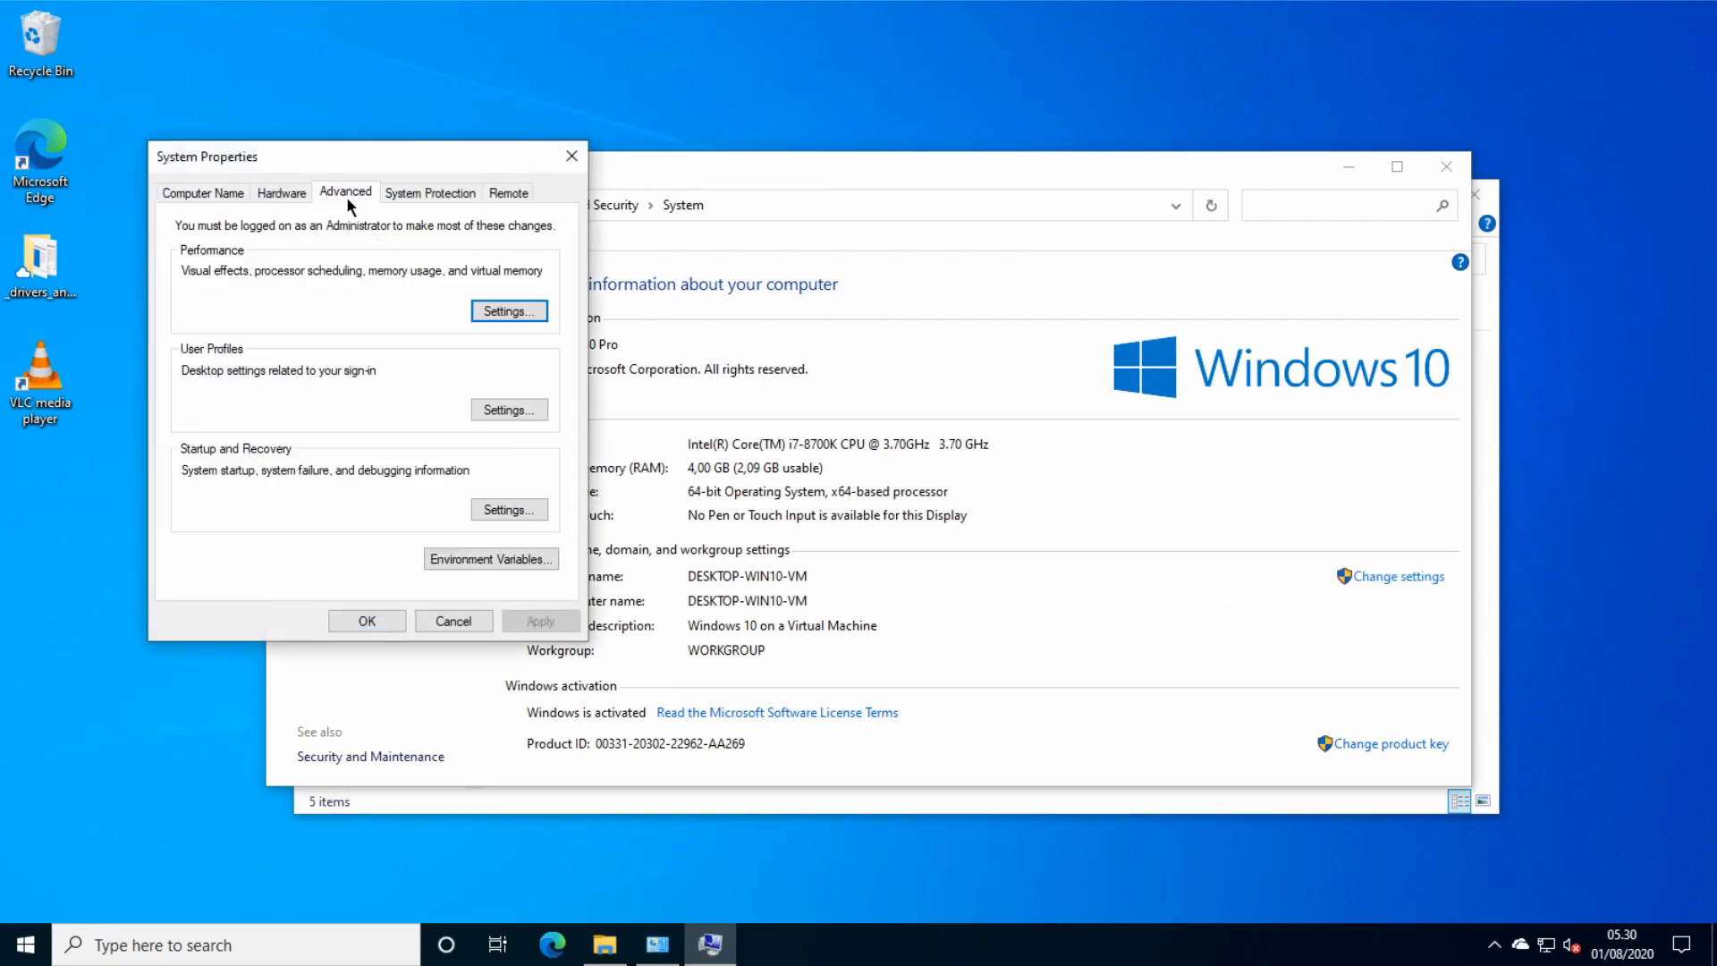
click(490, 558)
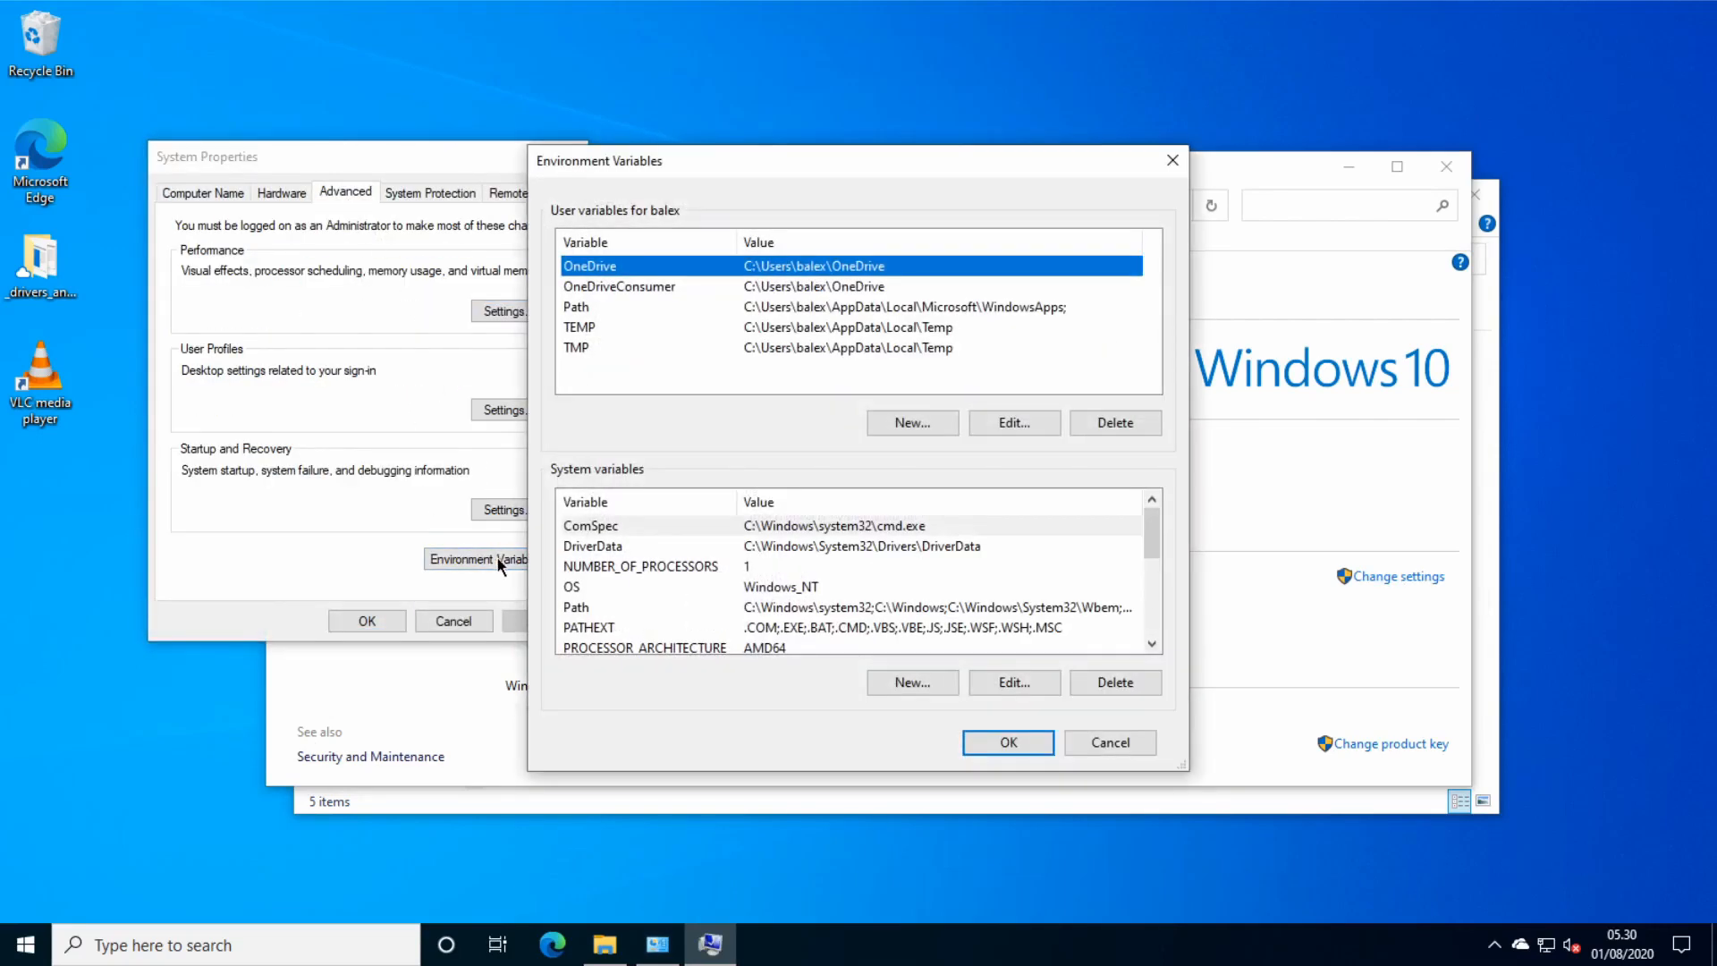
click(831, 306)
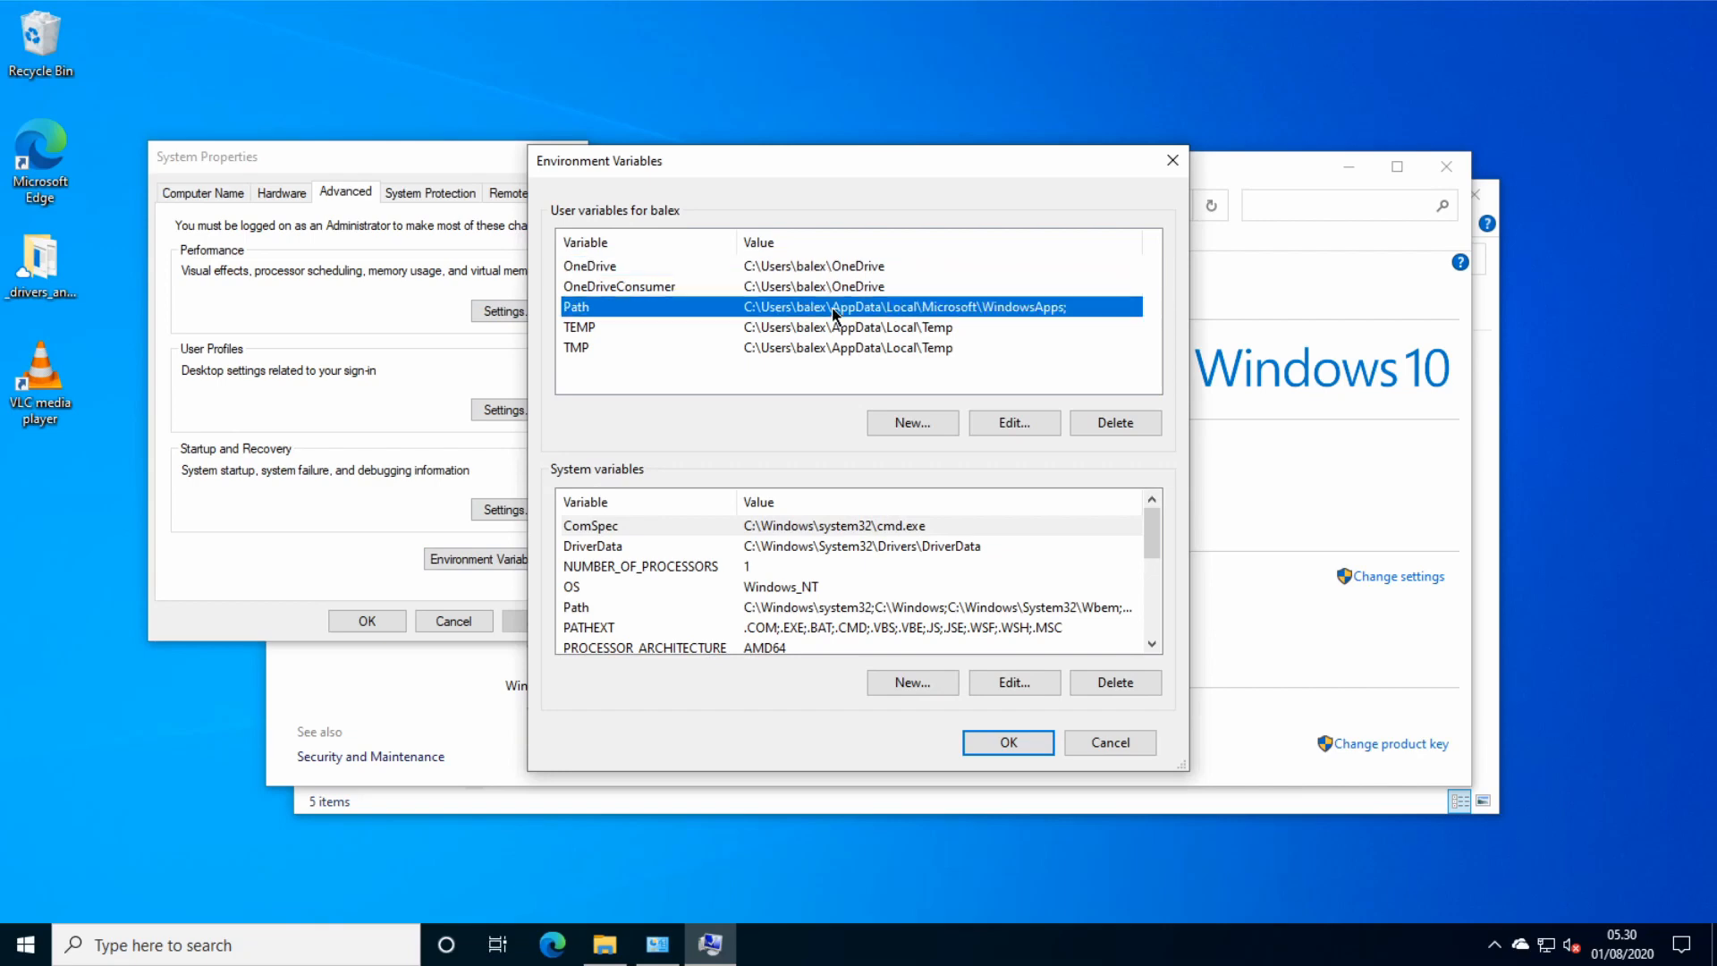
mouse_move(798, 549)
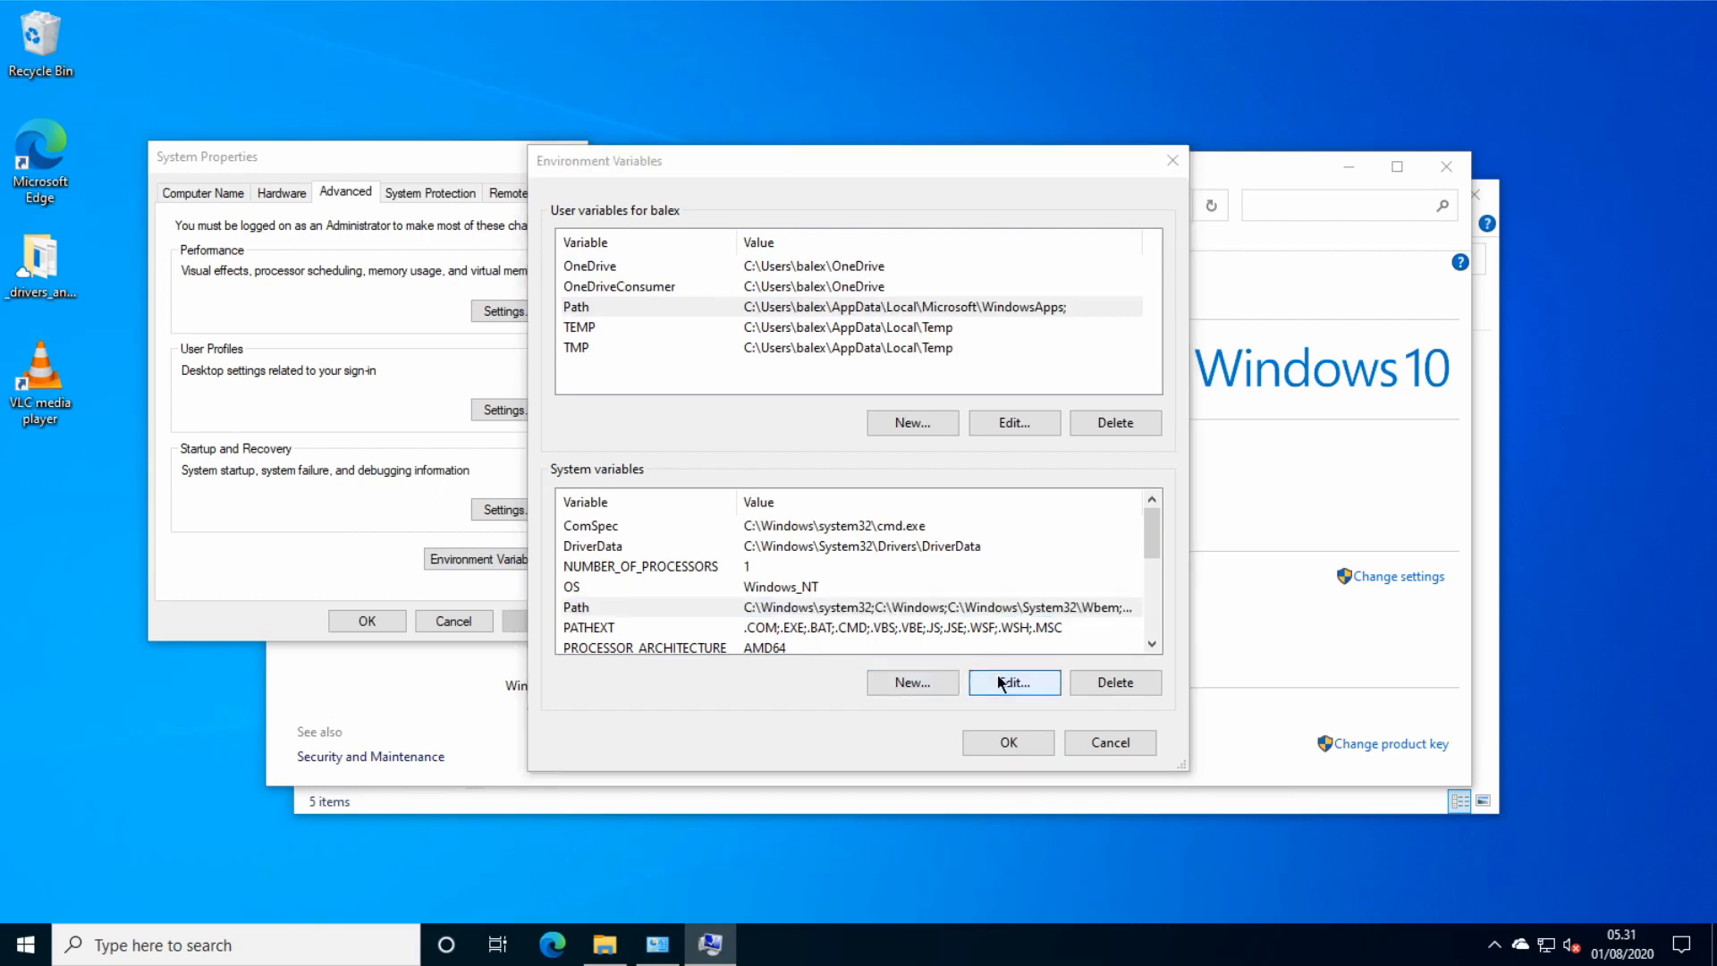
click(1012, 682)
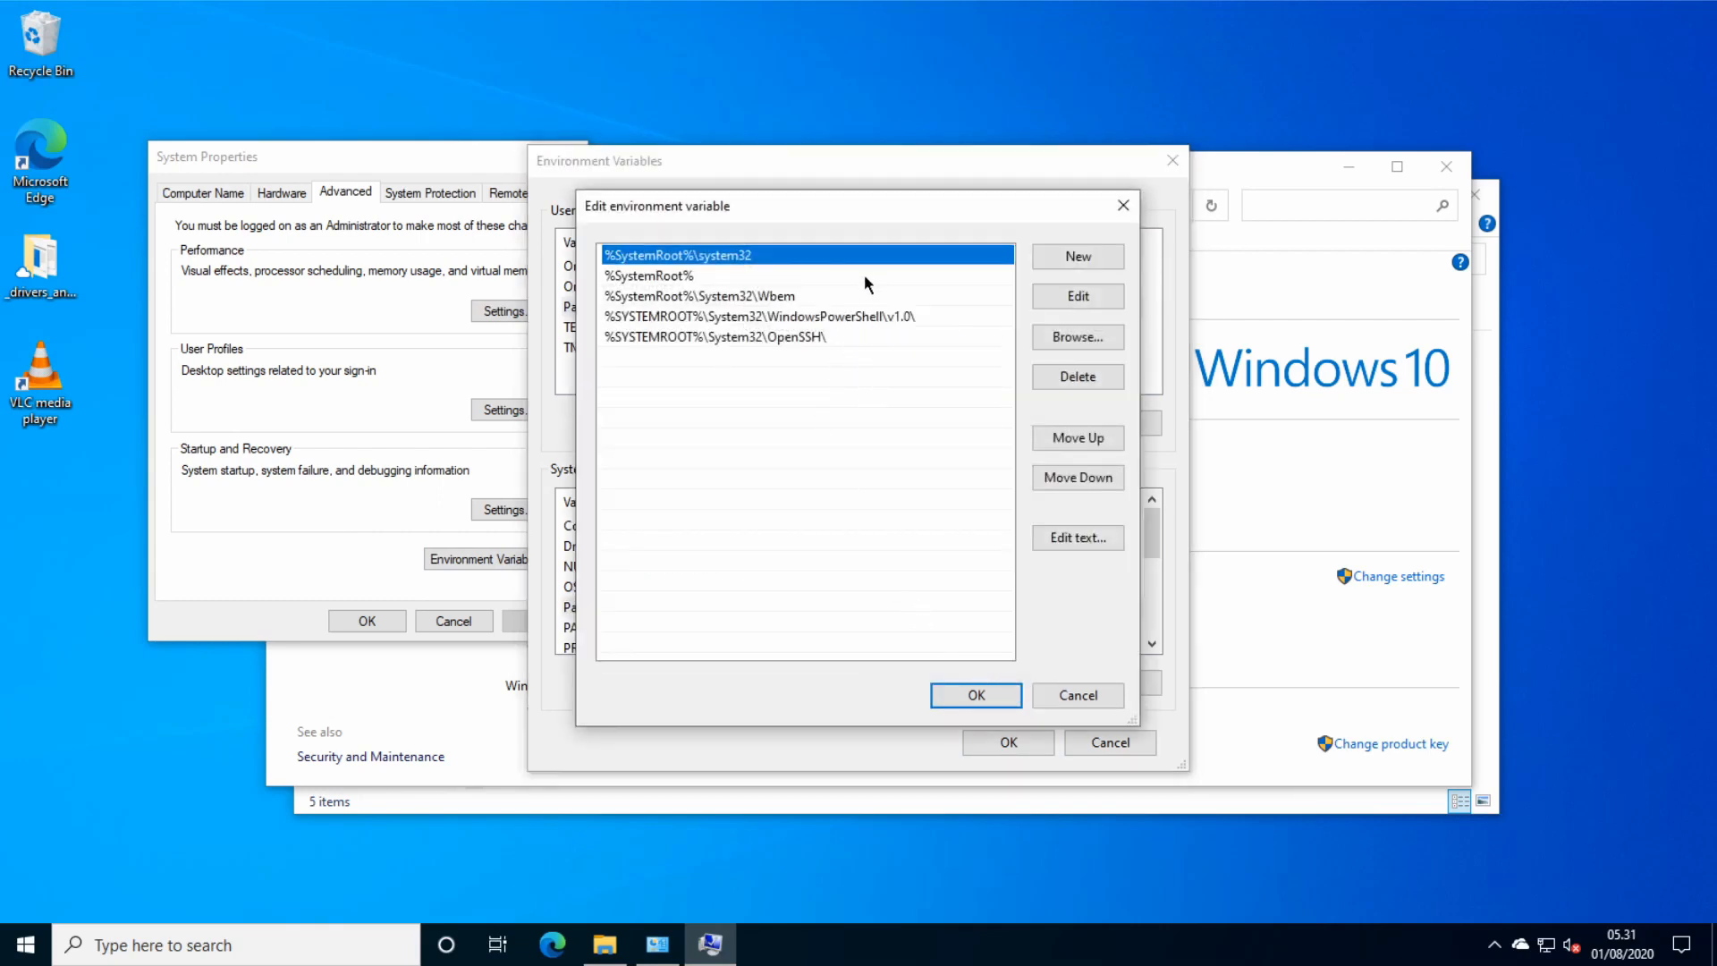
mouse_move(64, 921)
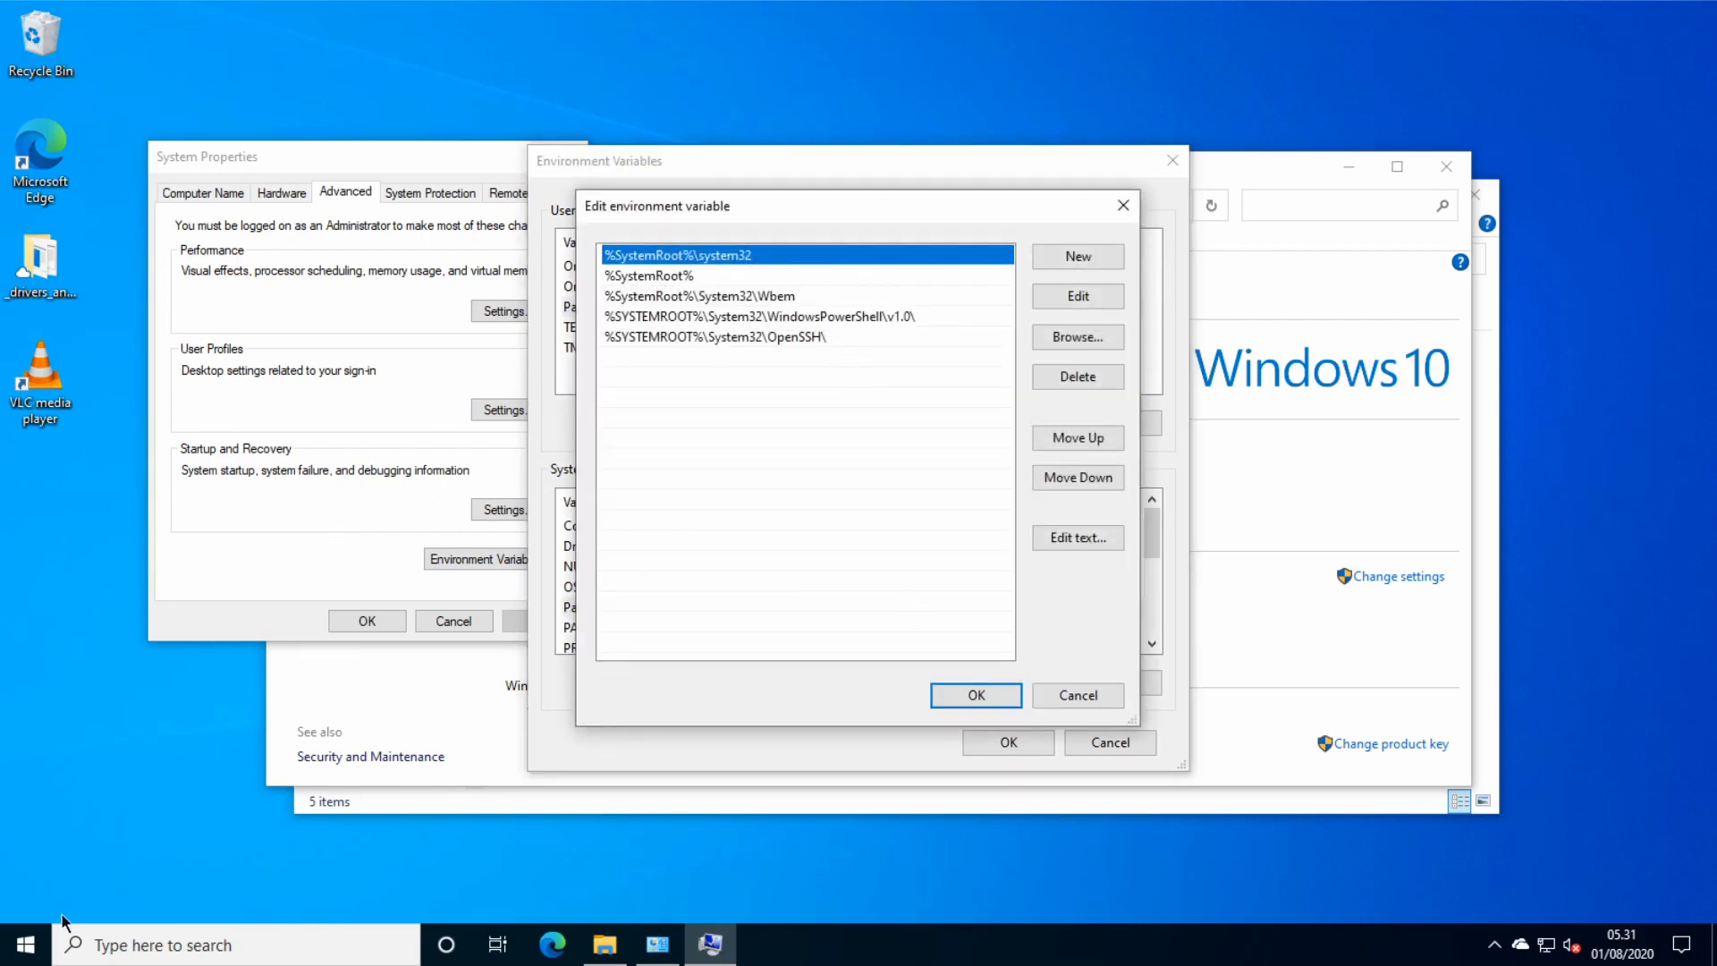
Launch VLC and read its shortcut properties to find its folder C:\Program Files\VideoLAN\VLC.
click(22, 944)
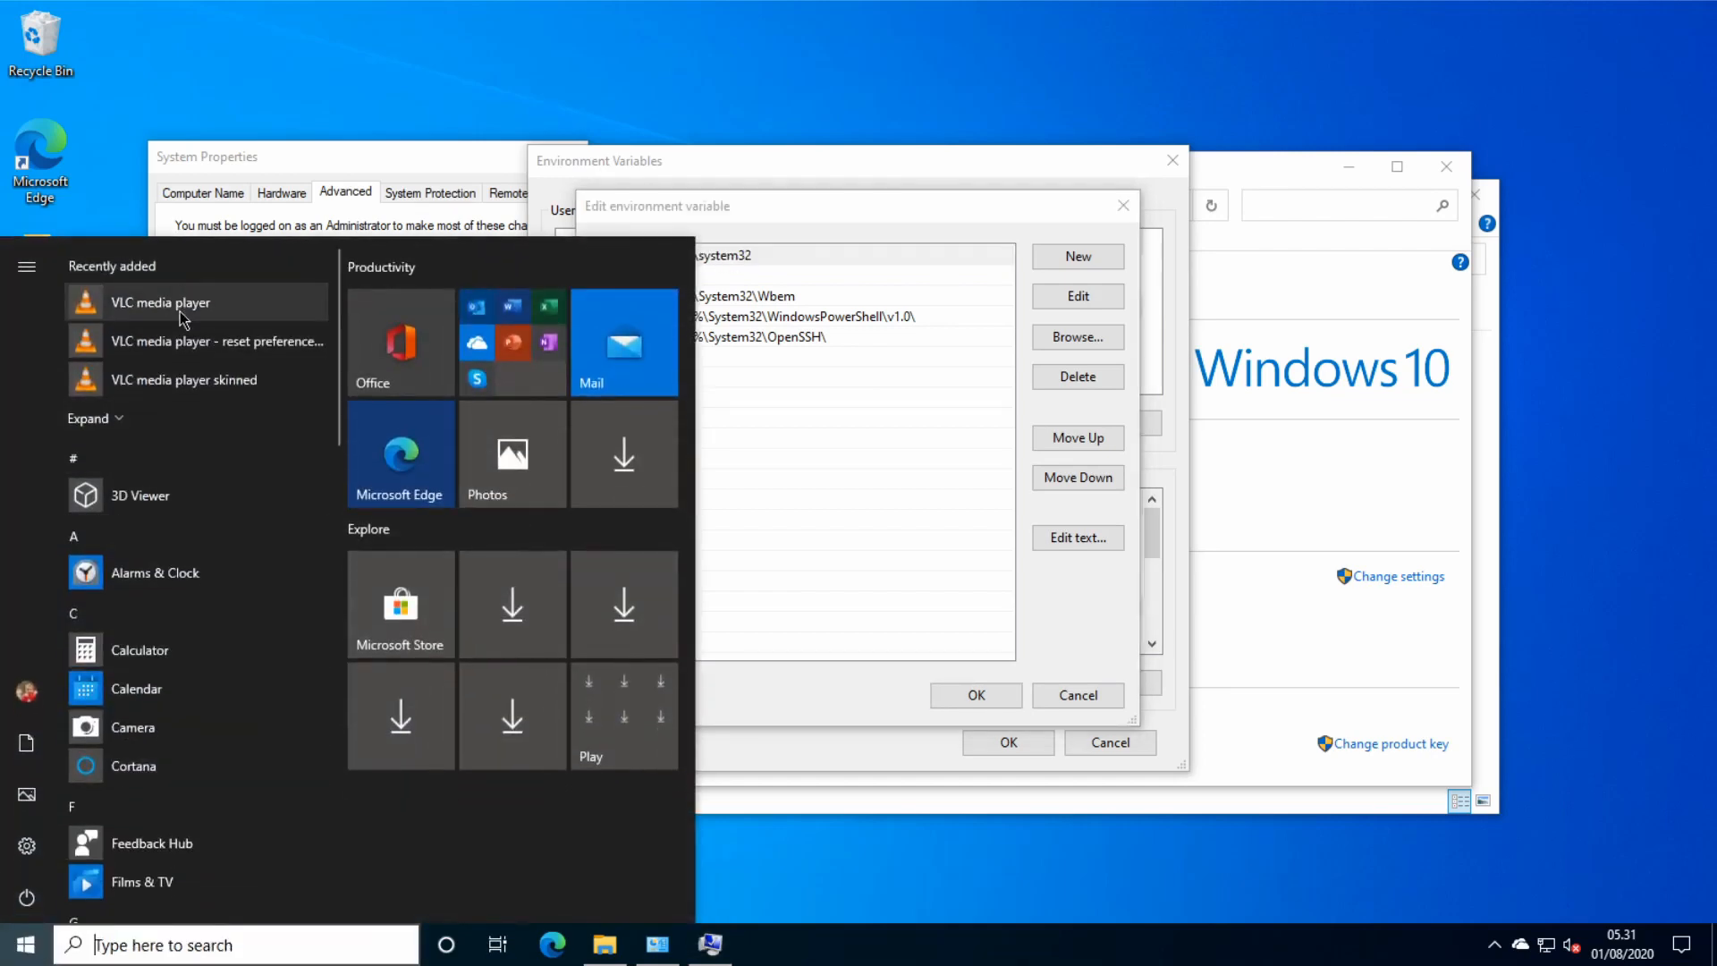
click(159, 302)
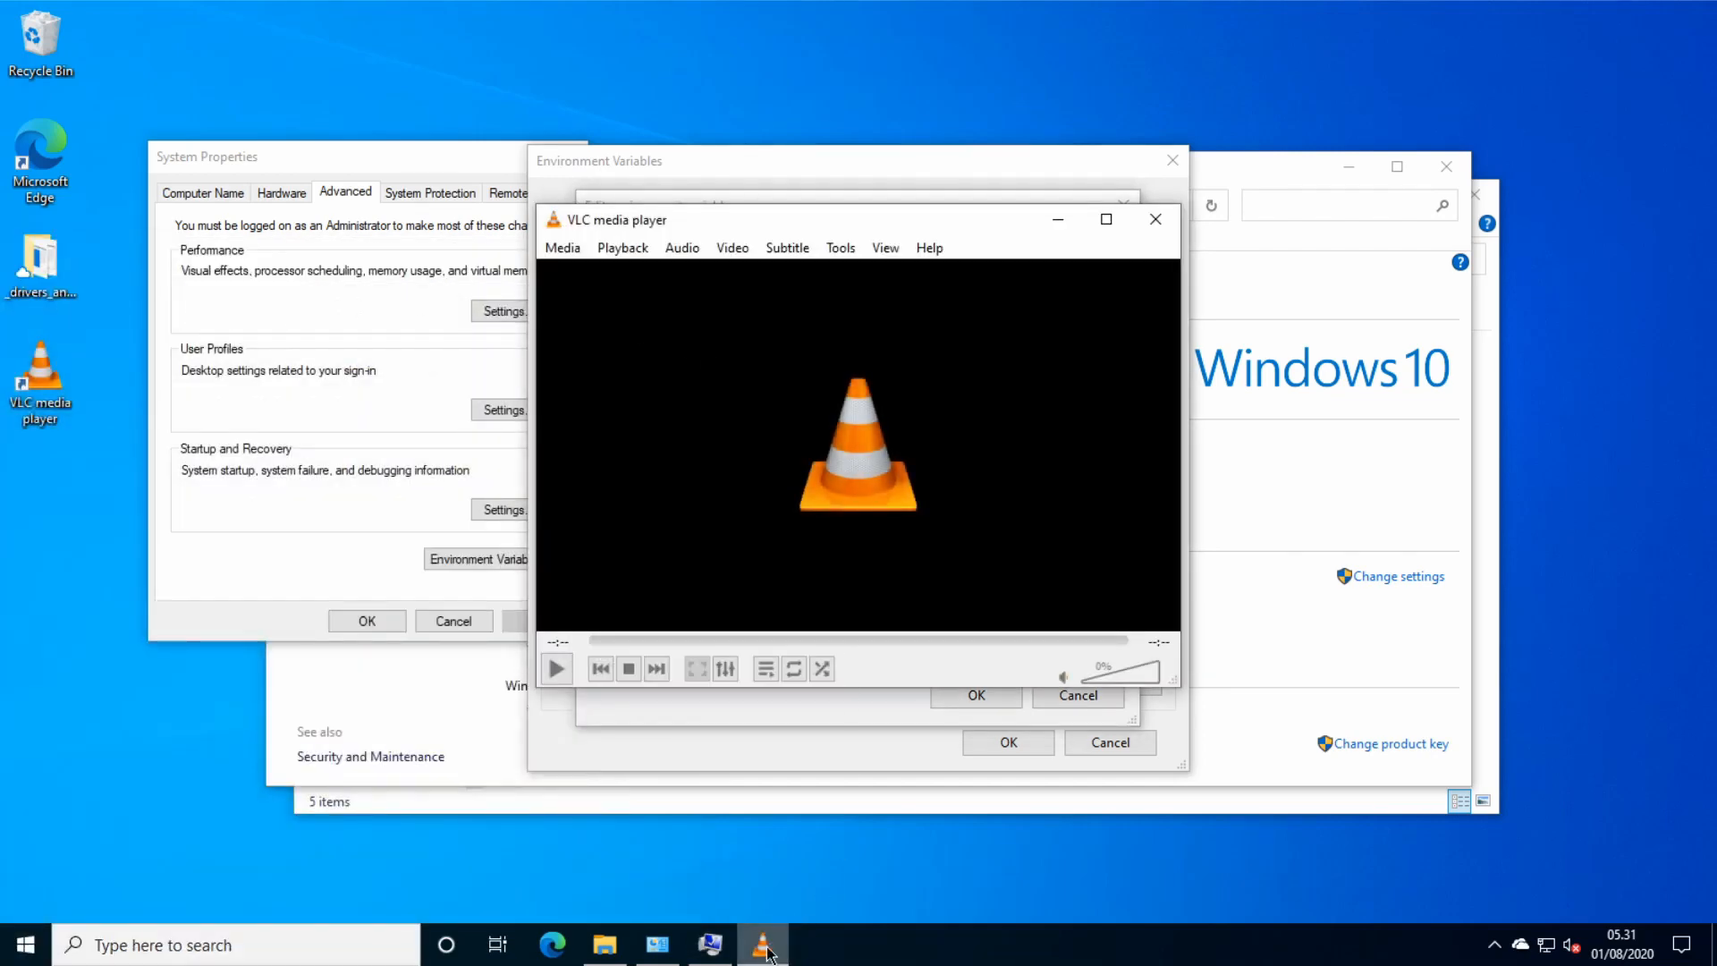
right_click(764, 945)
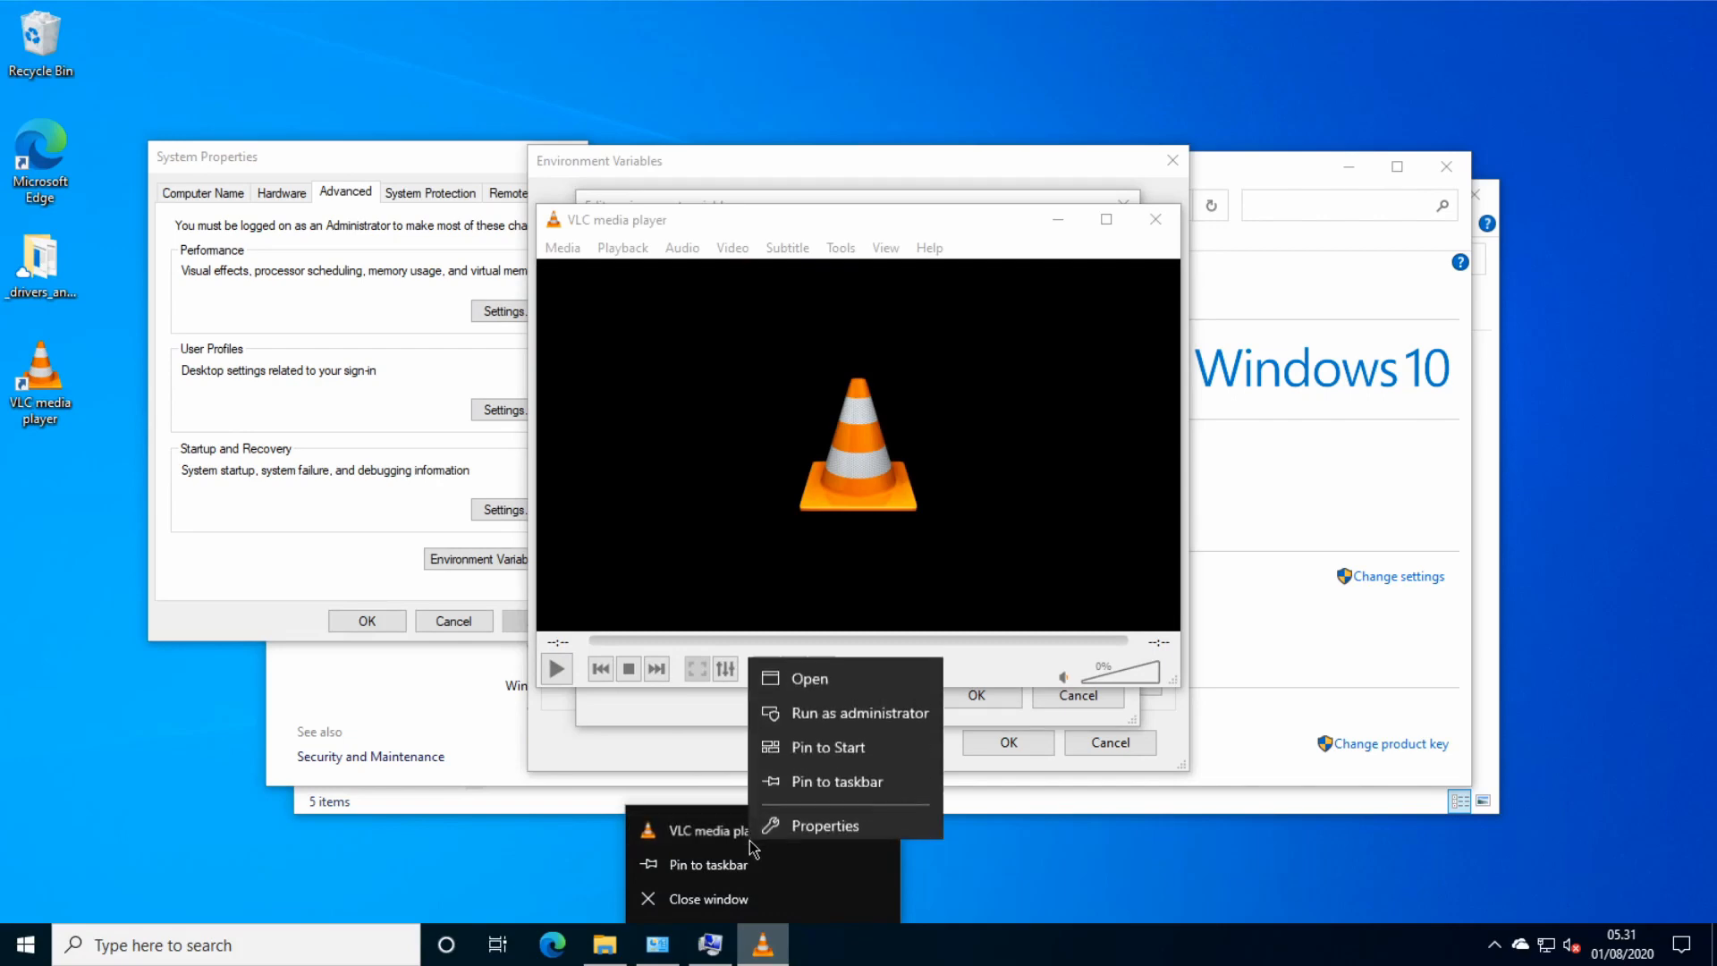
click(828, 824)
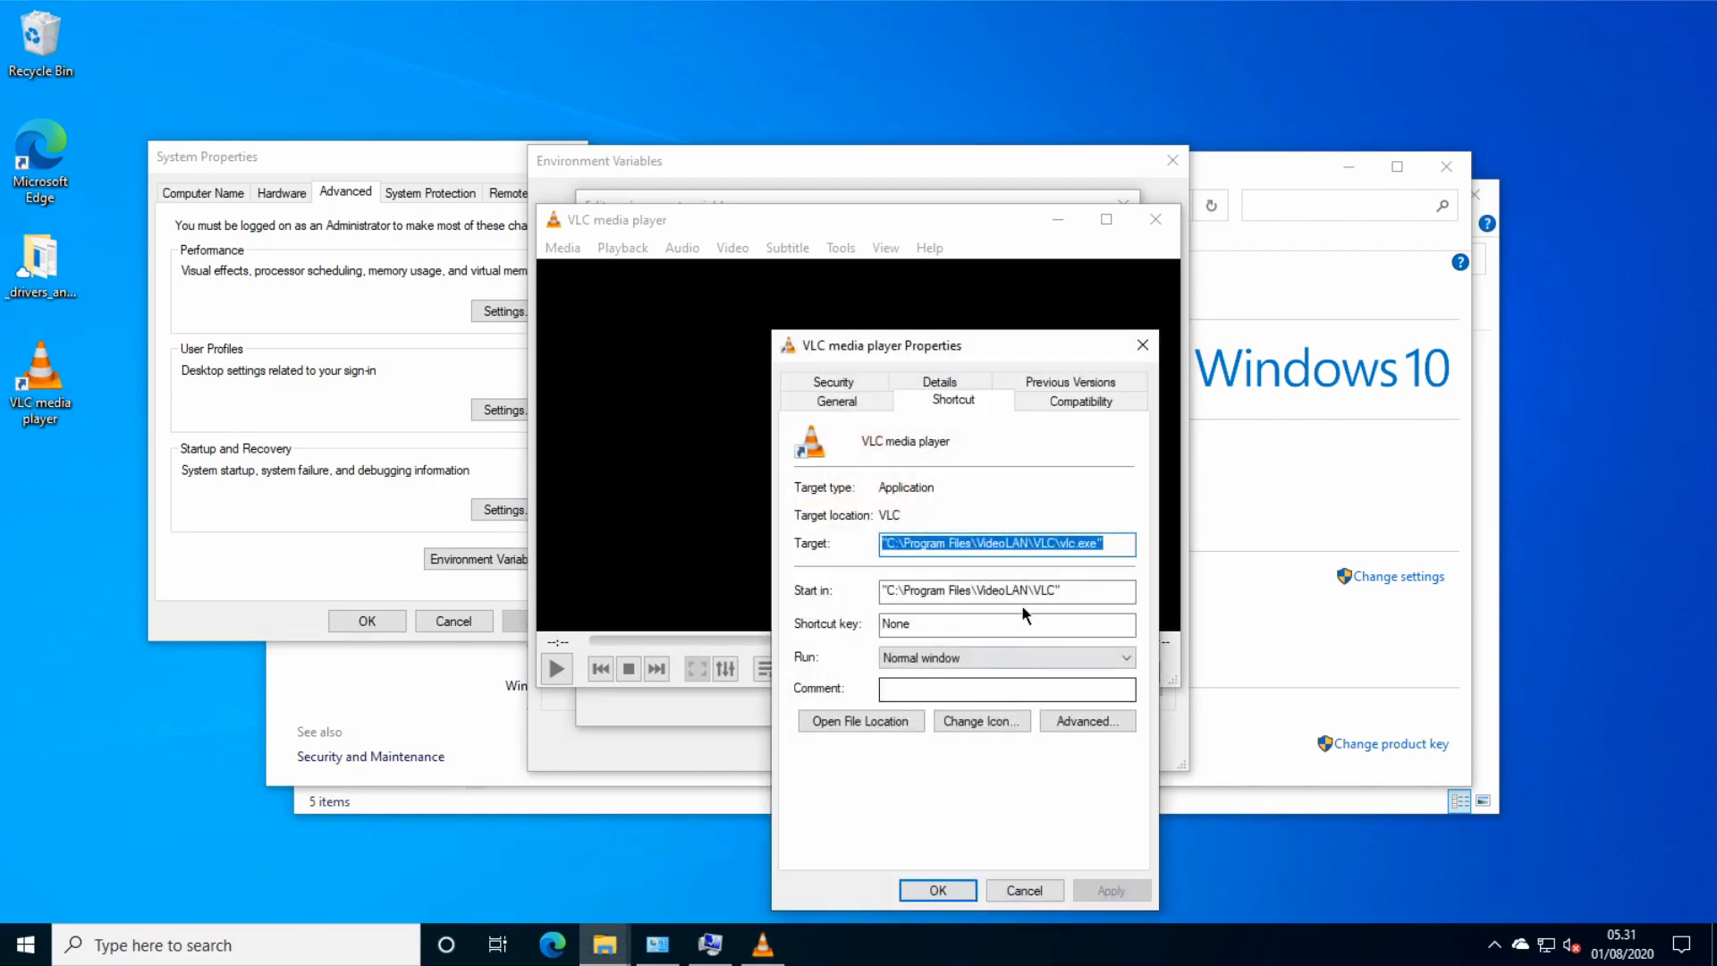
triple_click(1006, 592)
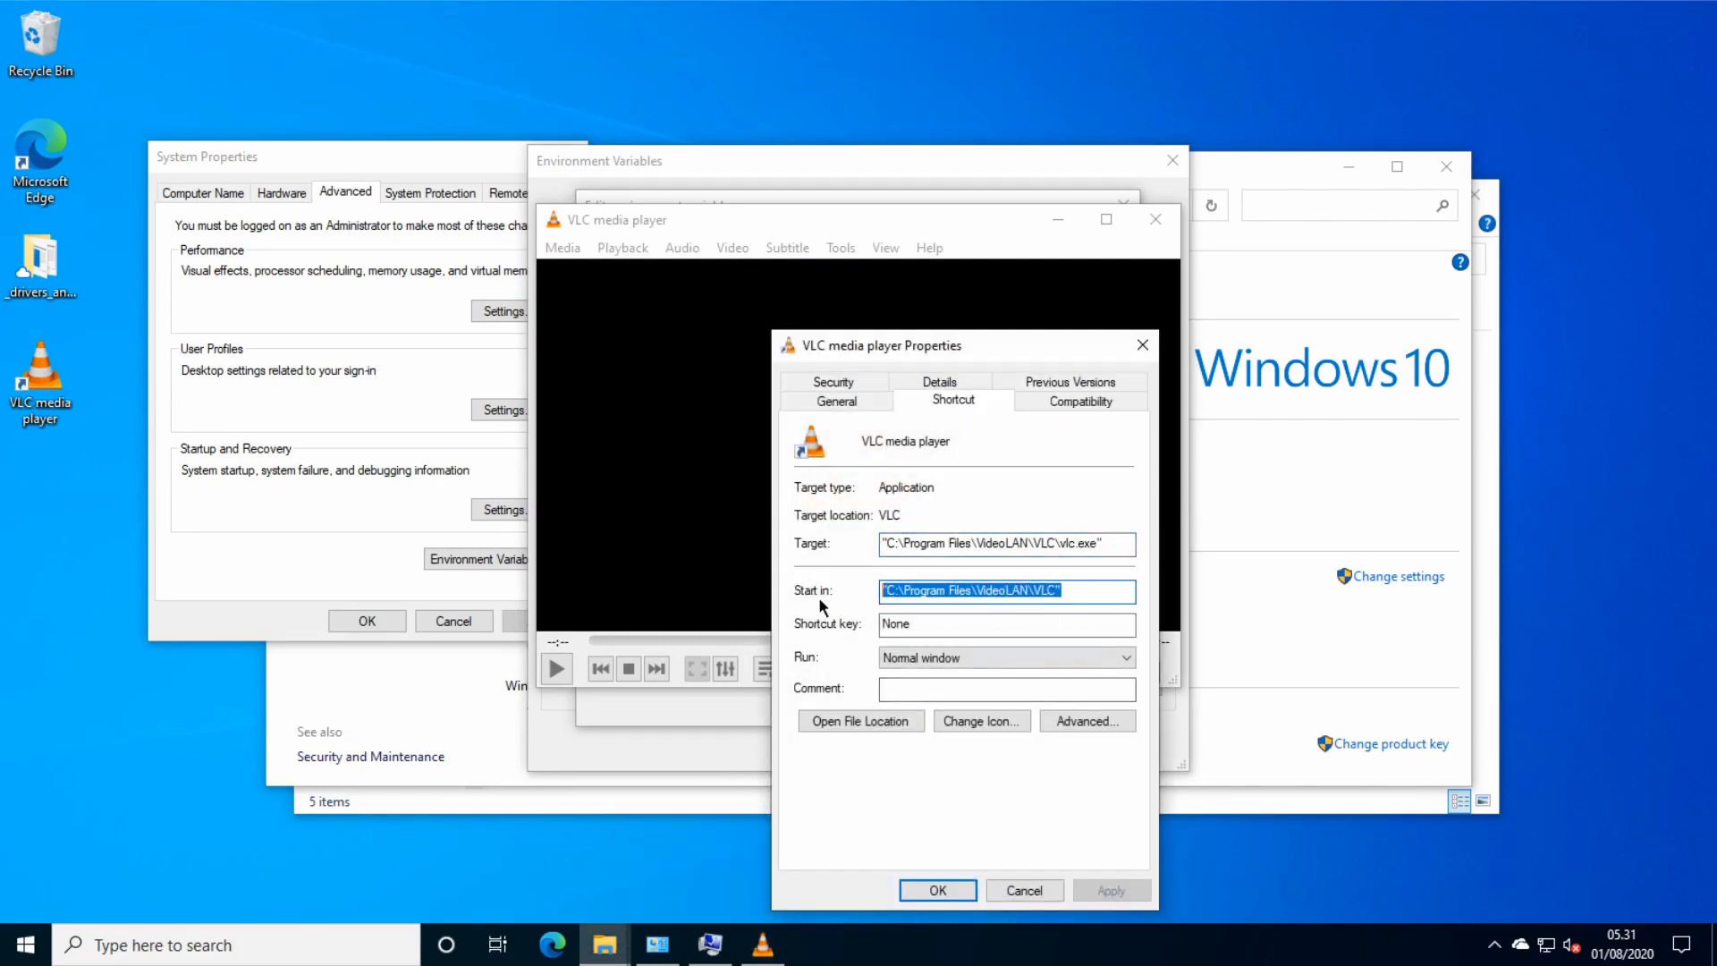
click(936, 889)
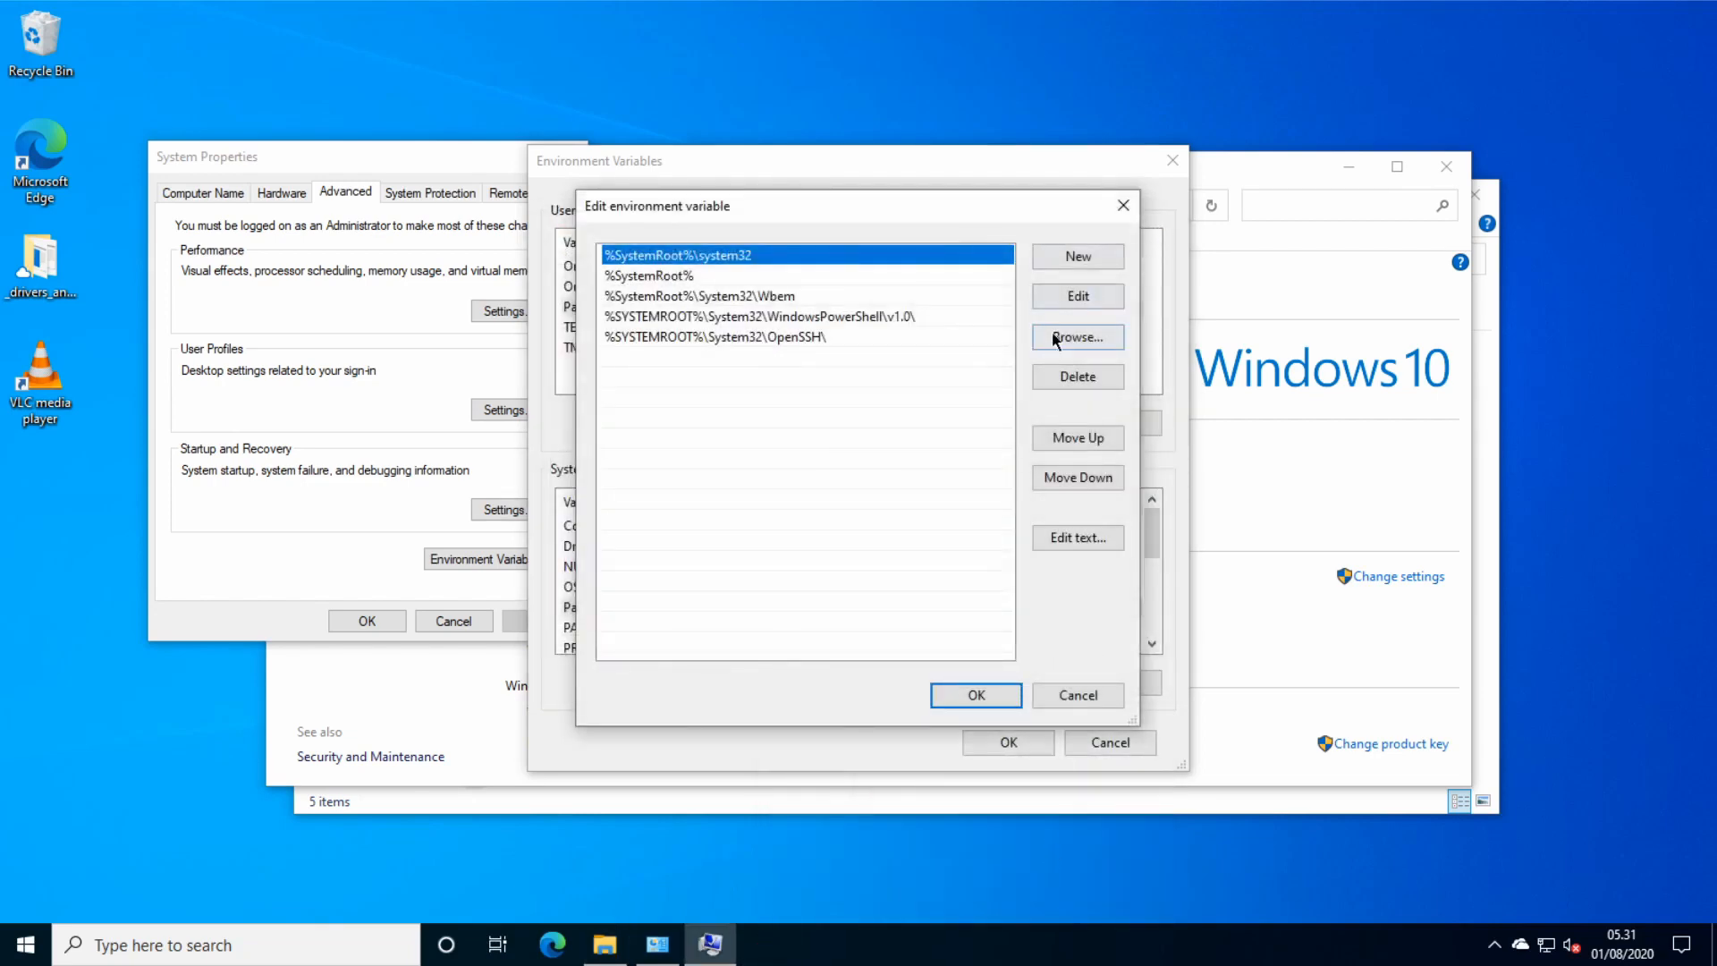
Add C:\Program Files\VideoLAN\VLC as a new system Path entry and confirm all dialogs.
click(1077, 336)
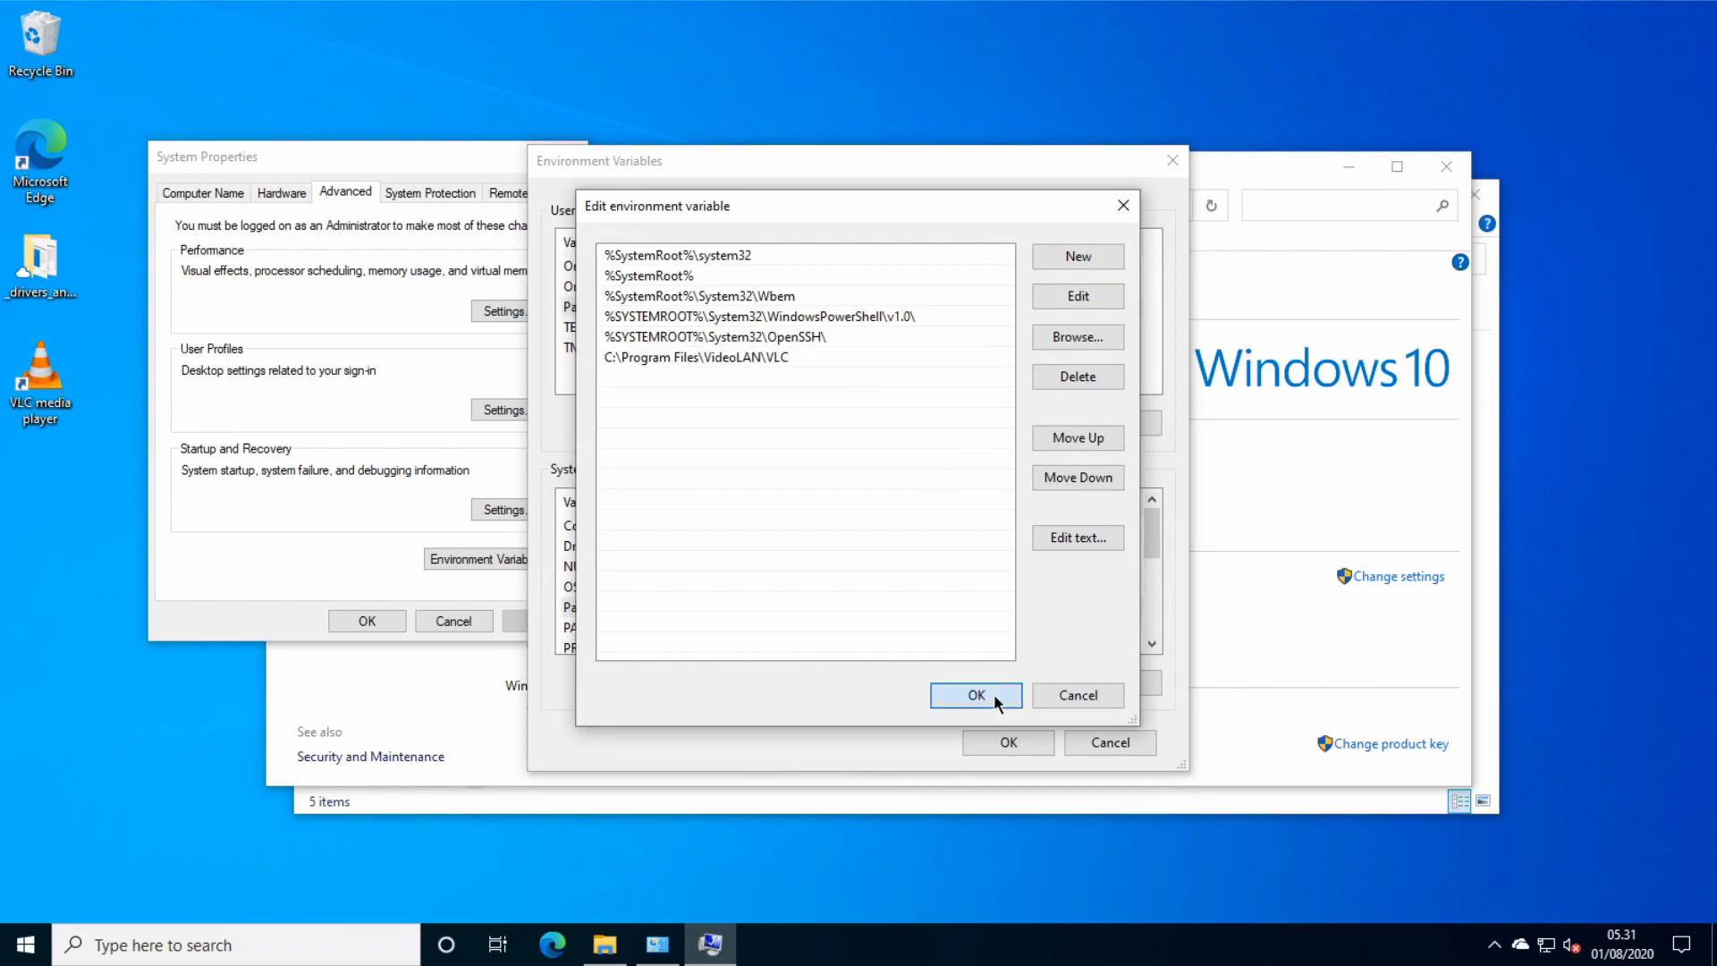
click(973, 696)
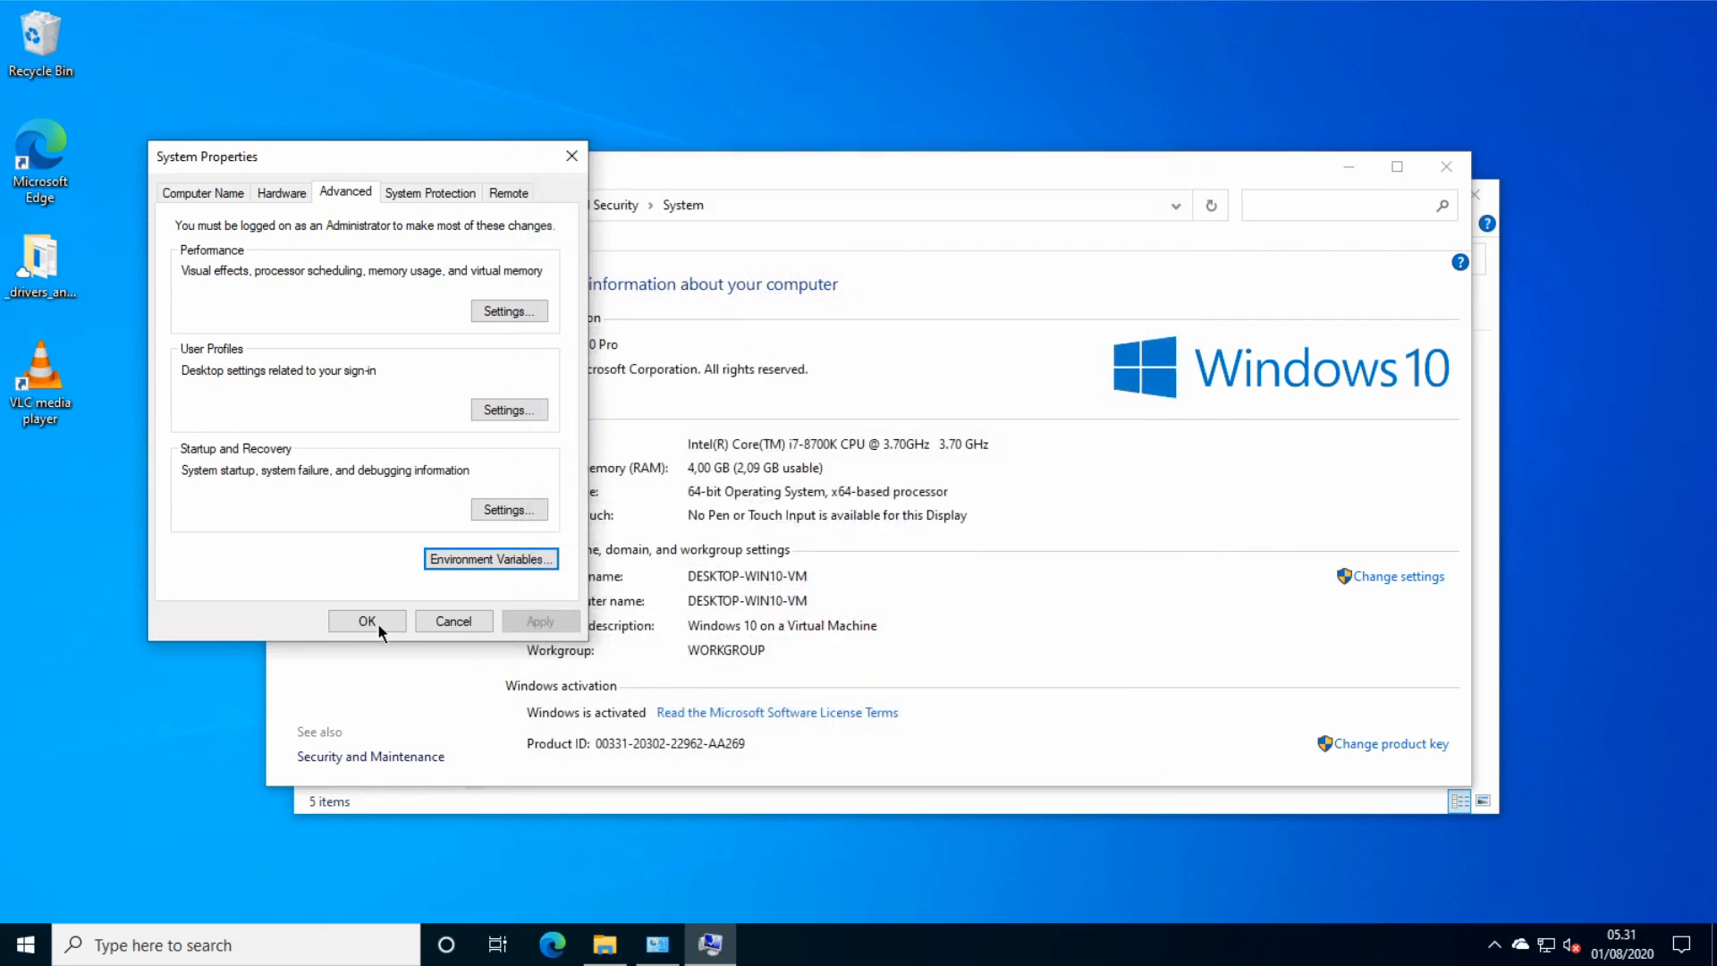
click(367, 621)
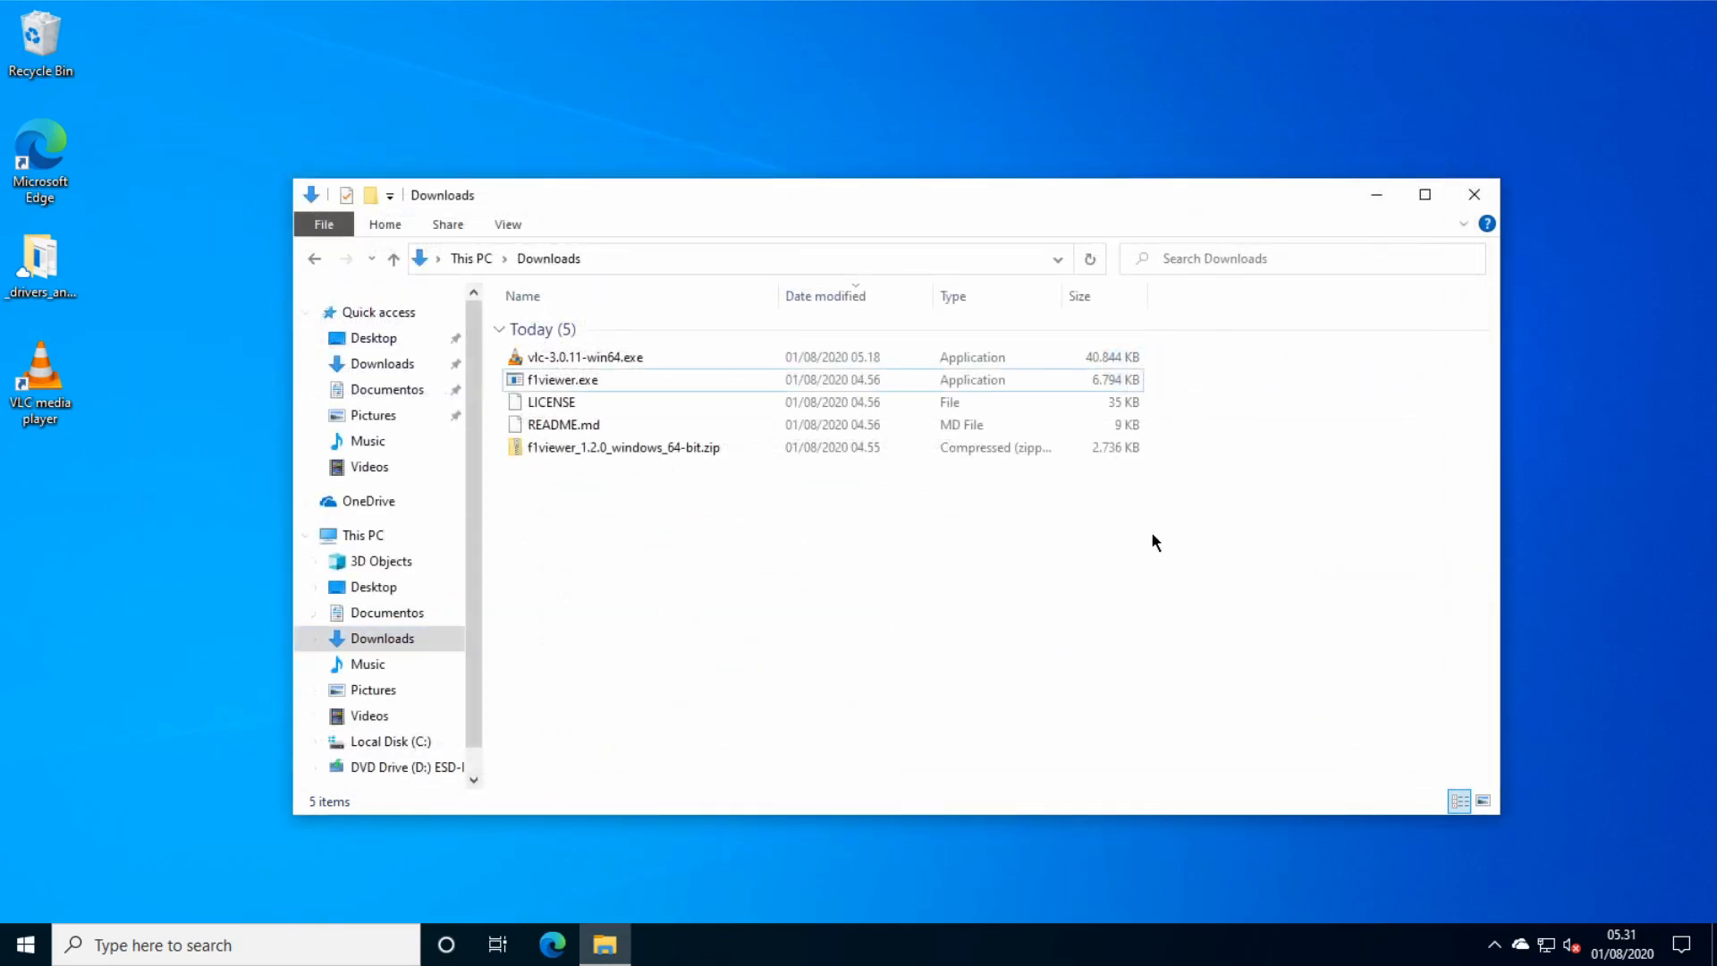
Relaunch F1viewer and expand Full Seasons into the 2020 championship races.
click(562, 379)
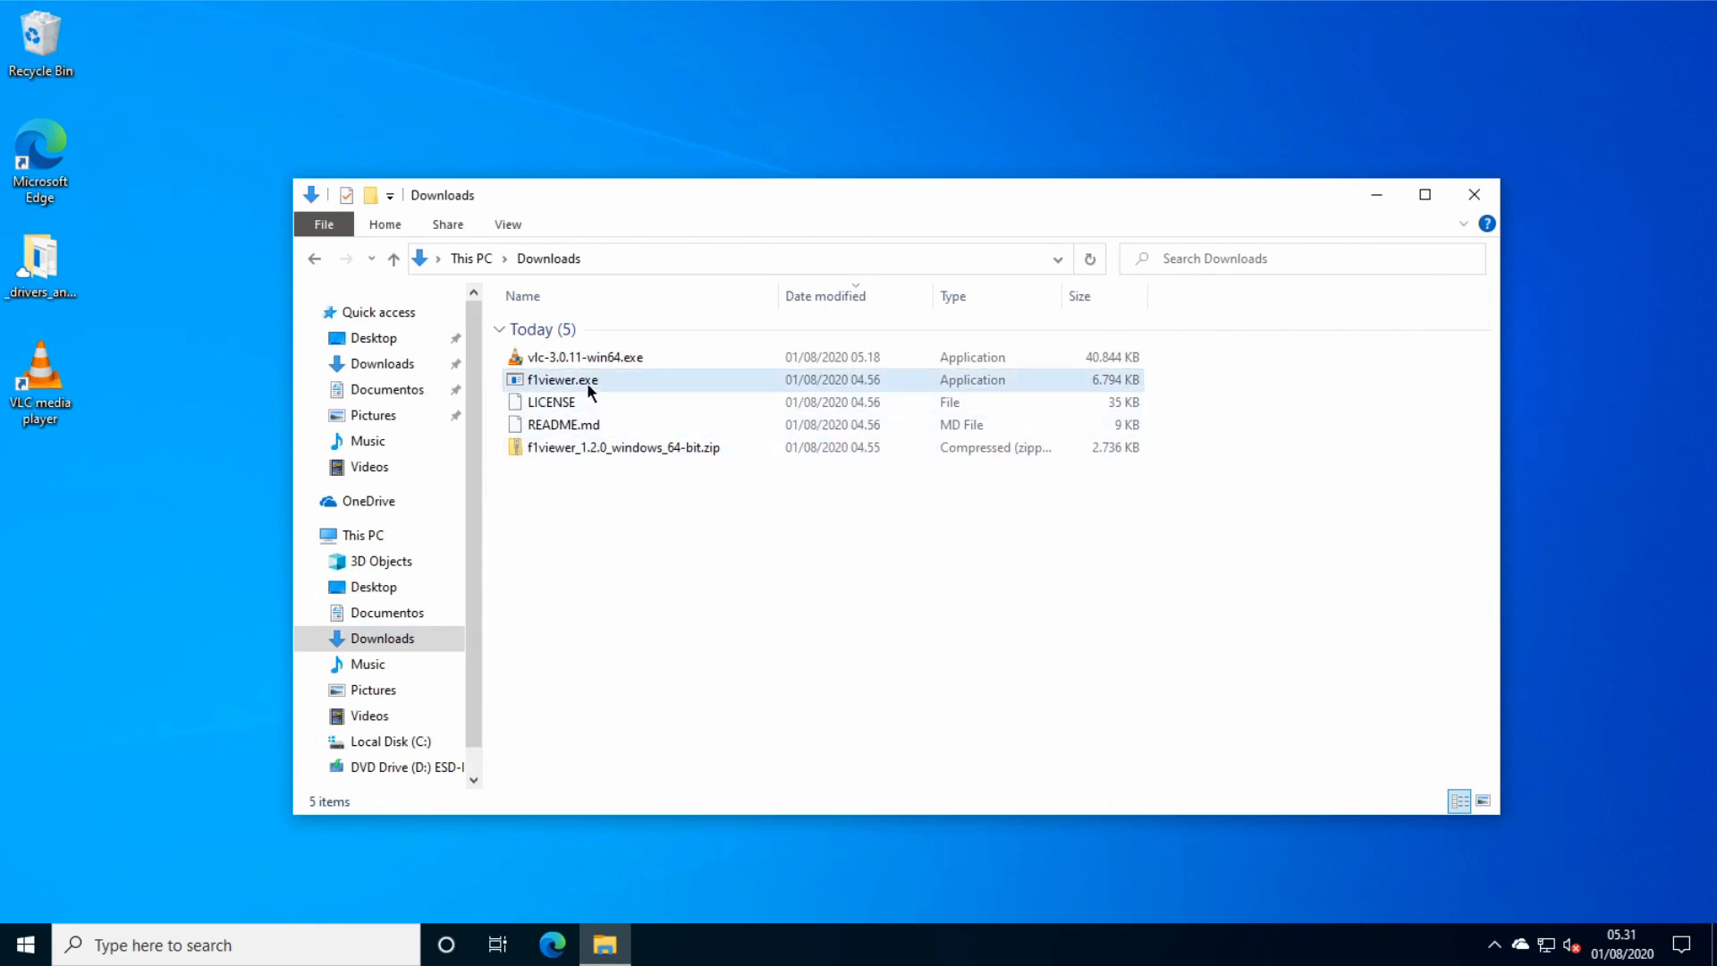
double_click(561, 379)
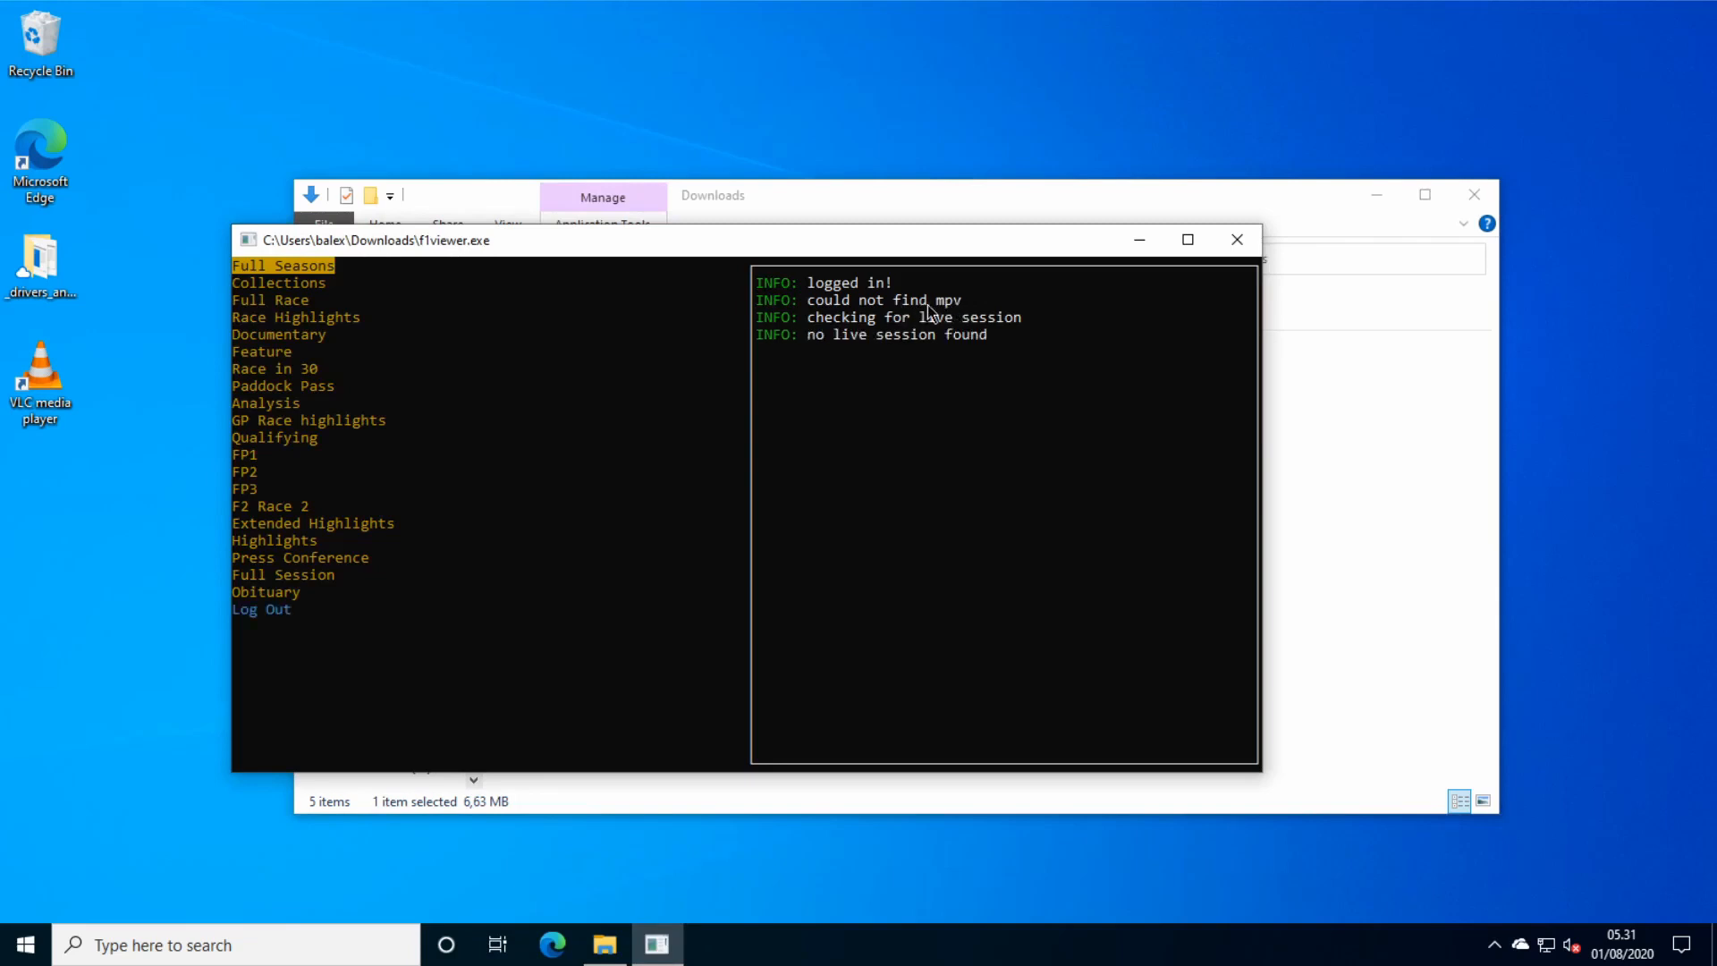
mouse_move(934, 311)
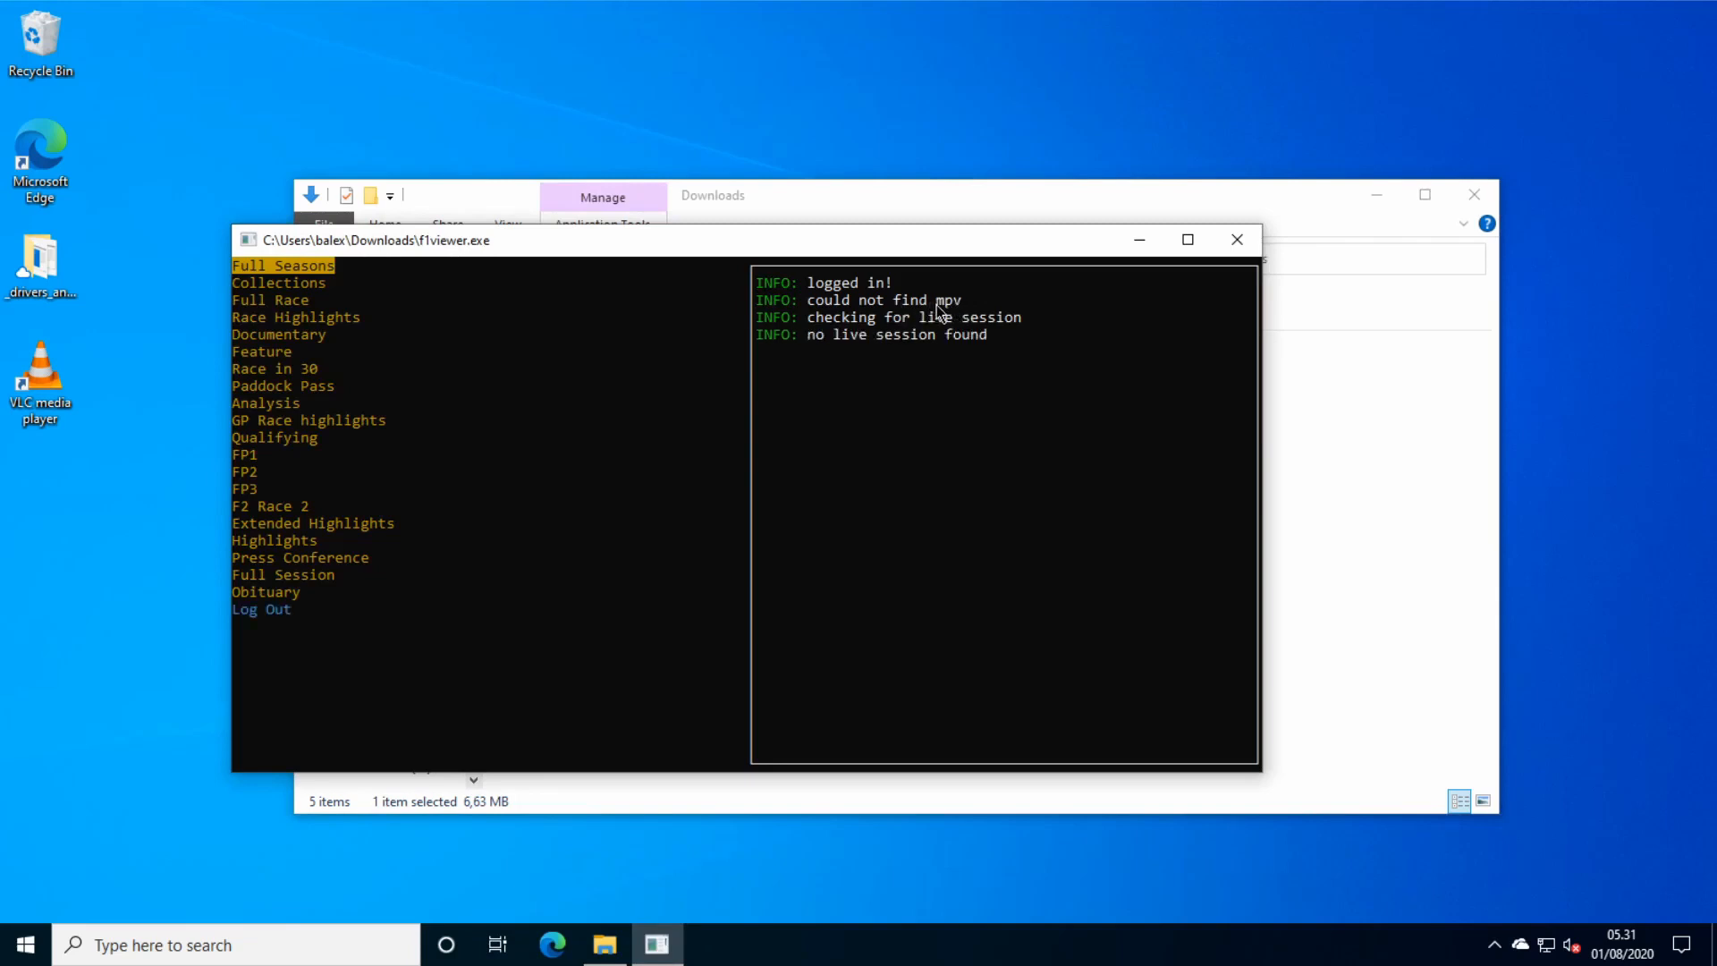
mouse_move(926, 319)
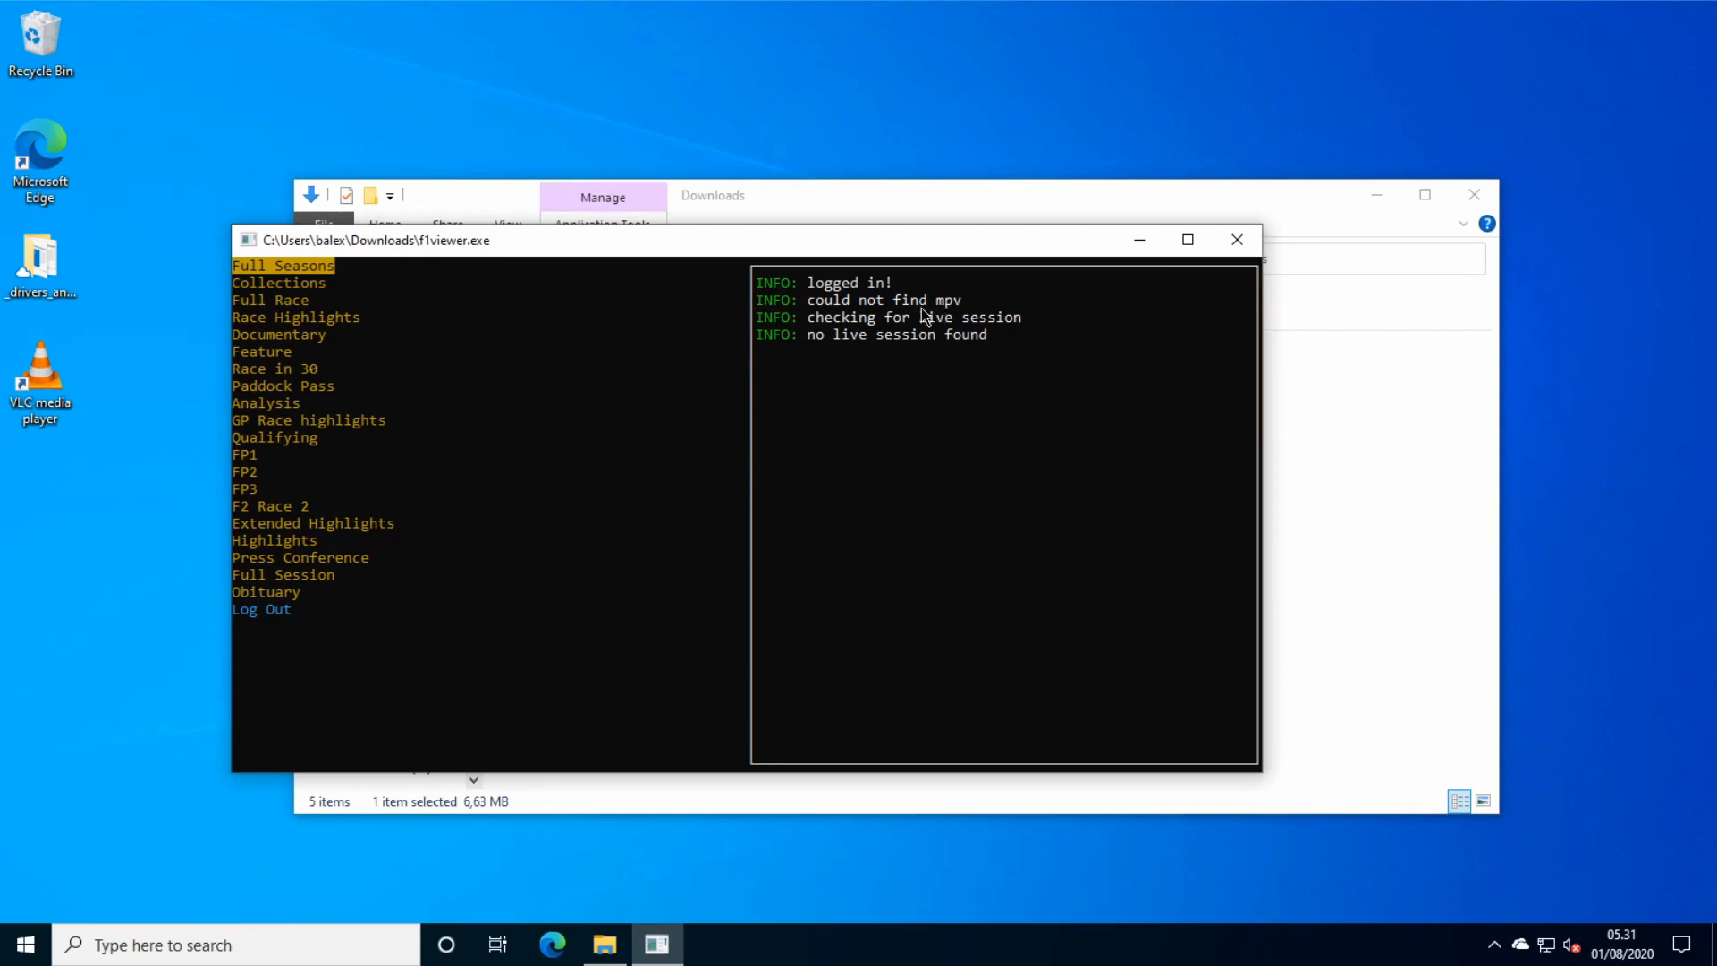
click(283, 265)
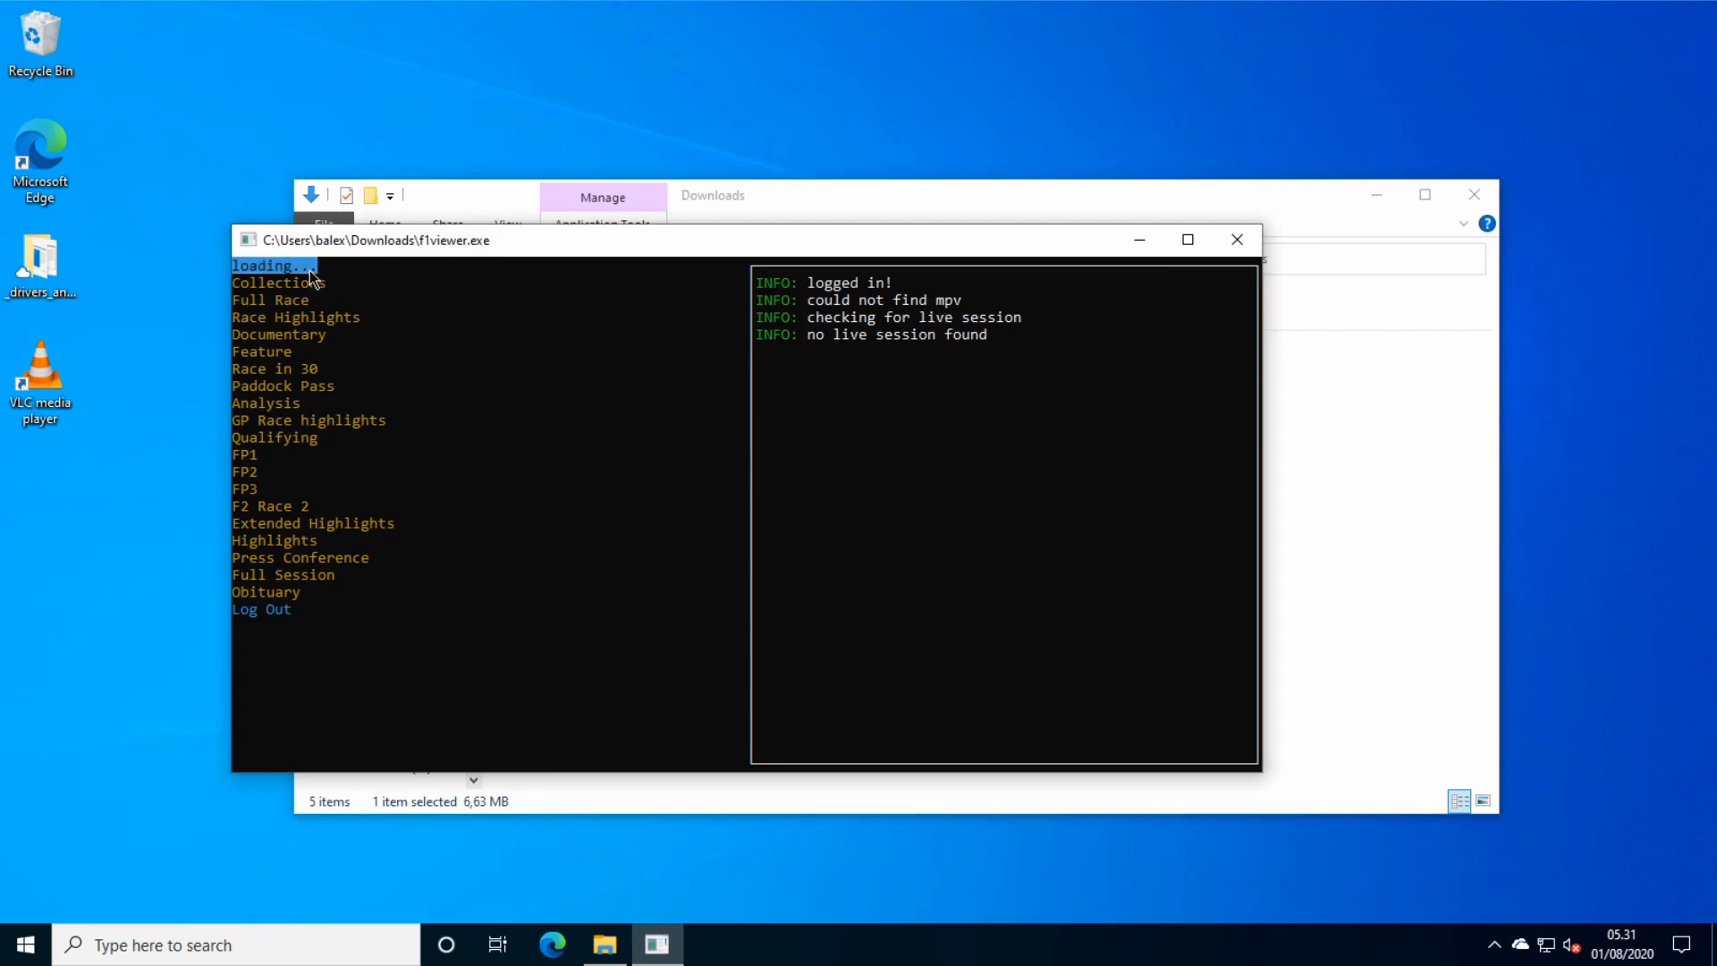
click(282, 265)
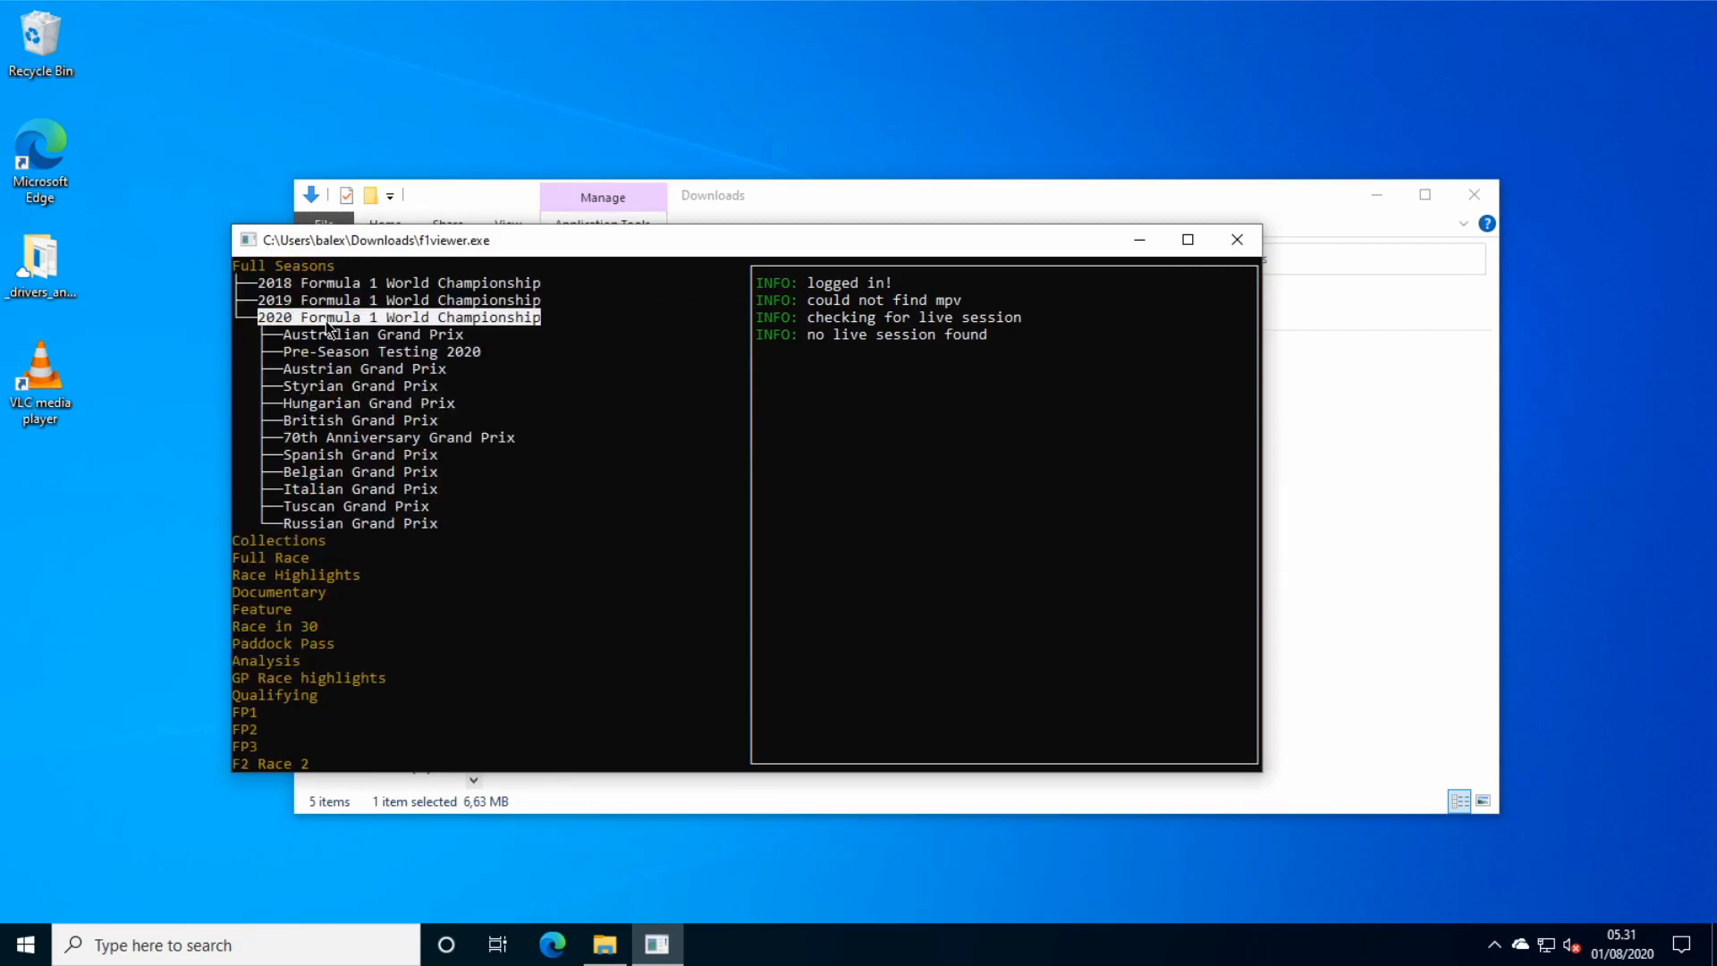
Drill into British Grand Prix > Practice 1 and start the Main Feed in VLC.
click(350, 418)
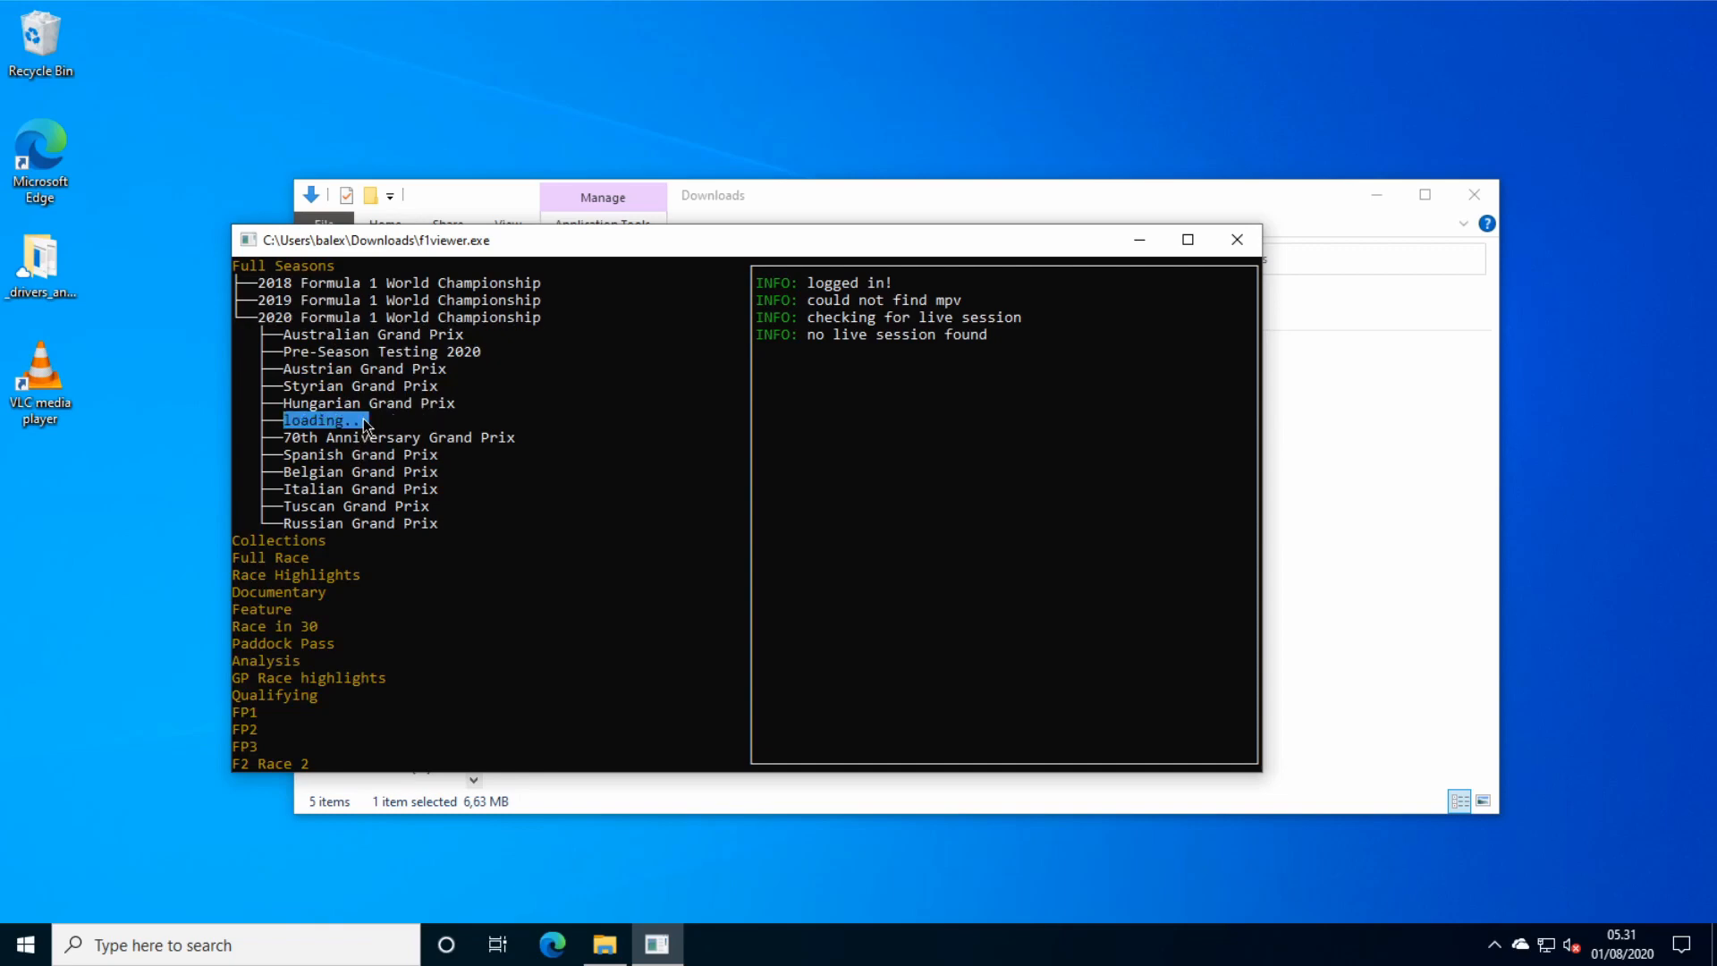
click(324, 419)
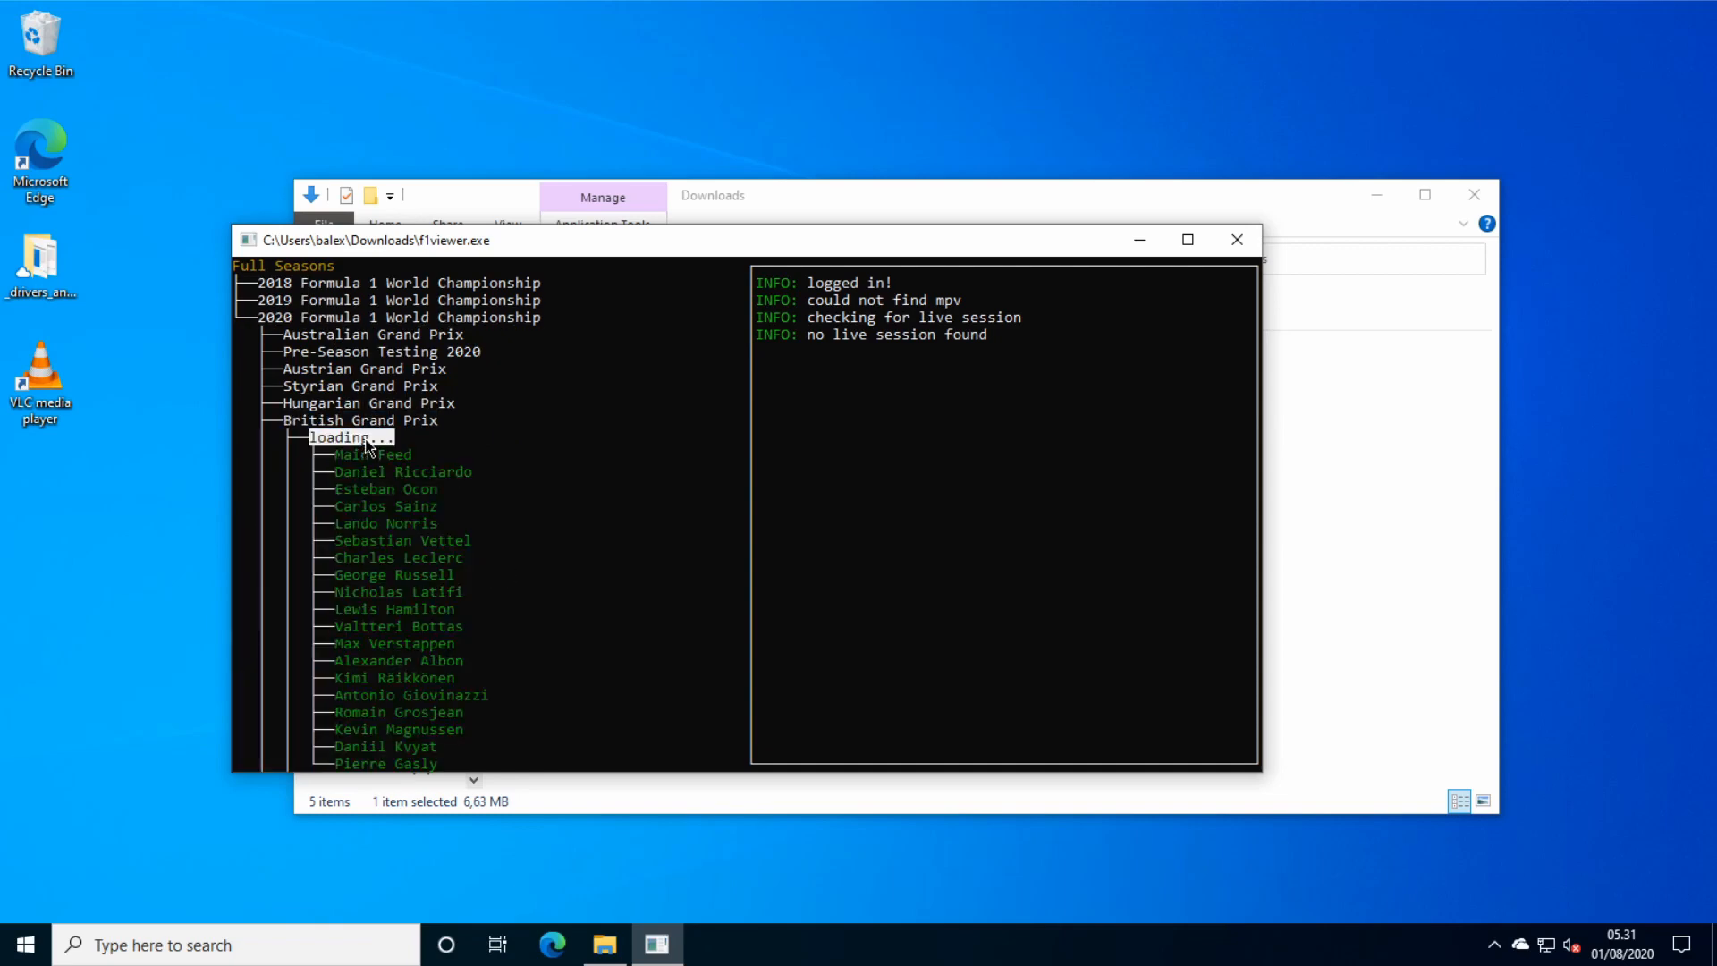
click(372, 437)
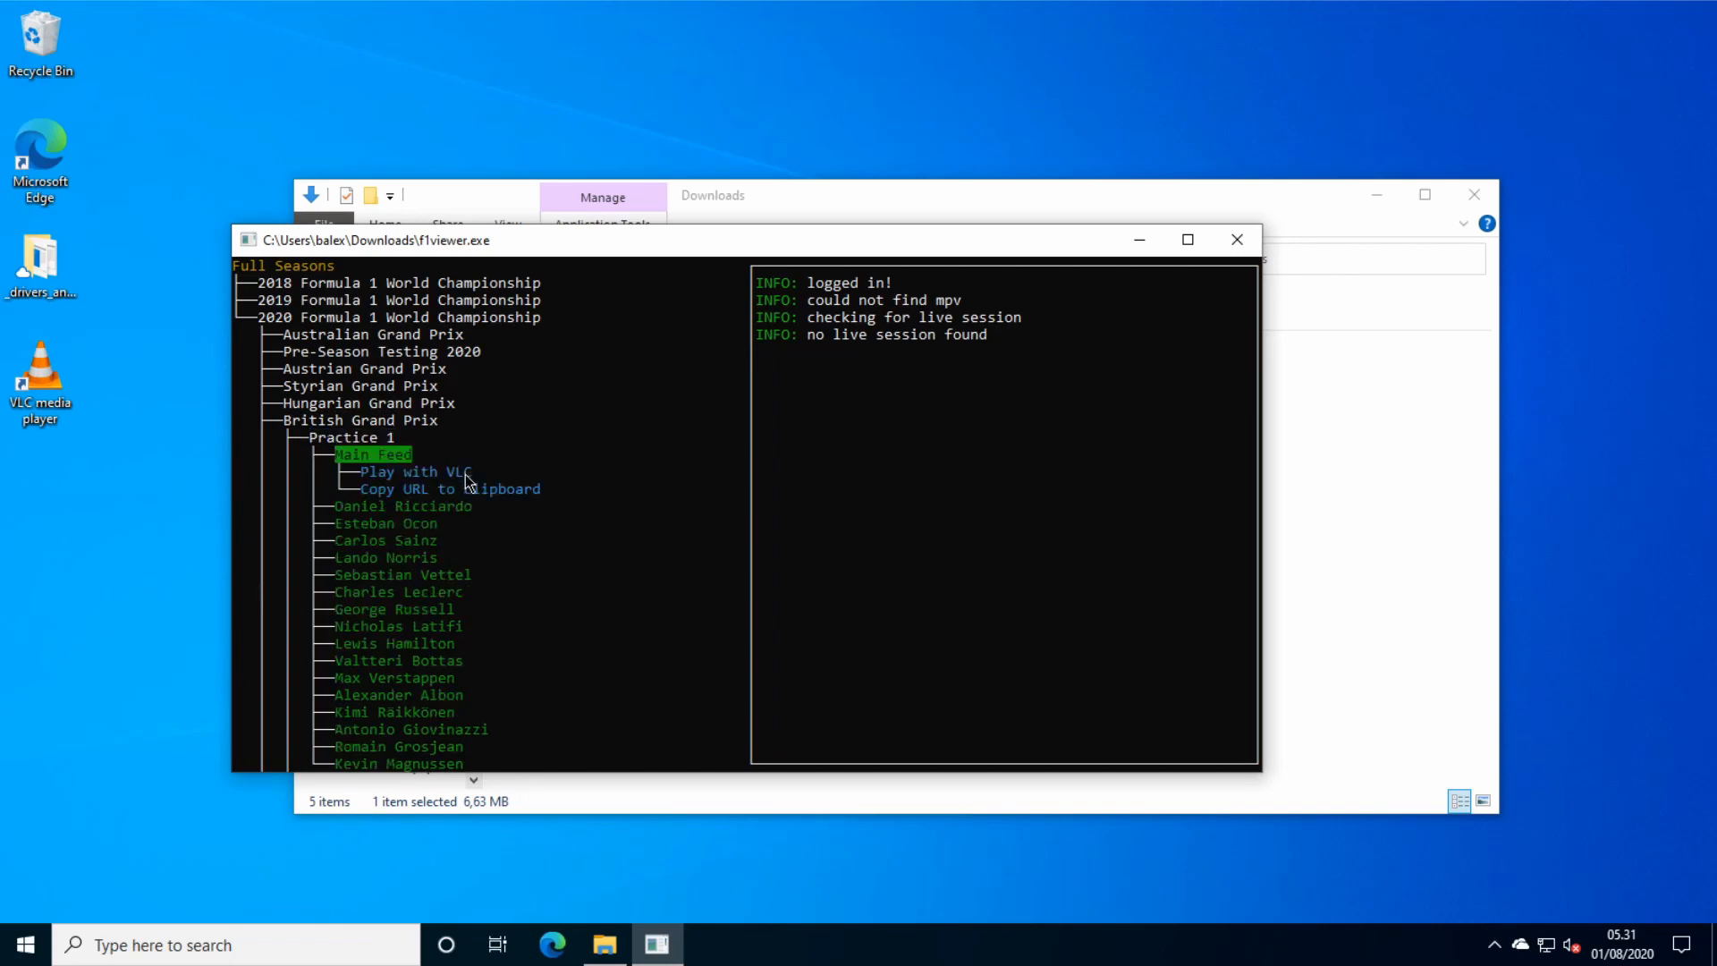
click(417, 470)
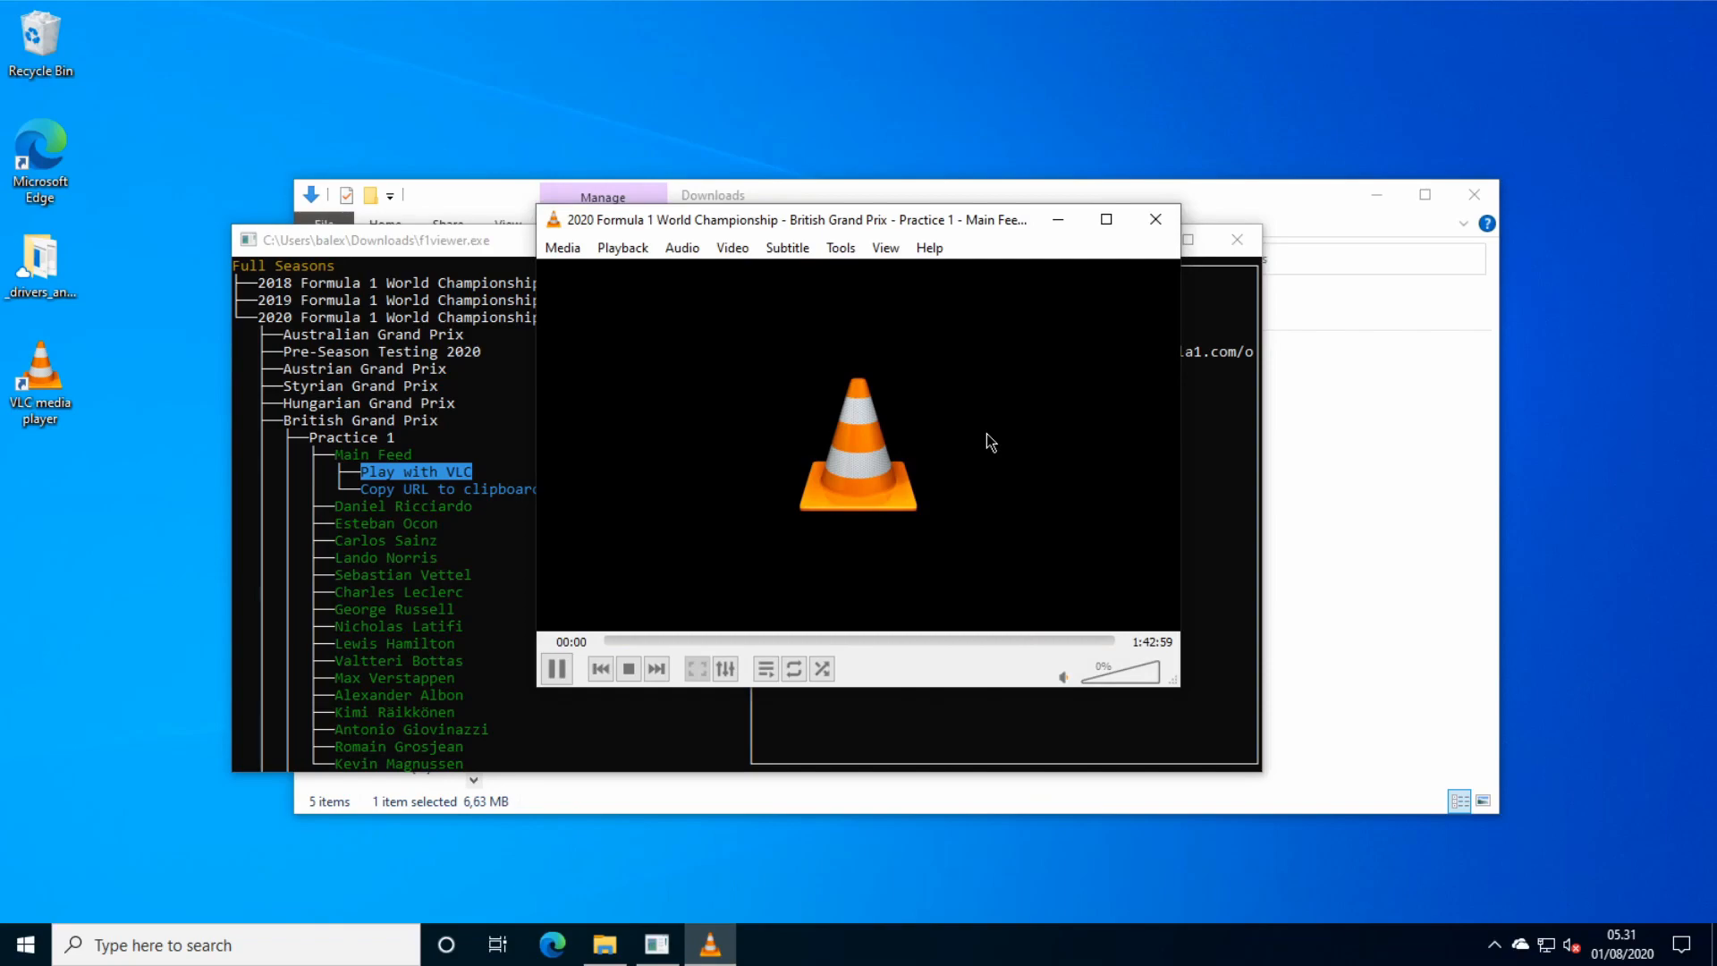
Enlarge the playing Practice 1 feed, then close VLC and the F1viewer console.
click(1105, 219)
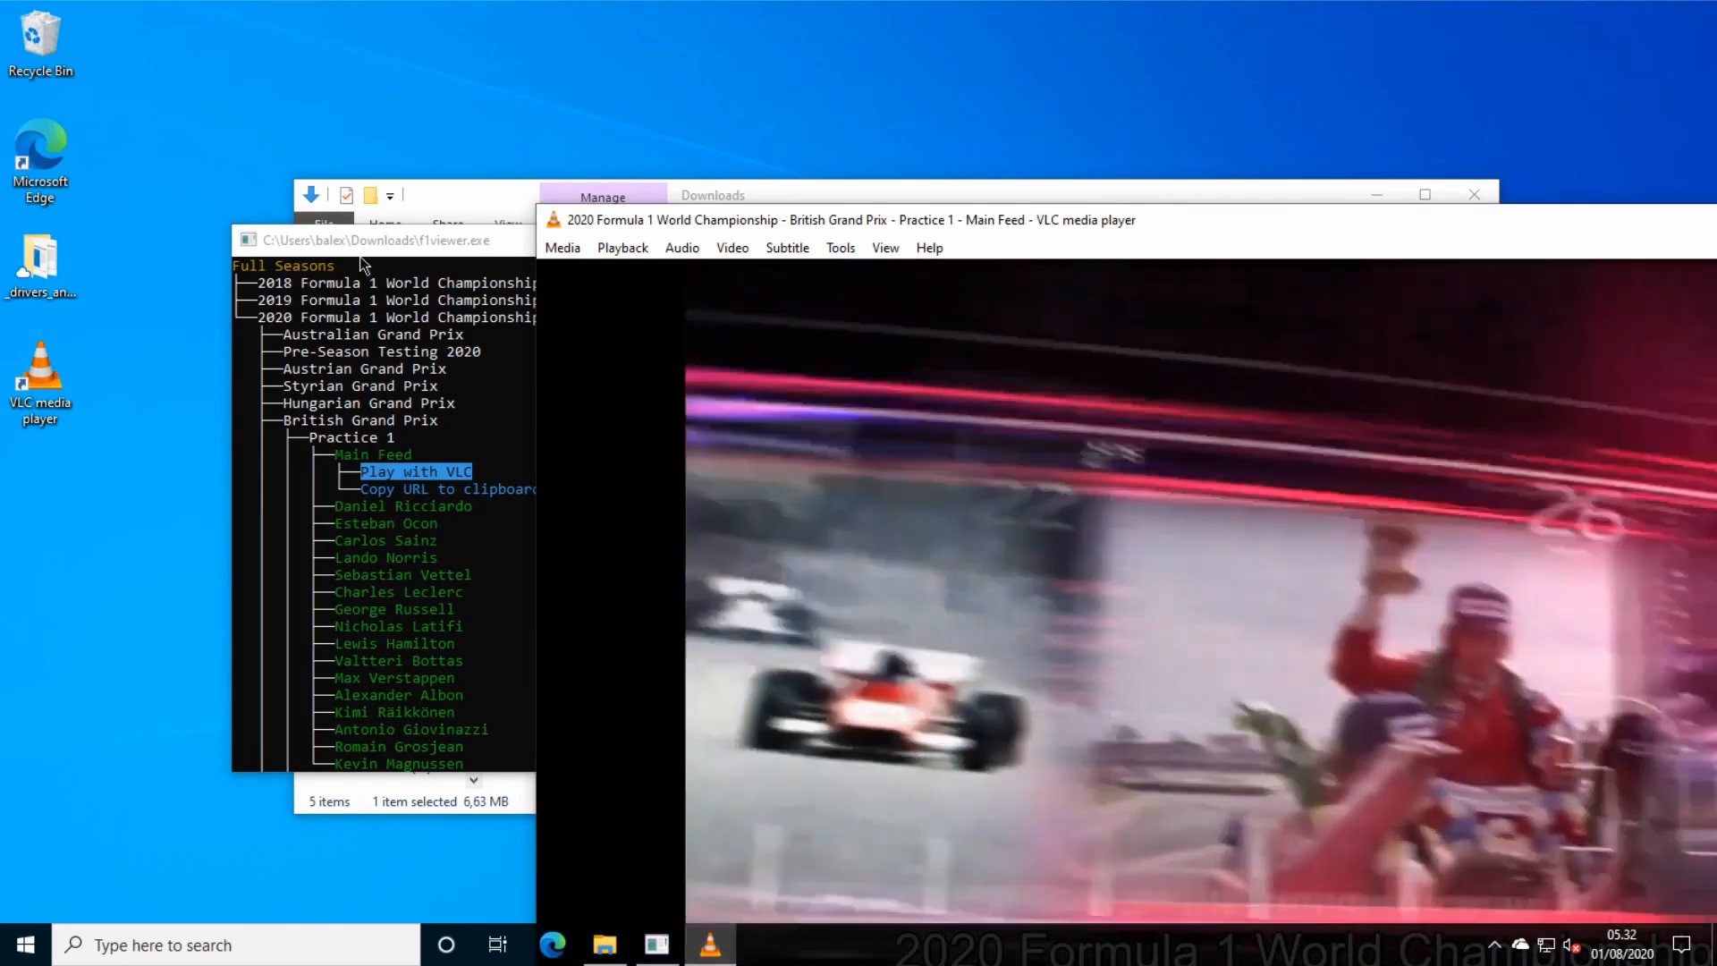
click(413, 470)
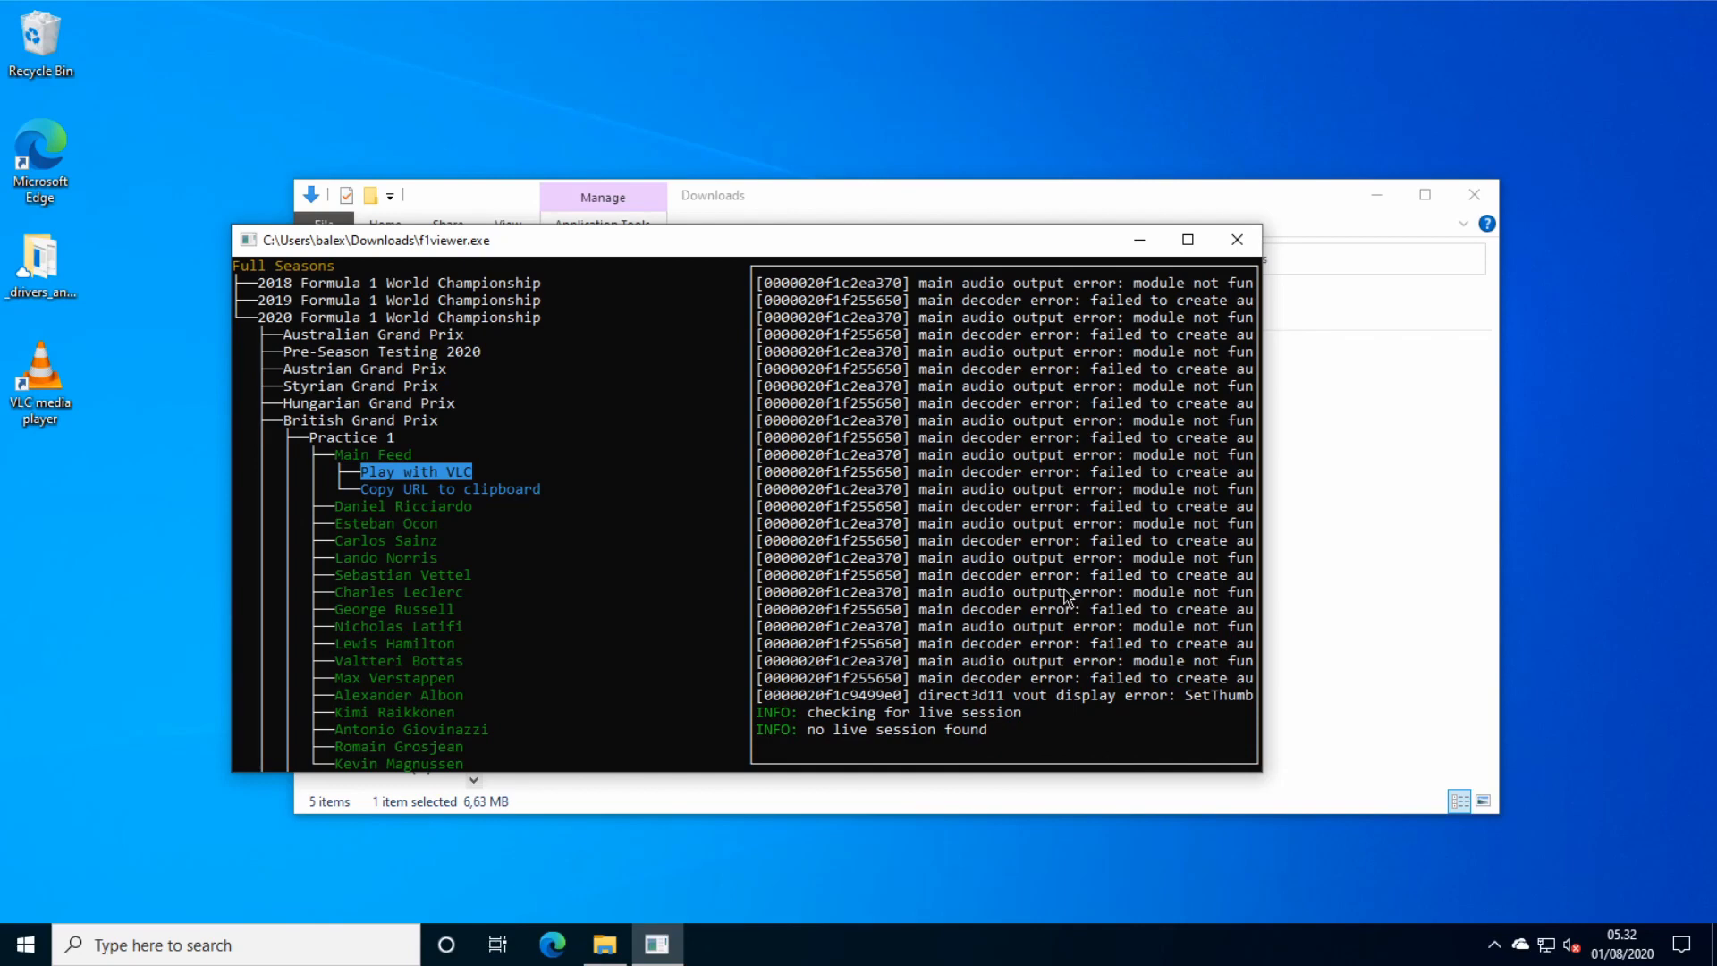
click(1238, 240)
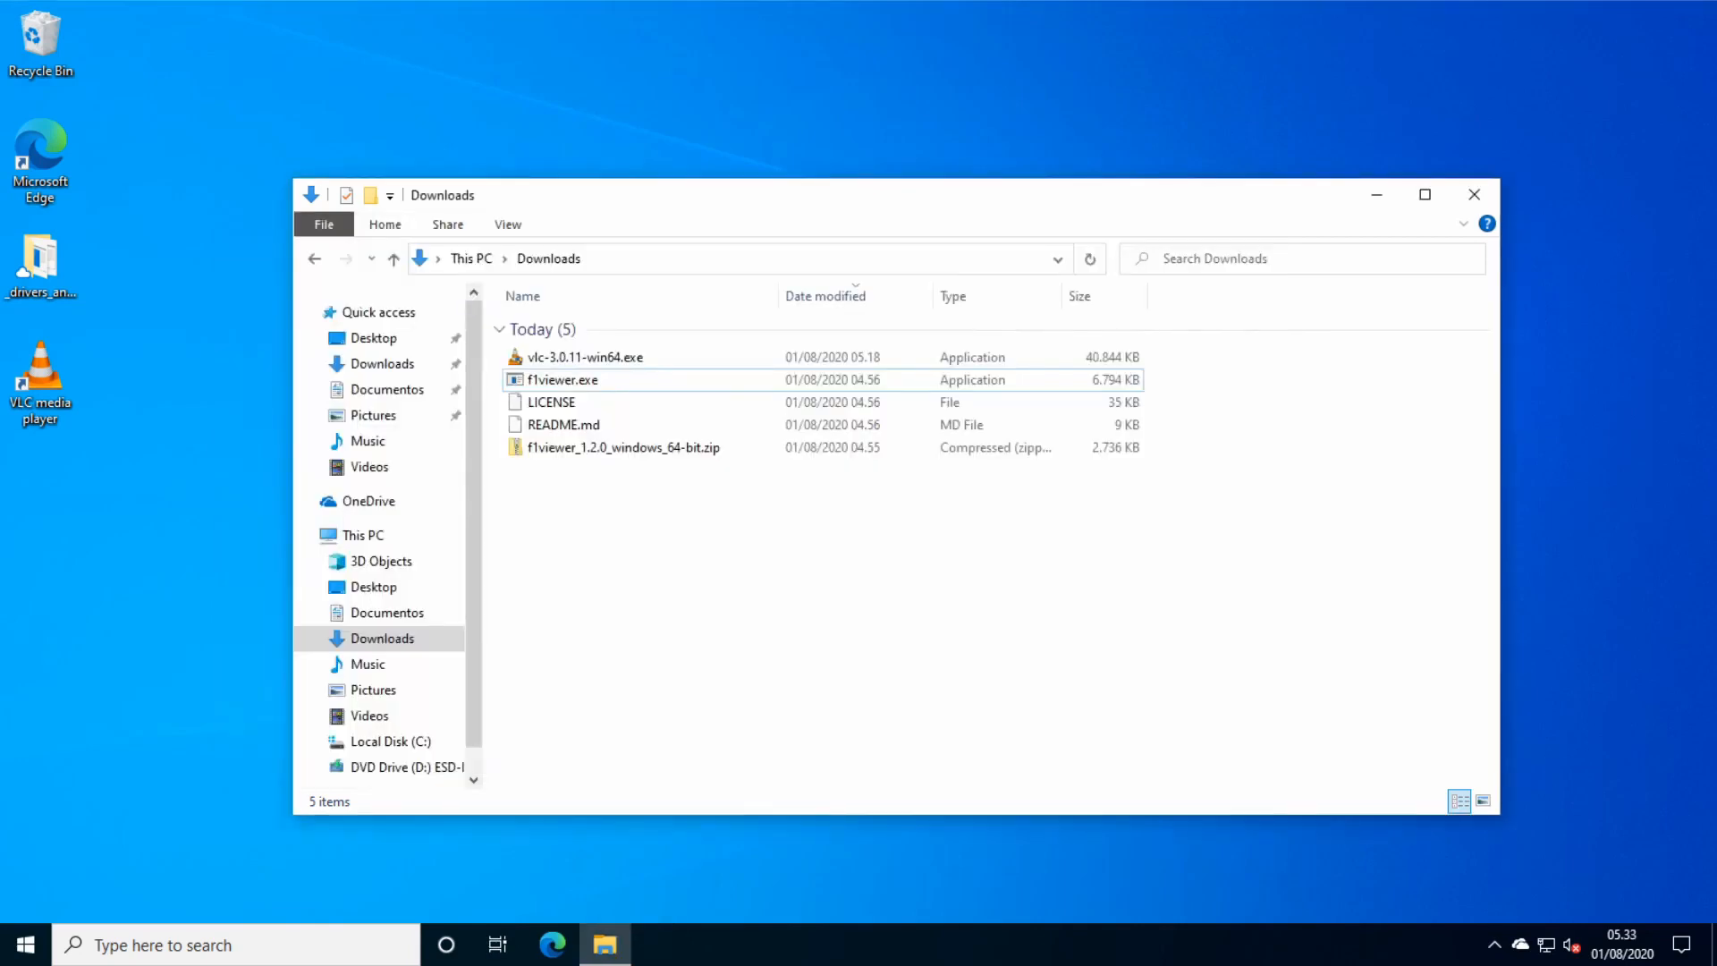
Launch Edge and search Bing for 'mpv download'.
double_click(562, 379)
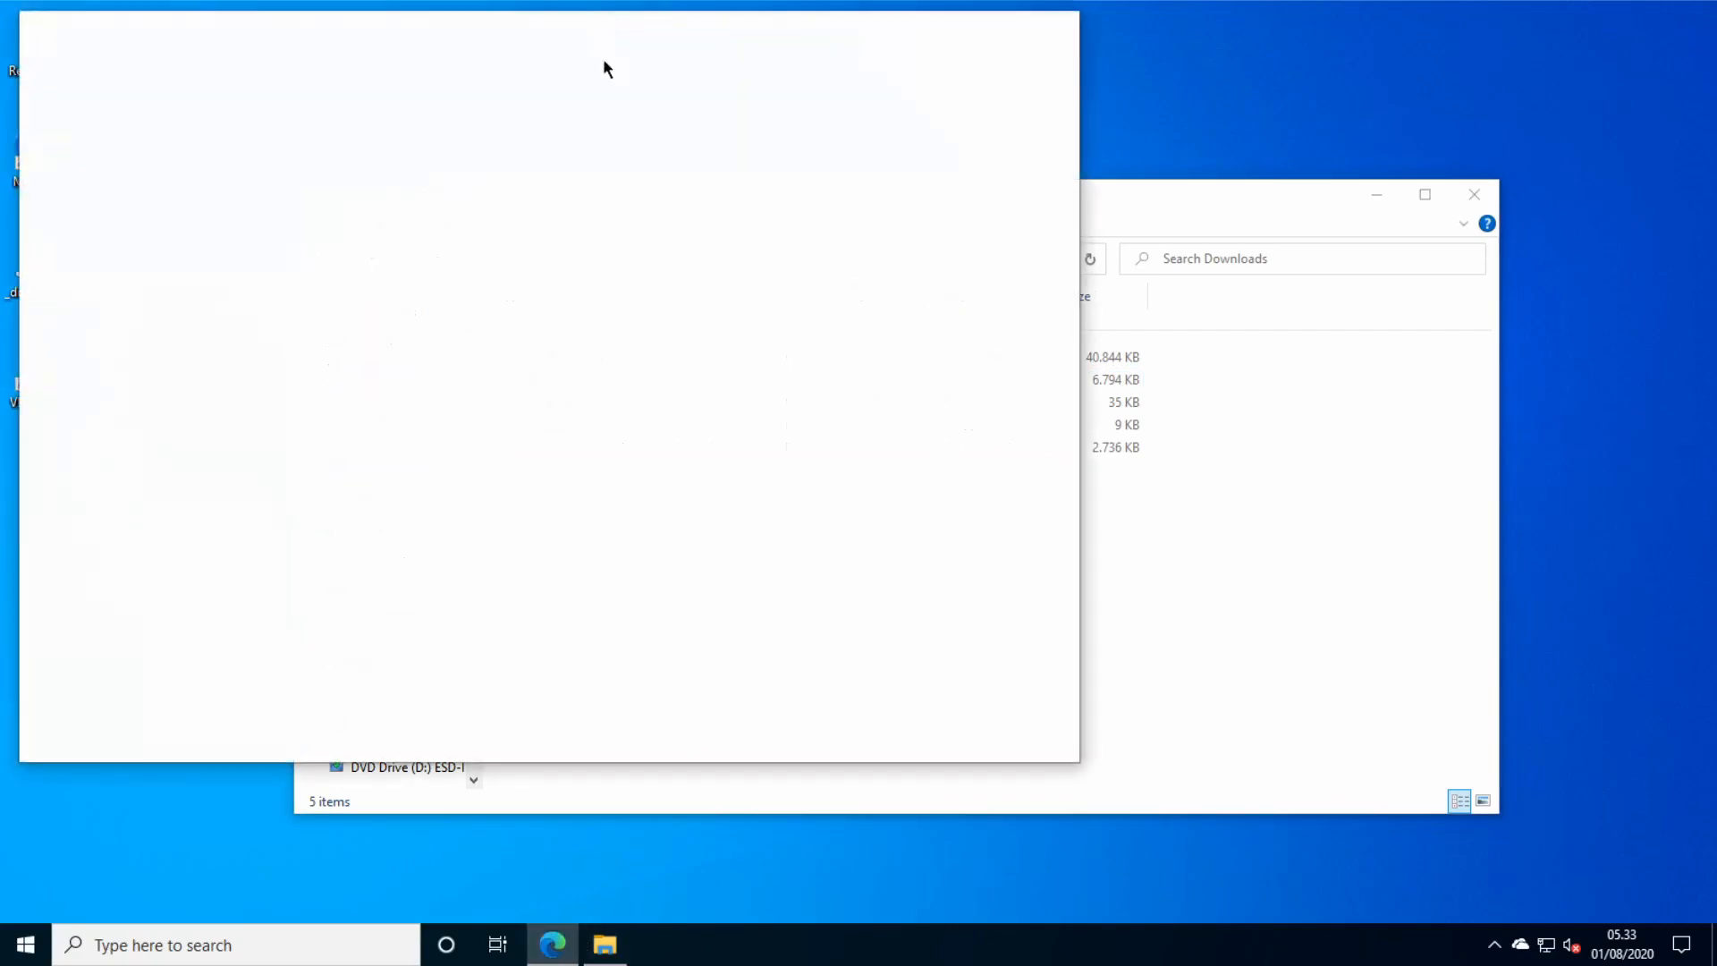
click(553, 945)
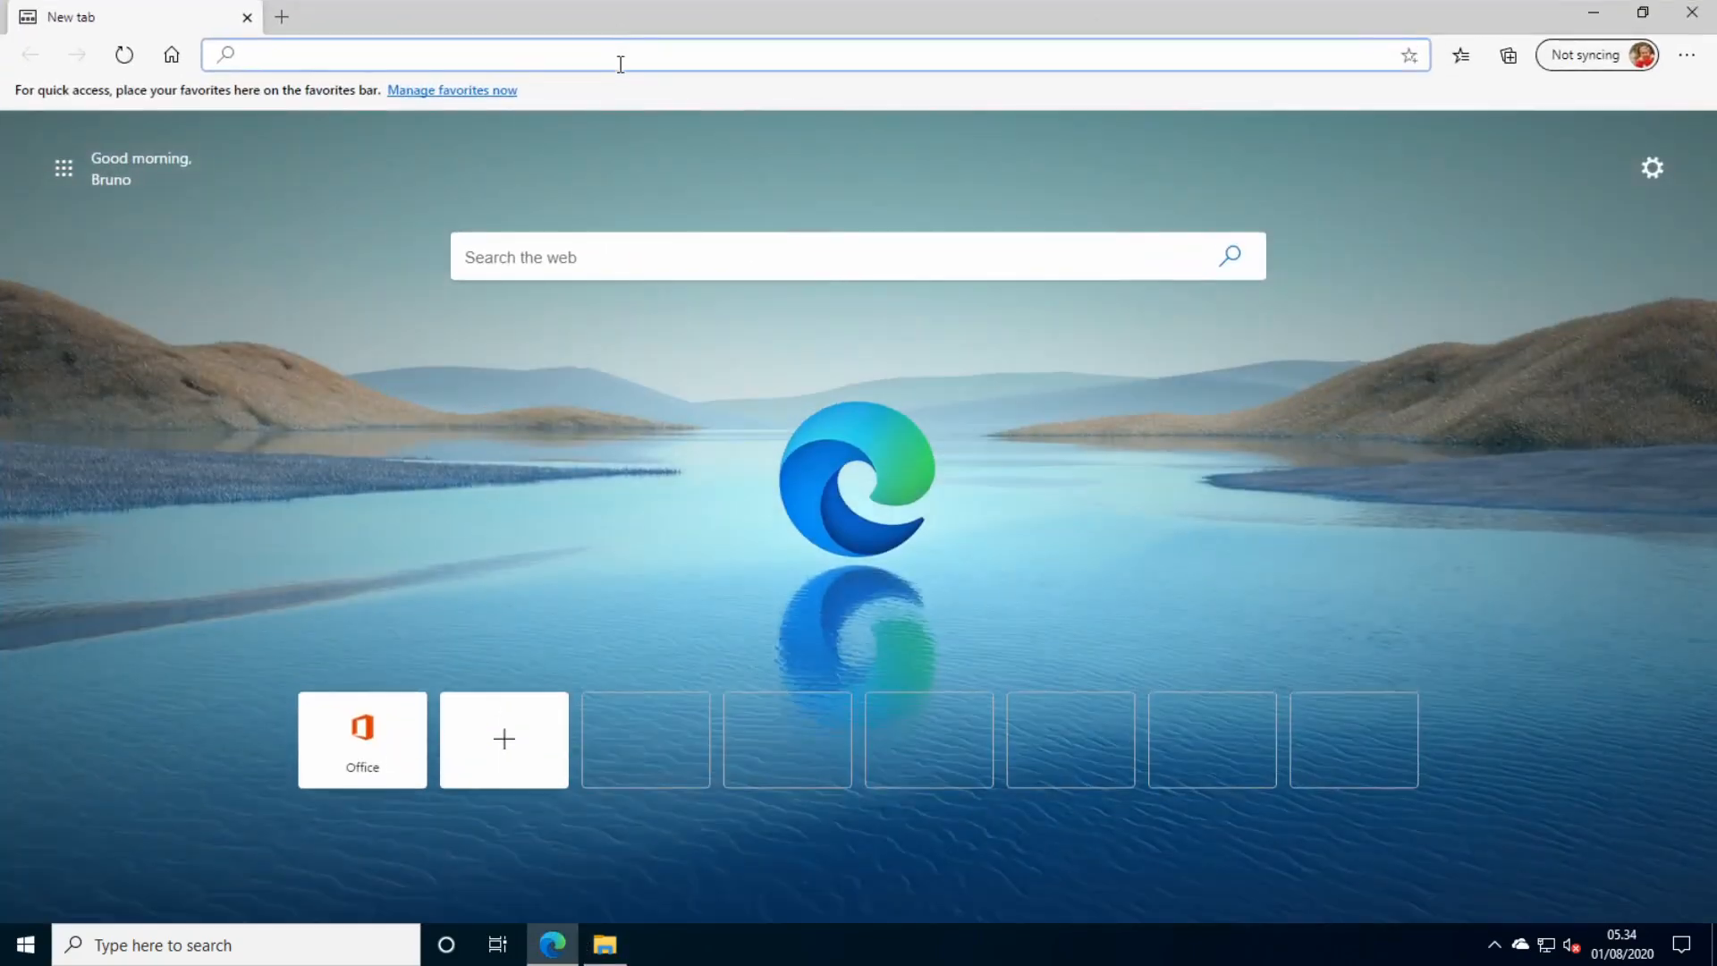
text(mpv)
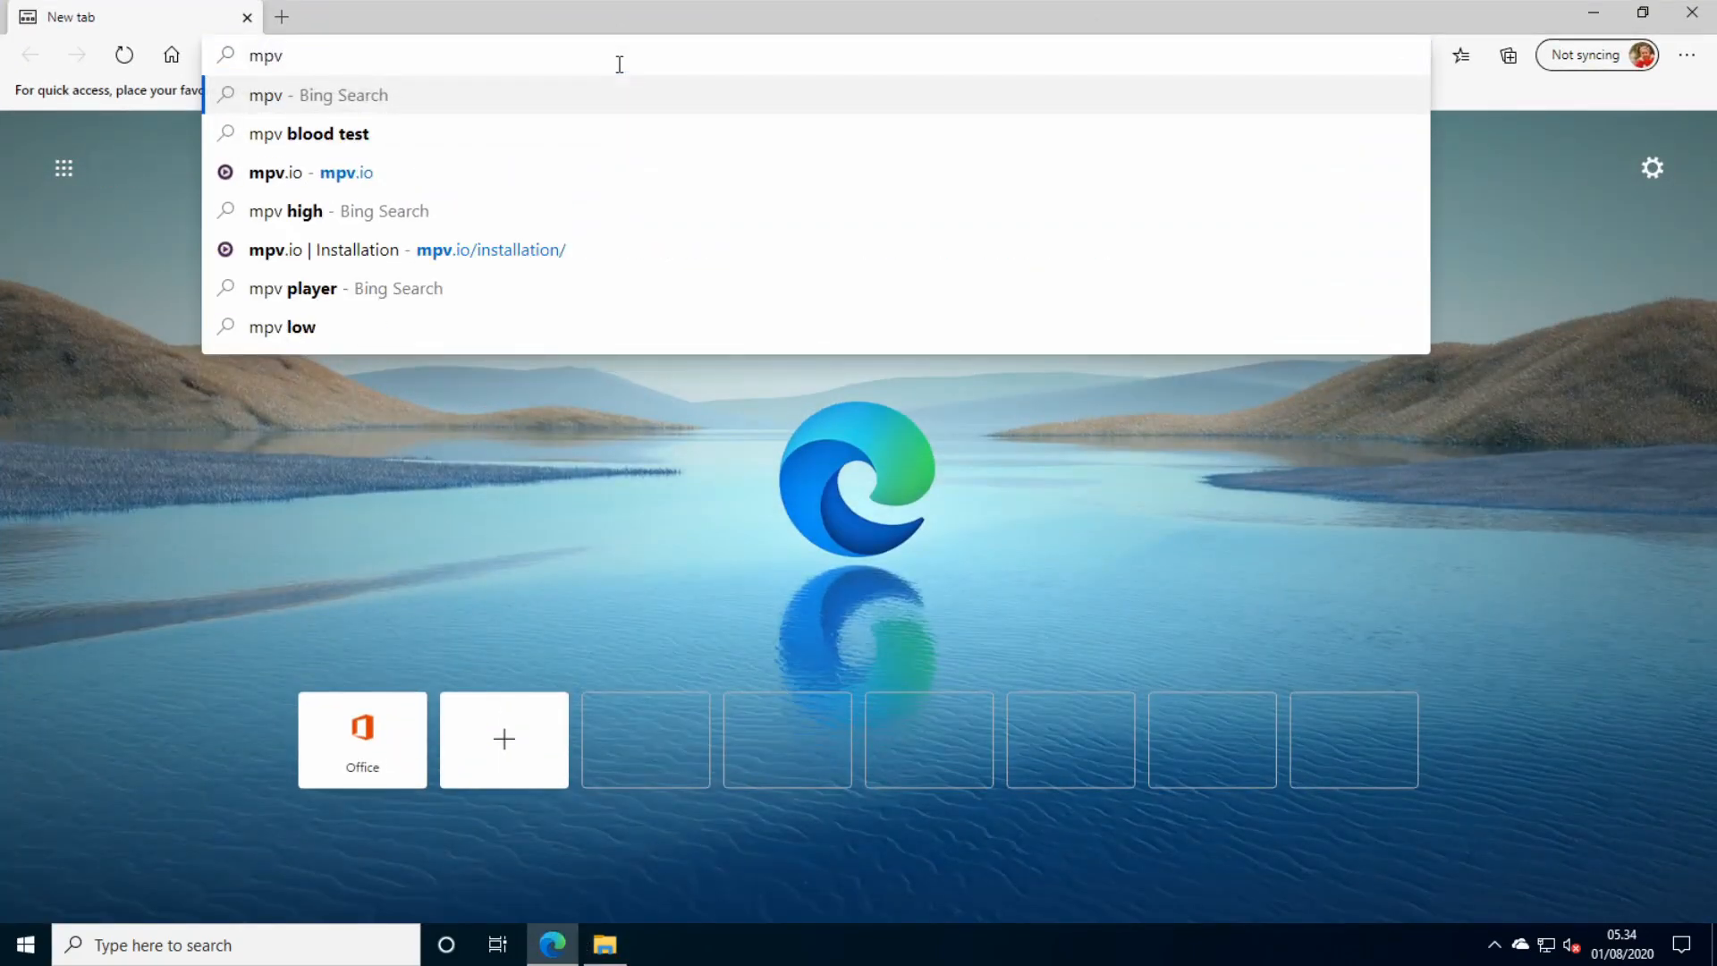
text(download&cvid=e17b5214bfe04a1386bb29020a1f19a0&FORM=ANSPA1&PC=U531)
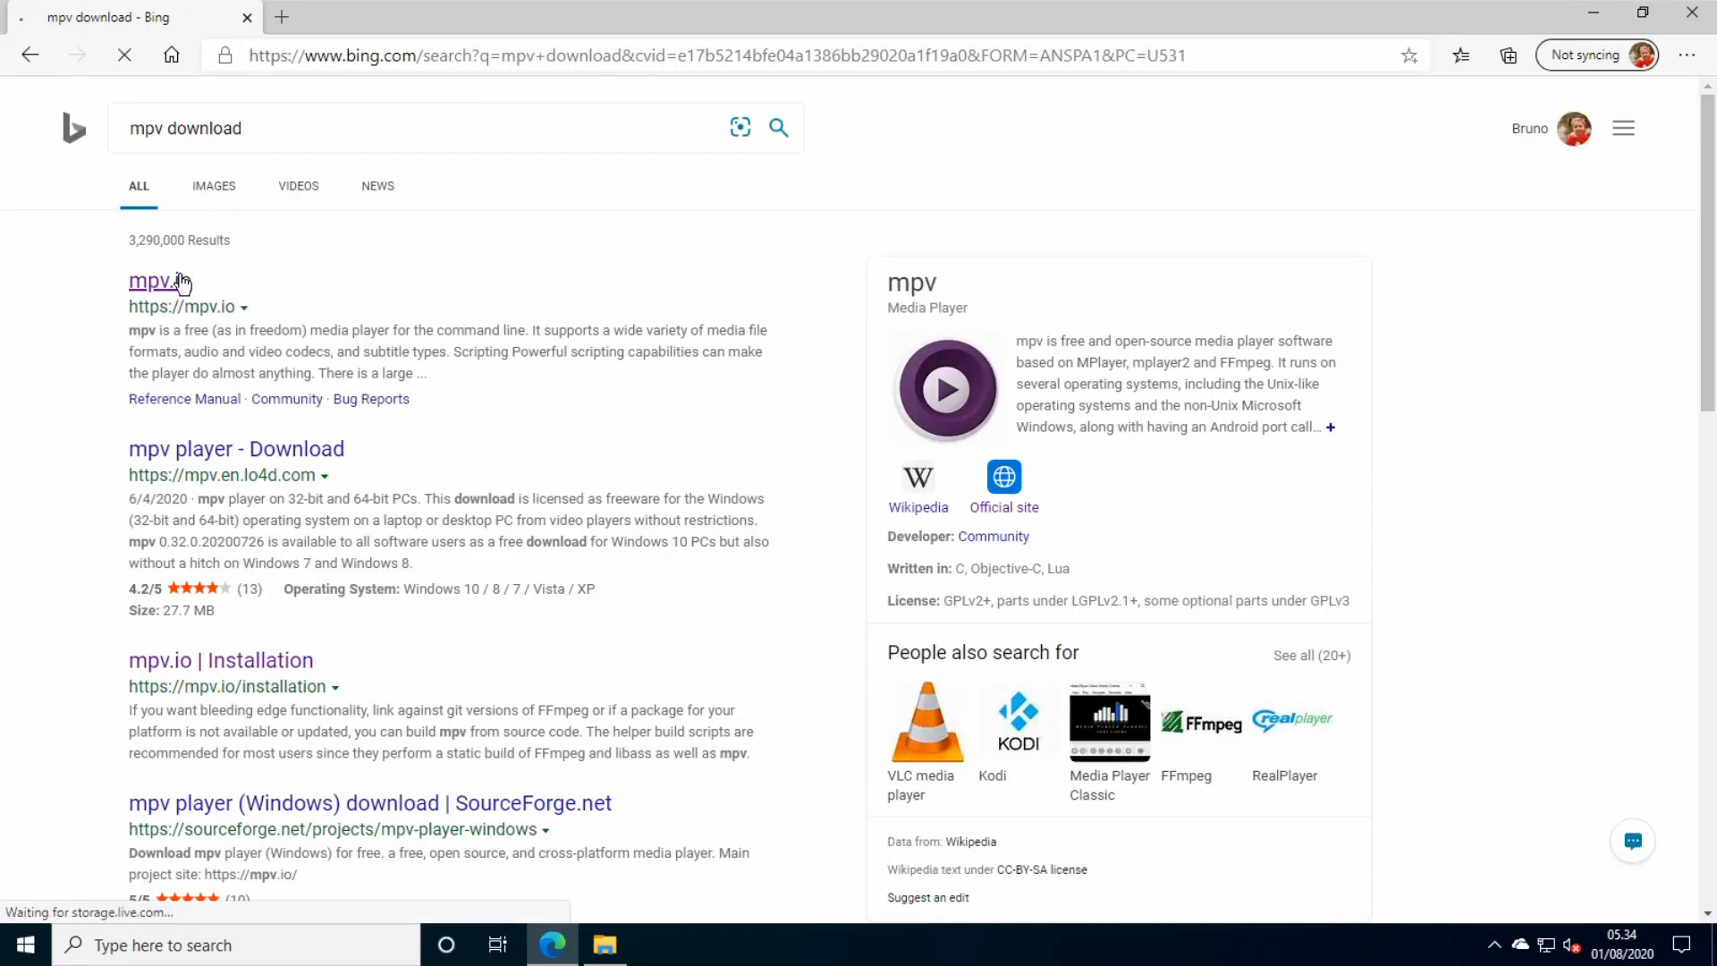
From mpv.io's Installation page, follow the Windows builds download link.
click(150, 281)
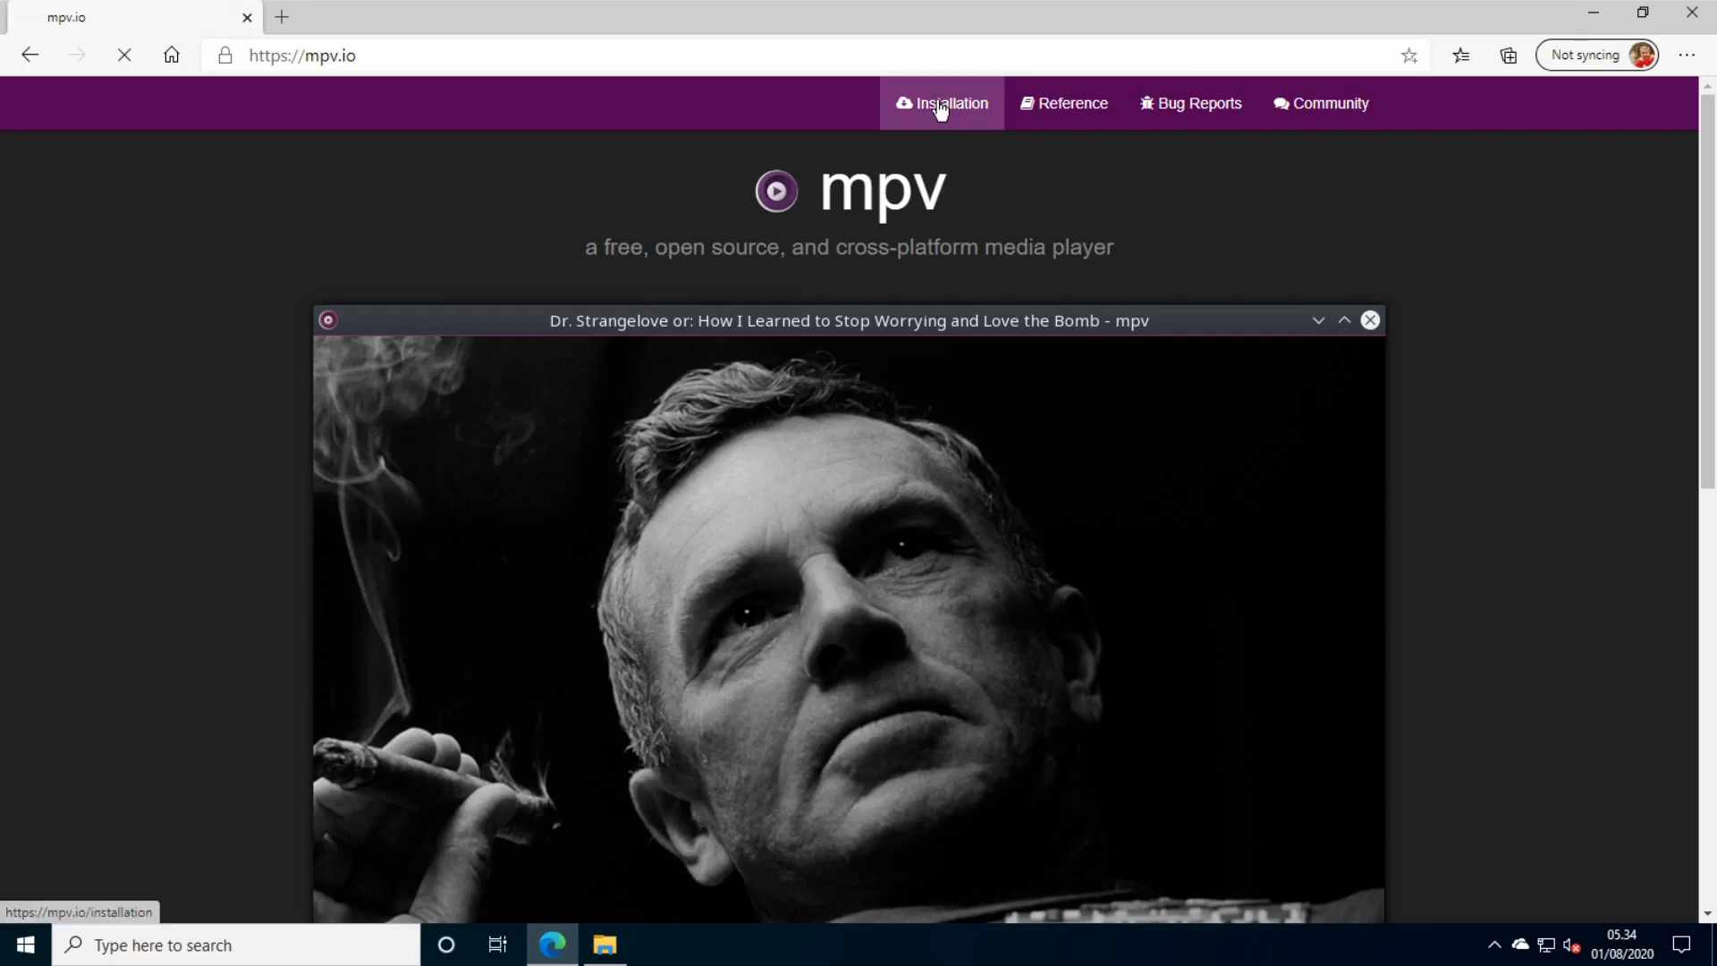
click(939, 103)
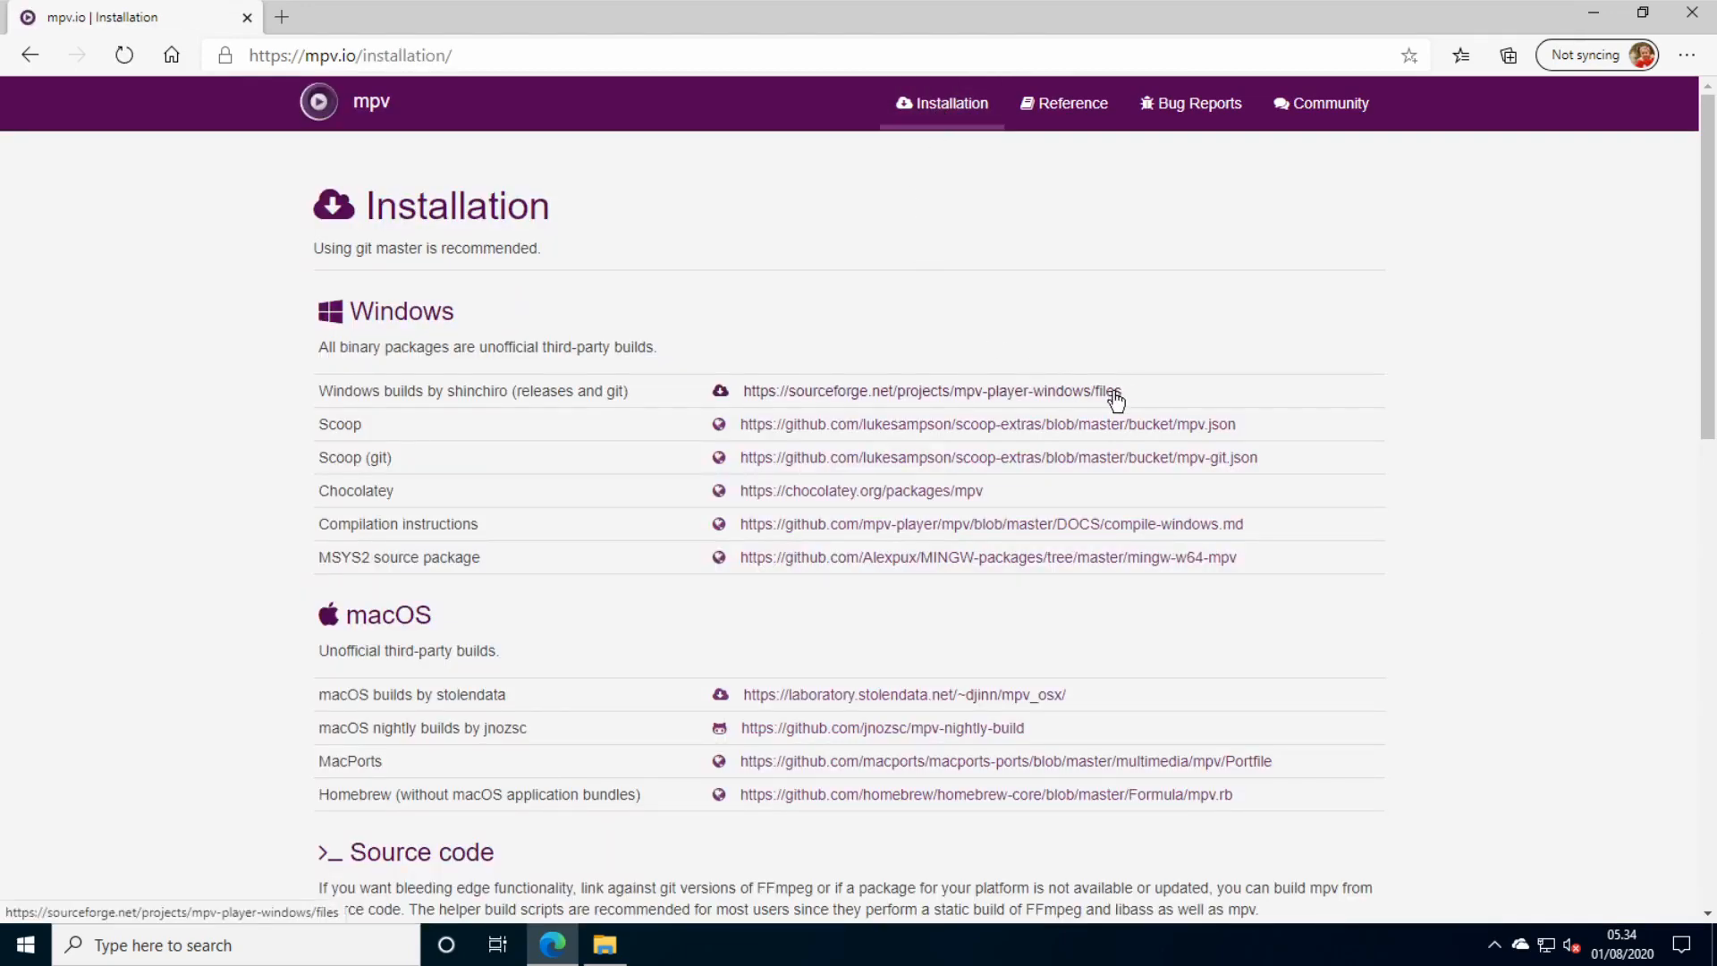
click(932, 392)
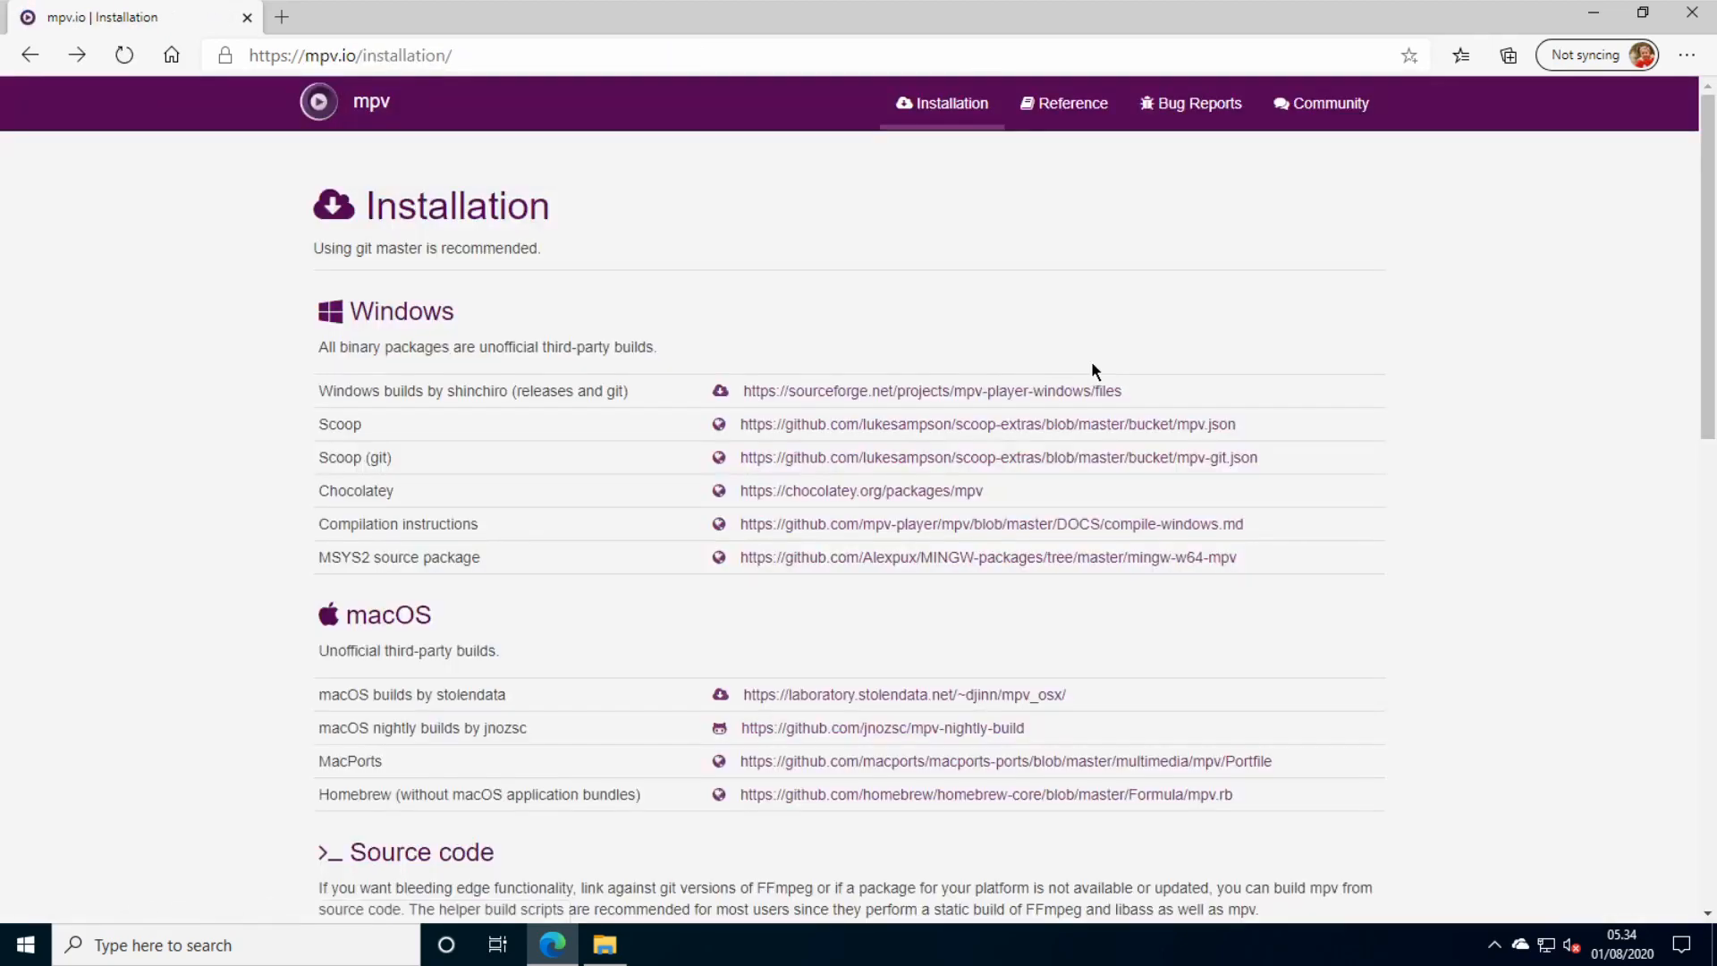
mouse_move(1042, 499)
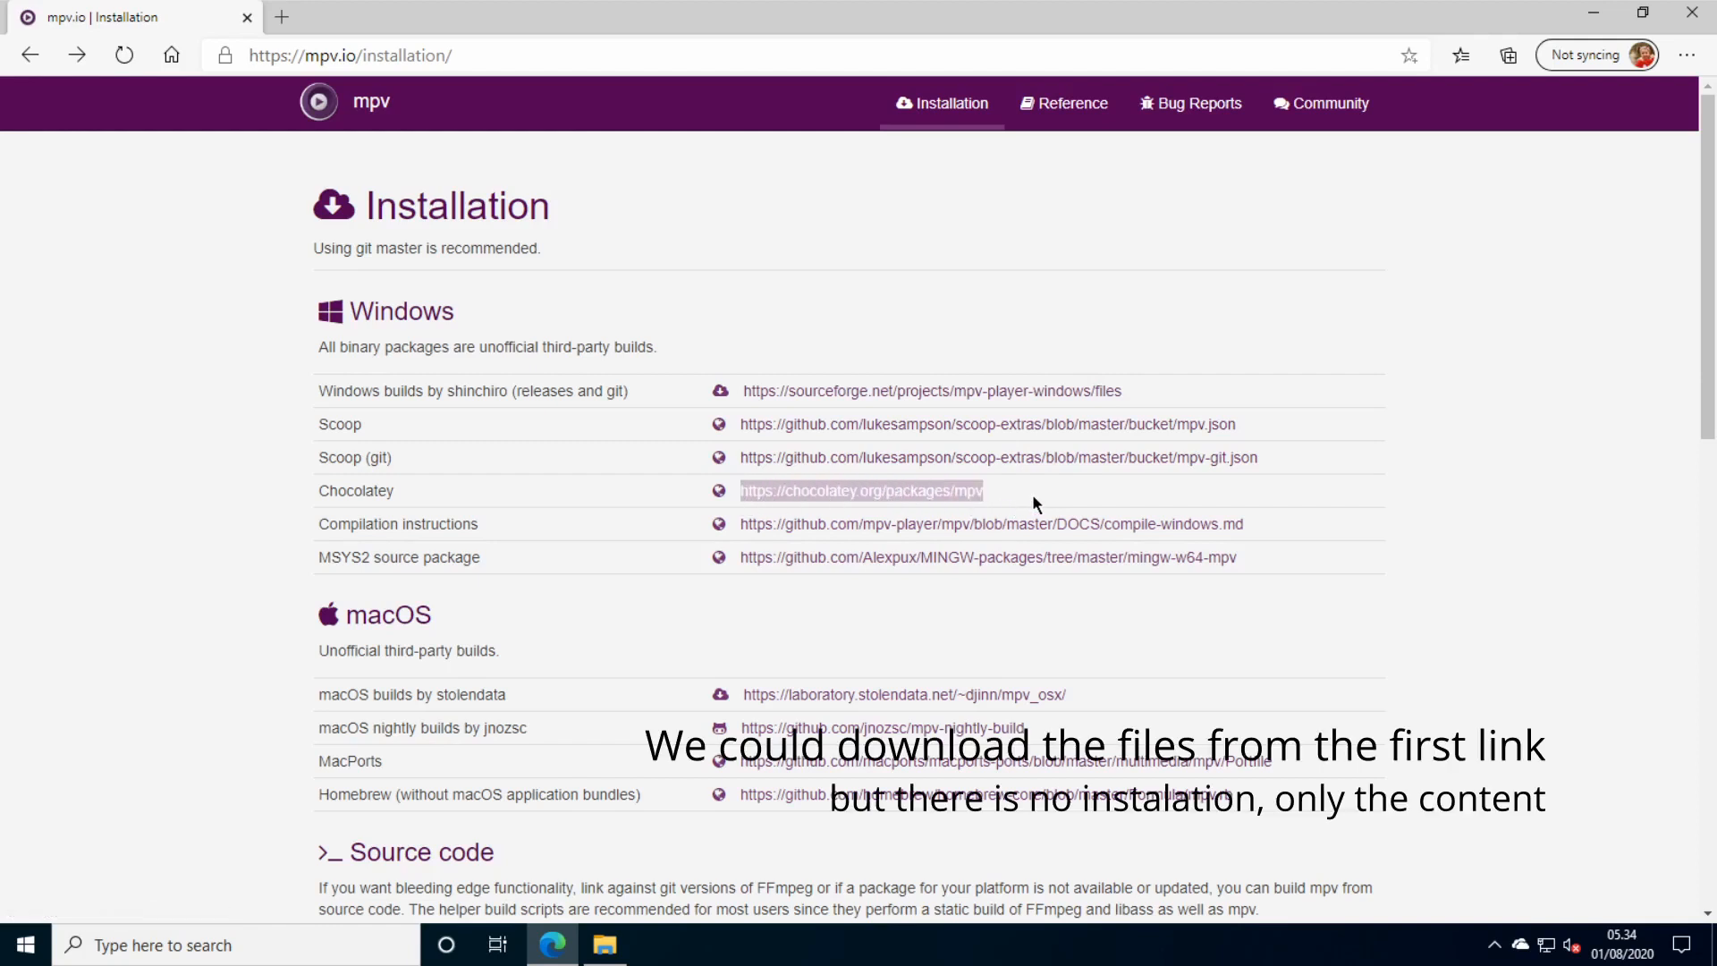
mouse_move(467, 182)
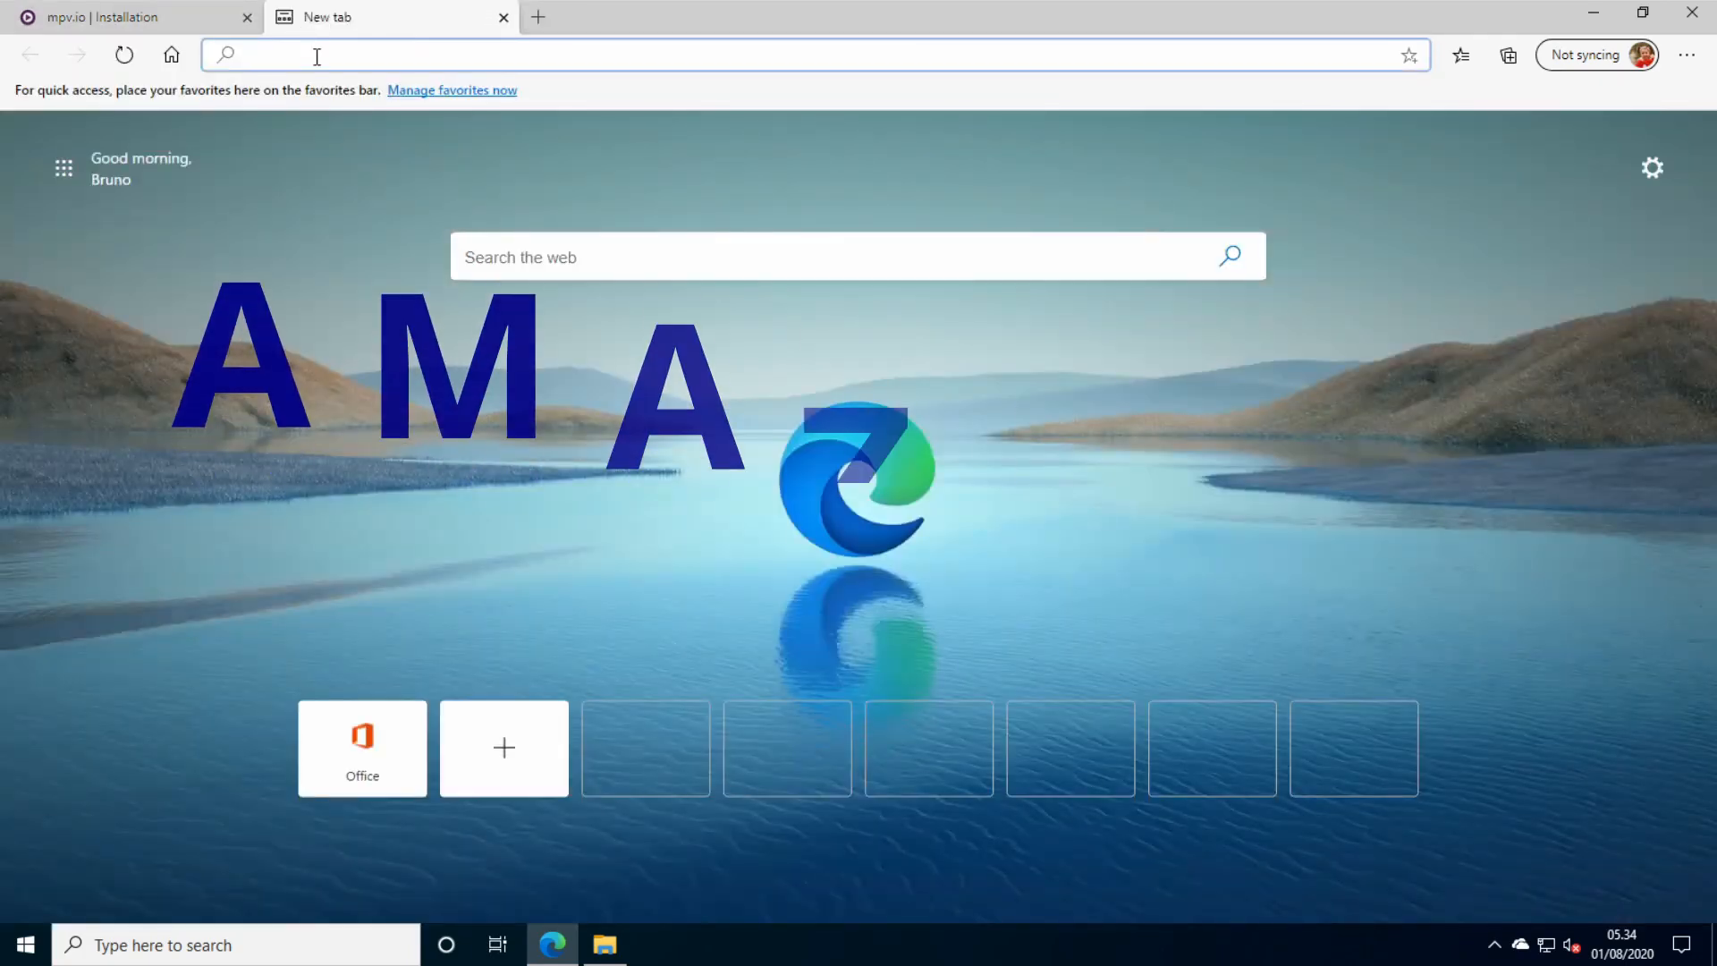
Search 'chocolatey installation' in a new tab and land on Chocolatey's install guide.
text(chocola)
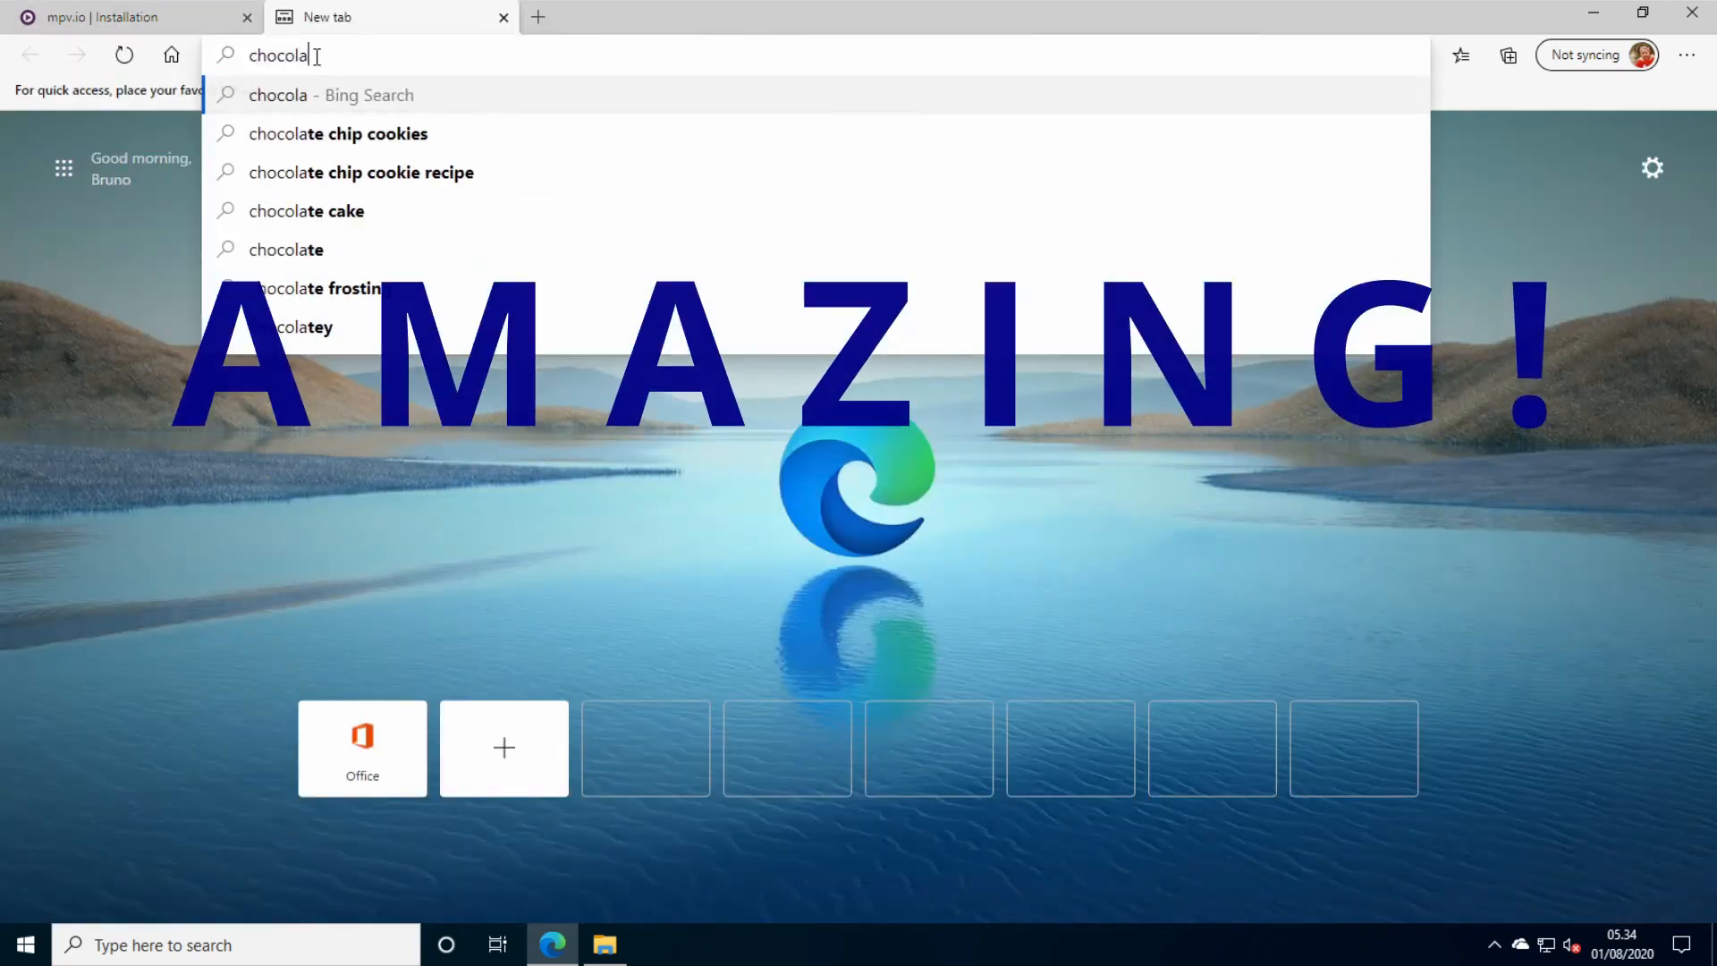
text(tey)
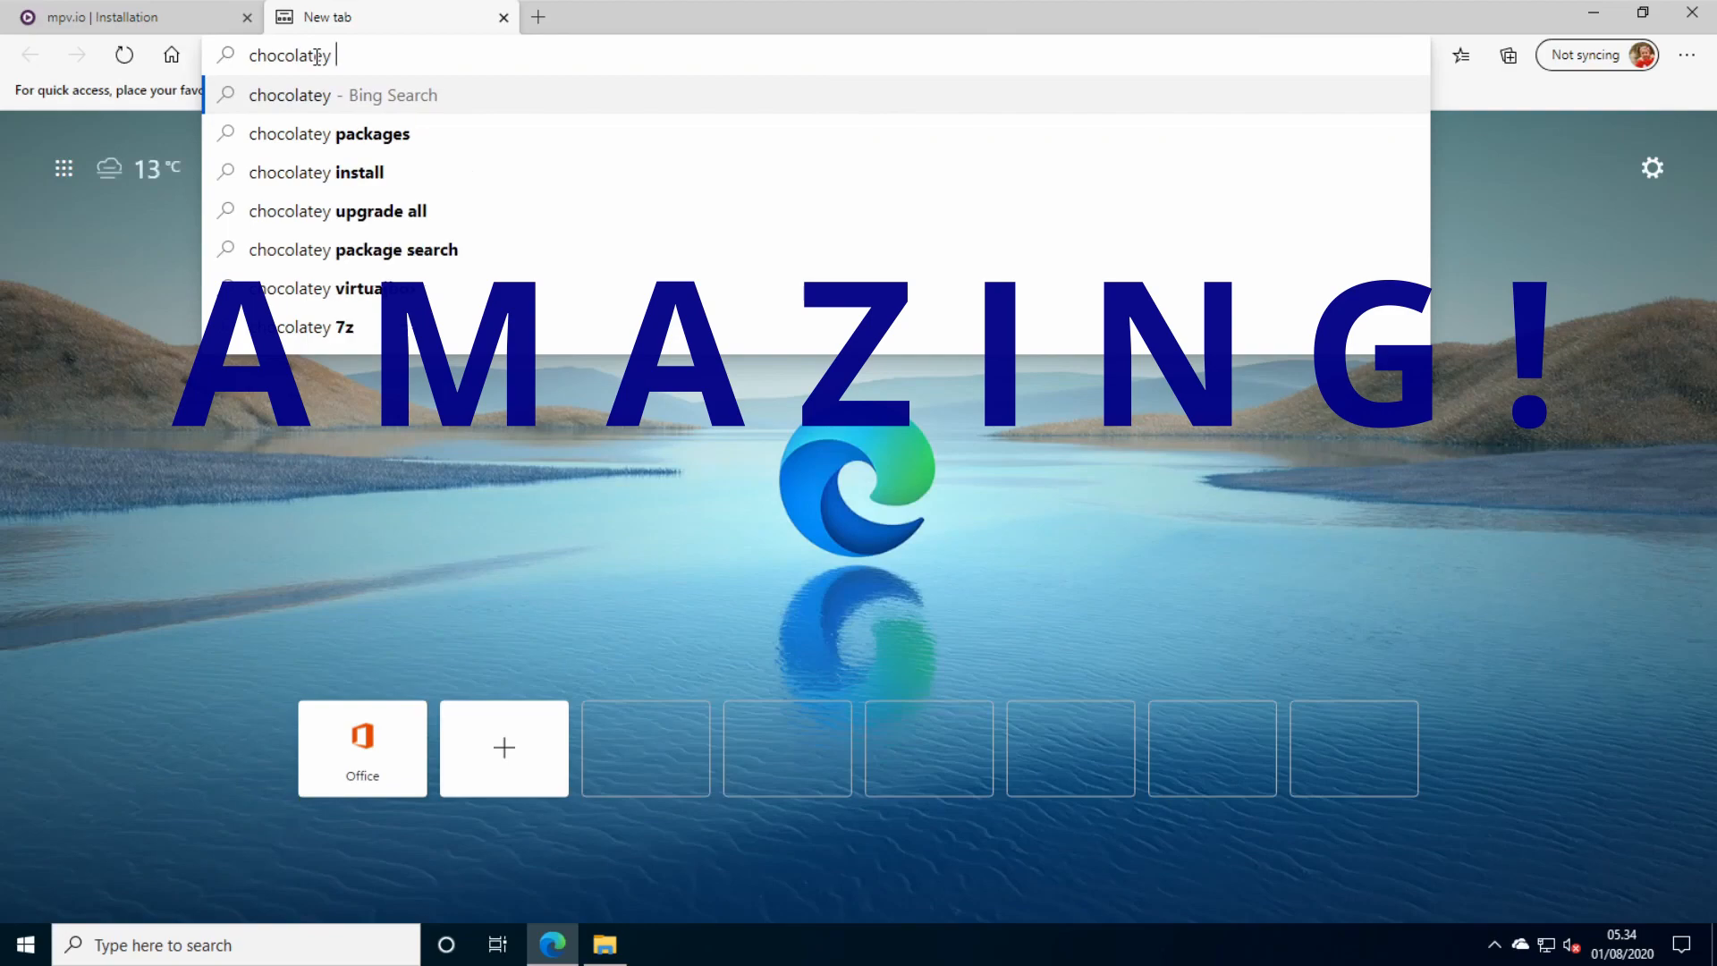
text(installation)
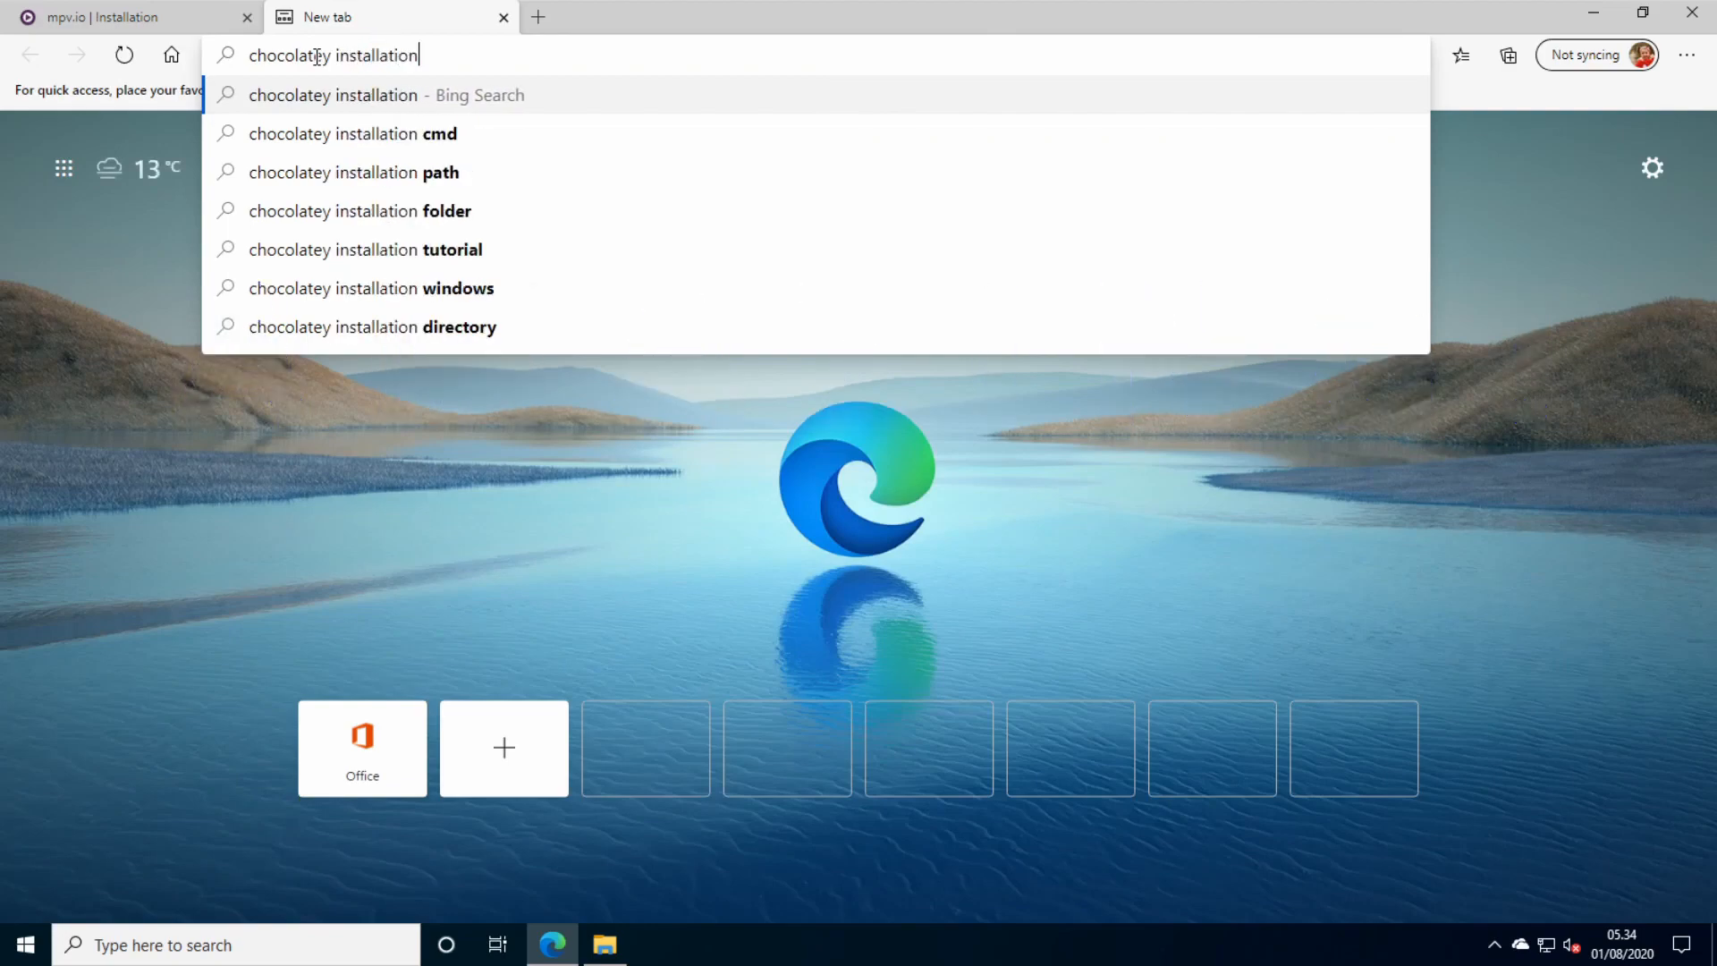
key(Return)
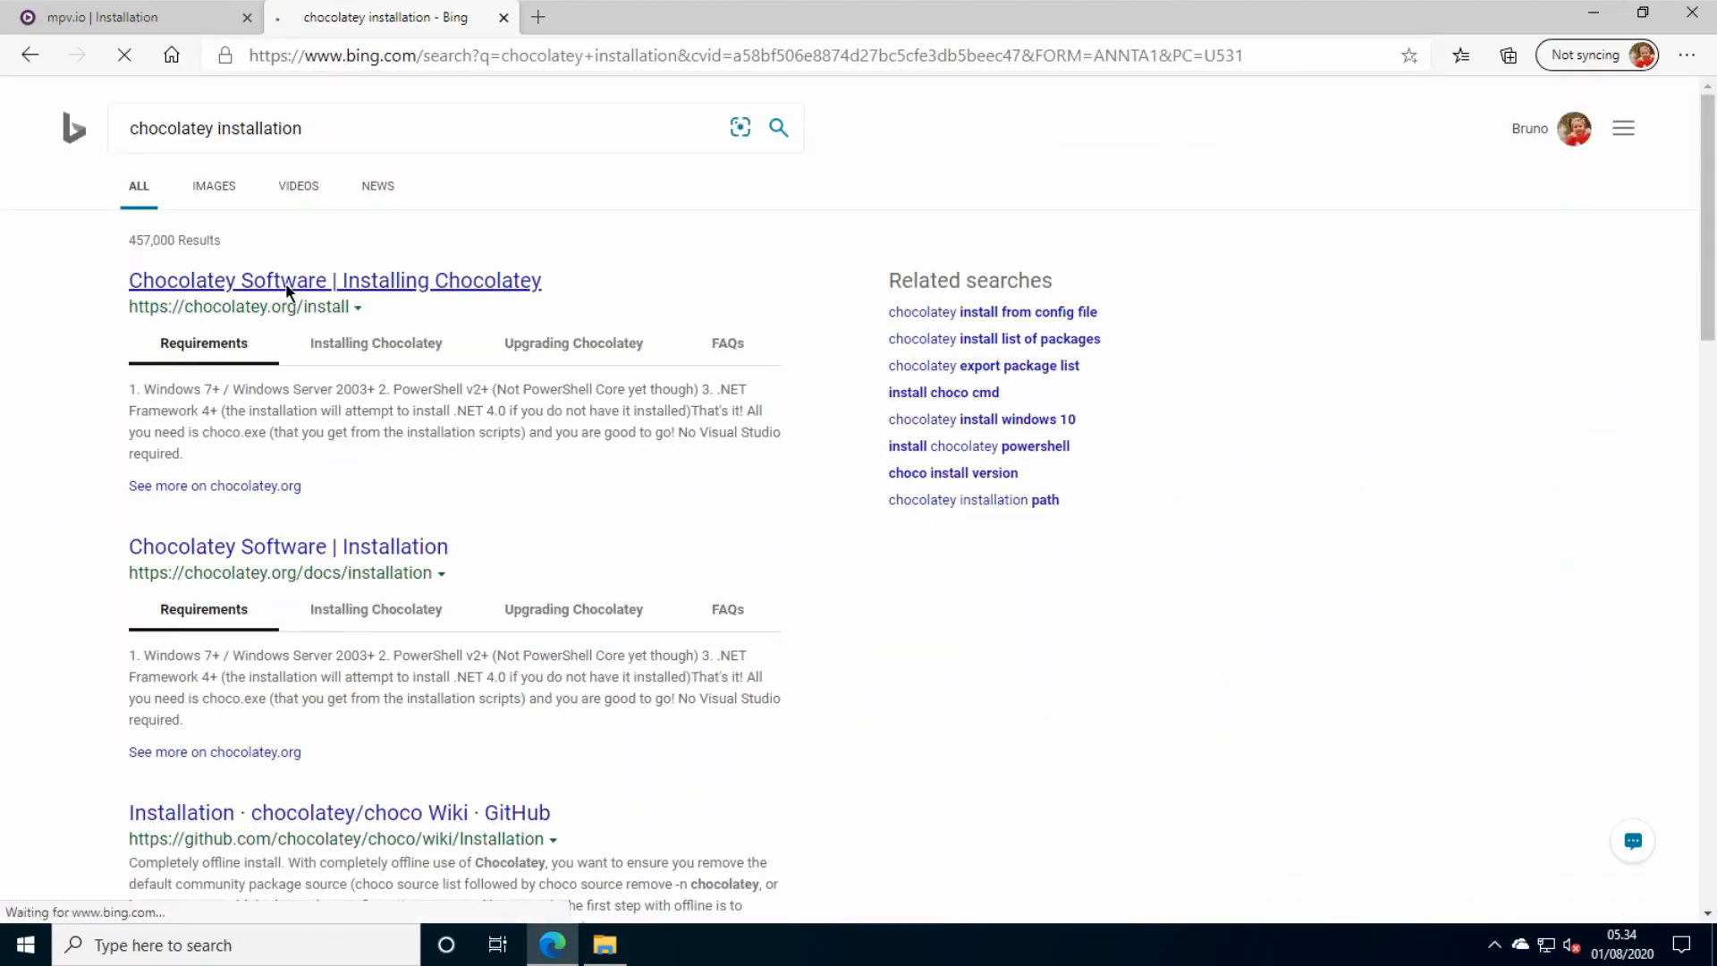
click(335, 280)
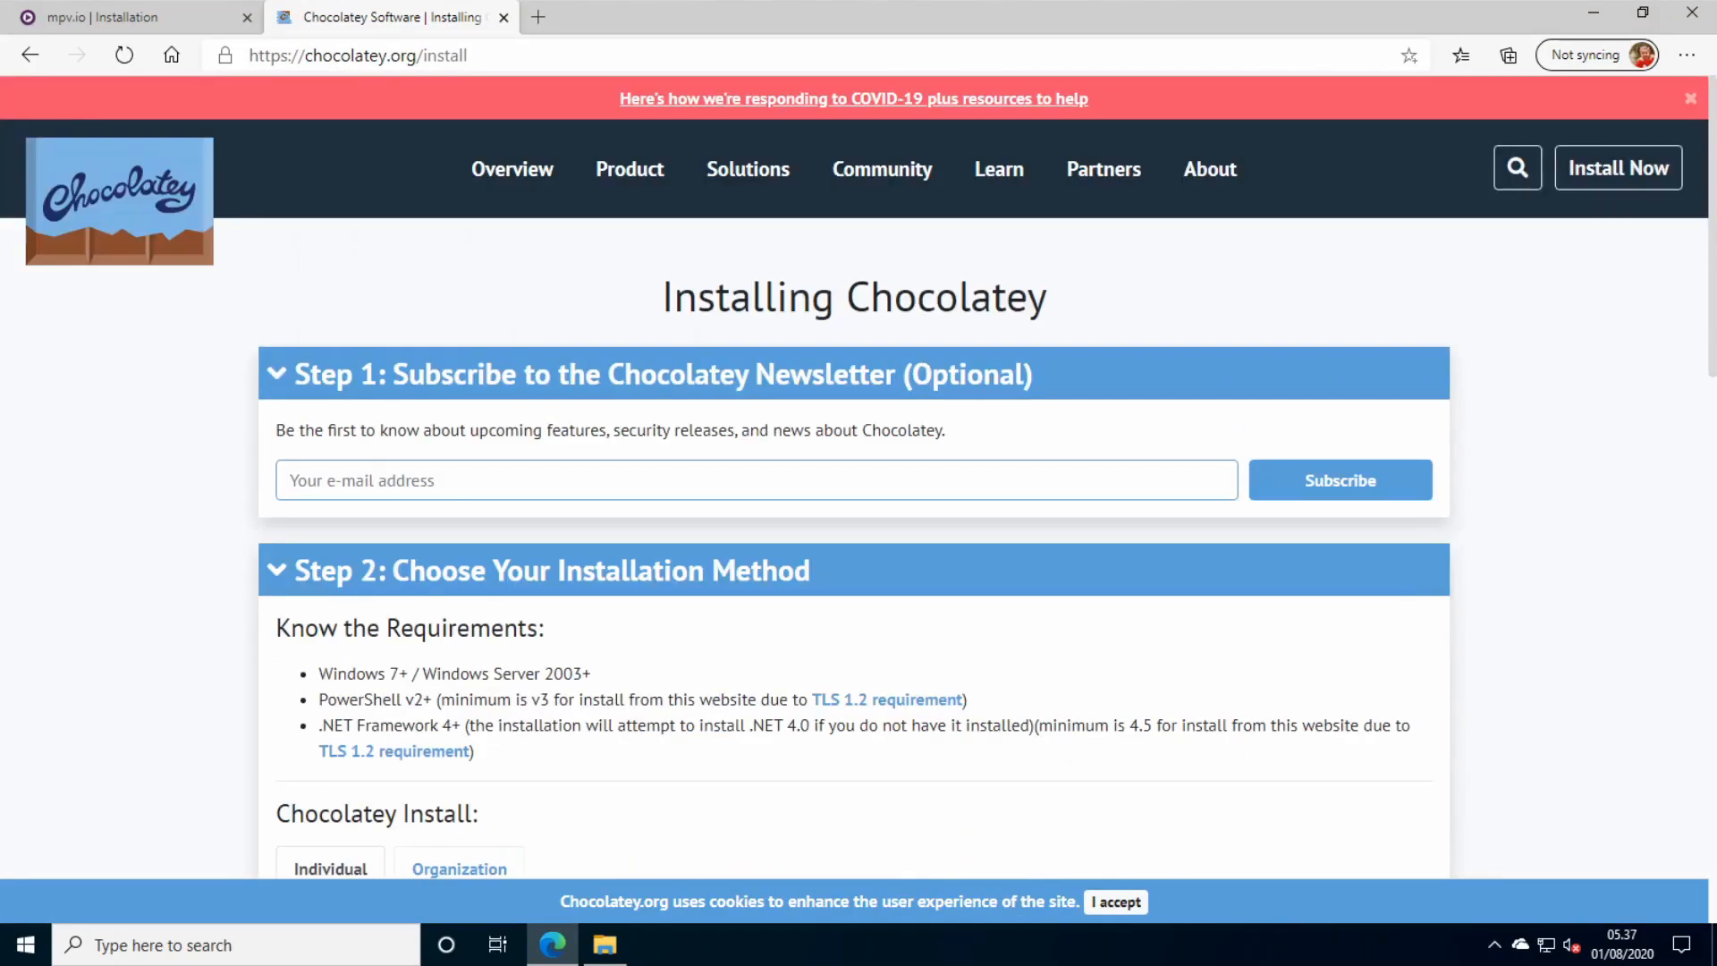
Scroll to the PowerShell steps and copy the Get-ExecutionPolicy command.
scroll(down, 3)
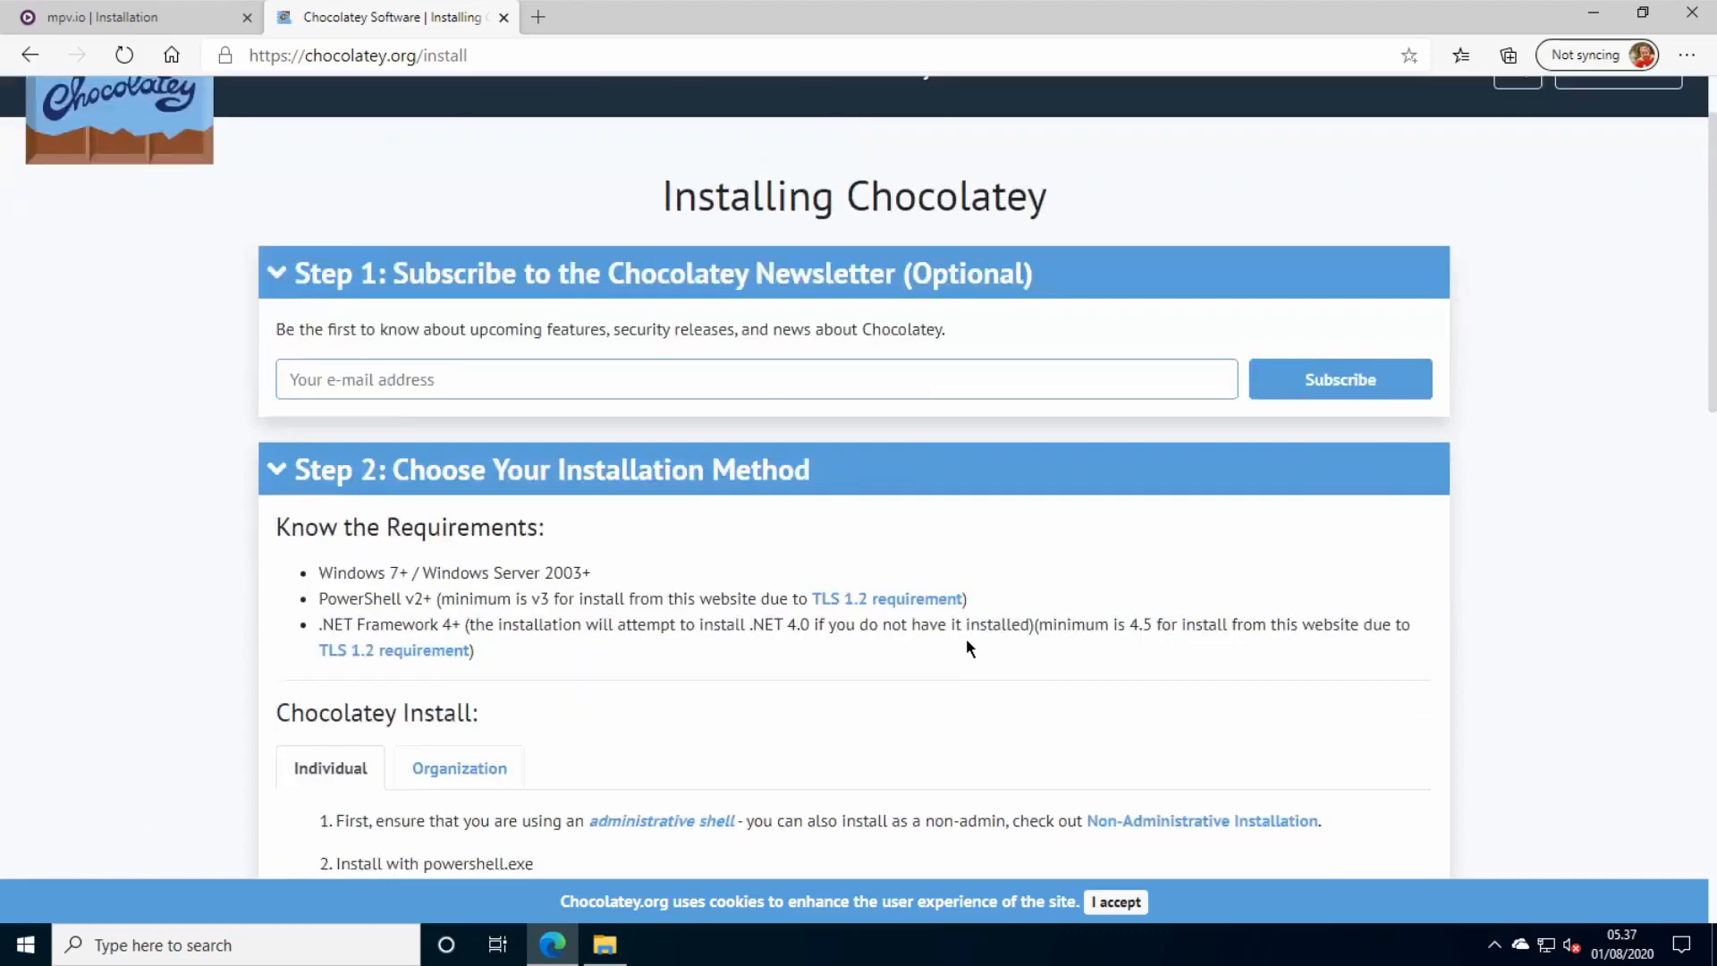
scroll(down, 3)
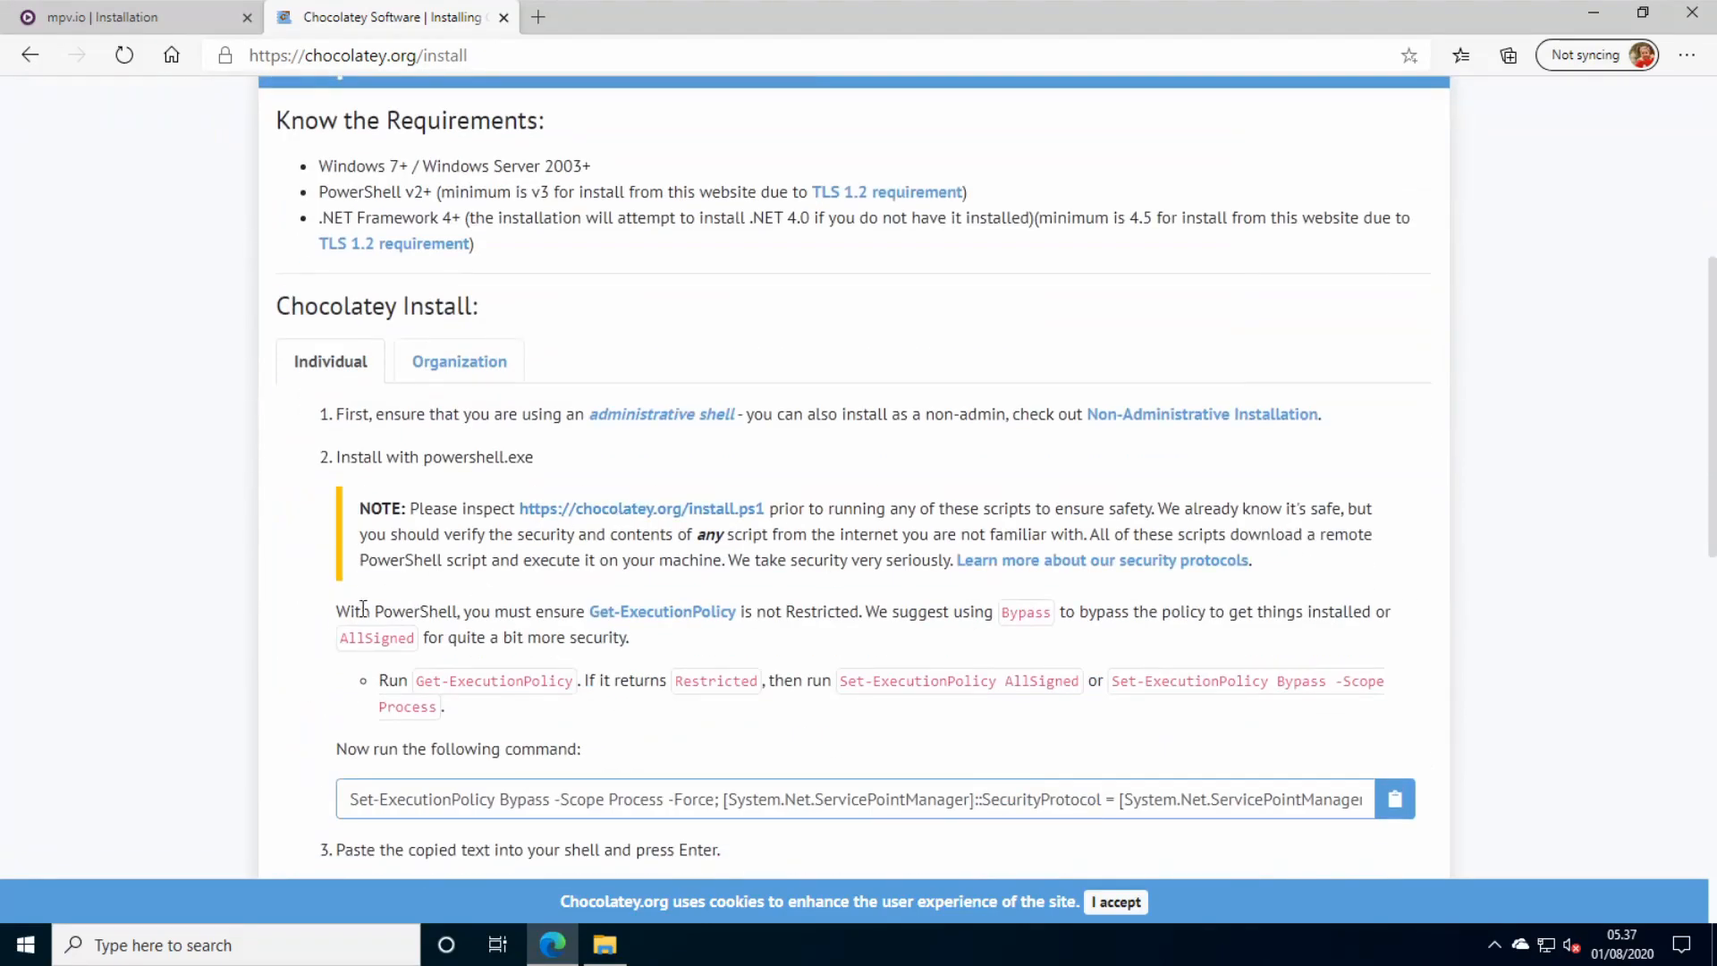
double_click(413, 612)
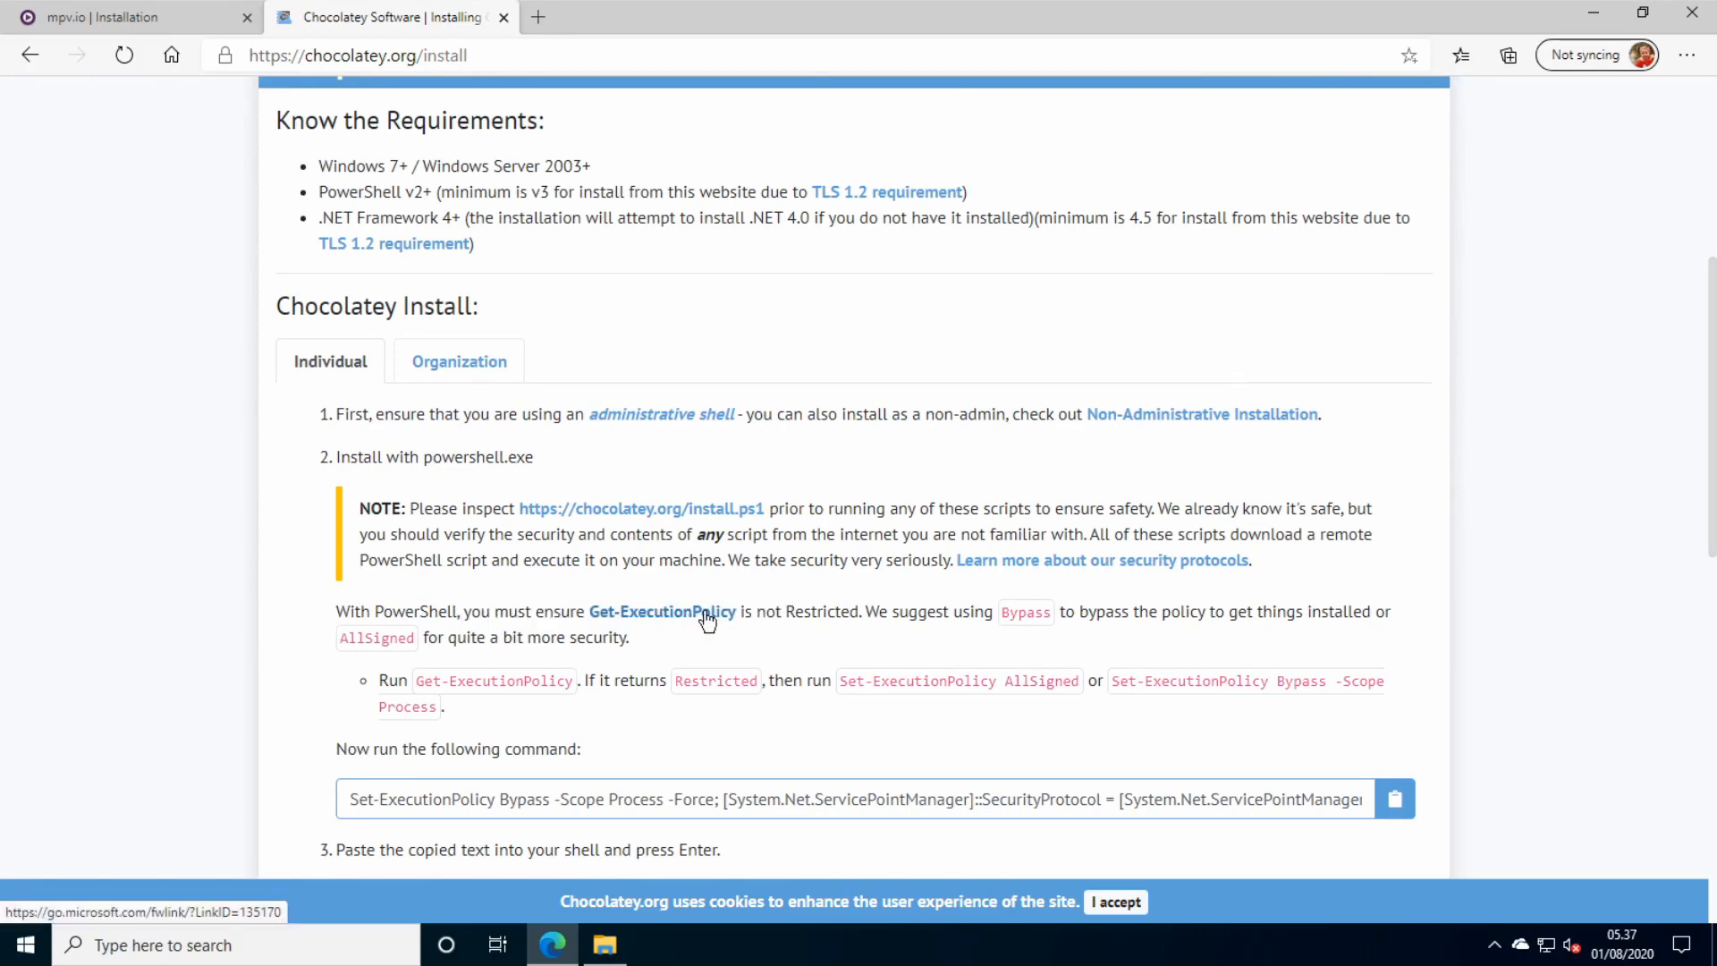
mouse_move(860, 614)
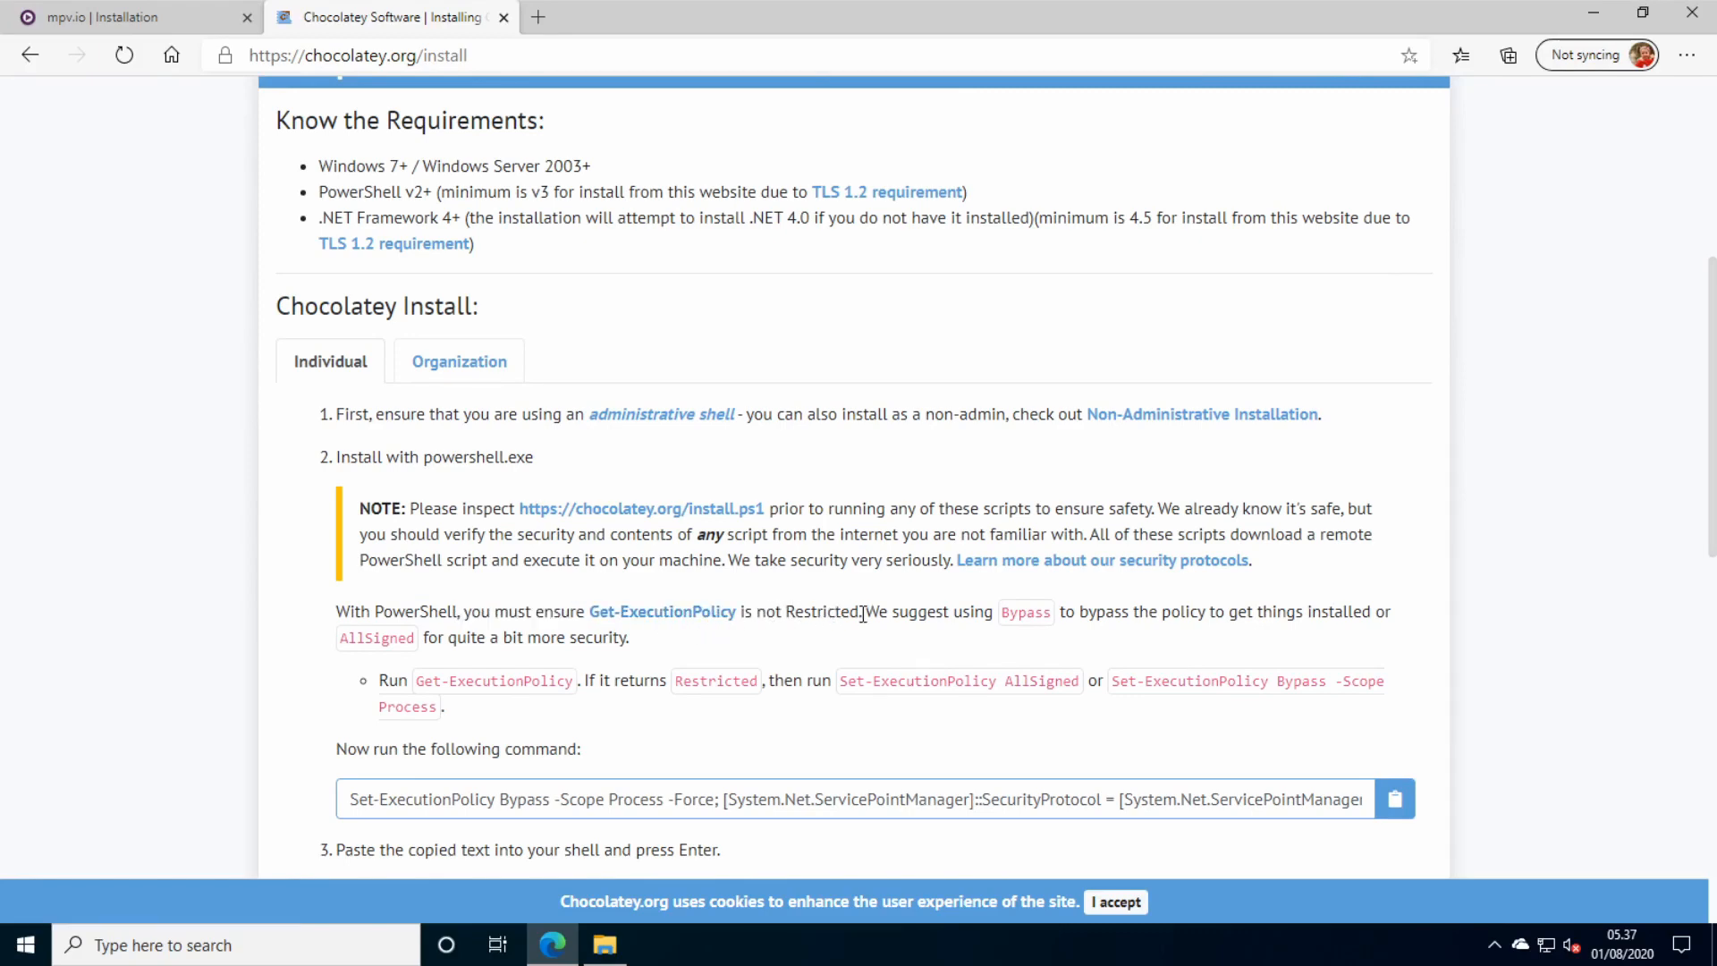
double_click(1025, 611)
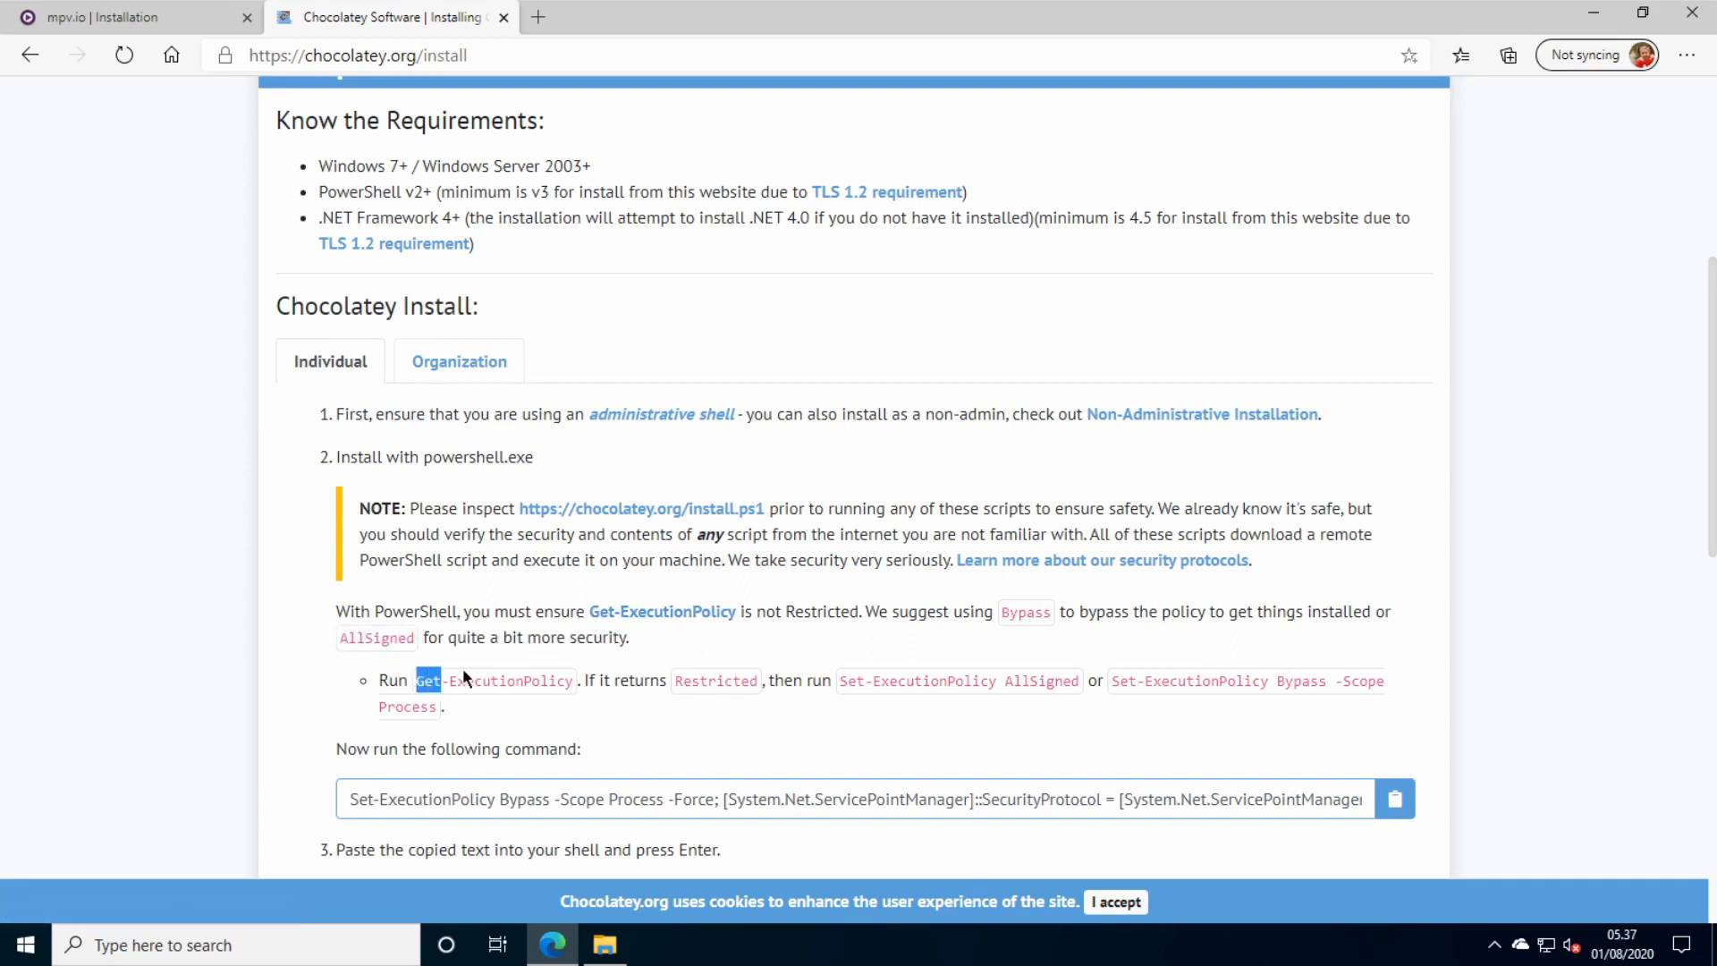
right_click(493, 679)
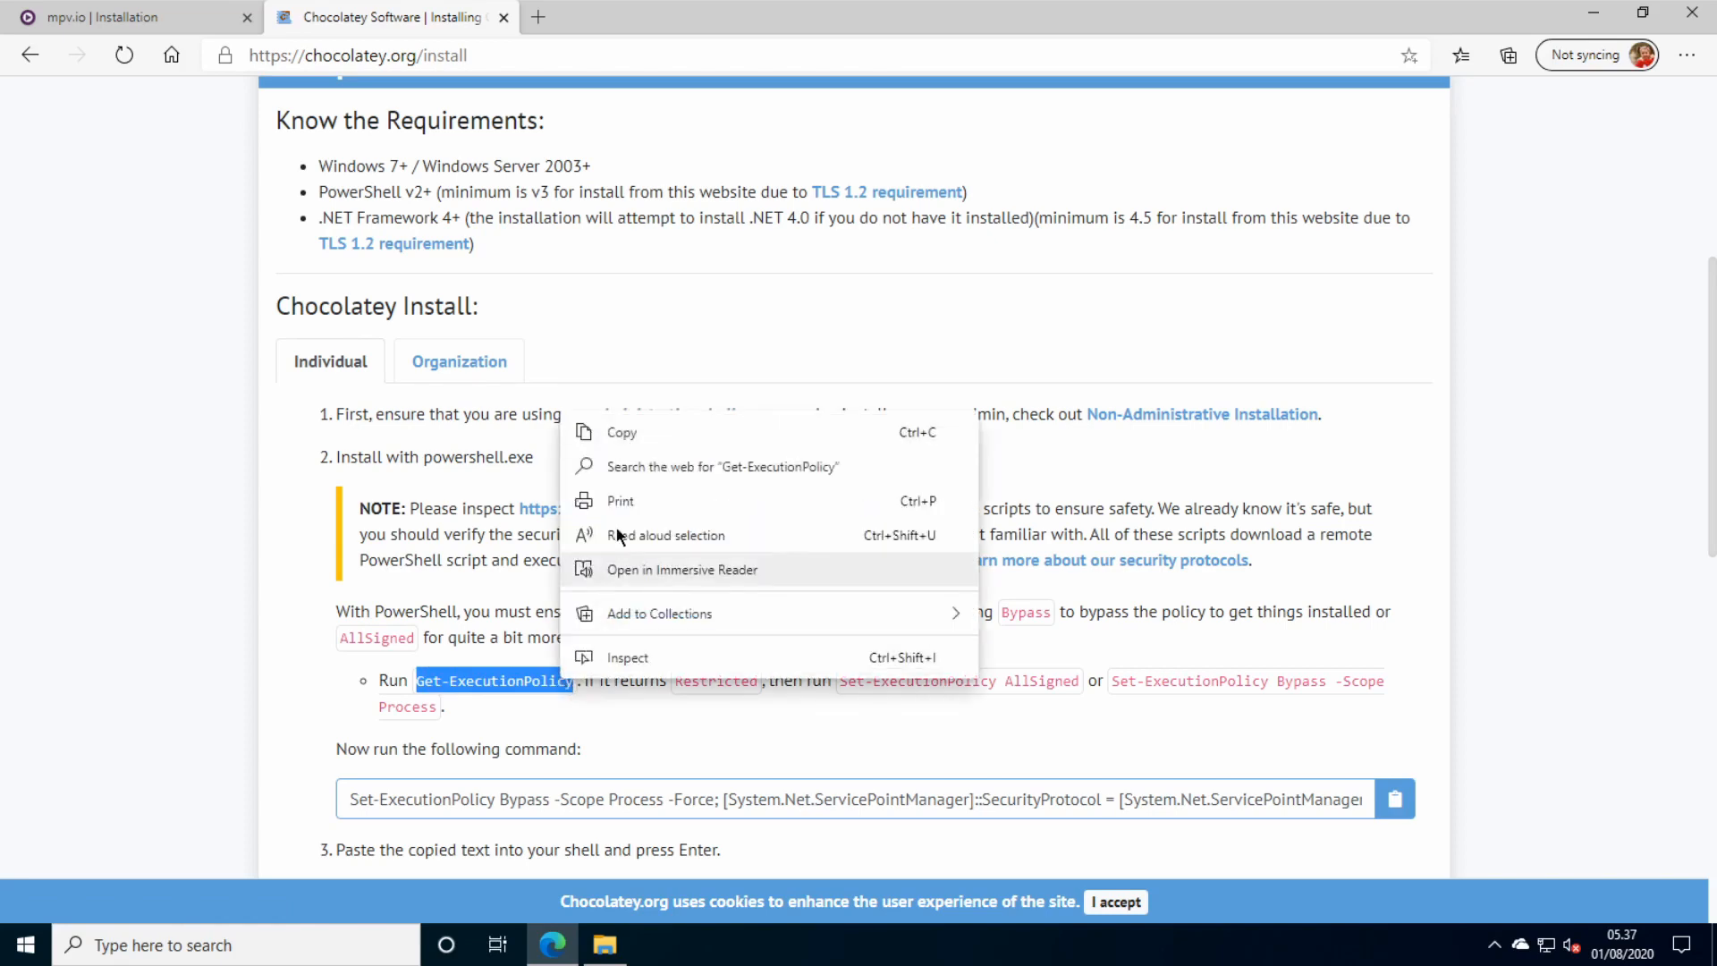
click(143, 907)
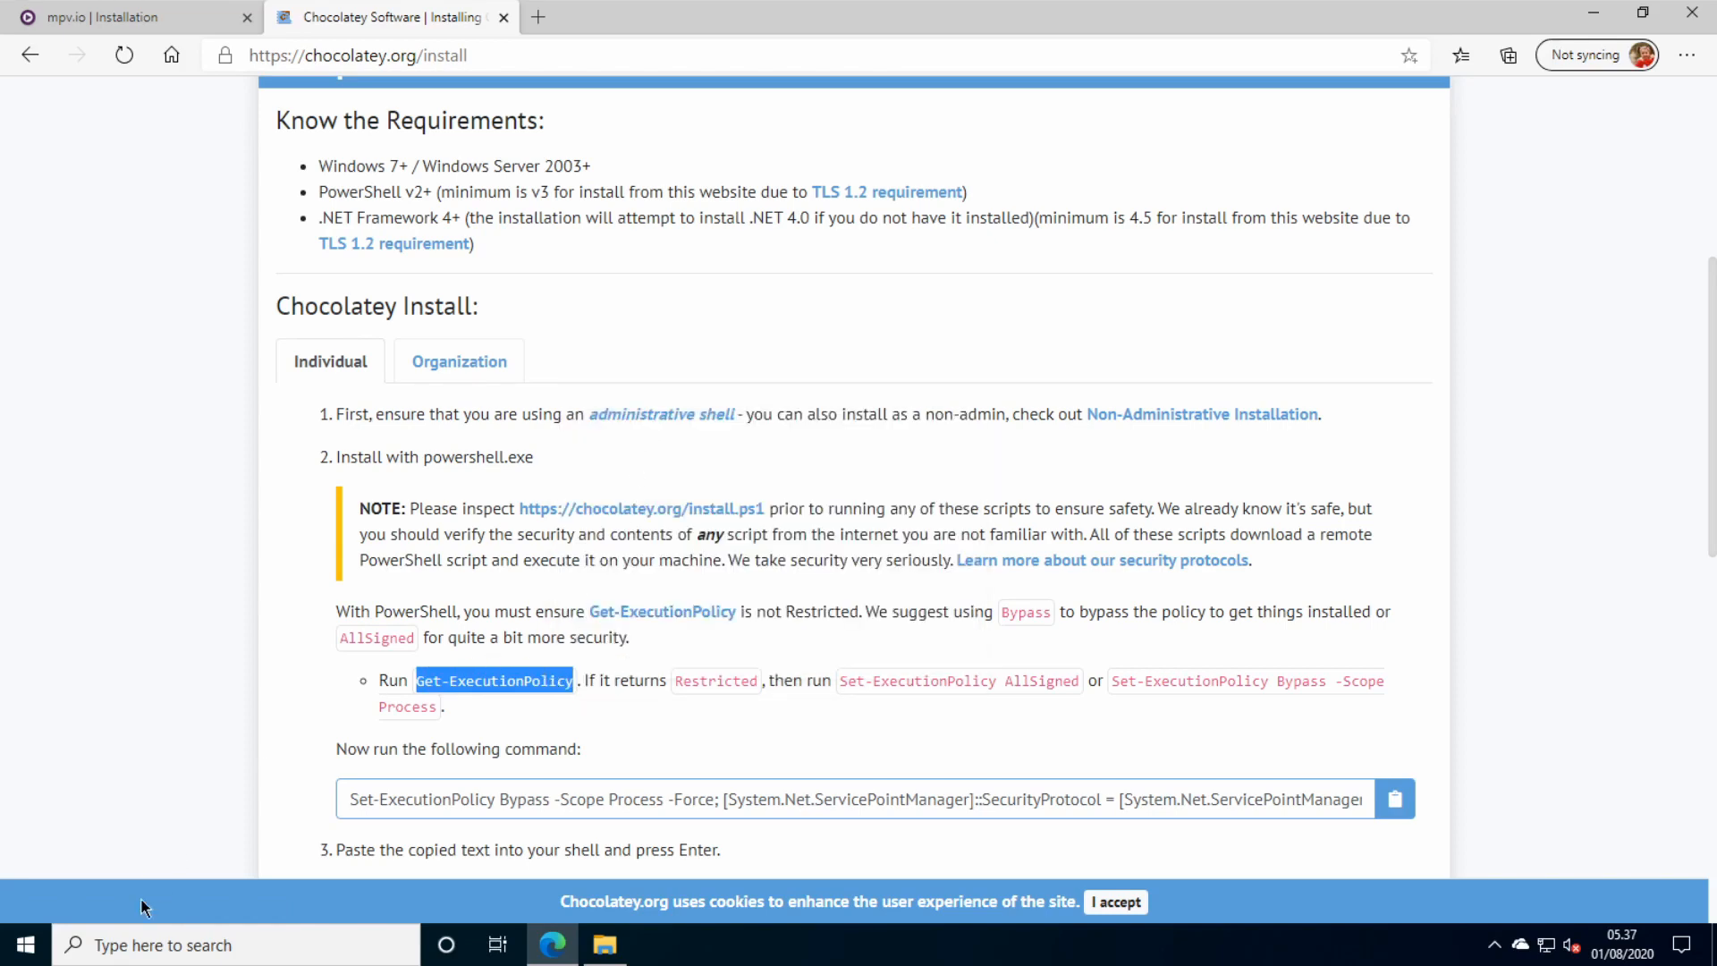
Start Windows PowerShell as administrator, accept UAC, and clear the console.
click(23, 944)
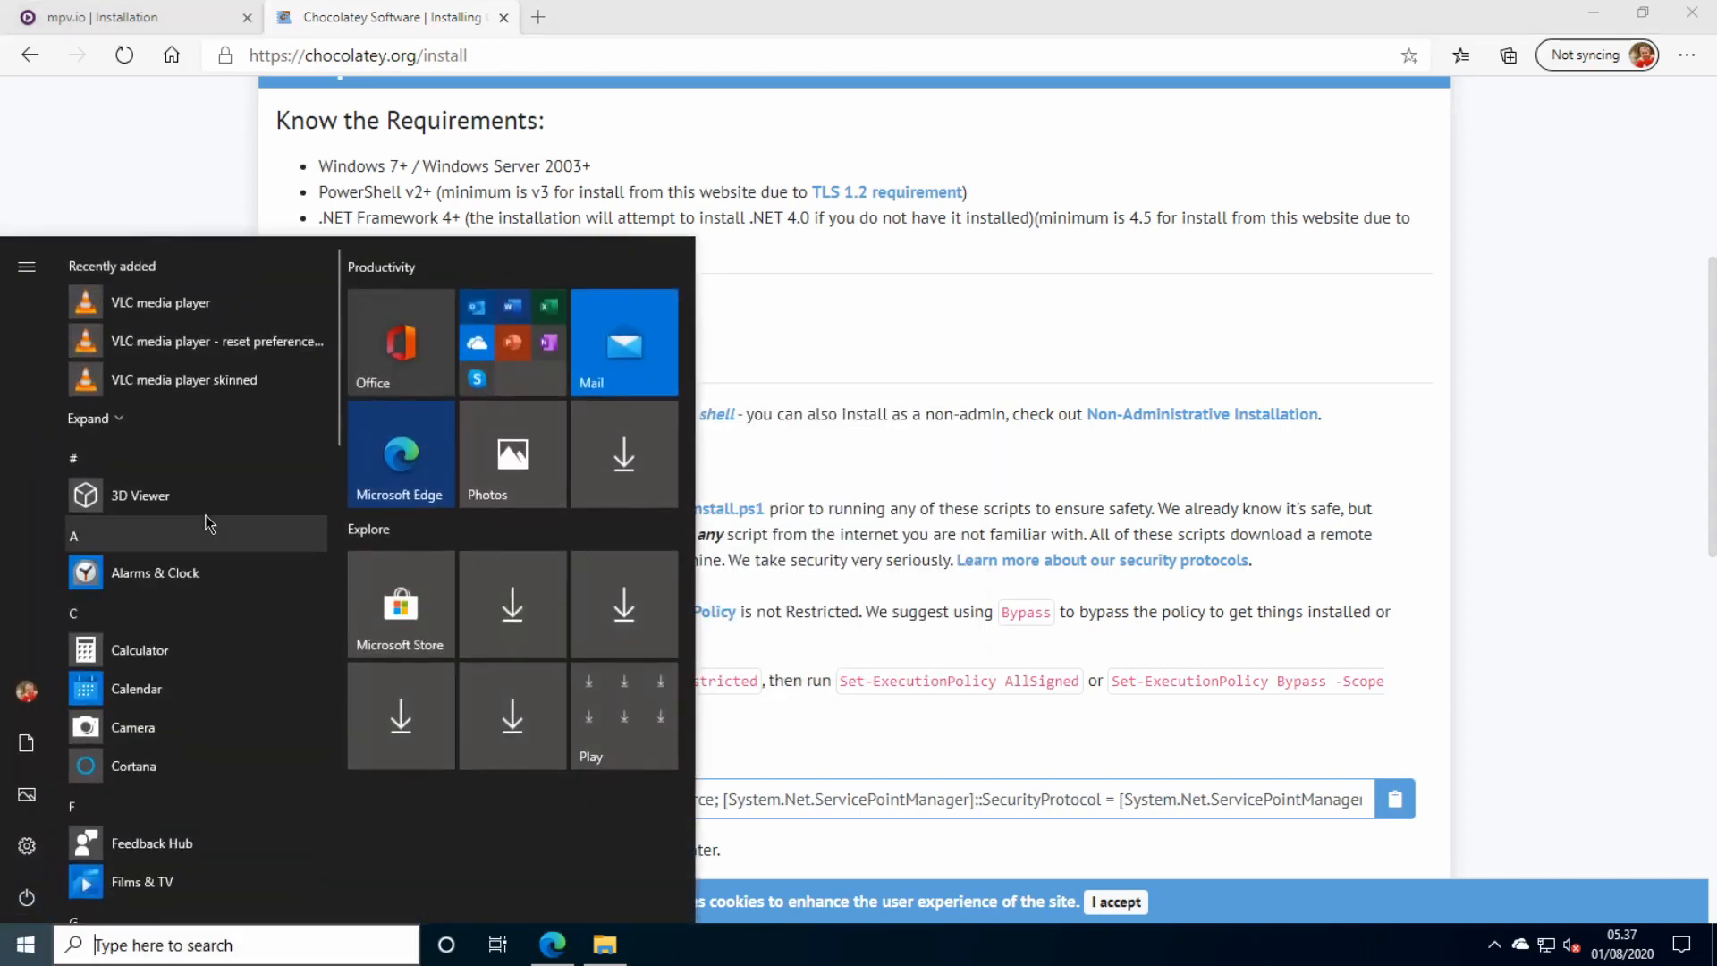
text(powe)
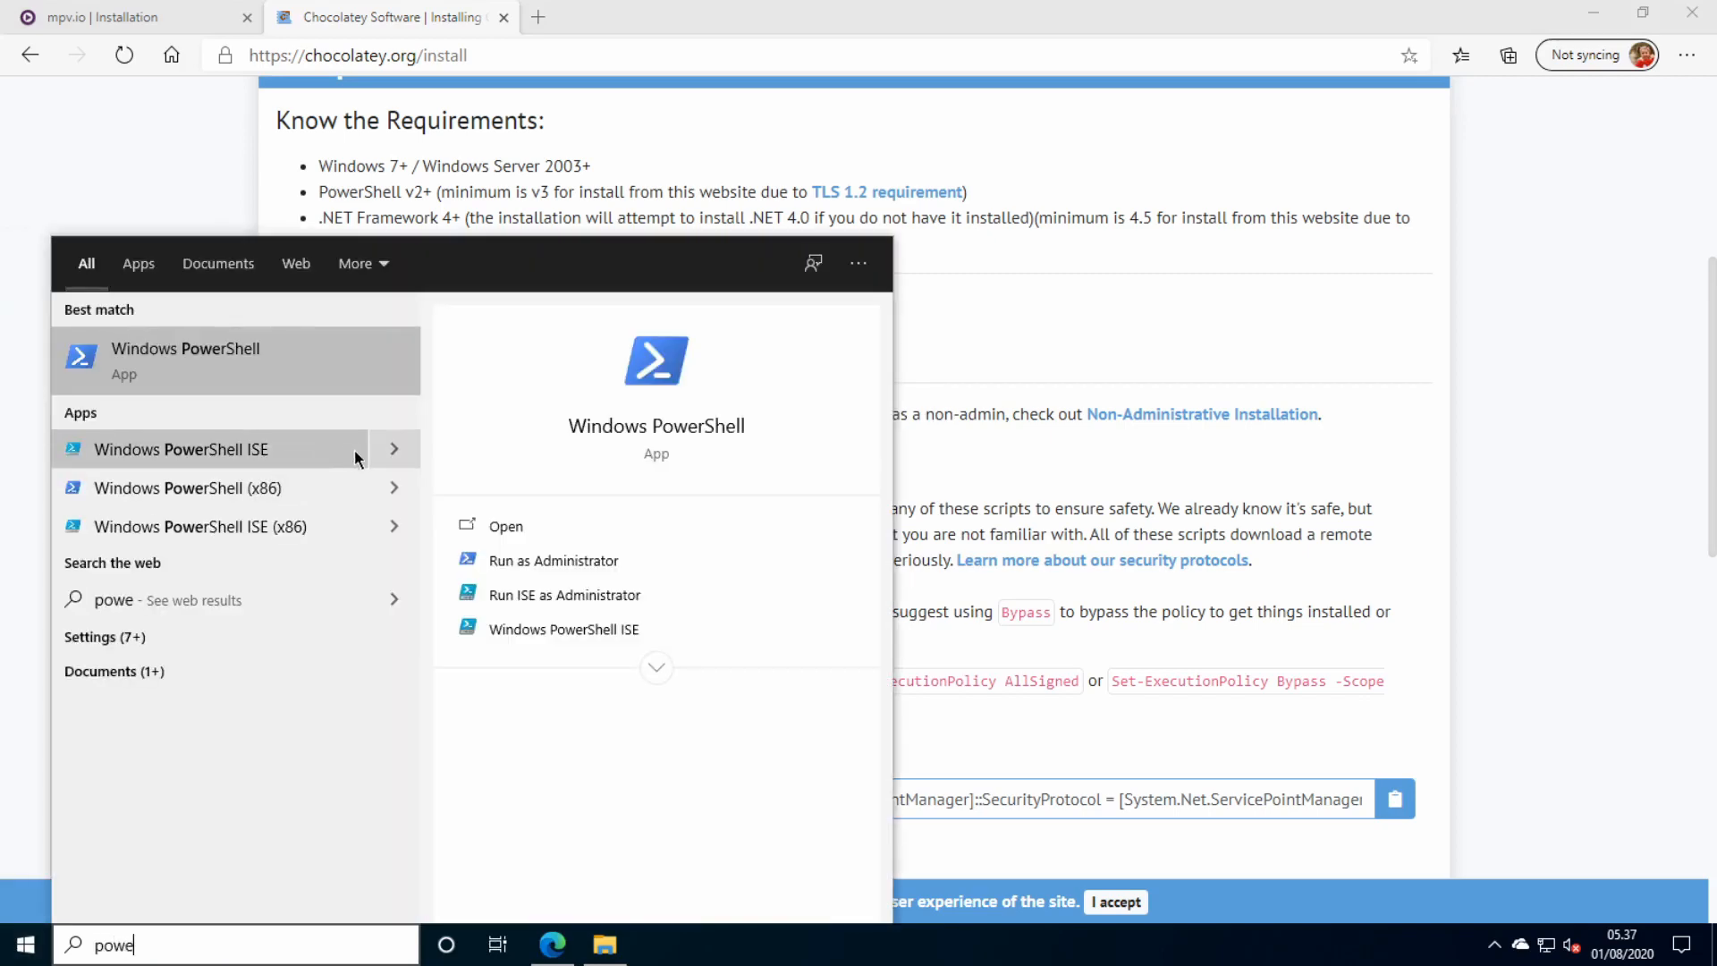
click(553, 560)
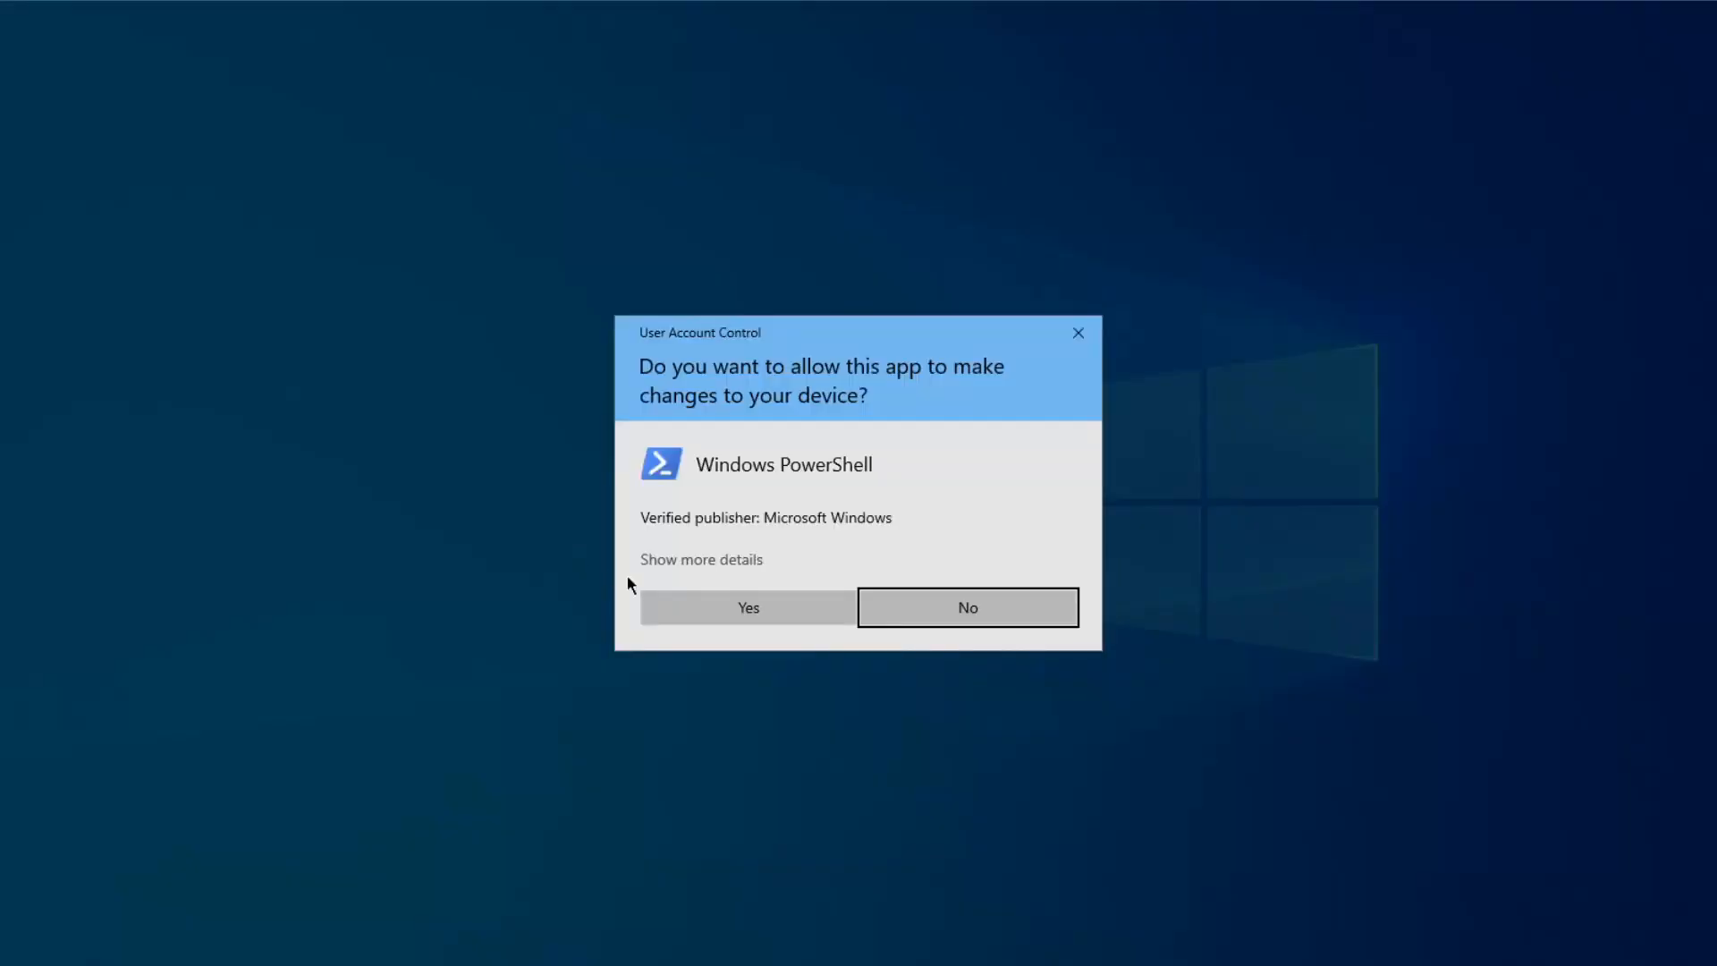
click(747, 607)
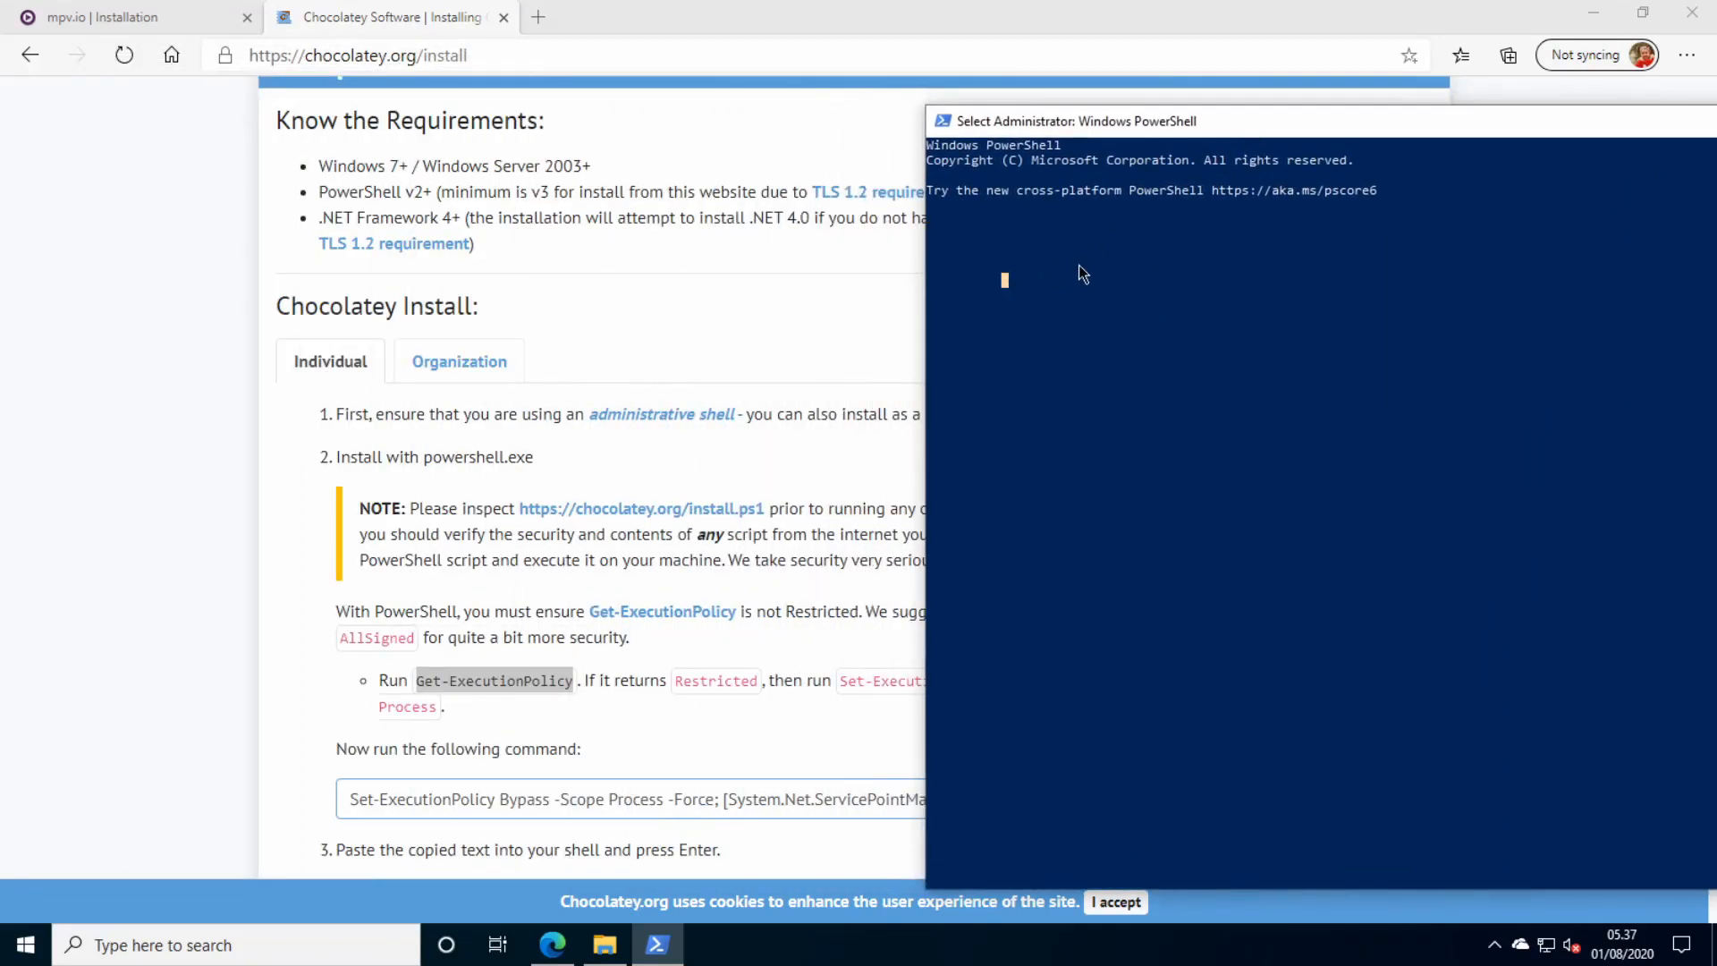
text(cle)
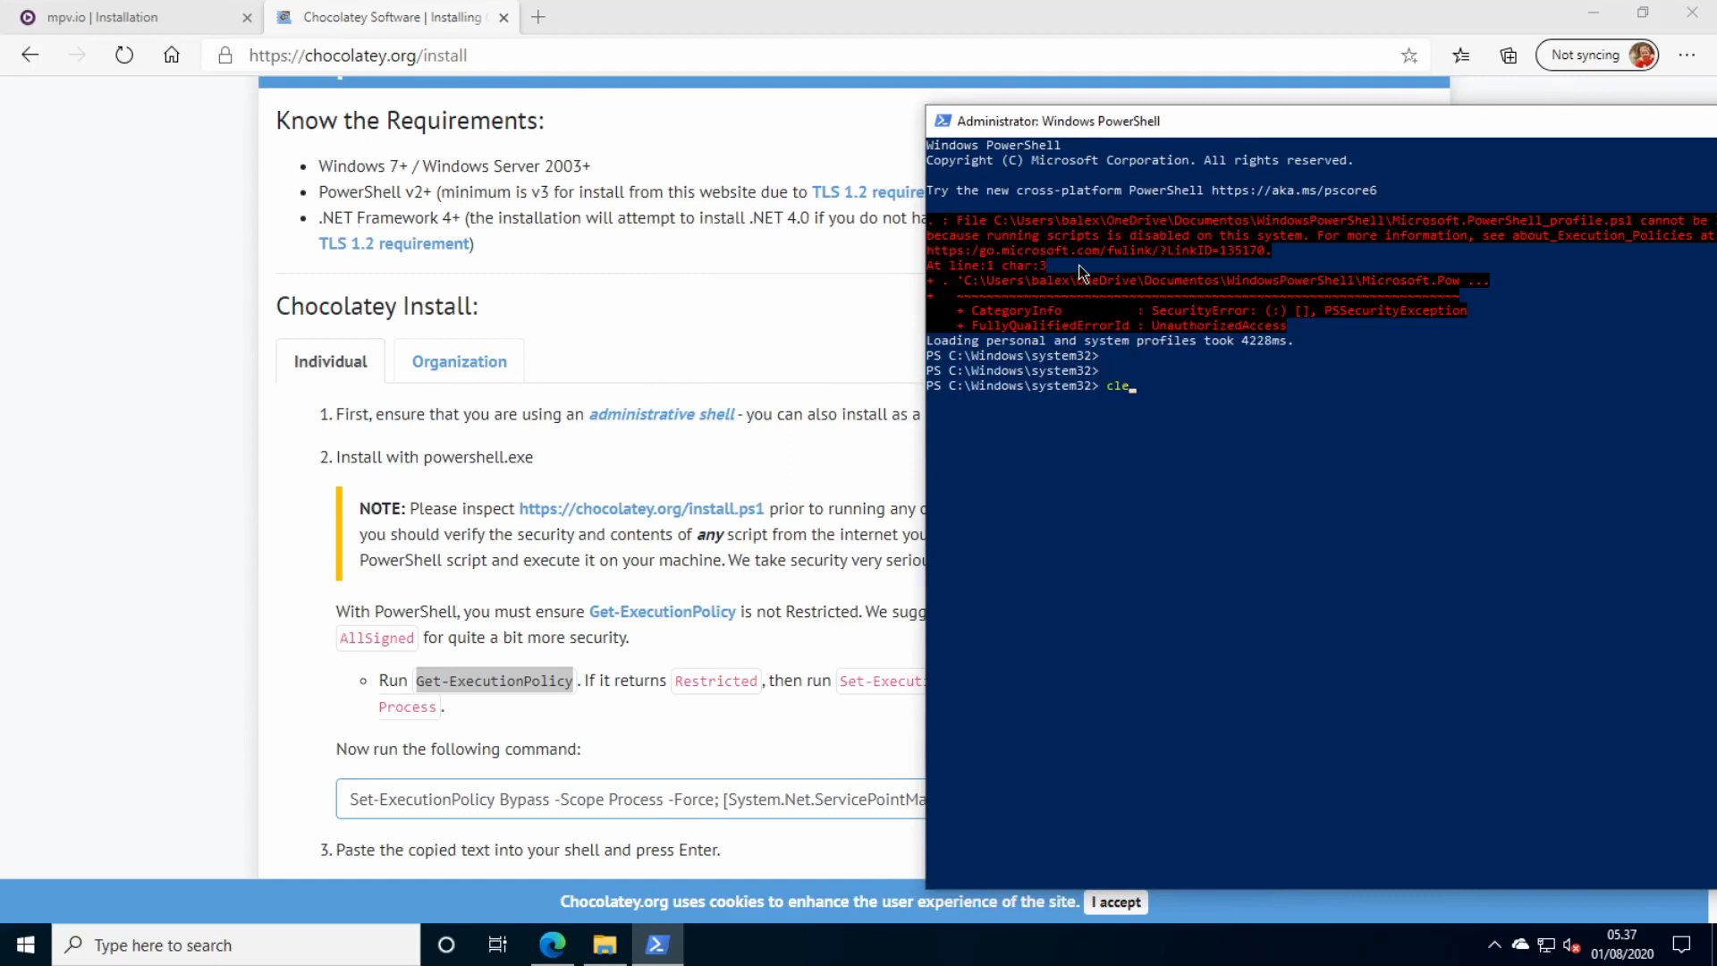
key(Return)
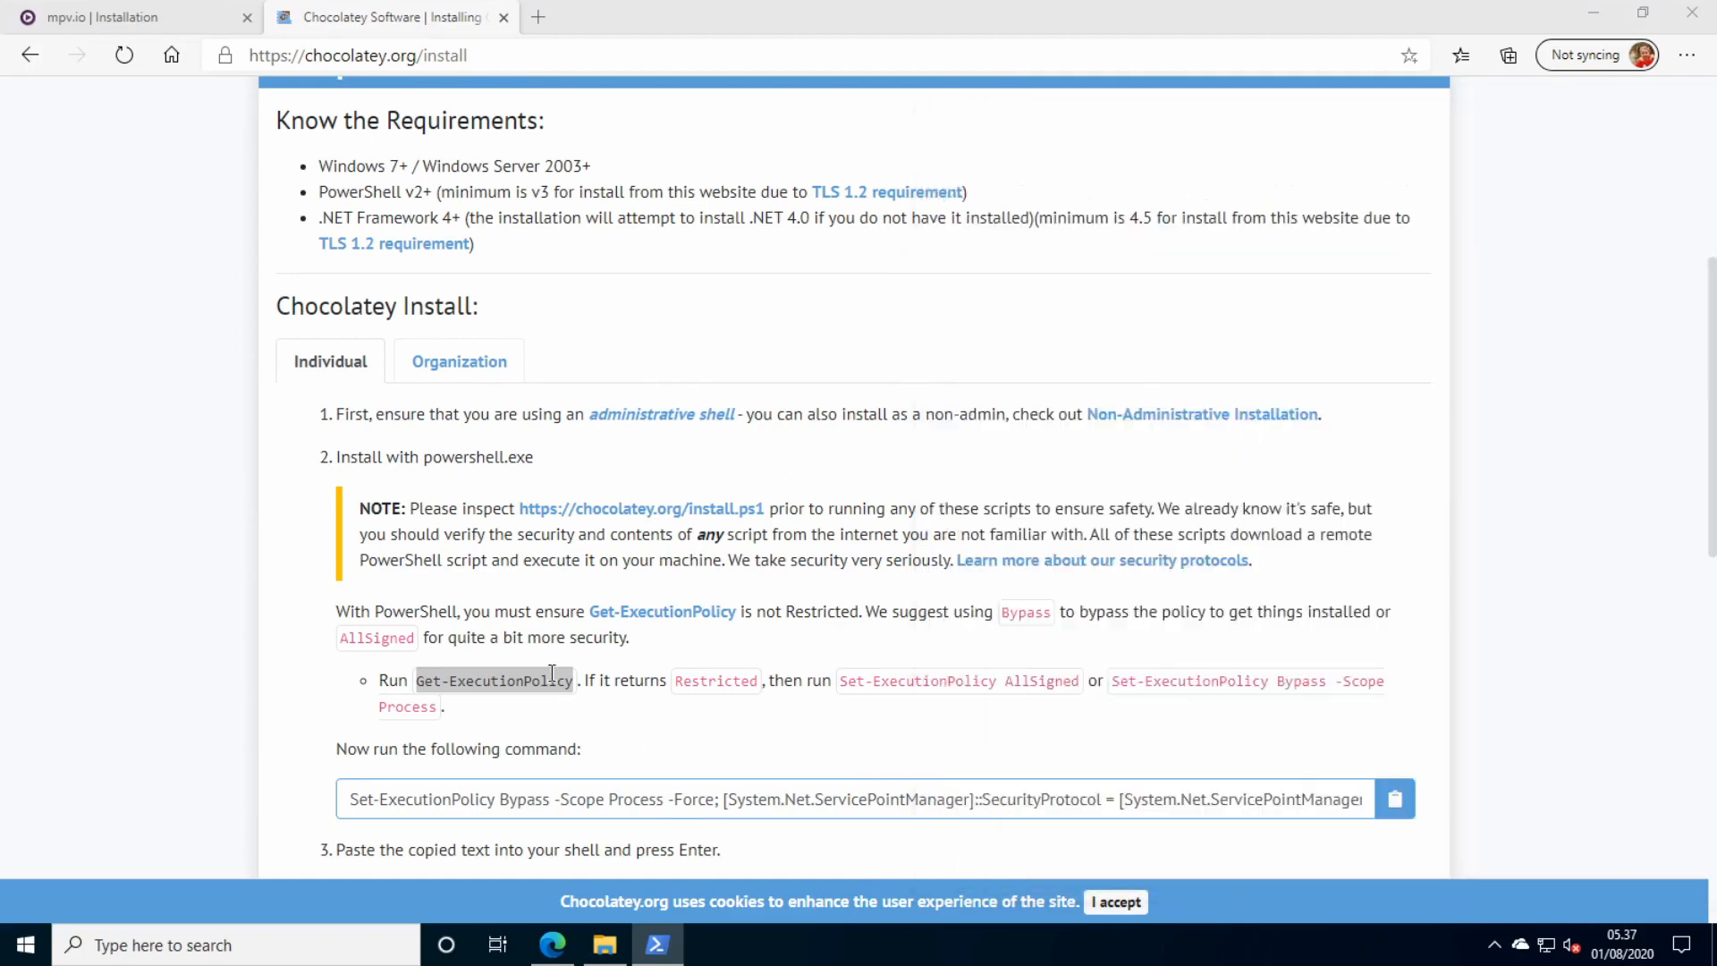
Run Get-ExecutionPolicy, Set-ExecutionPolicy AllSigned, then the pasted Chocolatey install command.
double_click(492, 680)
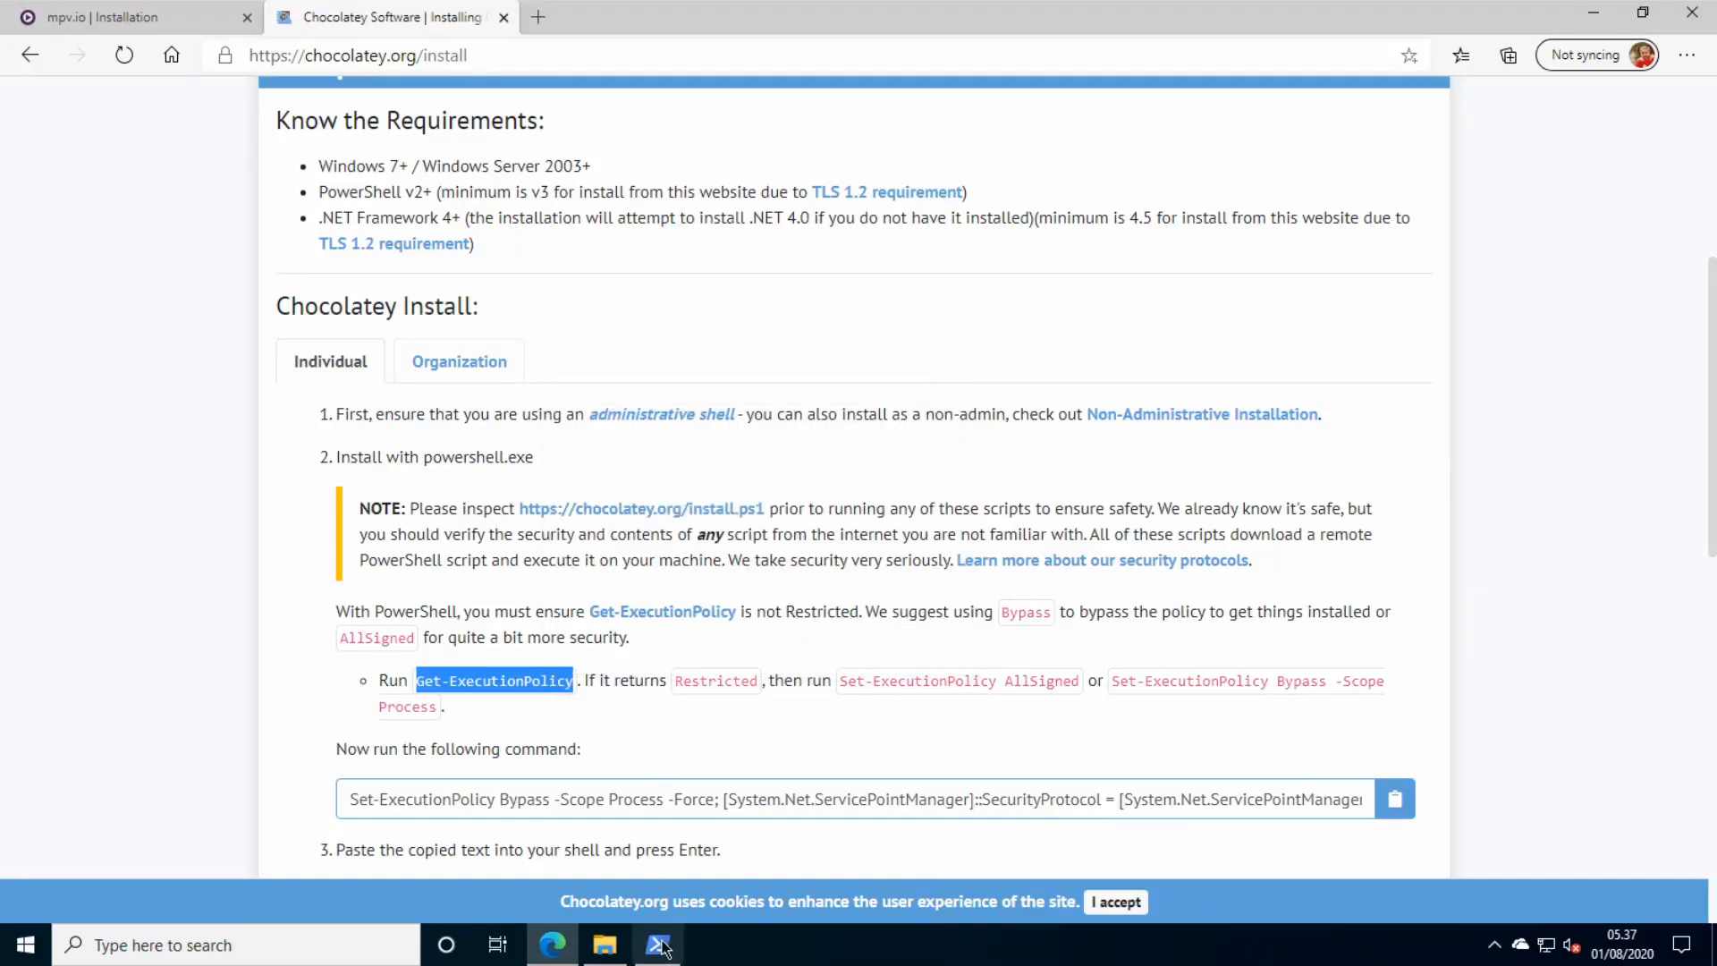
click(656, 944)
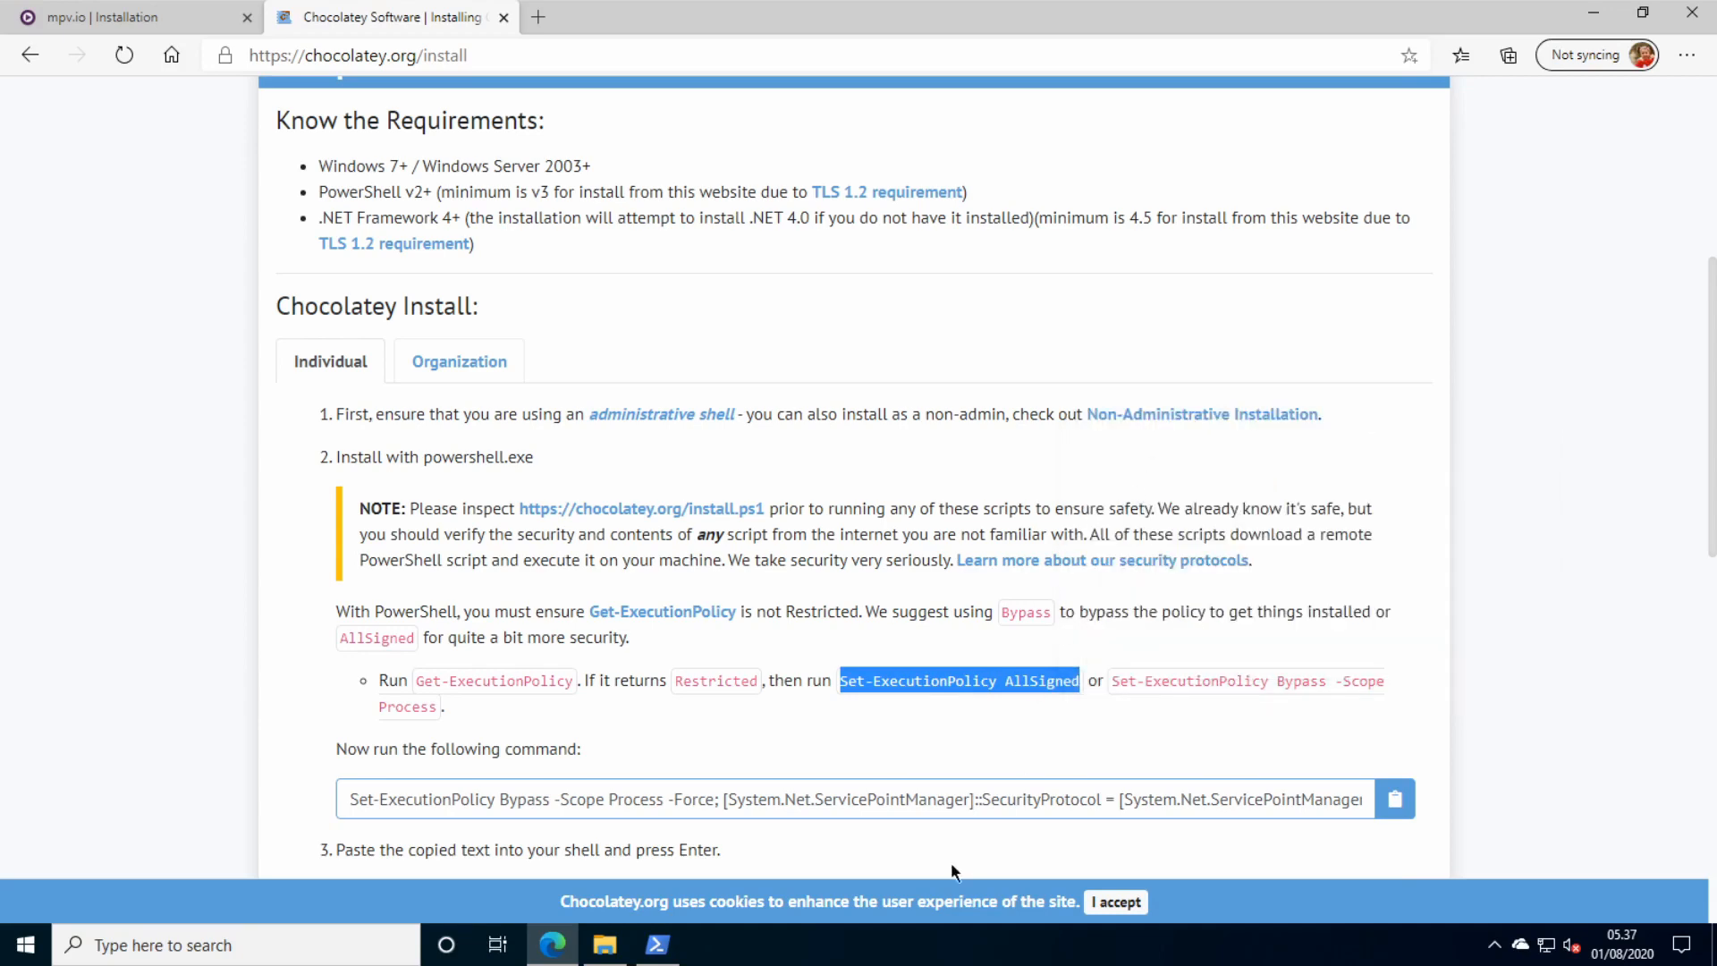
click(654, 944)
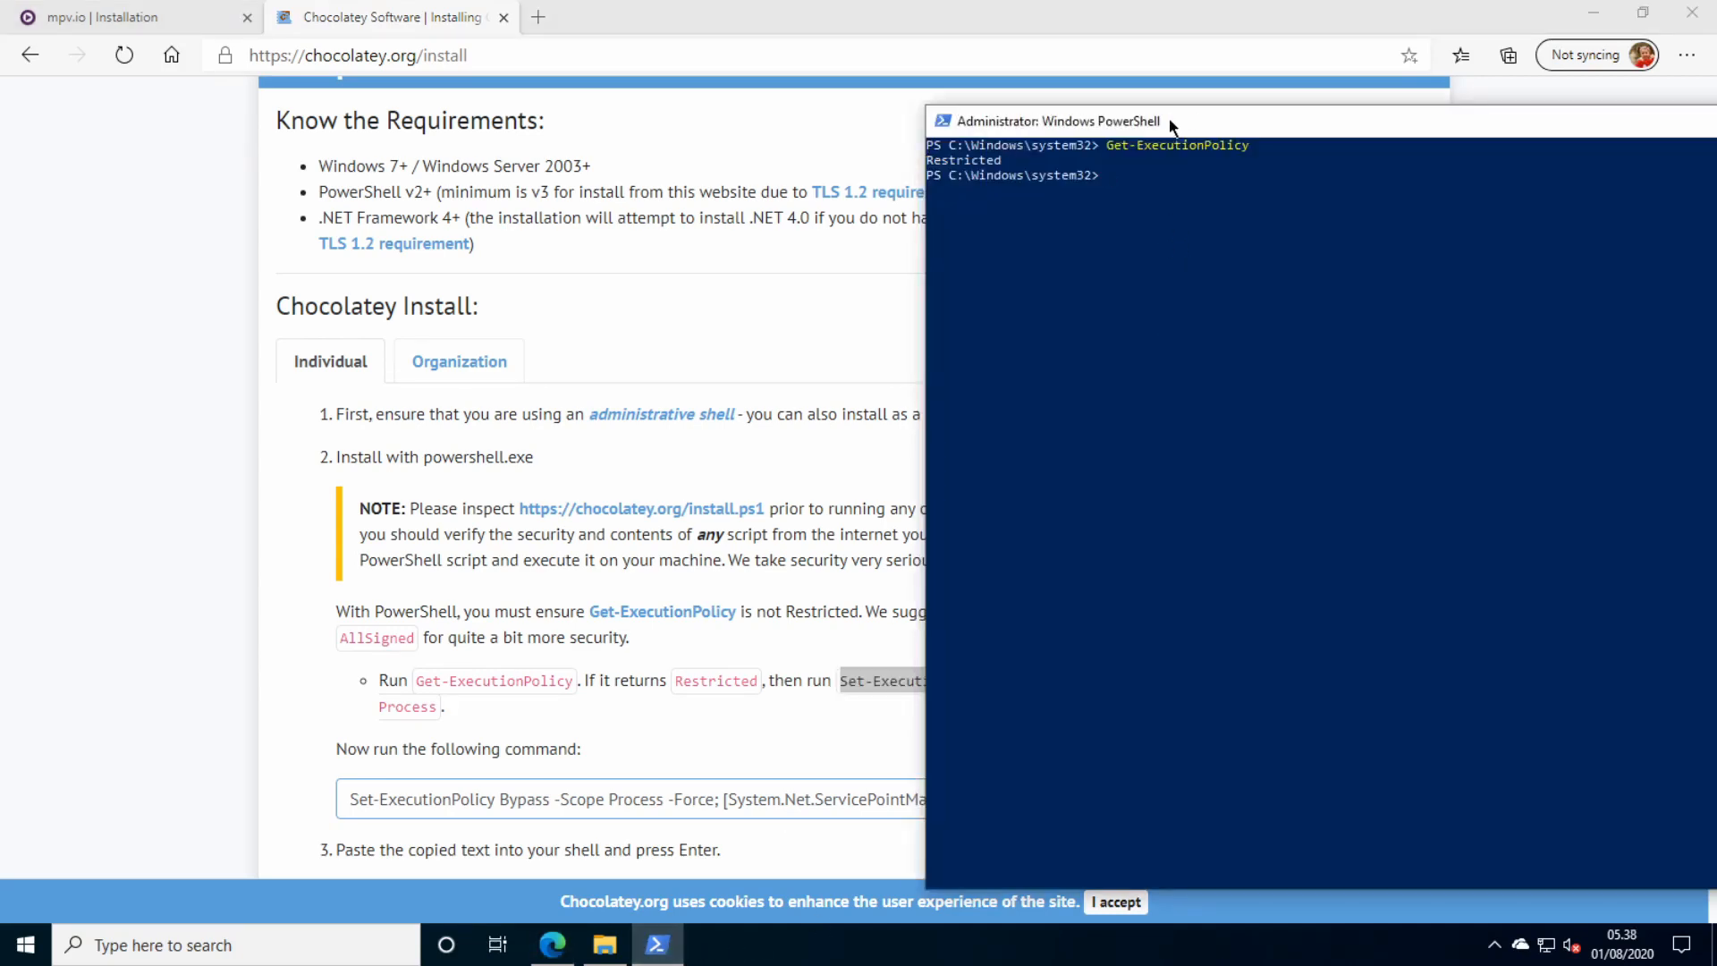
right_click(953, 679)
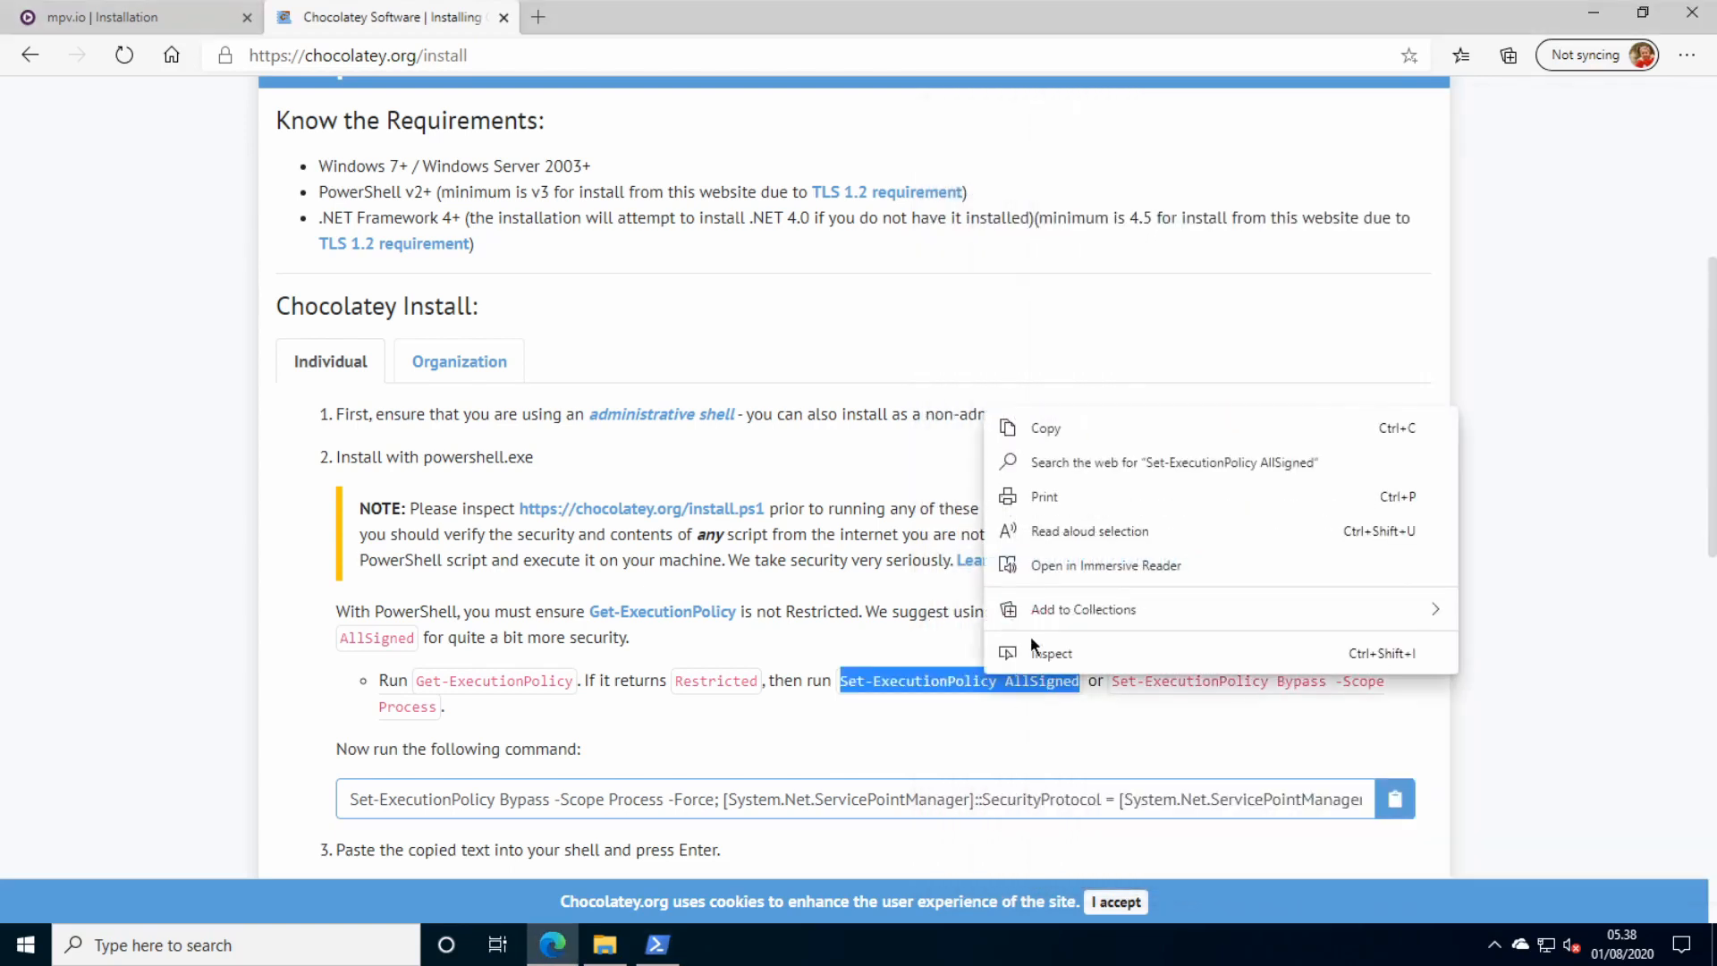
click(654, 945)
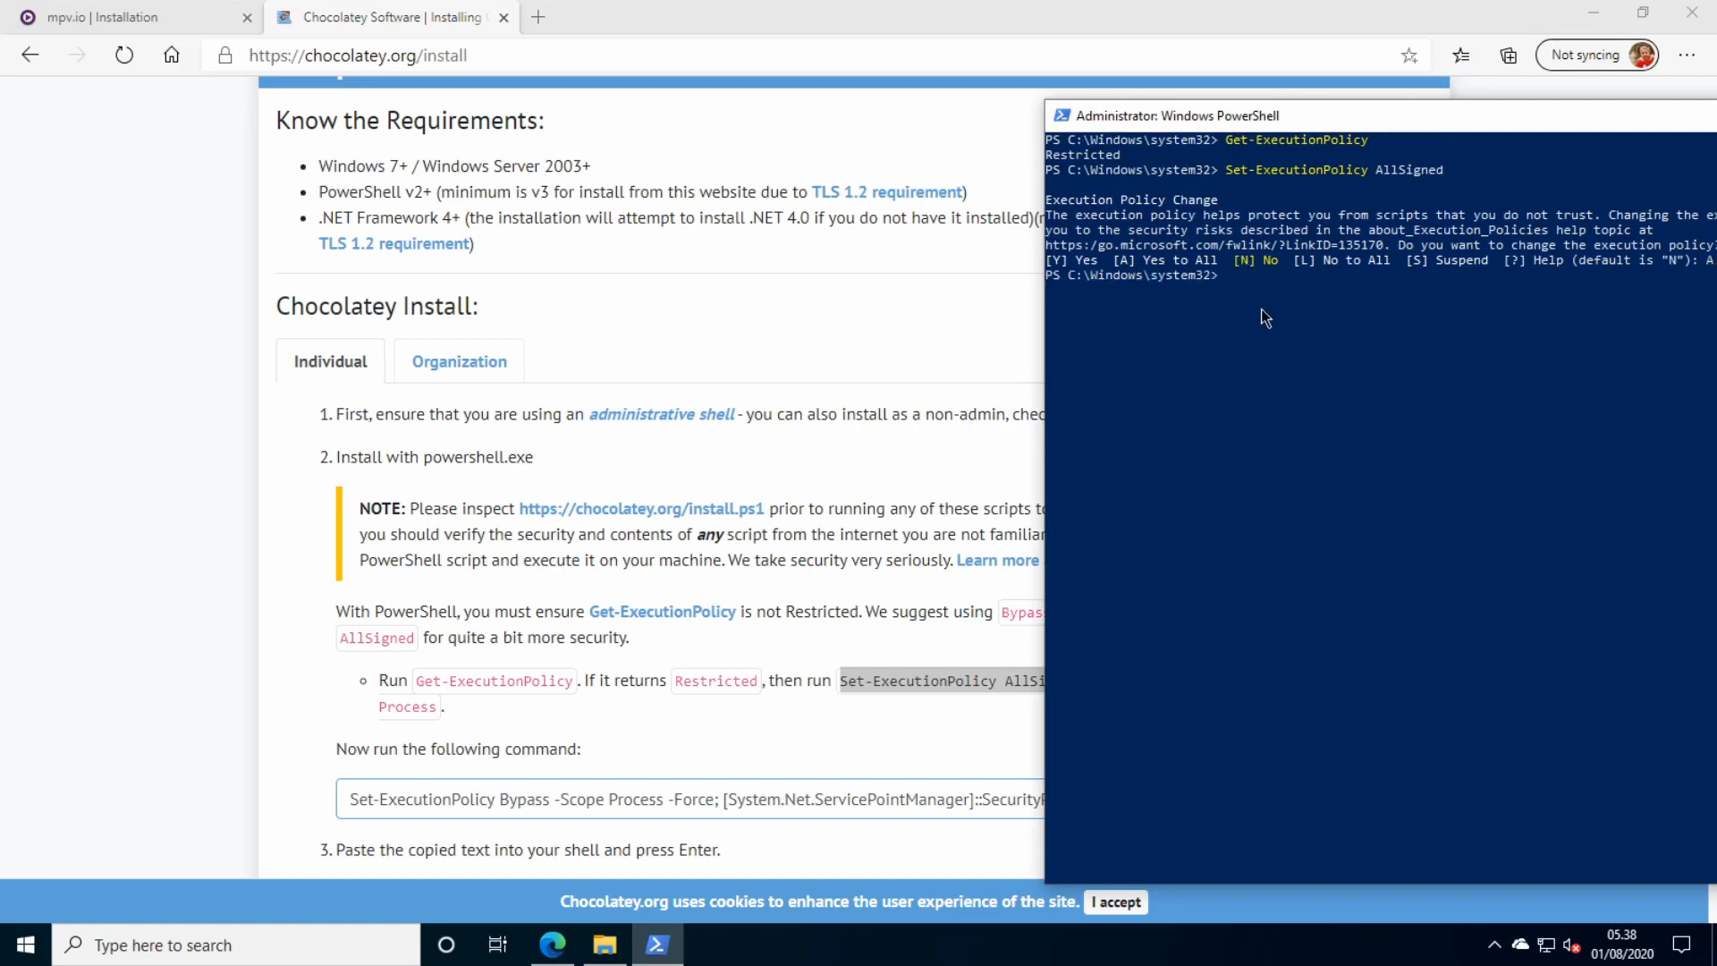
mouse_move(1167, 479)
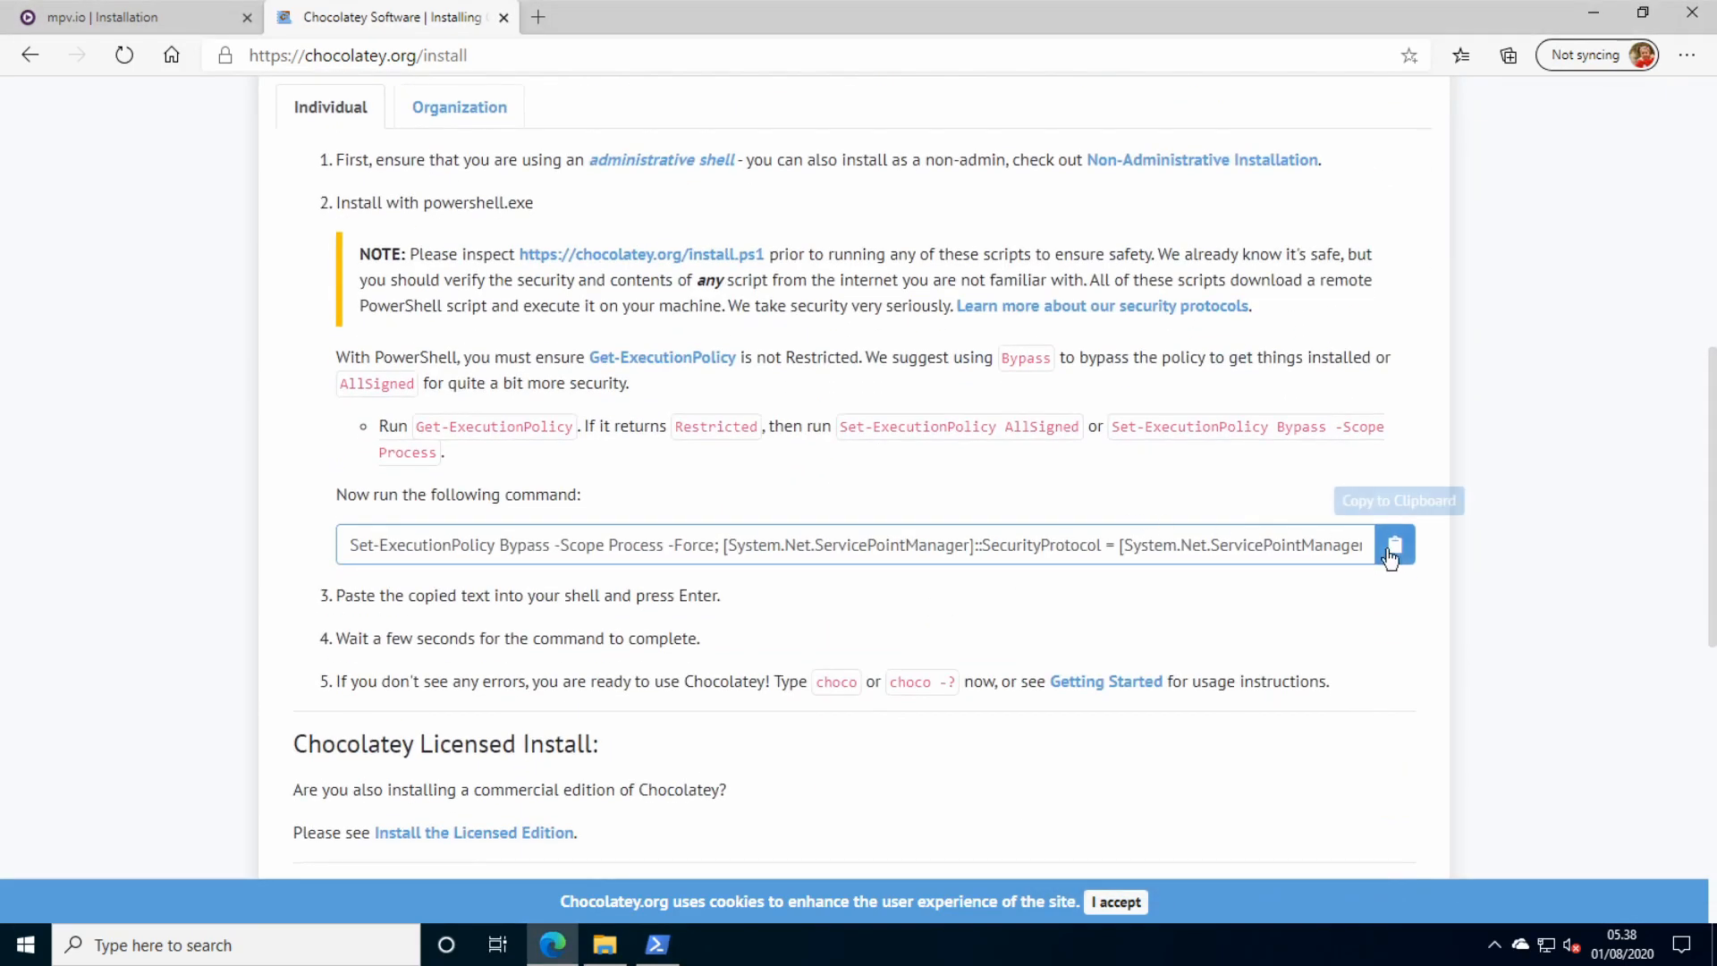
click(654, 944)
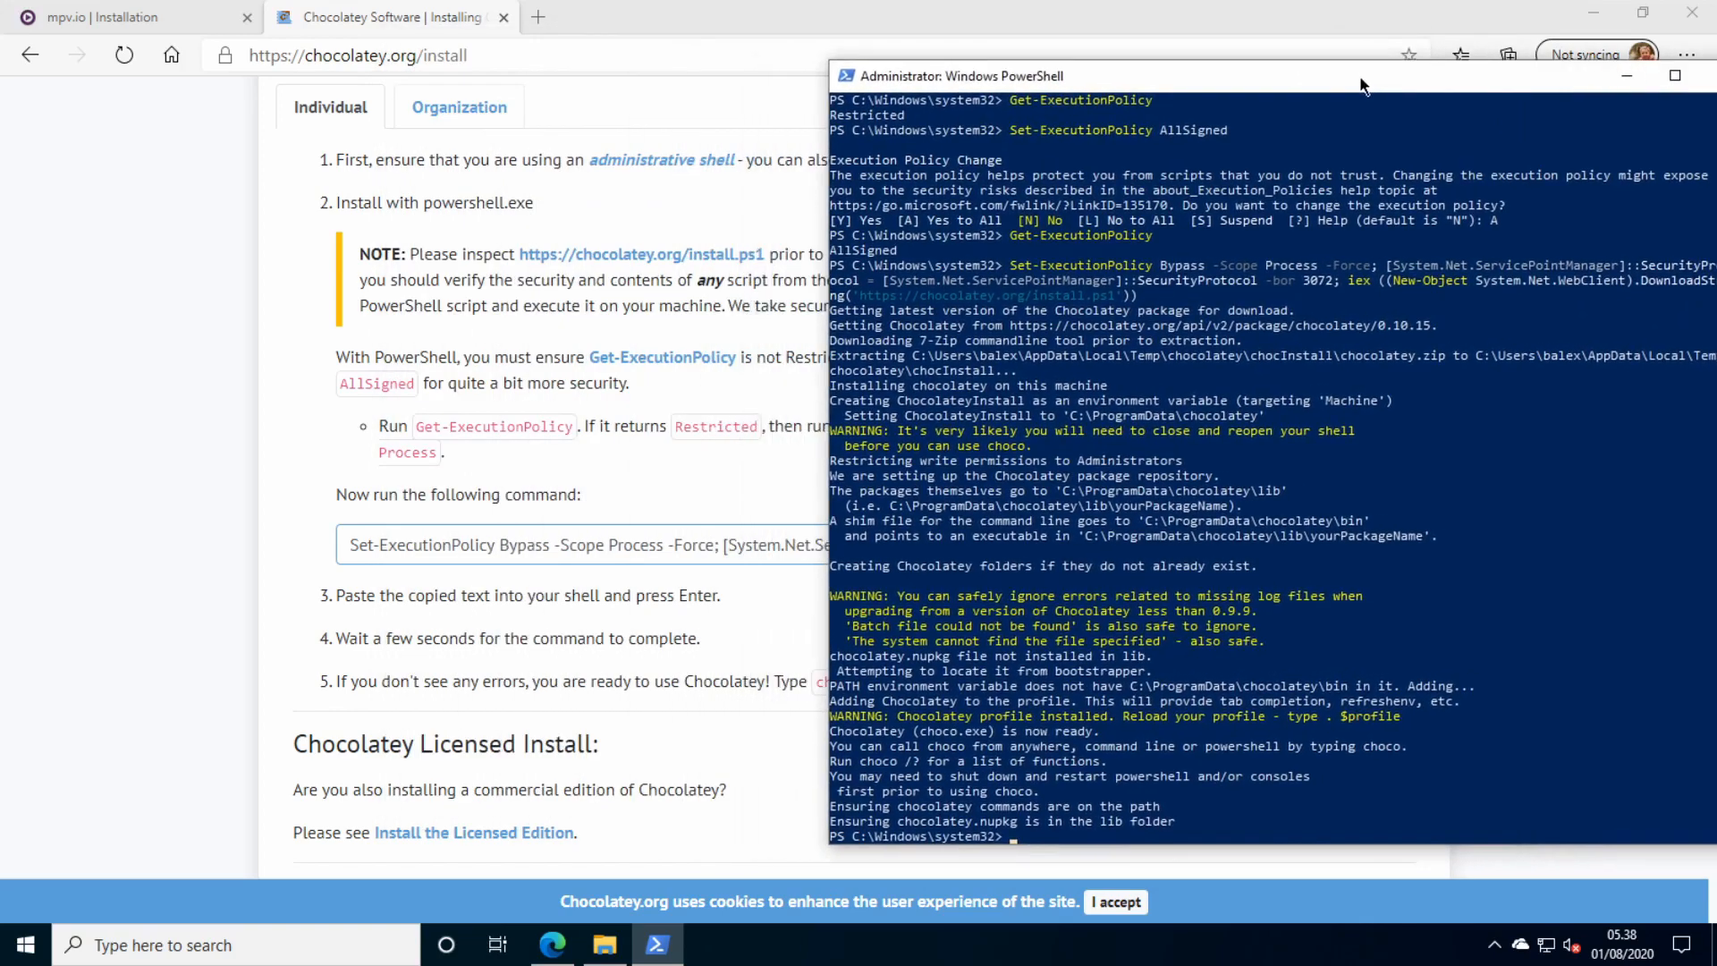
From mpv.io, reach the Chocolatey mpv package page and copy 'choco install mpv'.
click(131, 18)
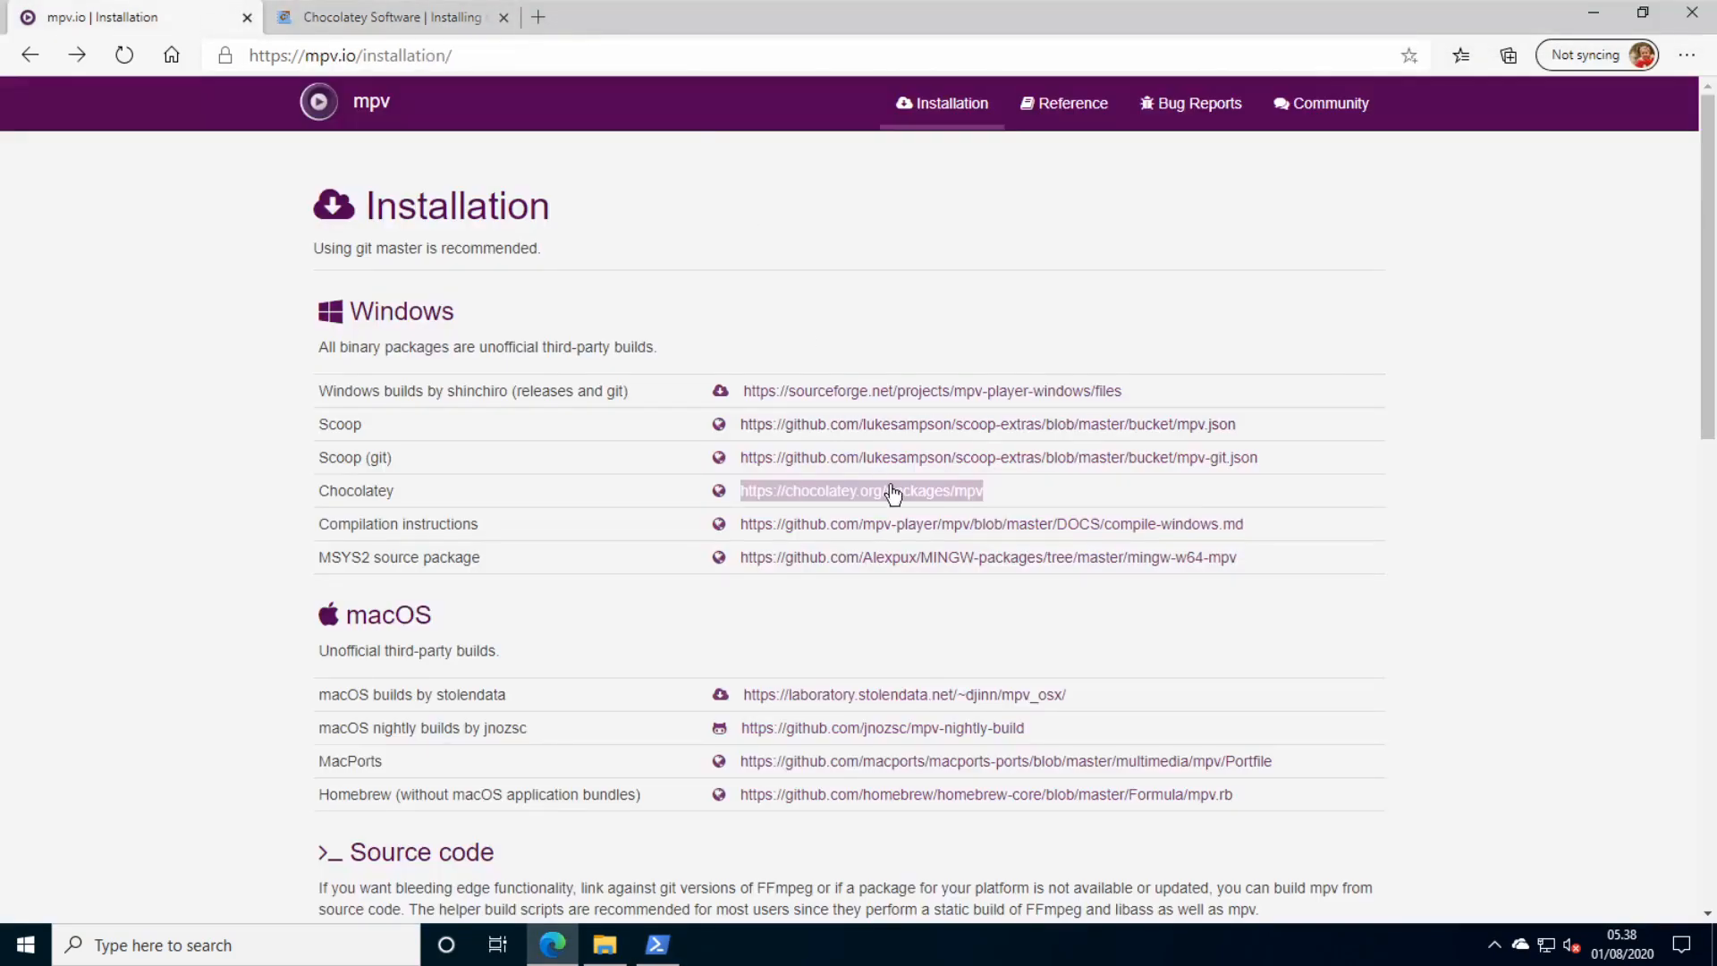
click(860, 490)
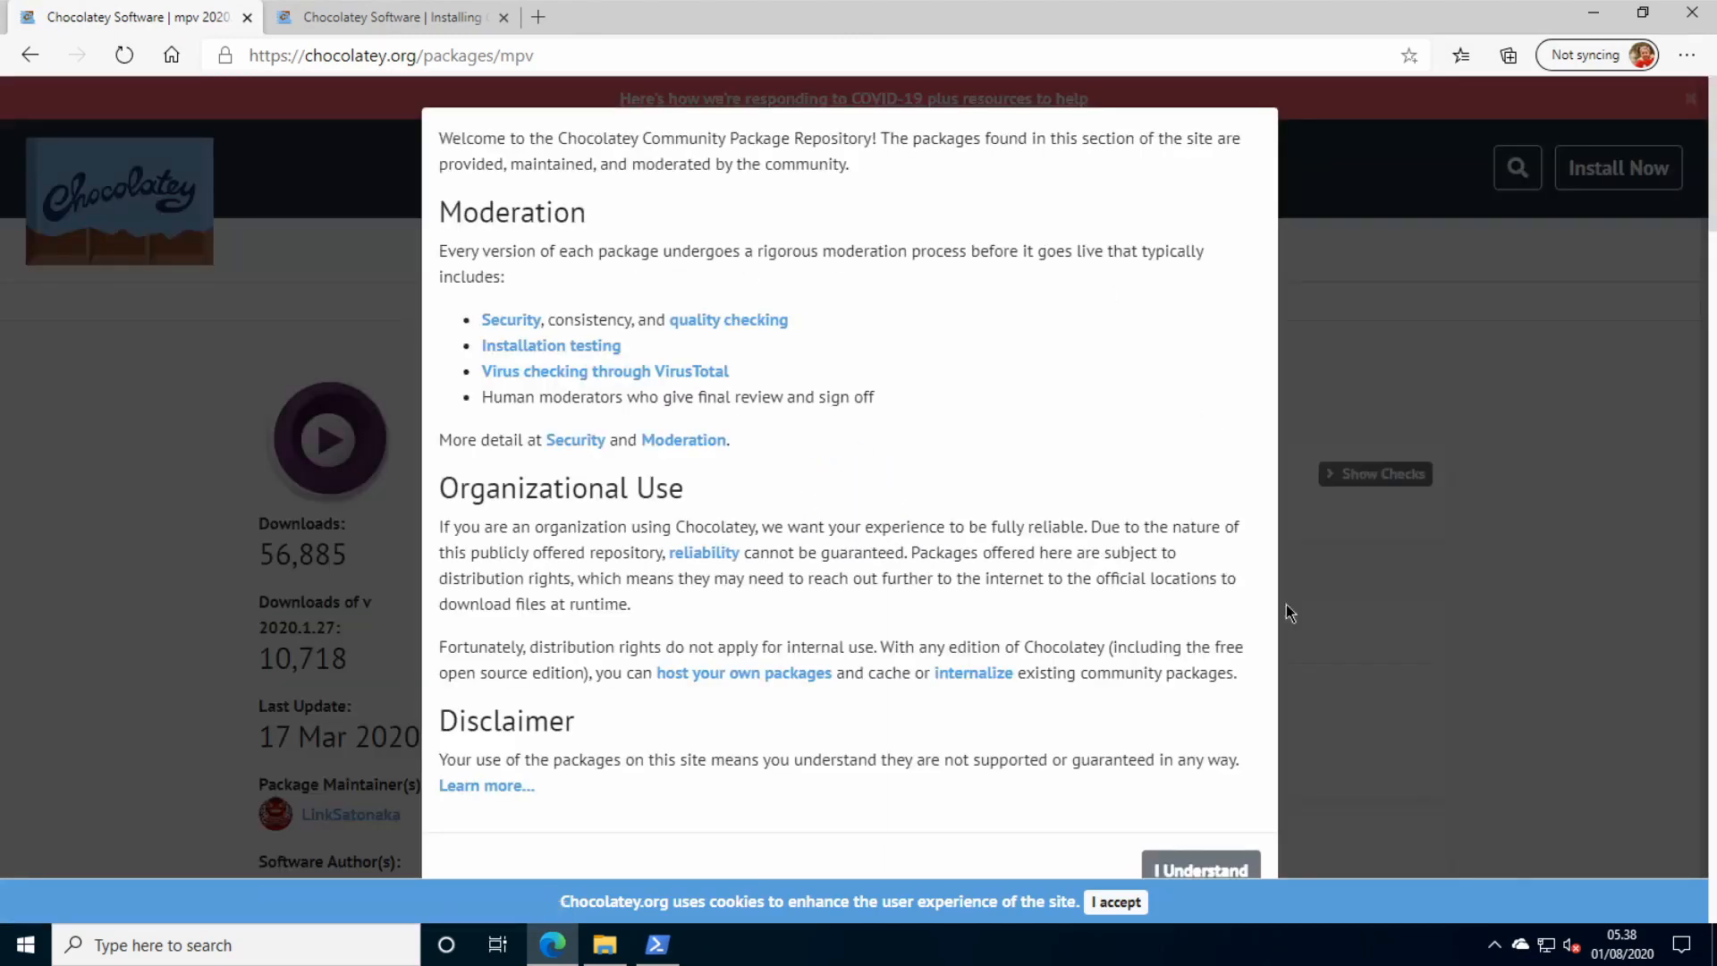
click(1200, 869)
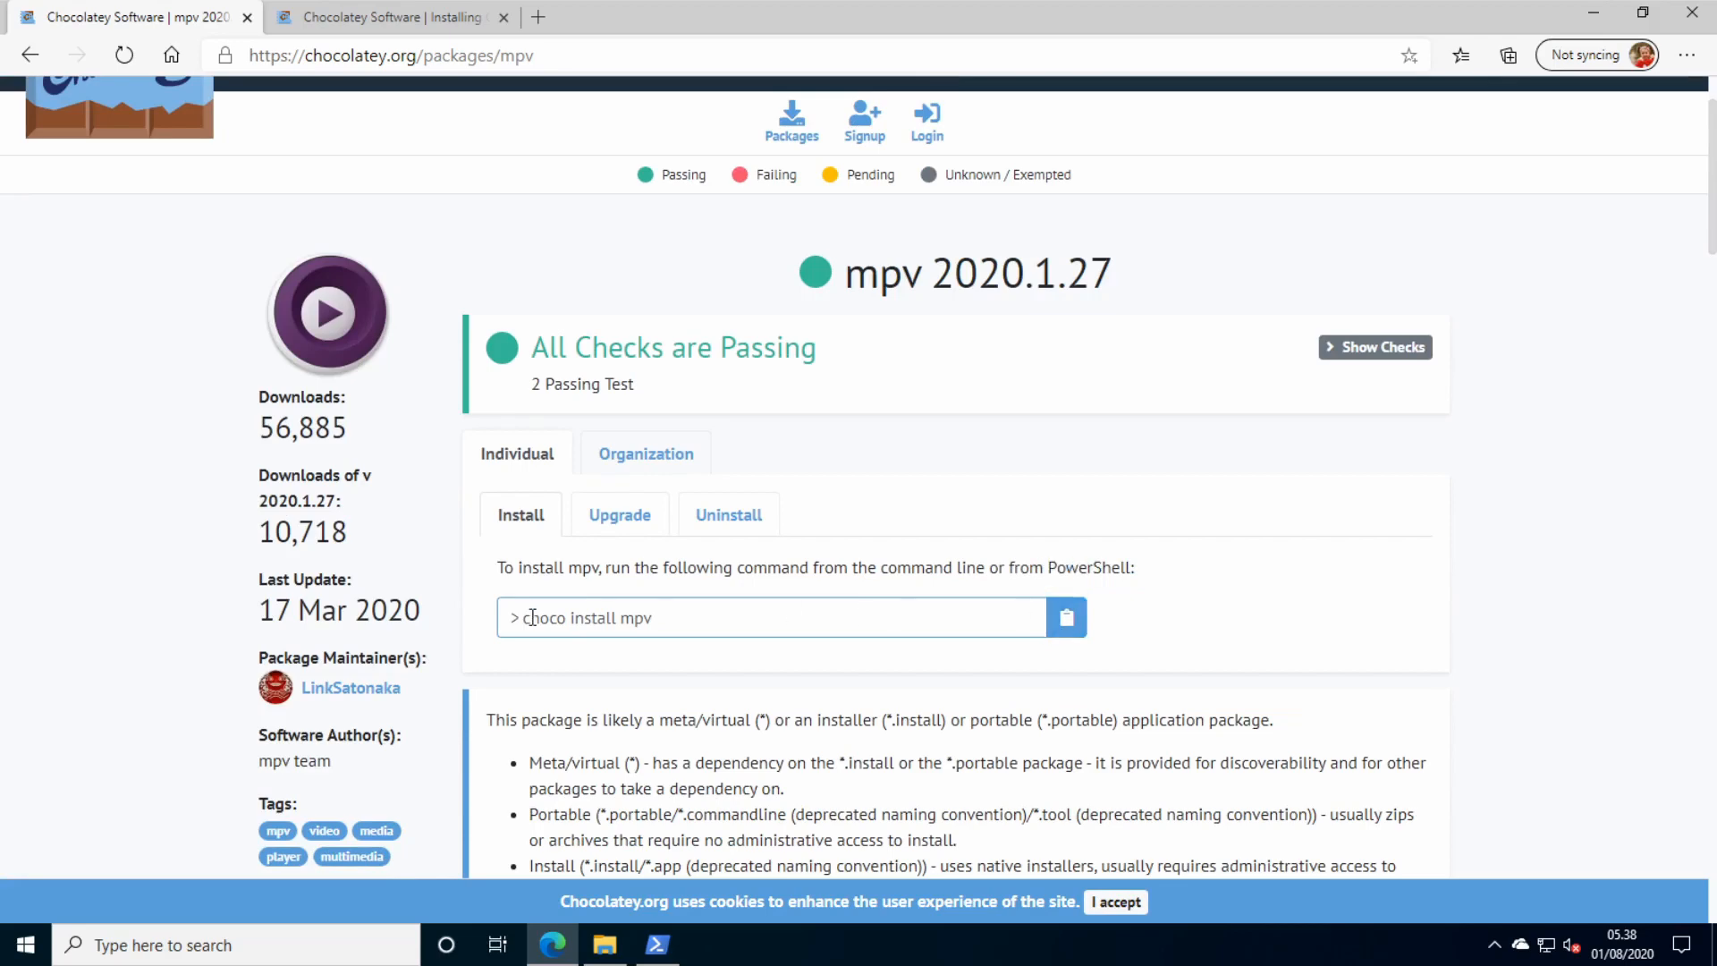
click(655, 944)
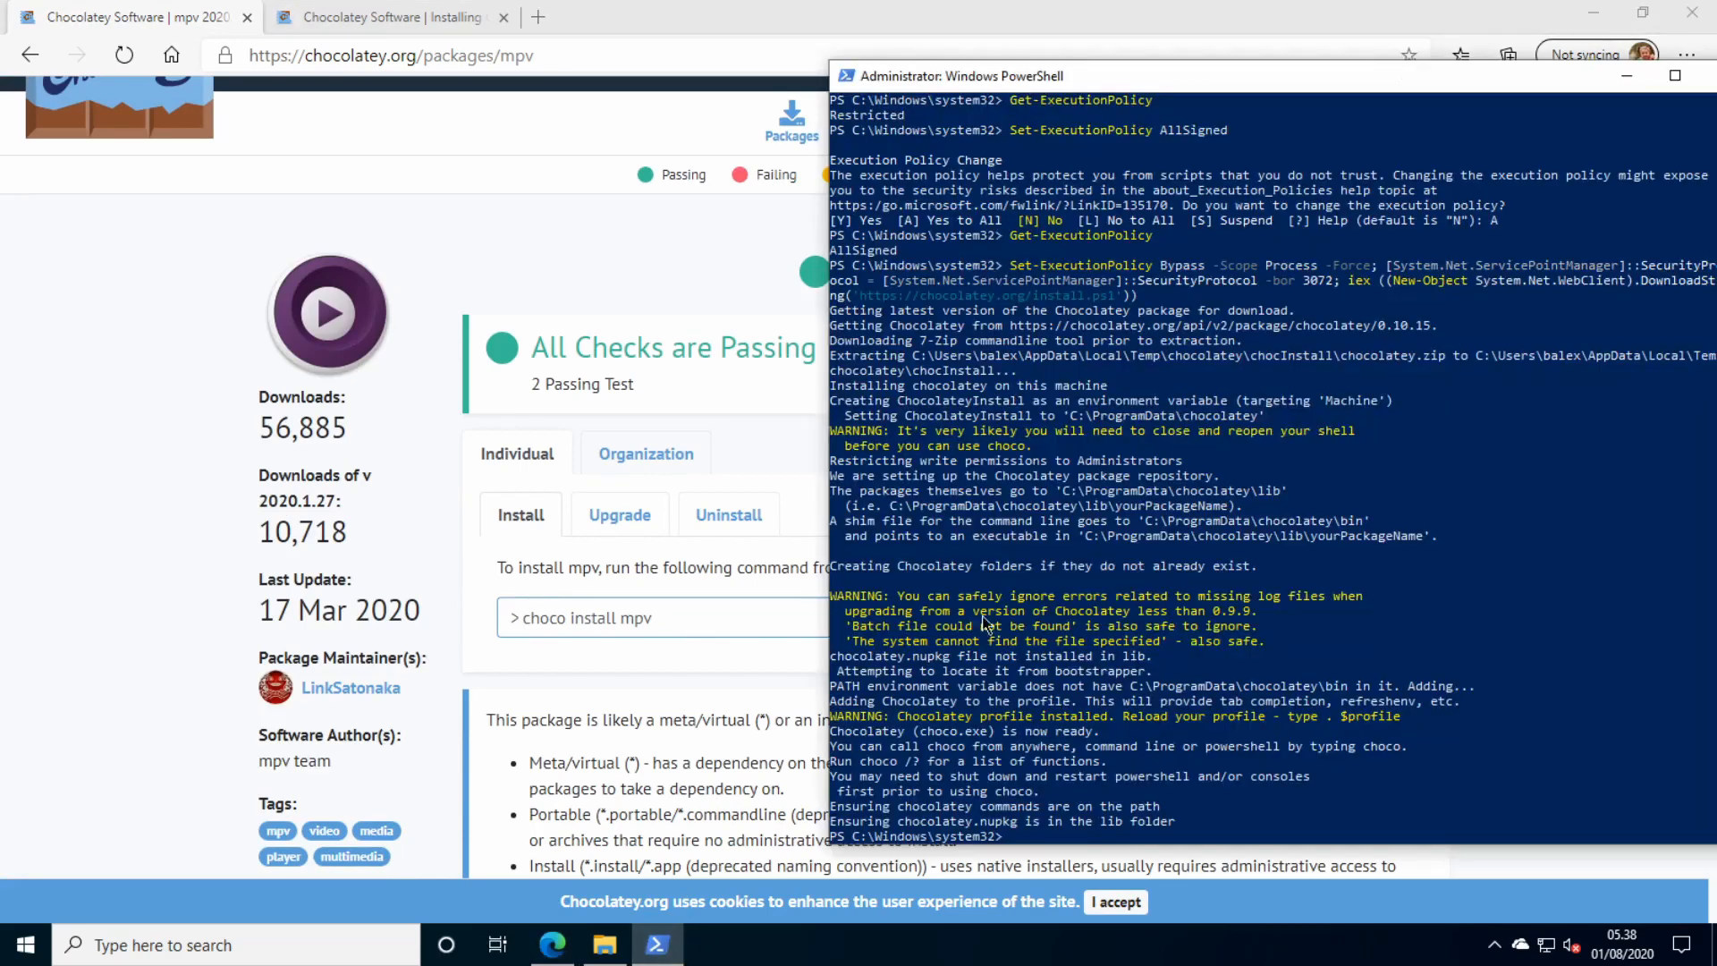
Run choco install mpv in PowerShell, answering A so both mpv packages install.
text(clea)
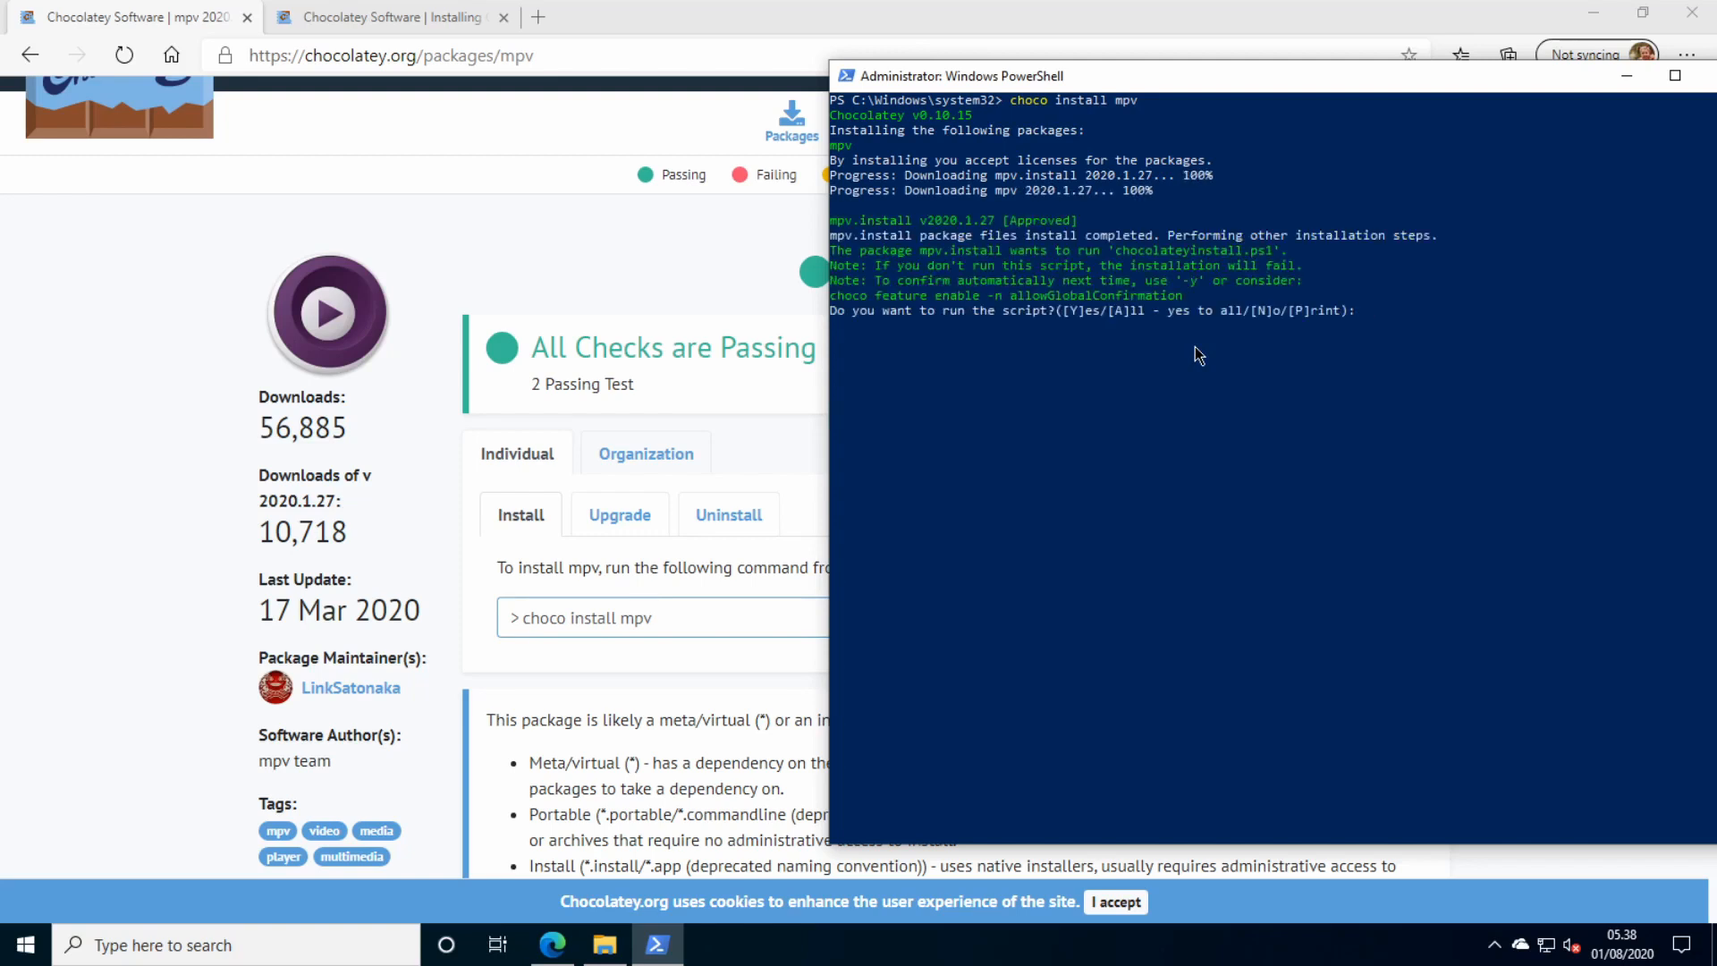
text(A)
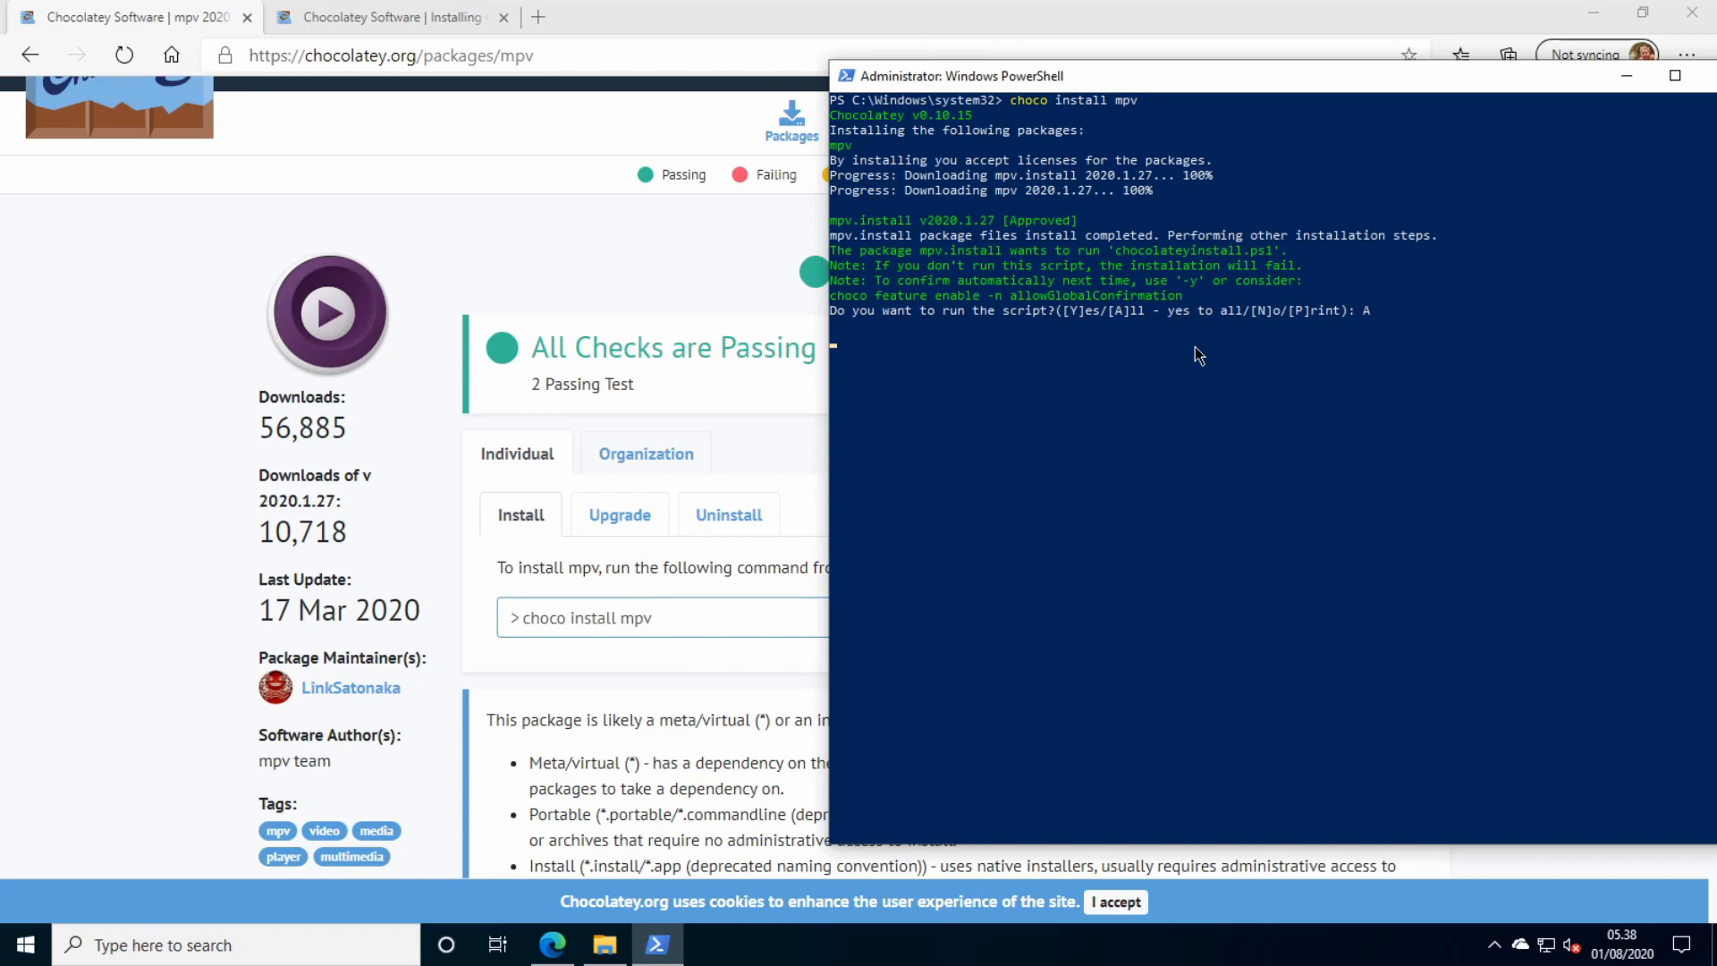
key(Return)
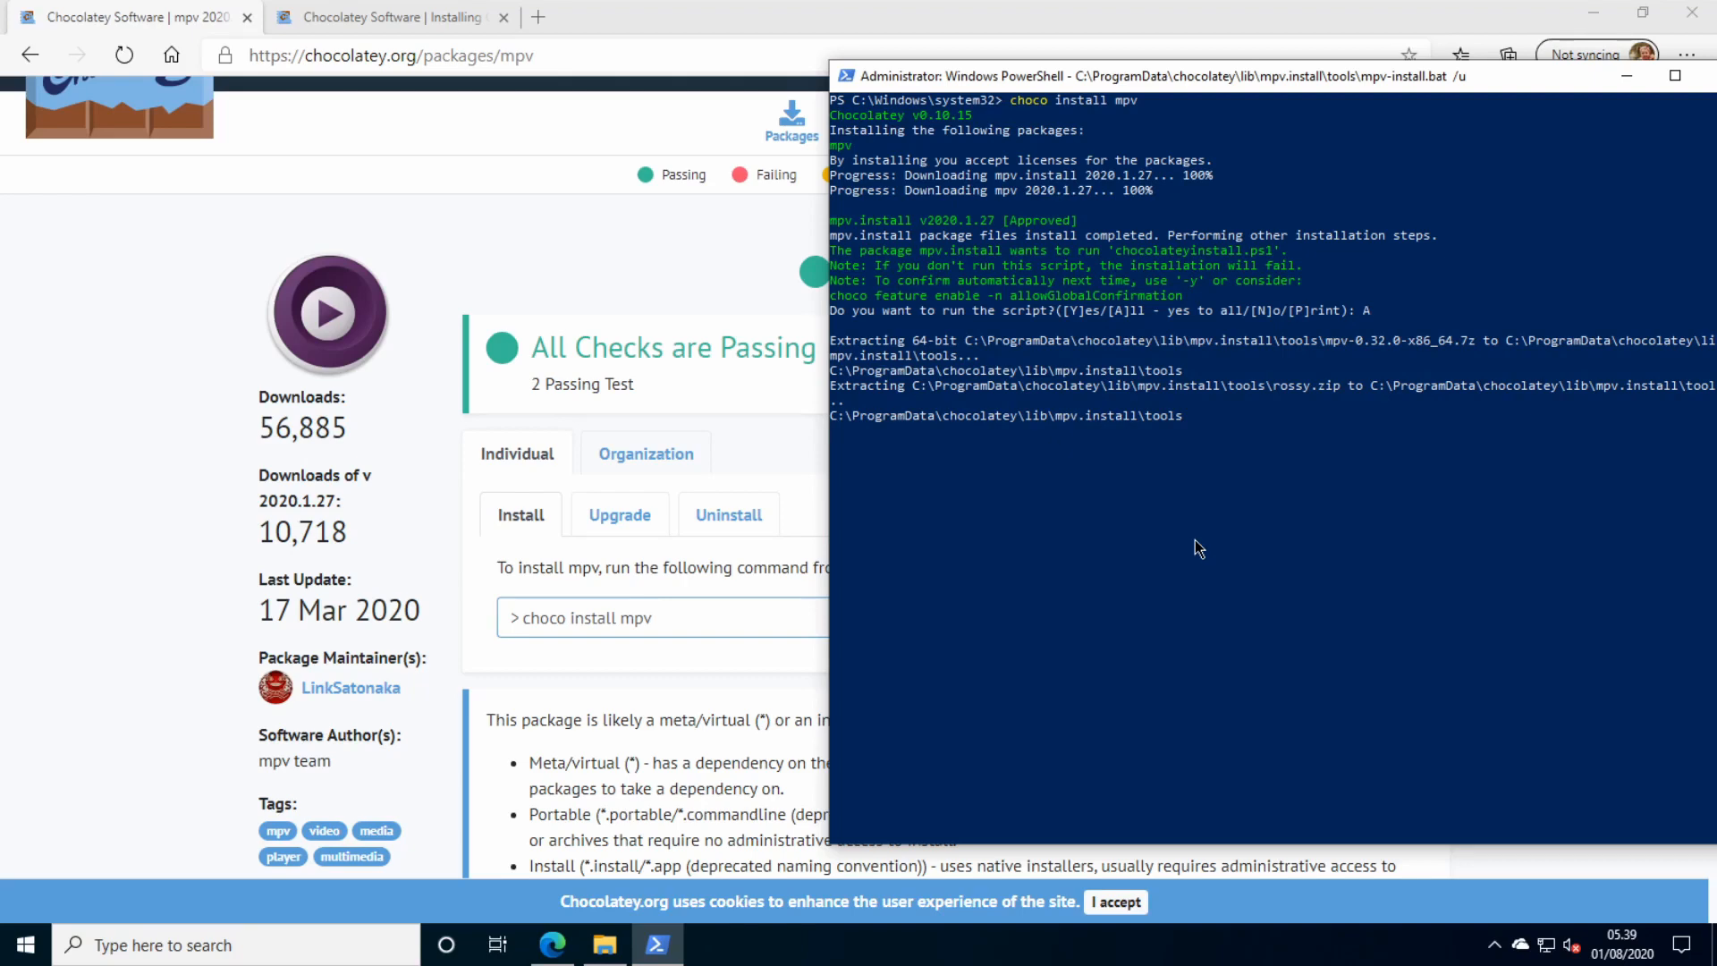
mouse_move(837, 624)
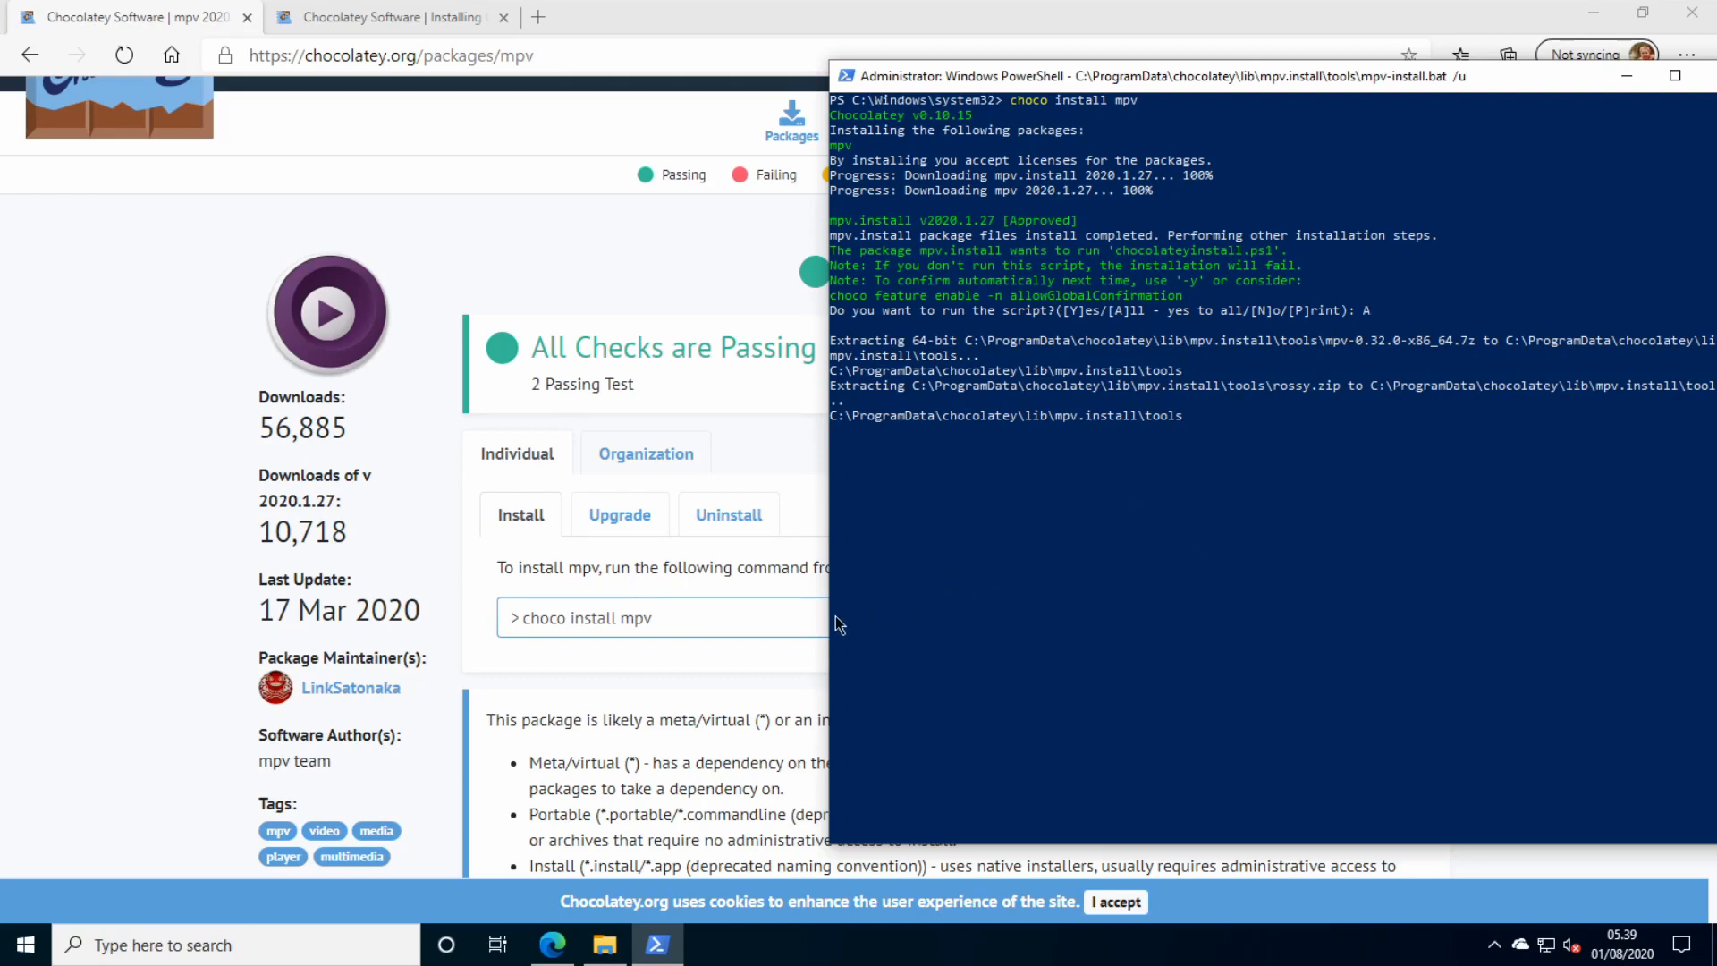
click(606, 944)
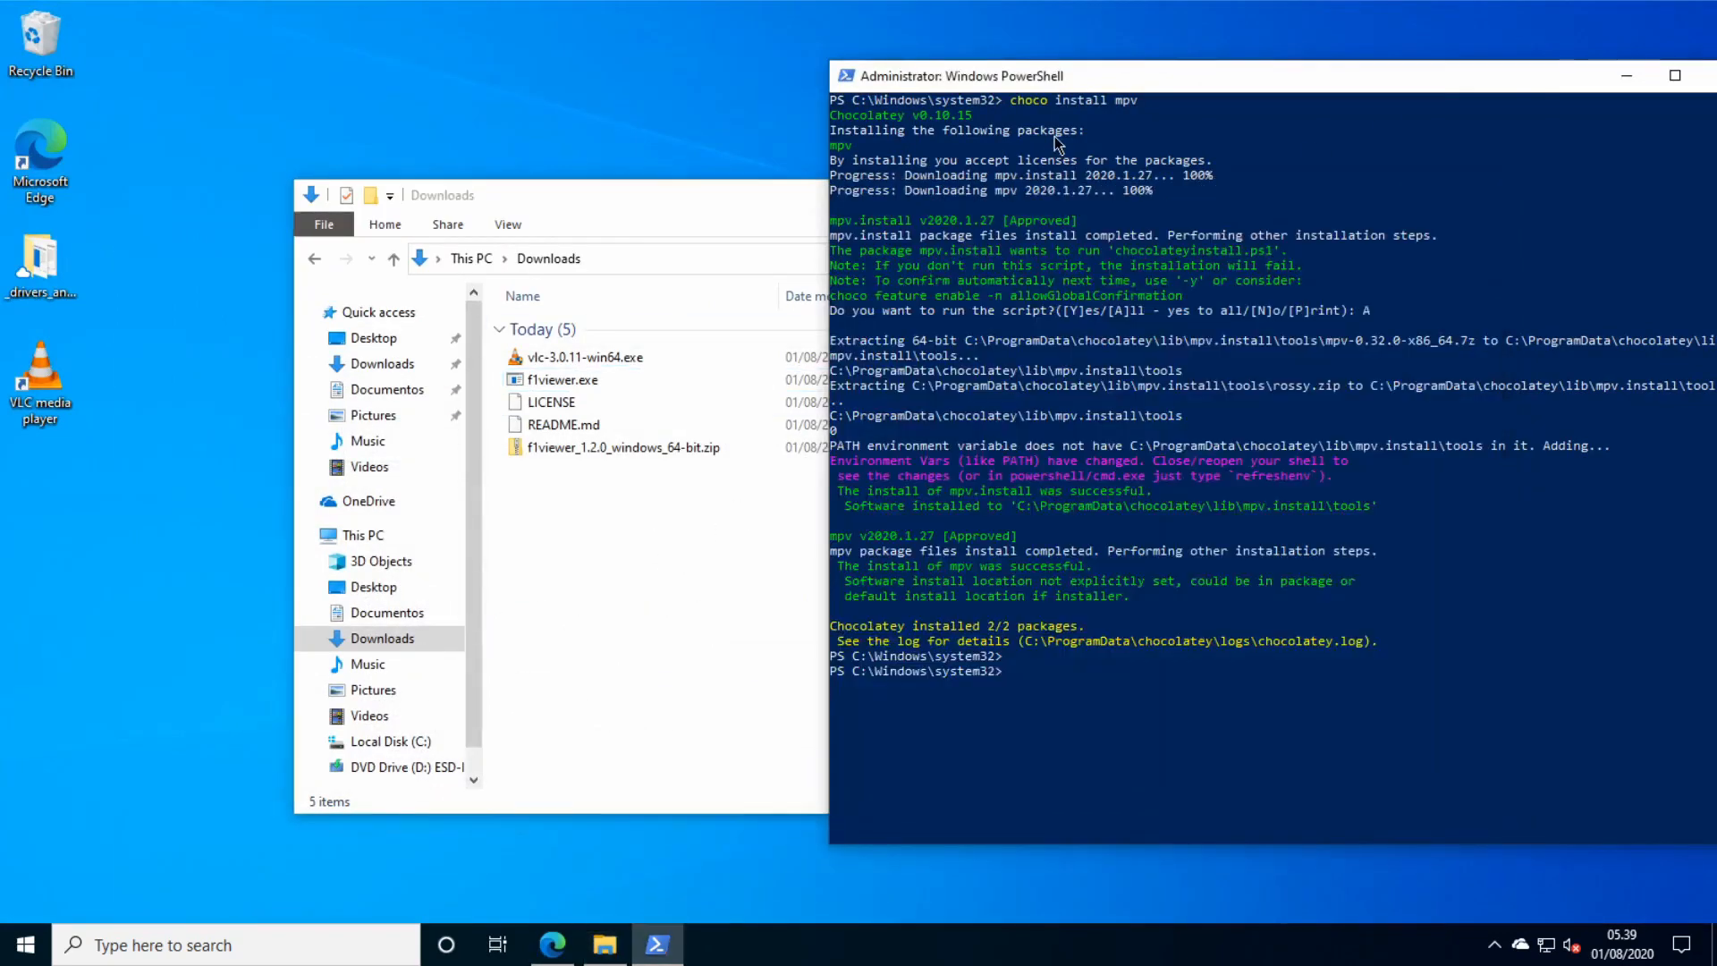
Exit PowerShell and launch f1viewer.exe from the Downloads folder.
text(exit)
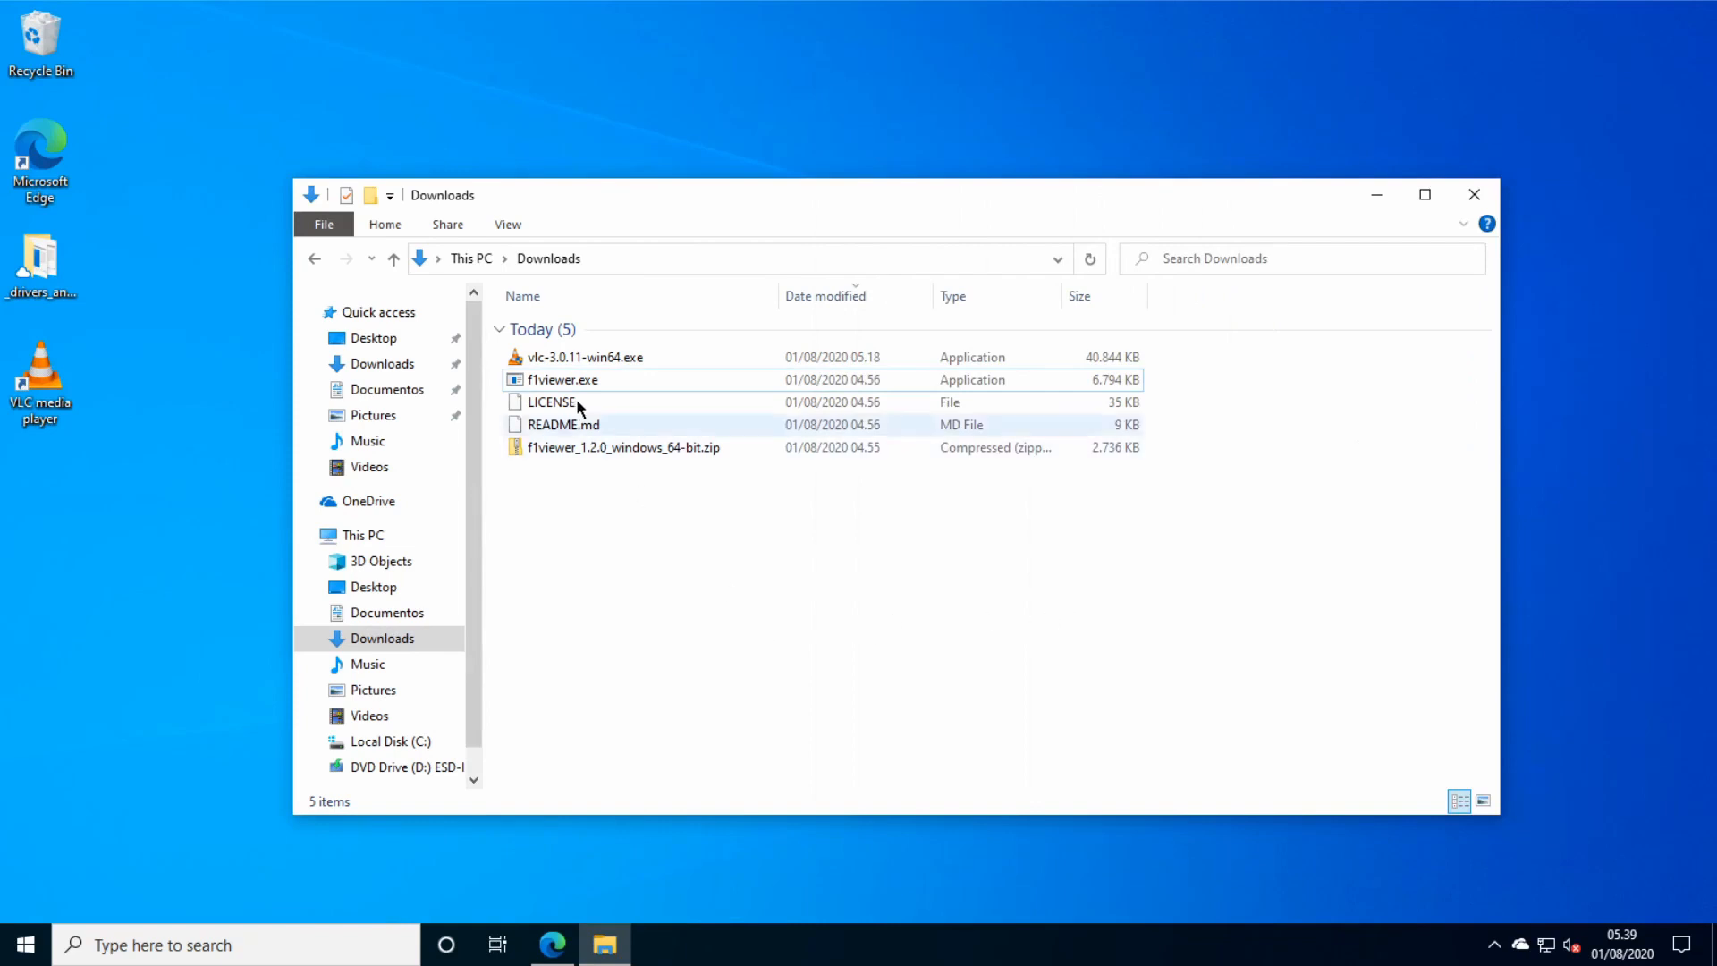
double_click(562, 379)
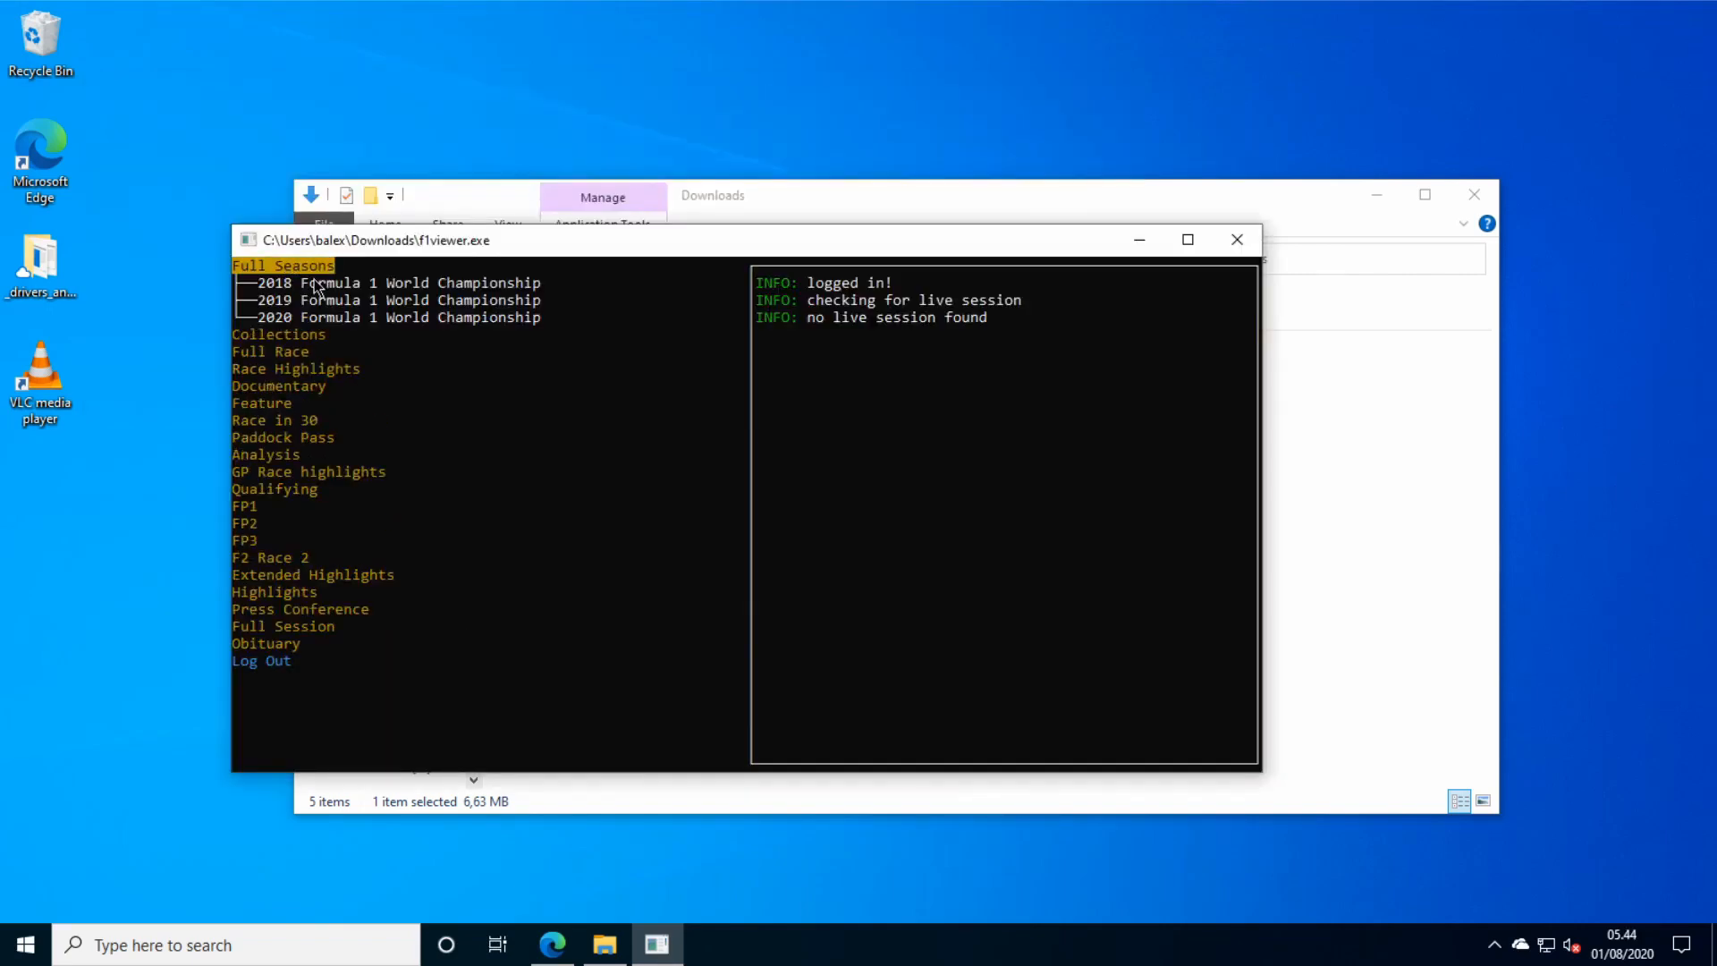
Play the 2018 Australian Grand Prix Qualifying main feed with MPV.
click(385, 282)
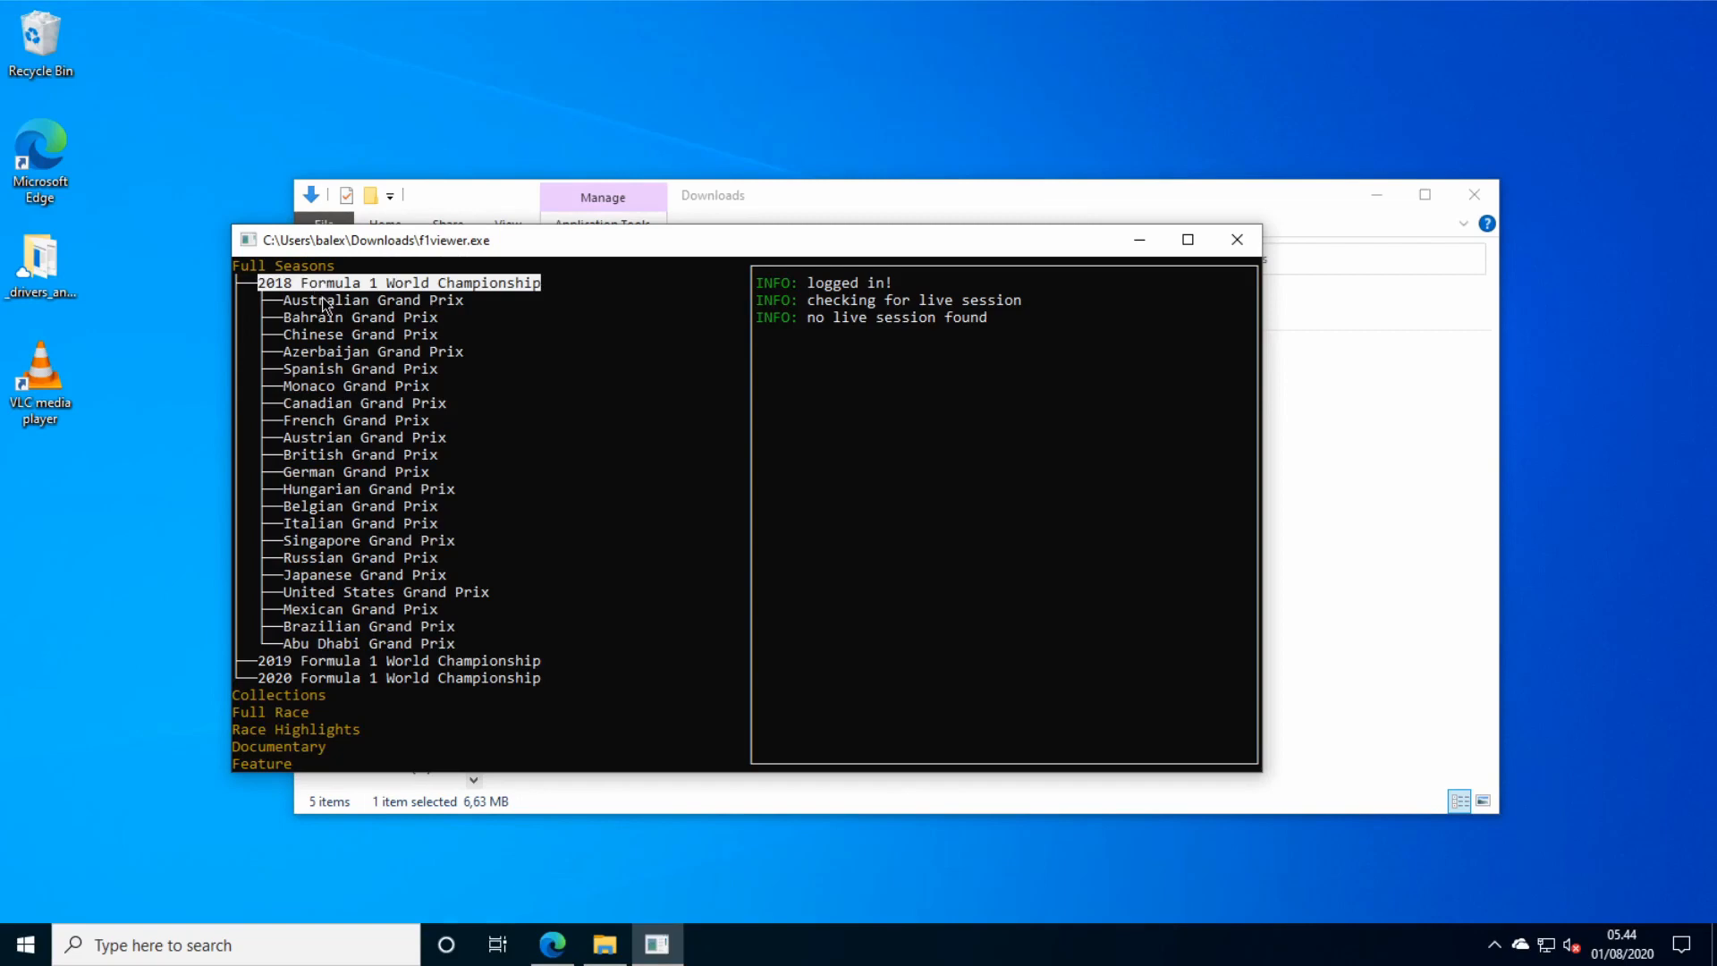
click(372, 301)
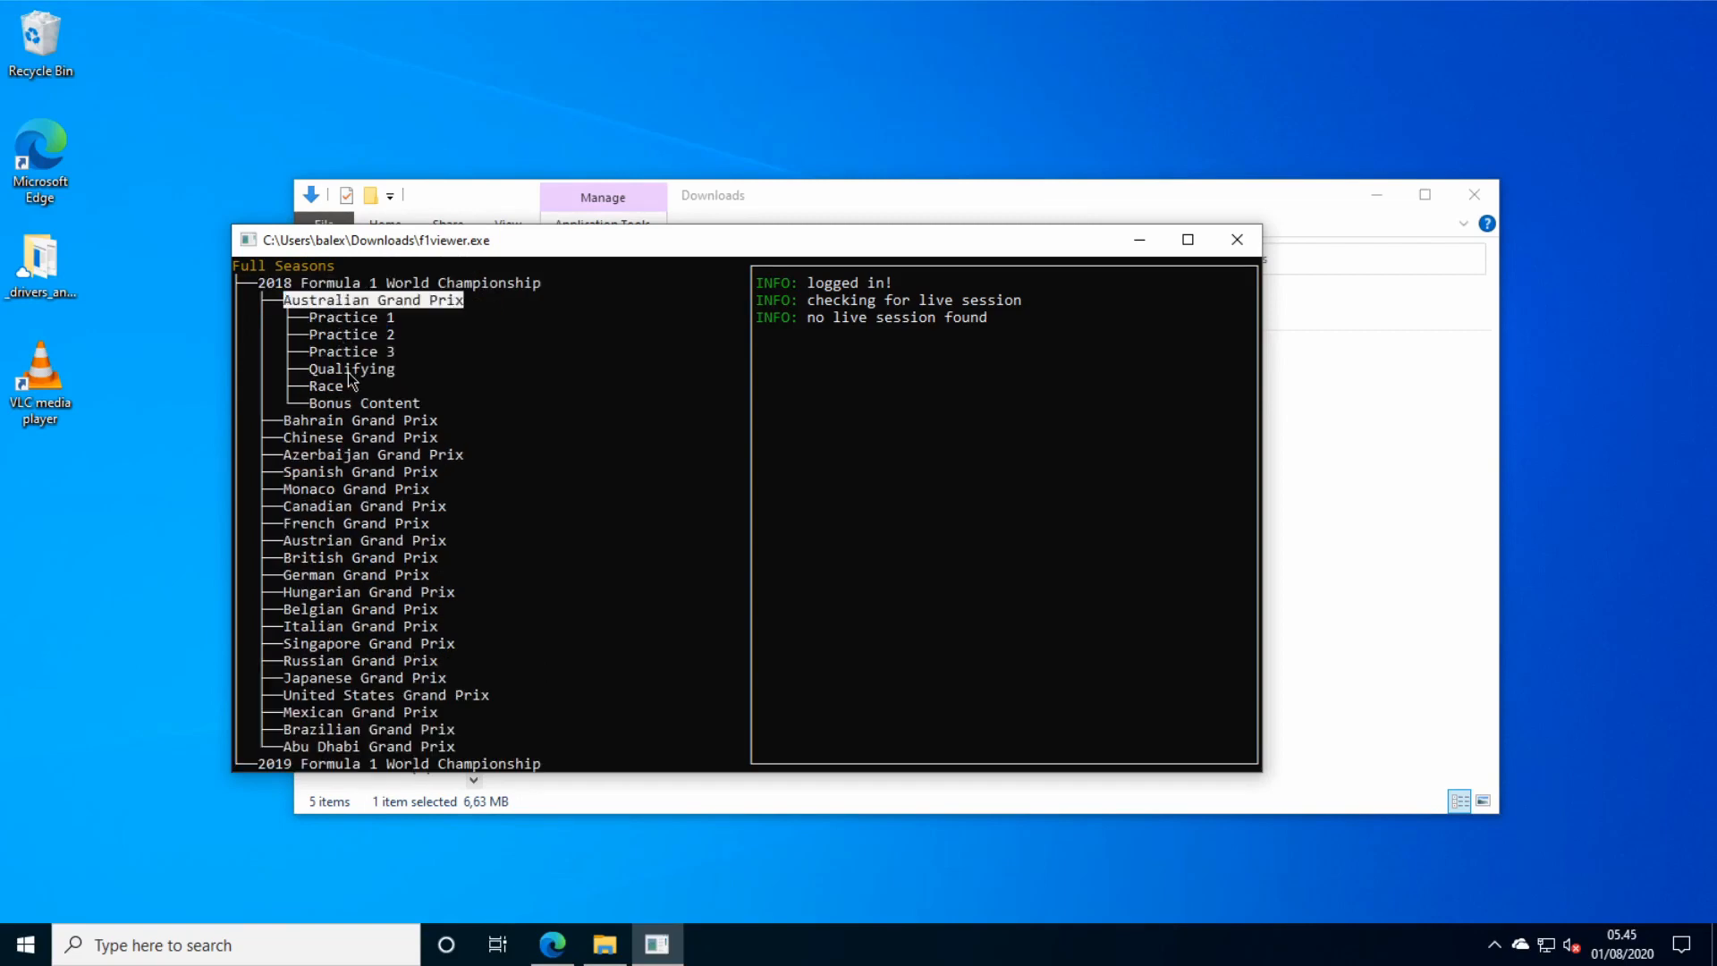
click(353, 368)
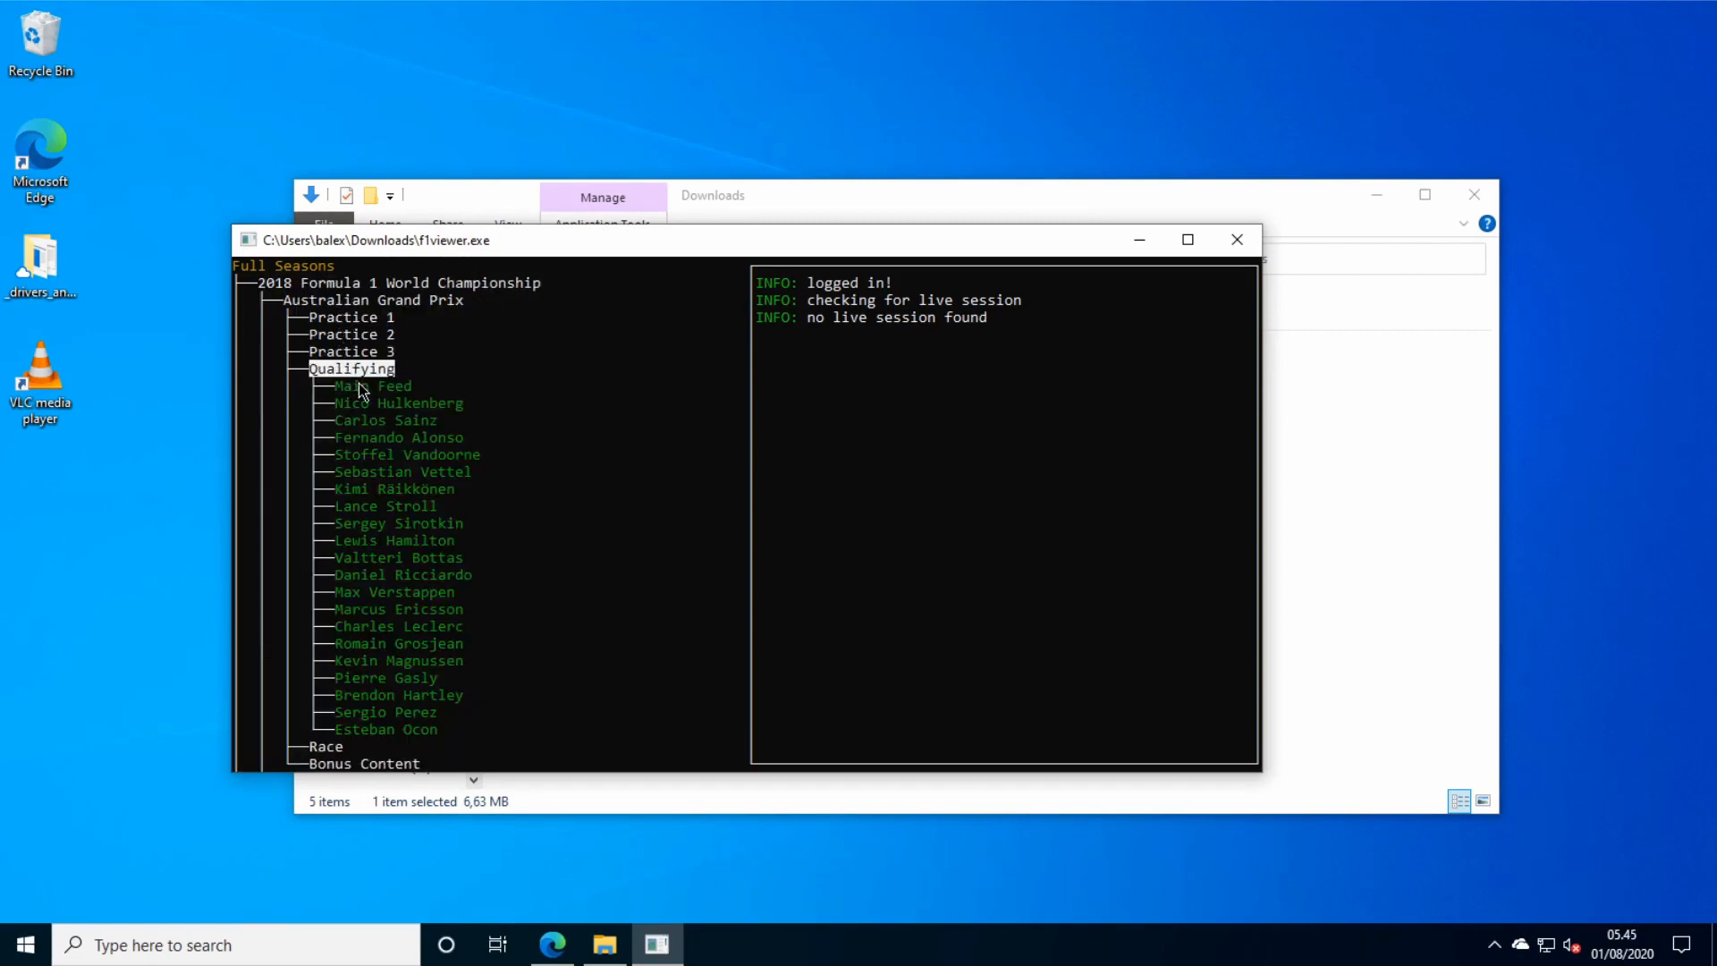
click(372, 387)
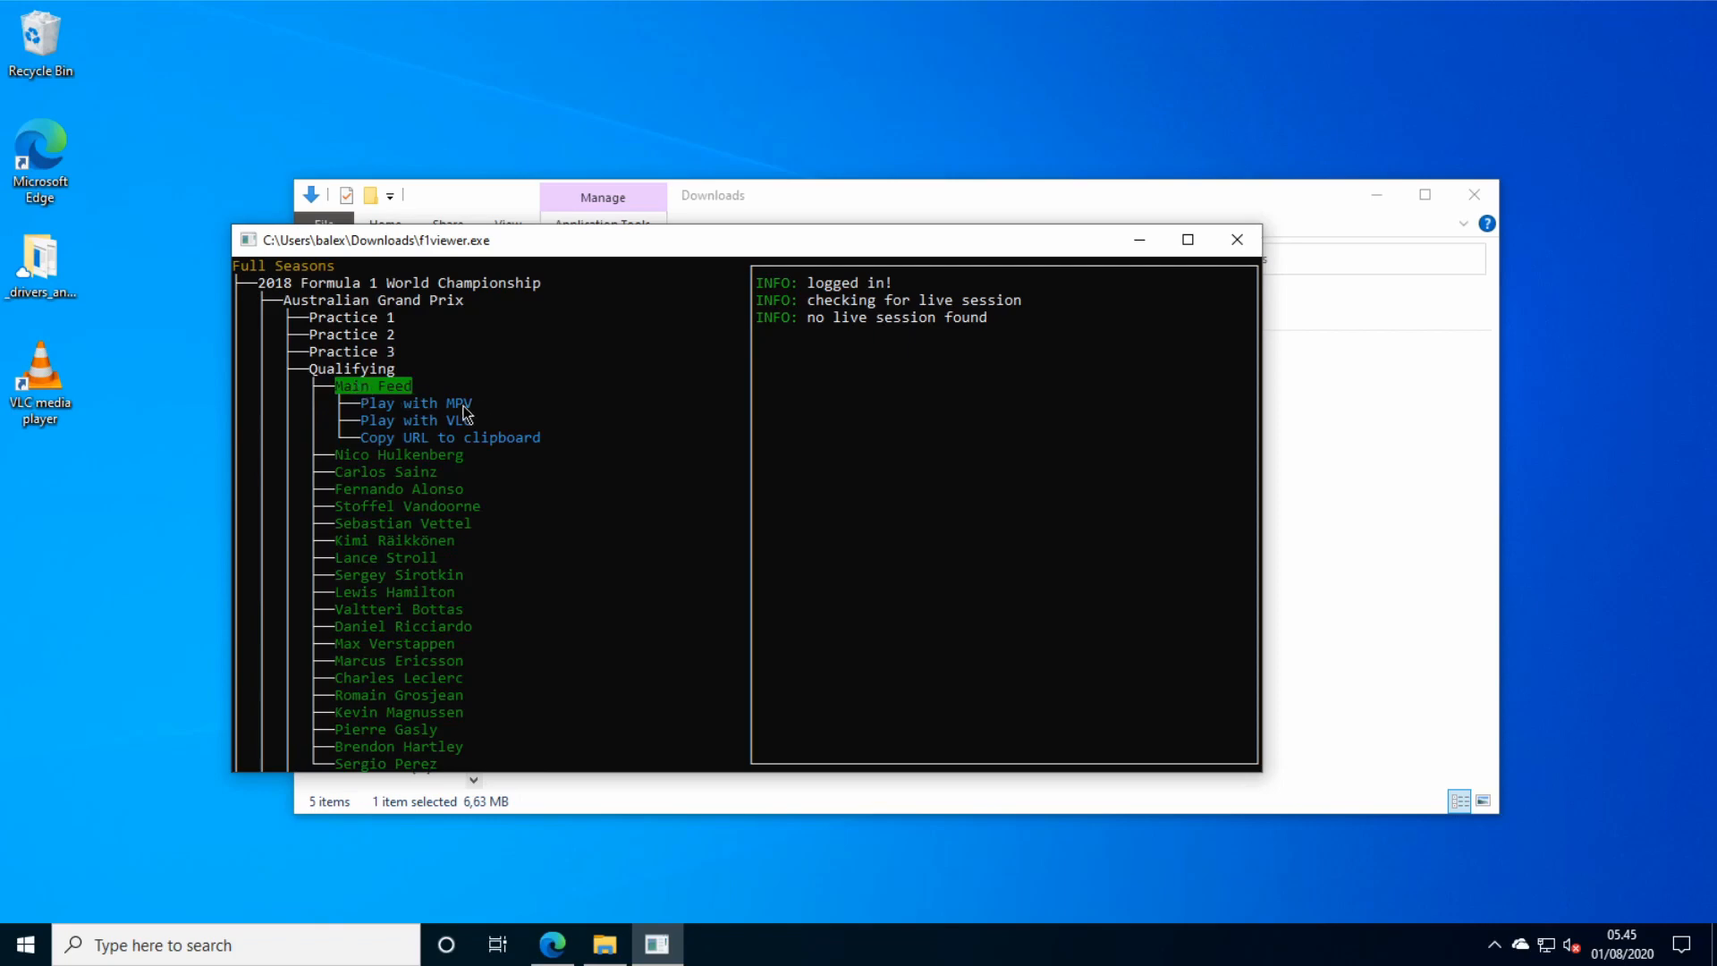
click(413, 403)
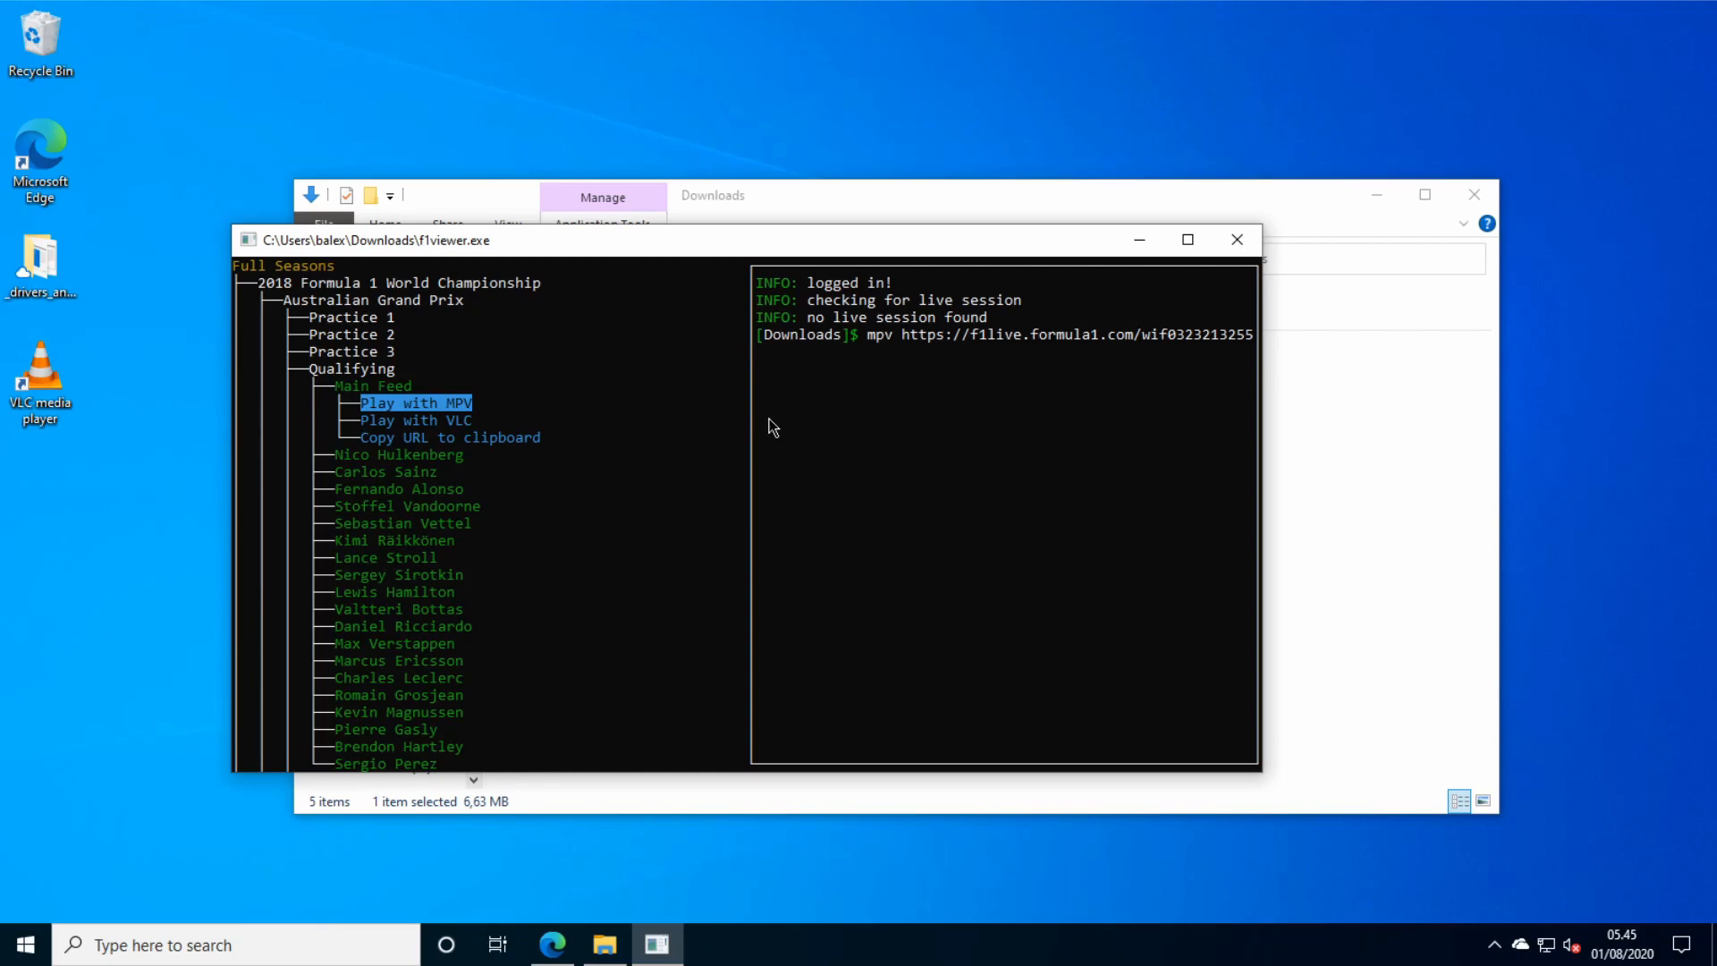
mouse_move(762, 427)
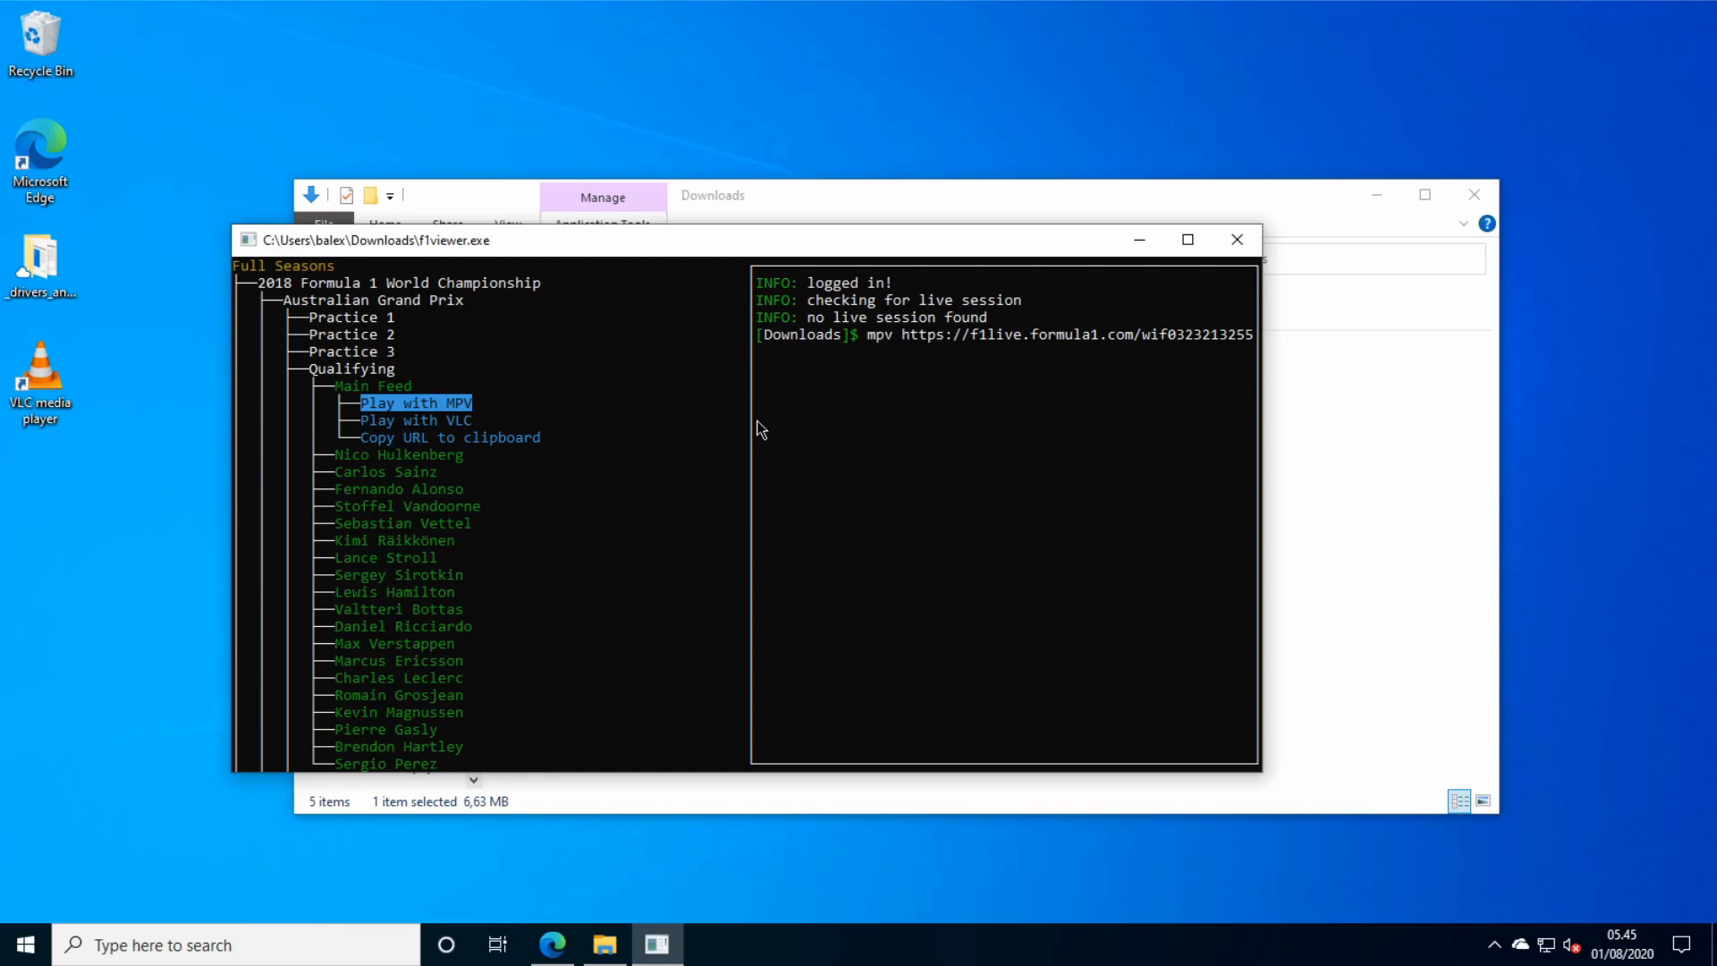
click(412, 402)
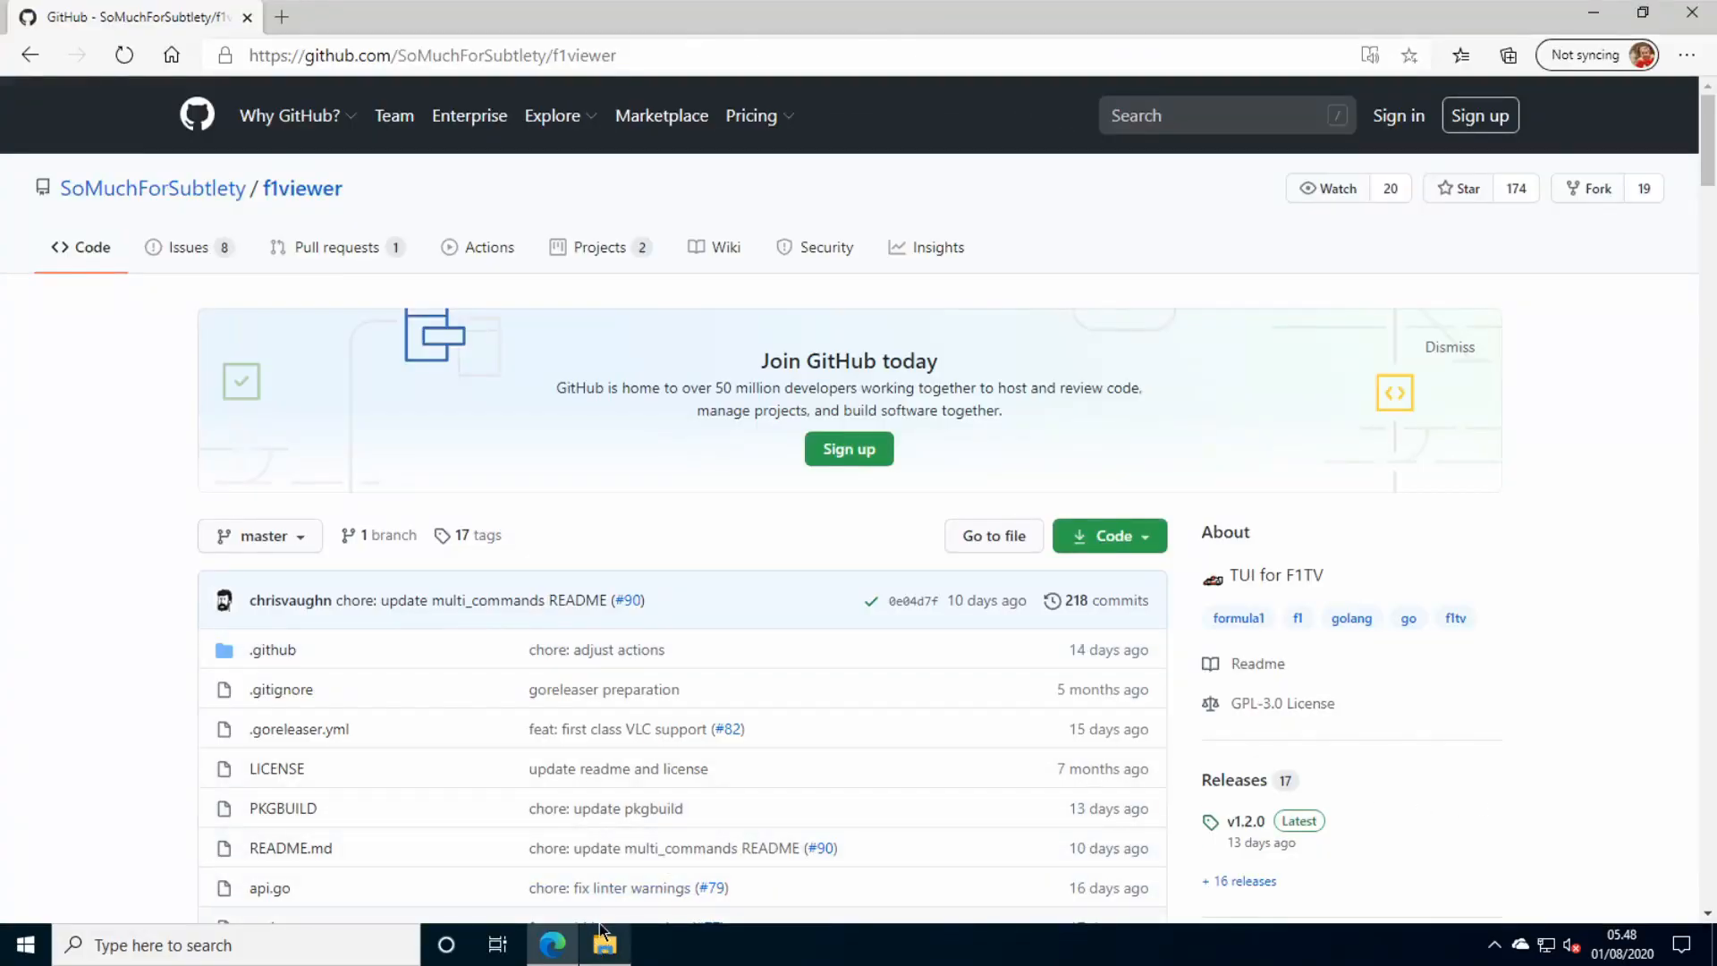
Find and open the Chocolatey Sublime Text 3 3.2.2 package page in a new Edge tab.
click(536, 16)
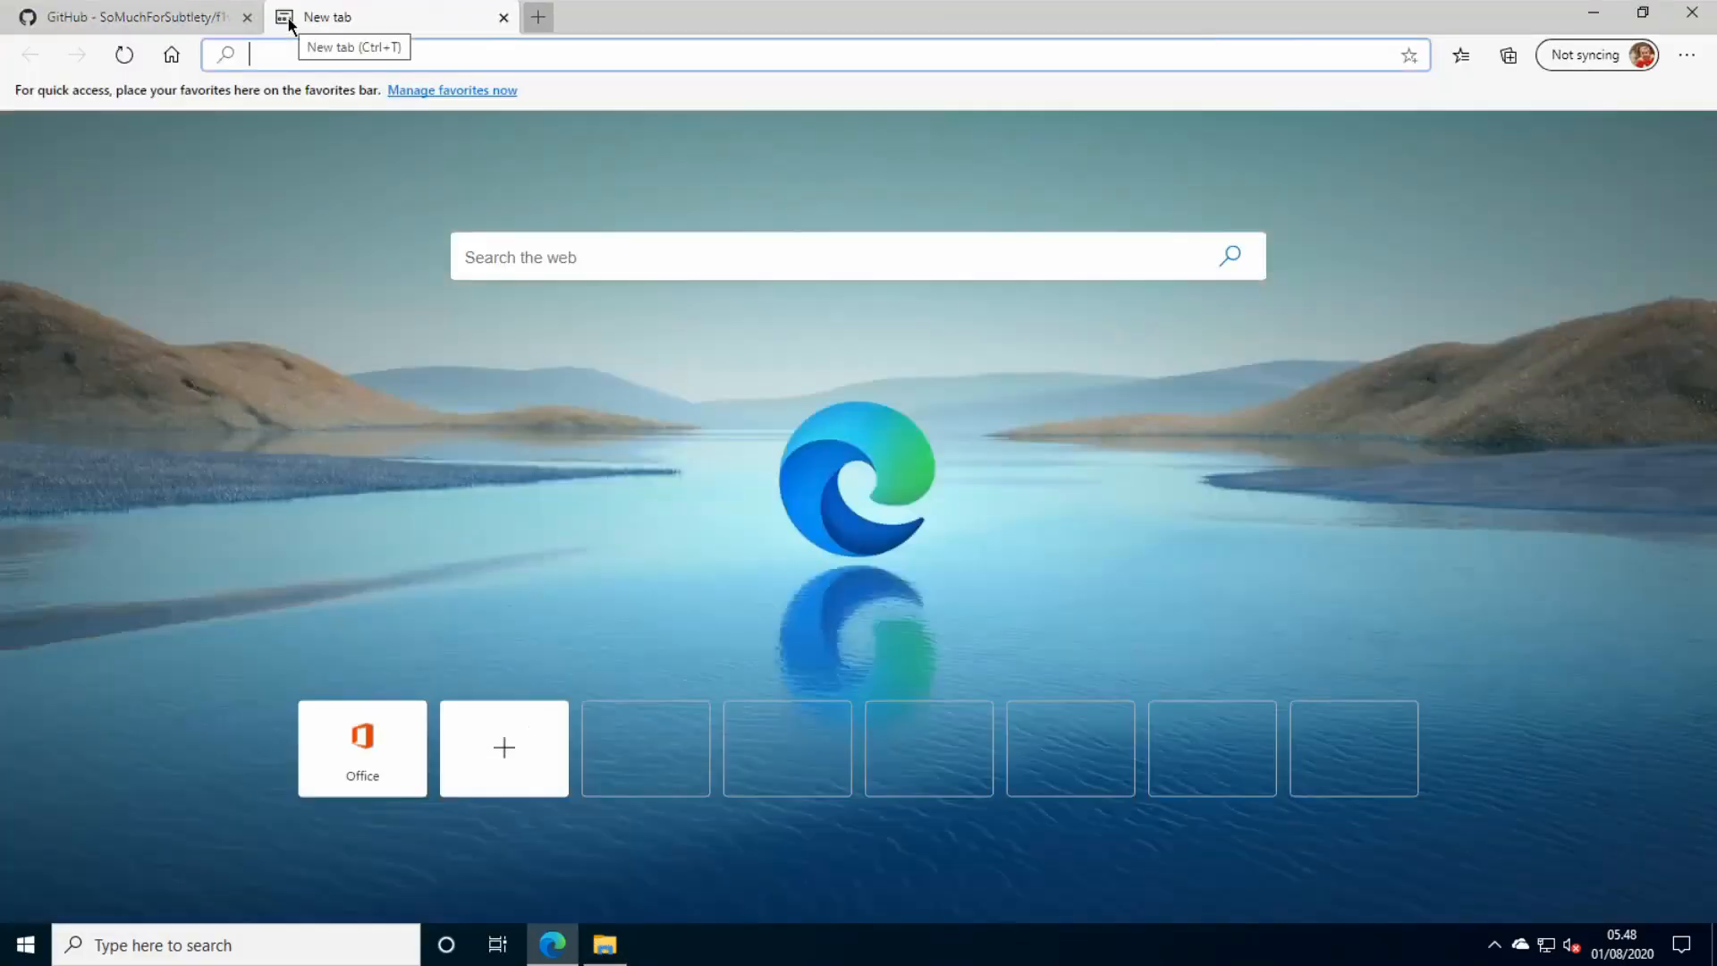
text(choco)
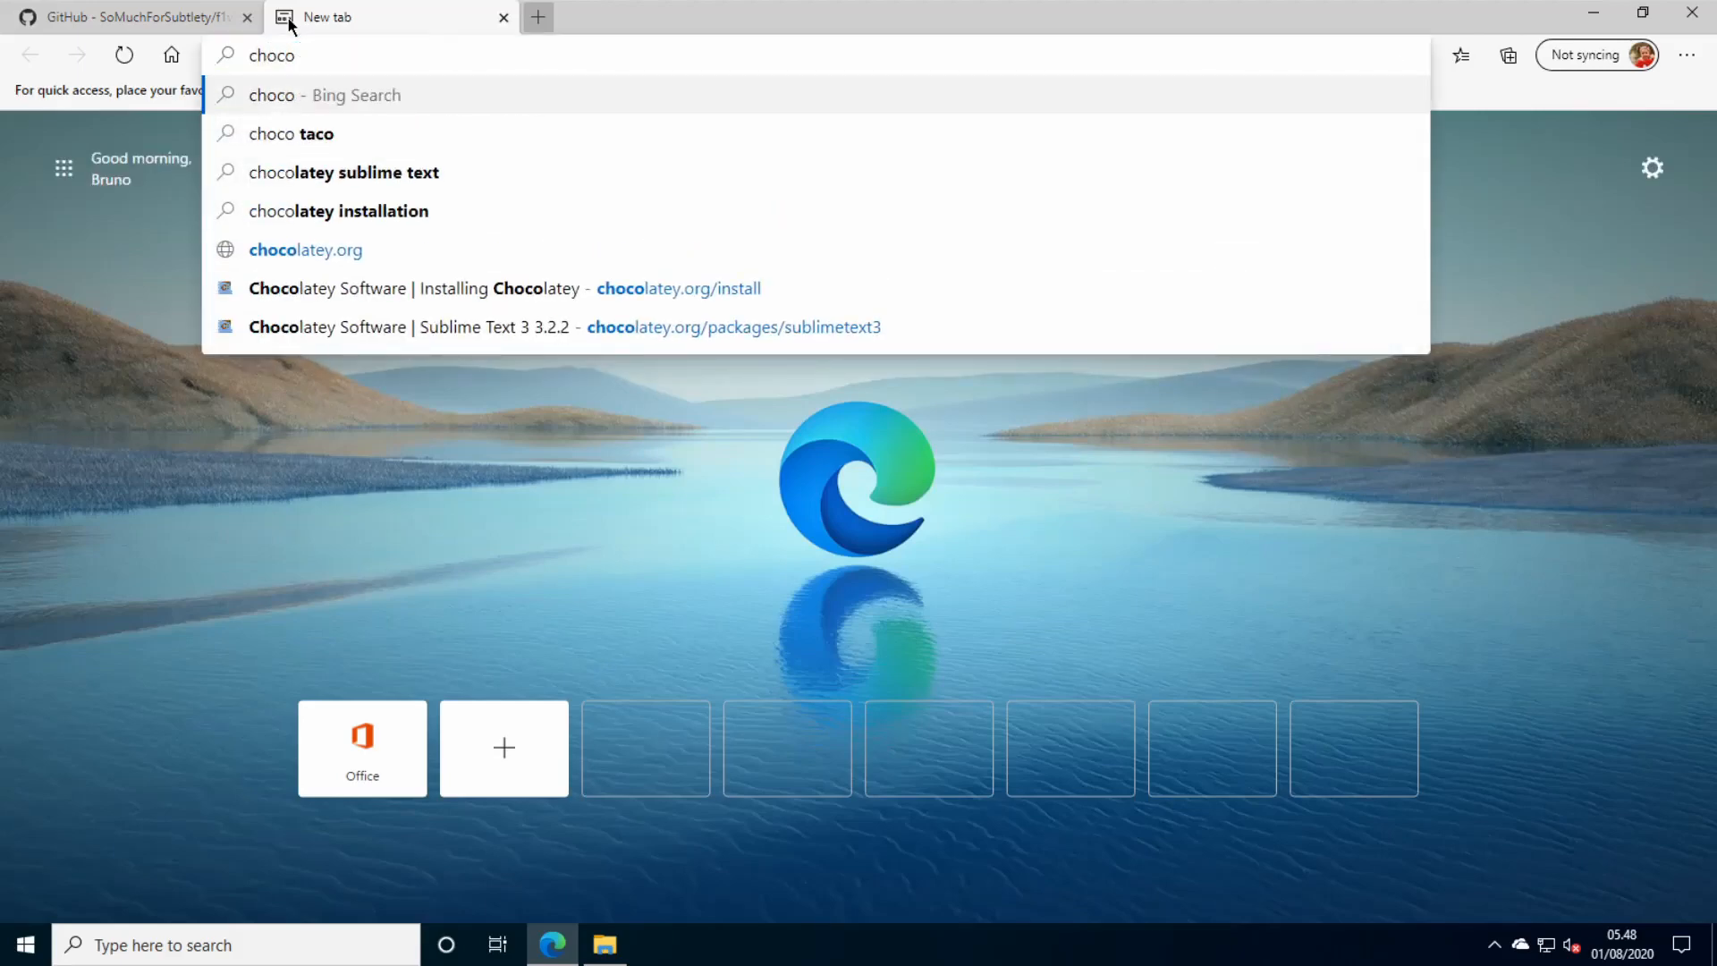
click(350, 172)
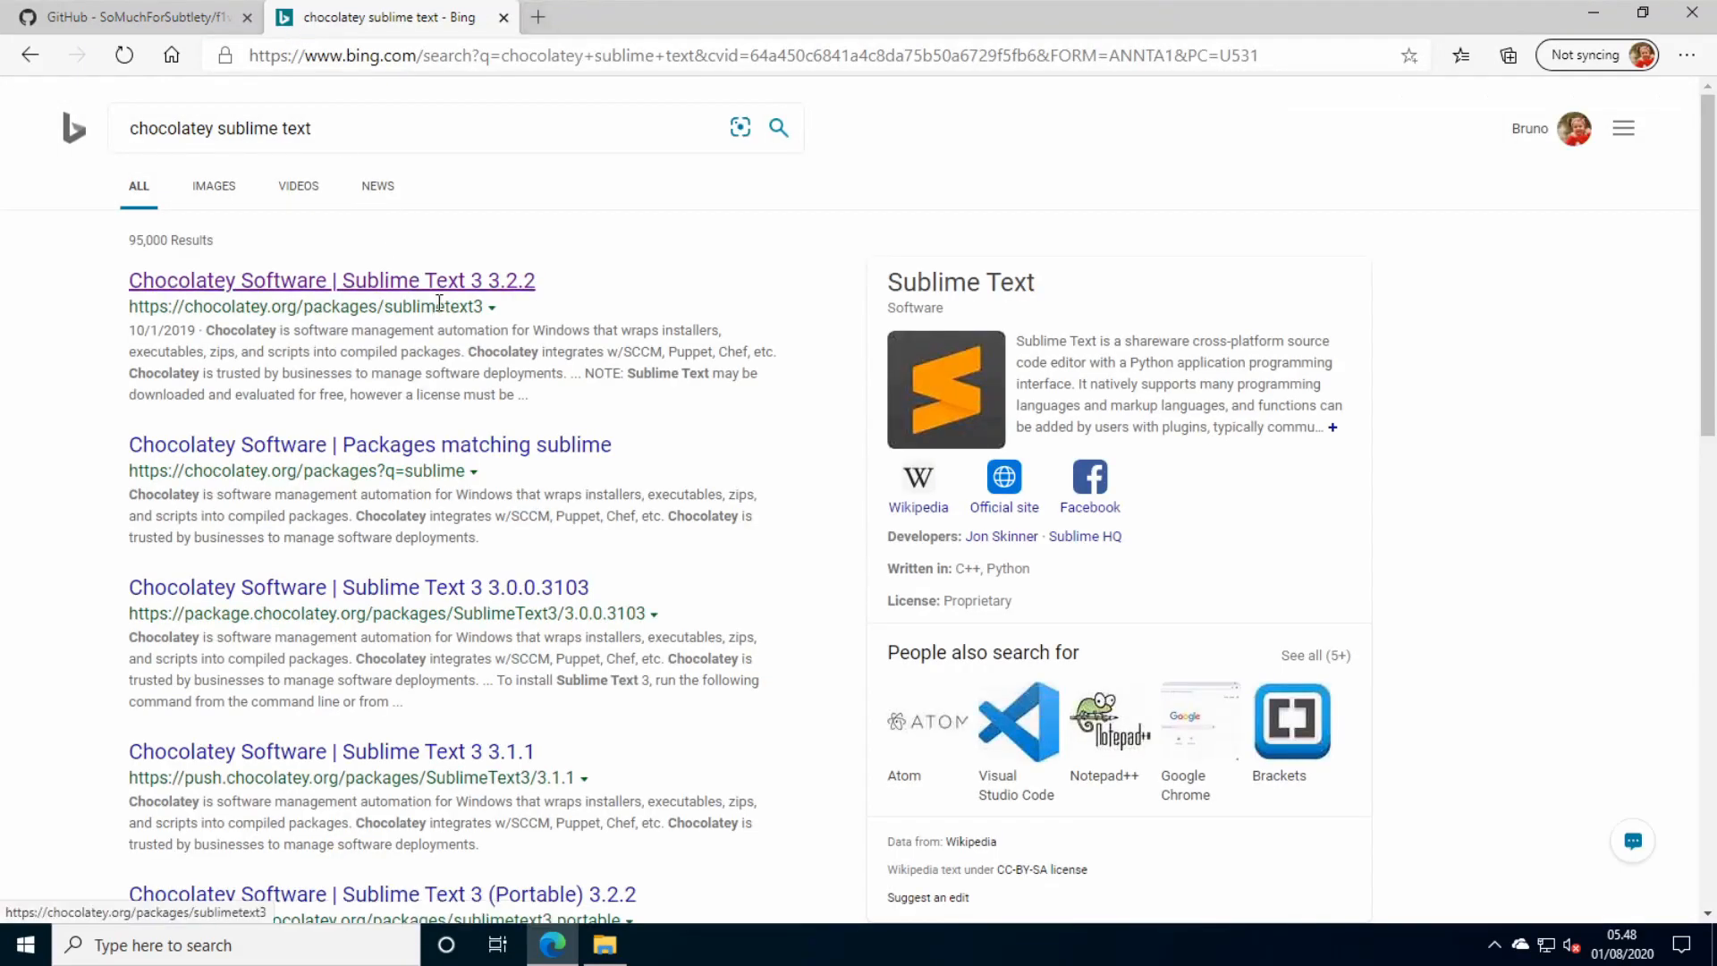
click(331, 281)
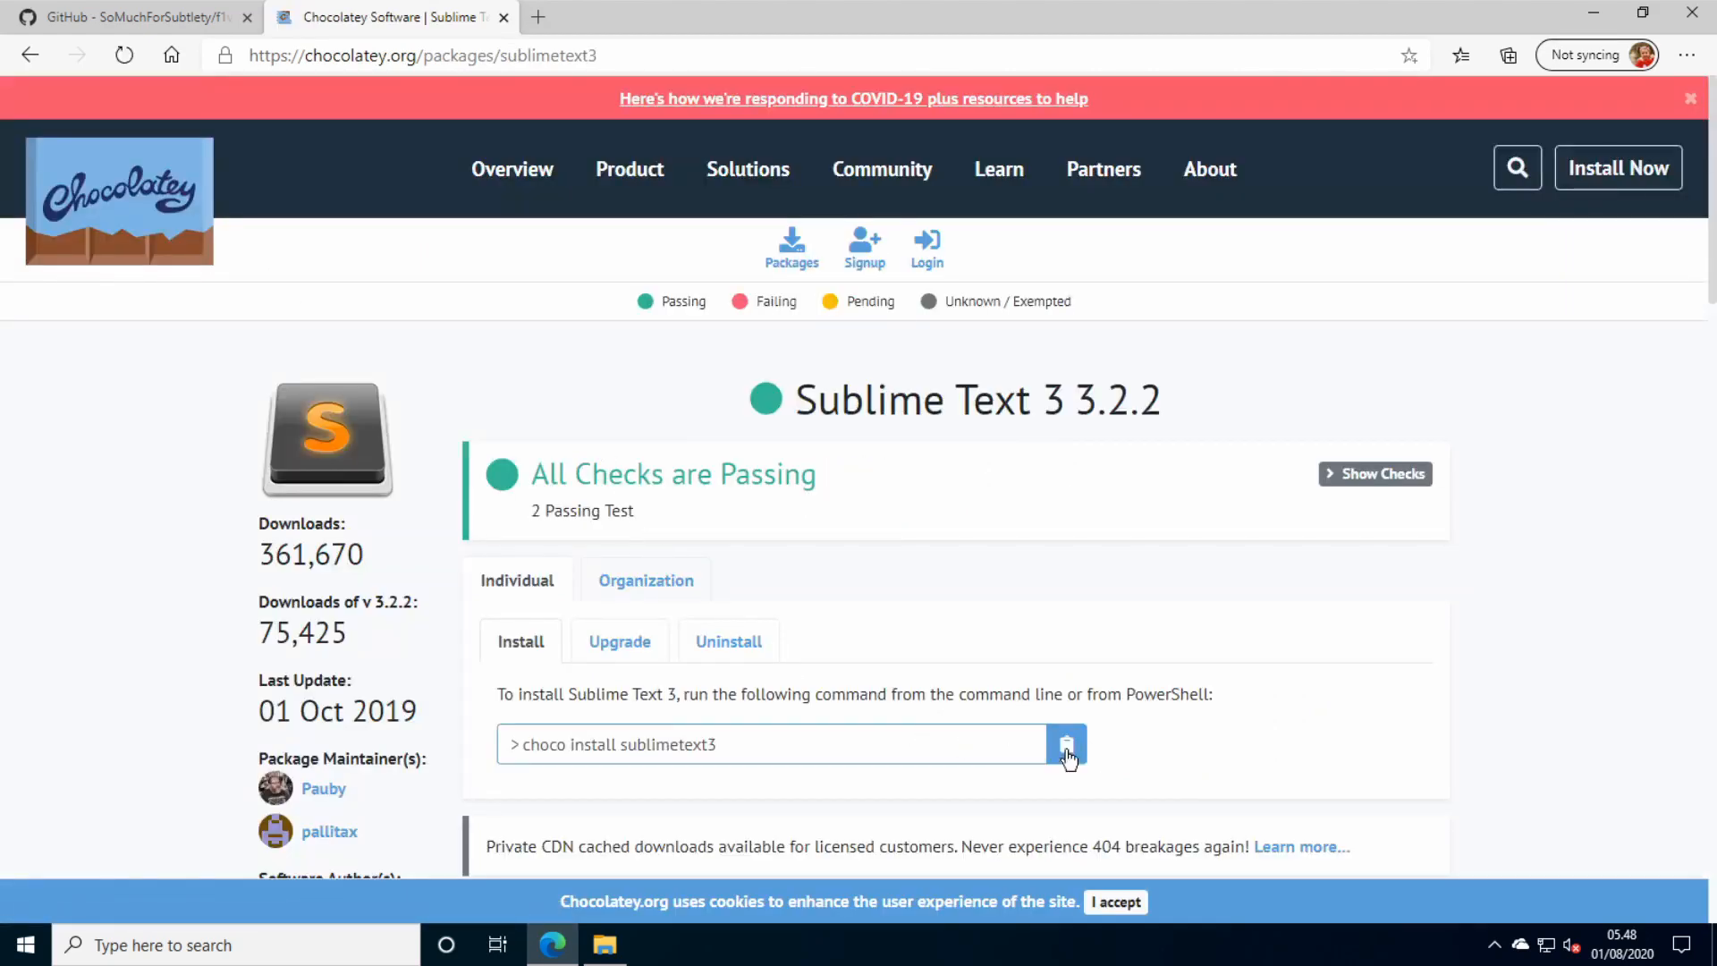
Search the Start menu for PowerShell ('pow').
click(20, 944)
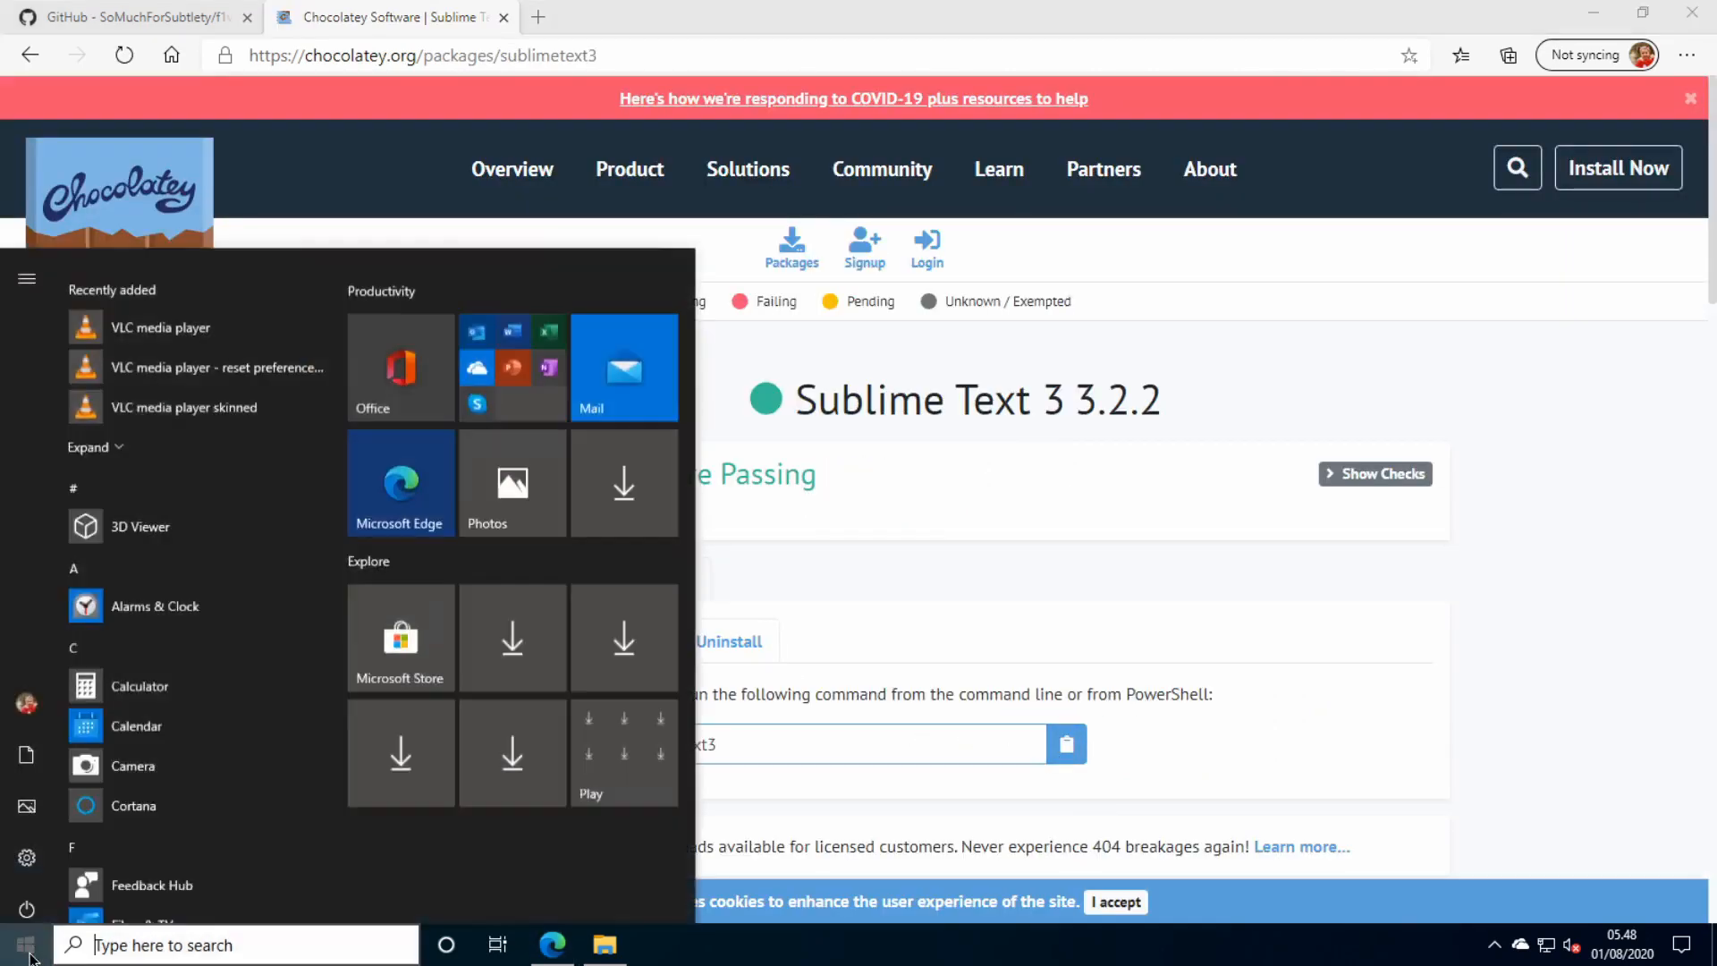
text(pow)
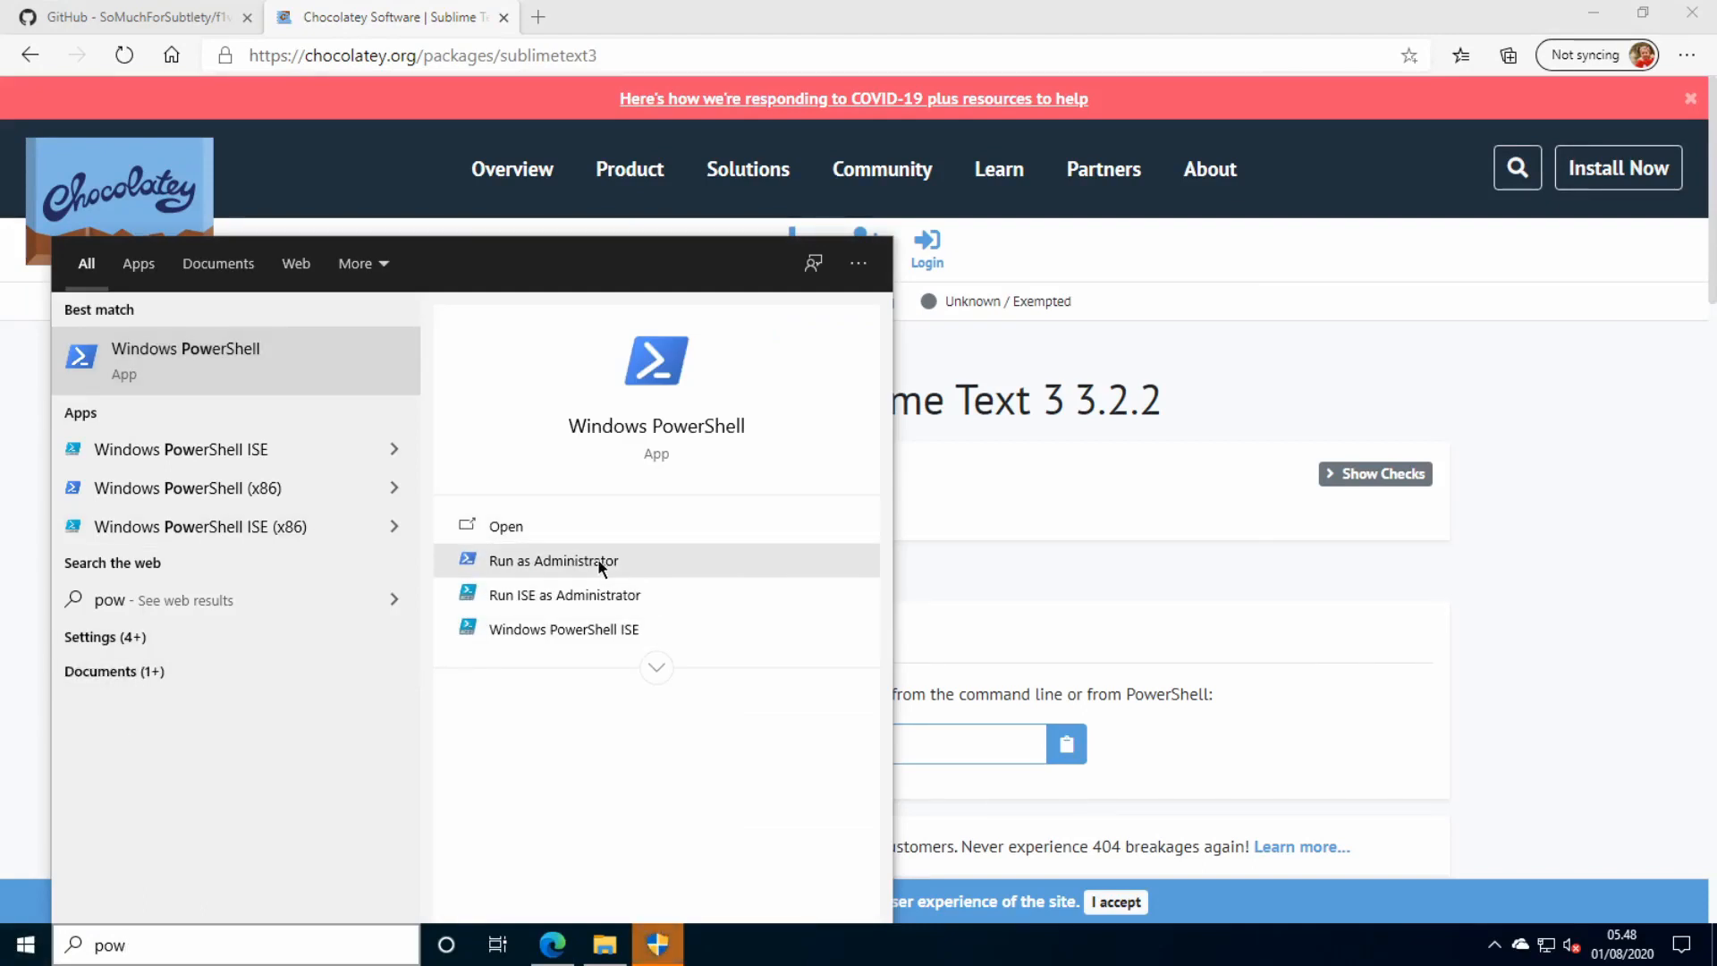
Run 'choco install sublimetext3' in an administrator PowerShell and approve the install script.
click(552, 560)
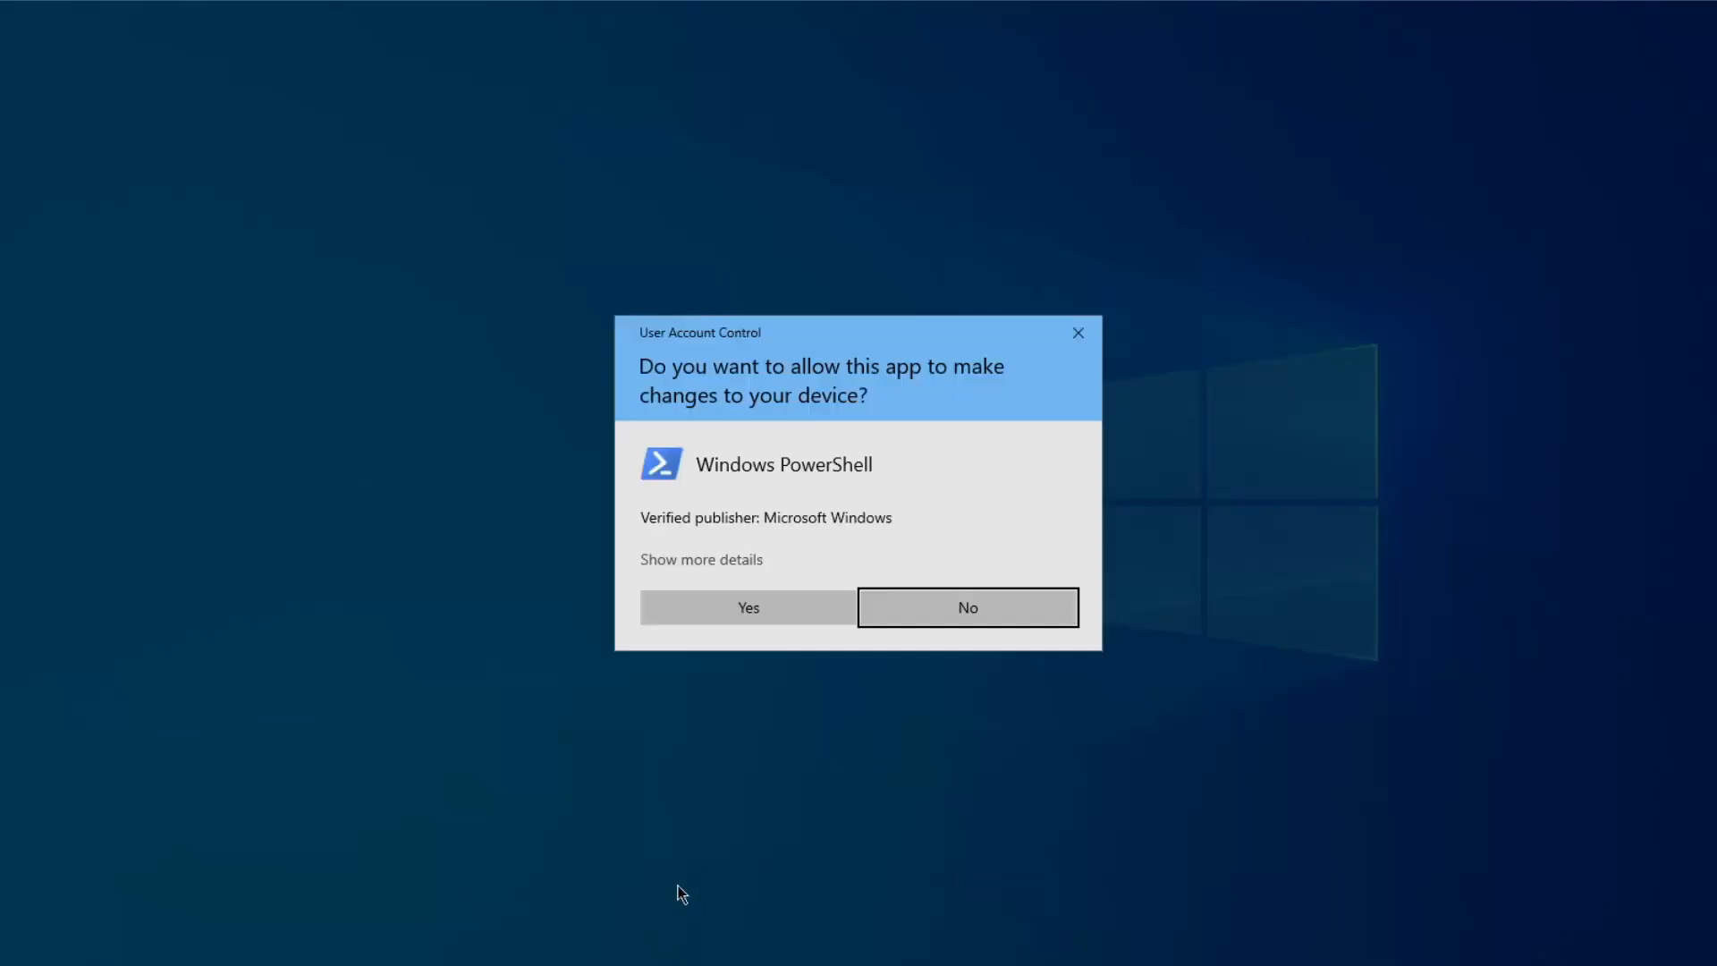
click(748, 606)
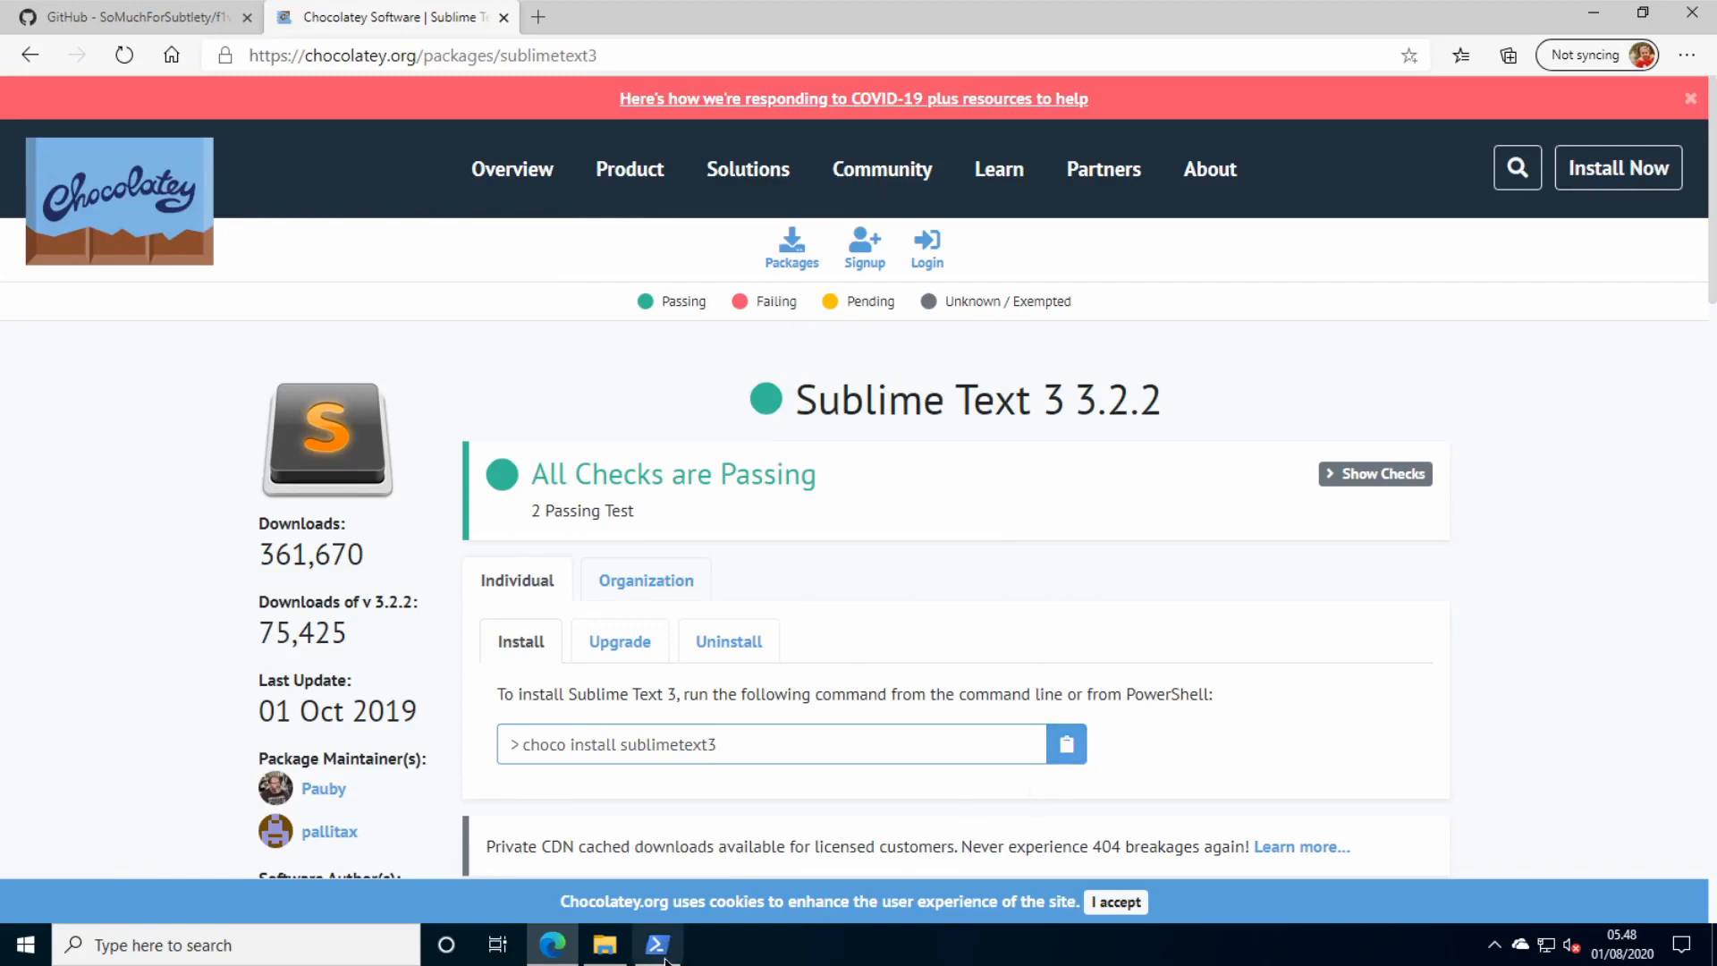
click(656, 944)
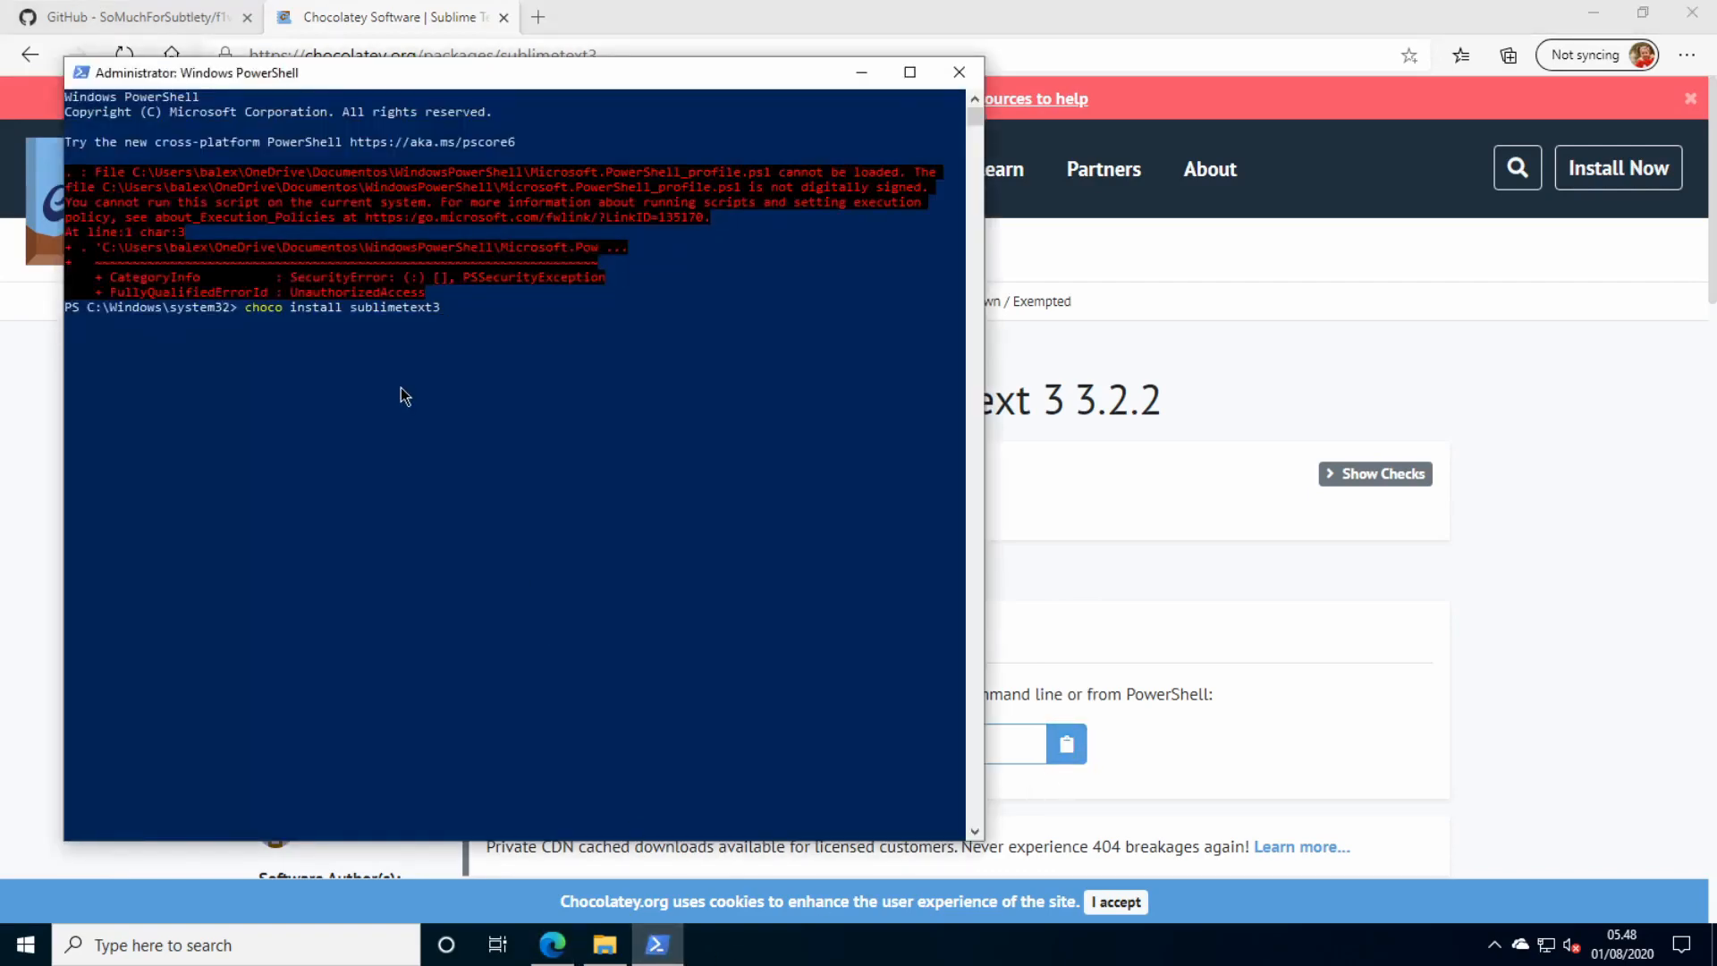
key(Return)
text(A)
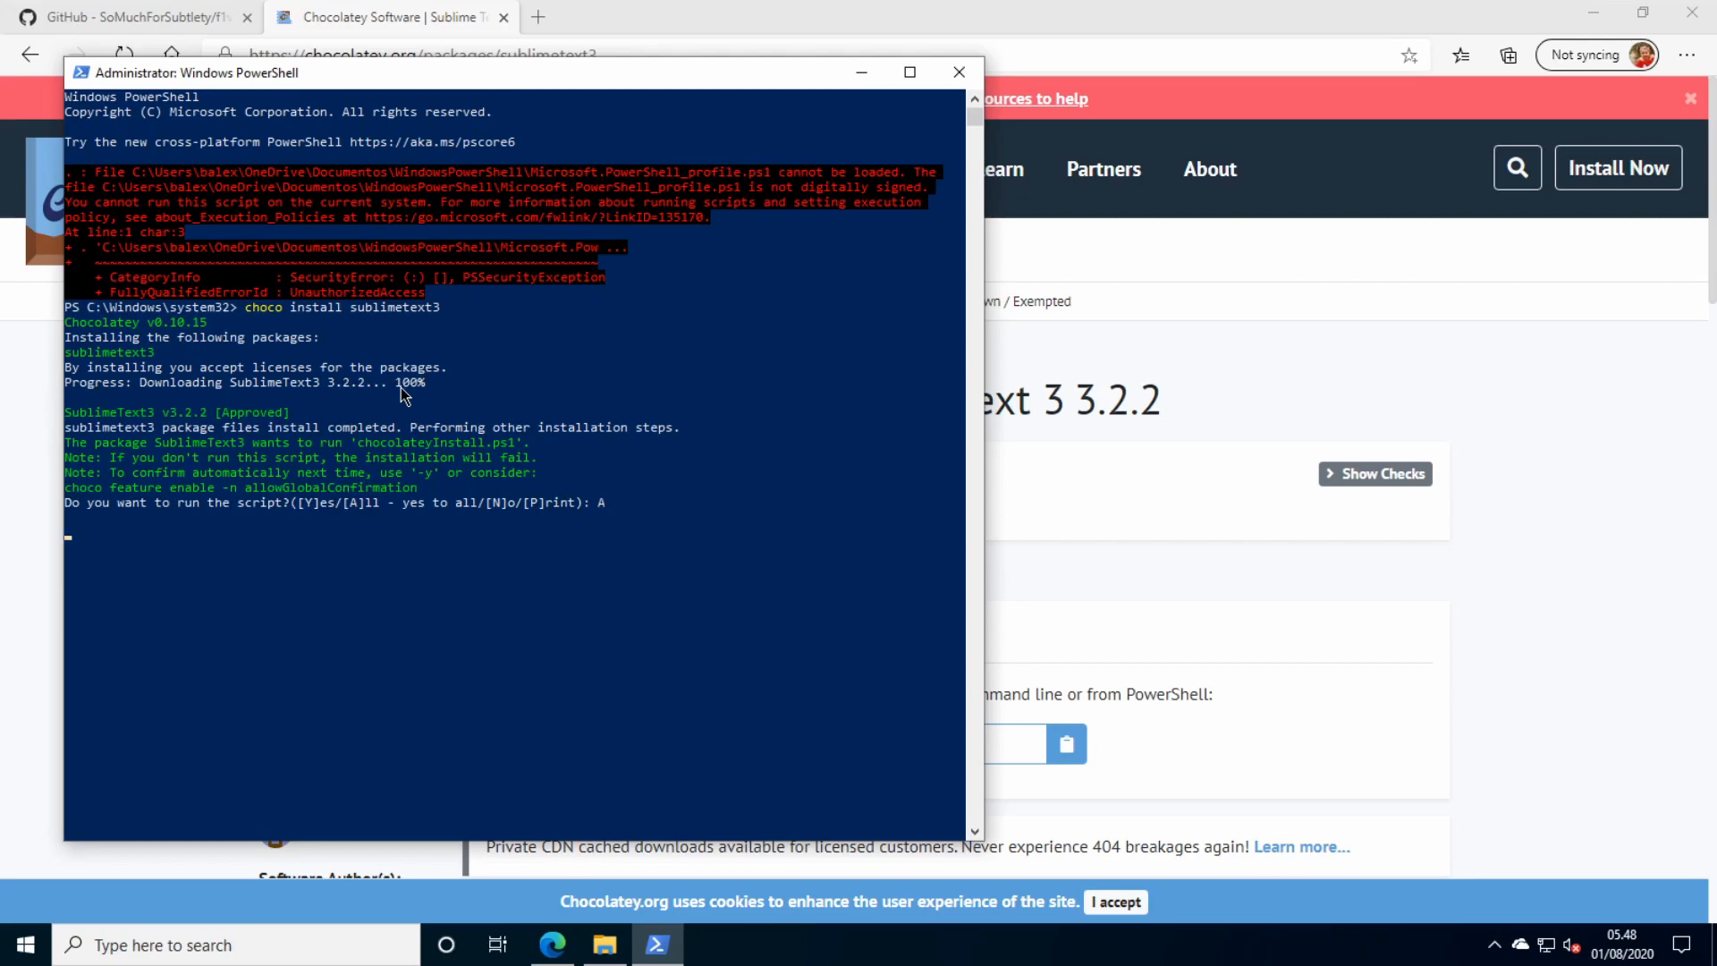
mouse_move(732, 524)
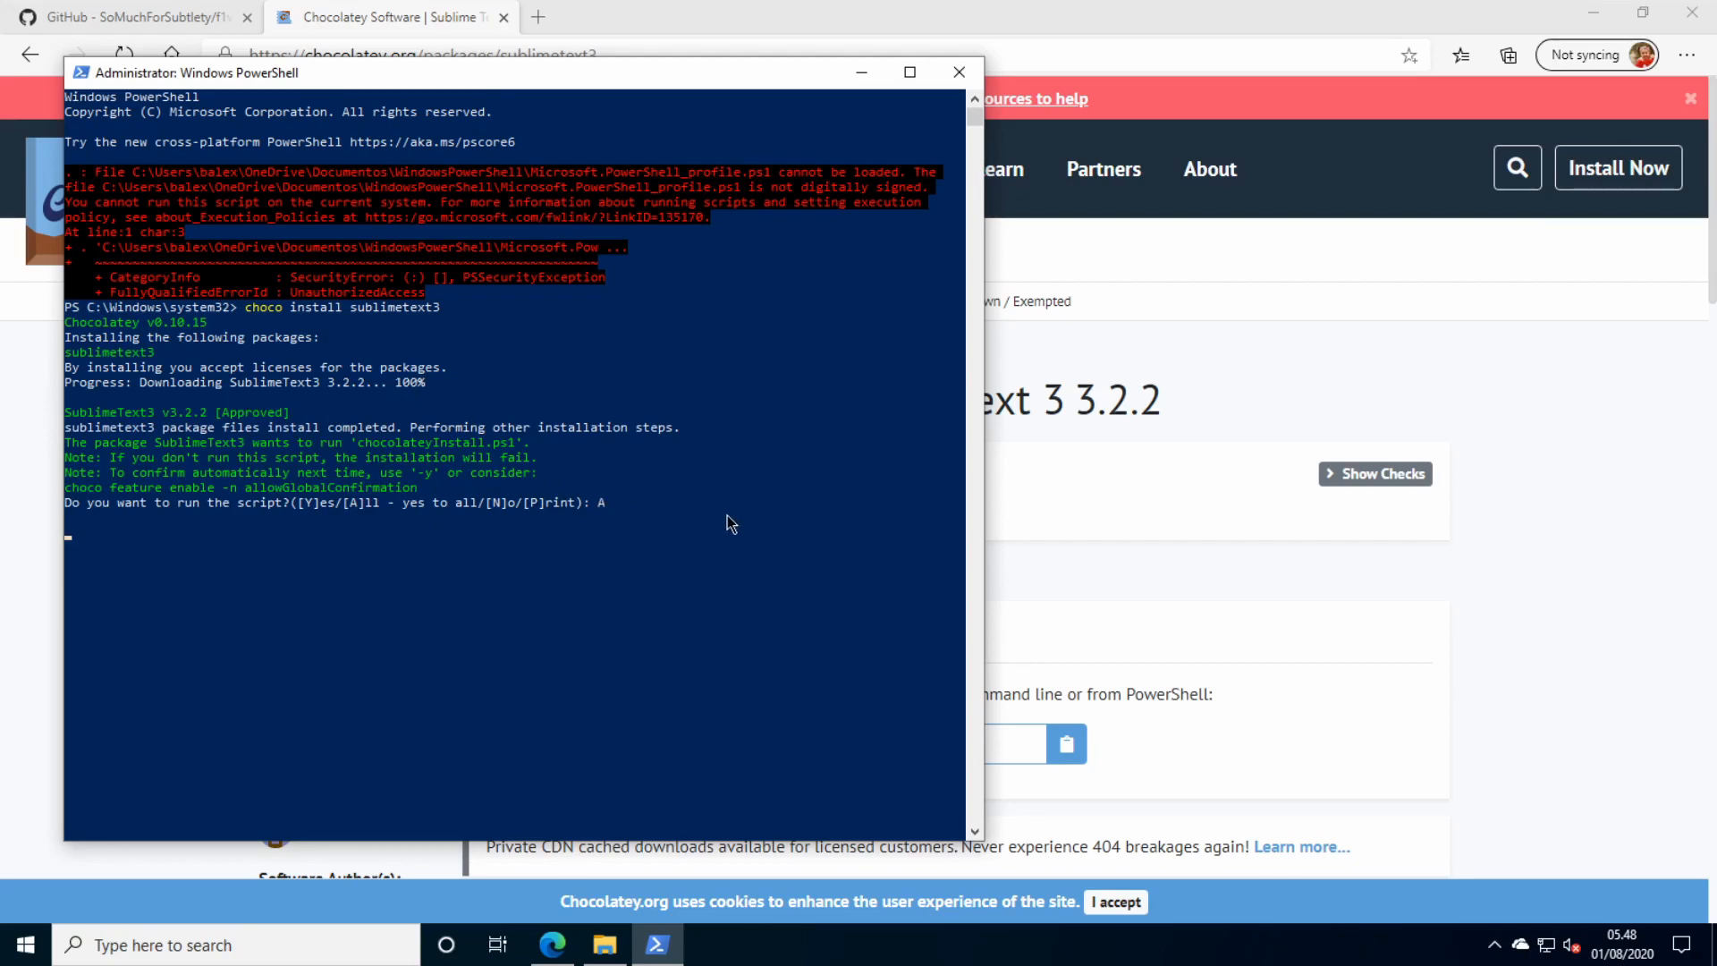
key(Return)
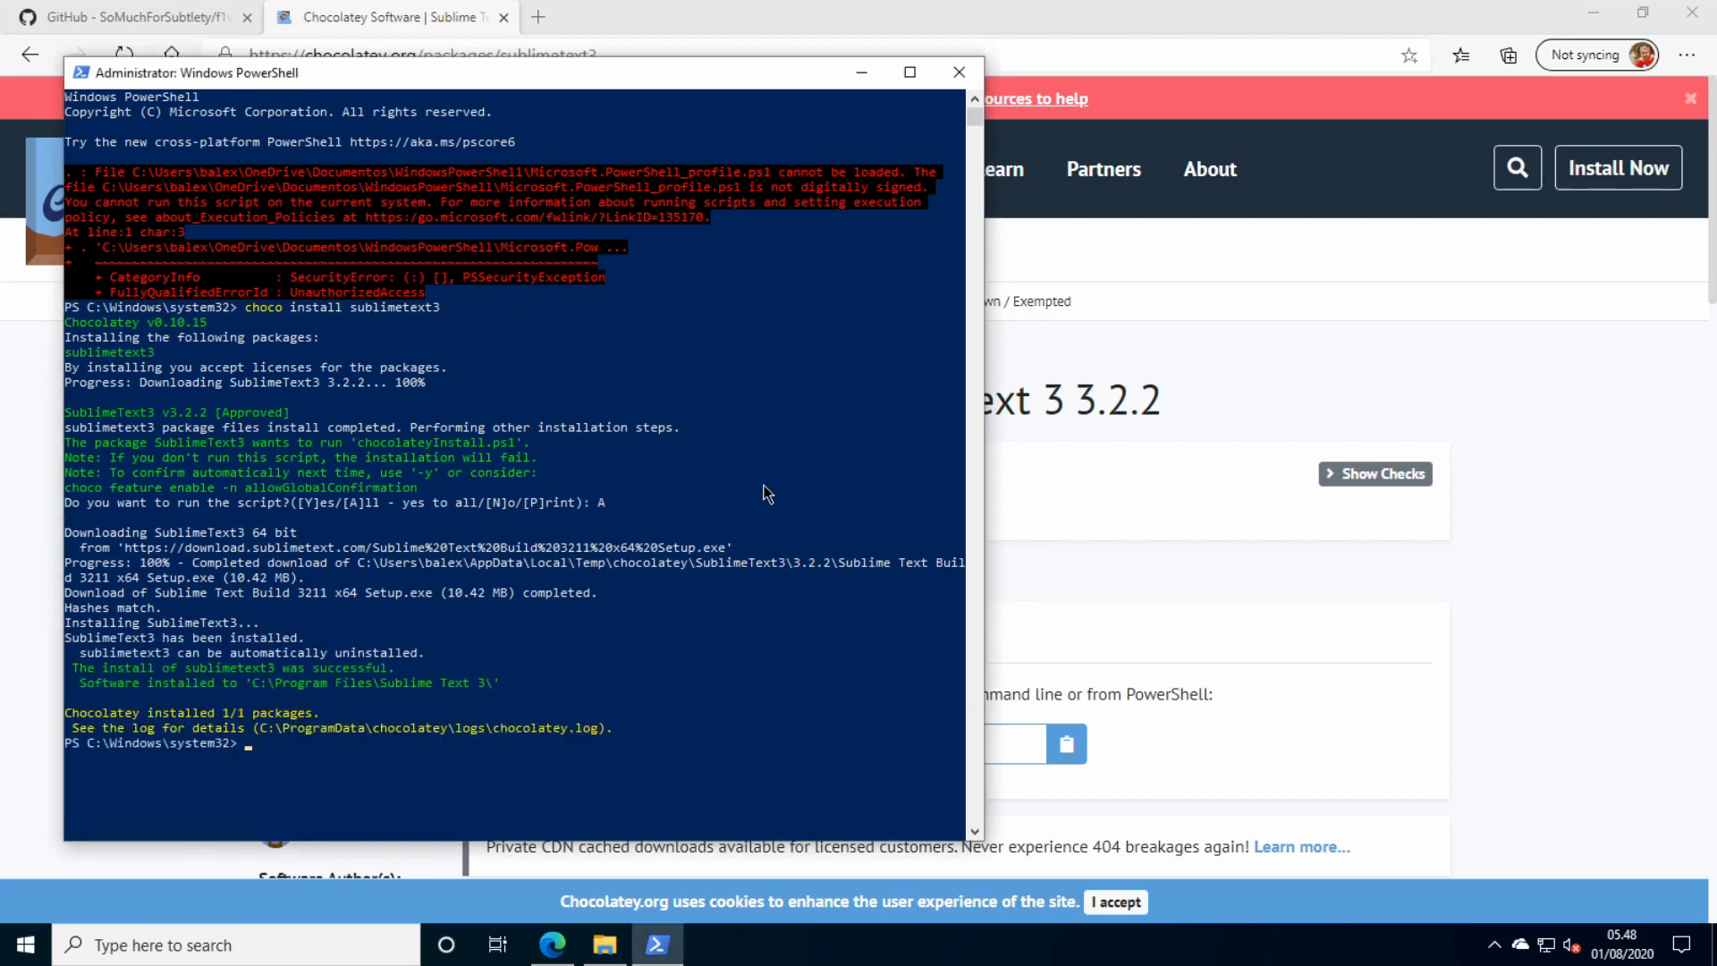
mouse_move(793, 723)
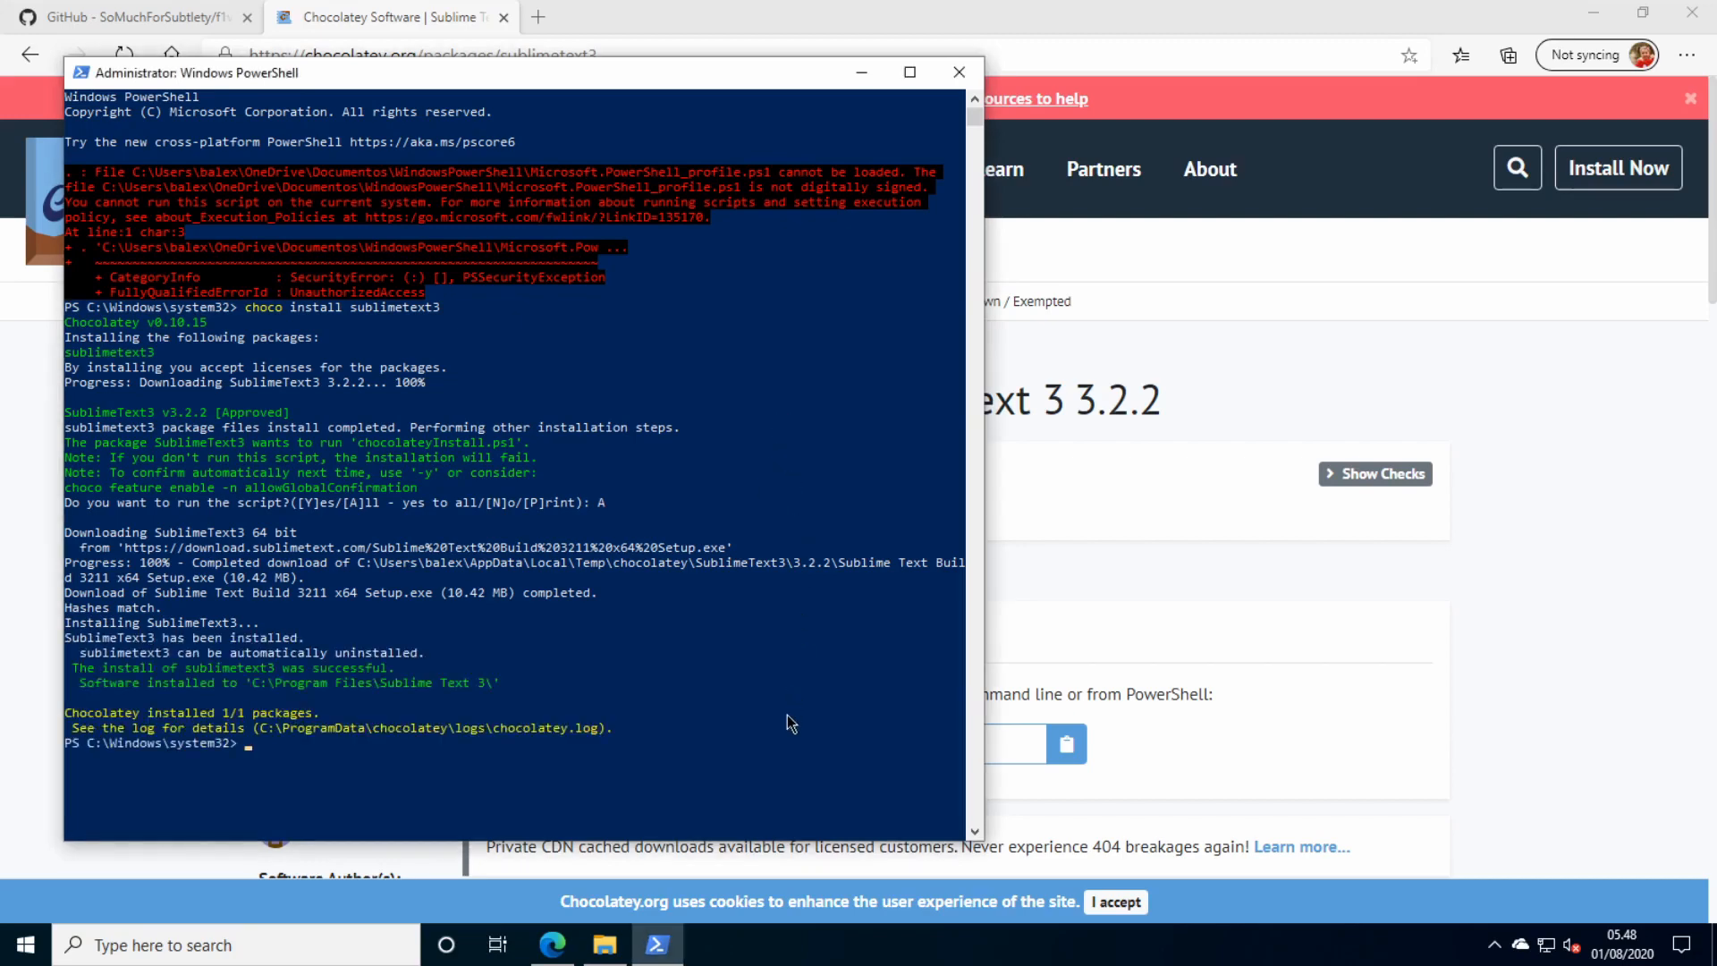
Run 'choco upgrade all', close PowerShell, launch Sublime Text and return to the f1viewer GitHub page.
text(choco)
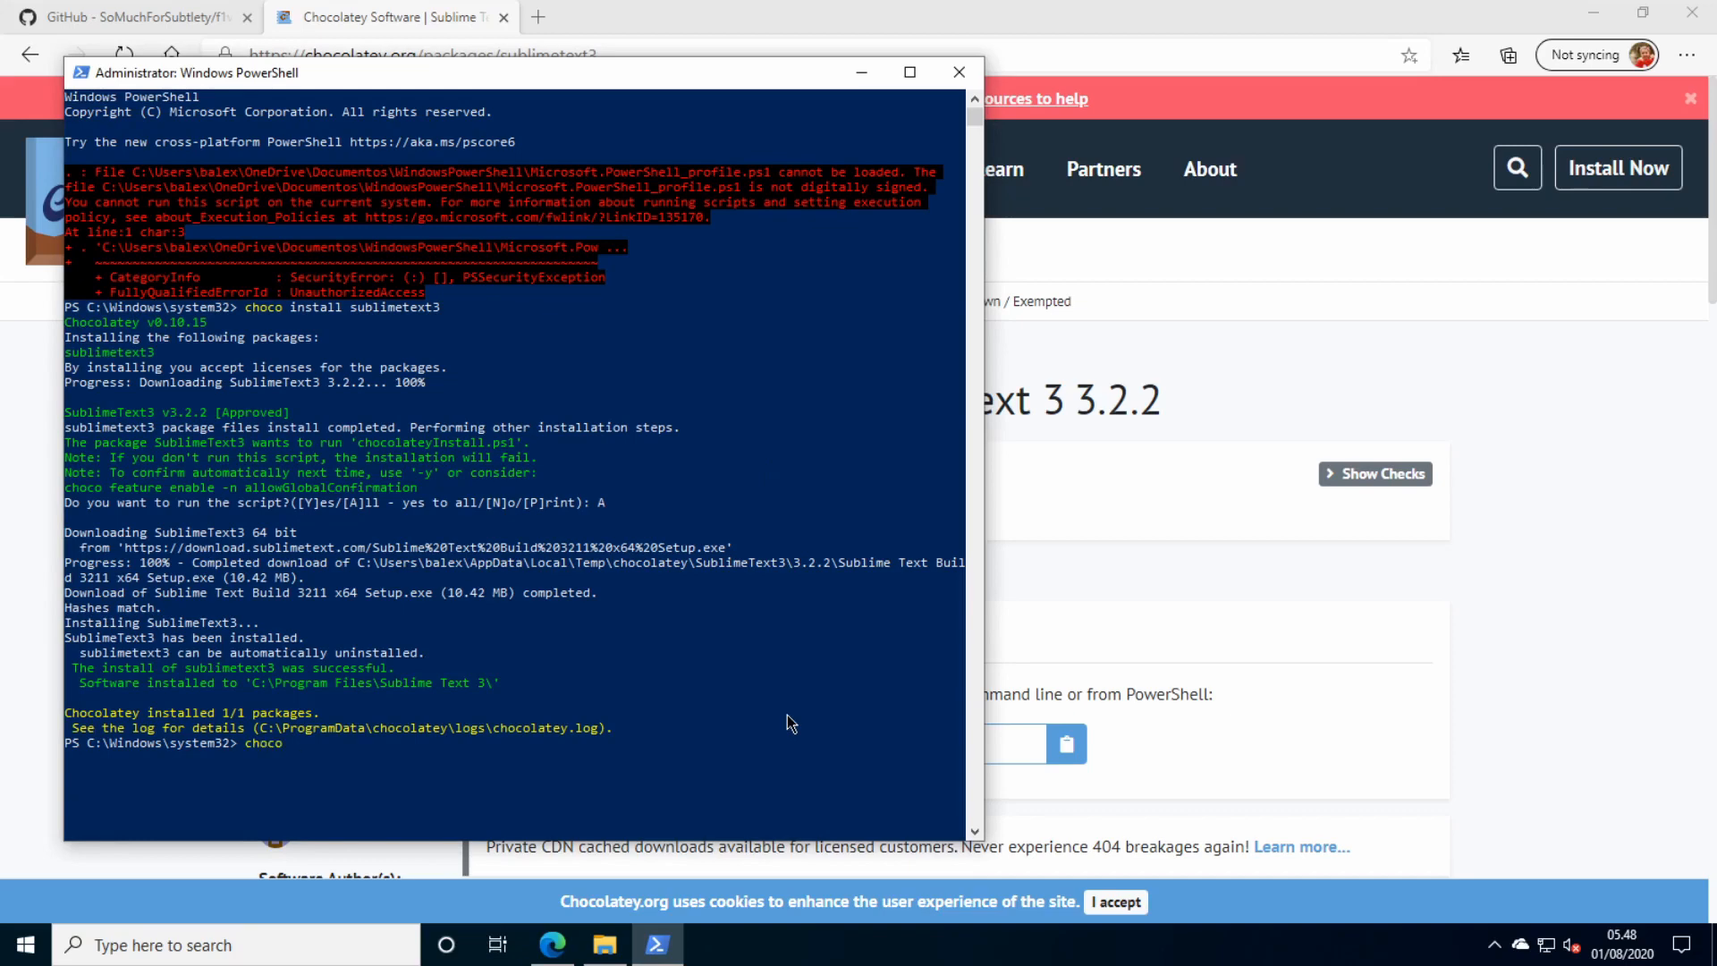
text(upgrade all)
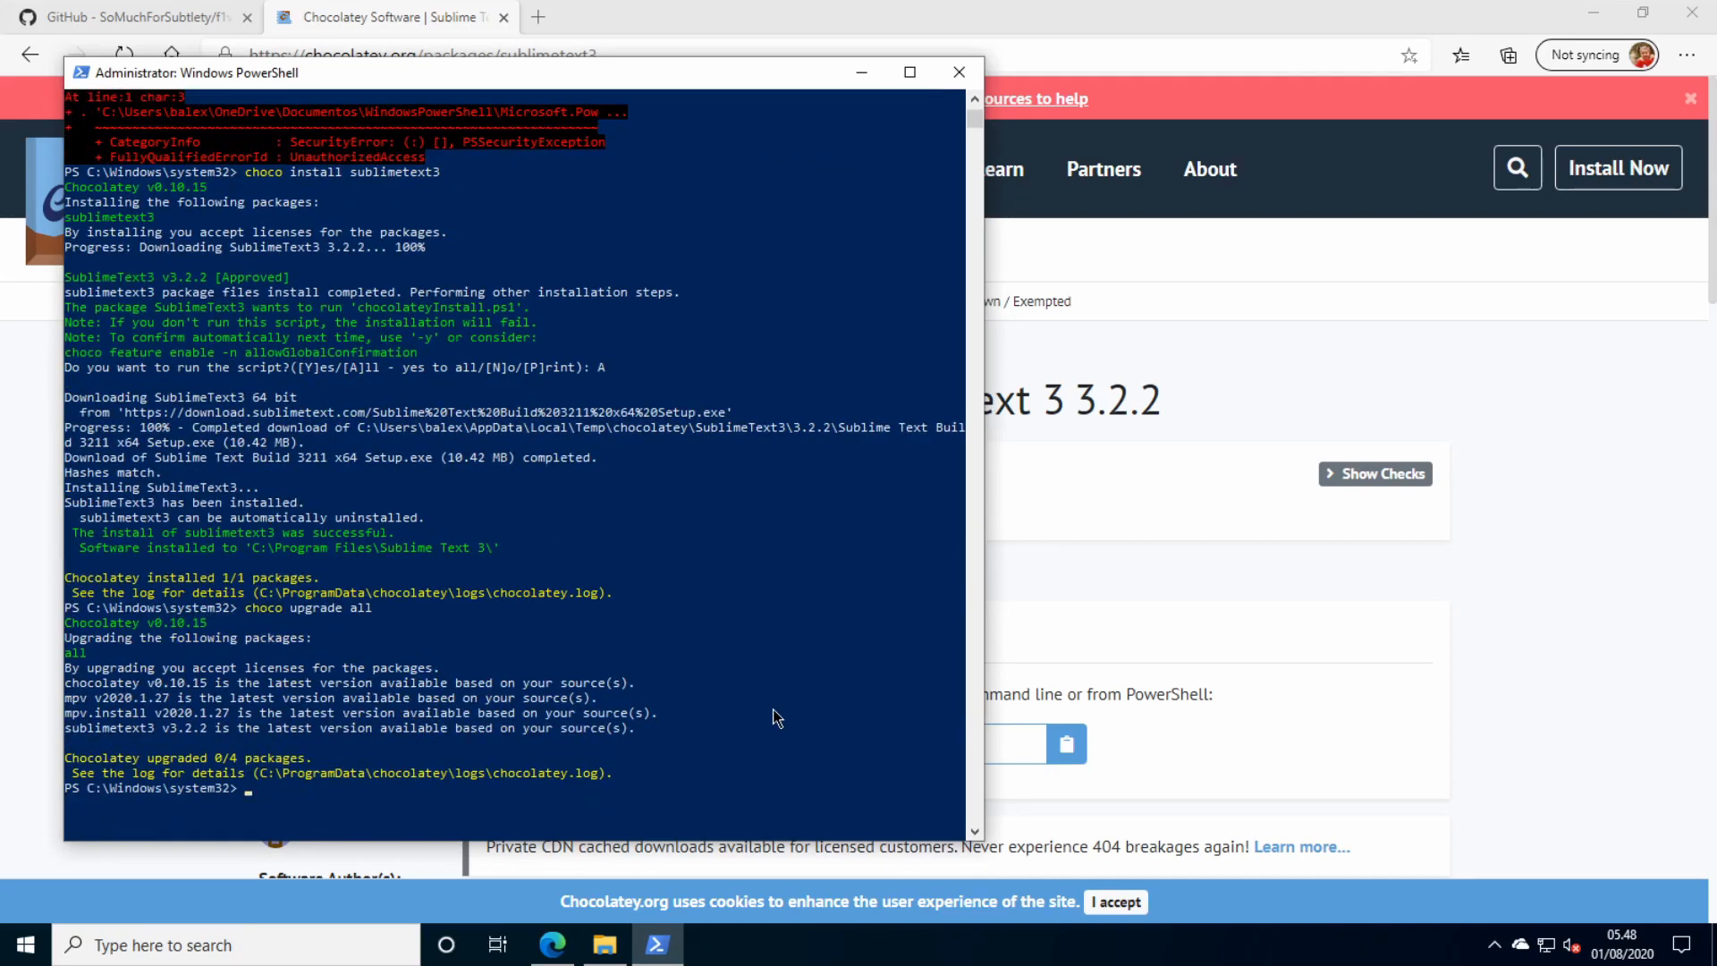
mouse_move(670, 726)
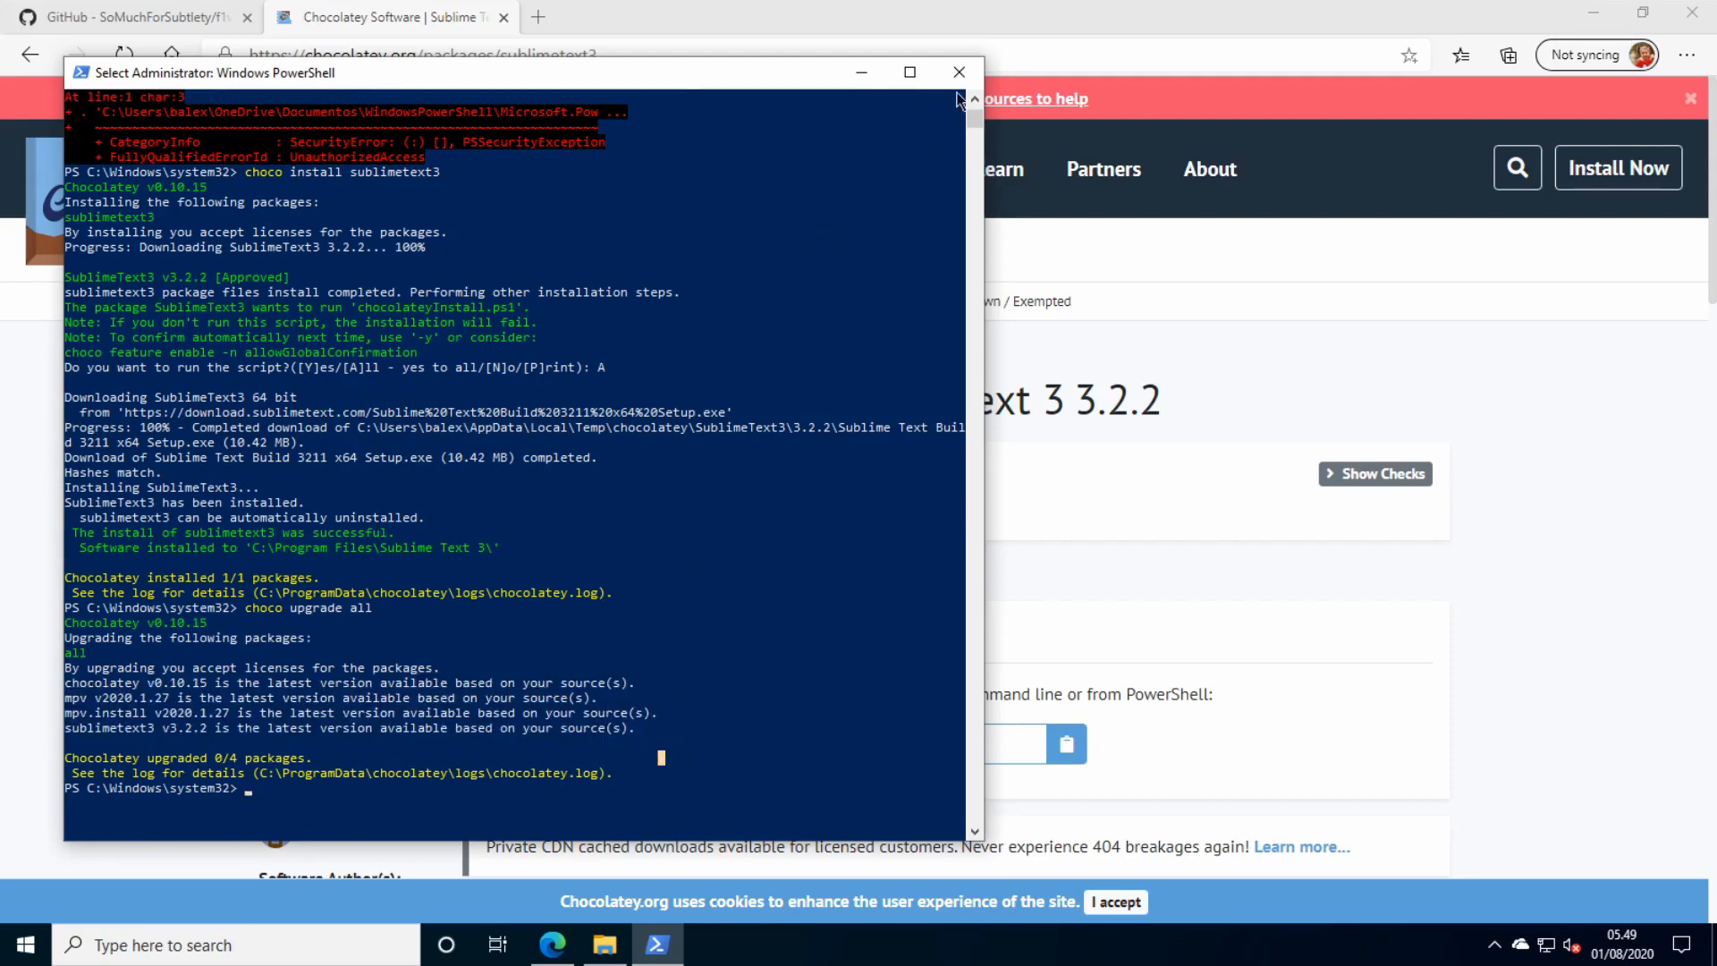
click(959, 72)
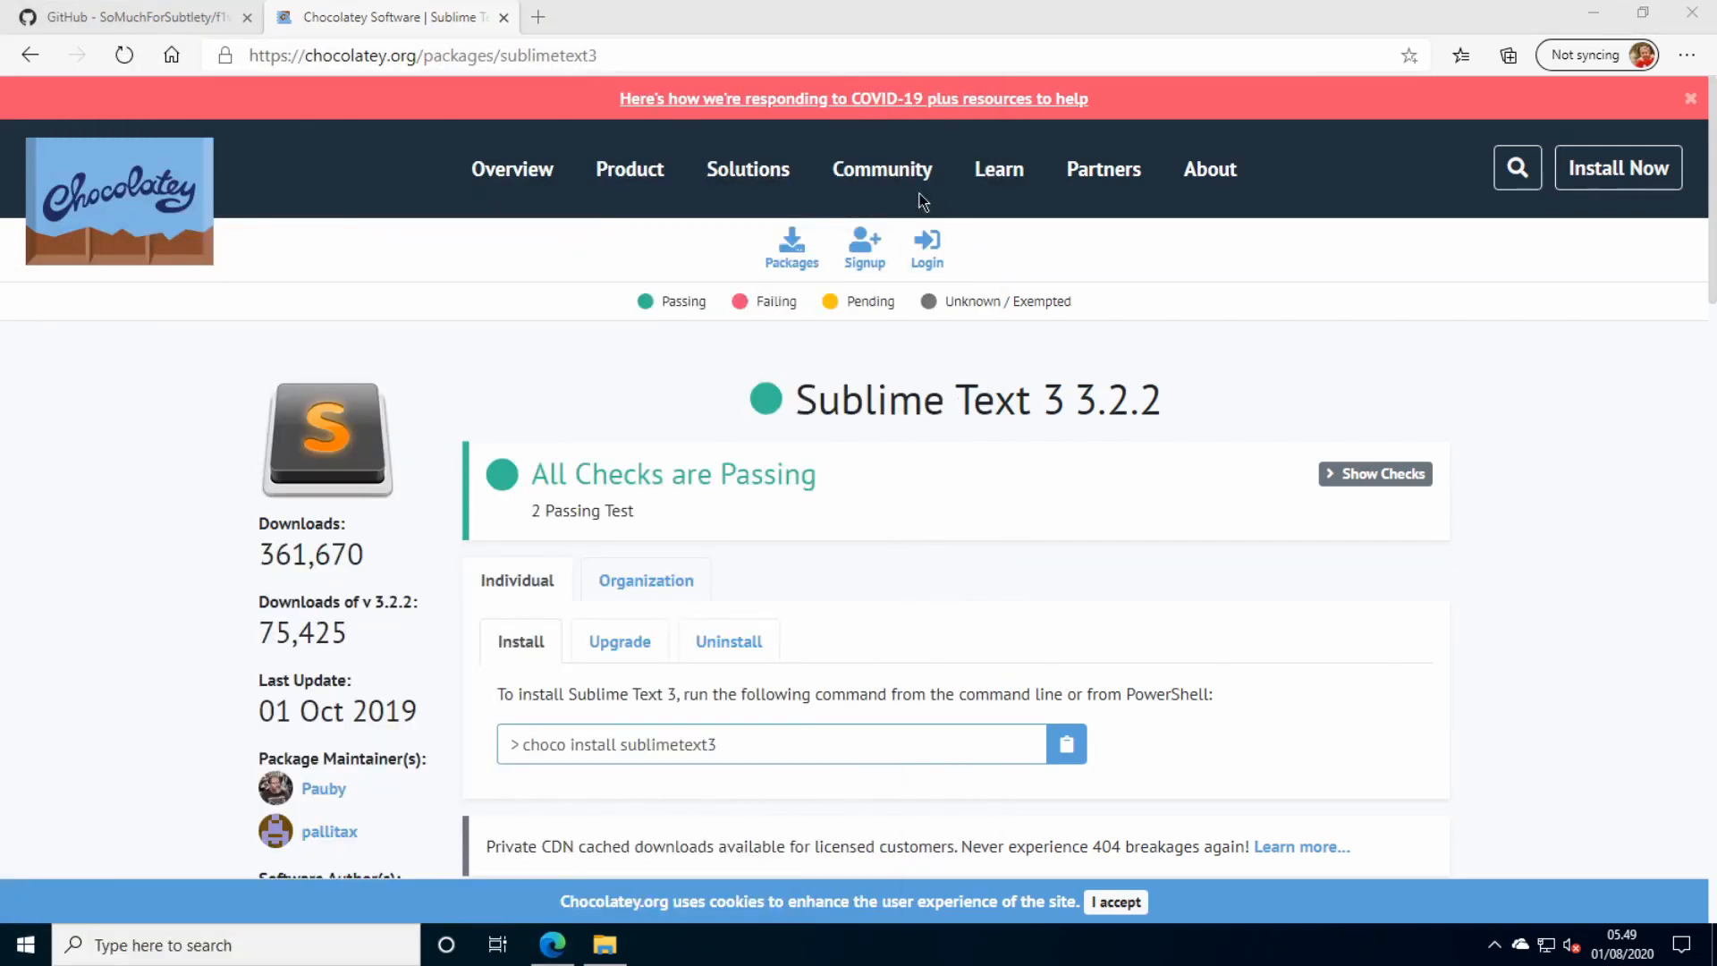
click(656, 944)
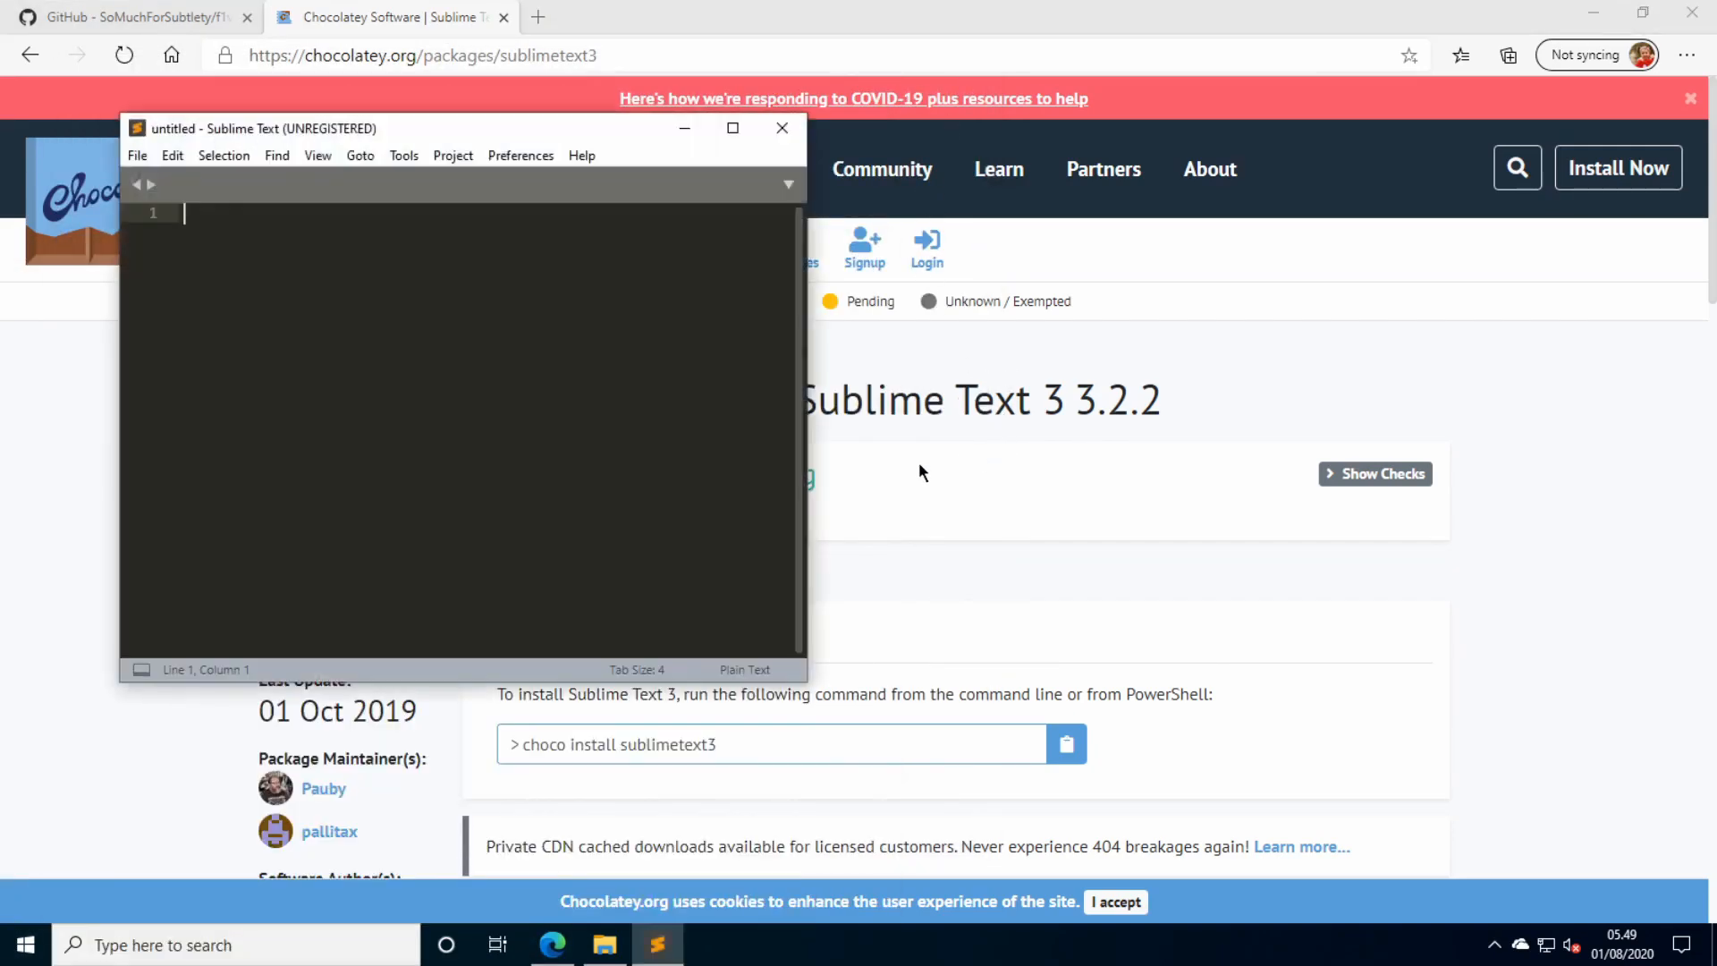
click(131, 16)
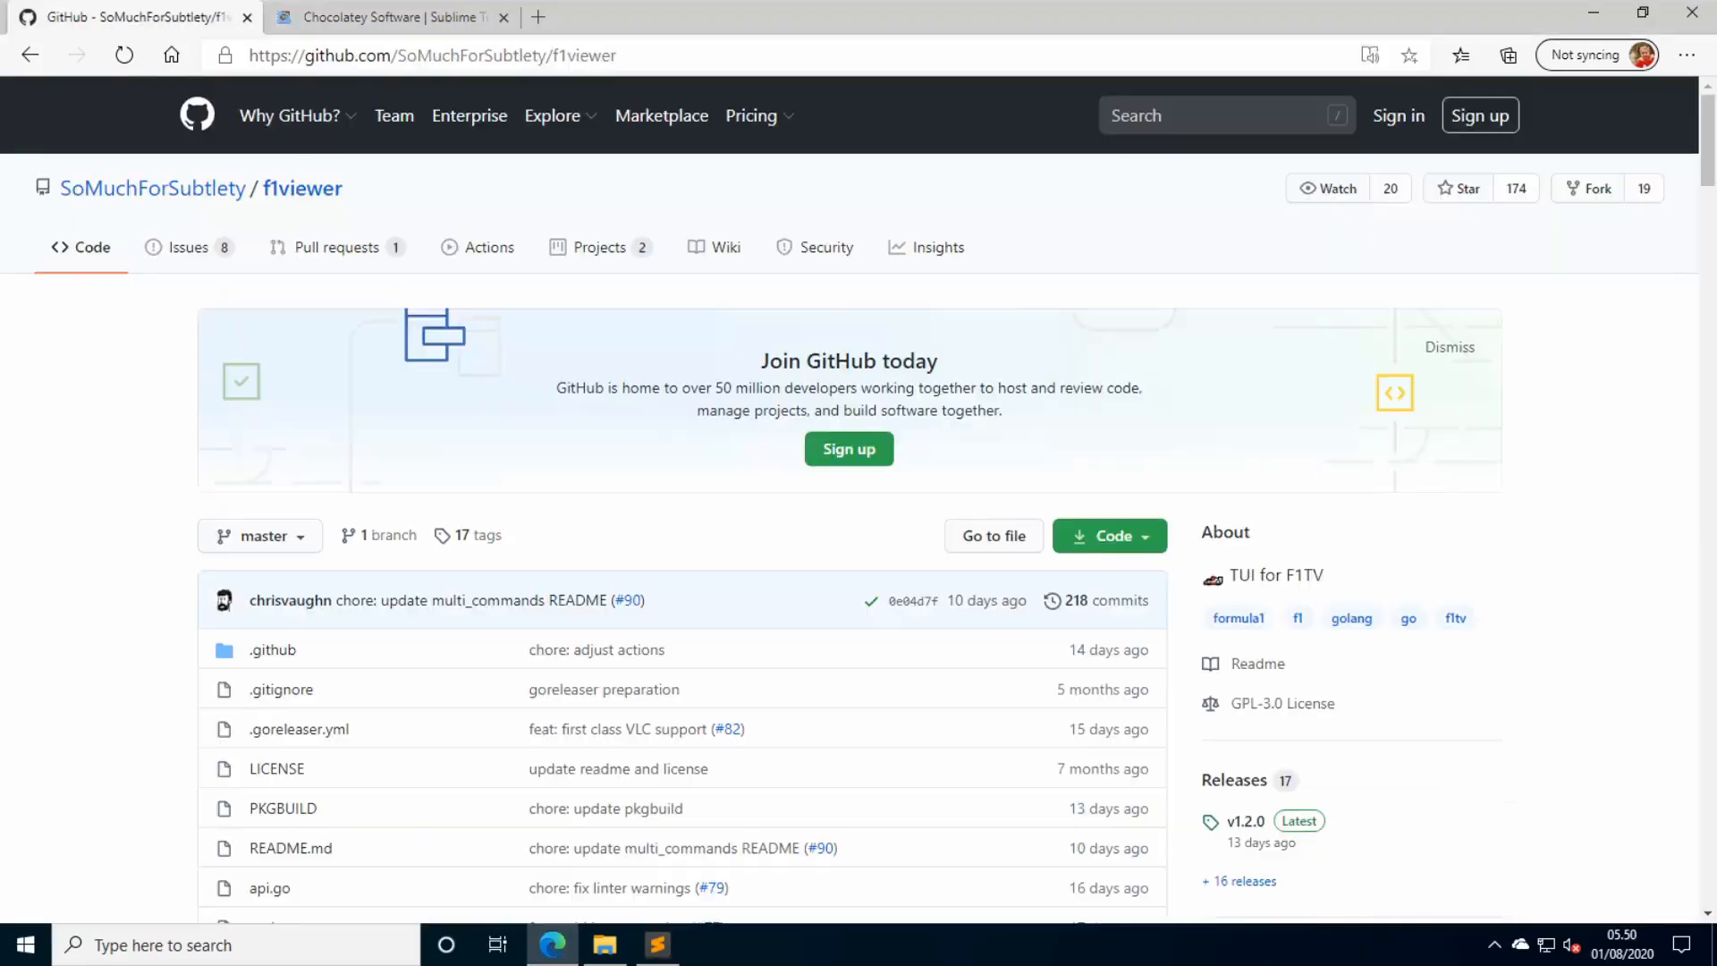
Jump to the Config section of the f1viewer README showing the default config.
scroll(down, 3)
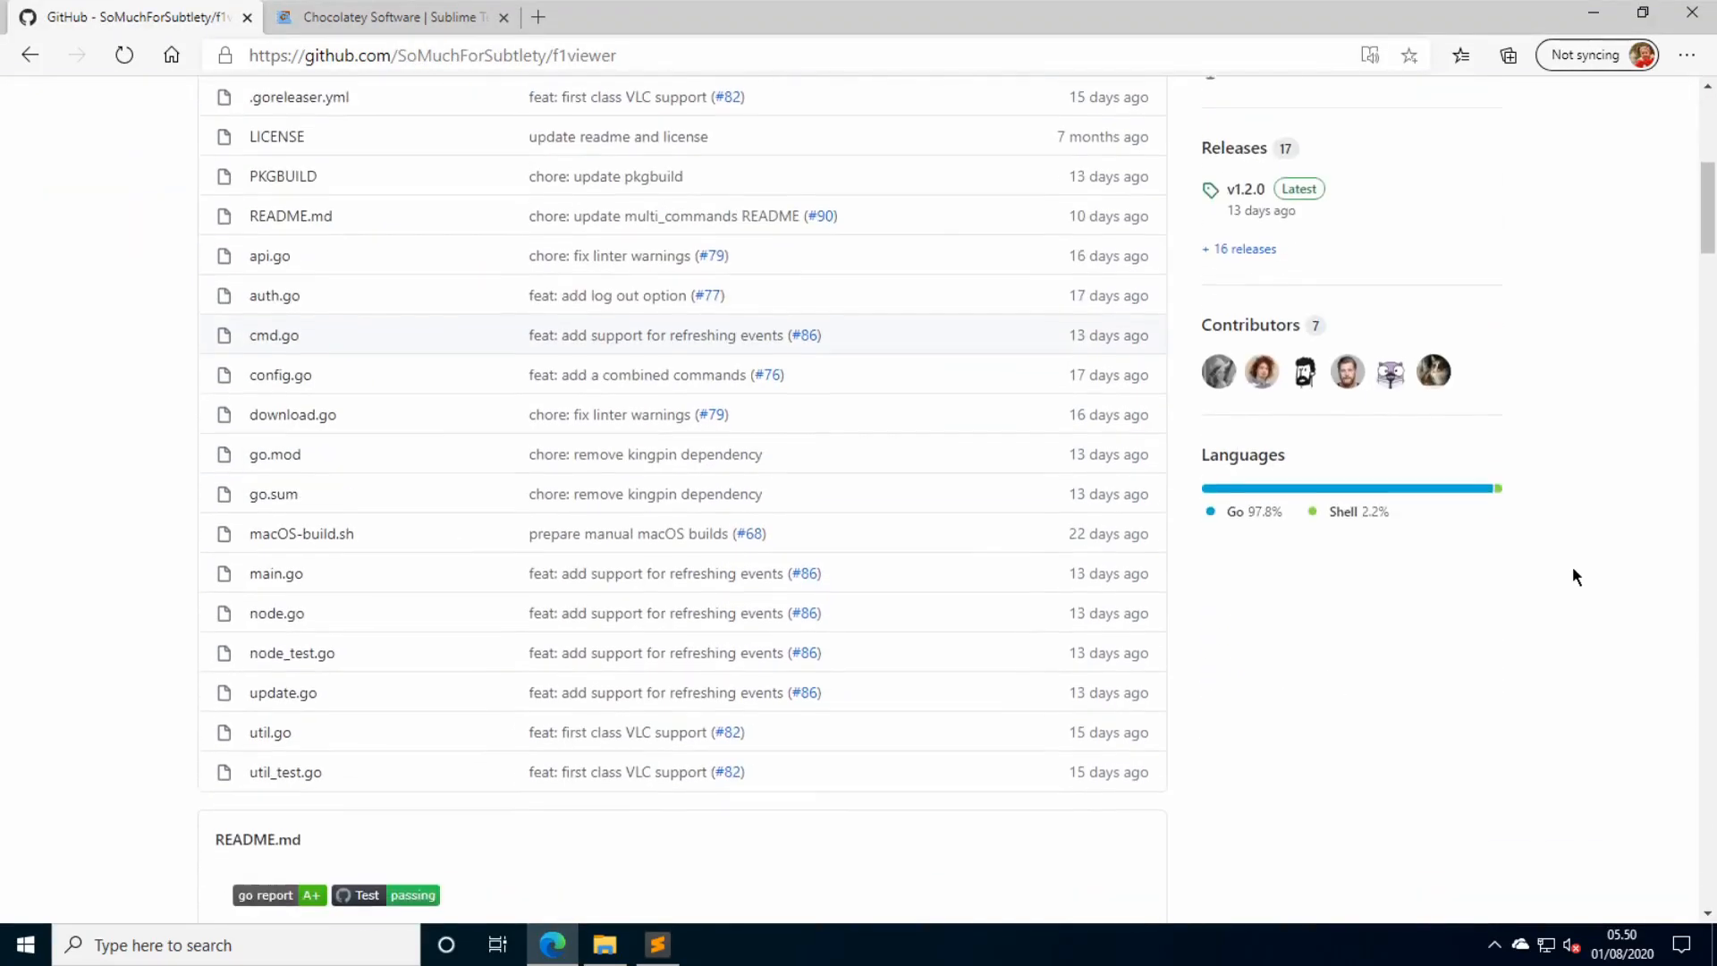
scroll(down, 3)
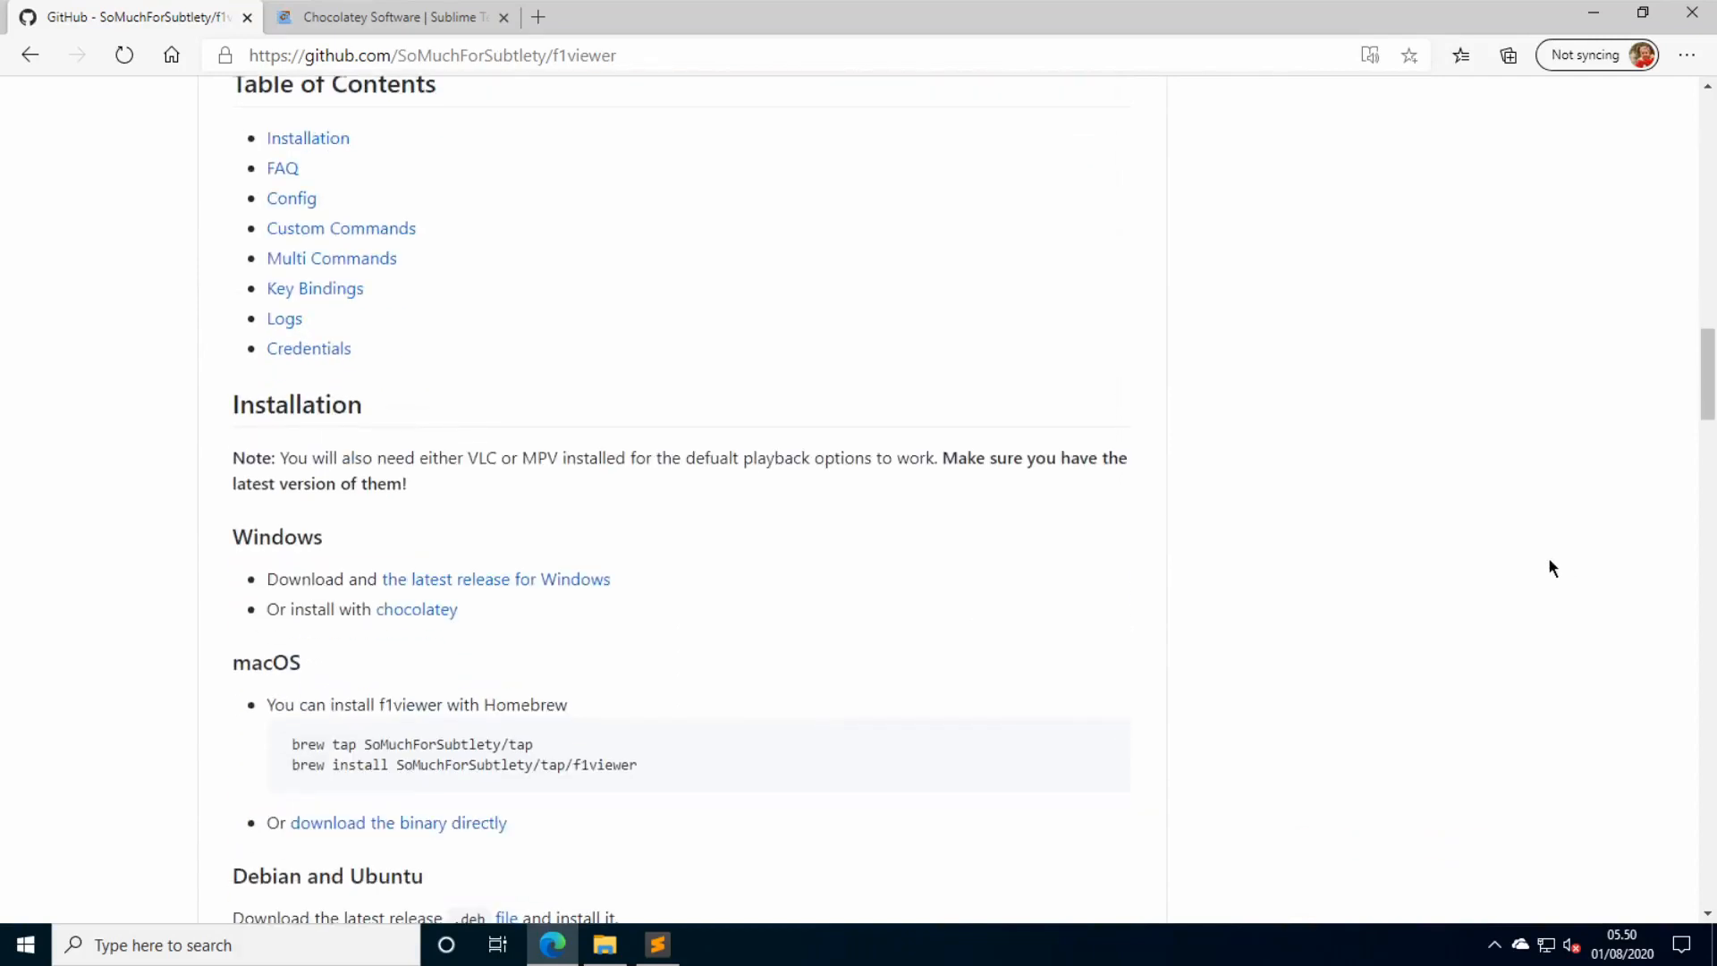
click(291, 199)
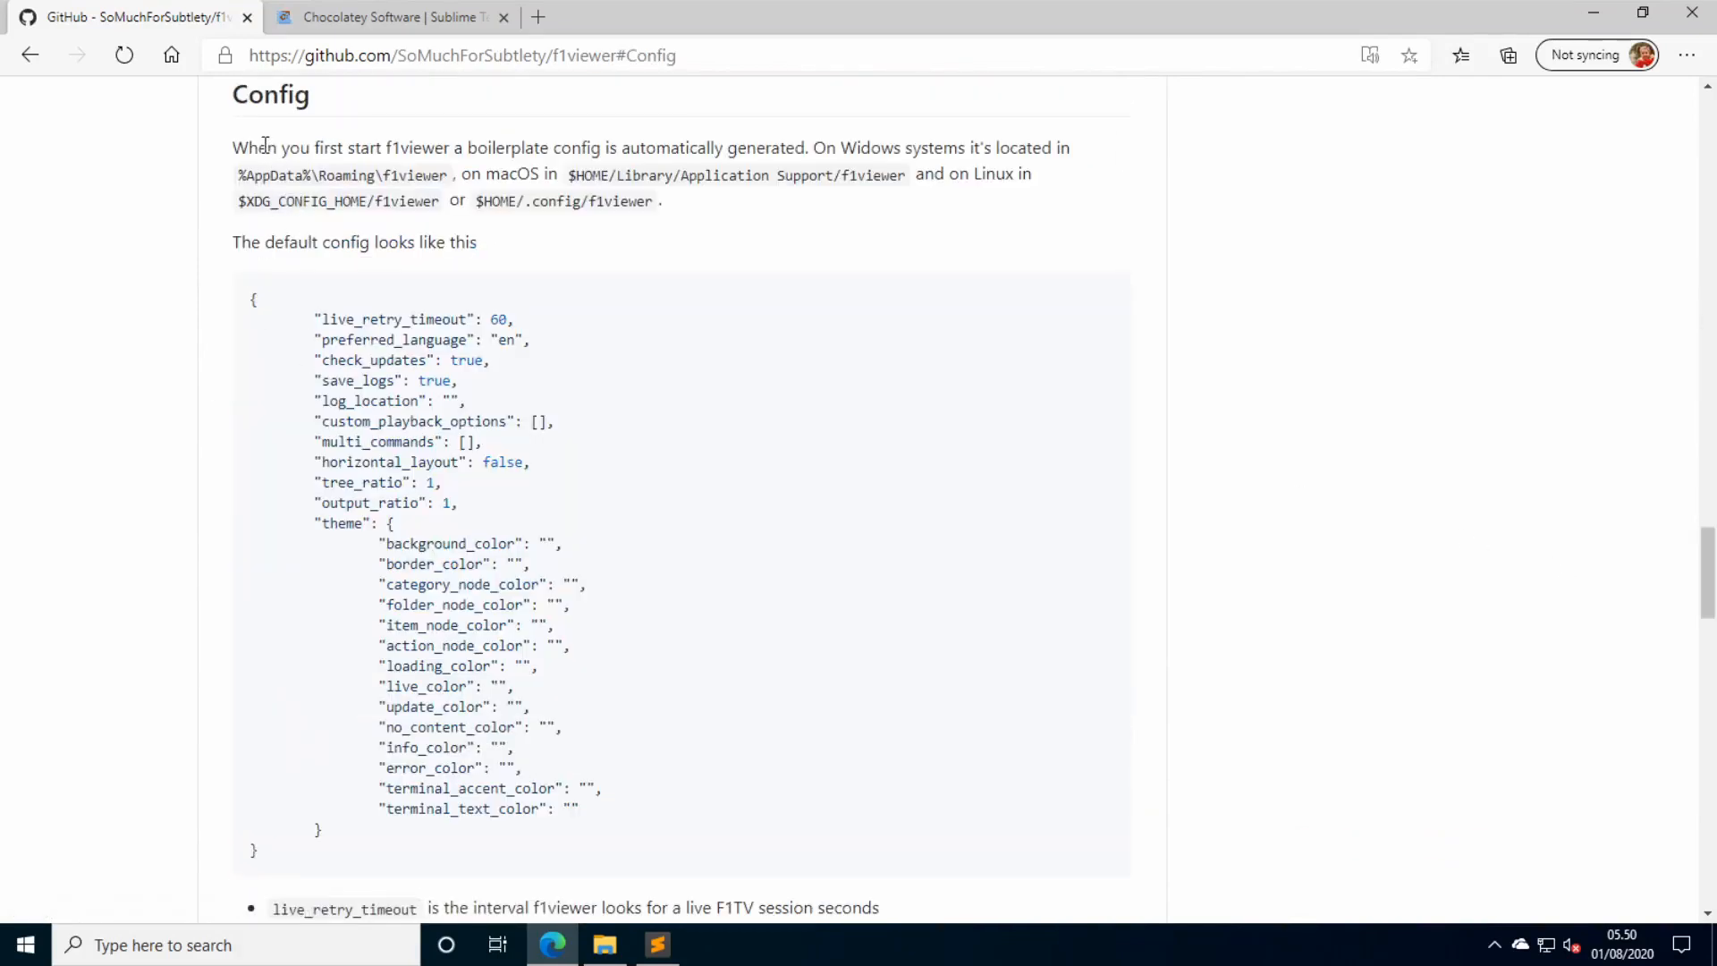
mouse_move(842, 159)
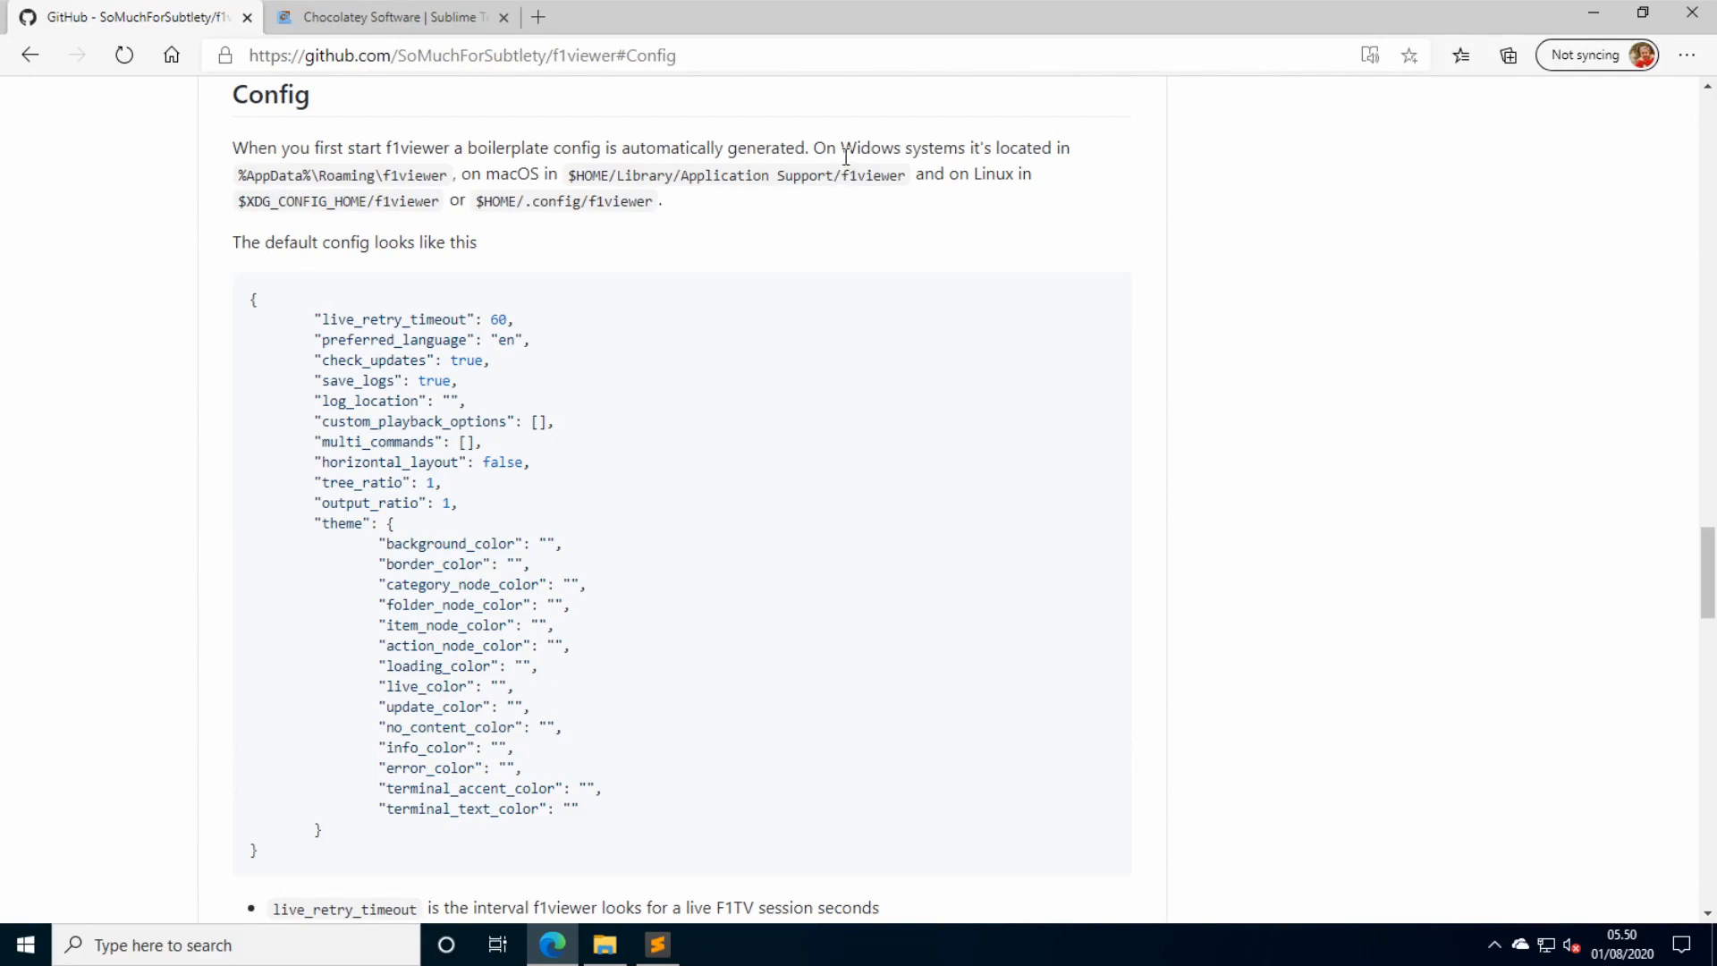
mouse_move(470, 234)
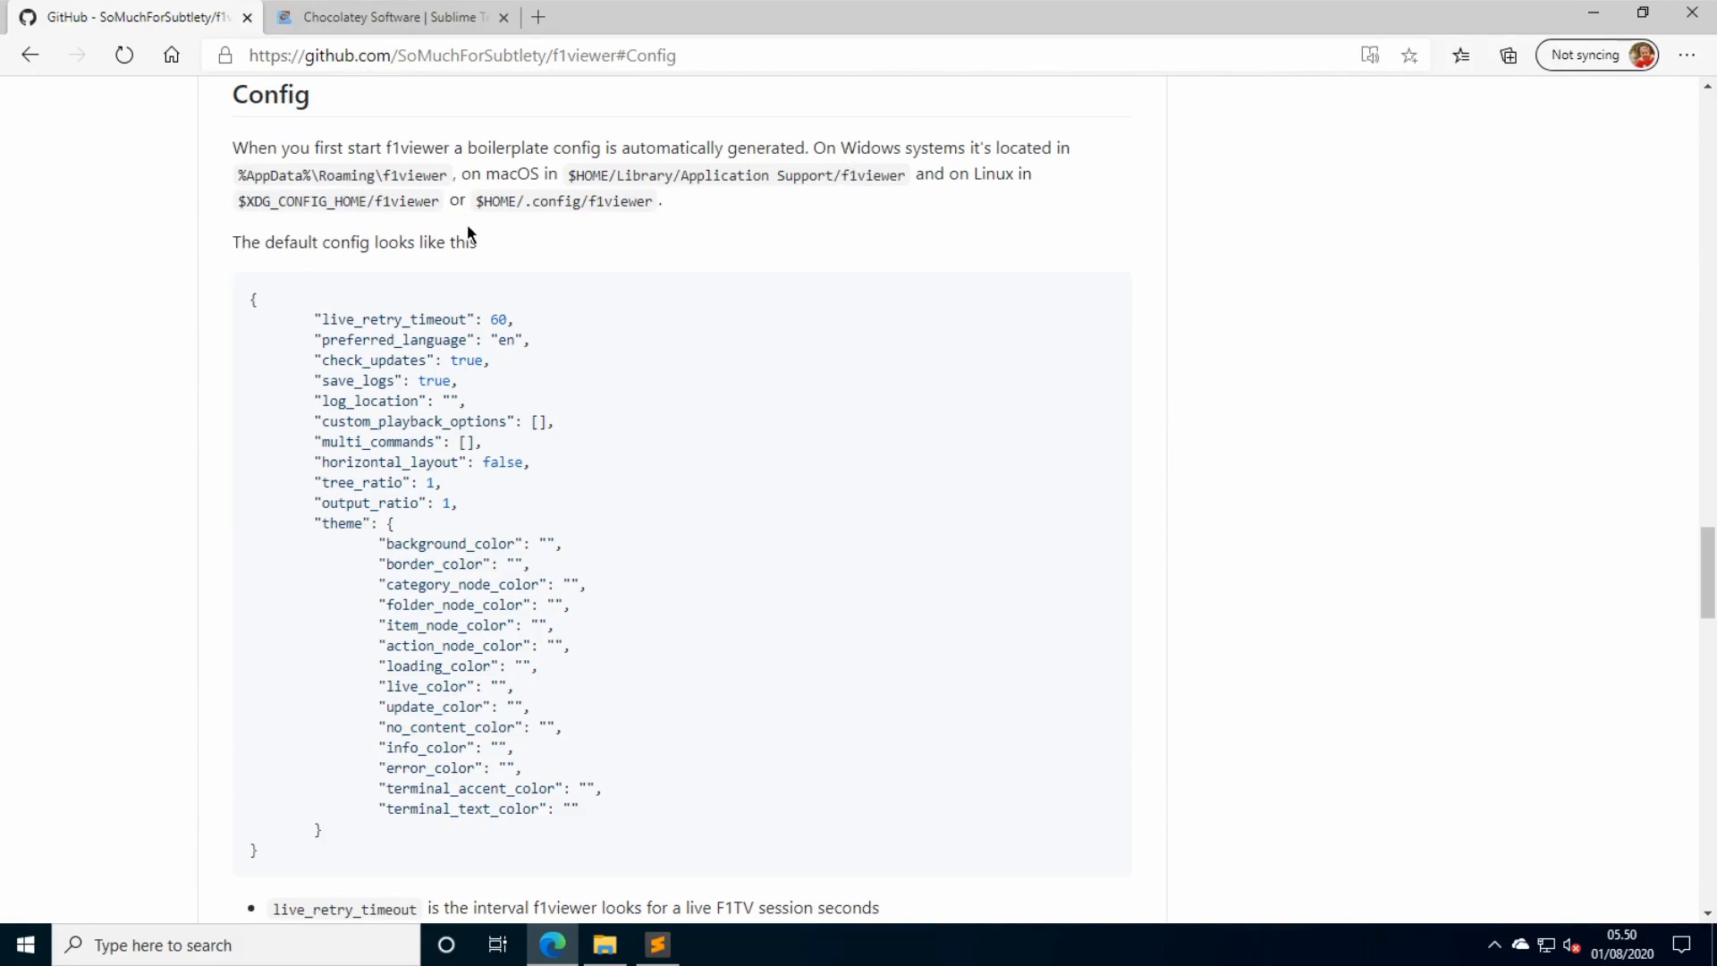
double_click(345, 241)
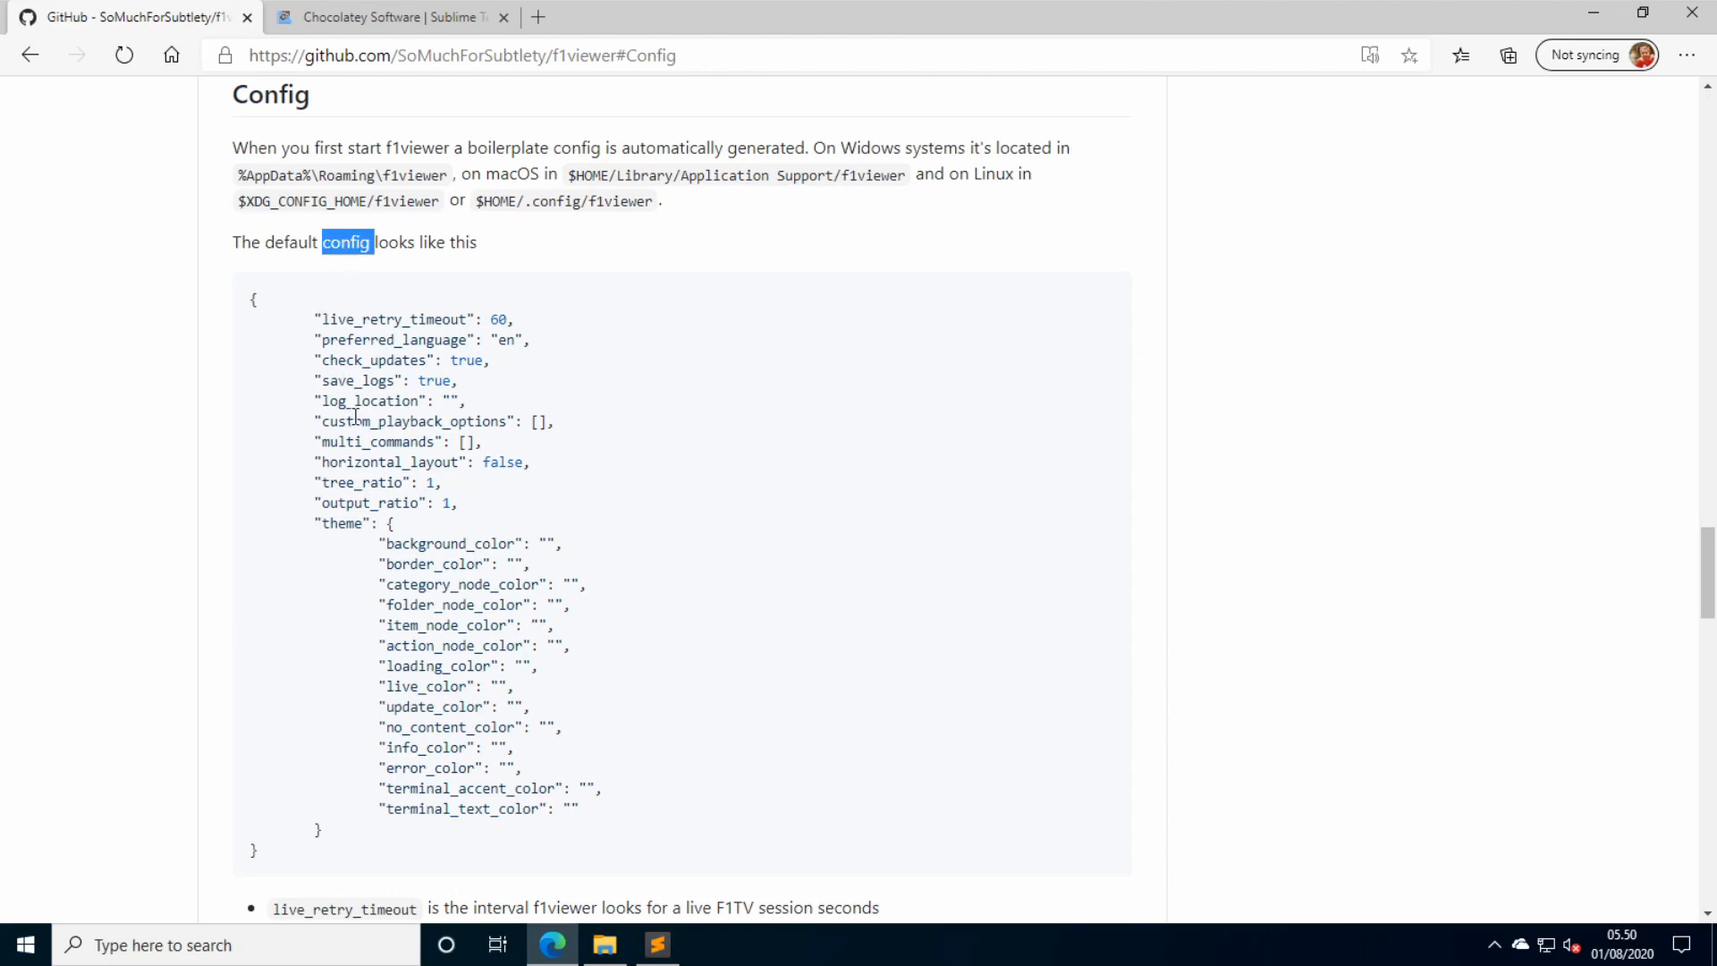
mouse_move(356, 417)
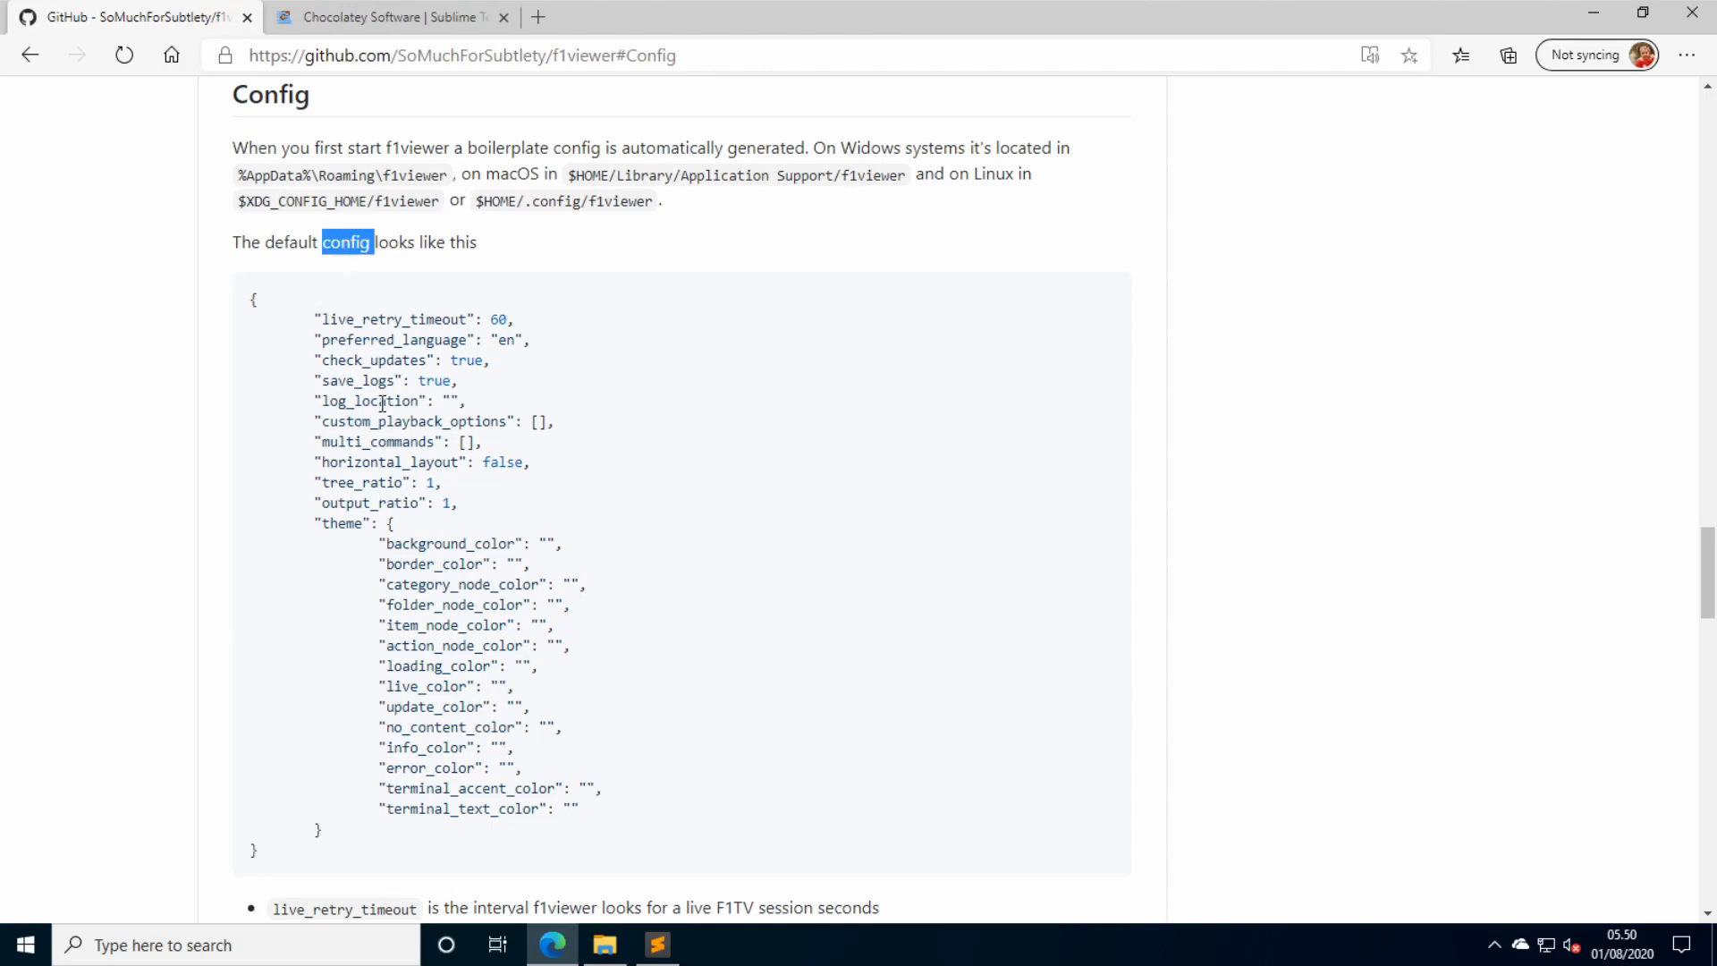
mouse_move(311, 420)
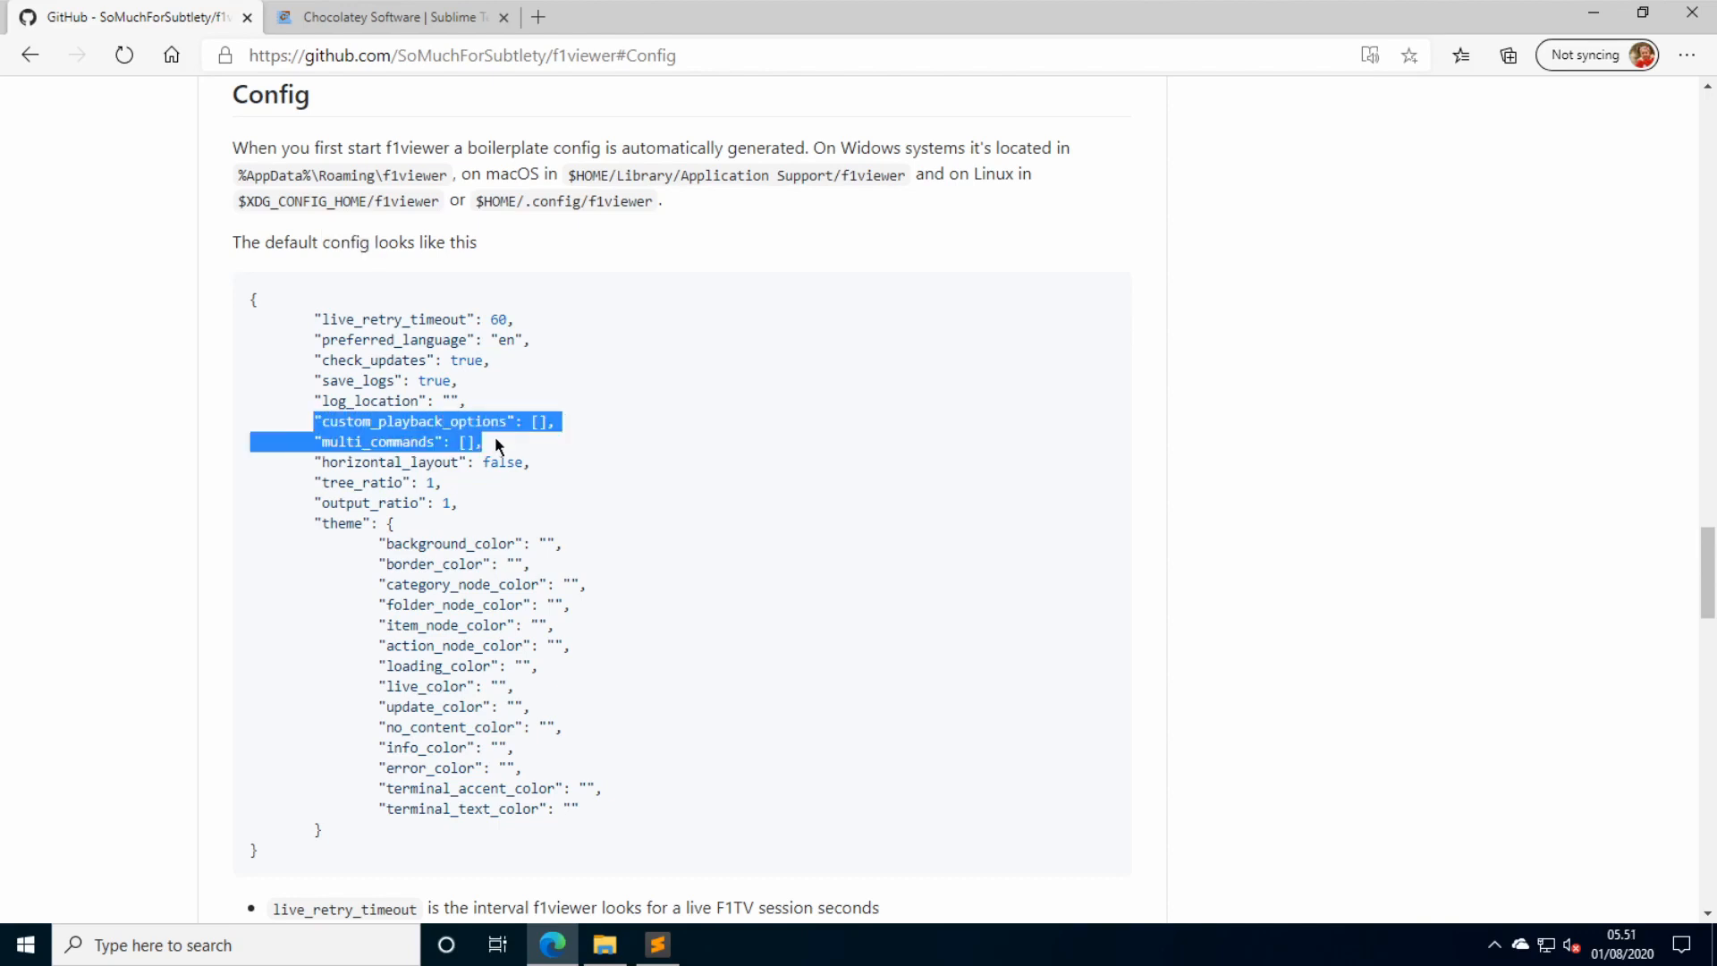
Highlight the custom_playback_options and multi_commands settings in the default config.
double_click(413, 422)
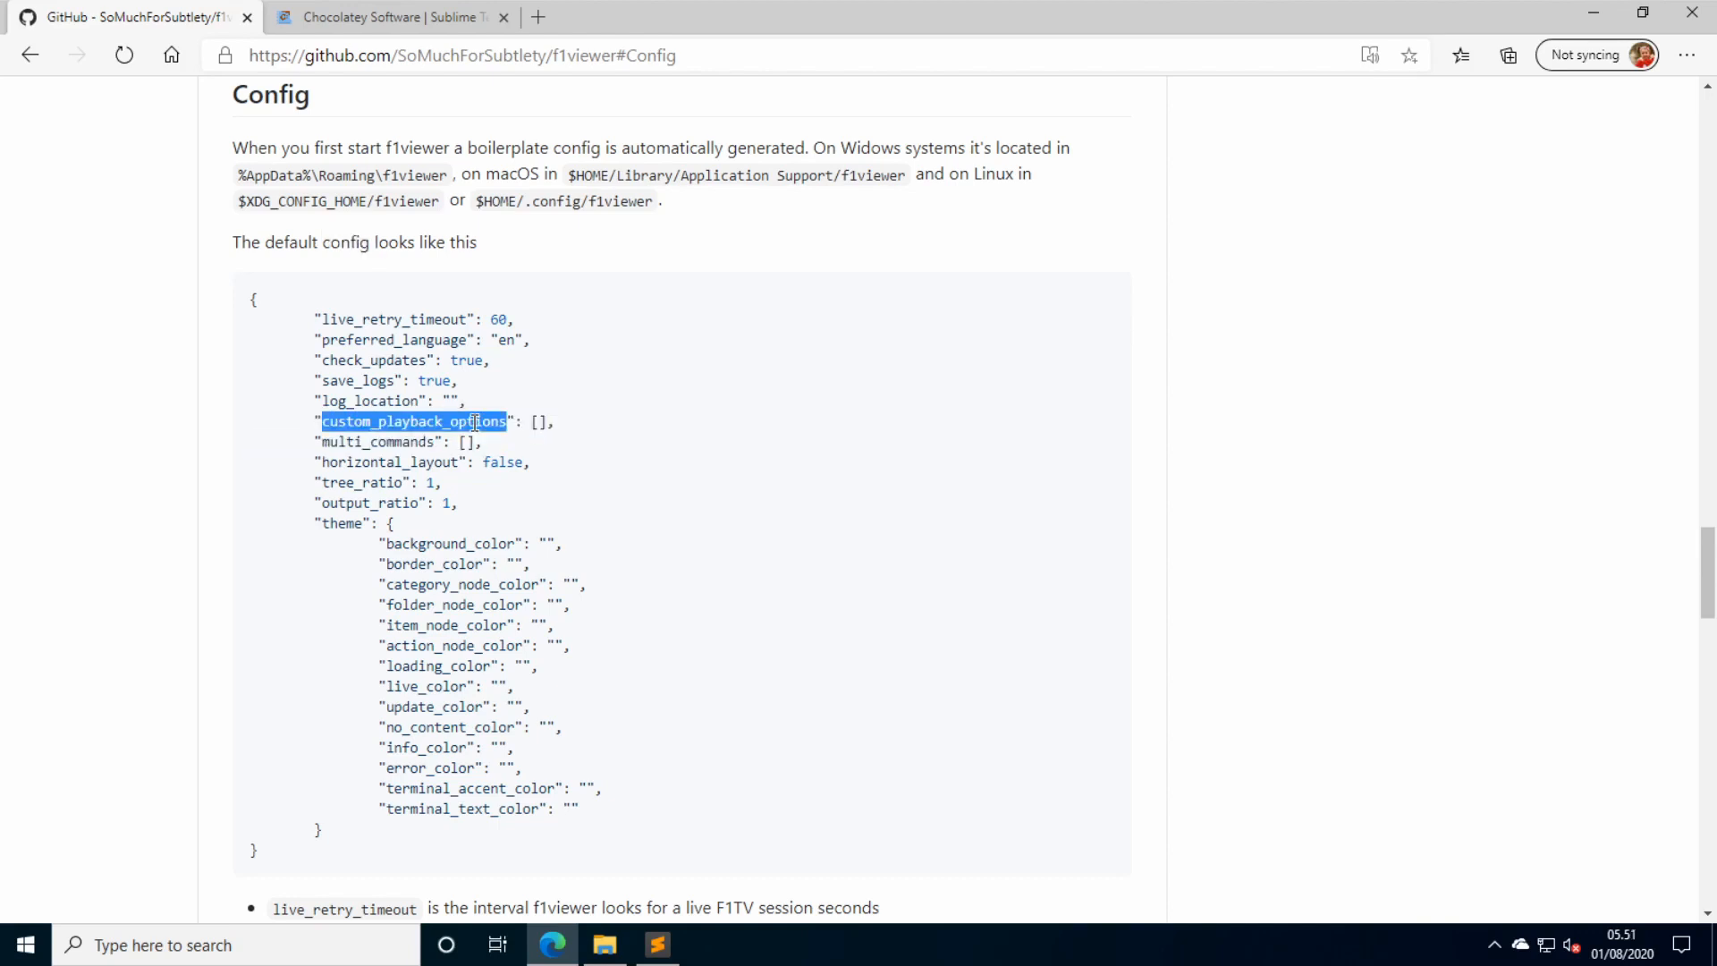
click(470, 442)
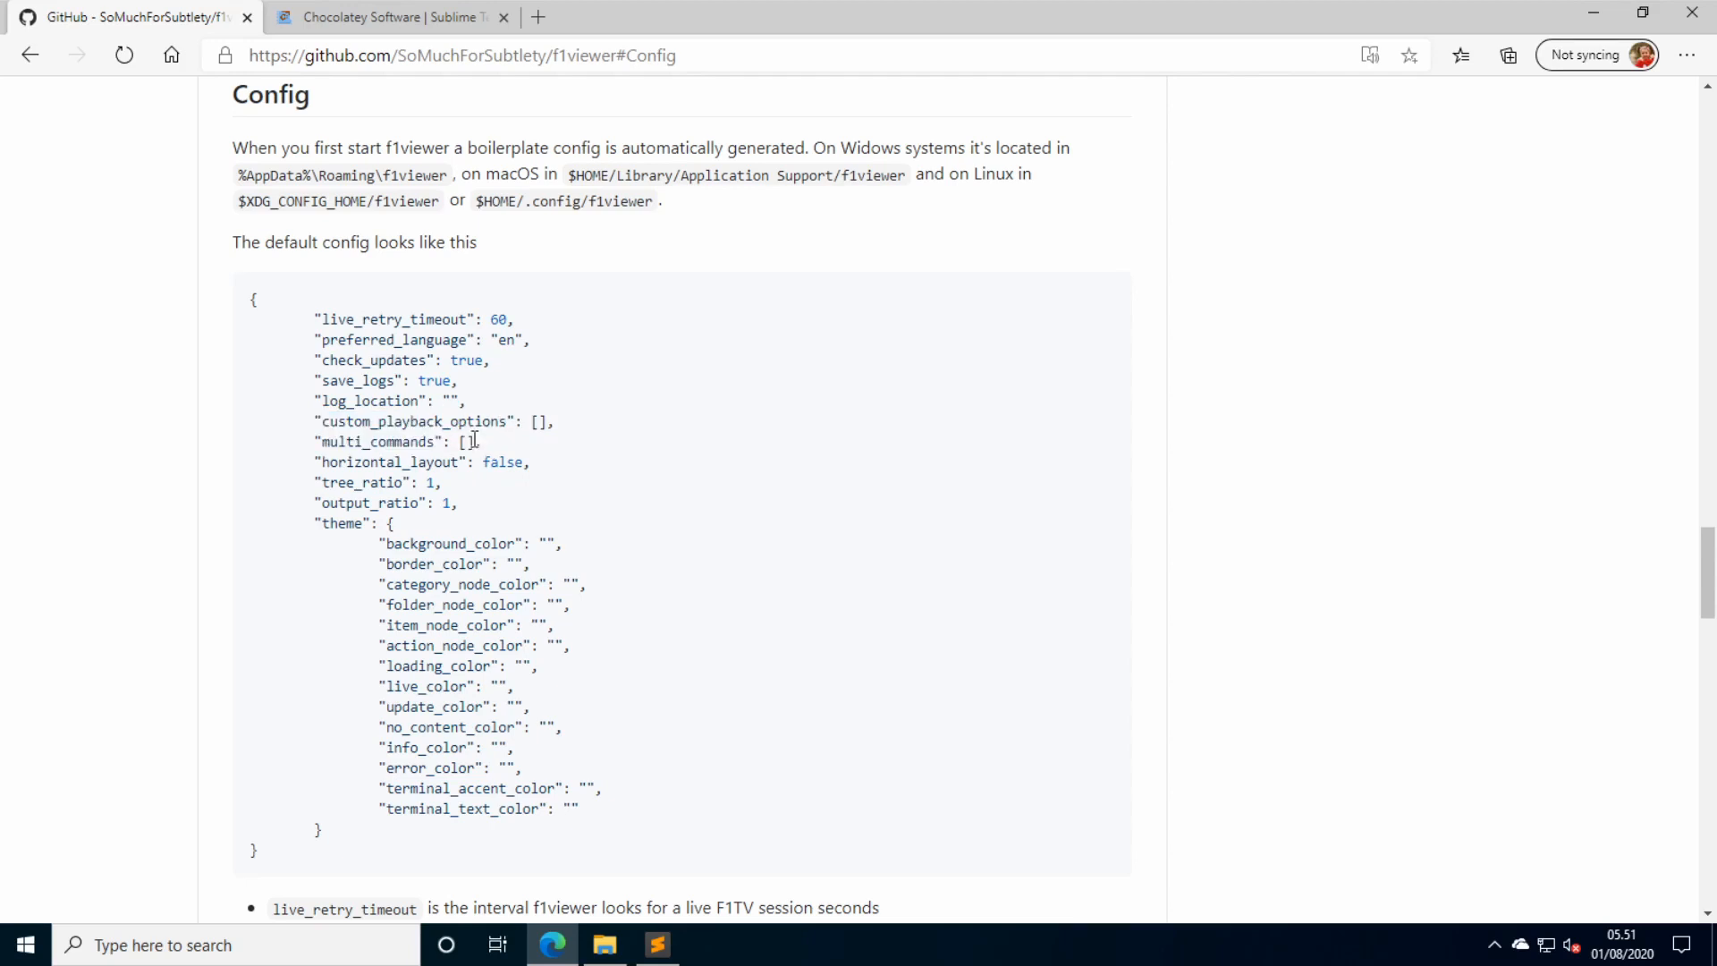
double_click(414, 420)
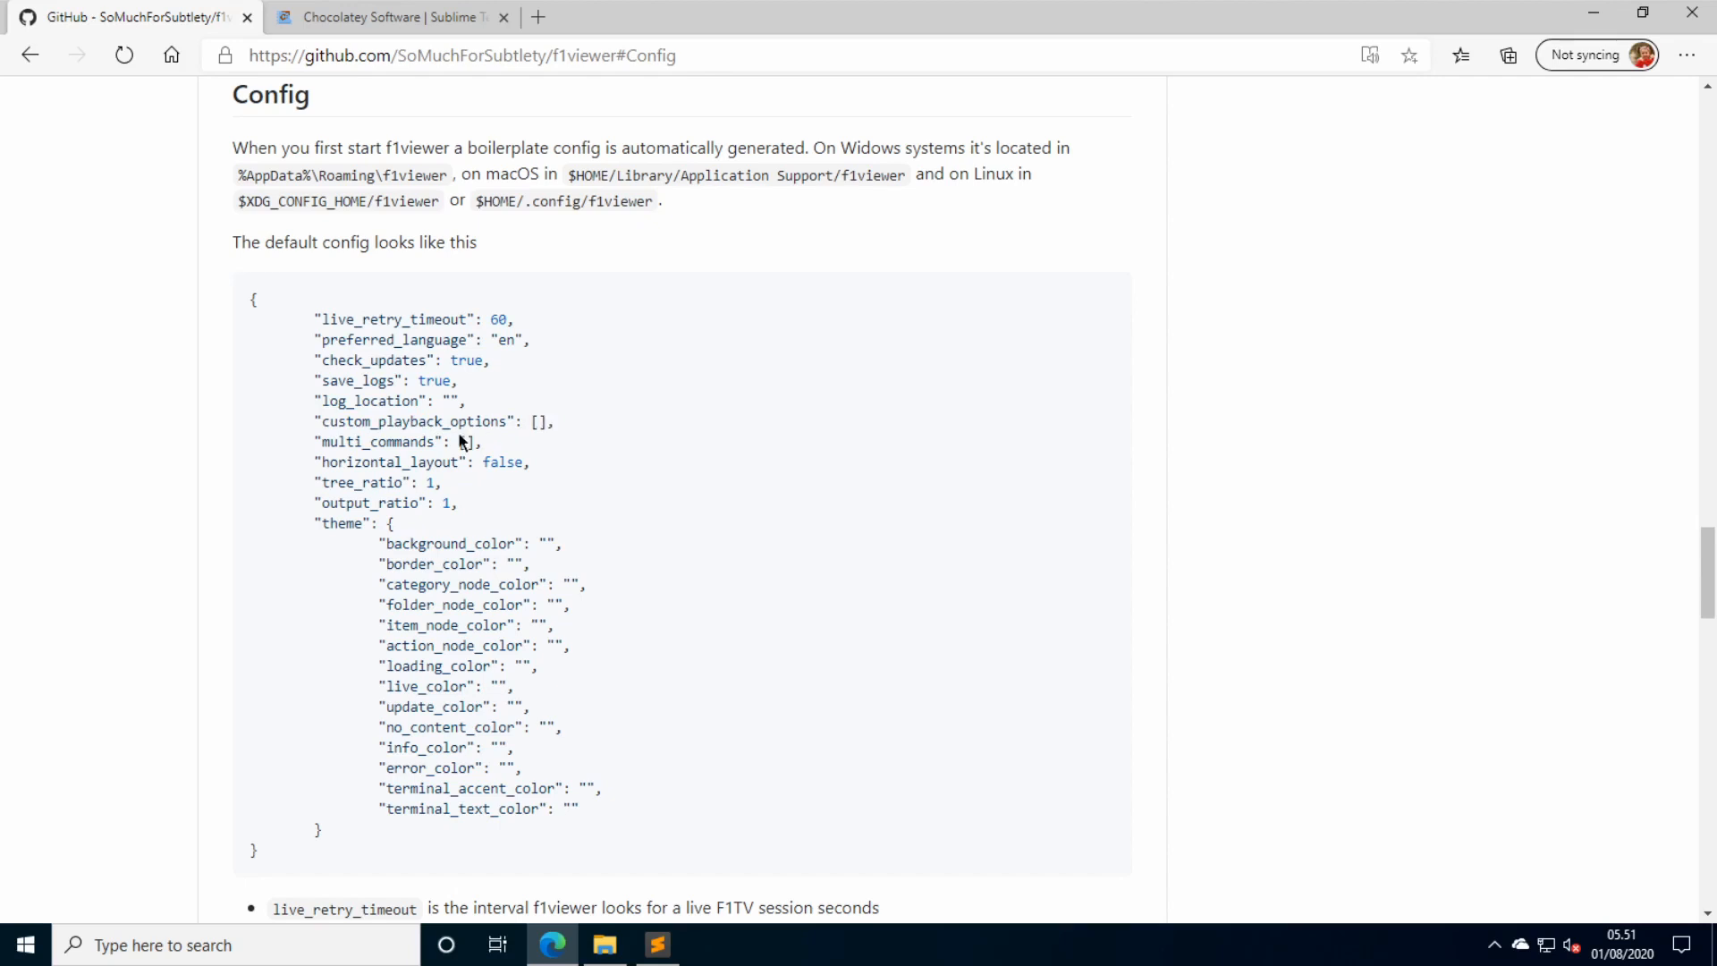
scroll(down, 3)
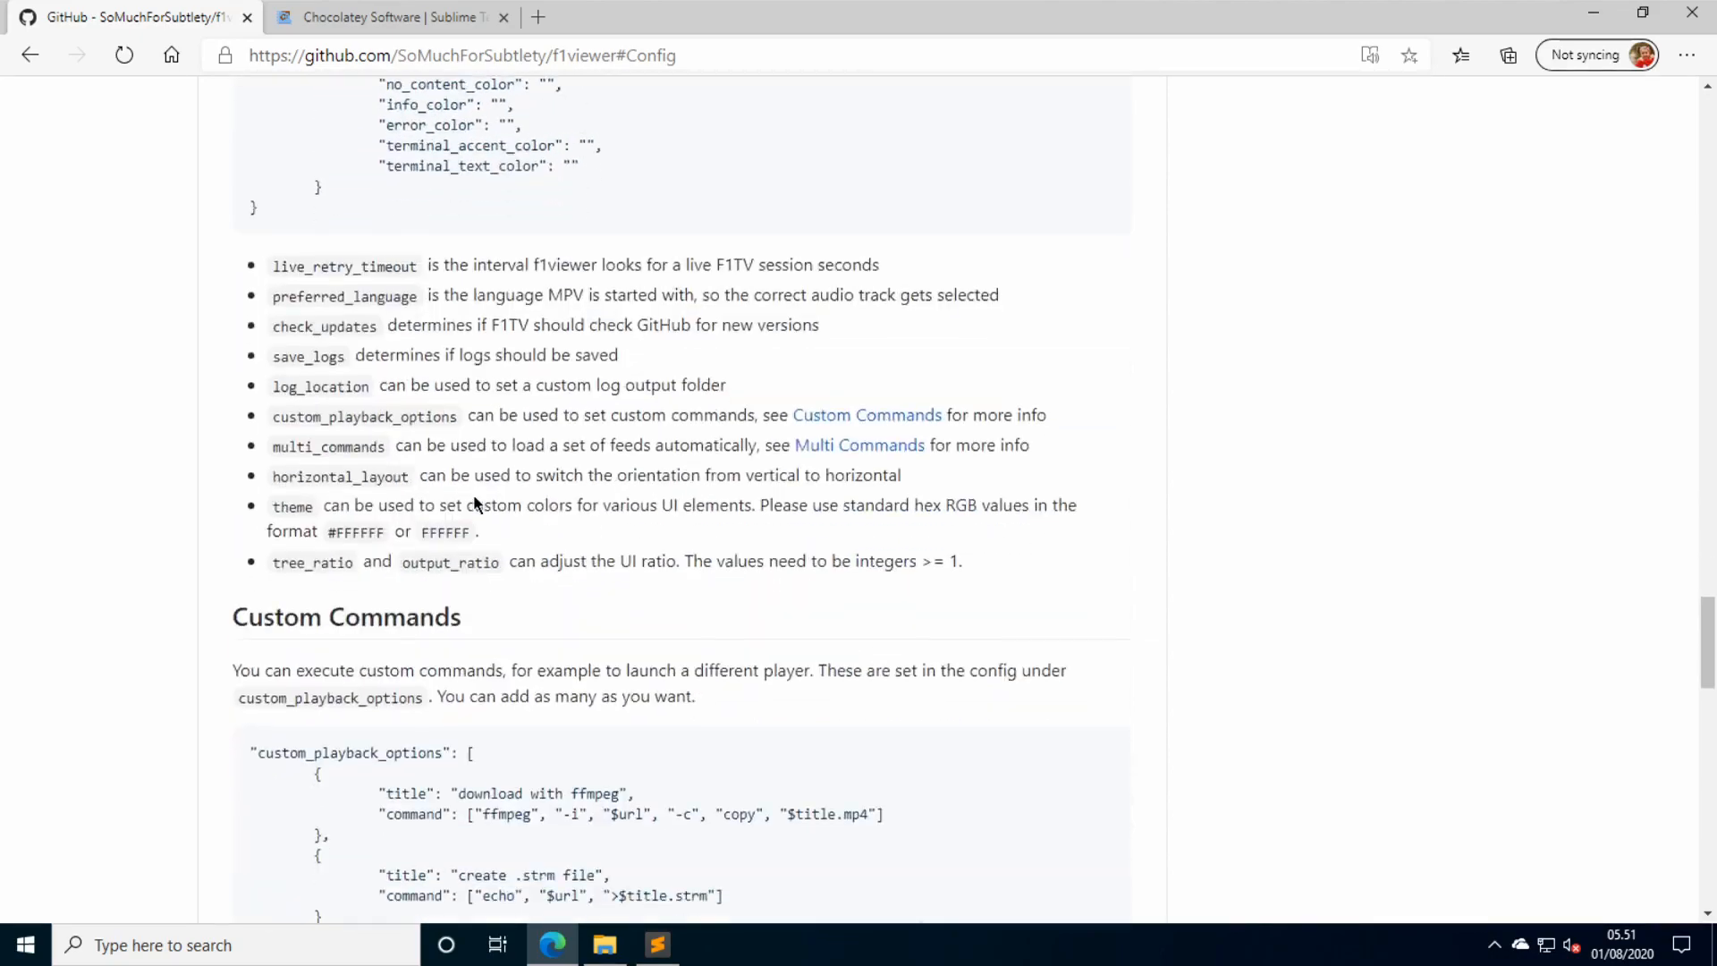
scroll(down, 3)
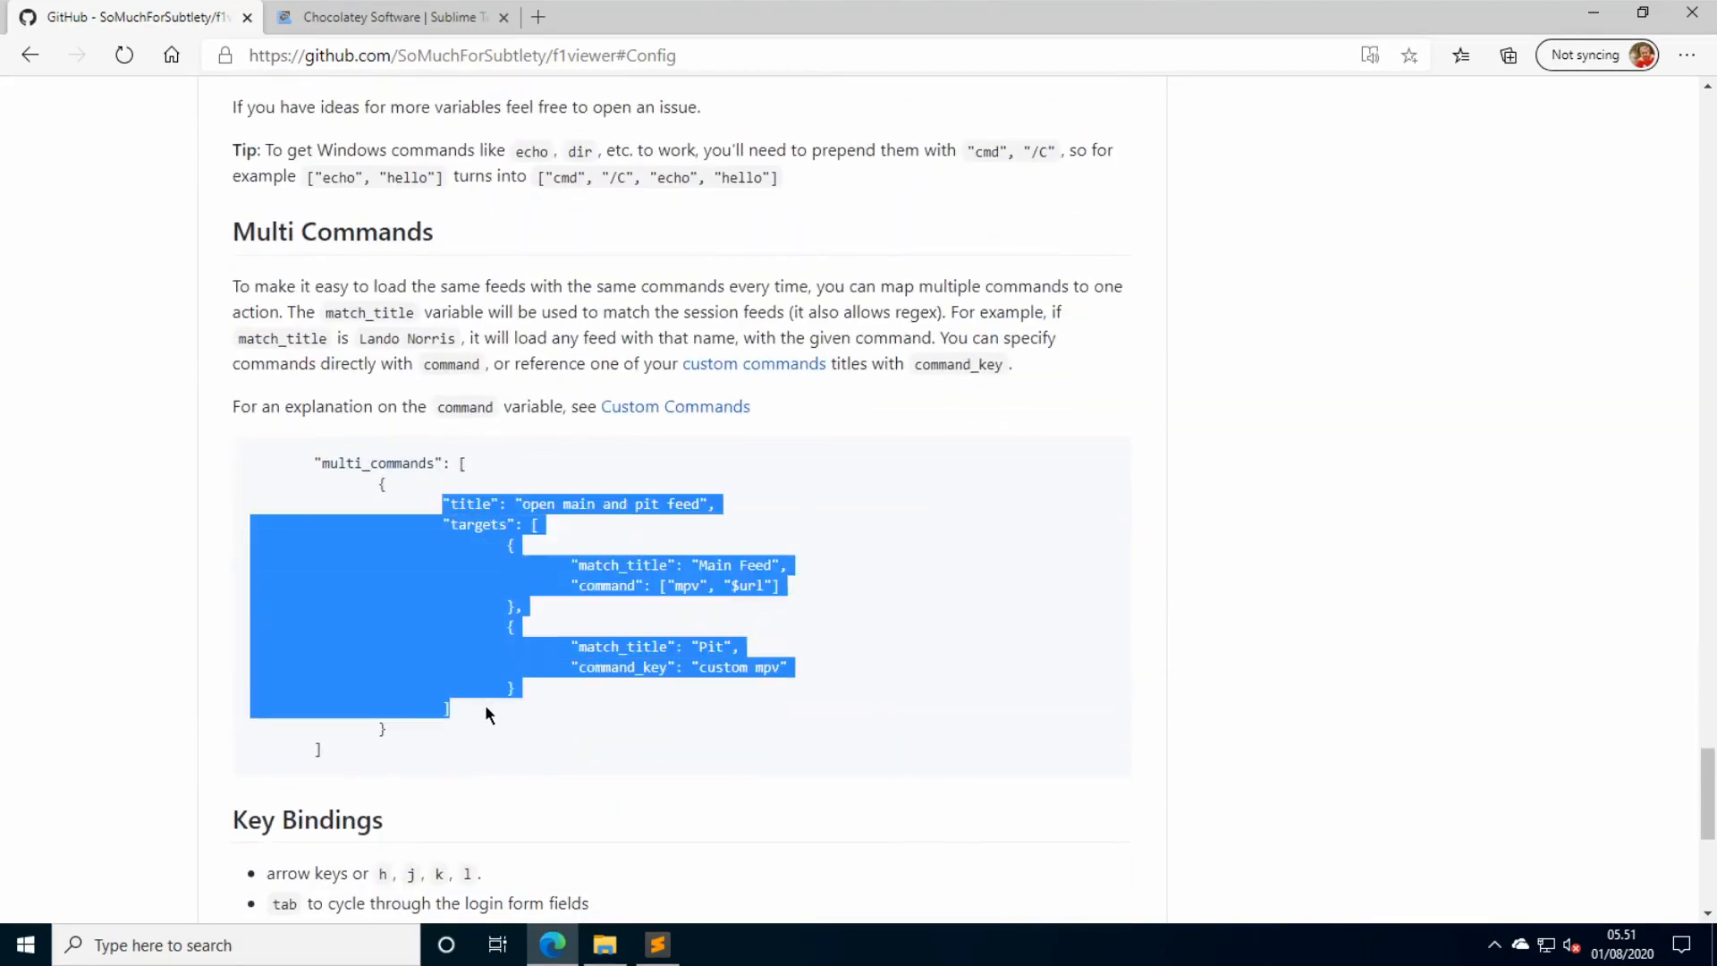
click(487, 713)
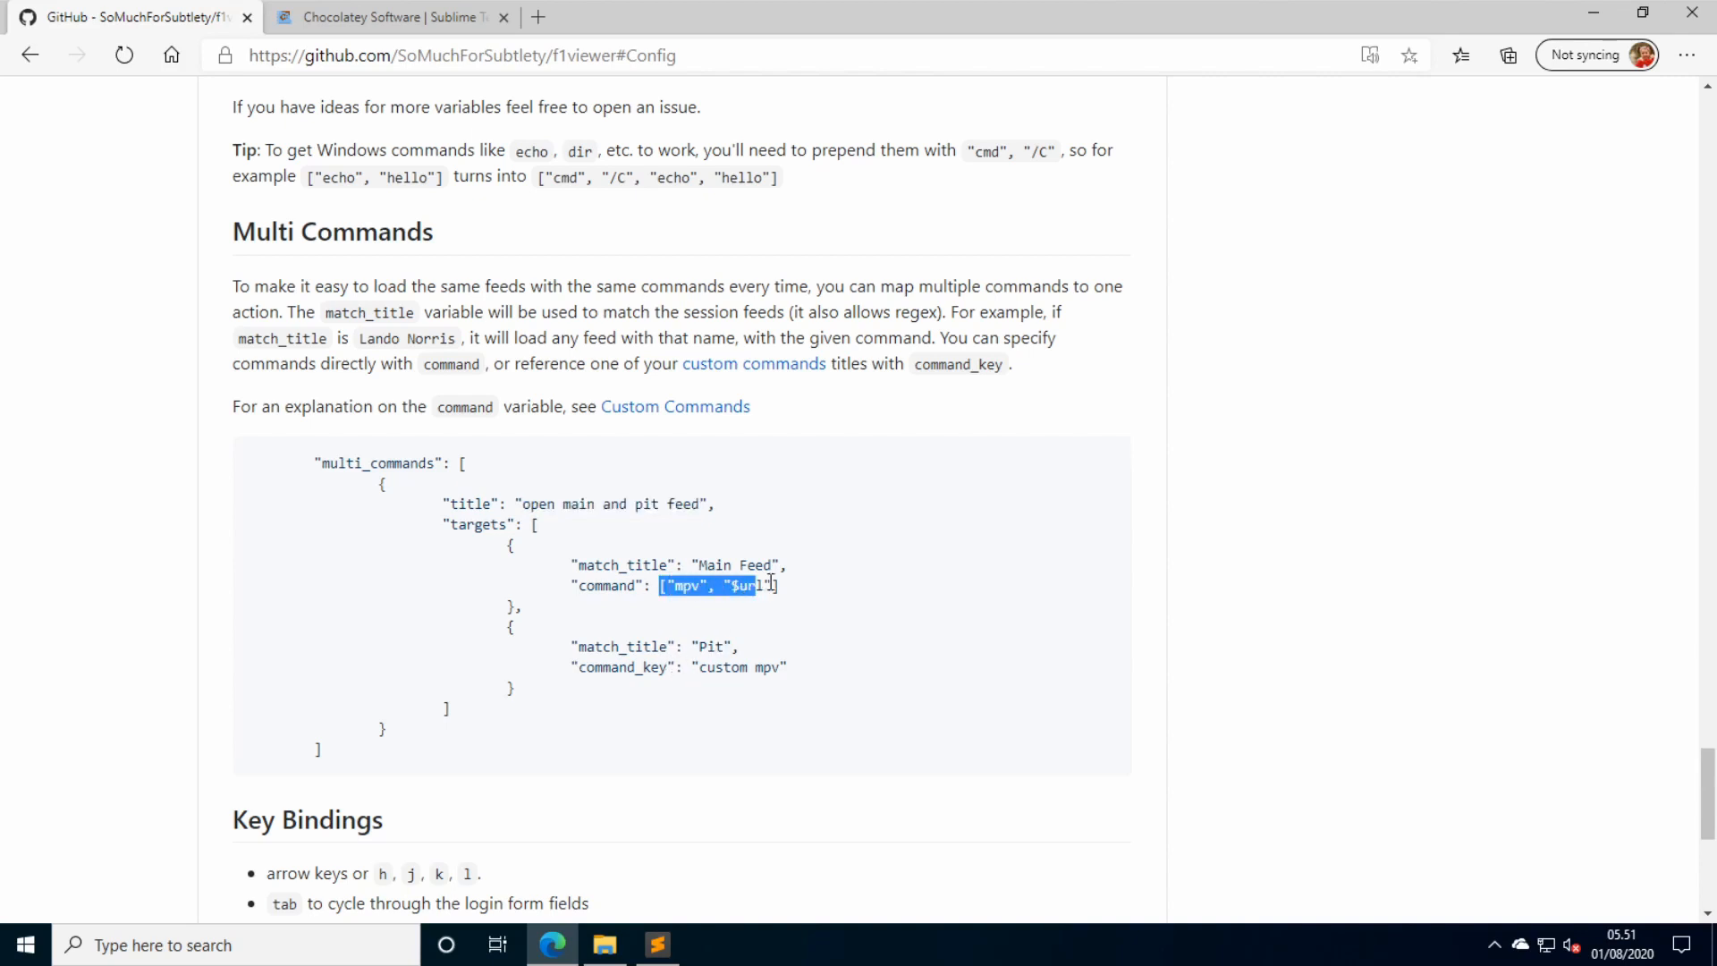
click(805, 662)
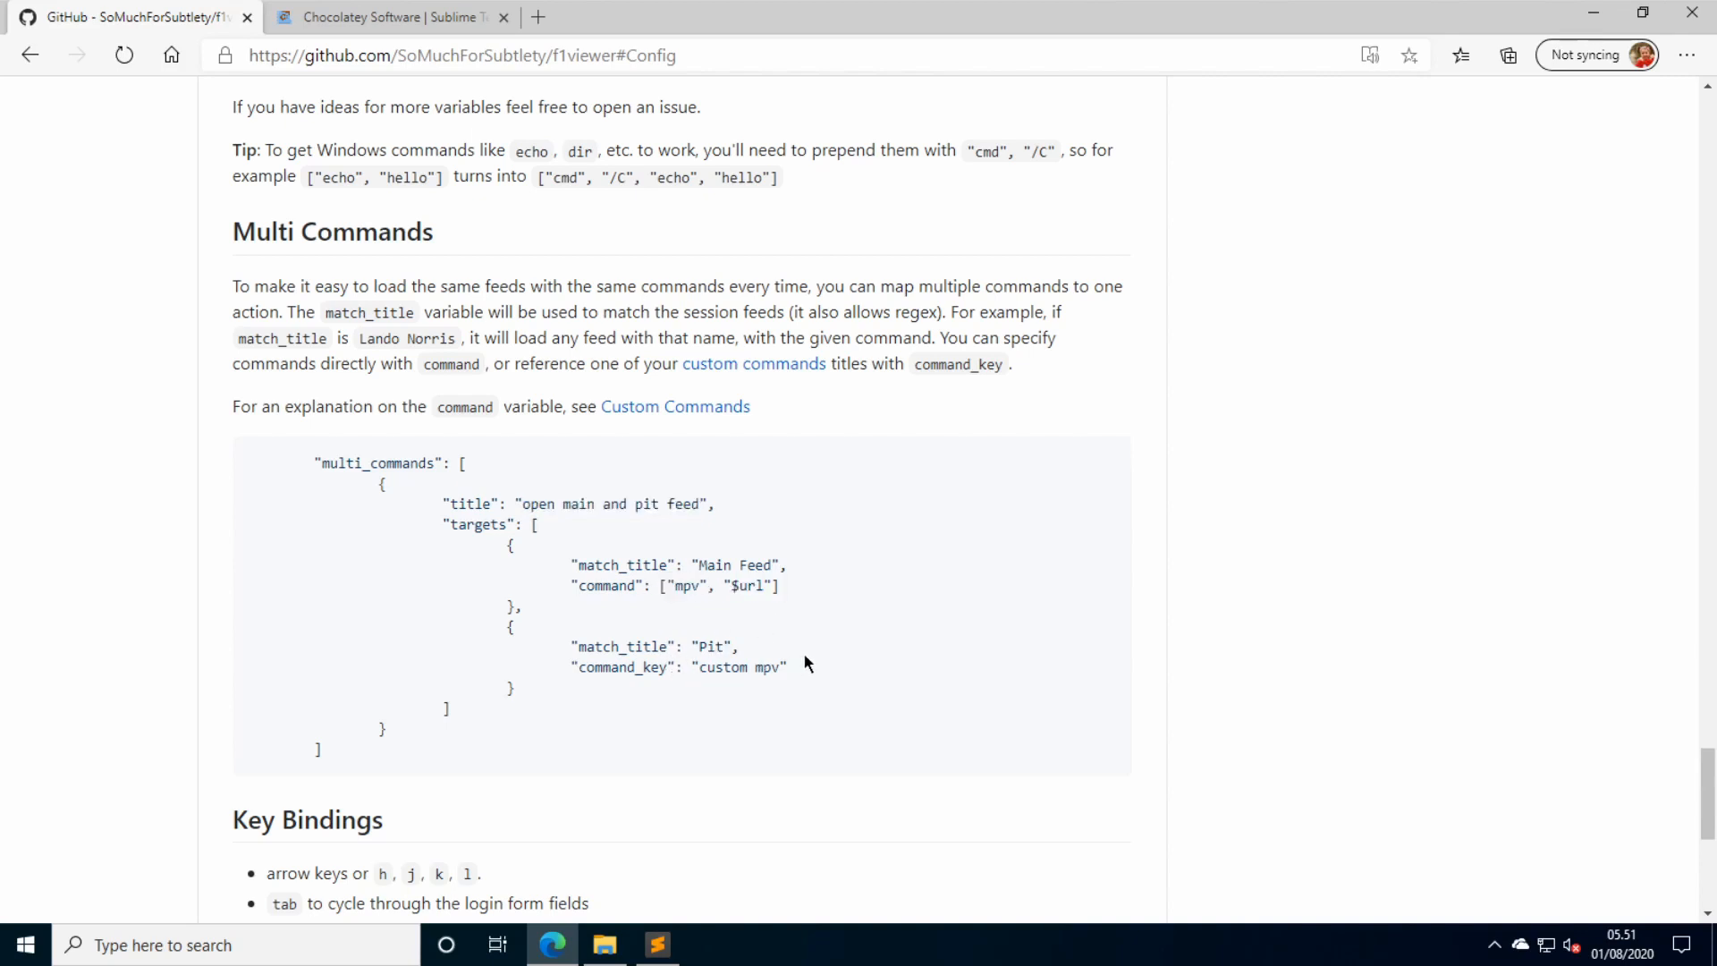
mouse_move(799, 671)
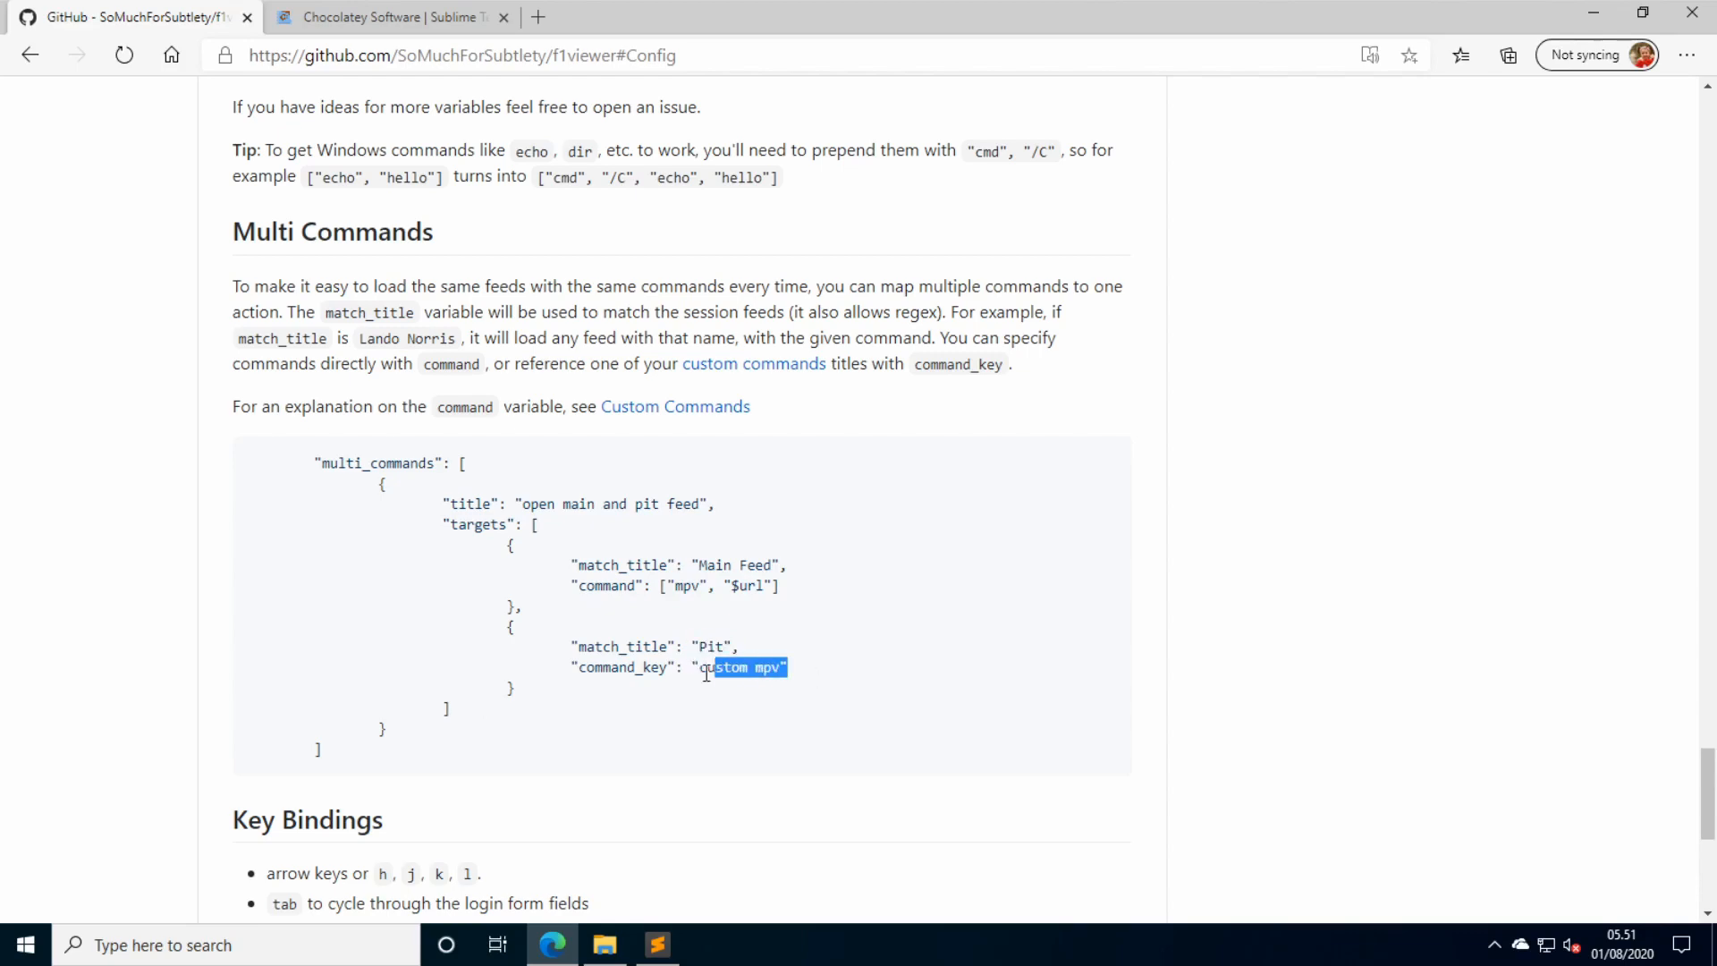
scroll(down, 3)
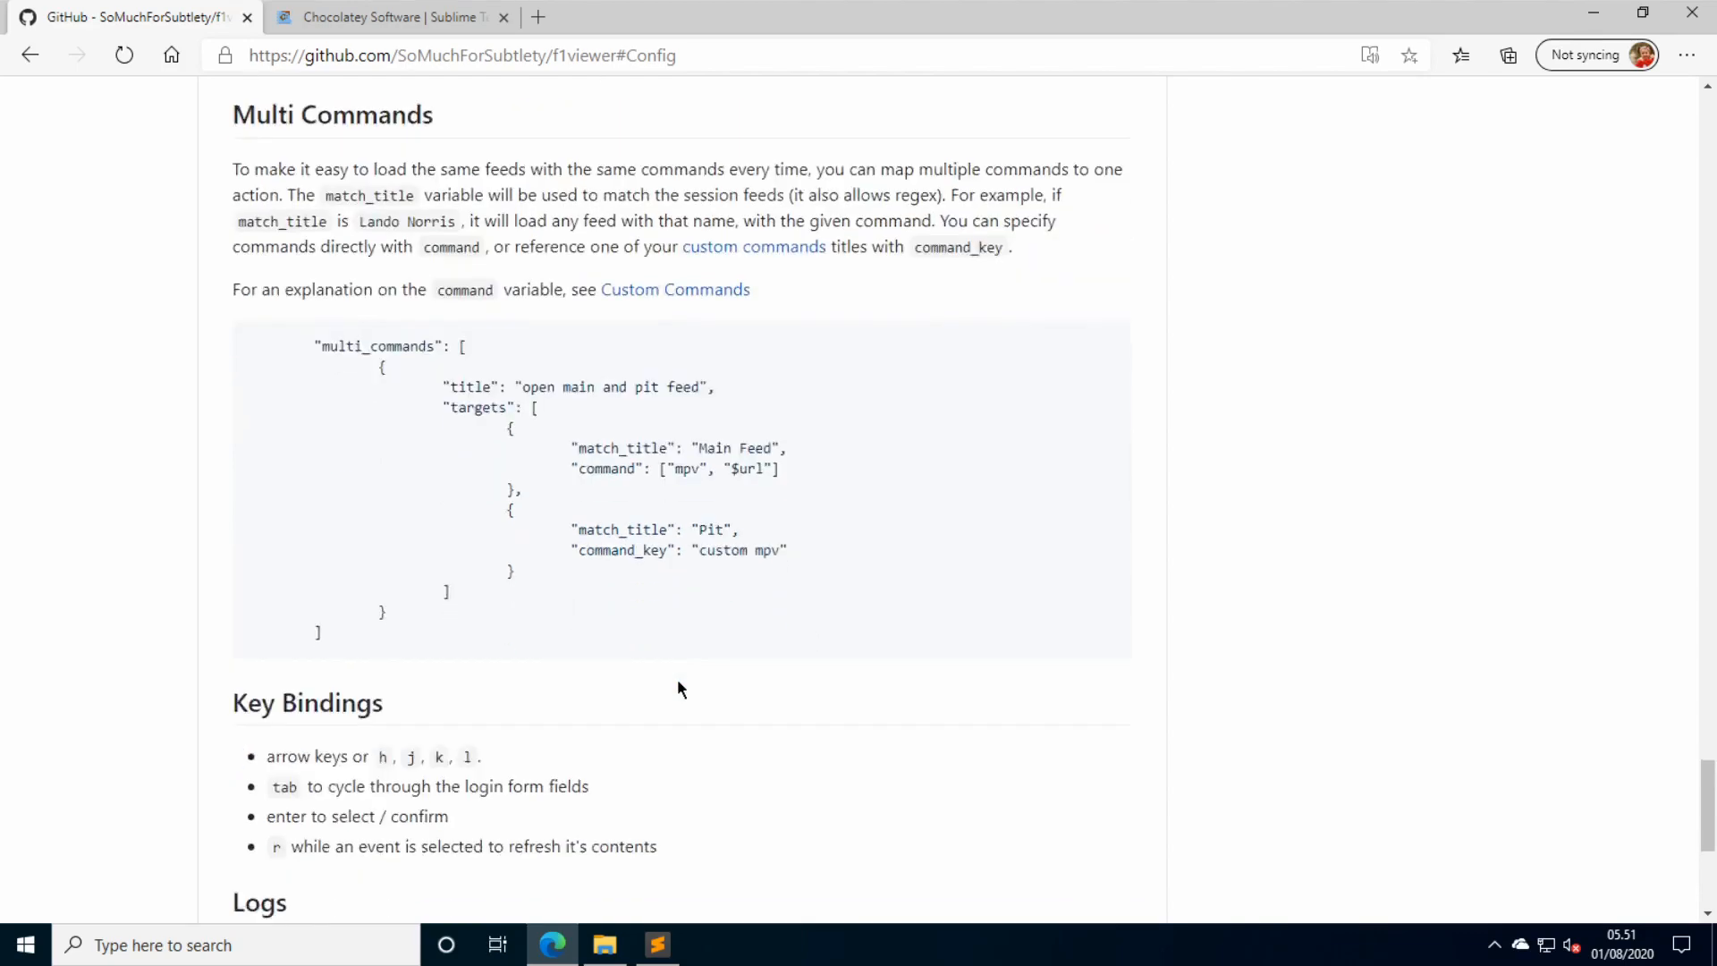
scroll(up, 3)
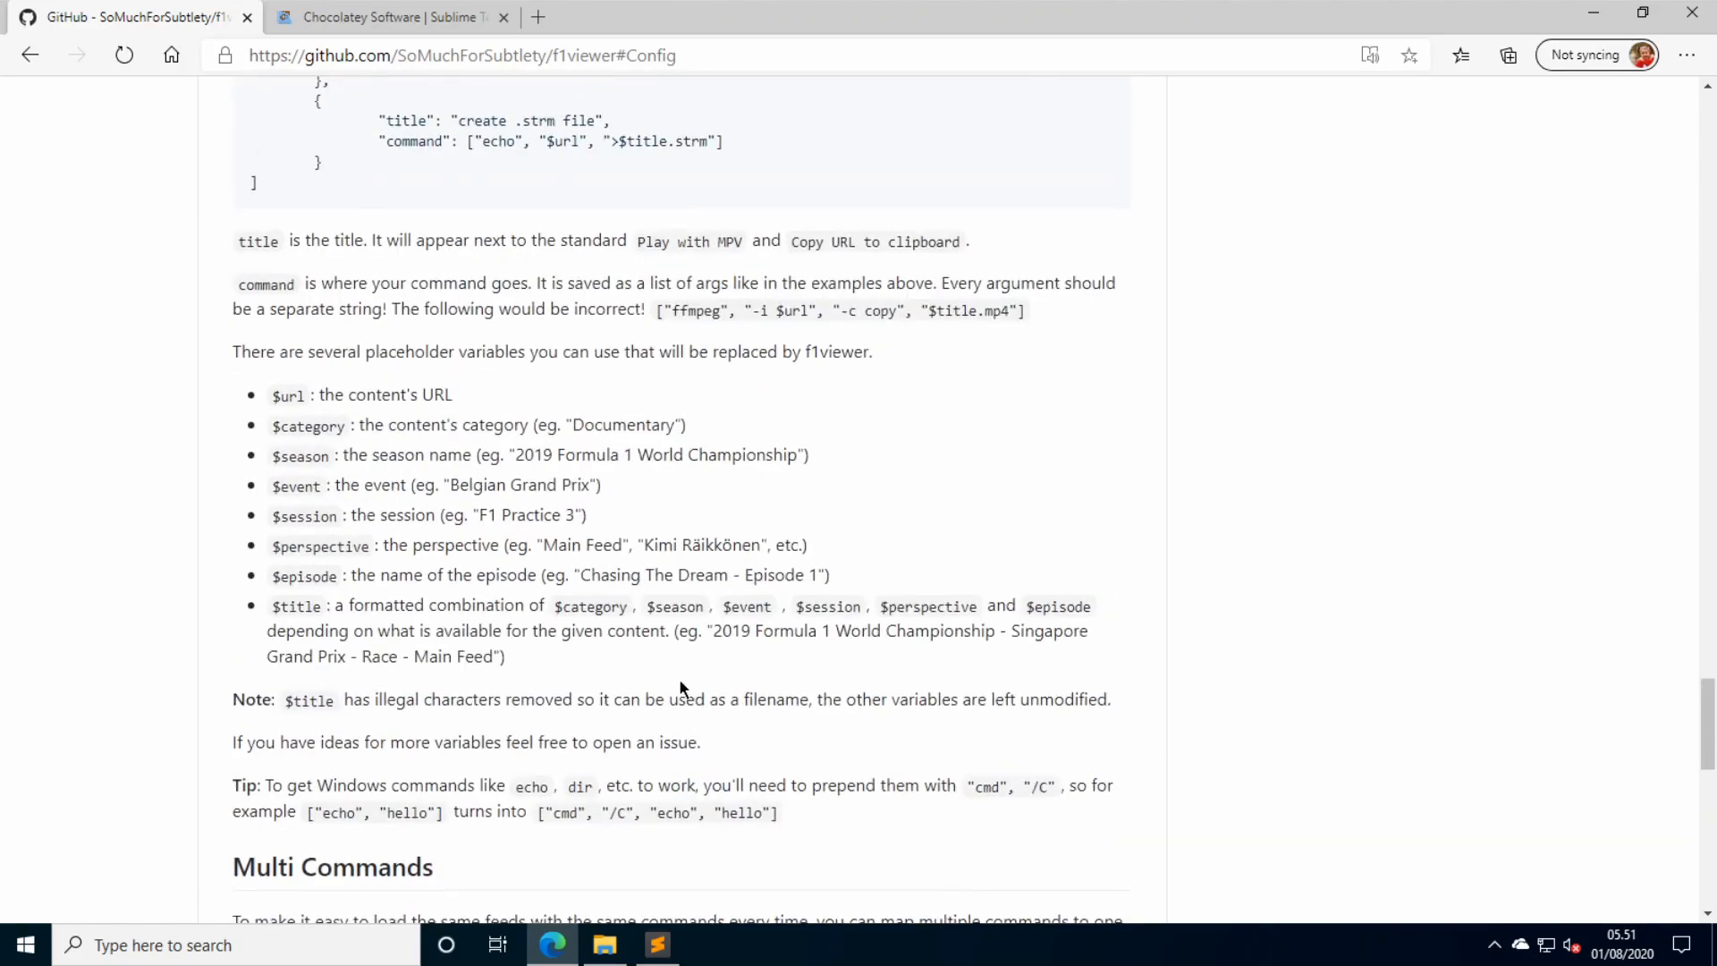
scroll(up, 3)
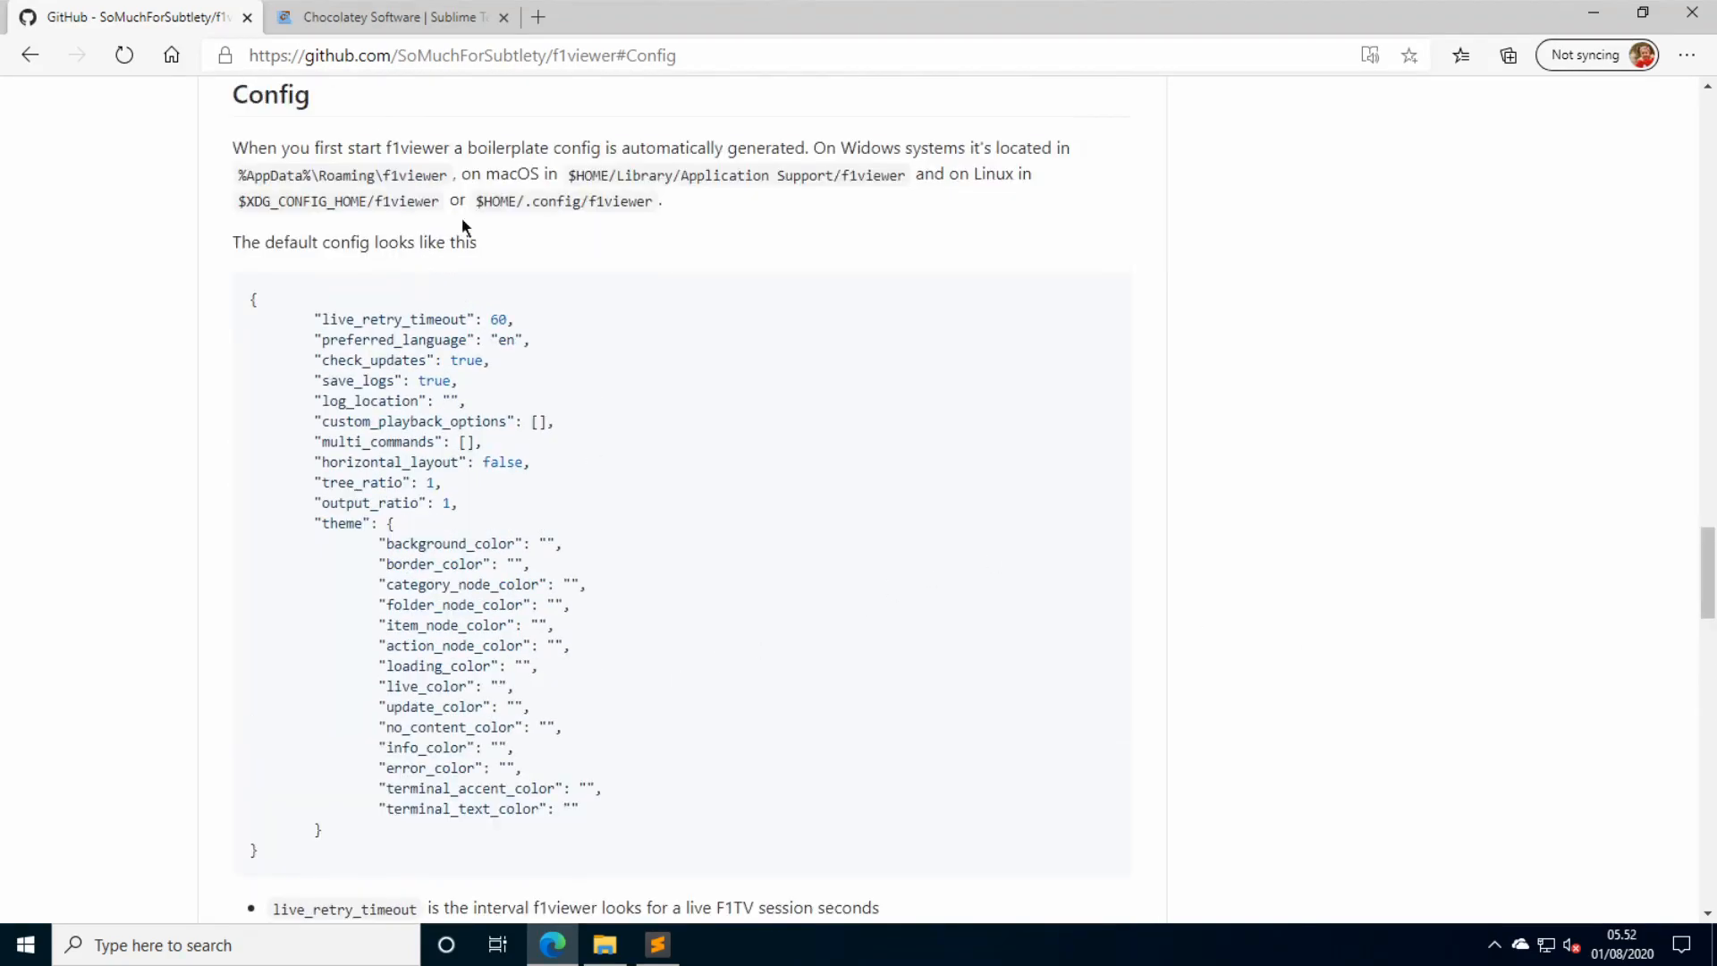
mouse_move(376, 171)
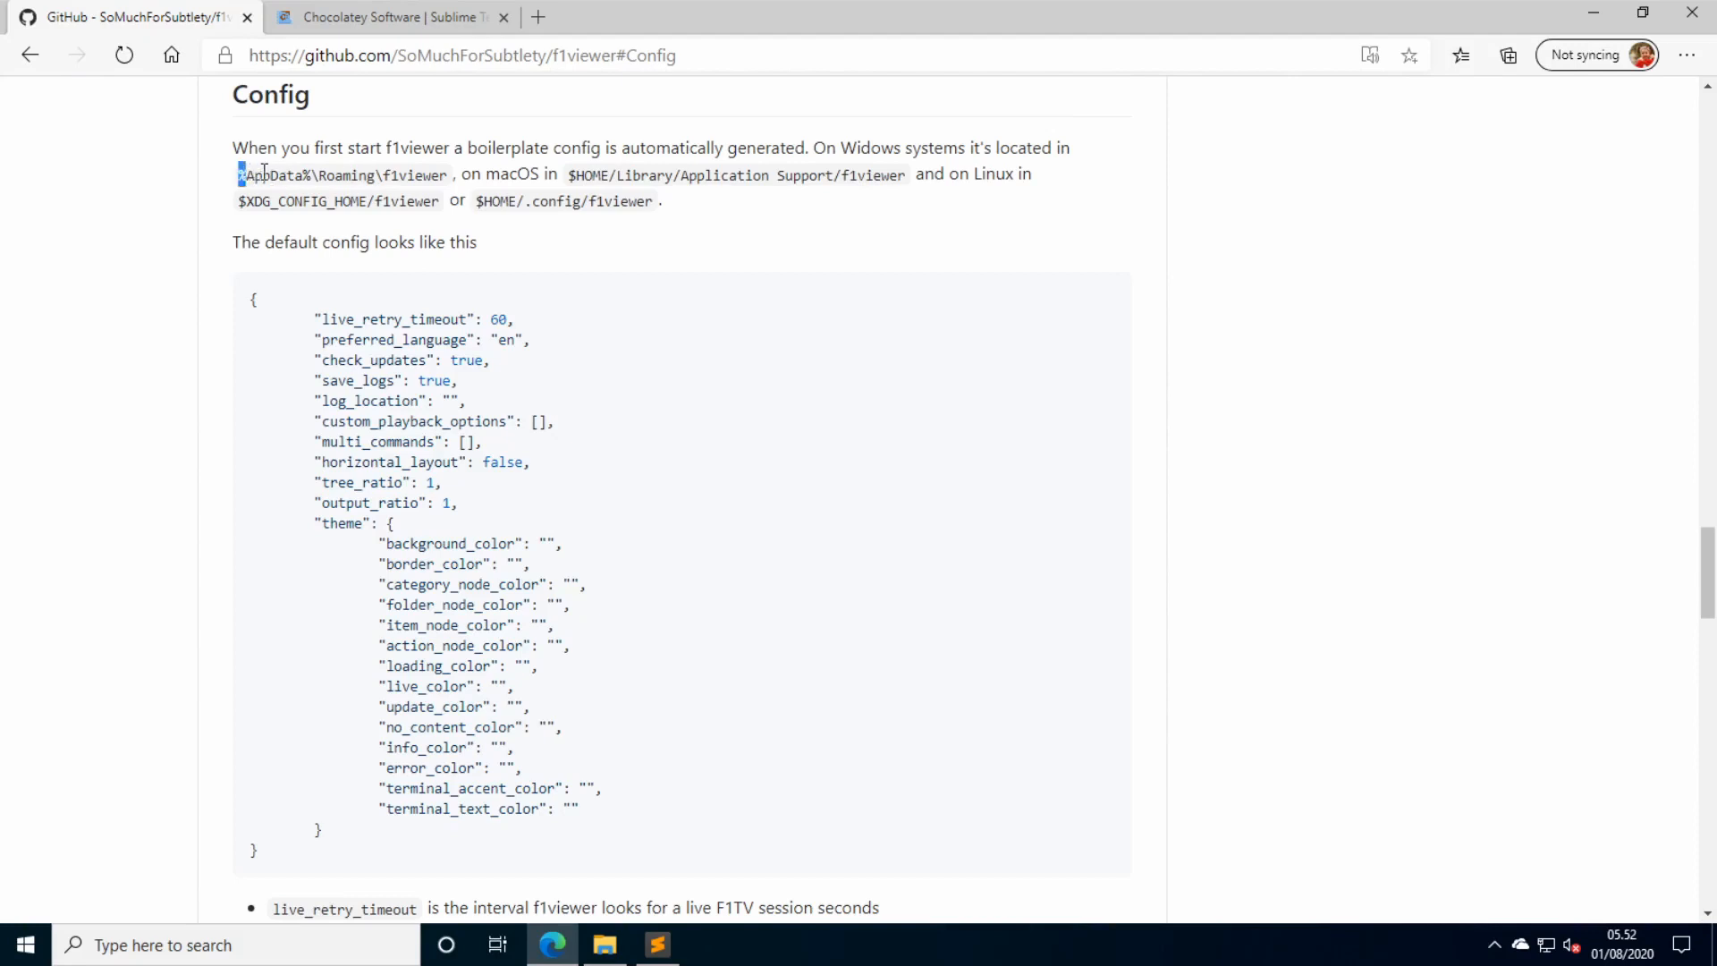
double_click(272, 176)
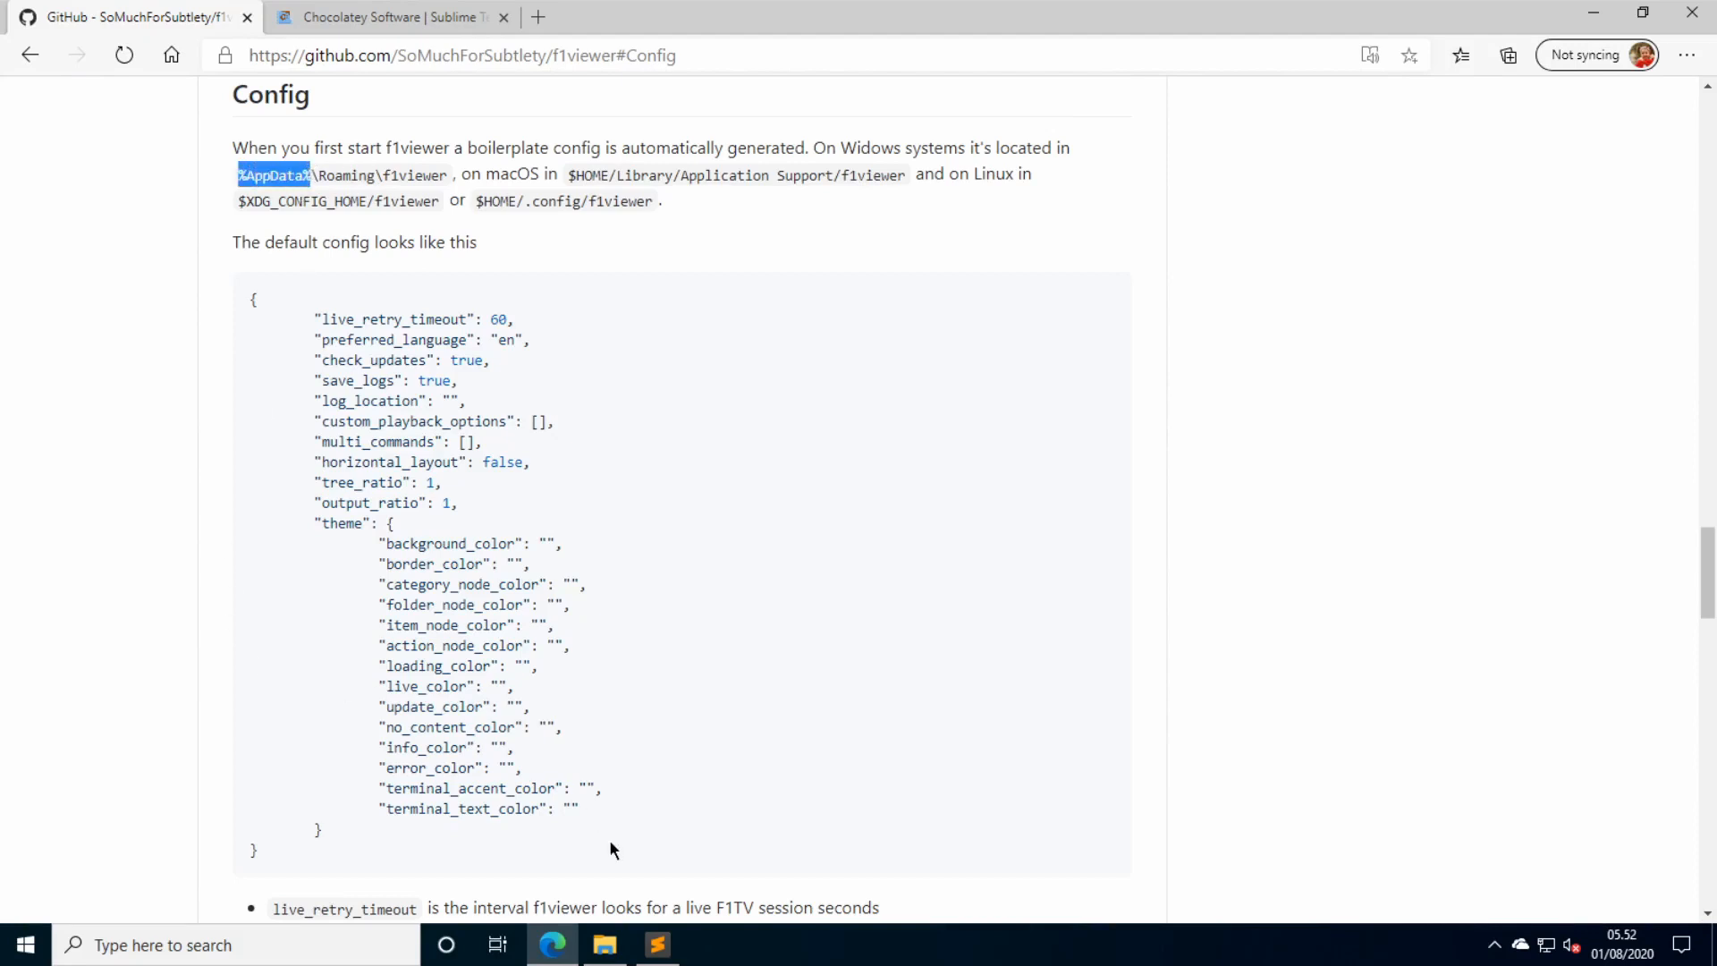
click(603, 945)
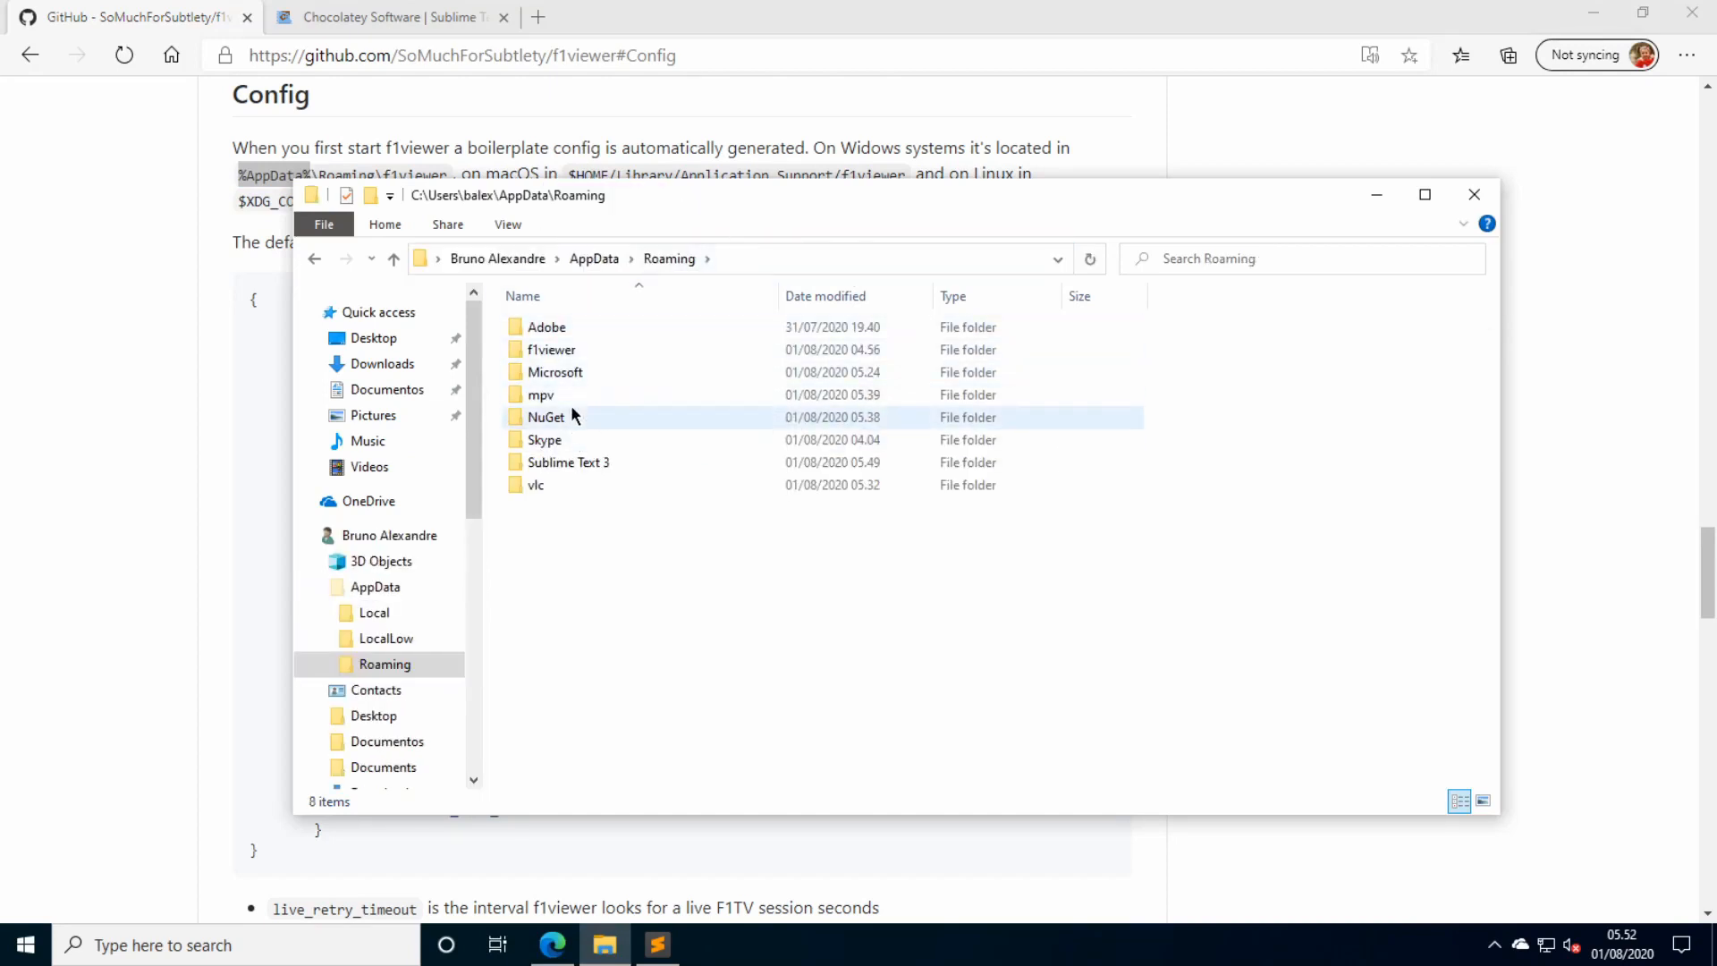
Open config.json from the f1viewer Roaming folder with Sublime Text.
double_click(551, 349)
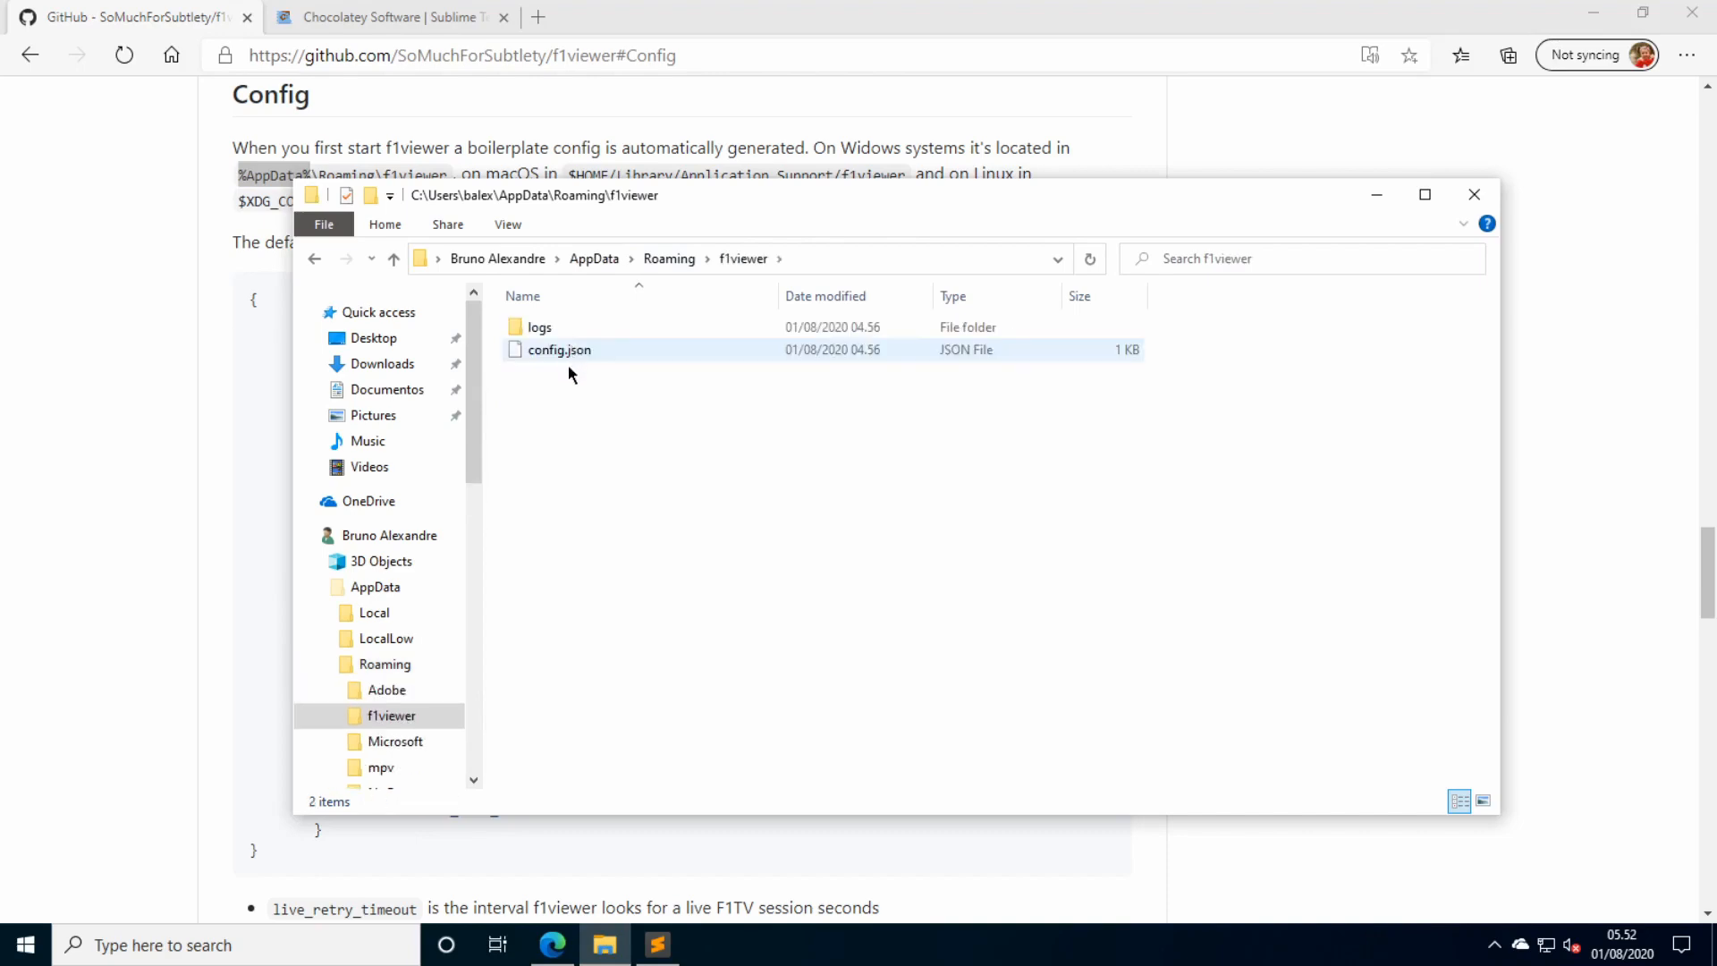
right_click(558, 349)
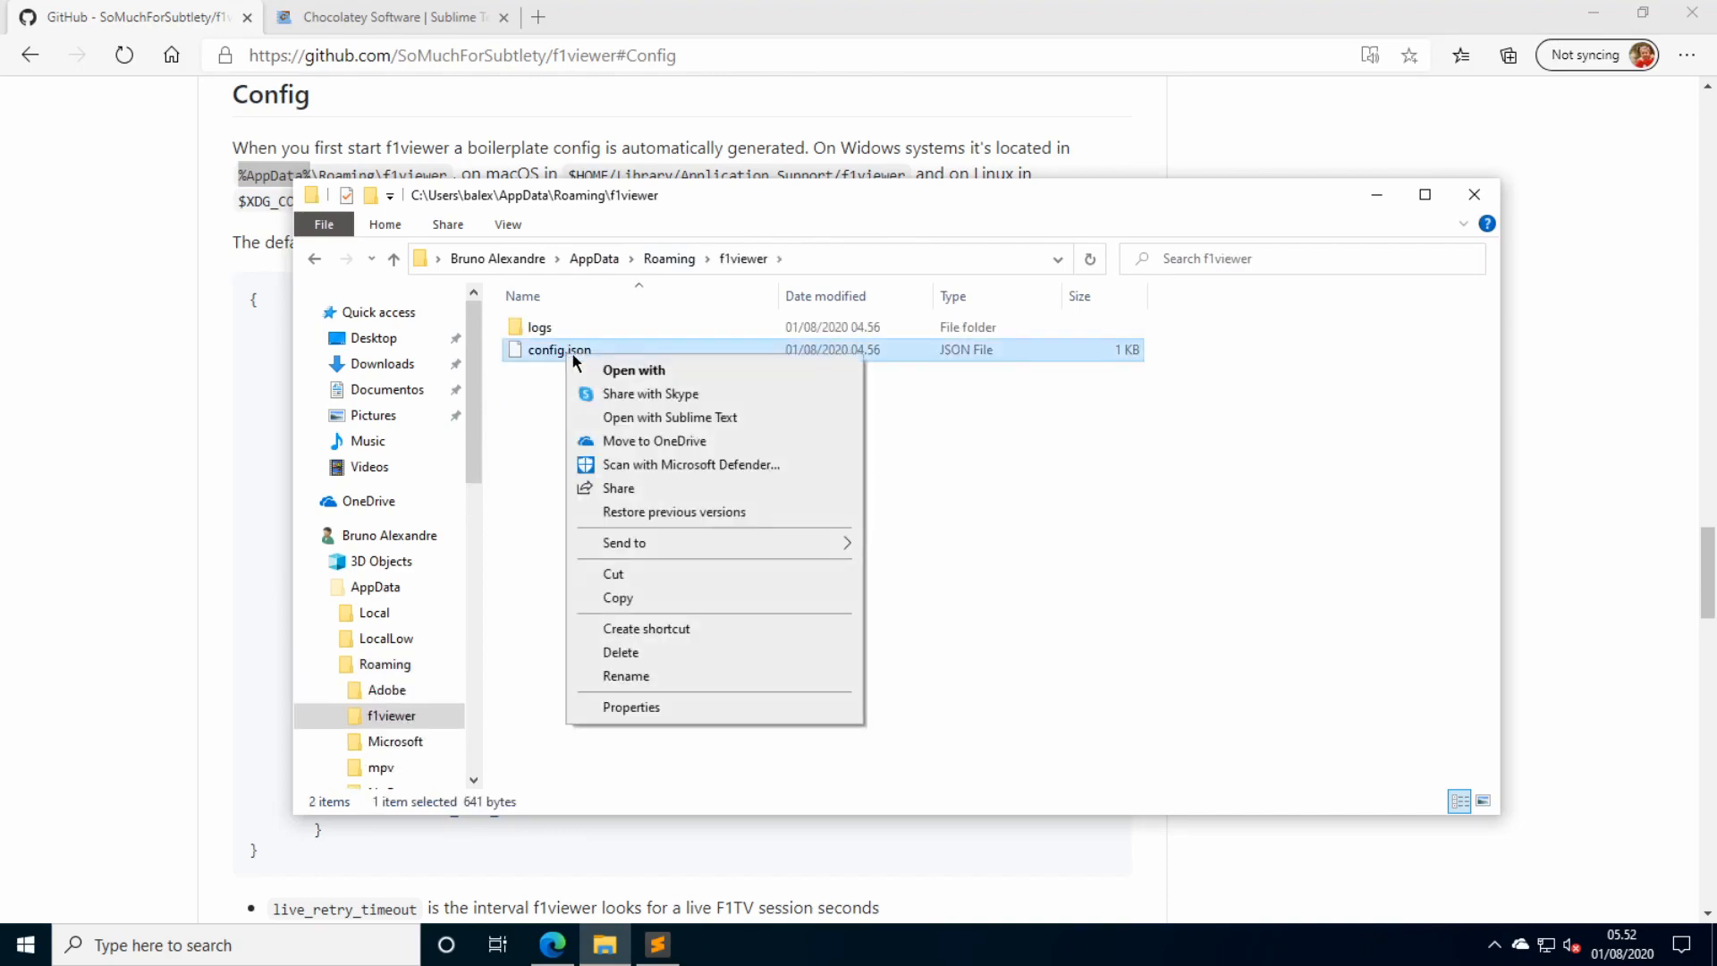
click(669, 417)
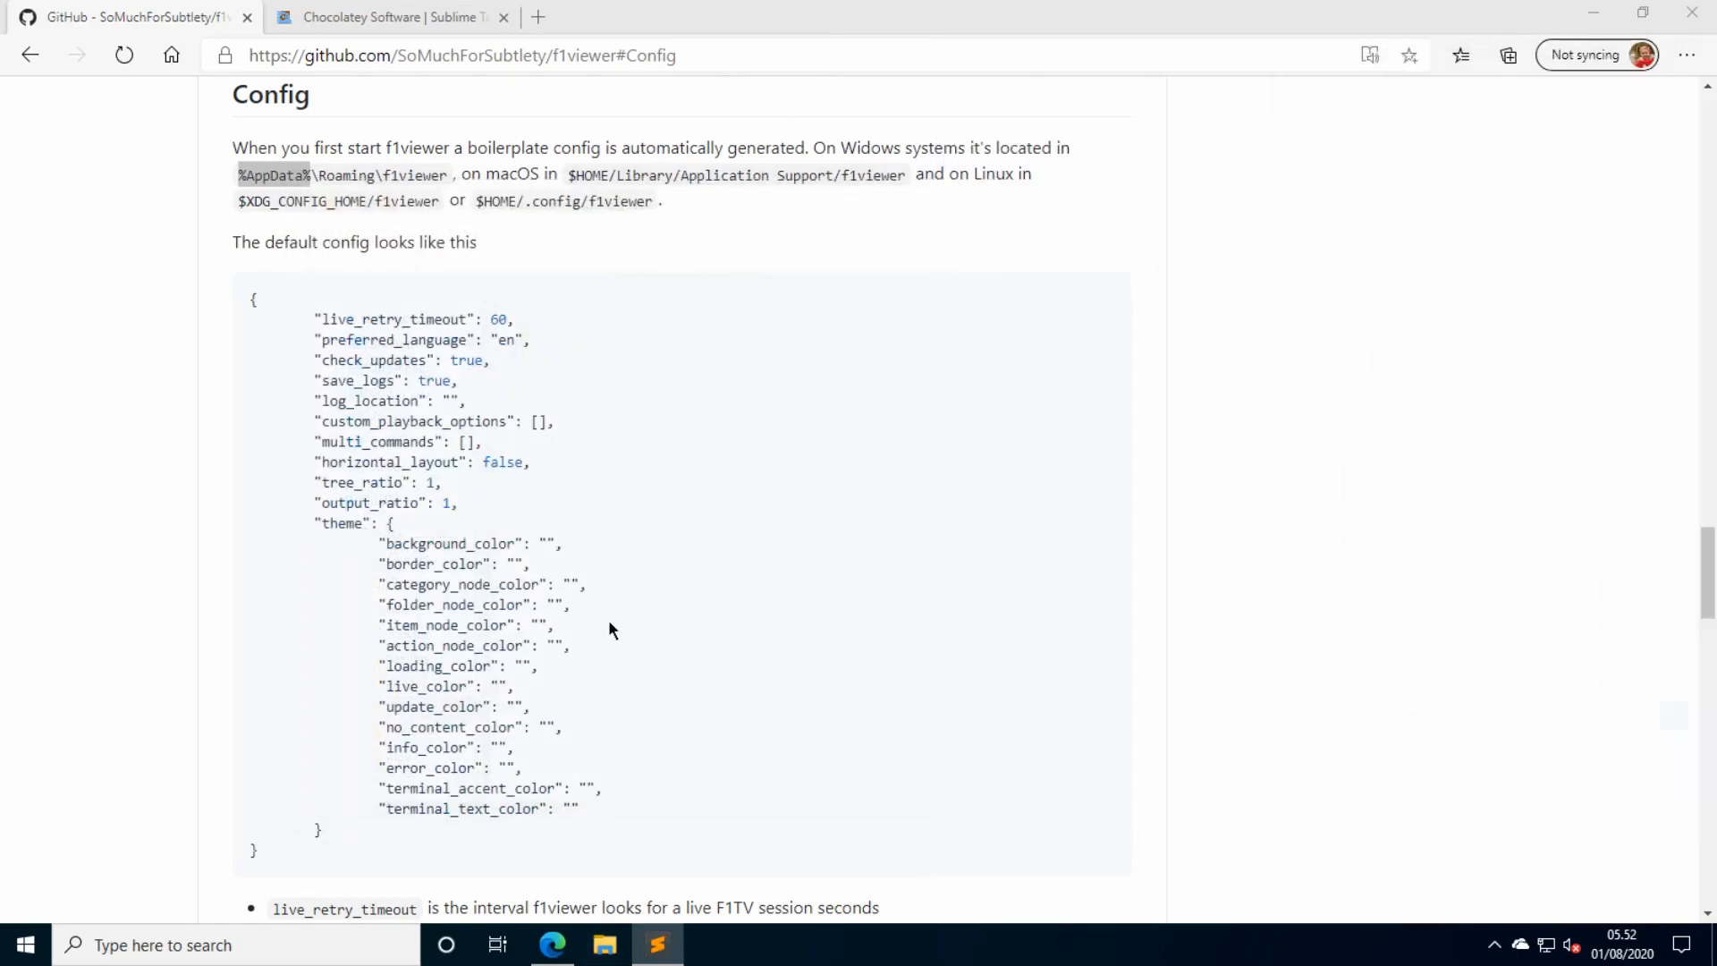
Scroll to the README's Custom Commands section with the download with ffmpeg example.
scroll(down, 3)
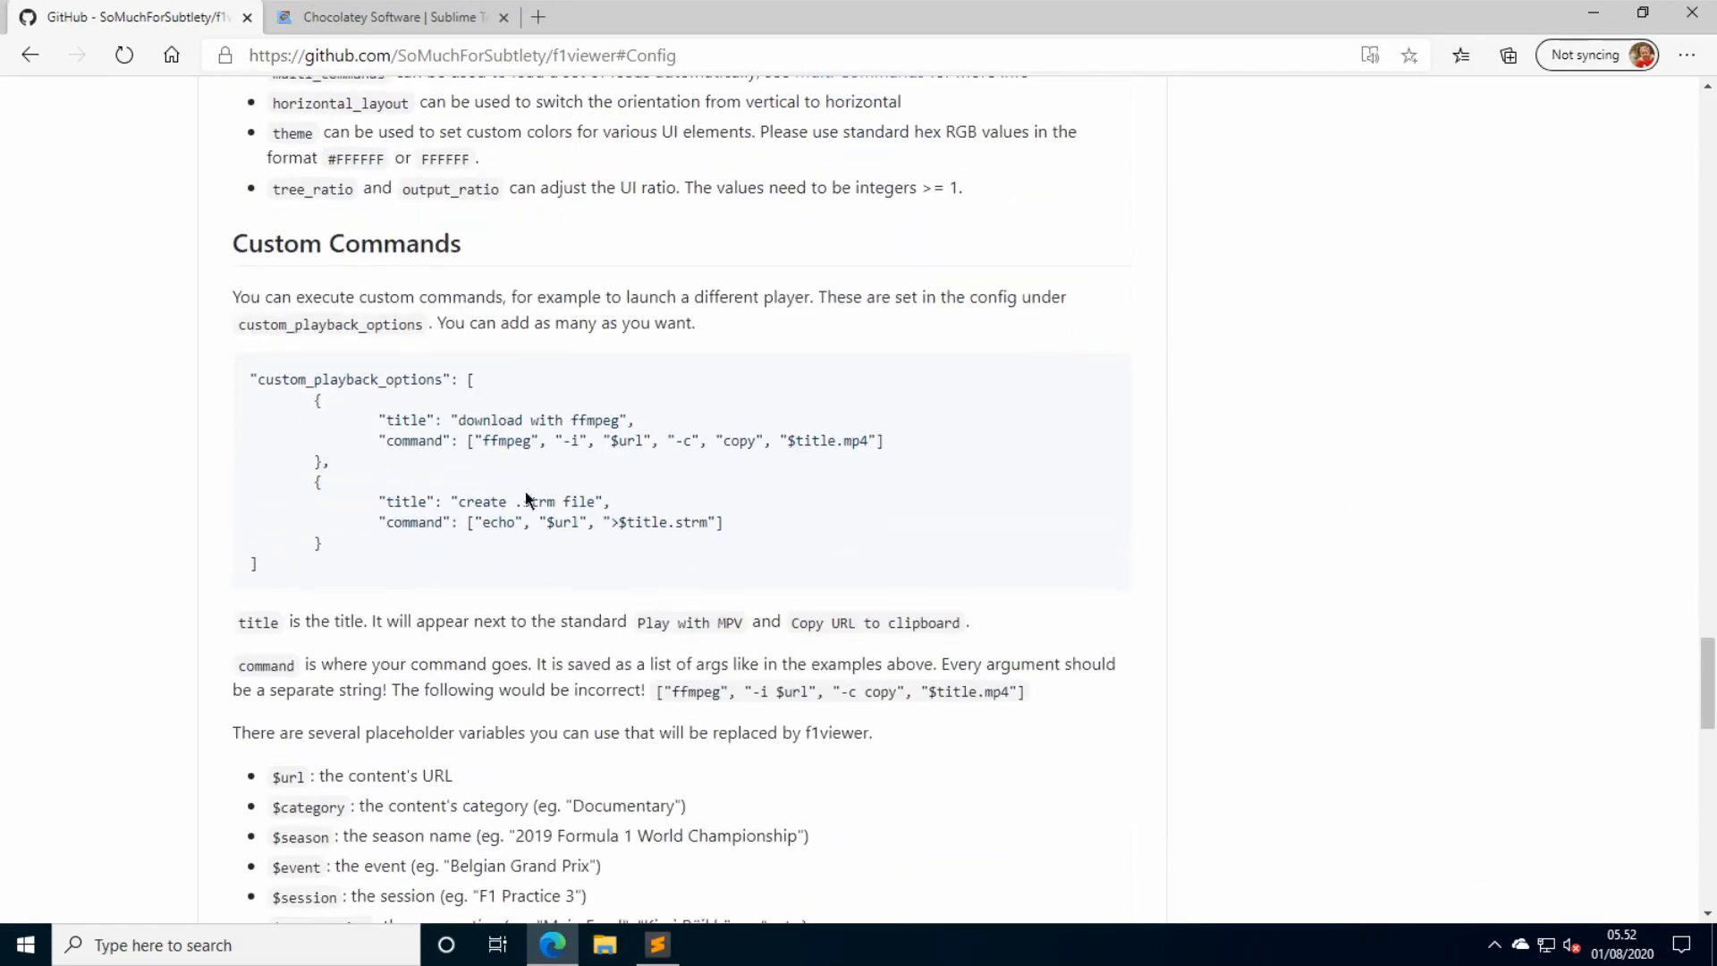
mouse_move(422, 411)
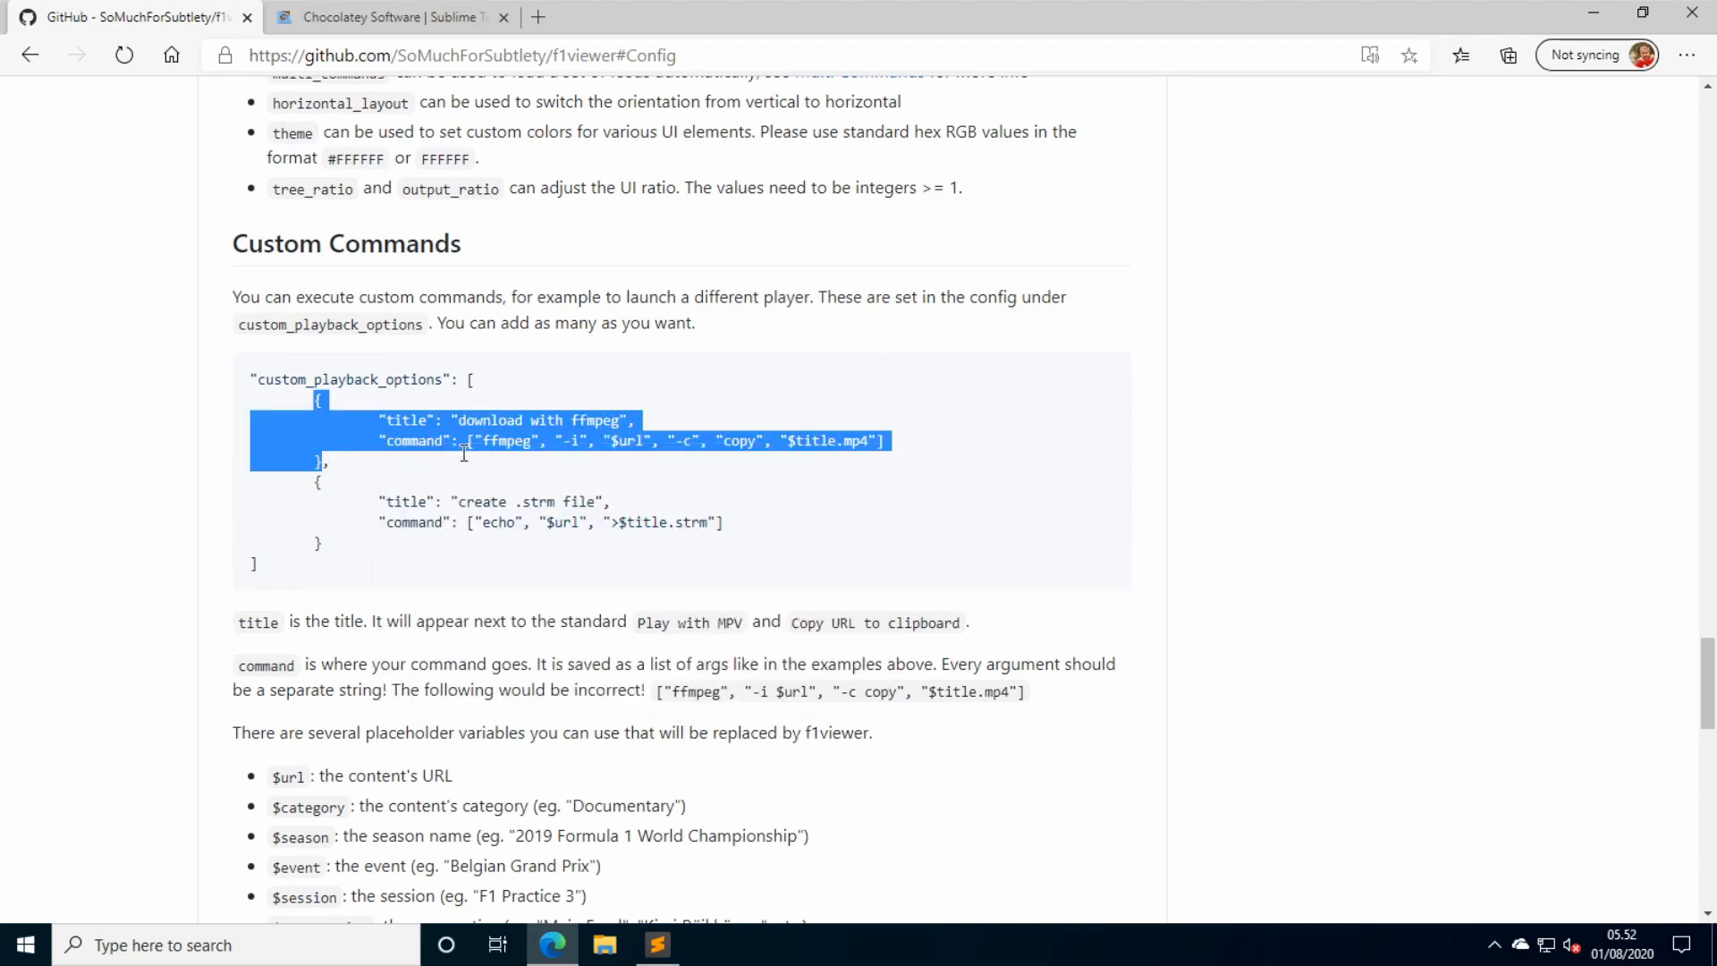
Paste the download with ffmpeg entry into custom_playback_options, save config.json, and show Downloads.
click(655, 944)
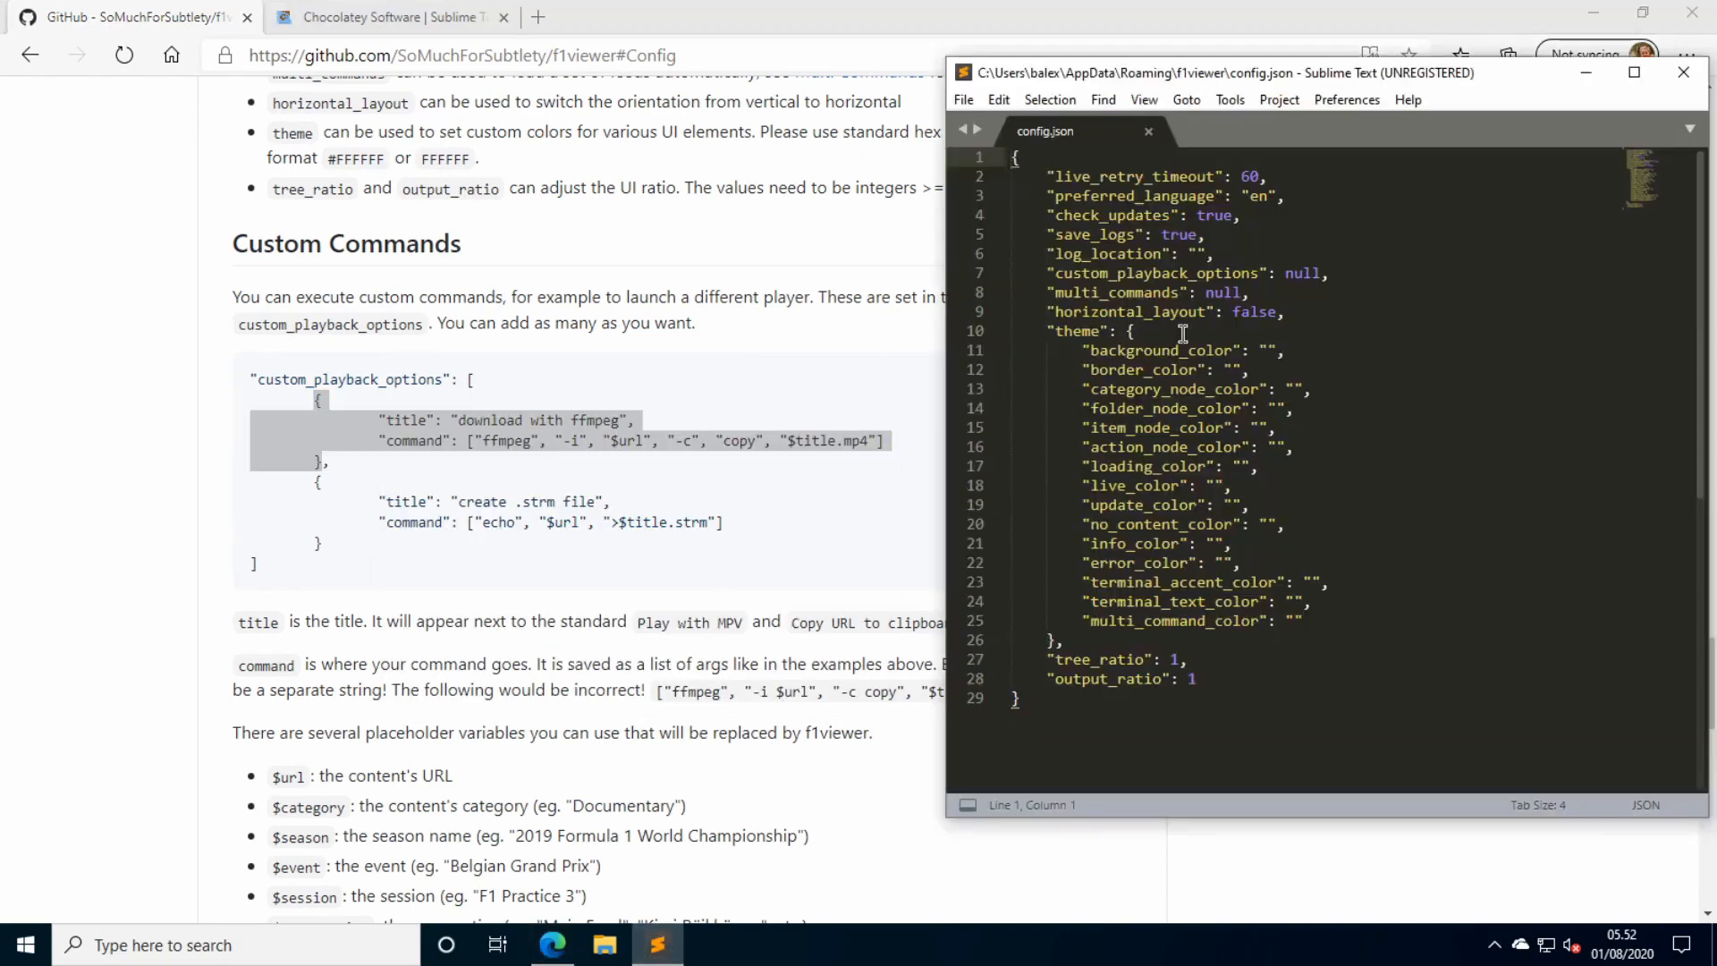
click(1230, 291)
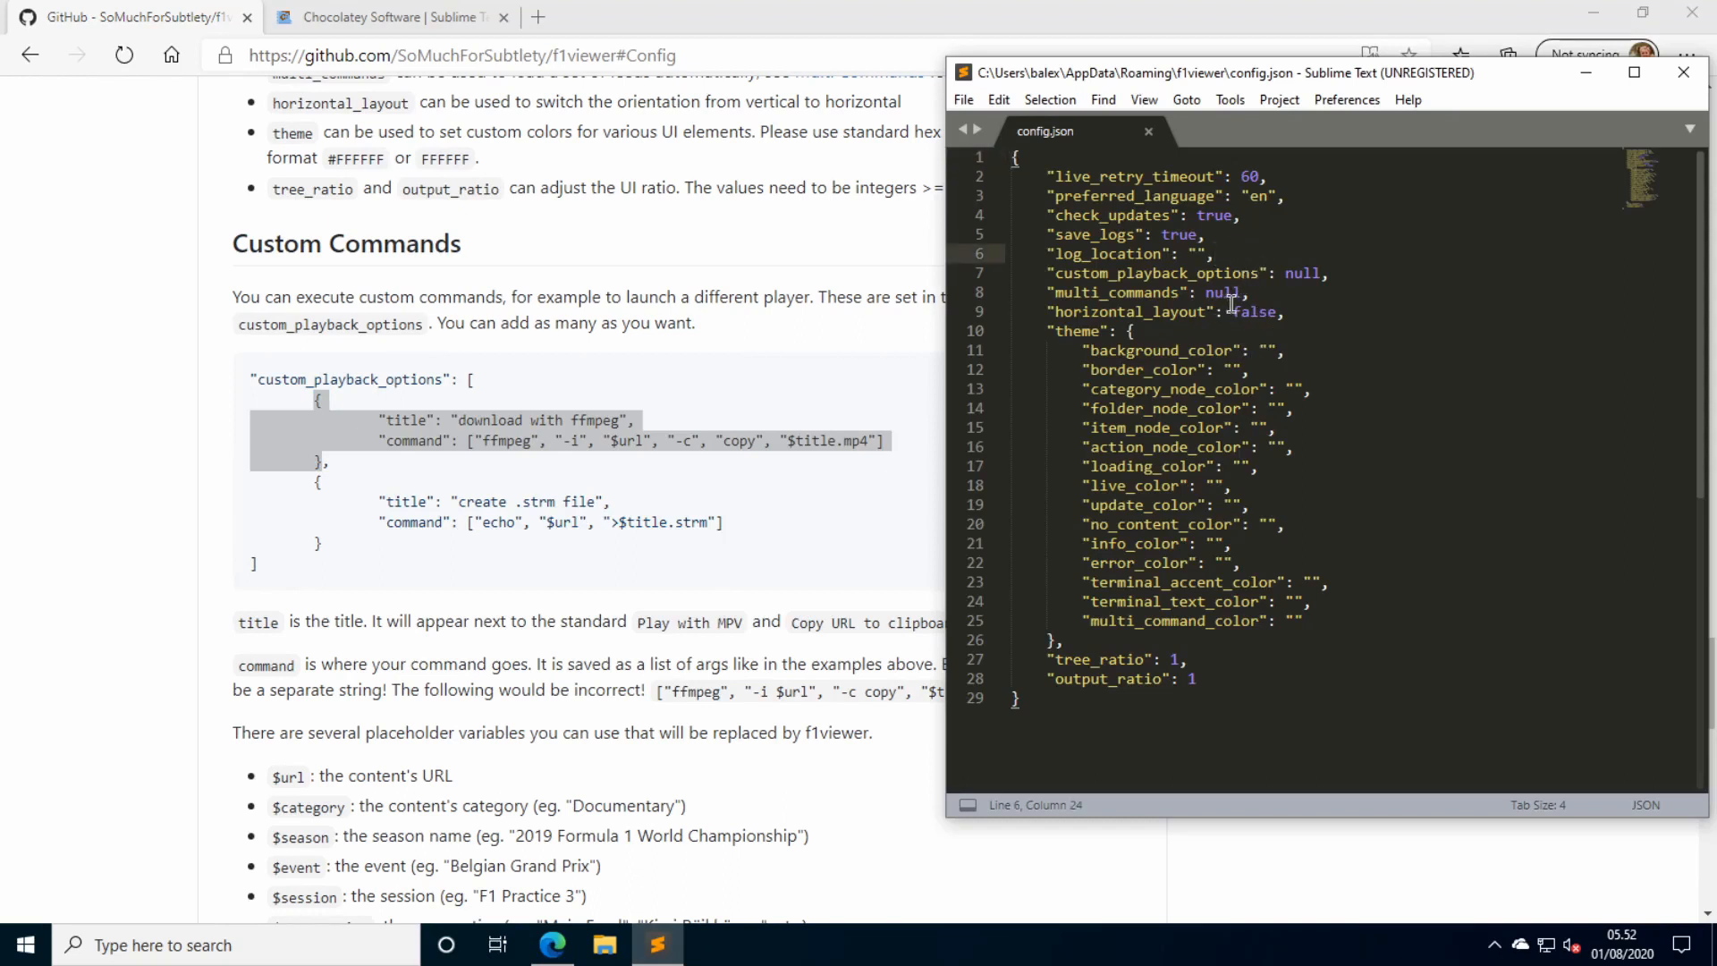
mouse_move(1299, 267)
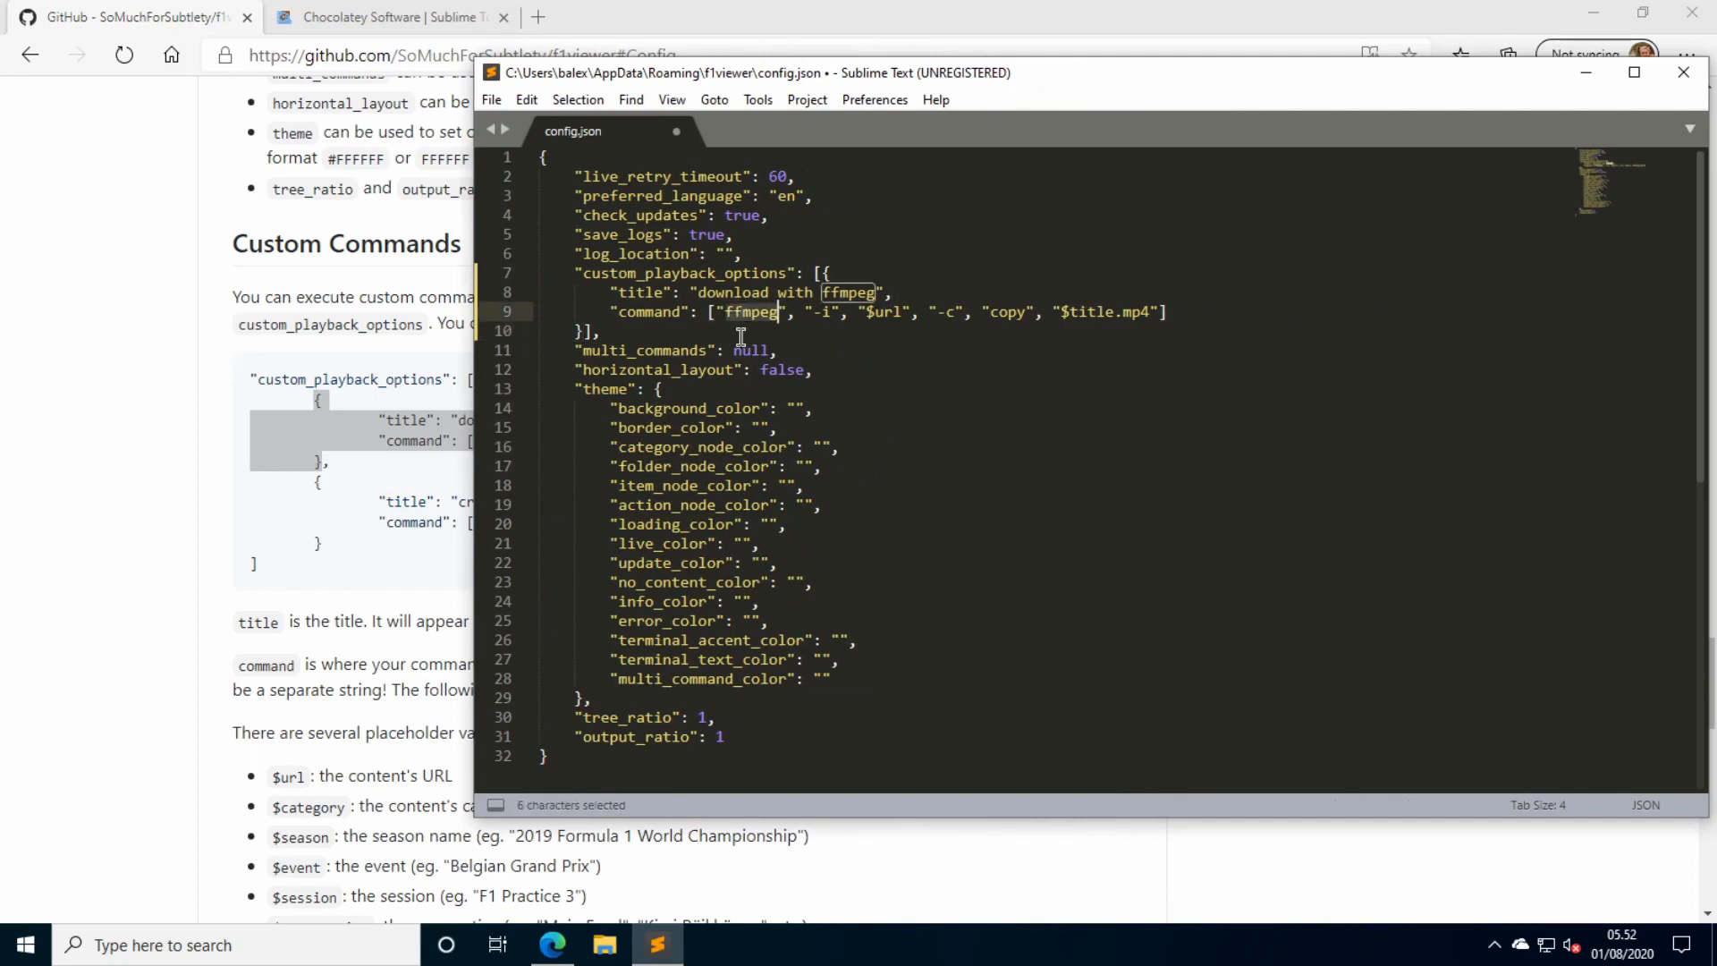
mouse_move(608, 945)
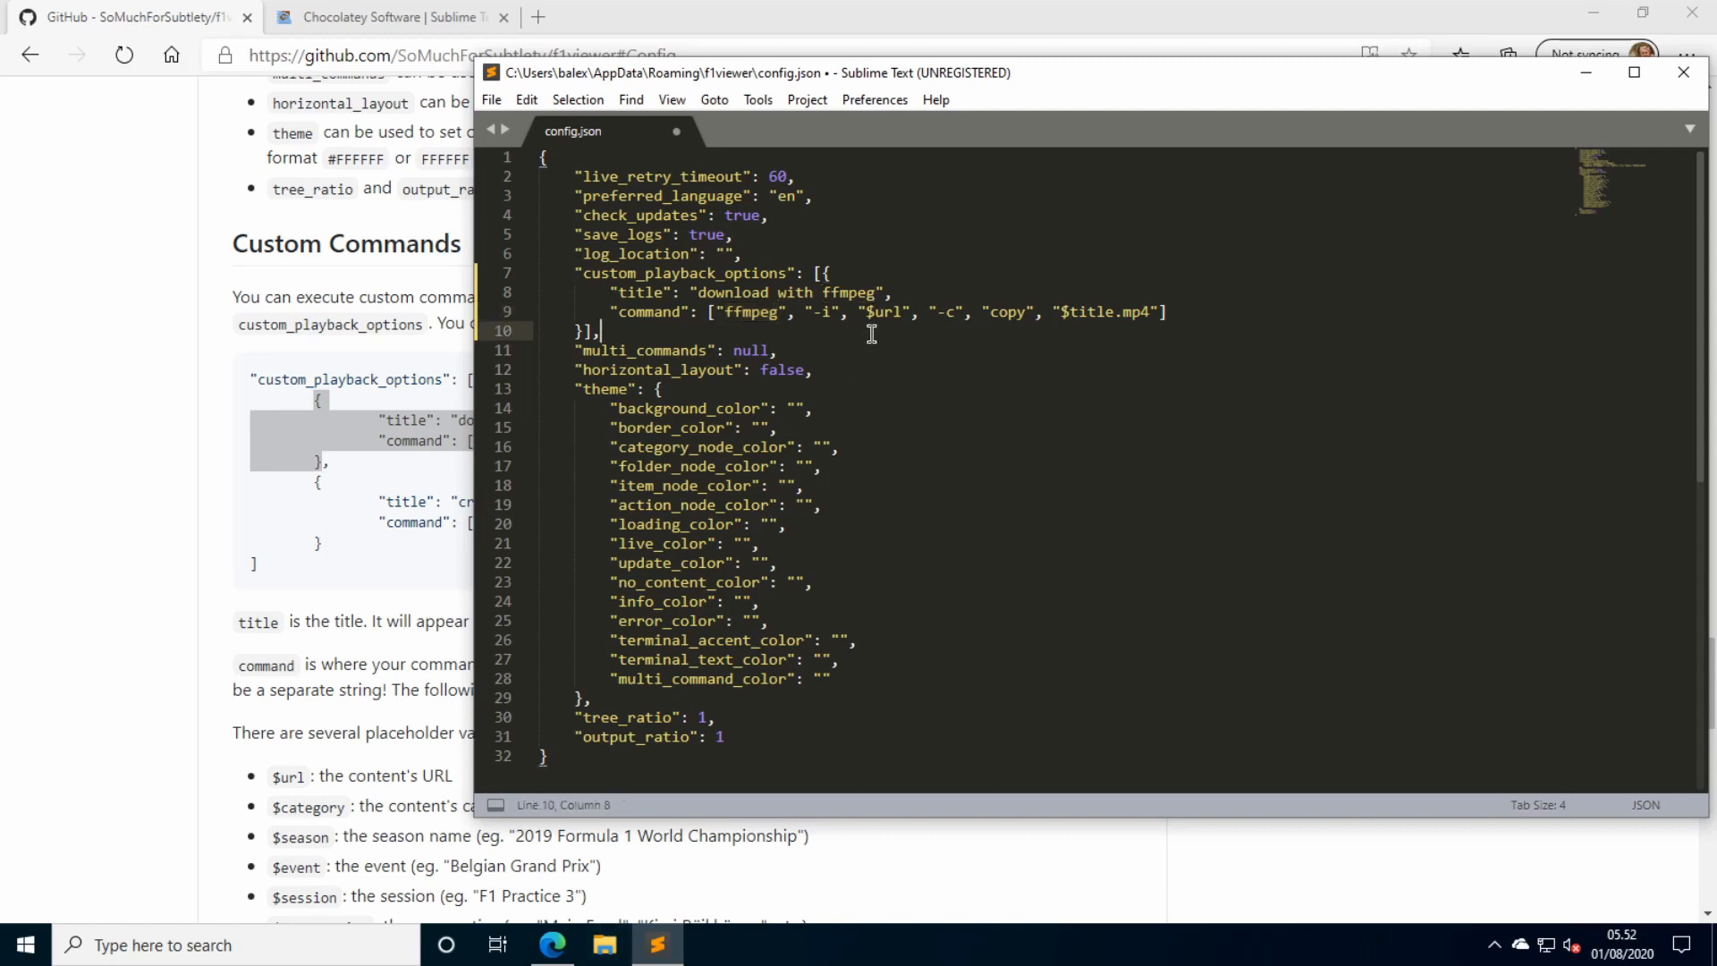
mouse_move(657, 922)
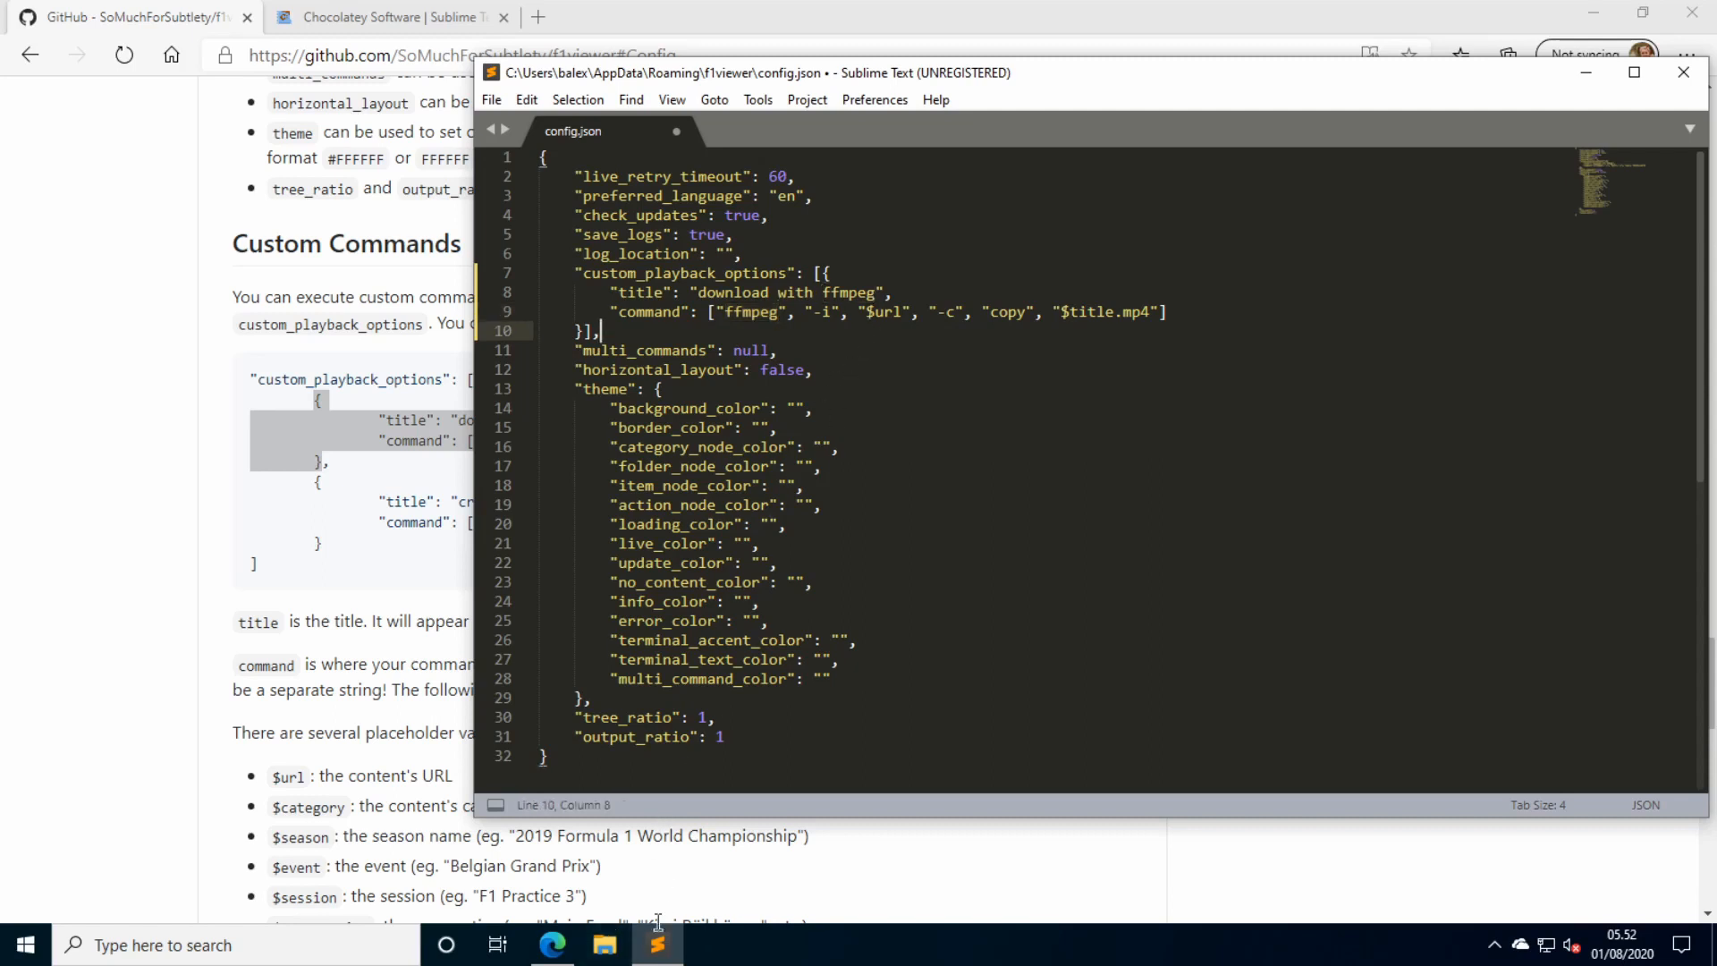
mouse_move(676, 136)
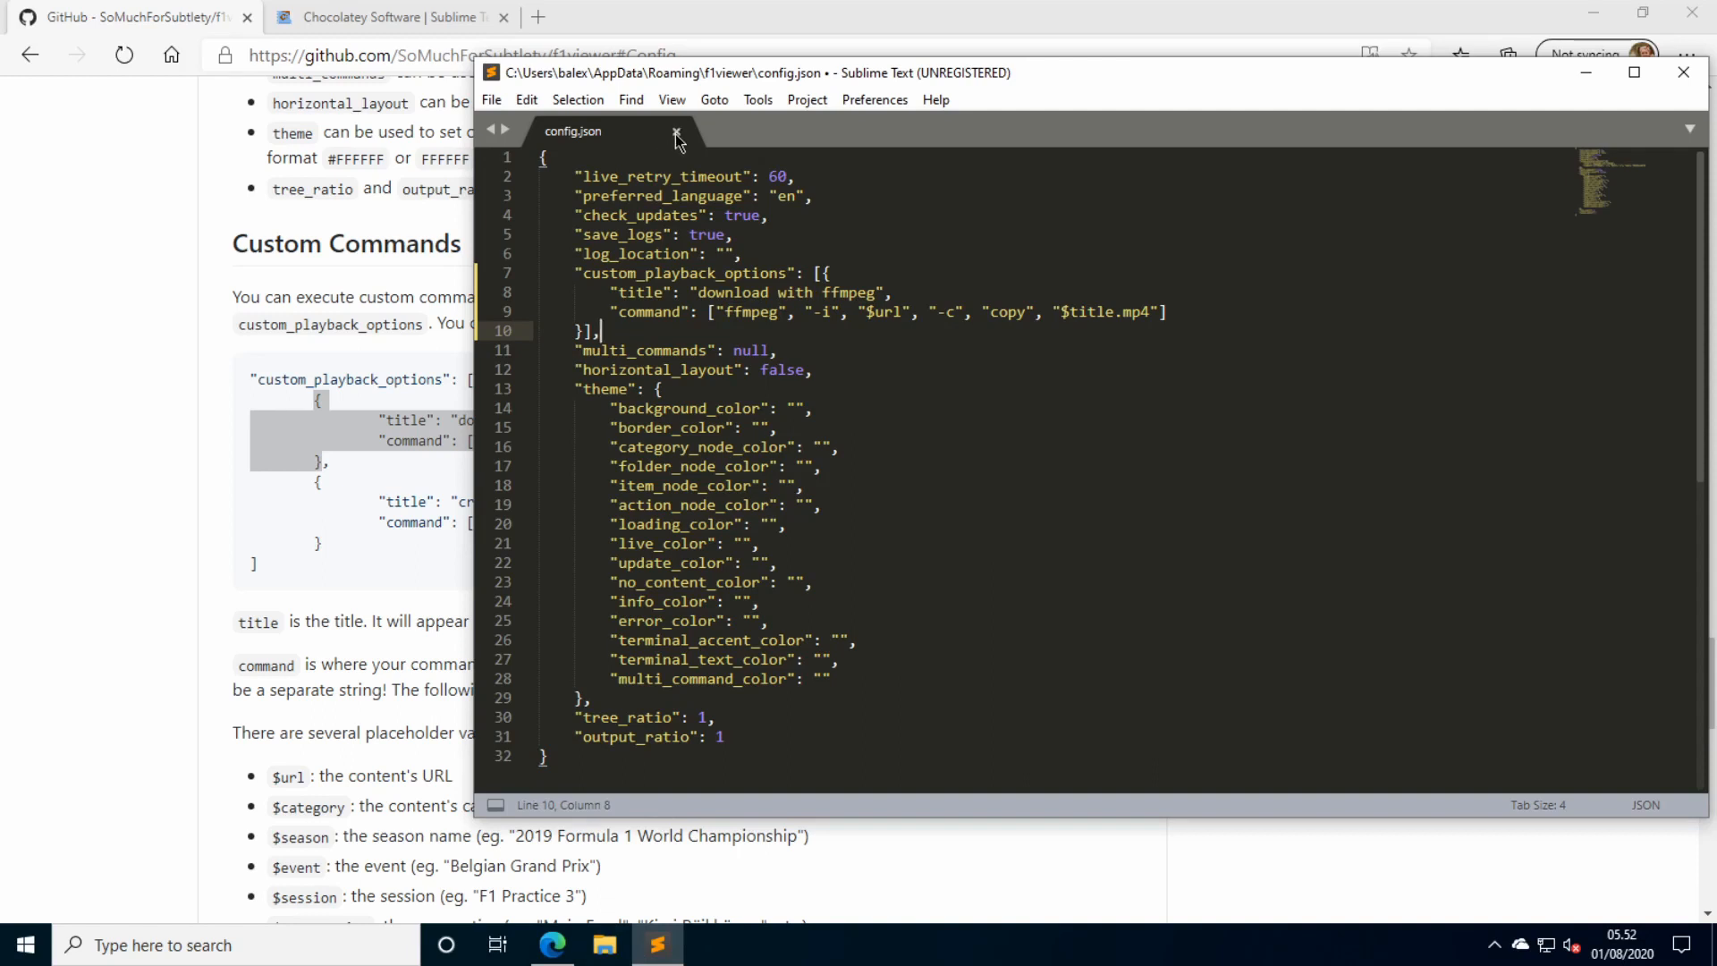
click(742, 252)
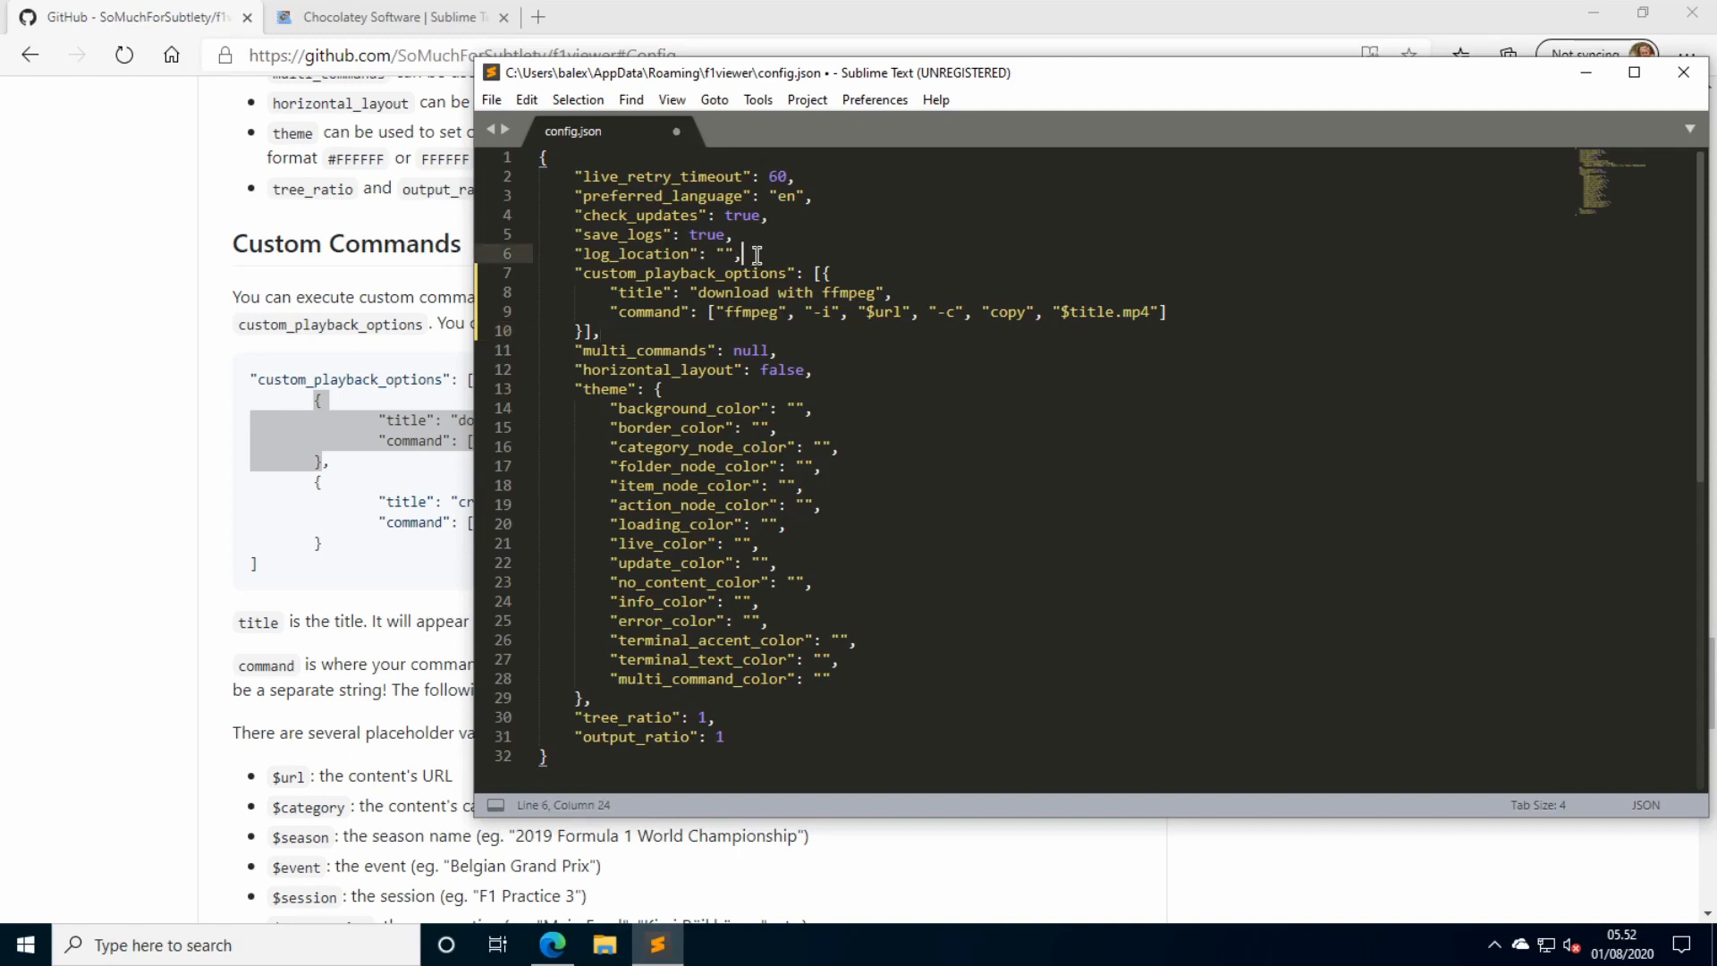
key(ctrl+s)
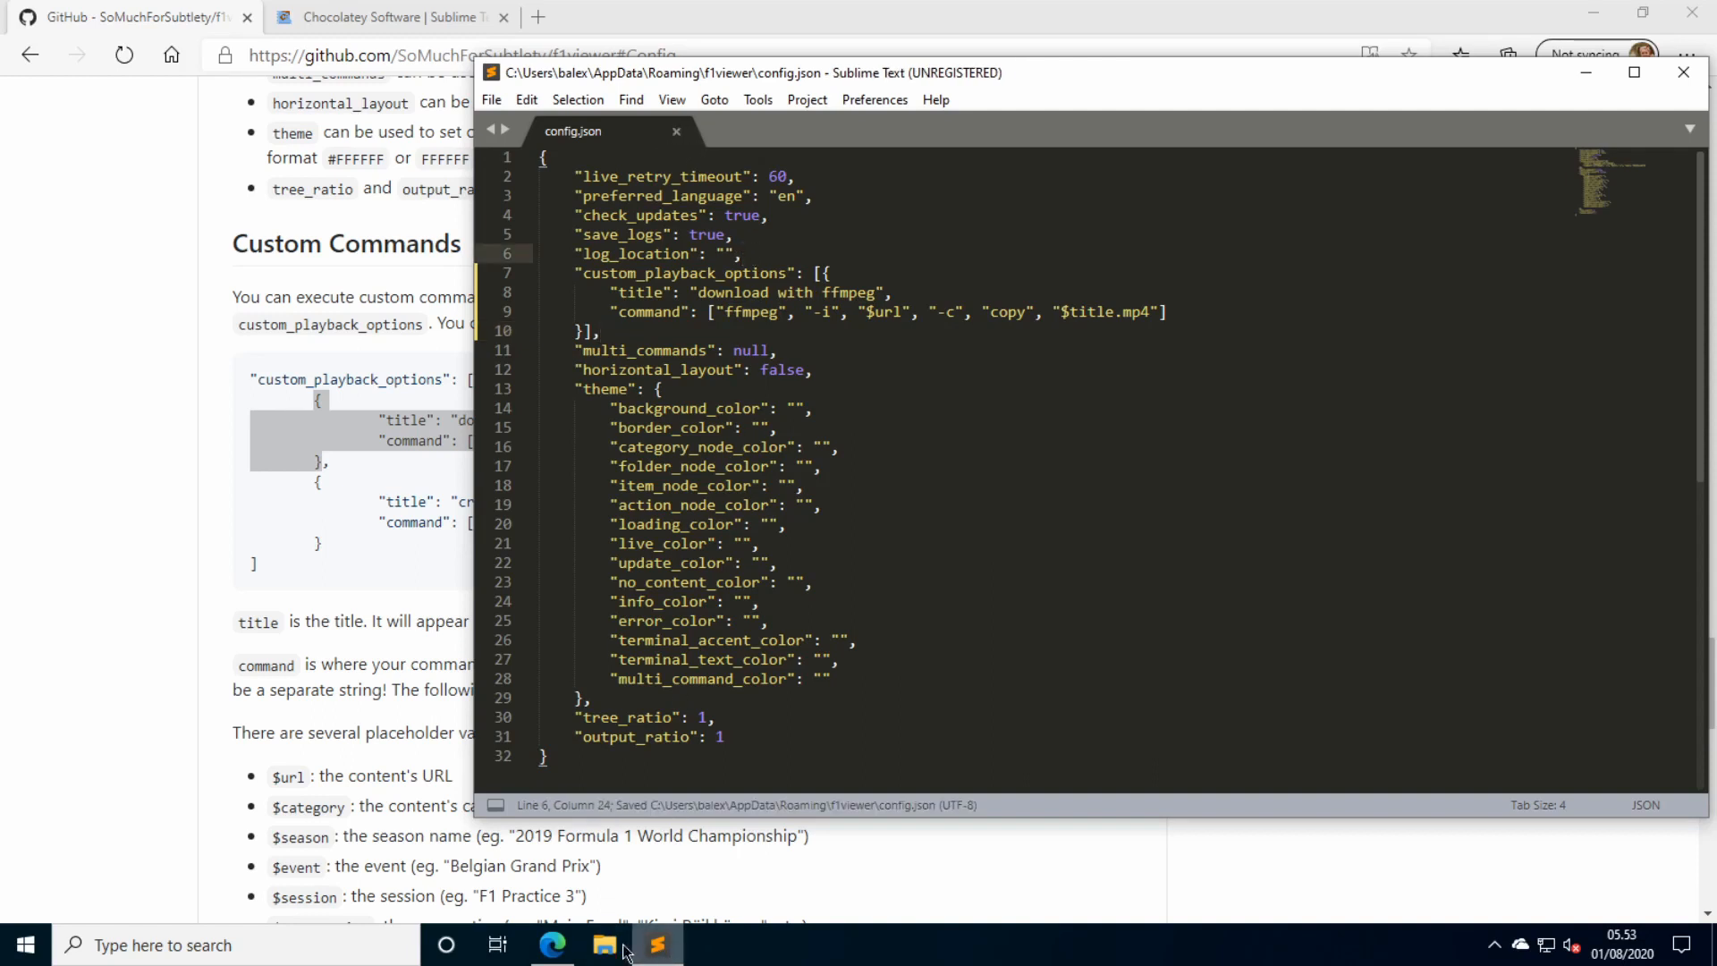
click(603, 944)
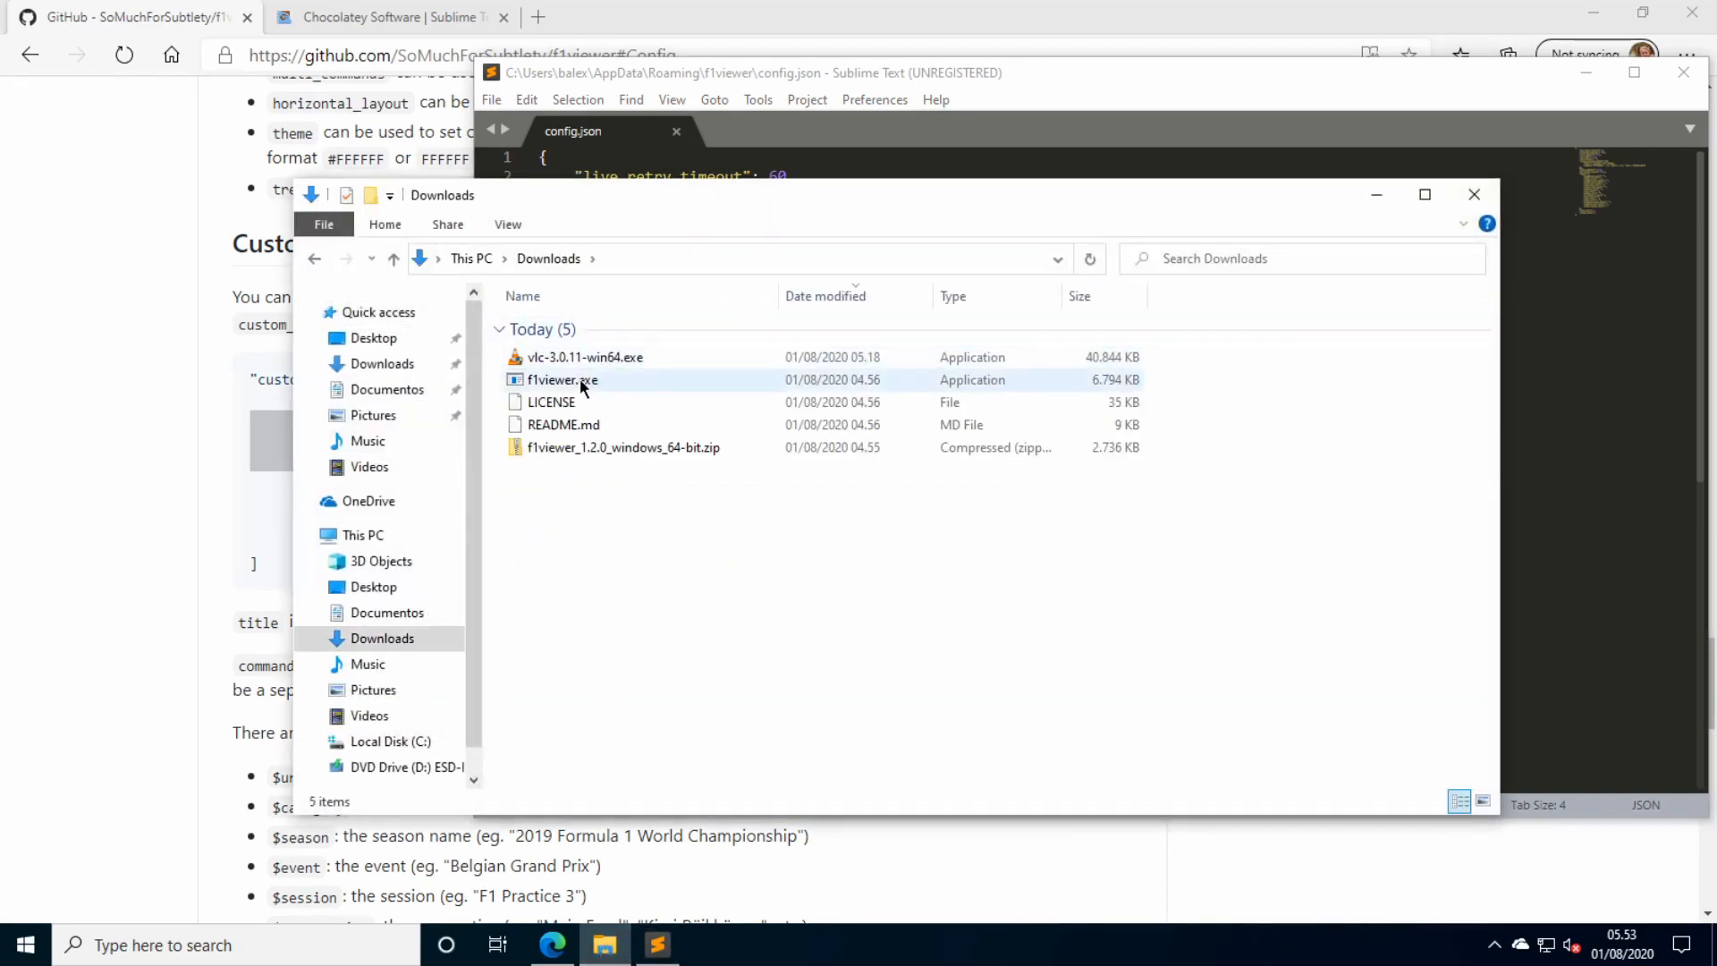
Run 'download with ffmpeg' on the 2018 Australian GP Practice 1 main feed; it errors, ffmpeg not in PATH.
double_click(560, 380)
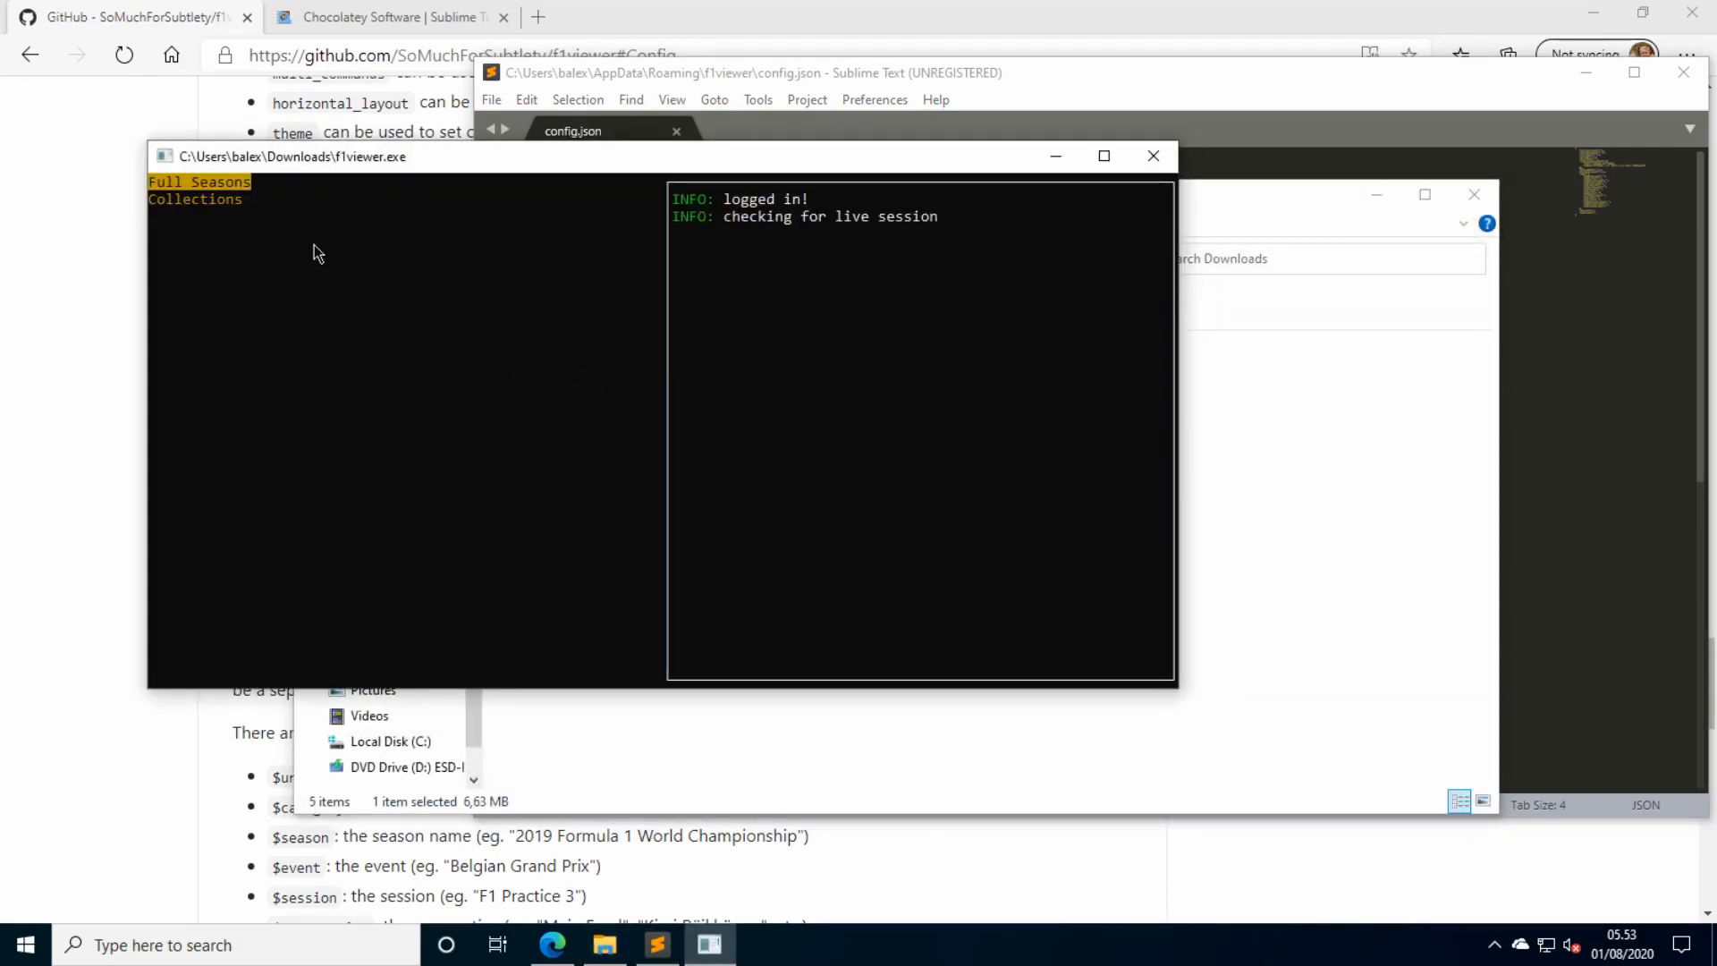
click(198, 180)
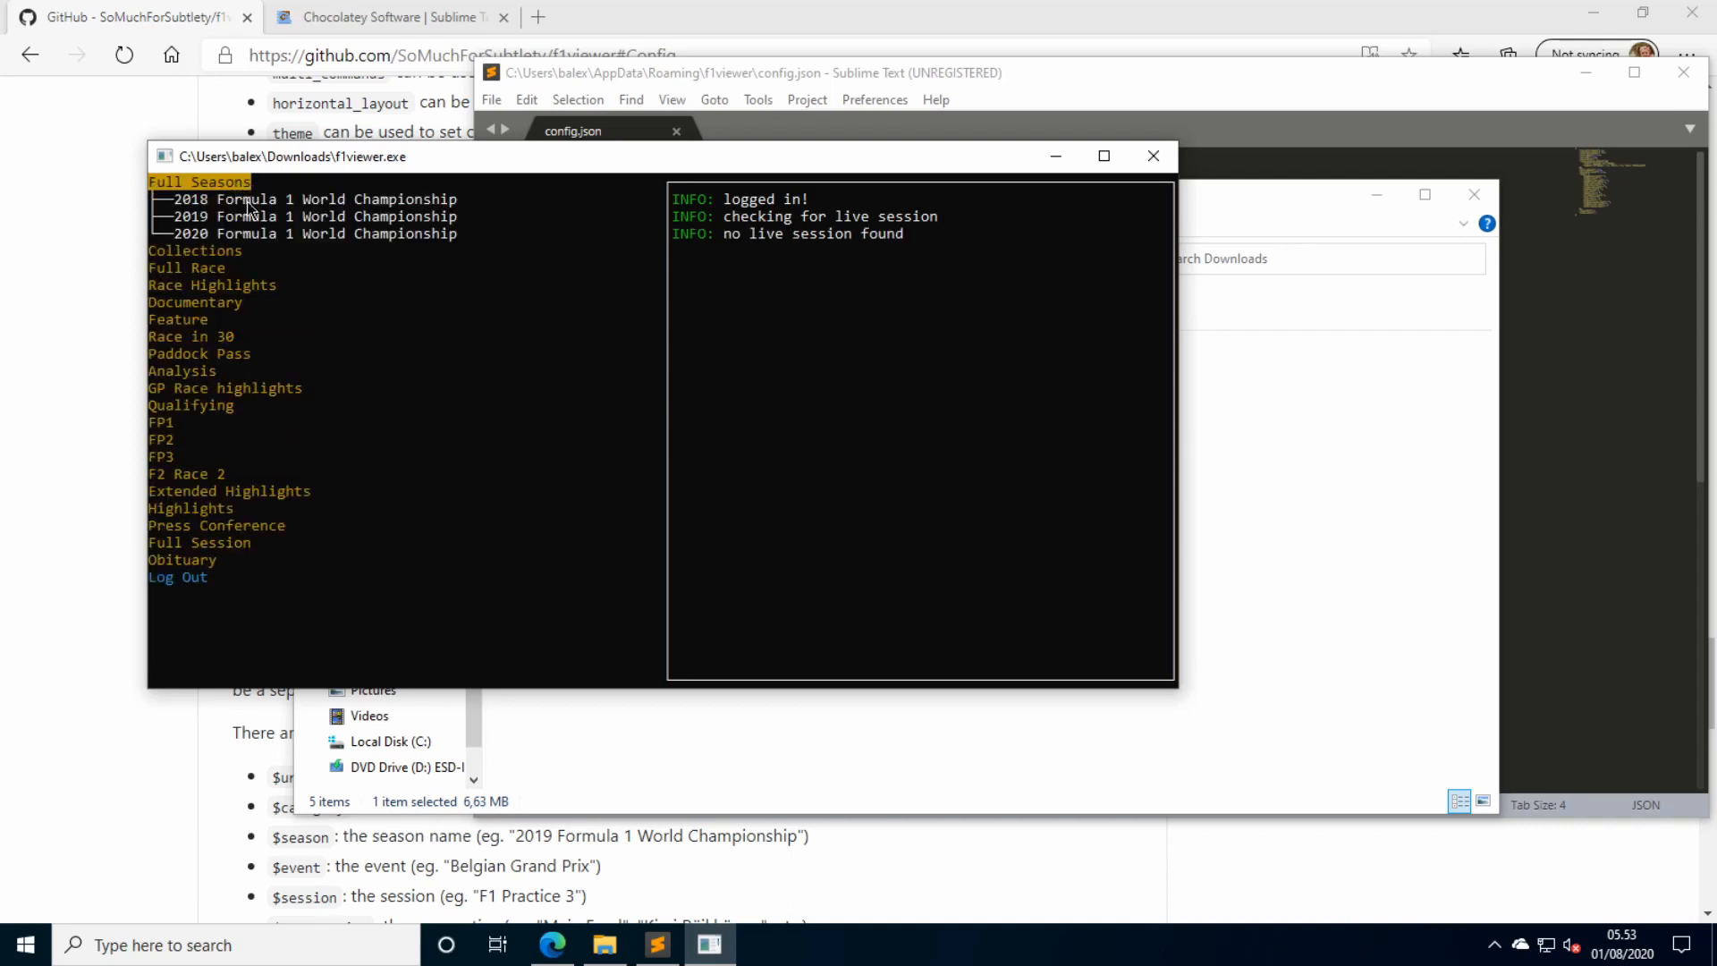
click(318, 199)
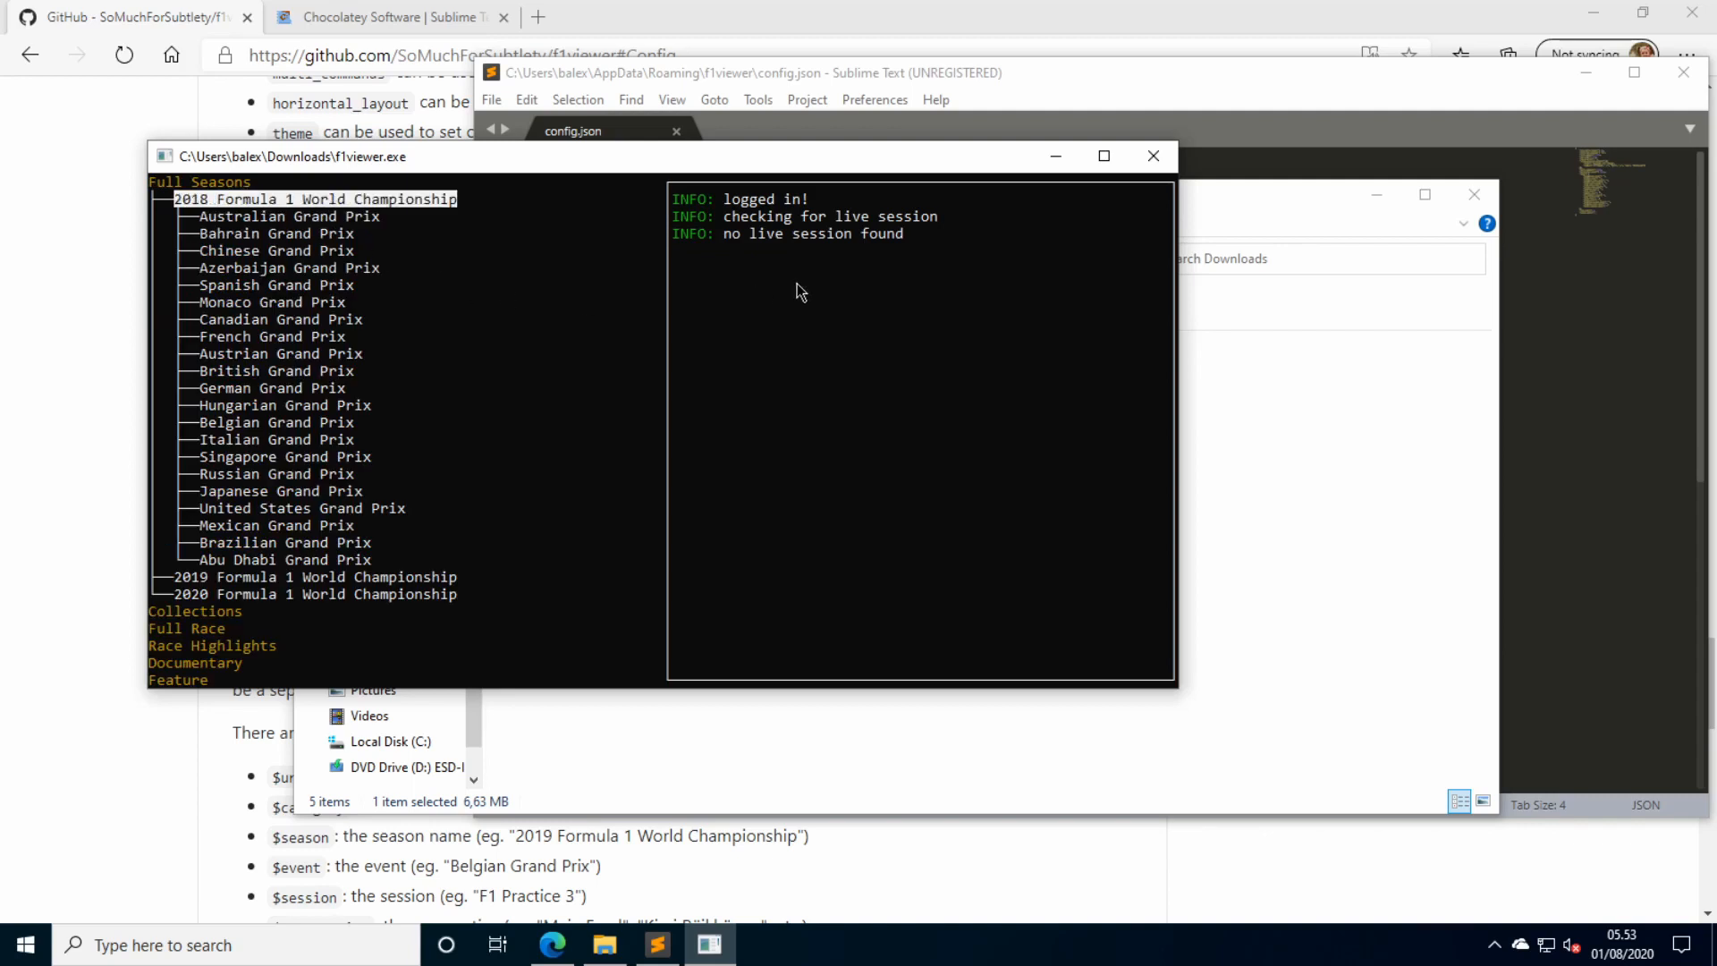
click(279, 216)
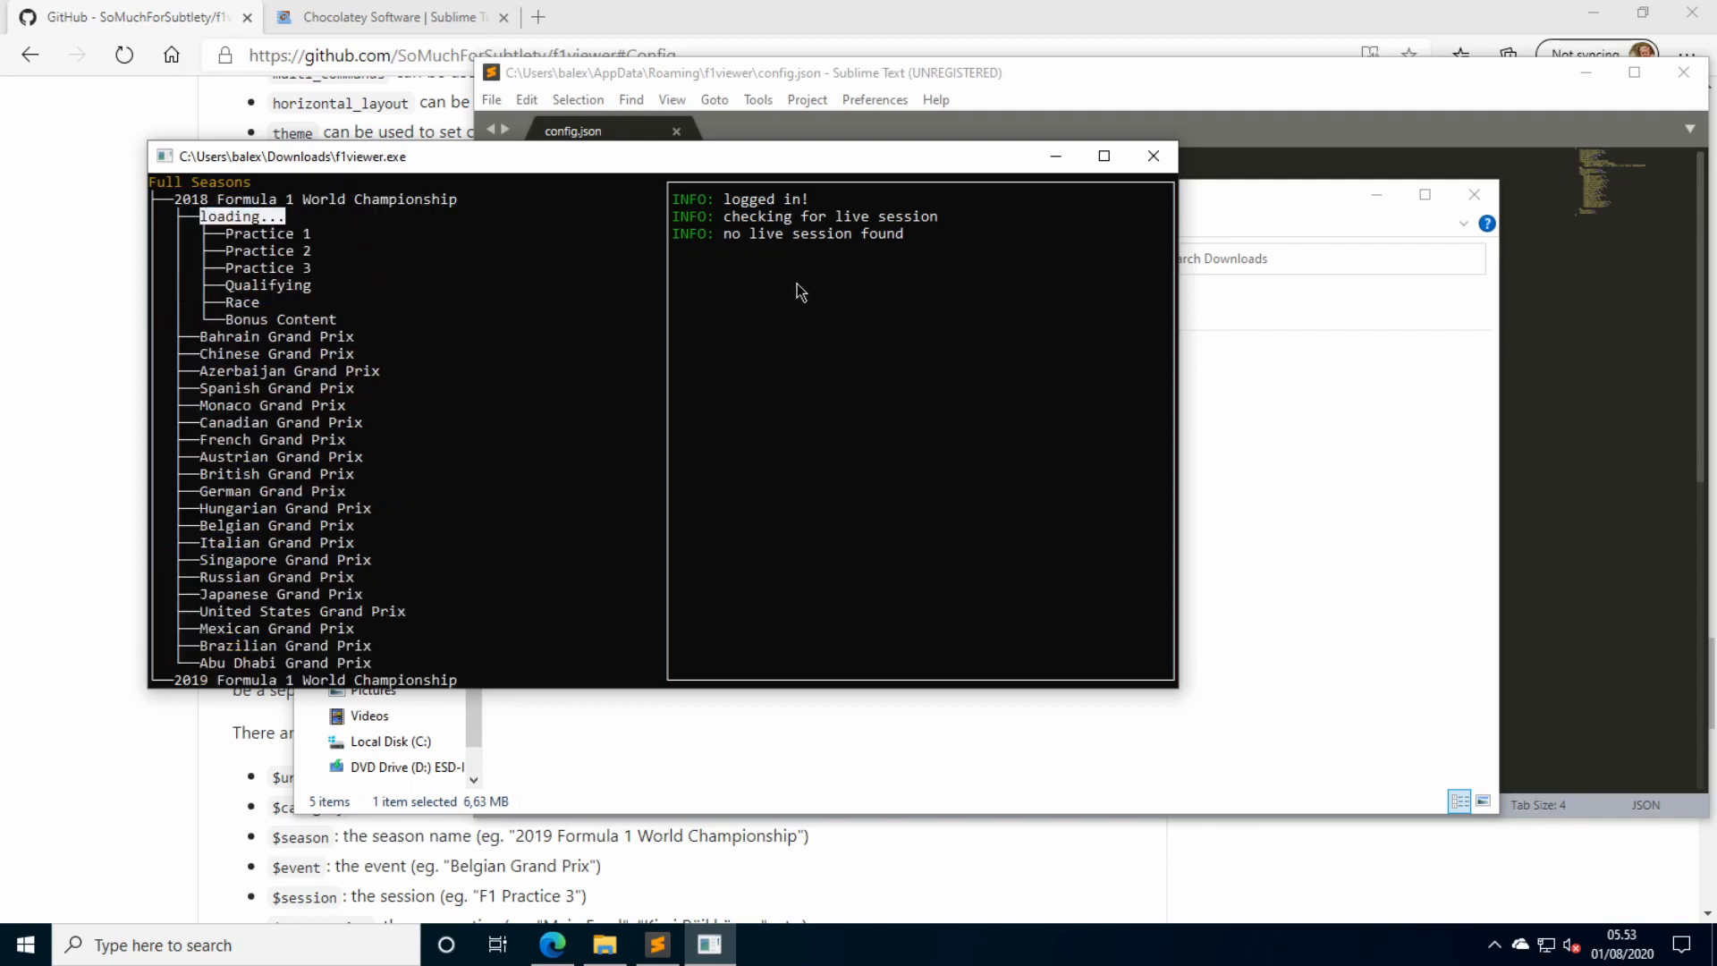
click(286, 216)
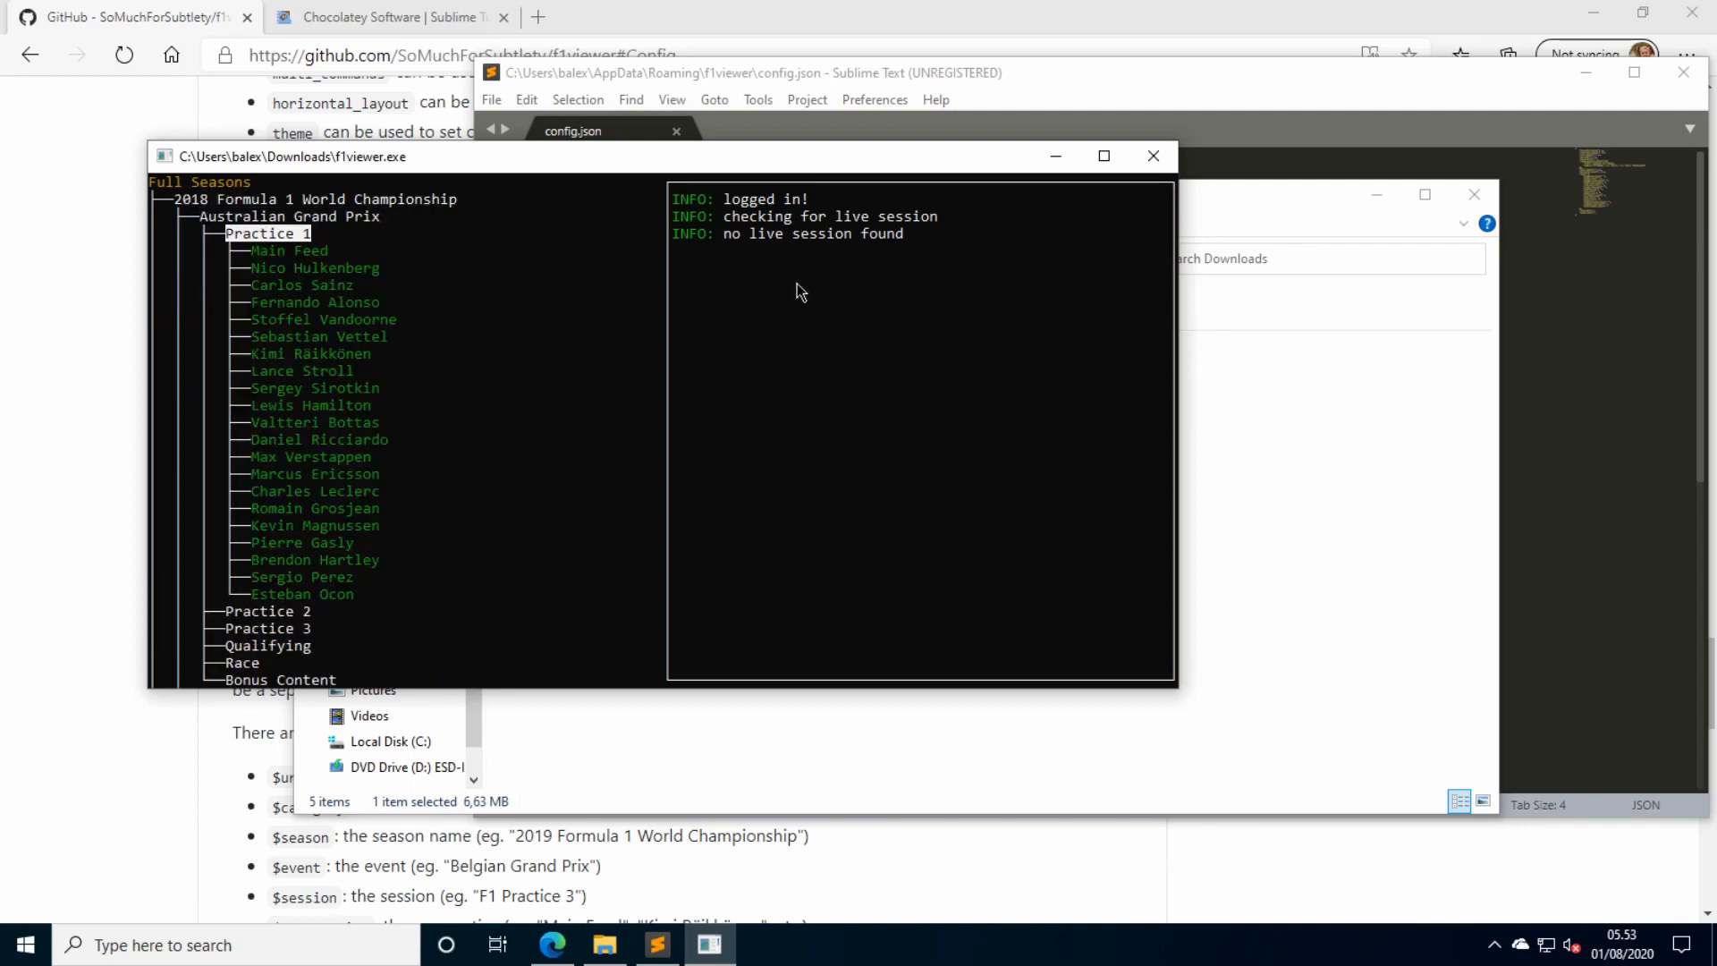
click(287, 251)
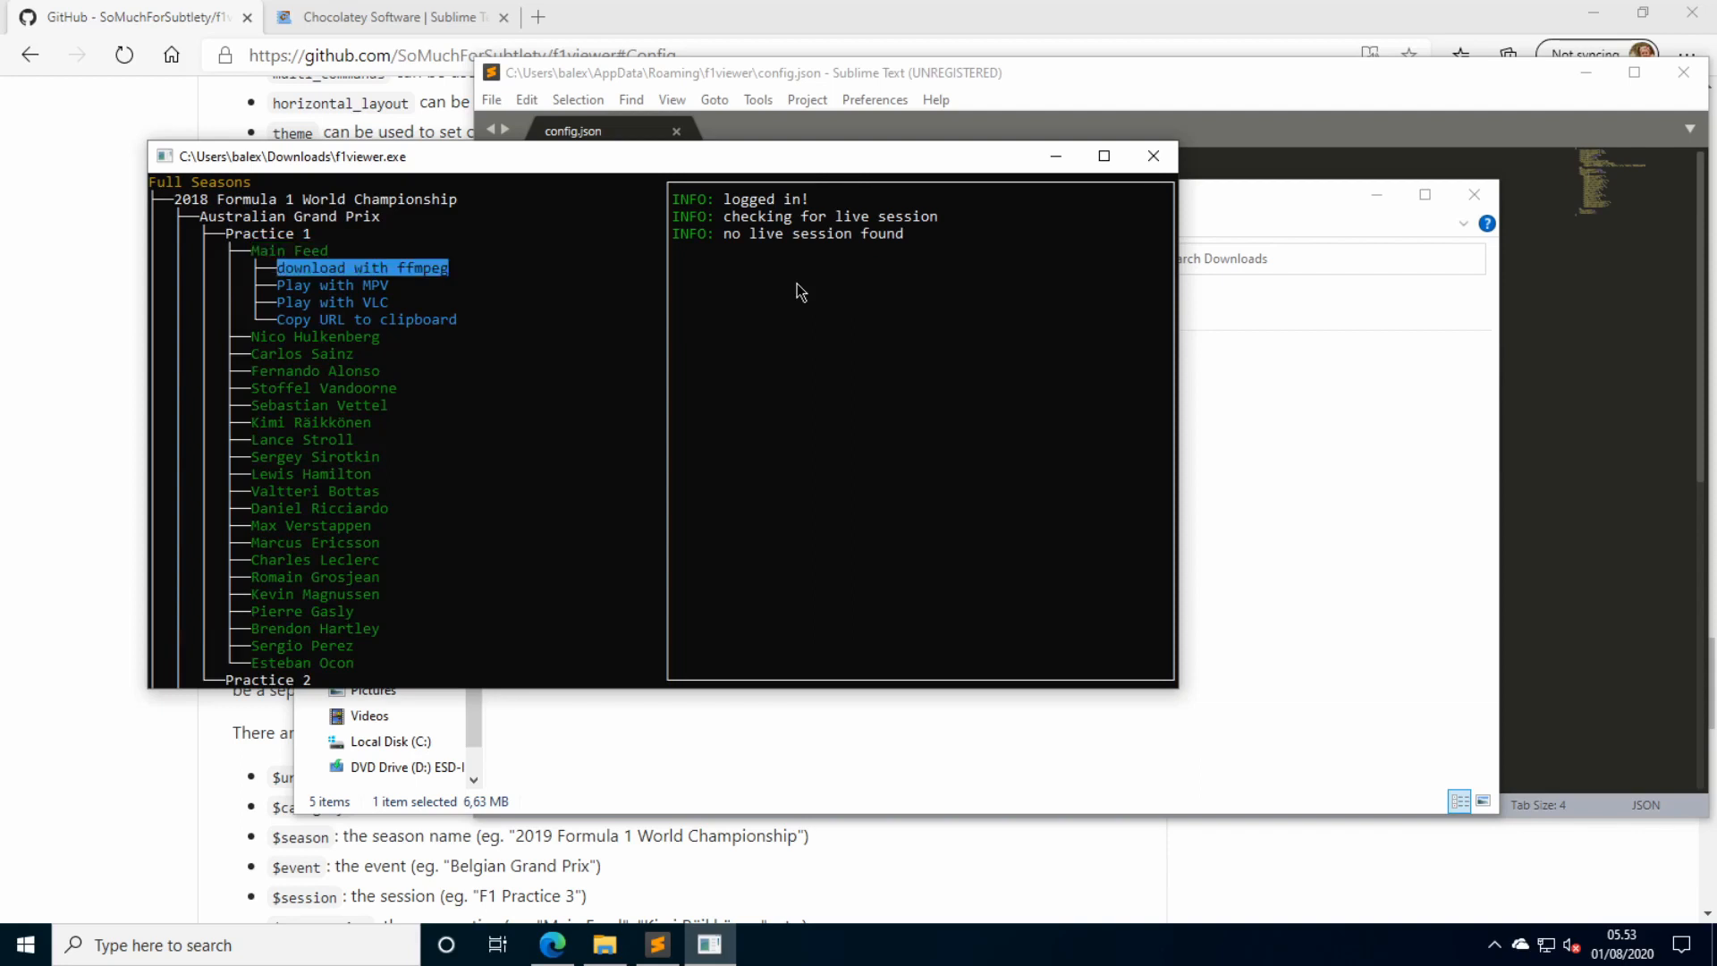
click(362, 267)
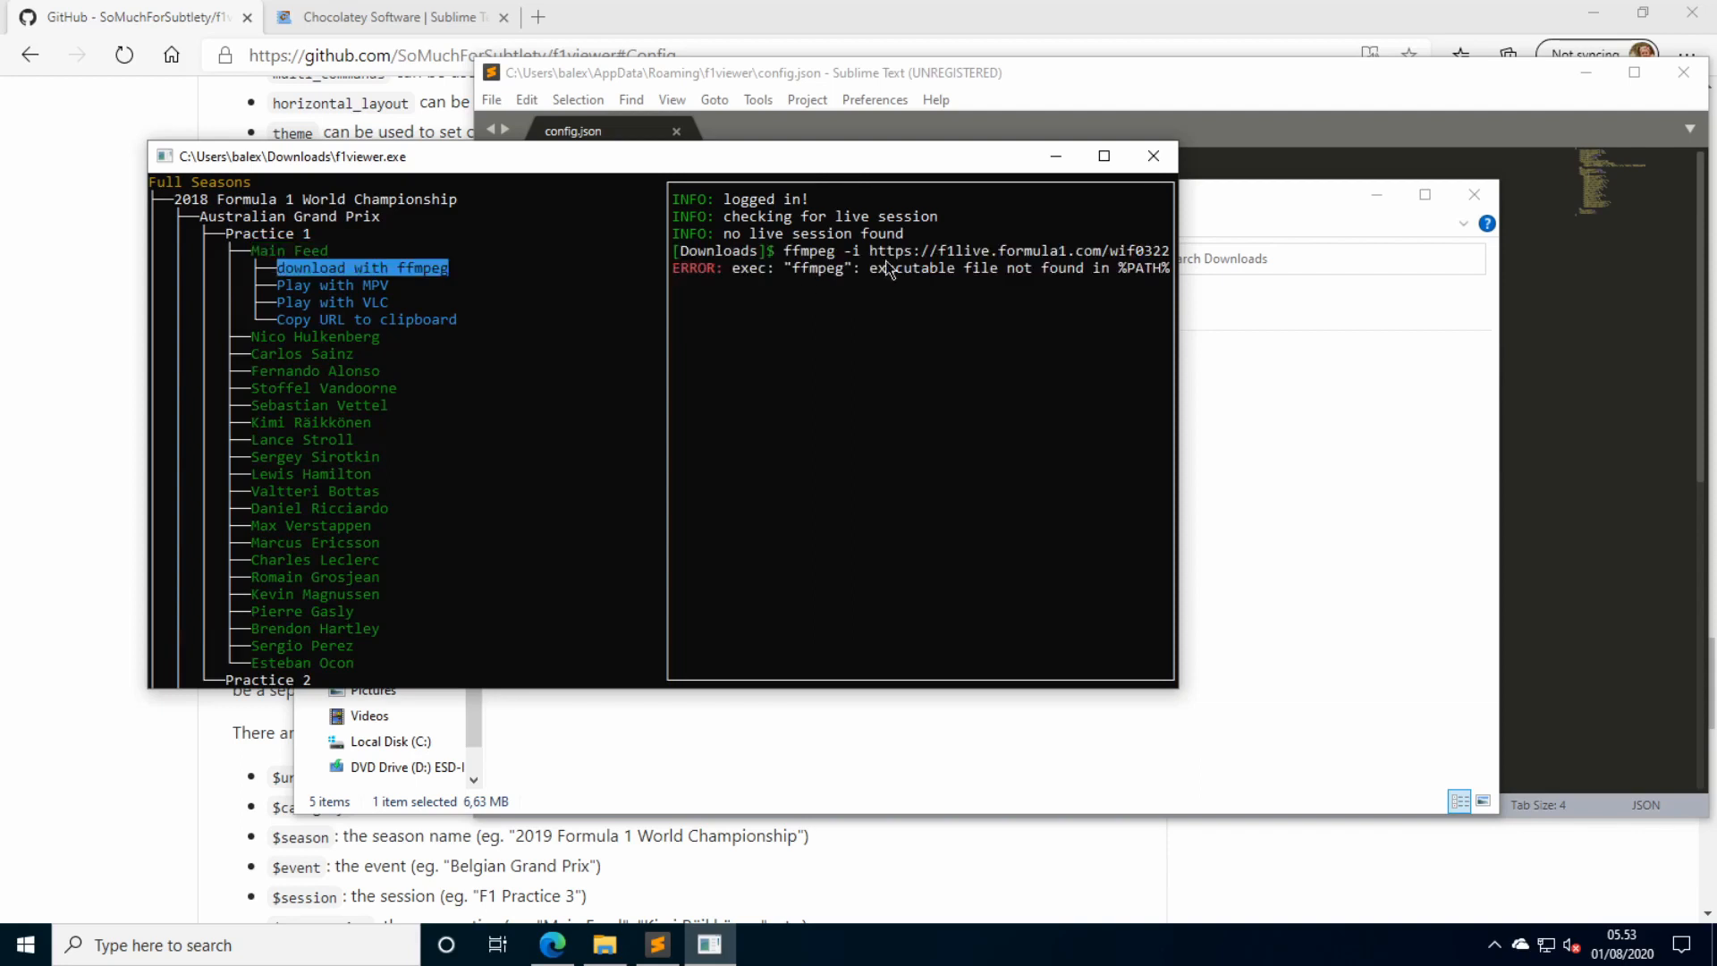
mouse_move(1129, 285)
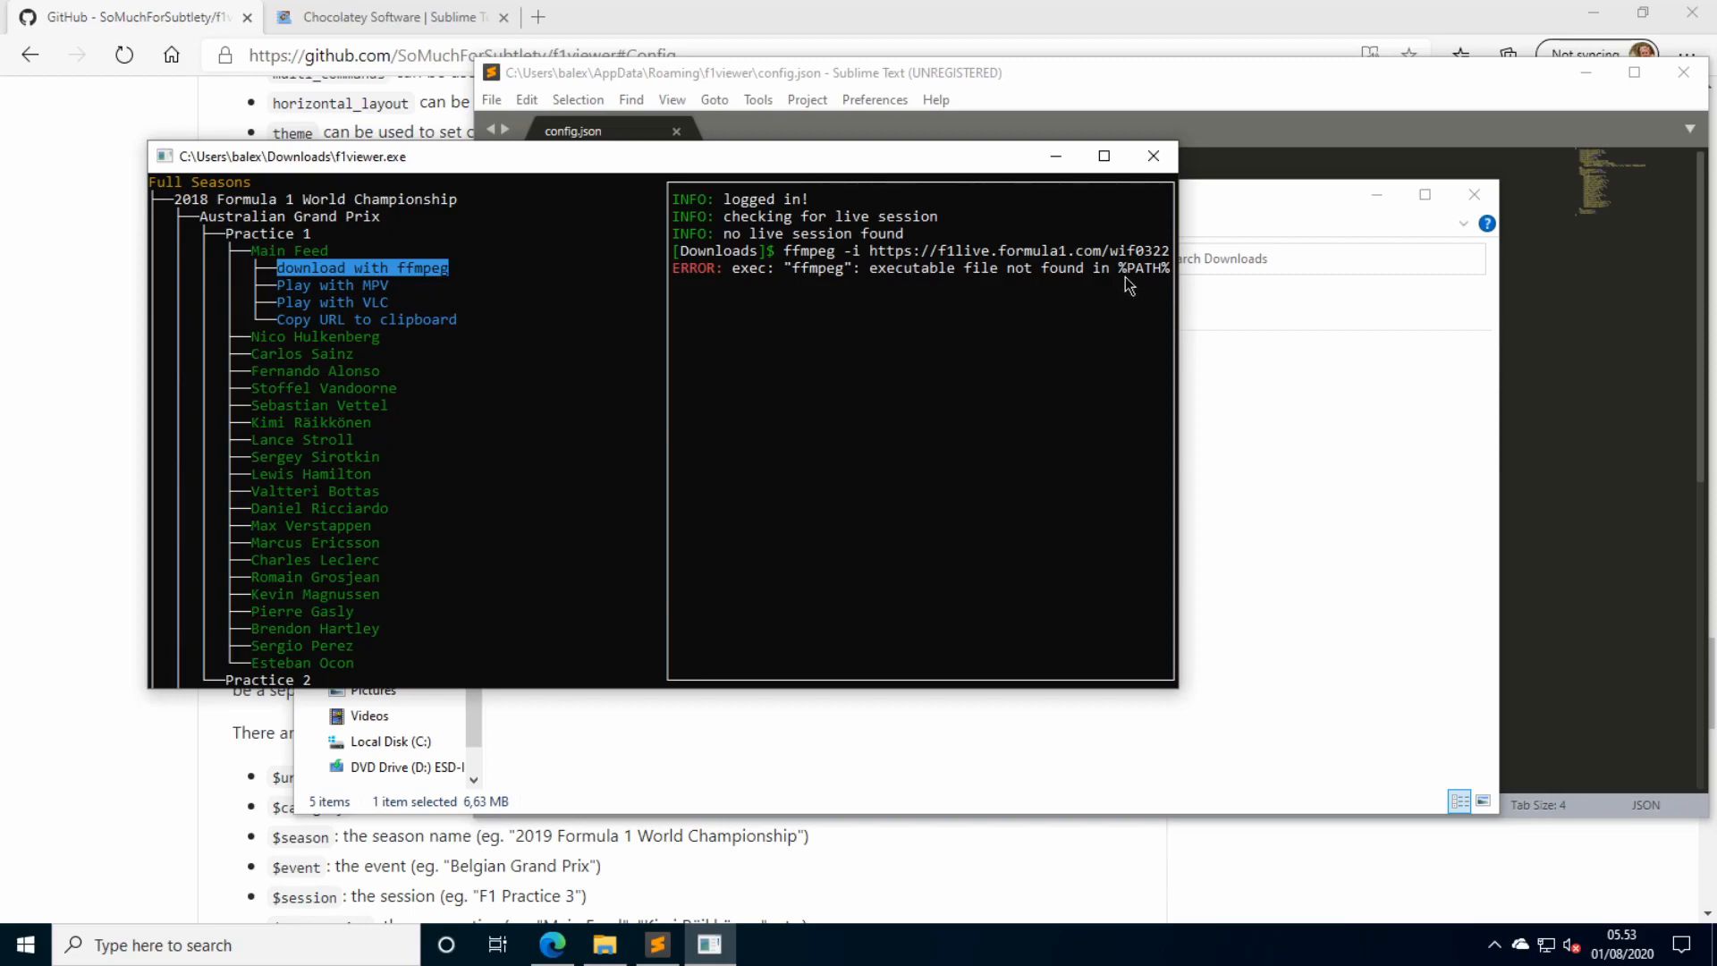
mouse_move(1056, 285)
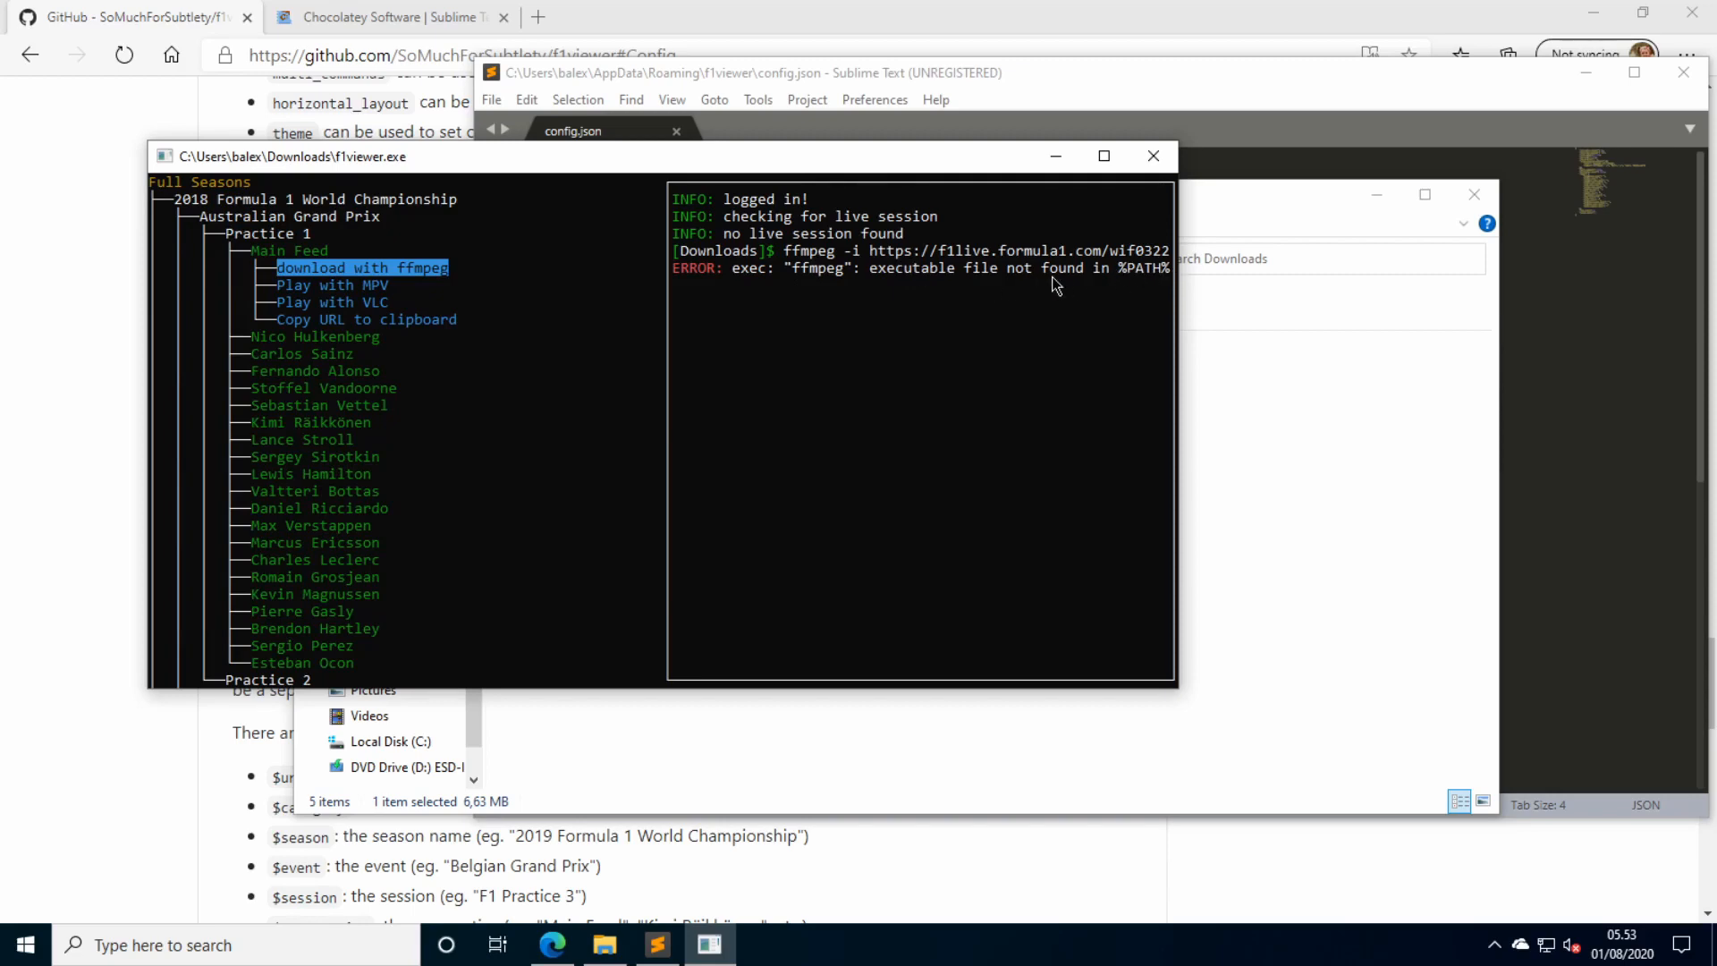
mouse_move(418, 270)
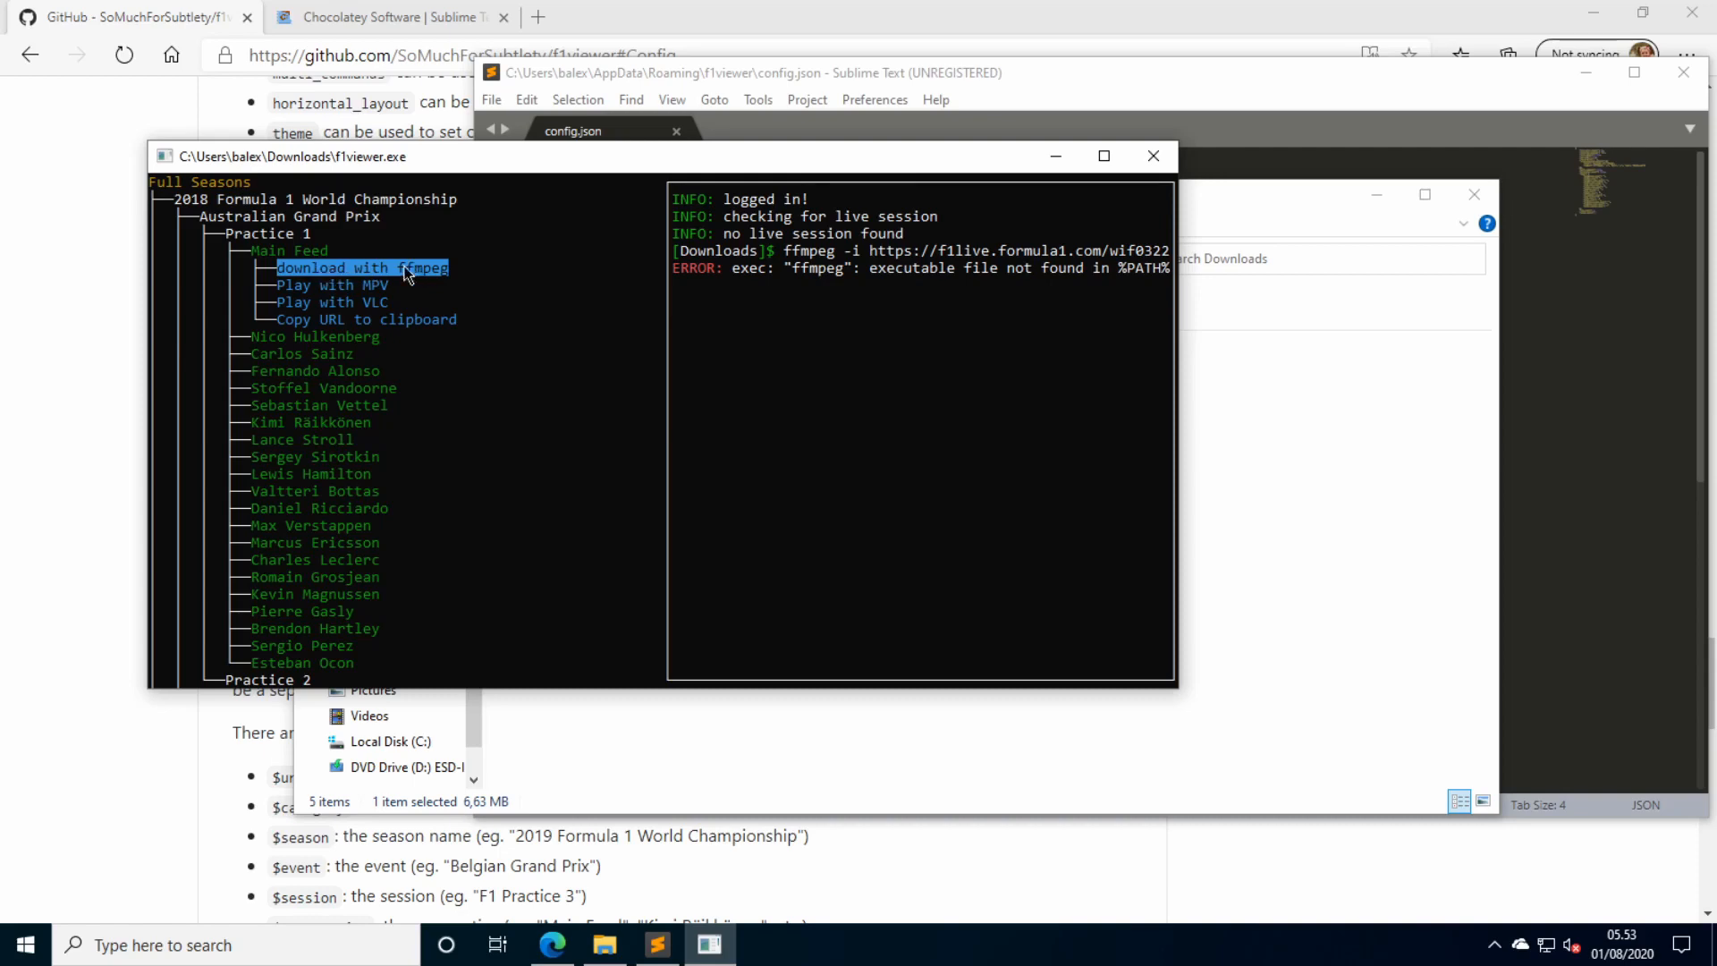
mouse_move(1540, 392)
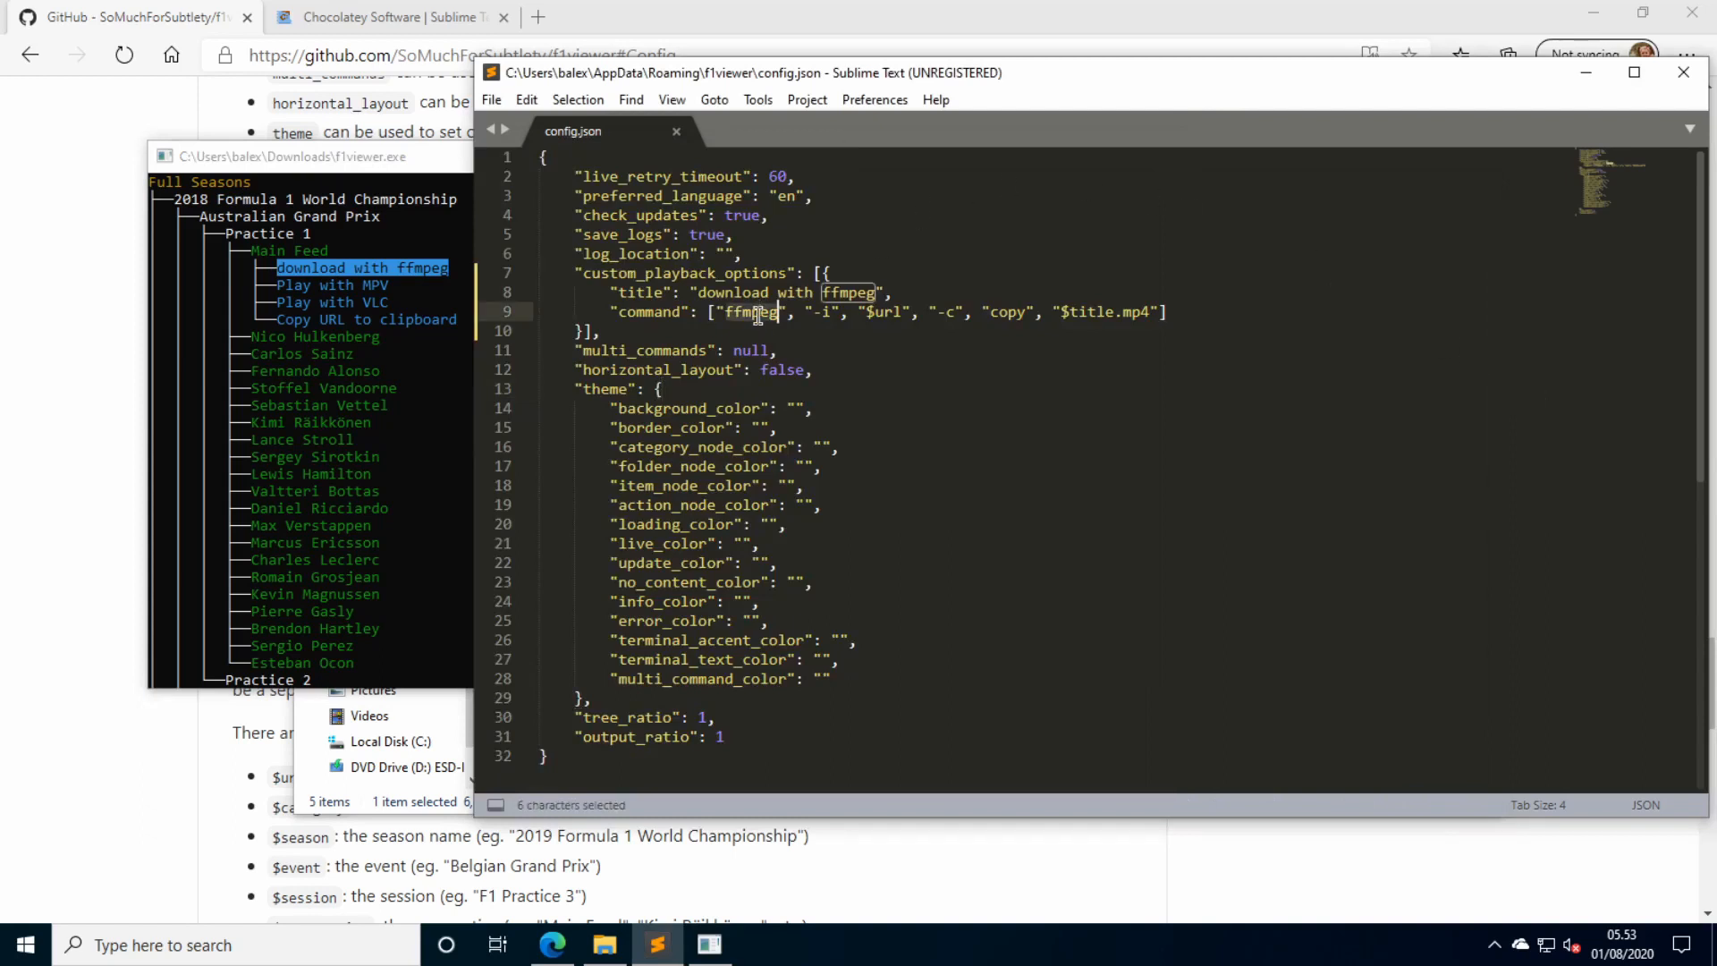
Set command to ["mpv", "--no-border", "$url"] and title 'Stream with MPV (no border)', then save config.json.
text(mpv)
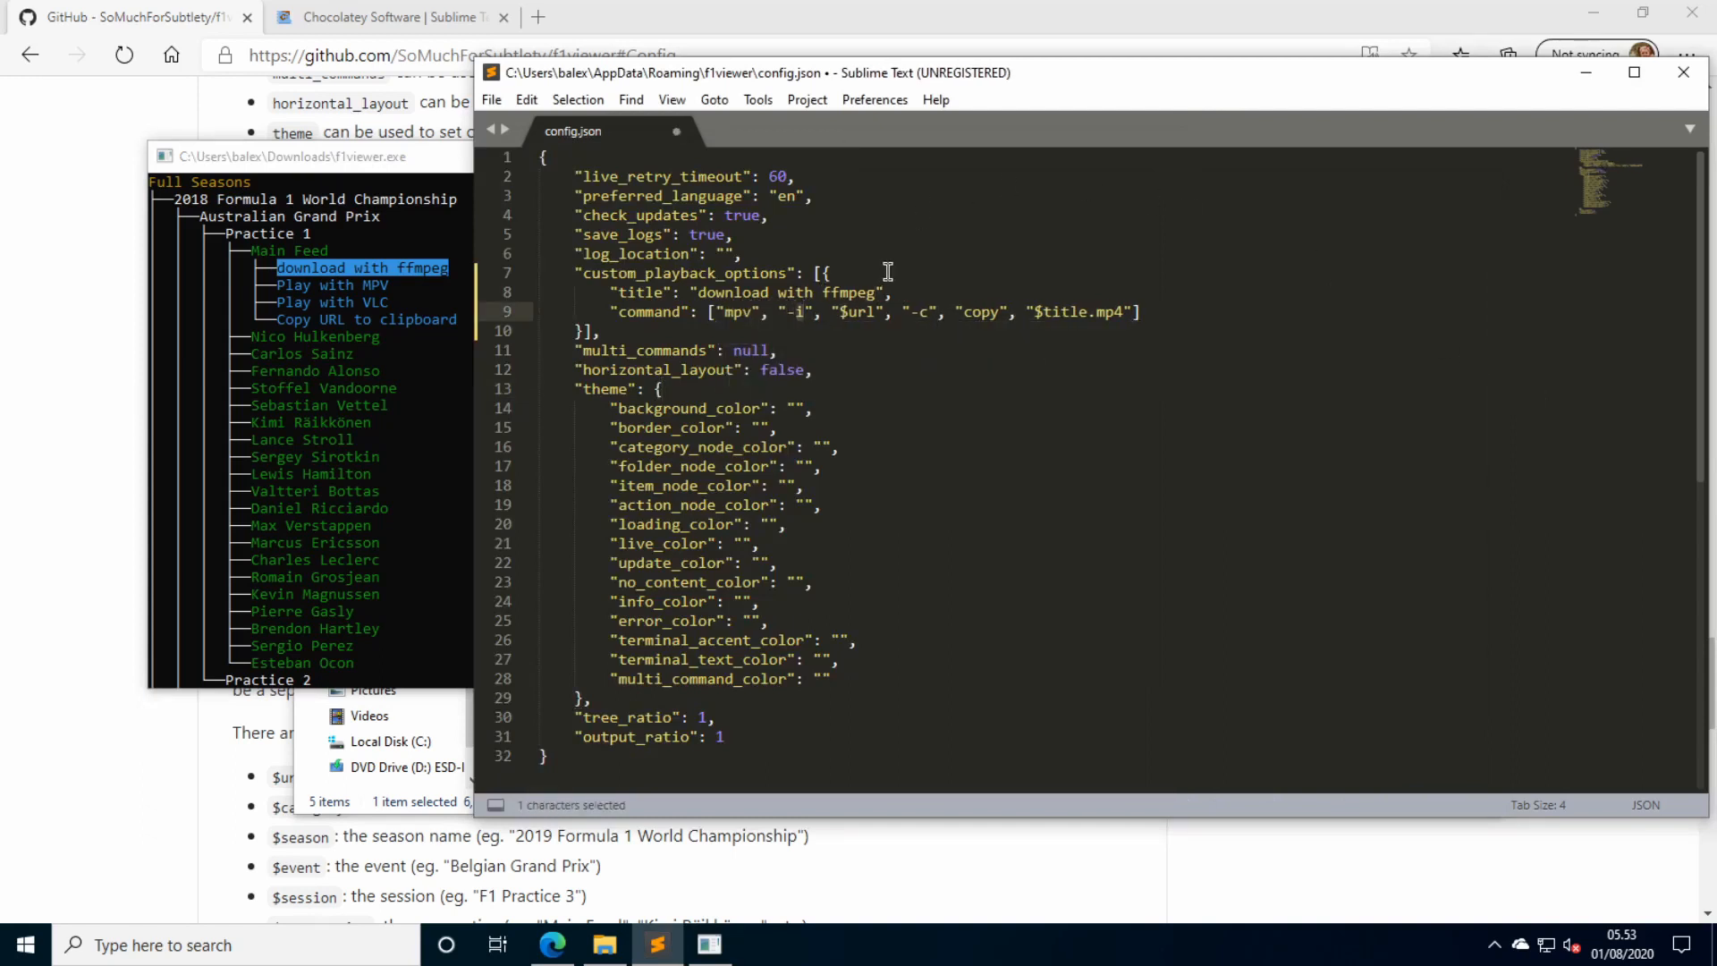
text(--no-bor)
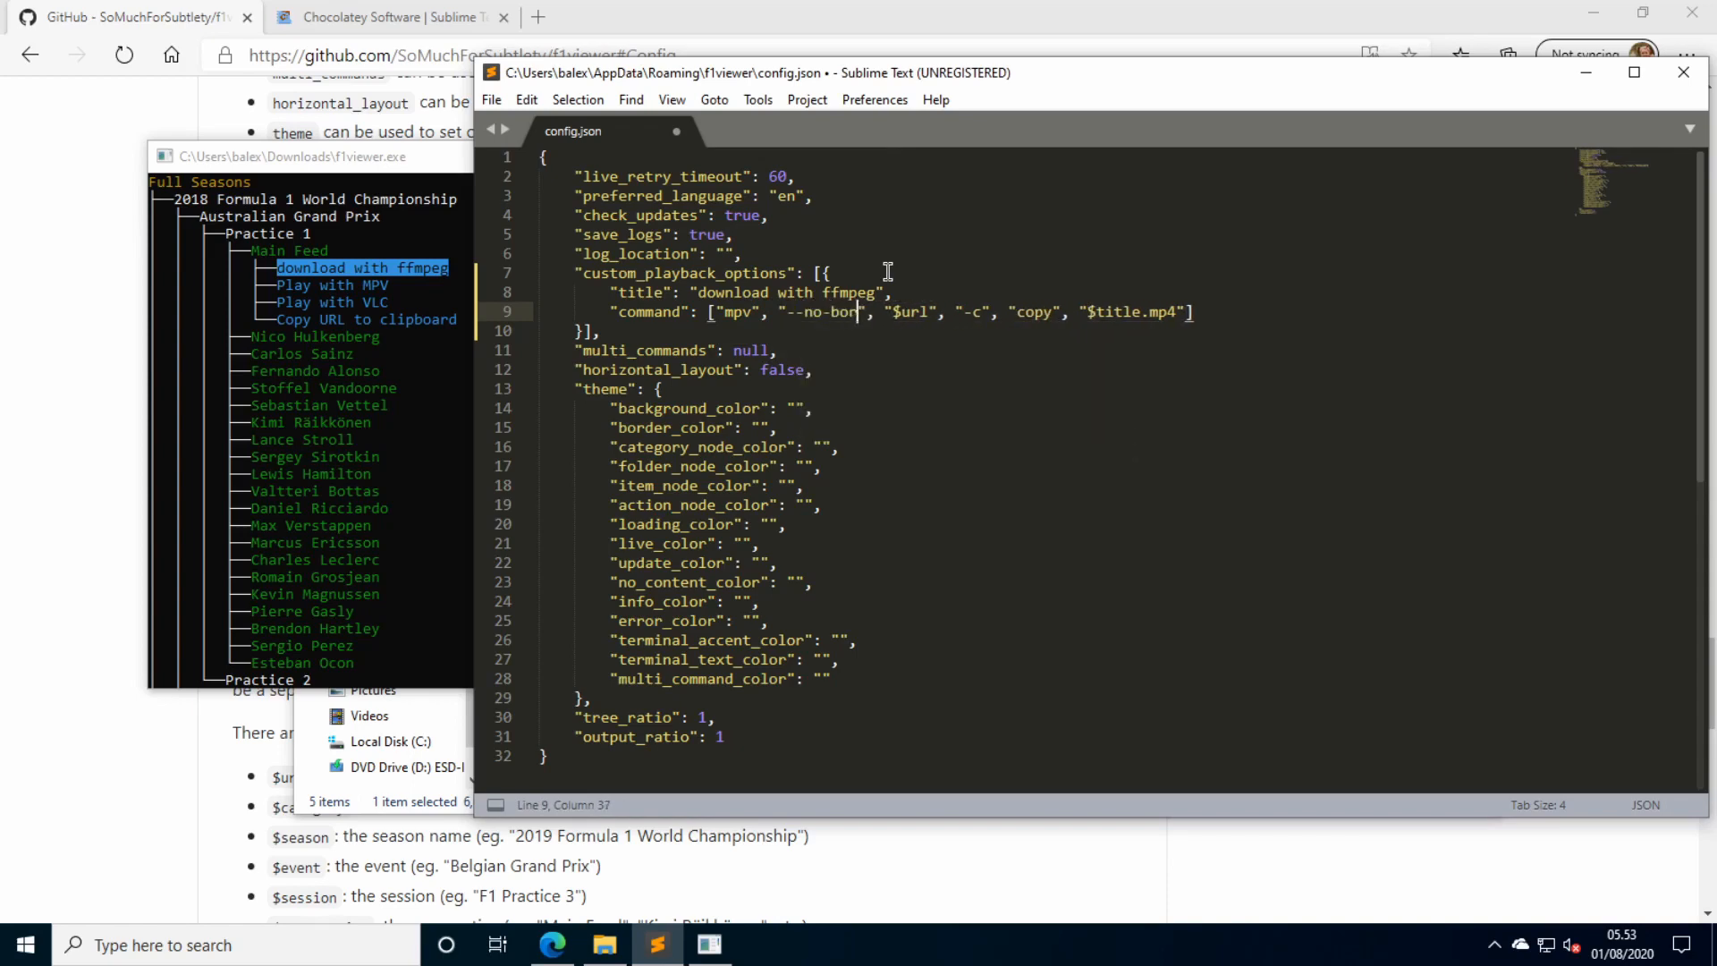
text(der)
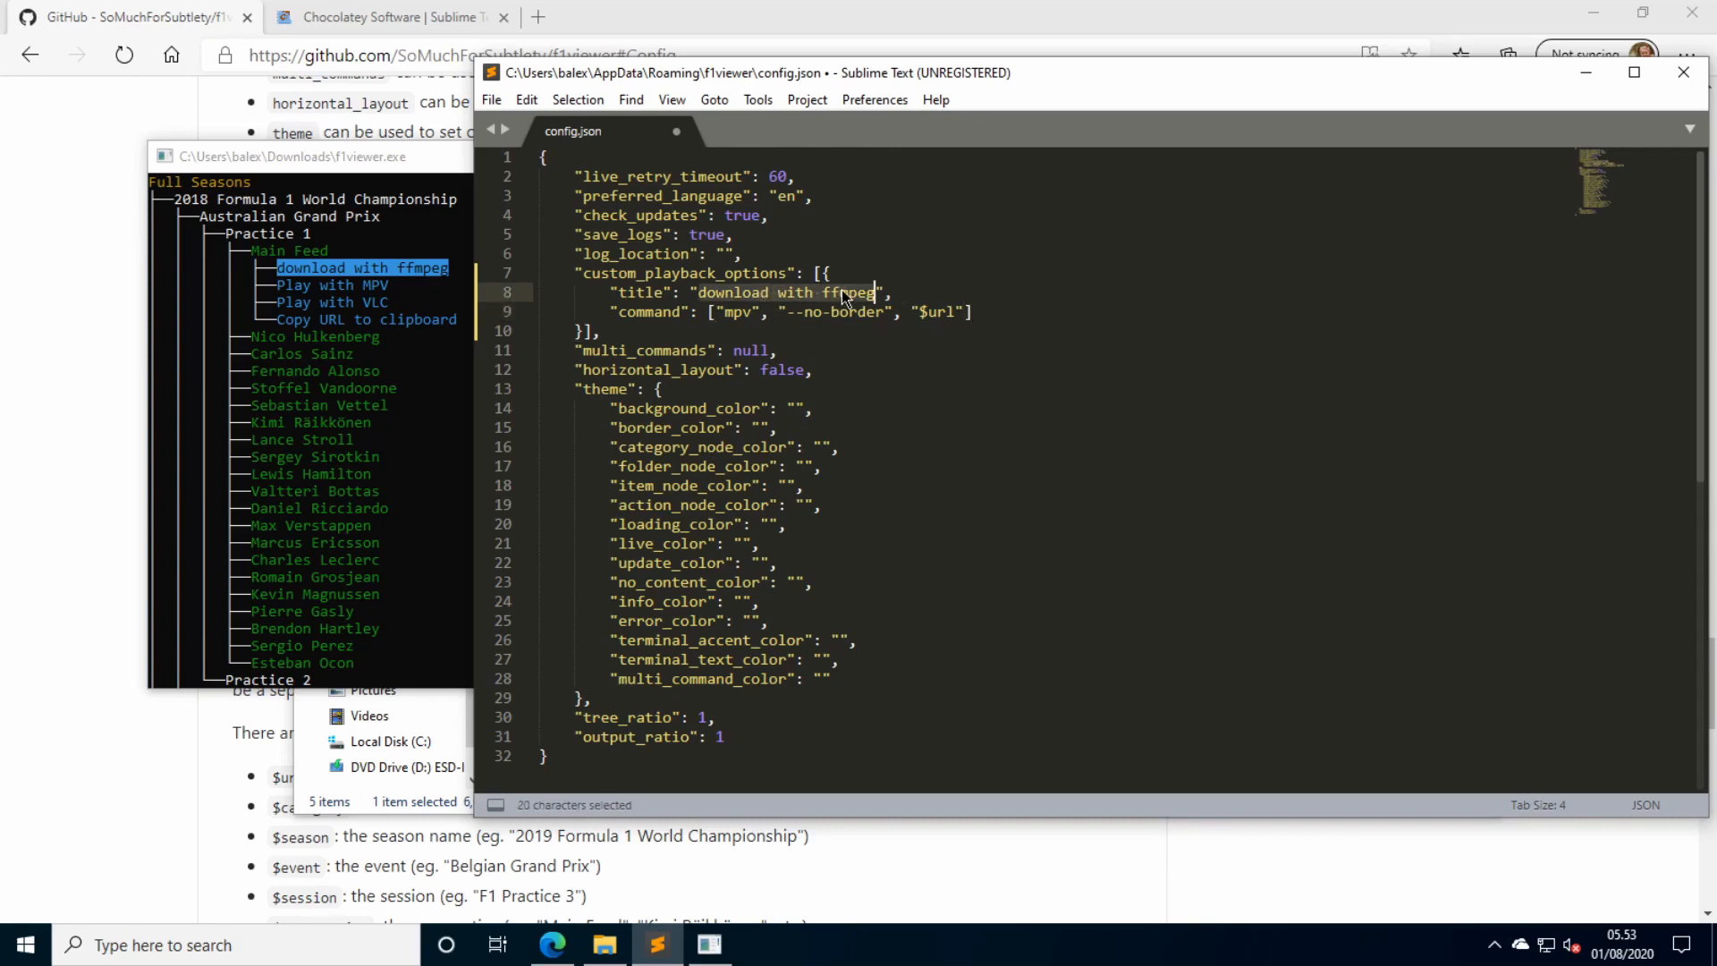
text(Stre",)
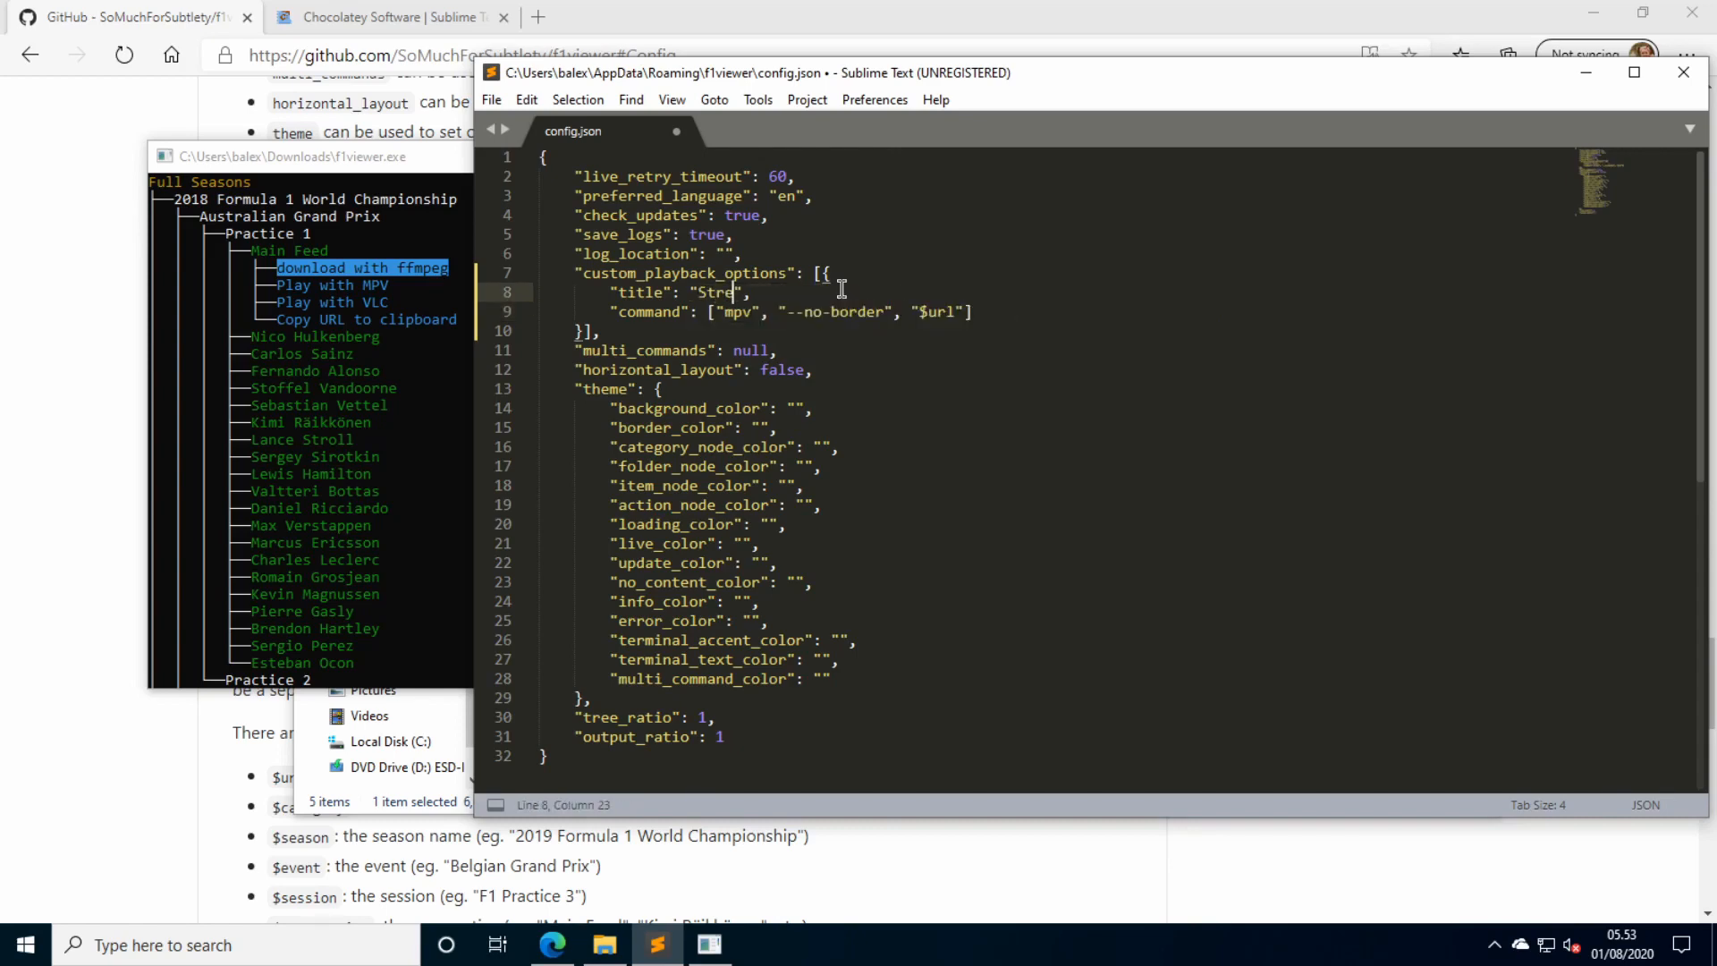
text(am with)
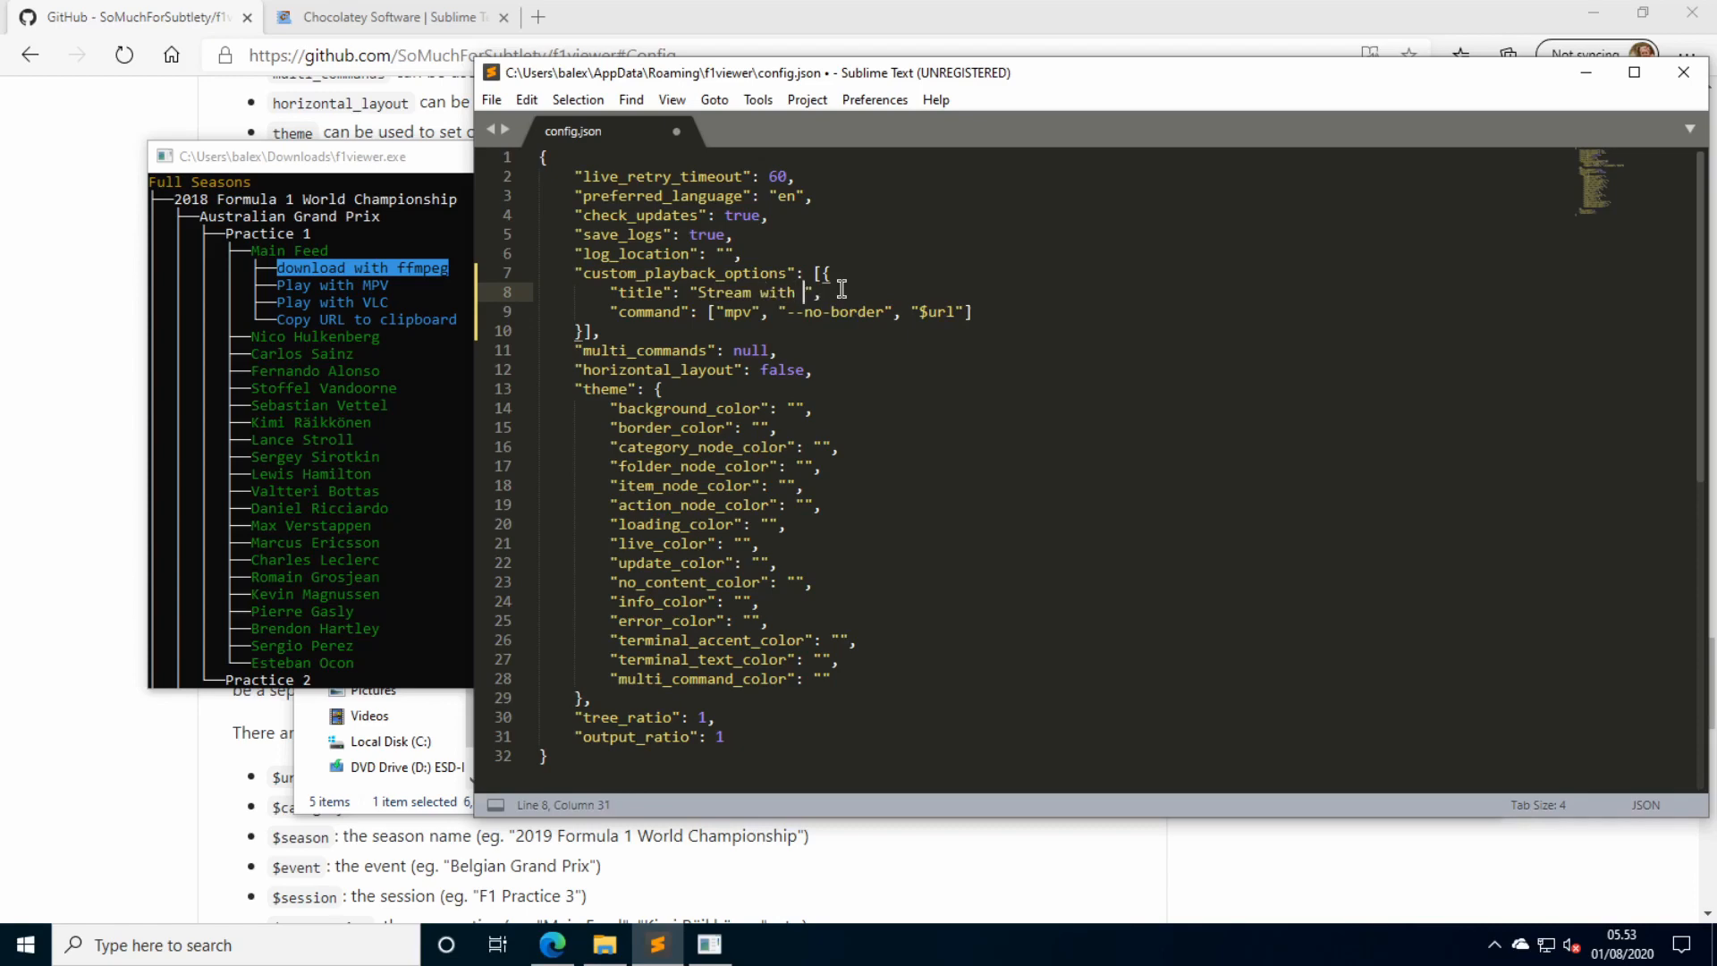
text(MPV)
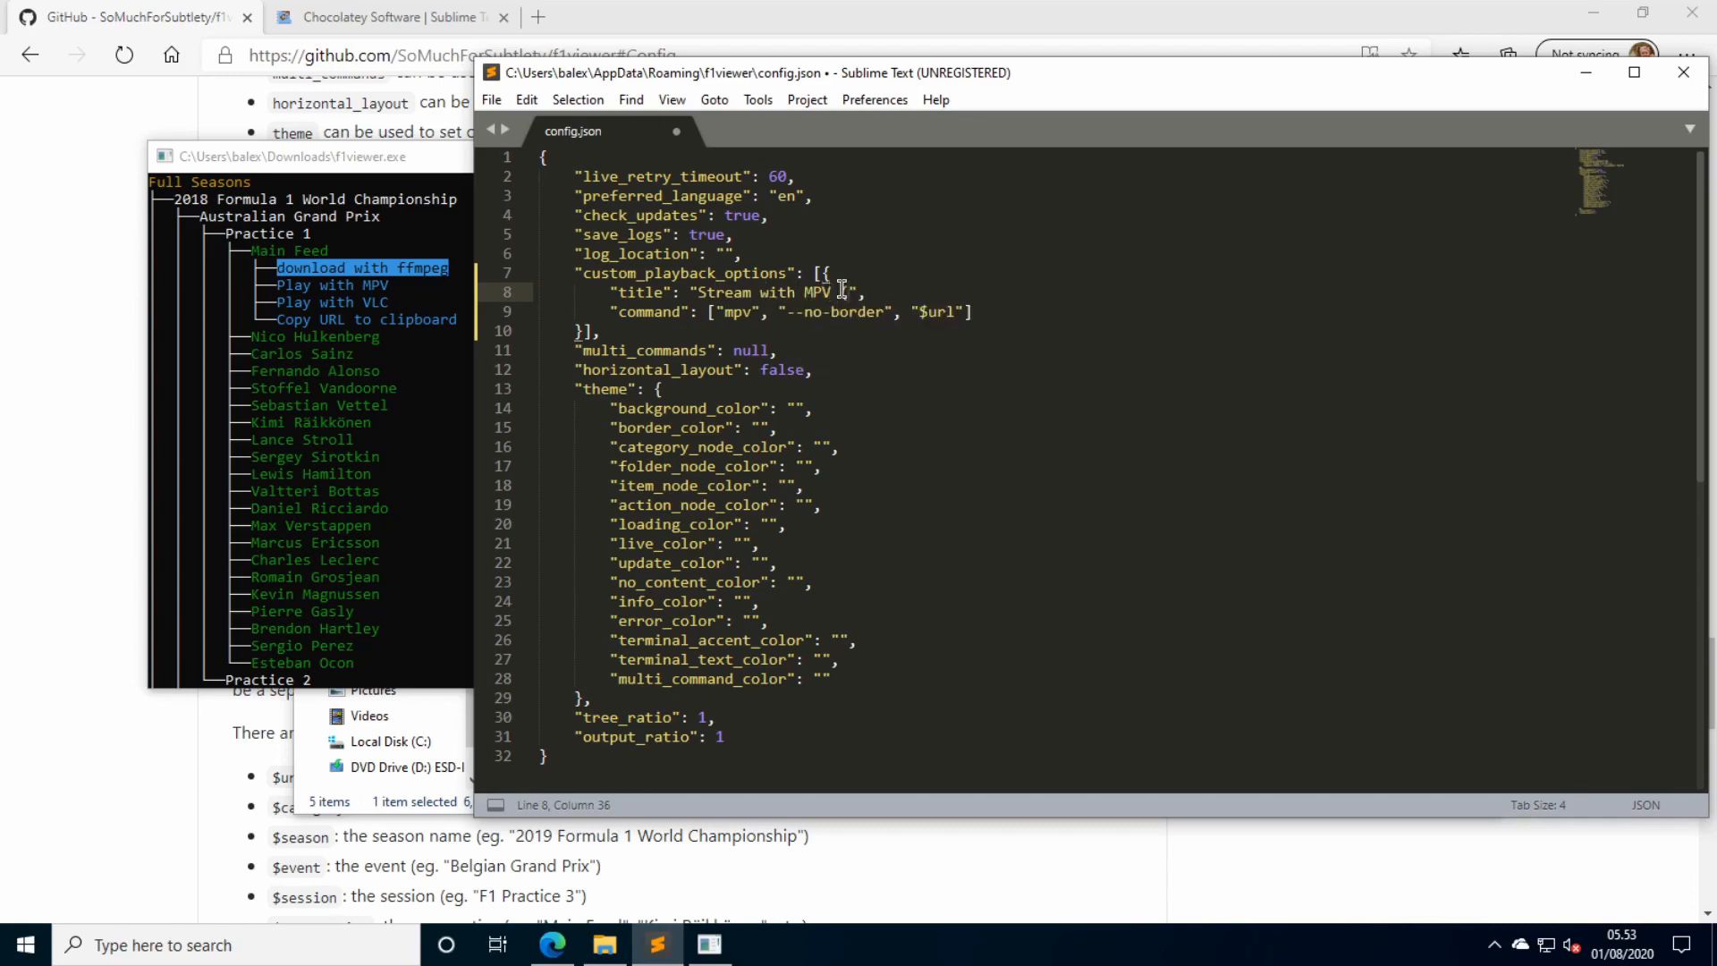
text(no border))
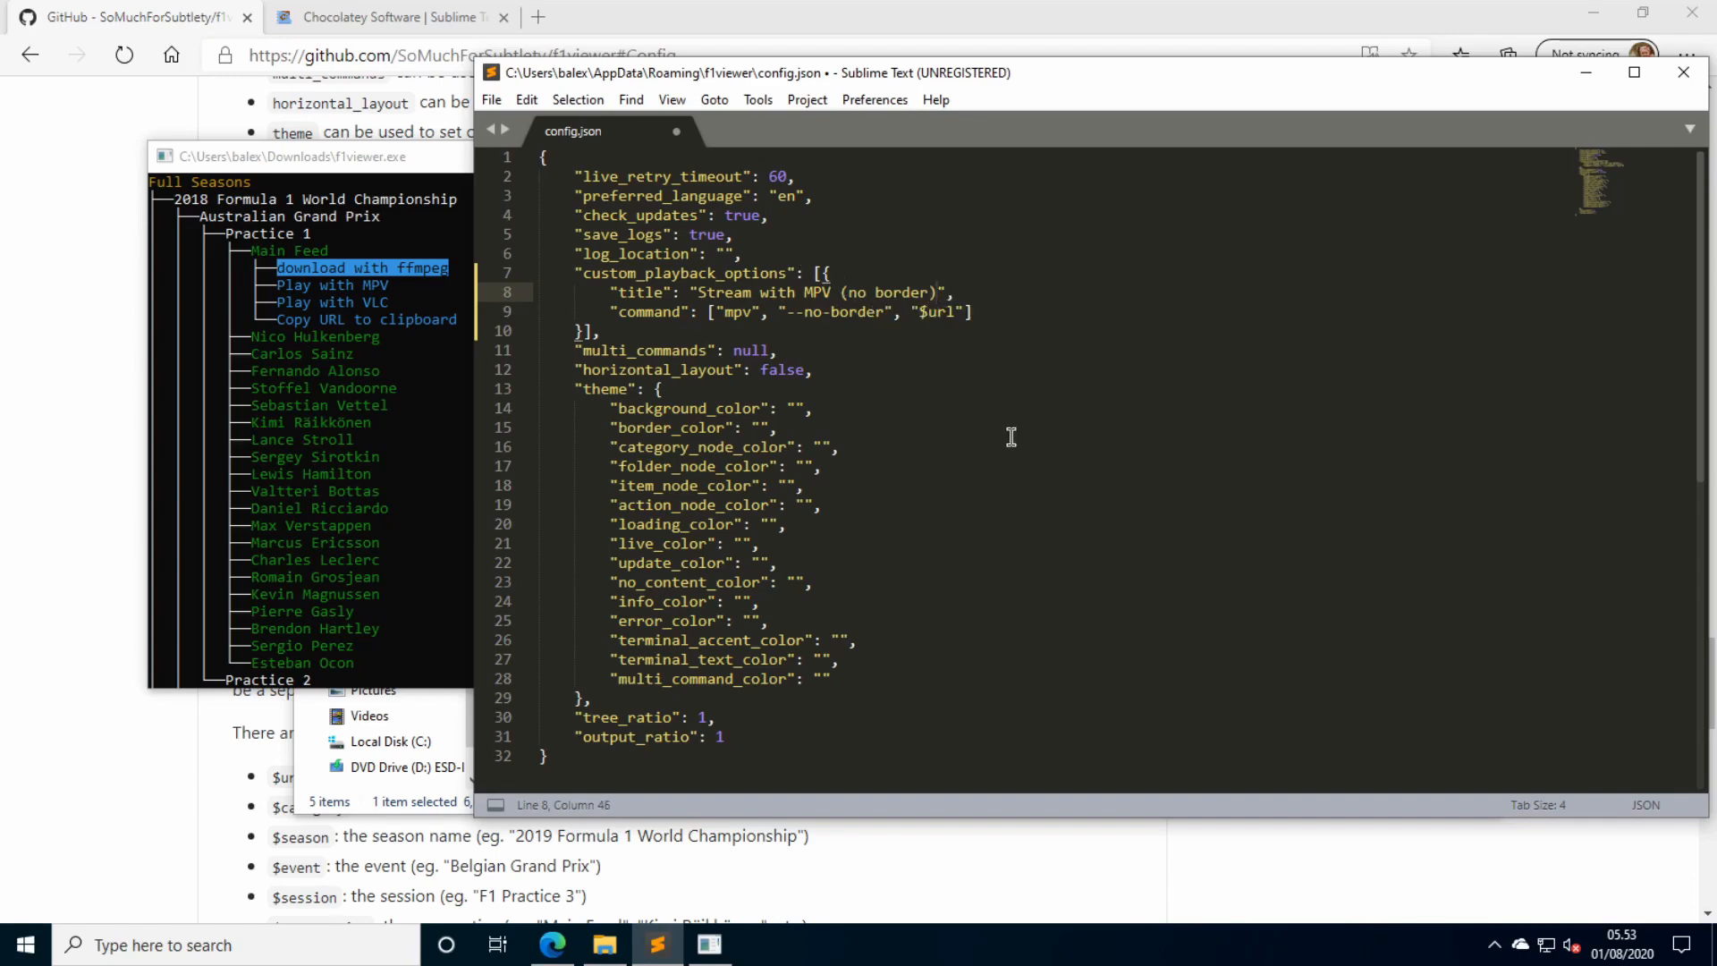
key(ctrl+s)
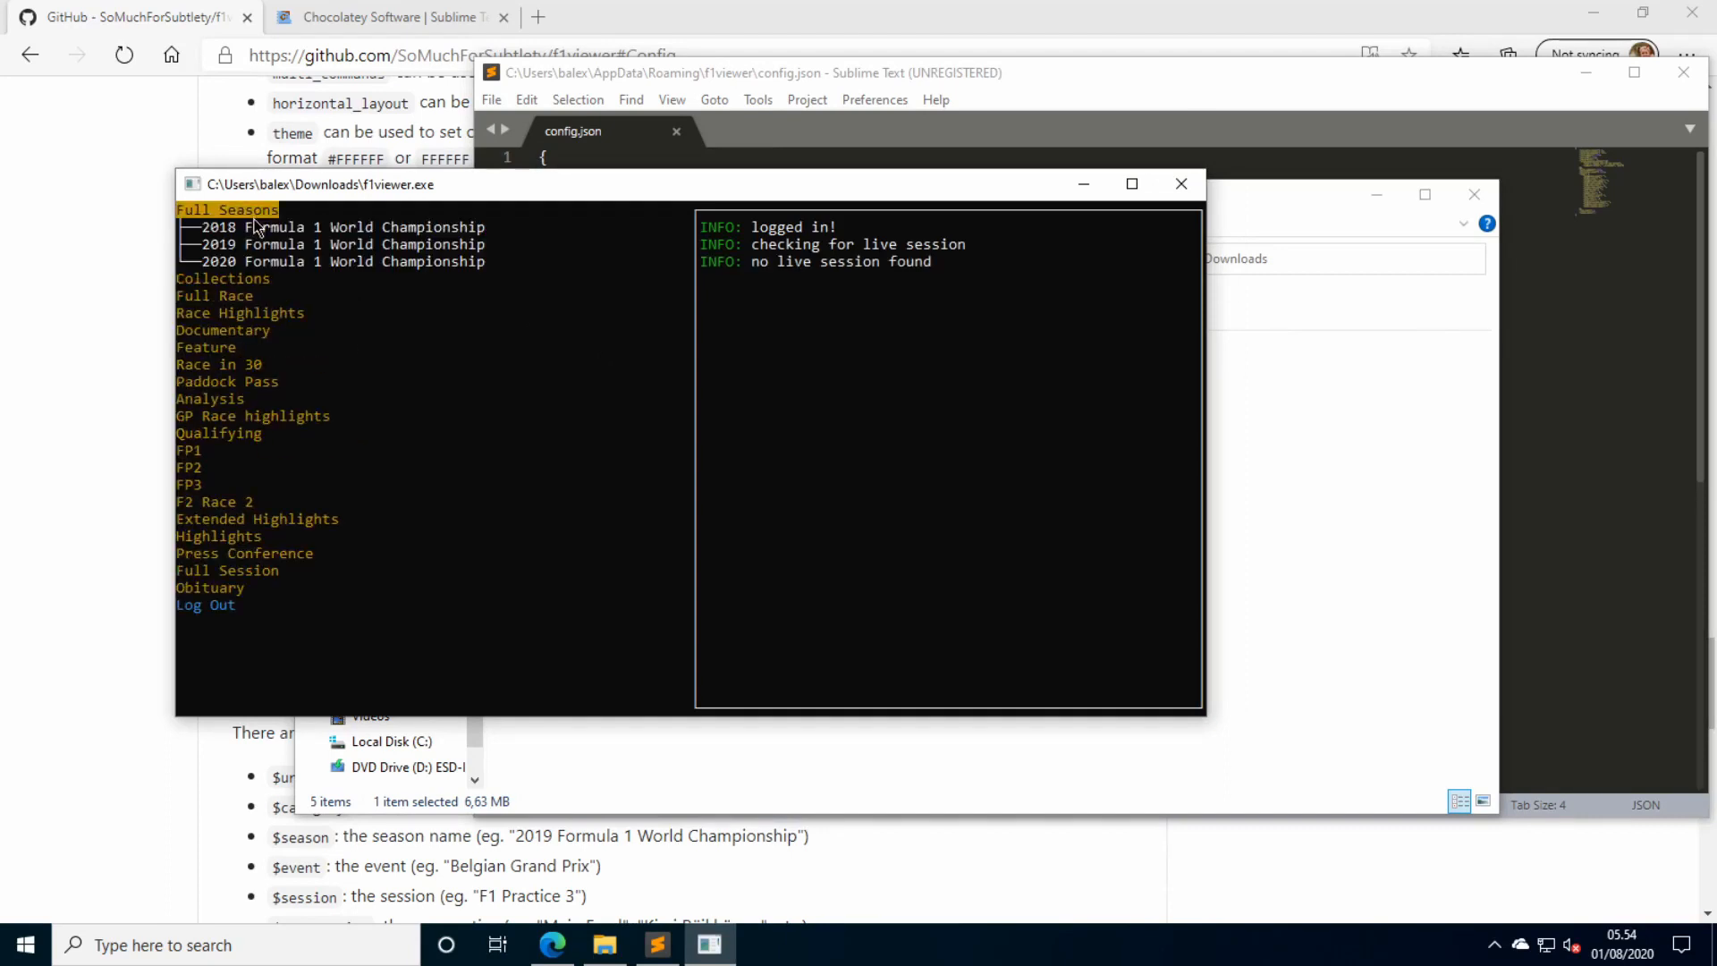
Stream the 2018 Australian GP Practice 1 main feed in borderless MPV, then close the player.
click(339, 228)
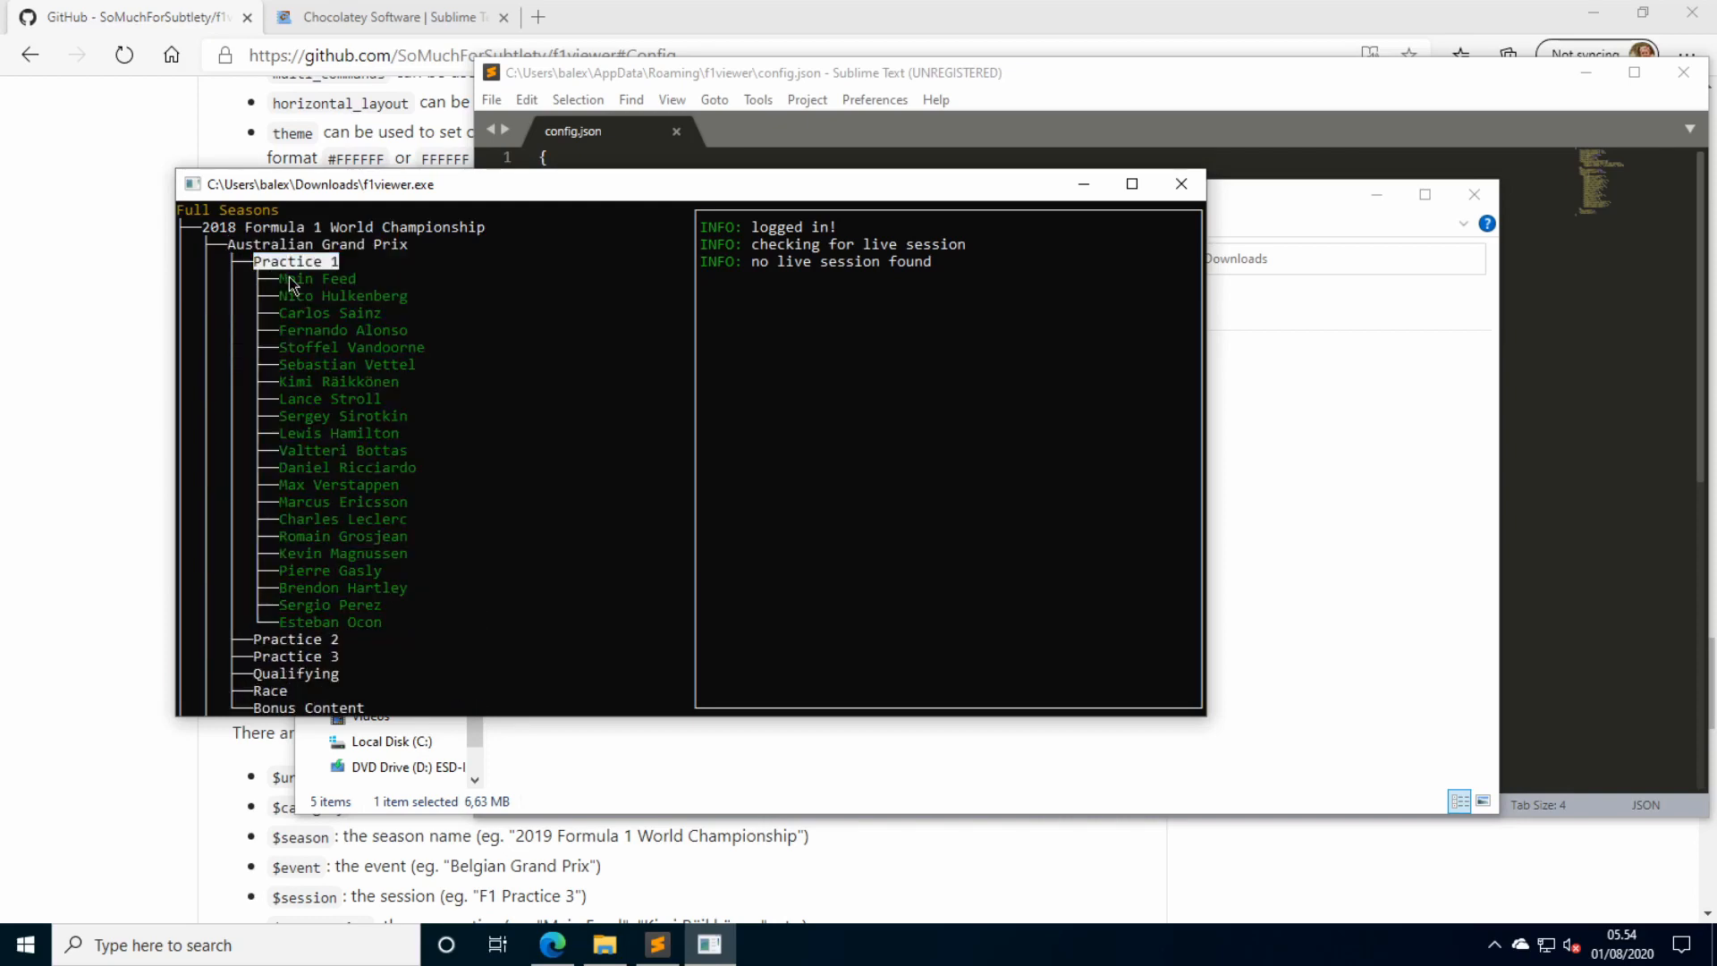
click(318, 279)
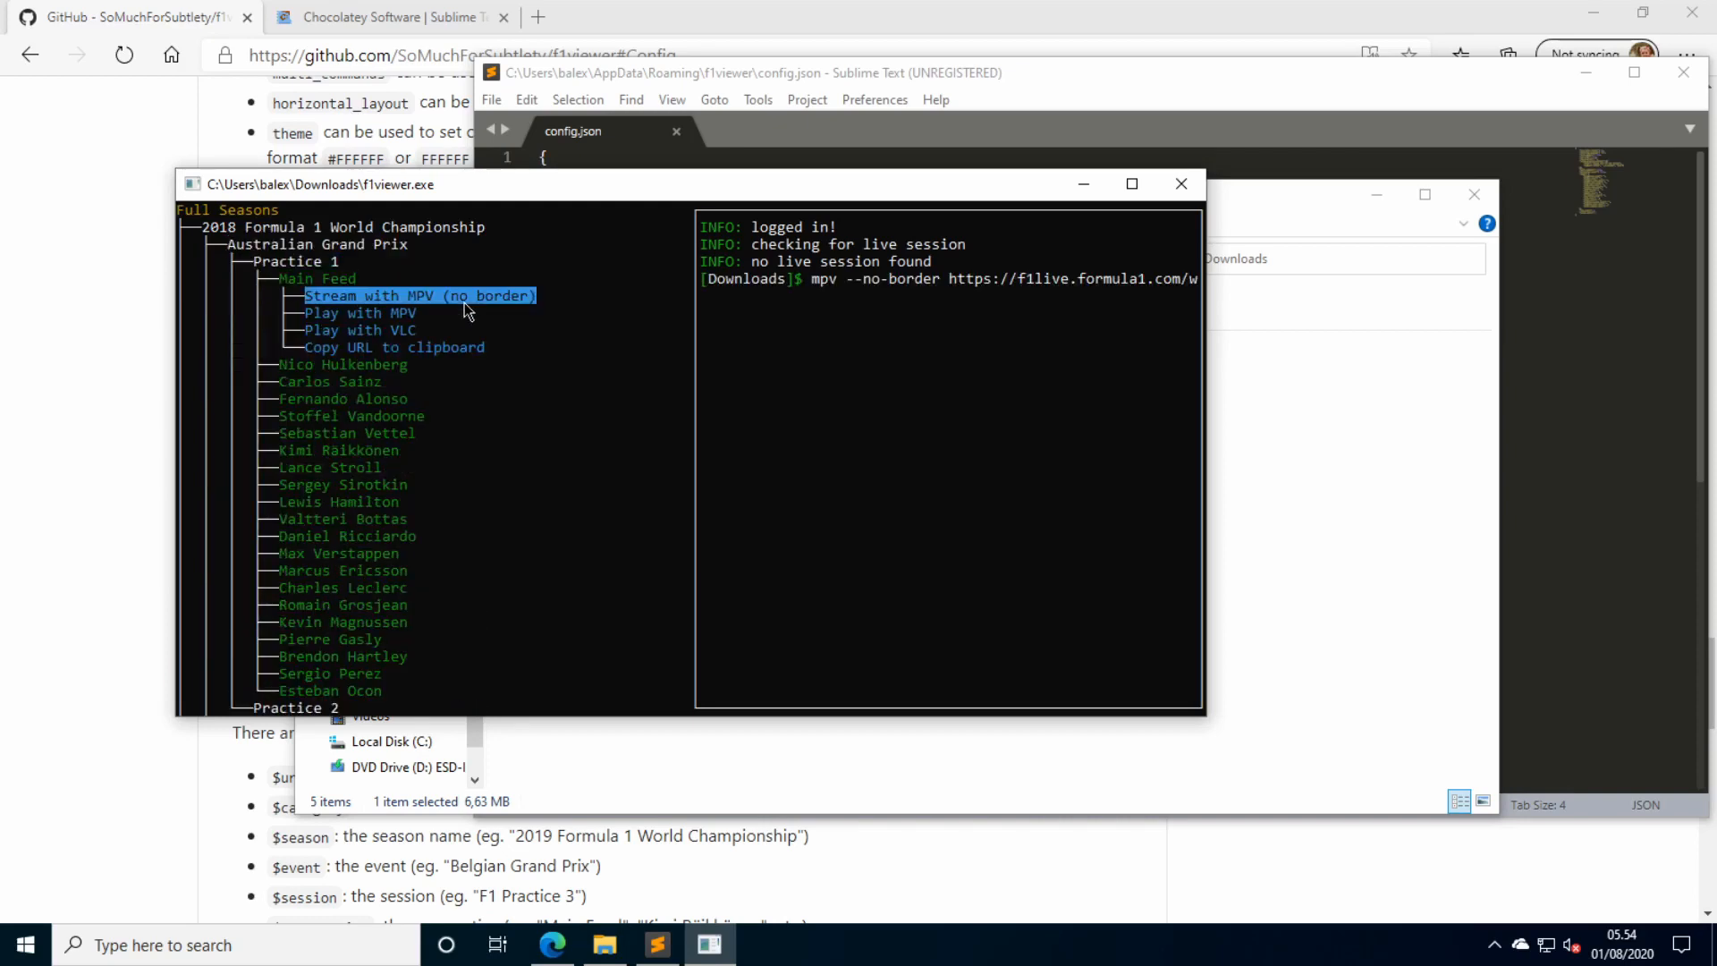
mouse_move(953, 290)
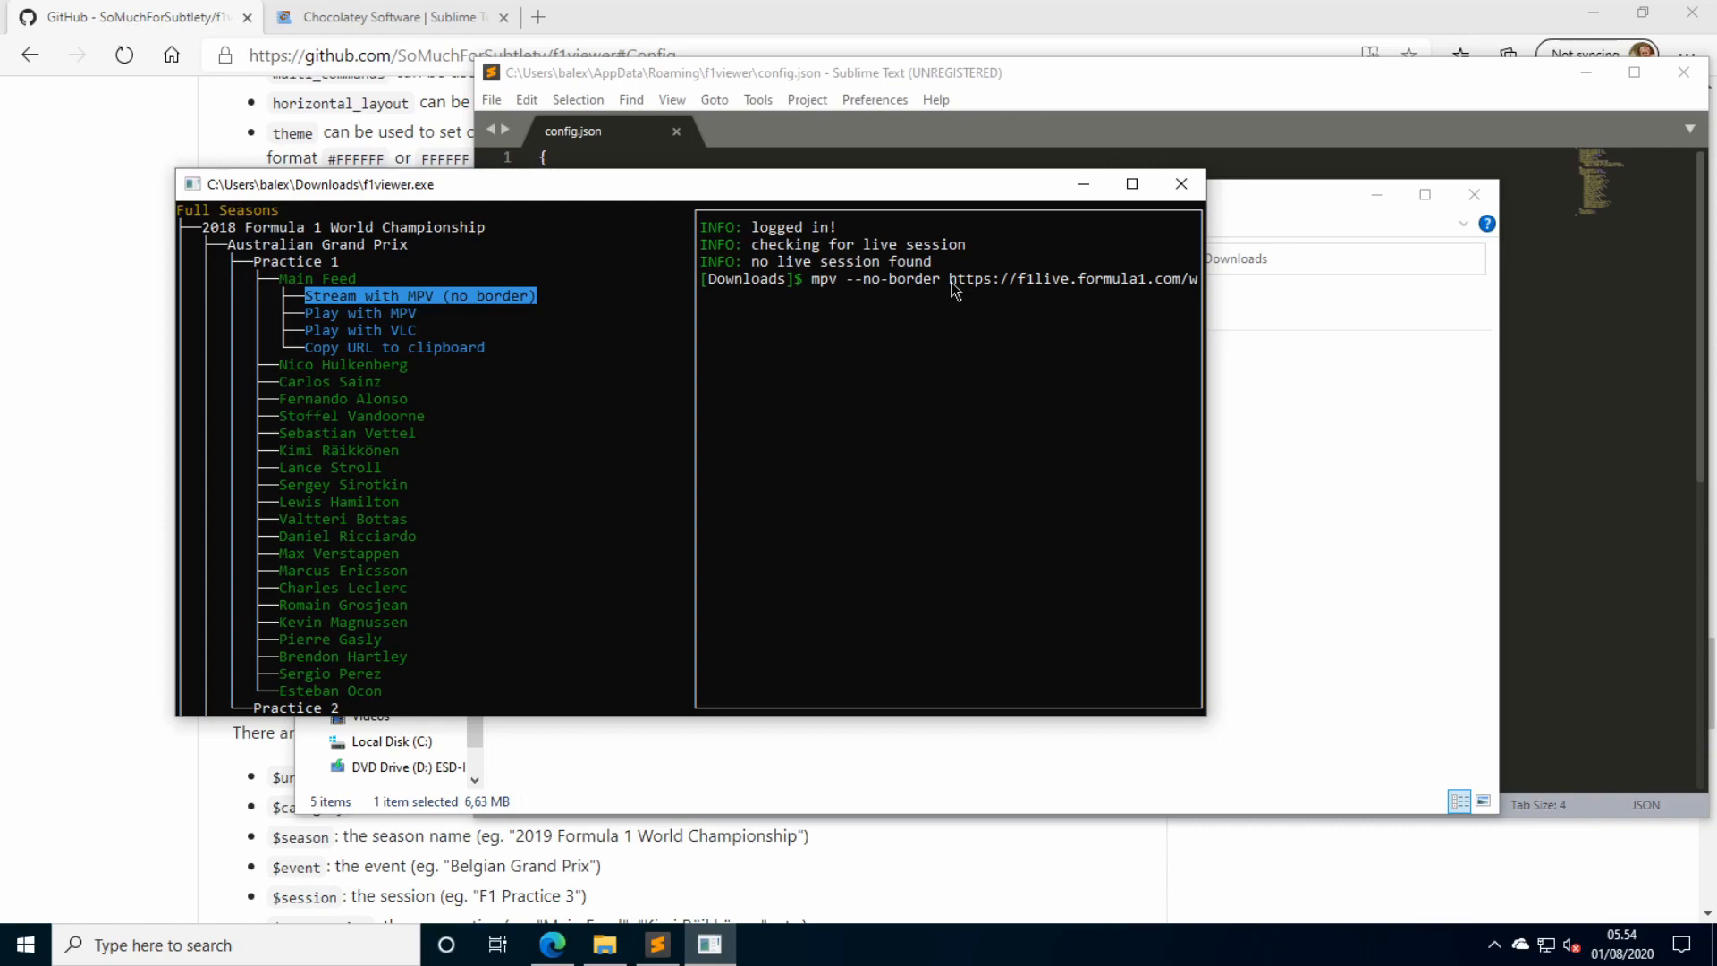
click(419, 295)
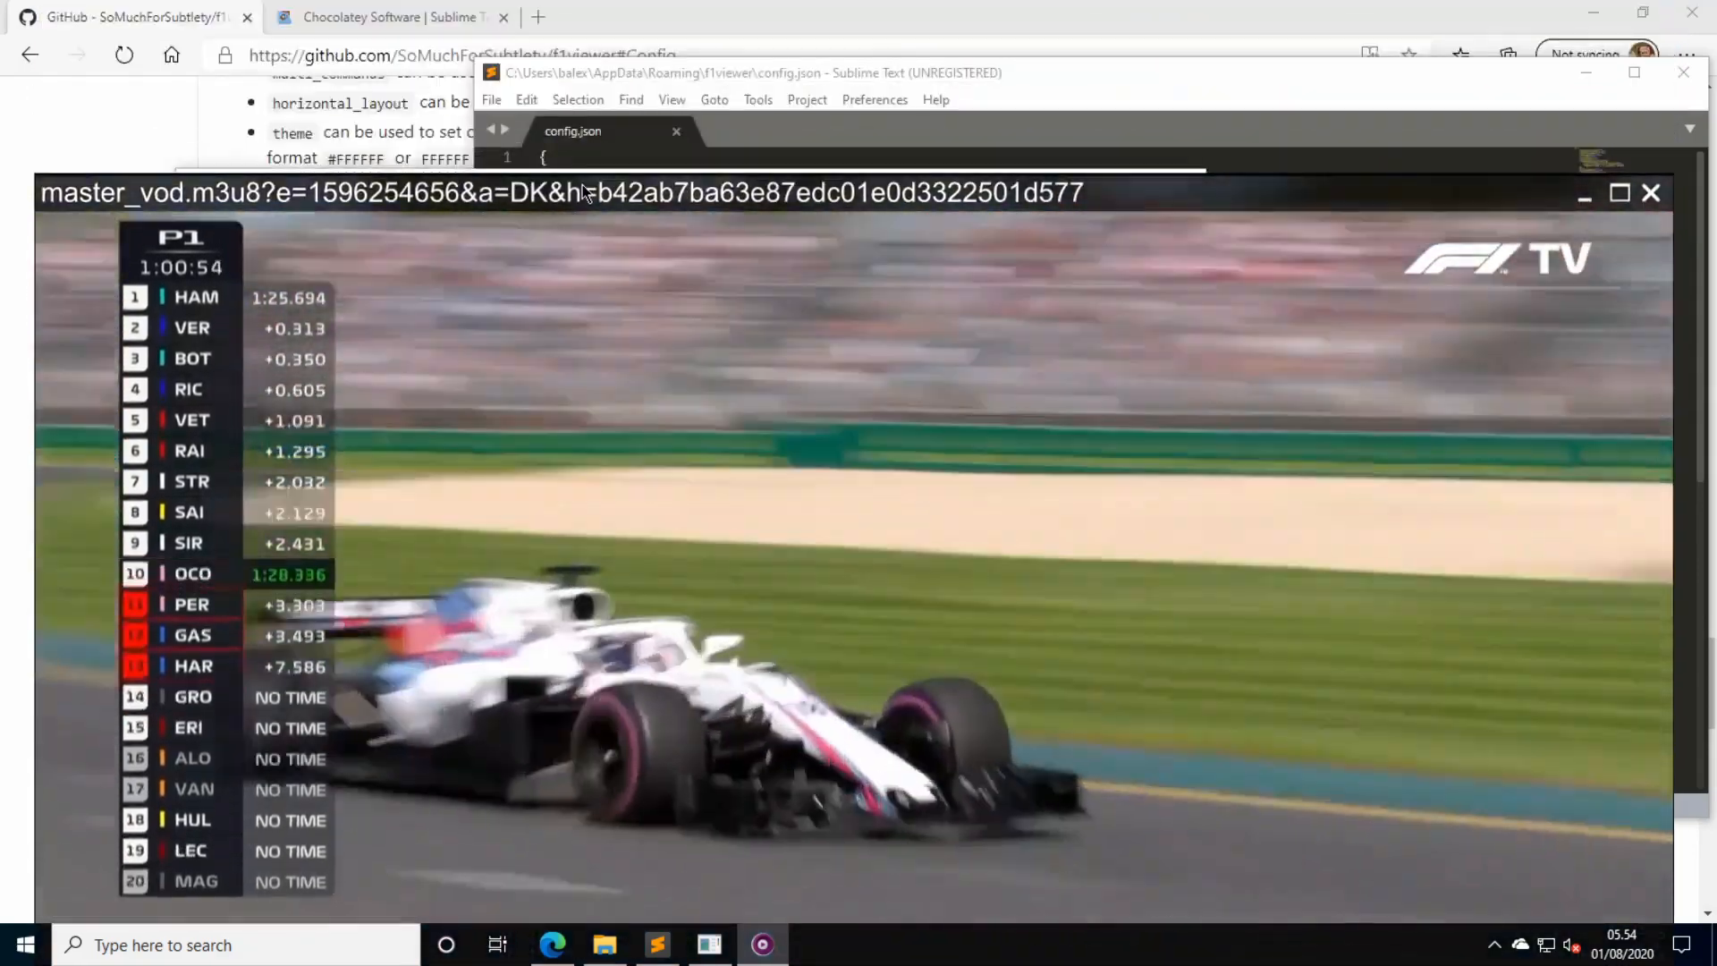
click(1621, 193)
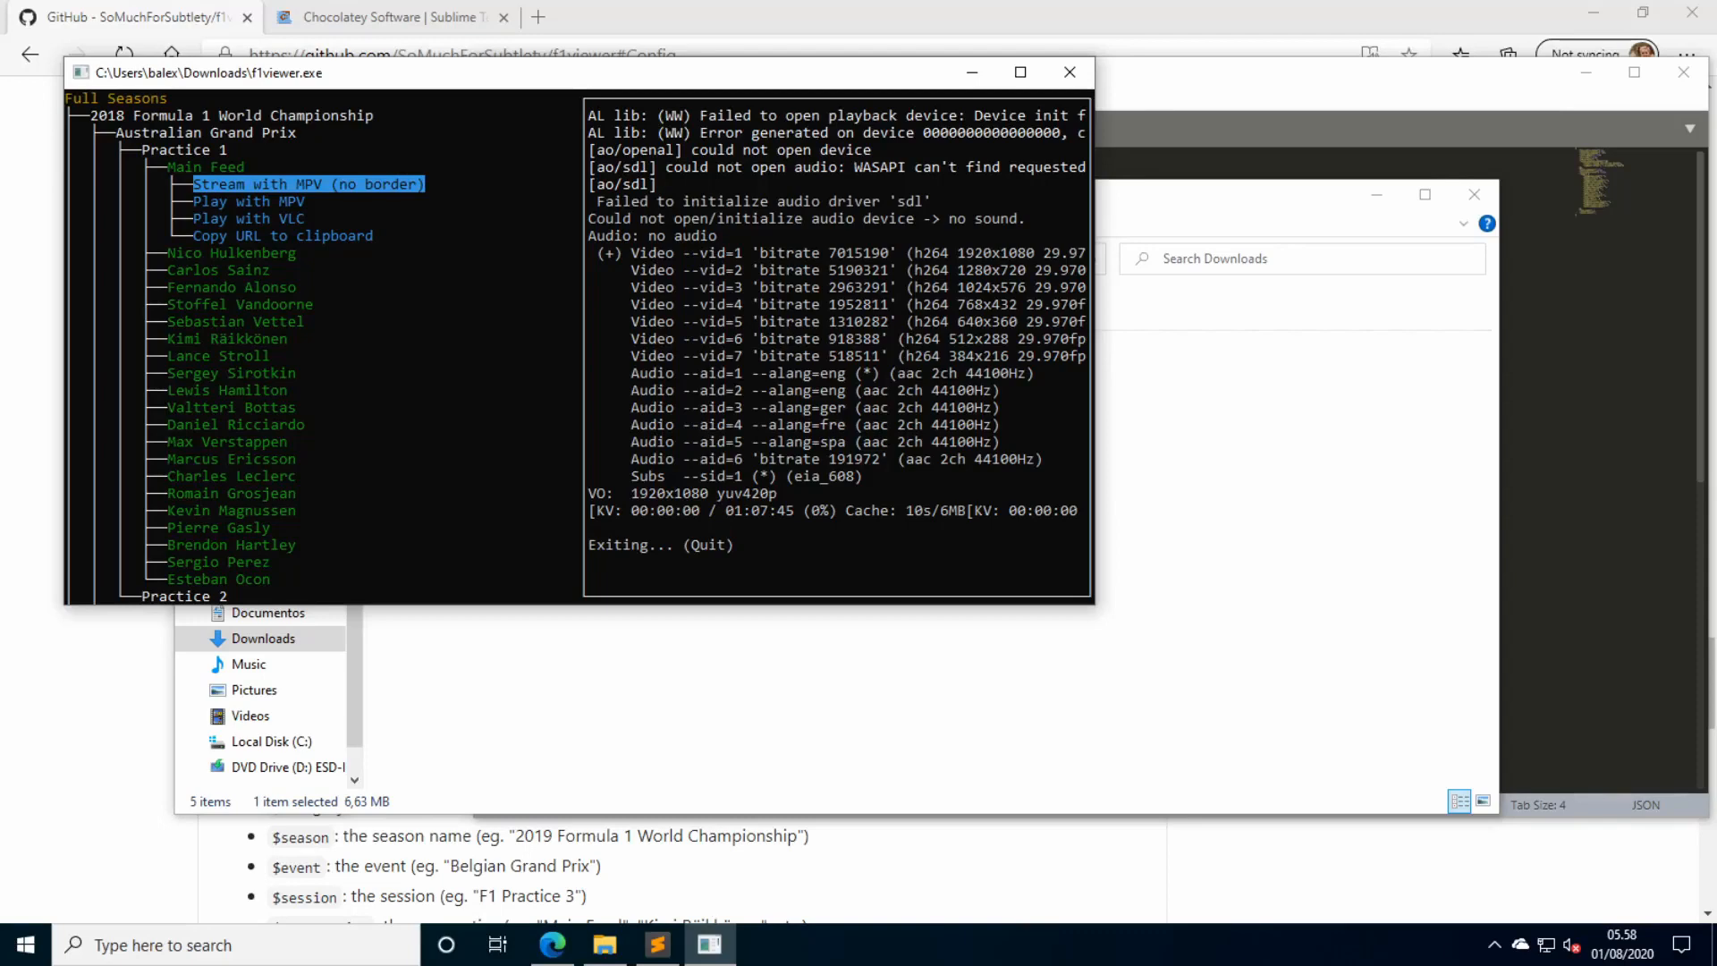
Expand the Hulkenberg and Sainz feed nodes to show their playback options, then return to config.json.
click(231, 252)
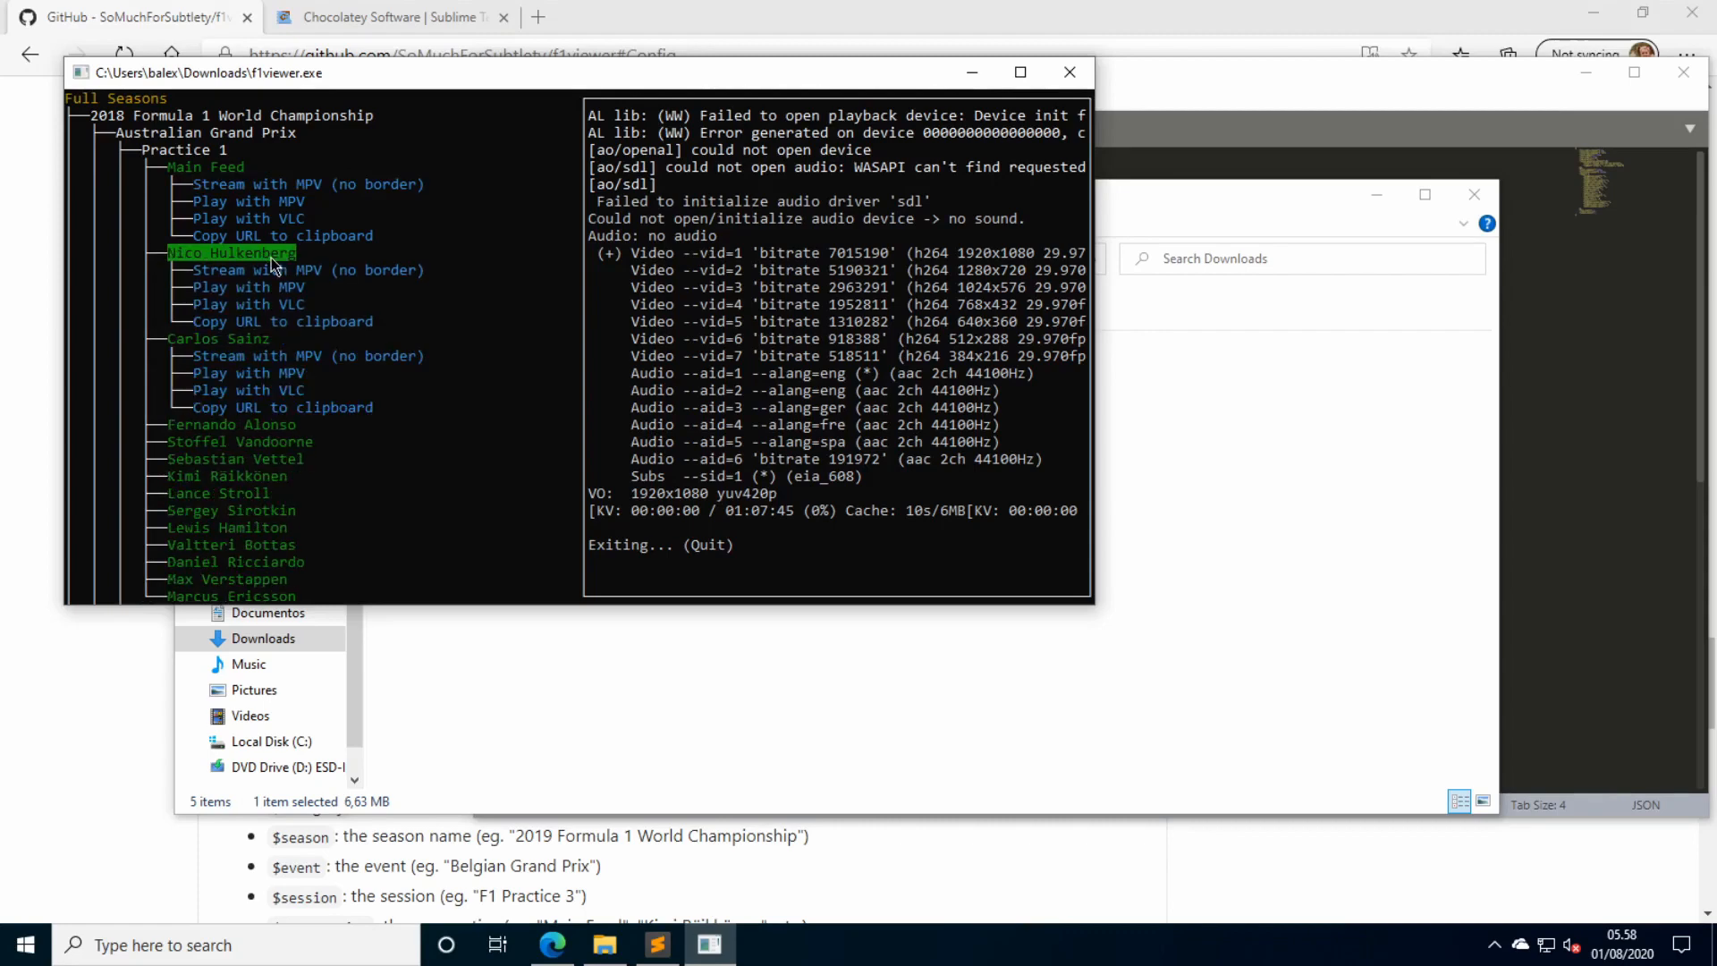
click(231, 424)
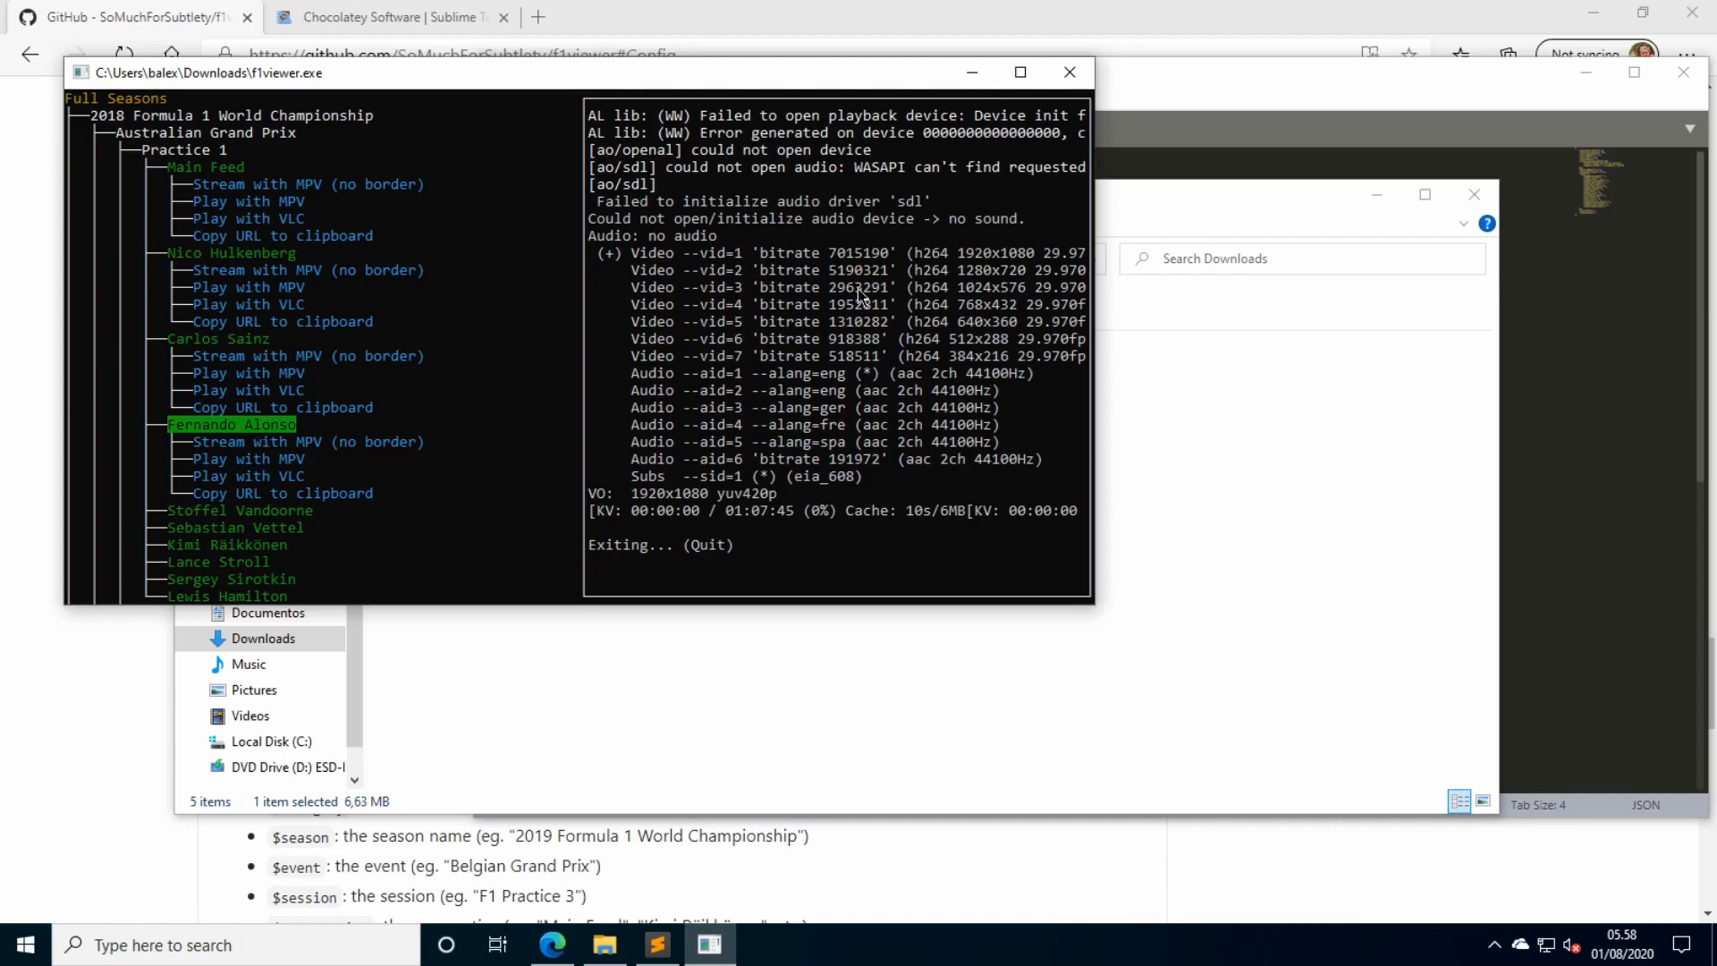
mouse_move(1023, 279)
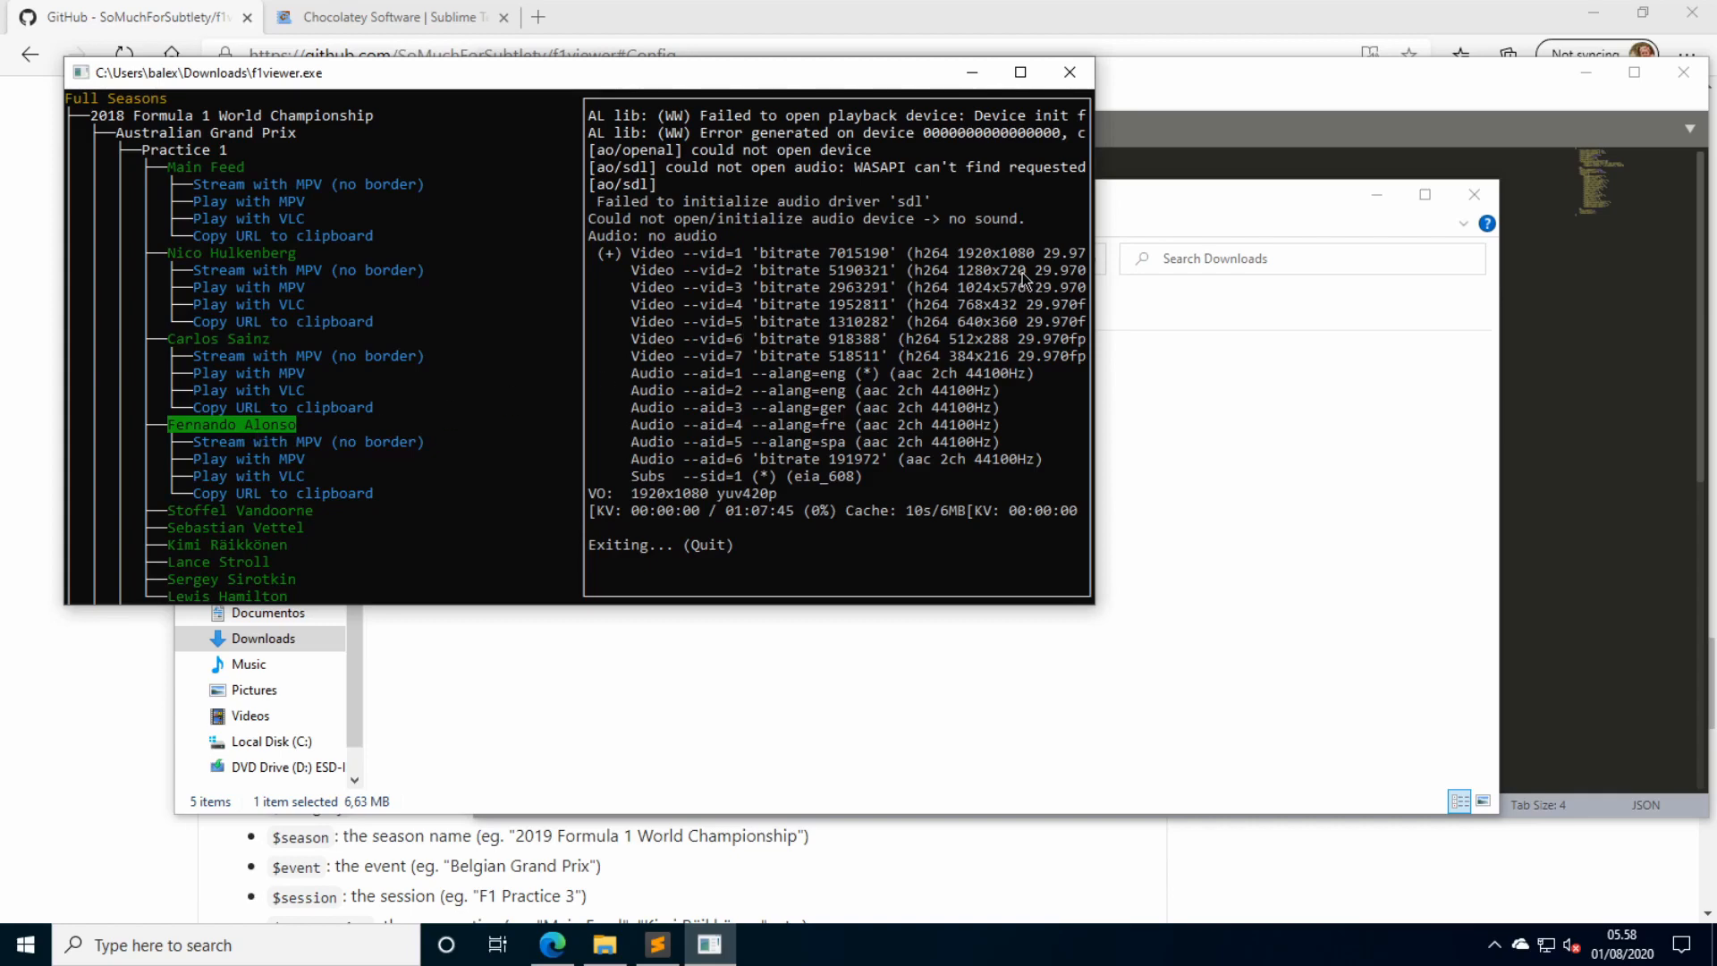
mouse_move(987, 289)
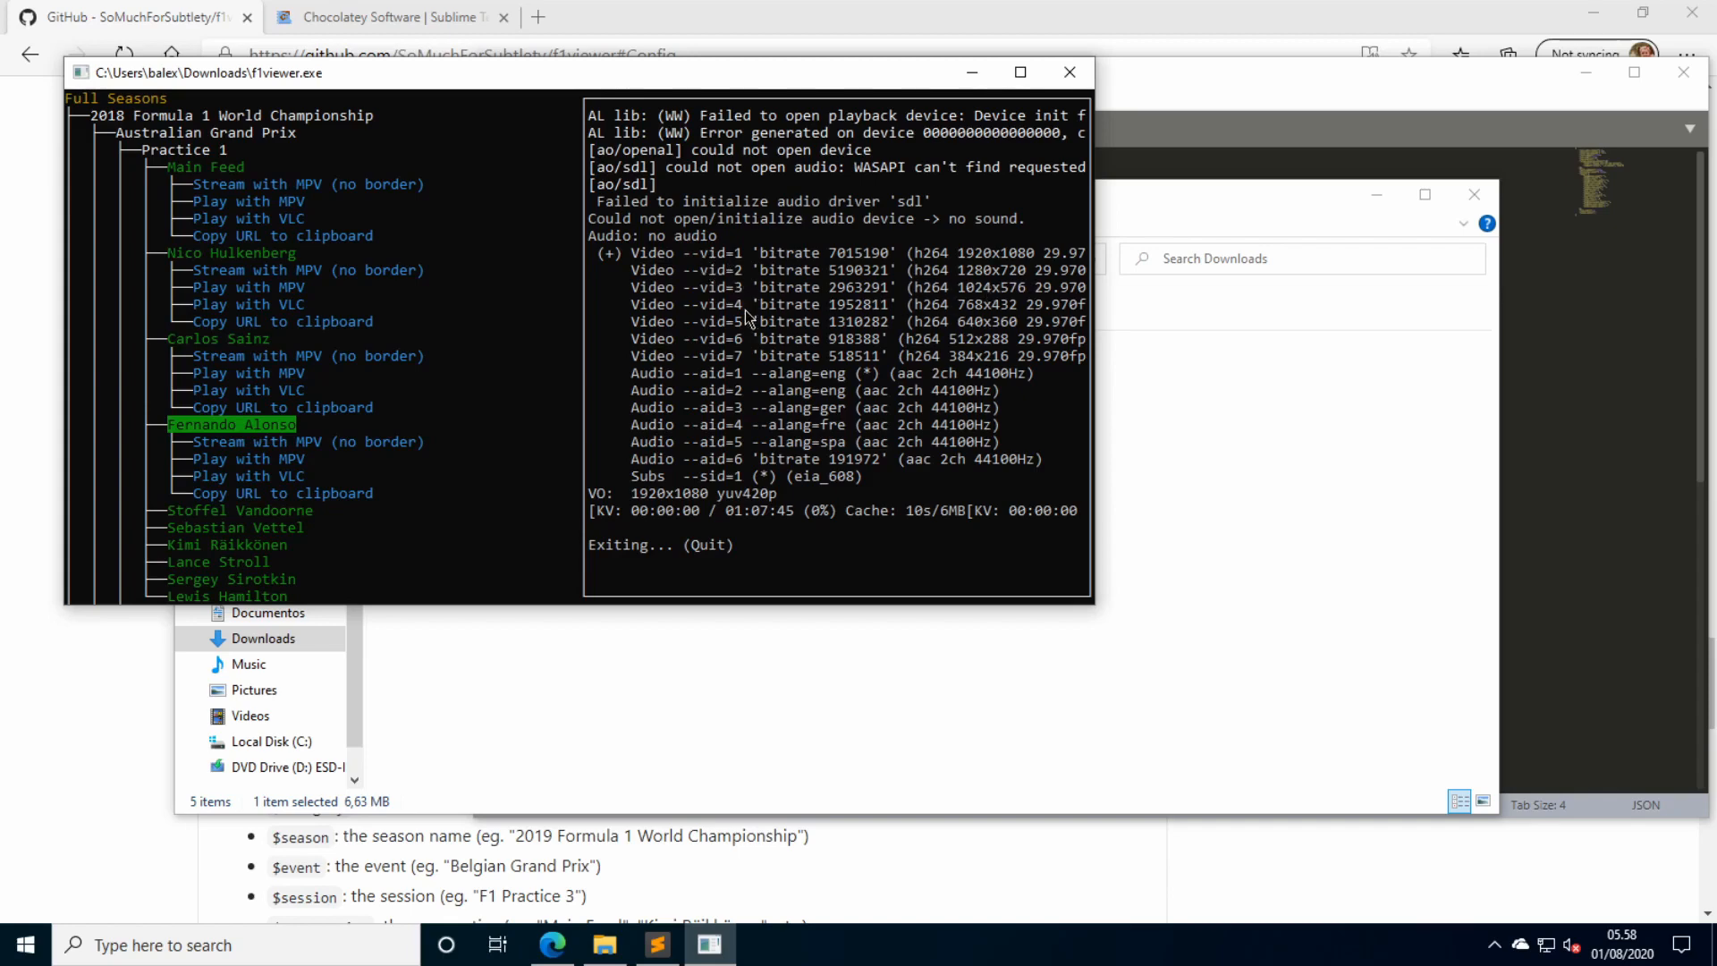
mouse_move(1000, 281)
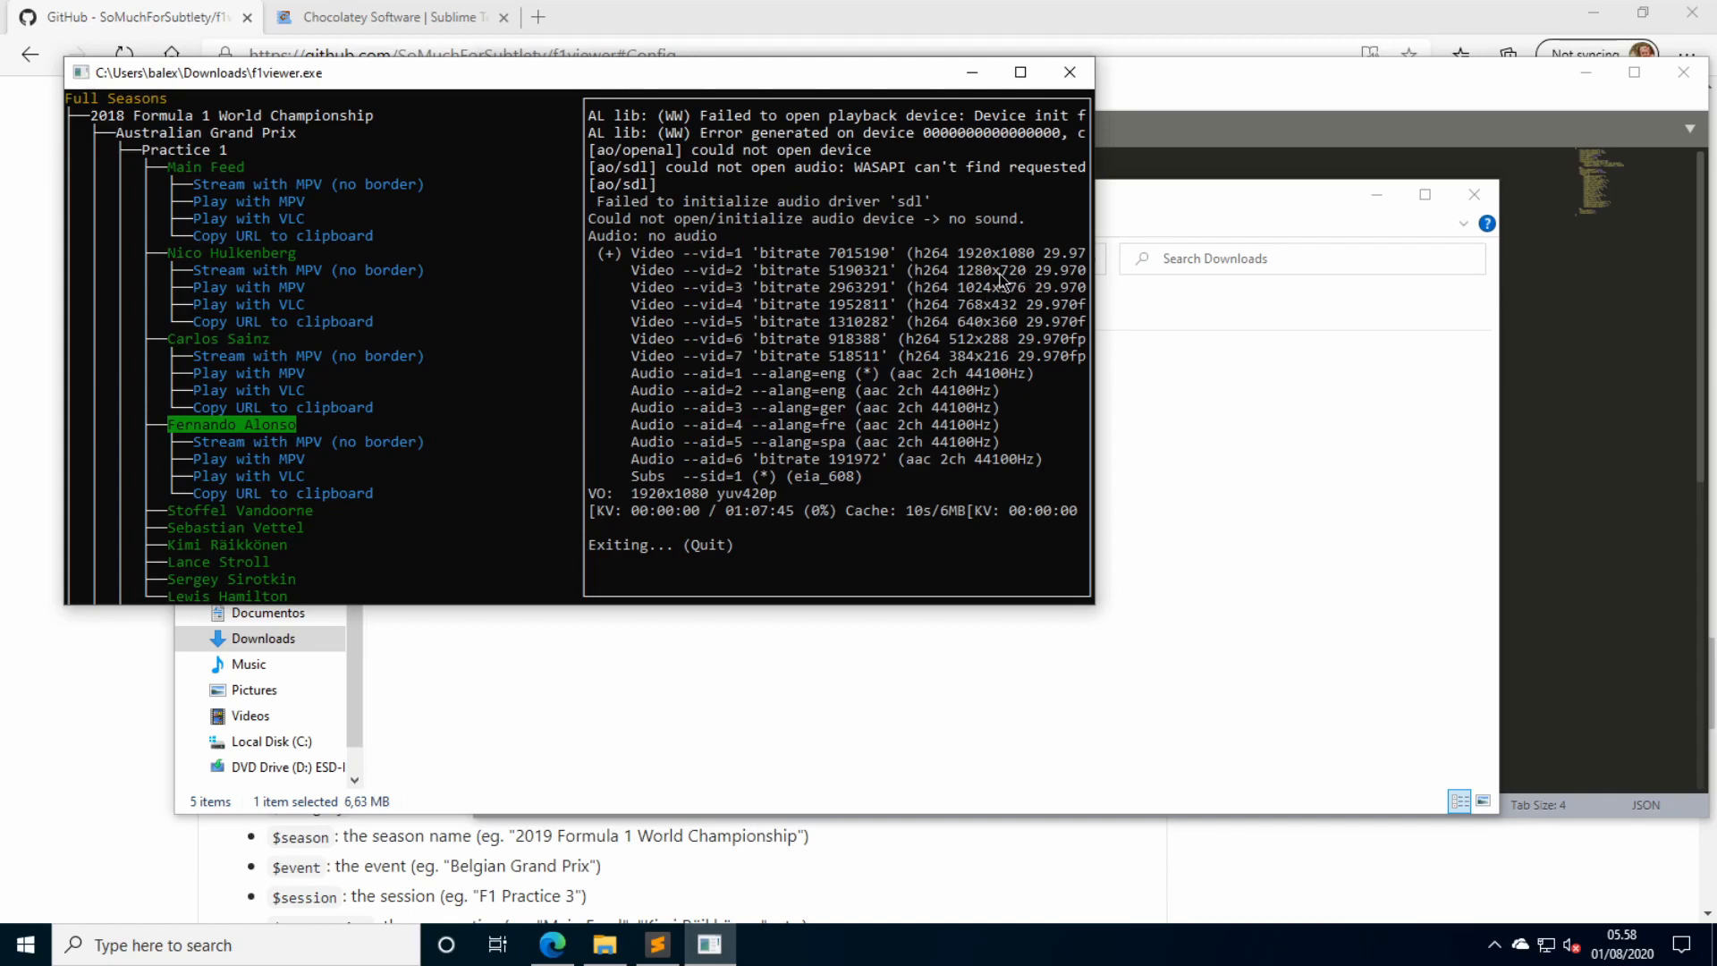
mouse_move(1023, 298)
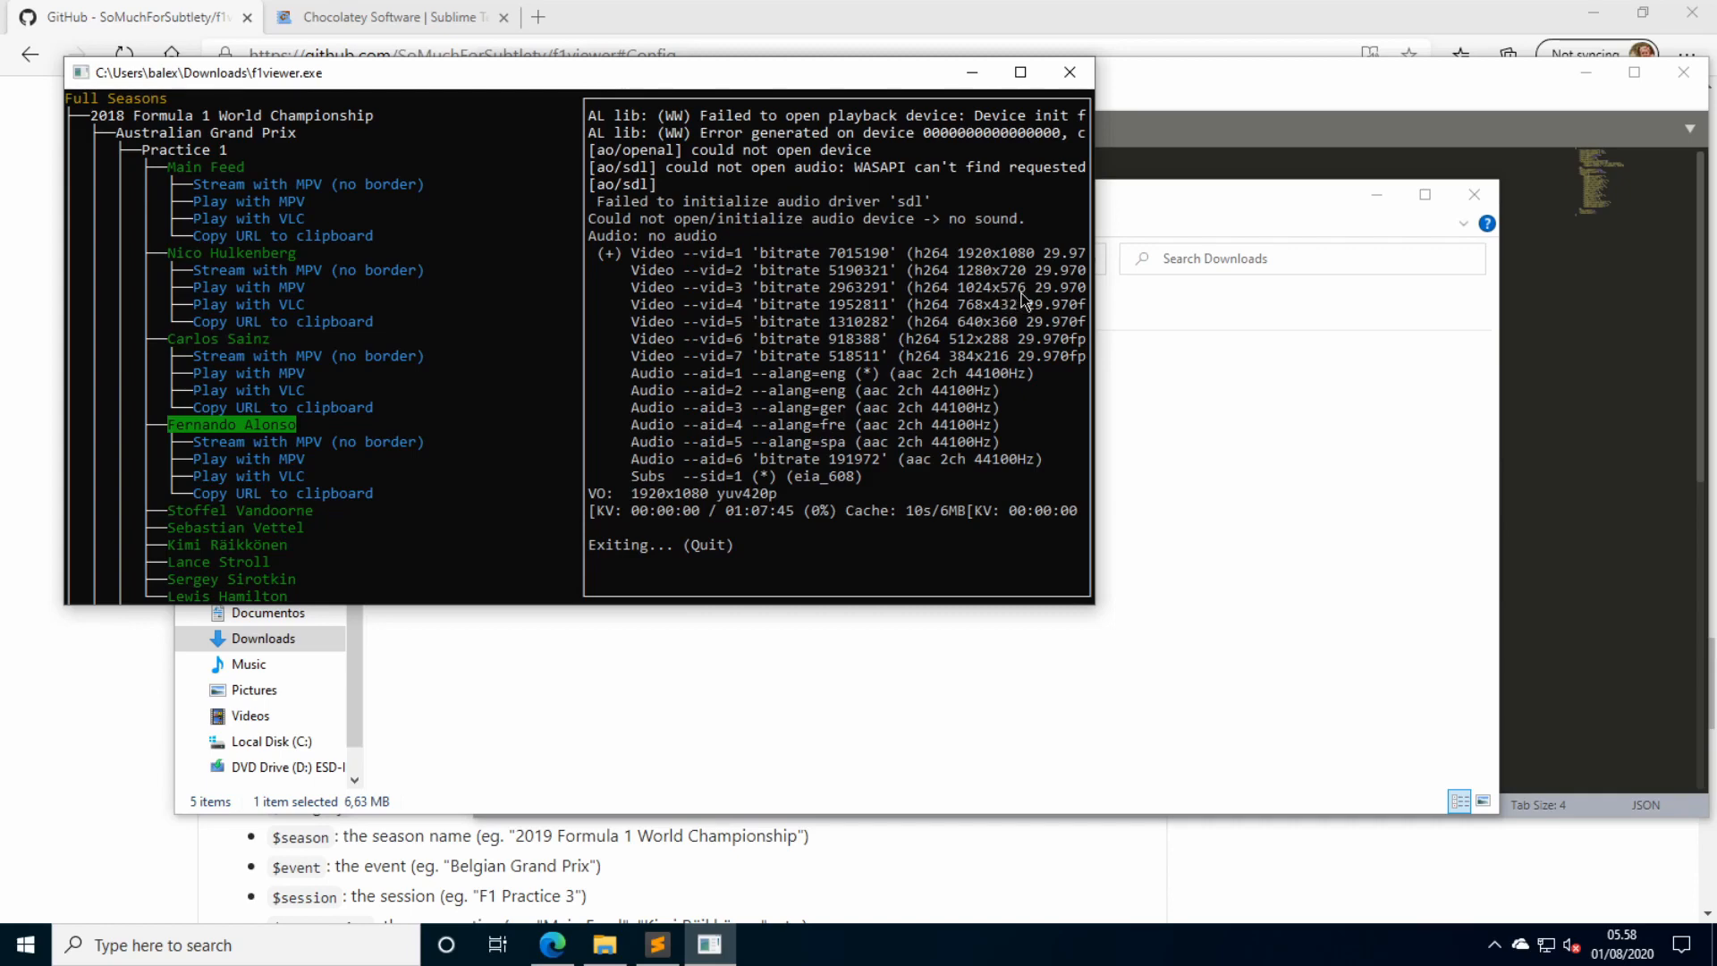
mouse_move(1016, 336)
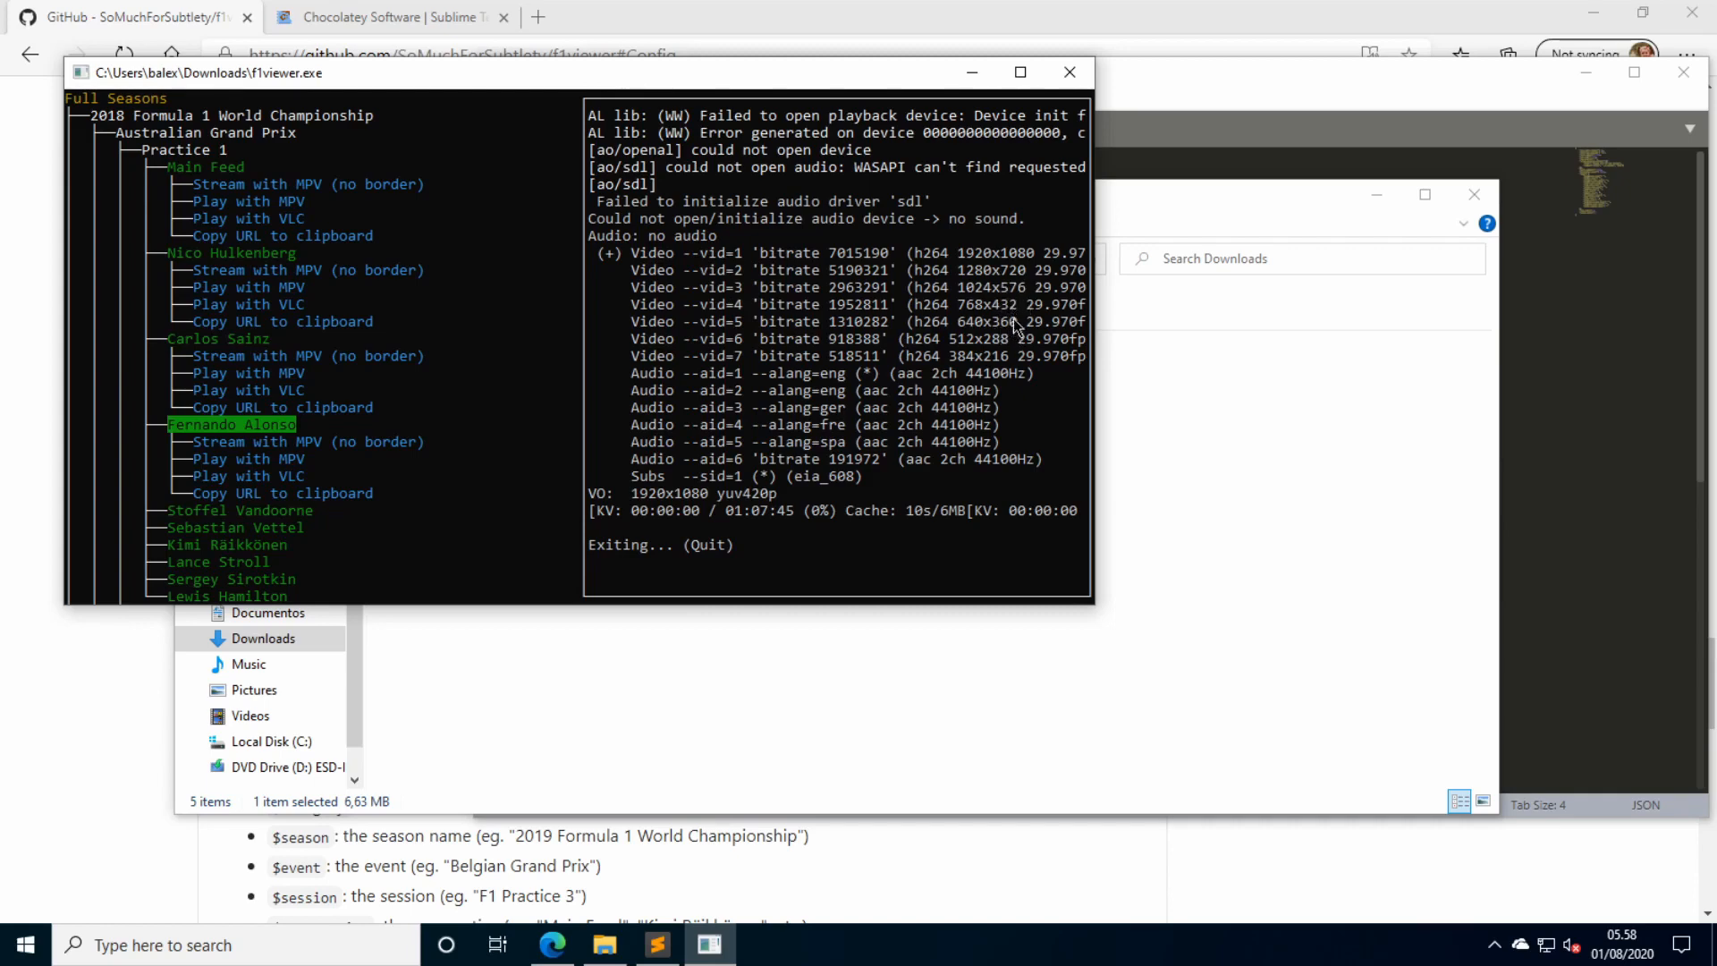
mouse_move(1021, 292)
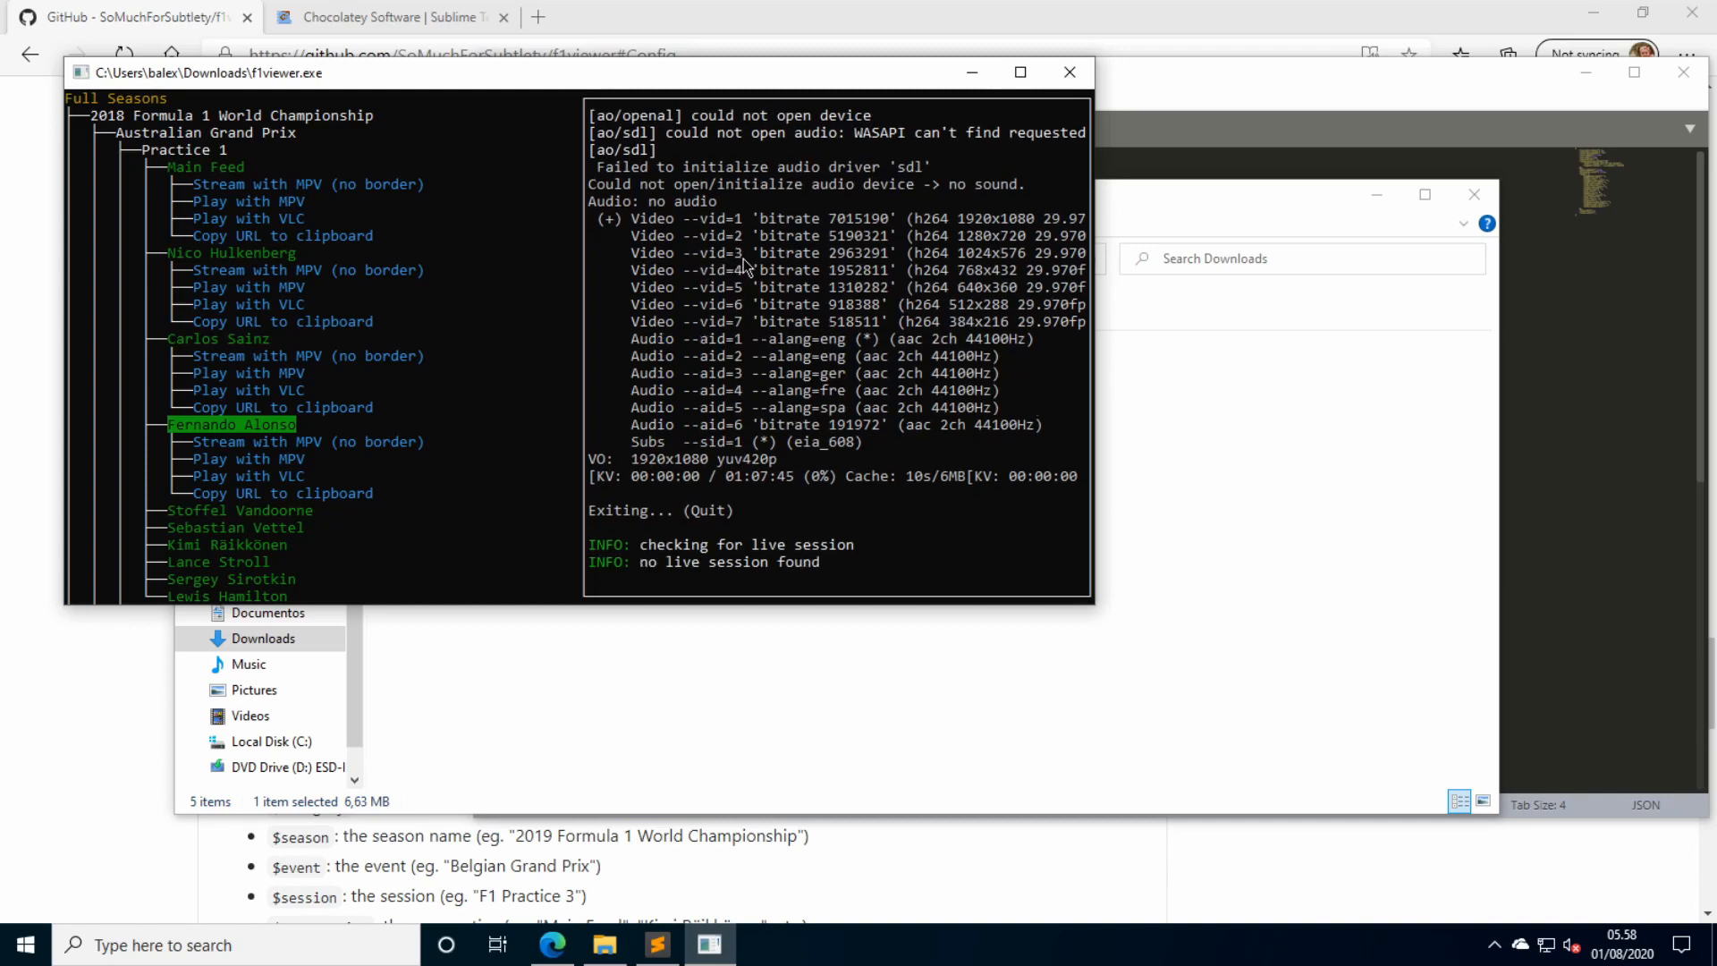
click(654, 944)
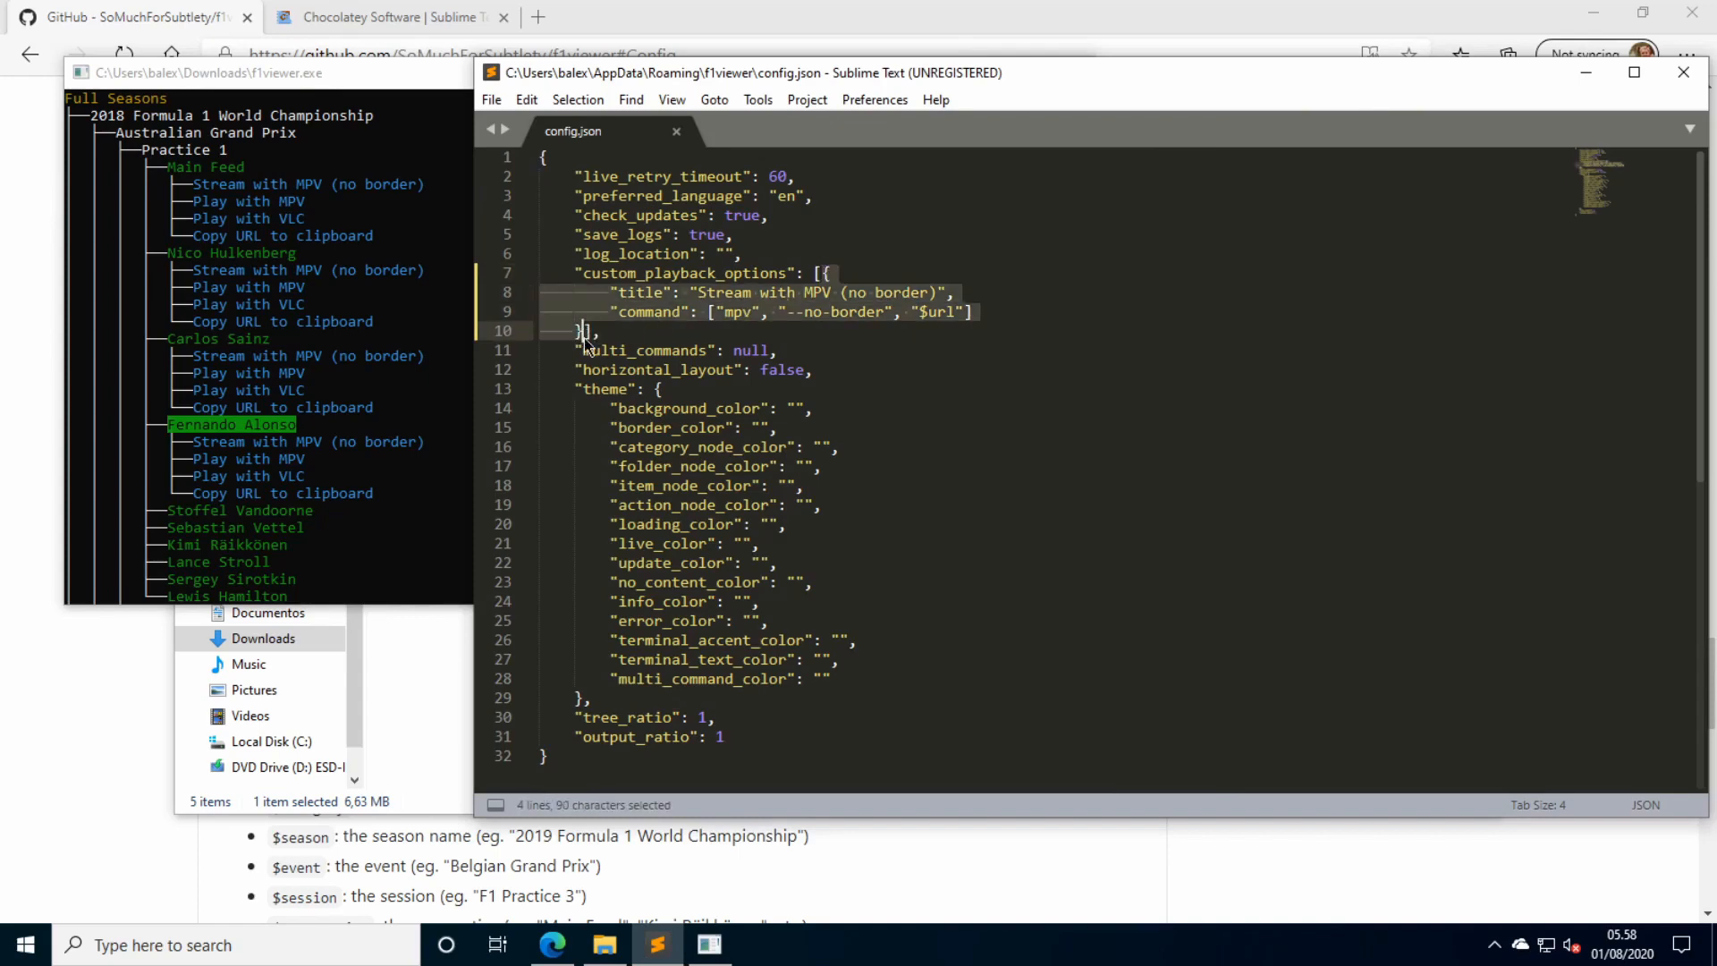
Duplicate the MPV playback option and retitle the copy "Stream with MPV (720p)".
key(ctrl+c)
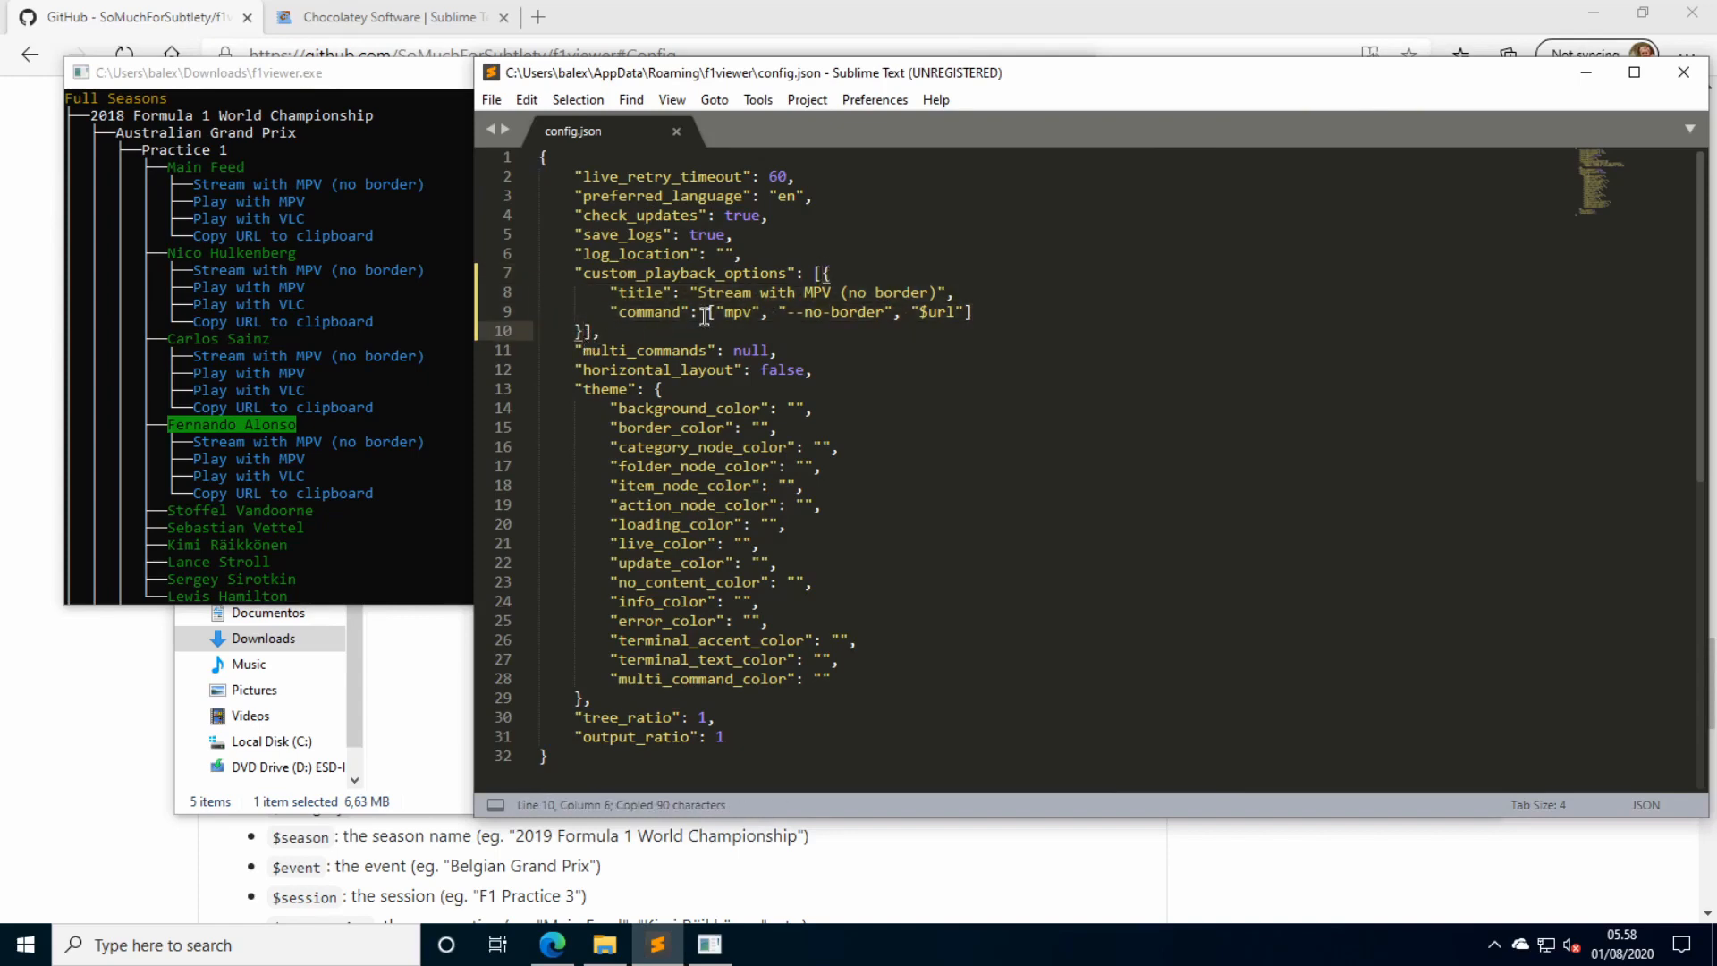
key(ctrl+v)
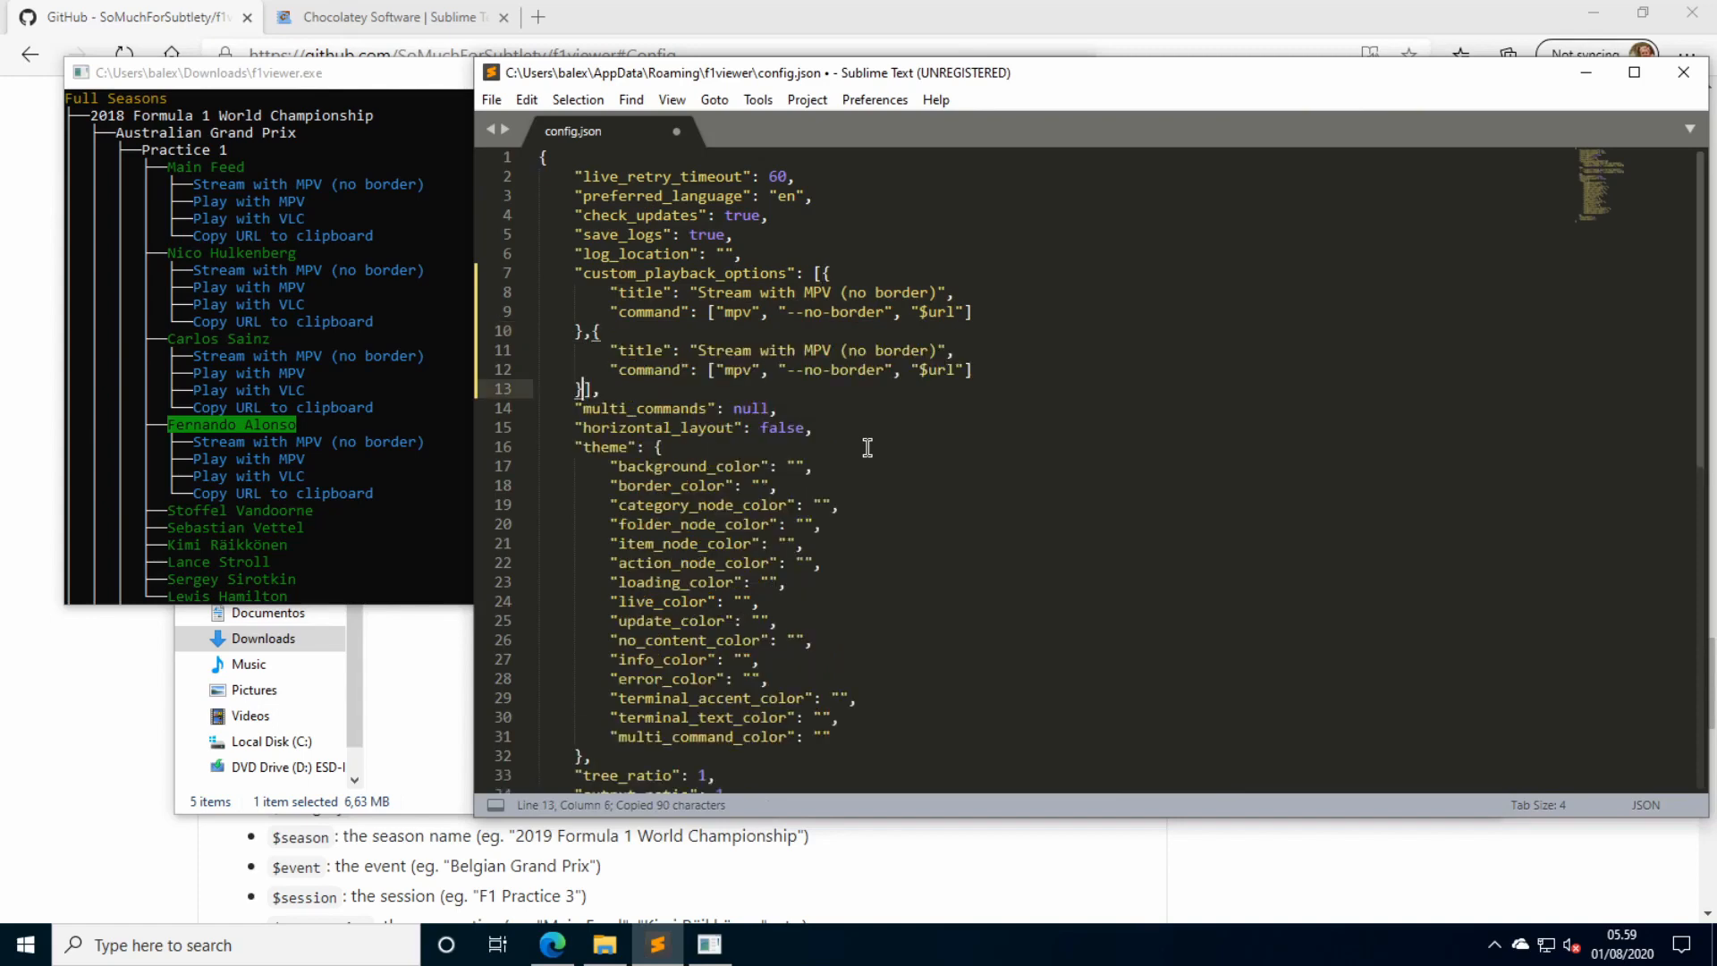
double_click(876, 351)
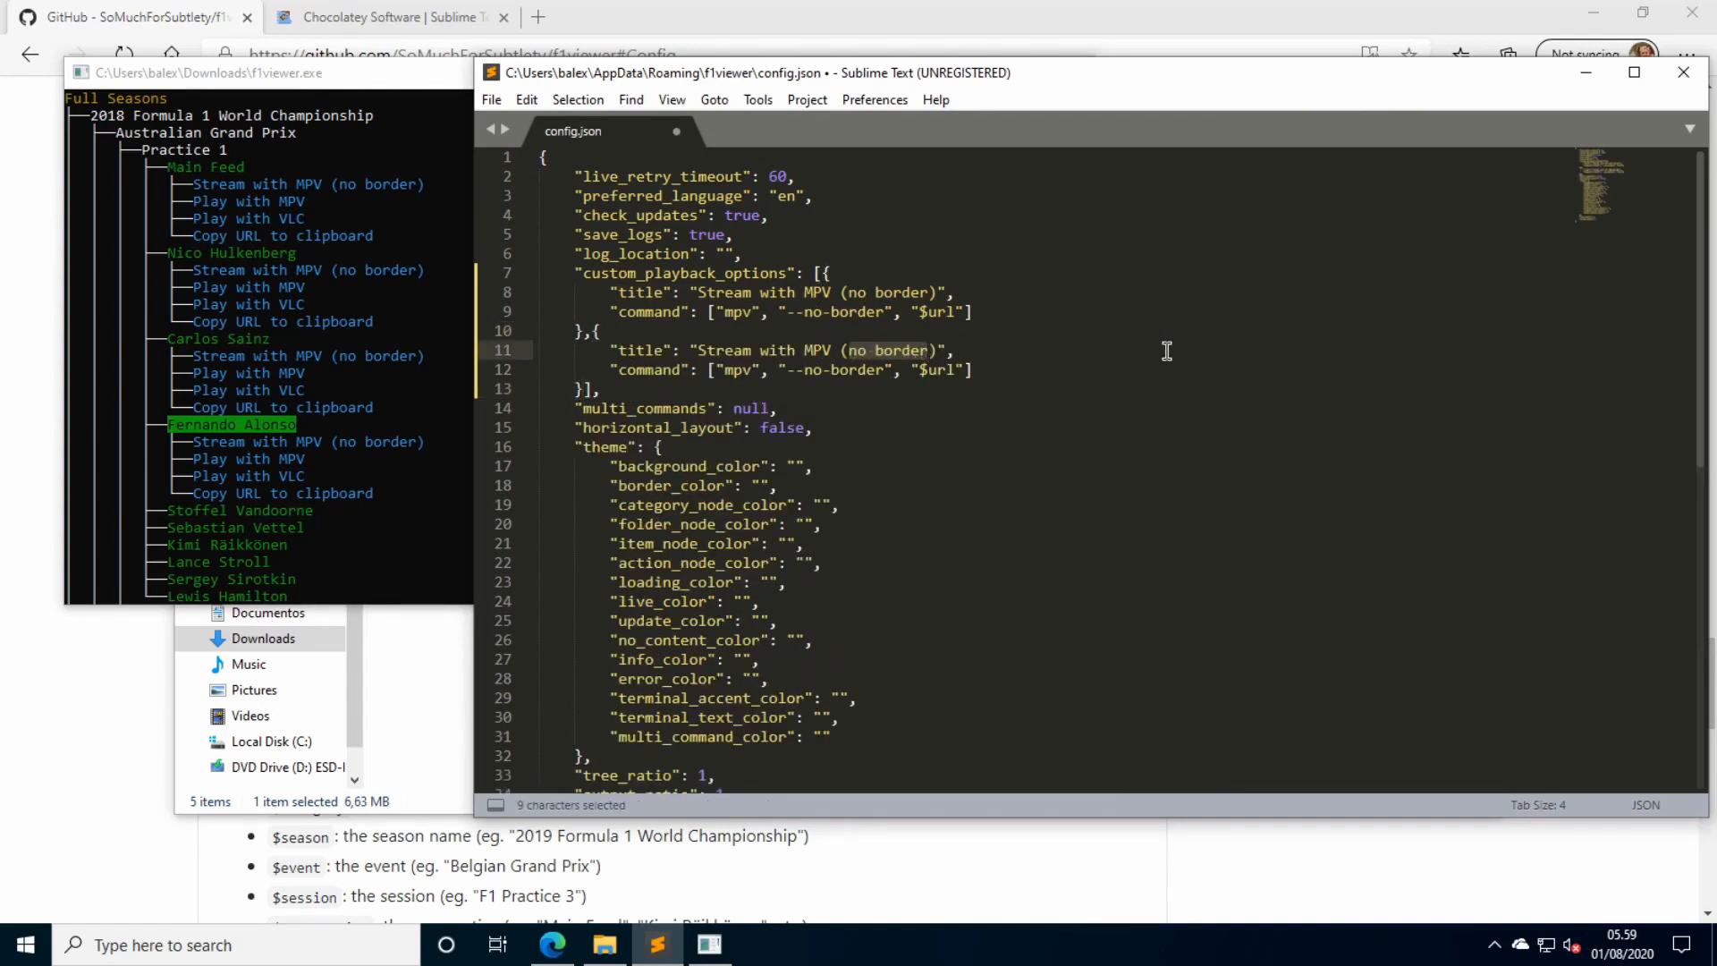
text(720p)
click(758, 368)
text(")
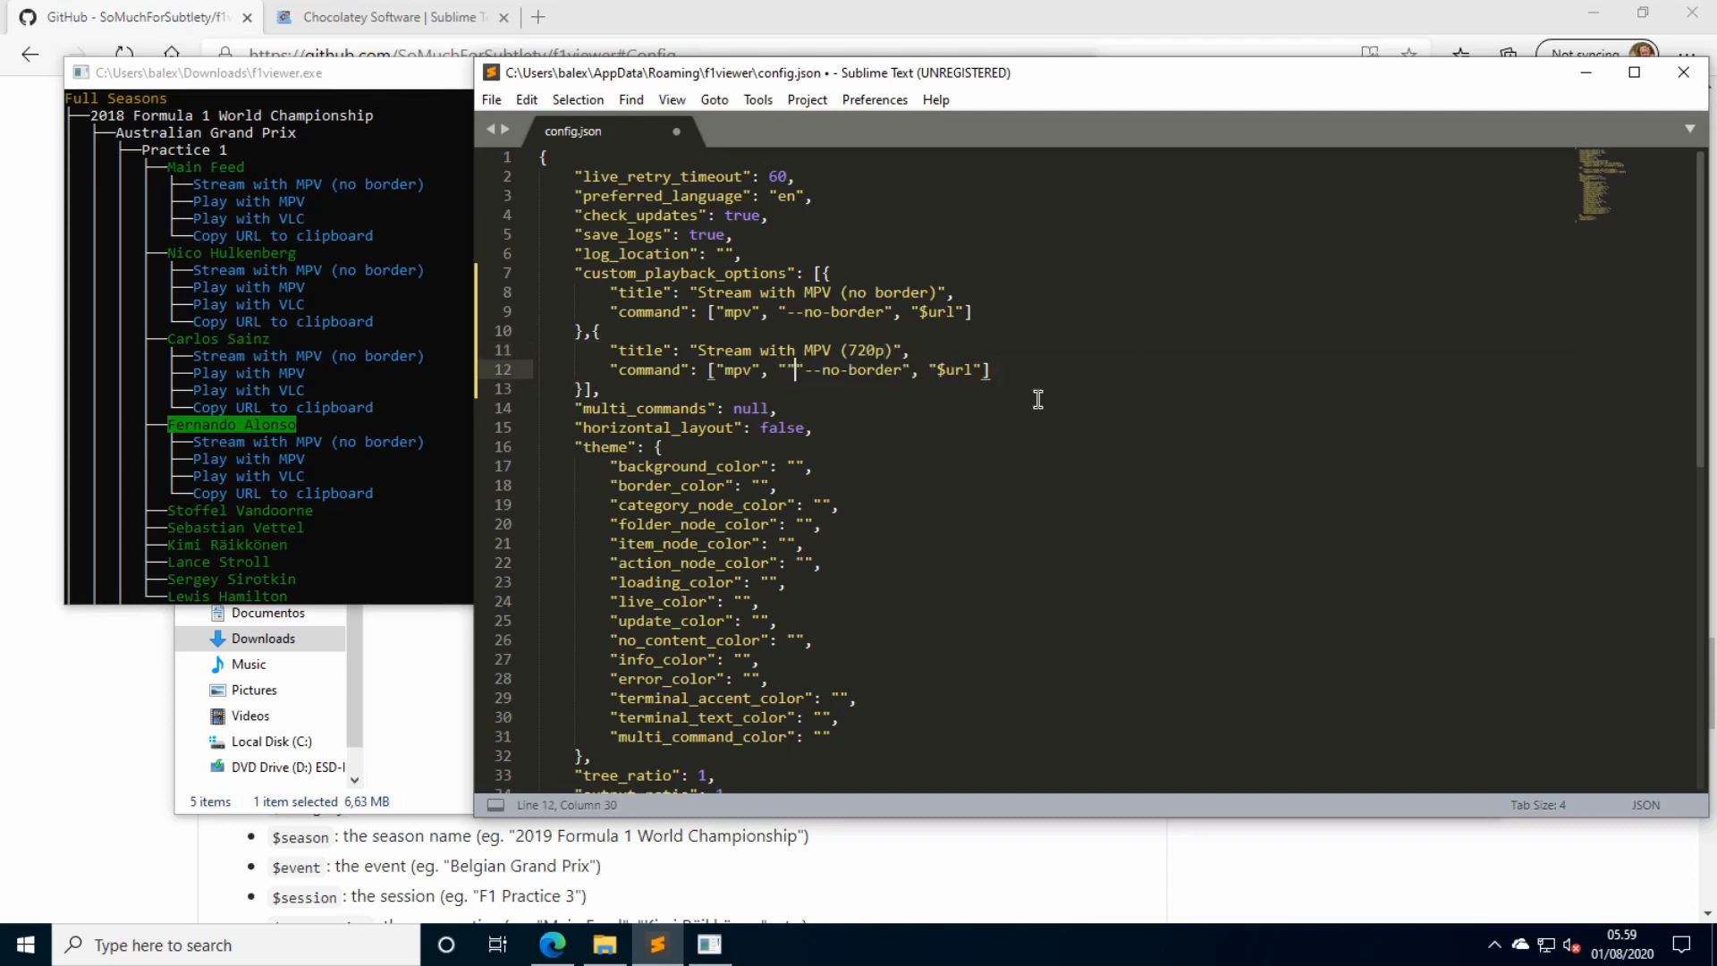
Add the "--vid=2" argument to the 720p option's command and save config.json.
key(Backspace)
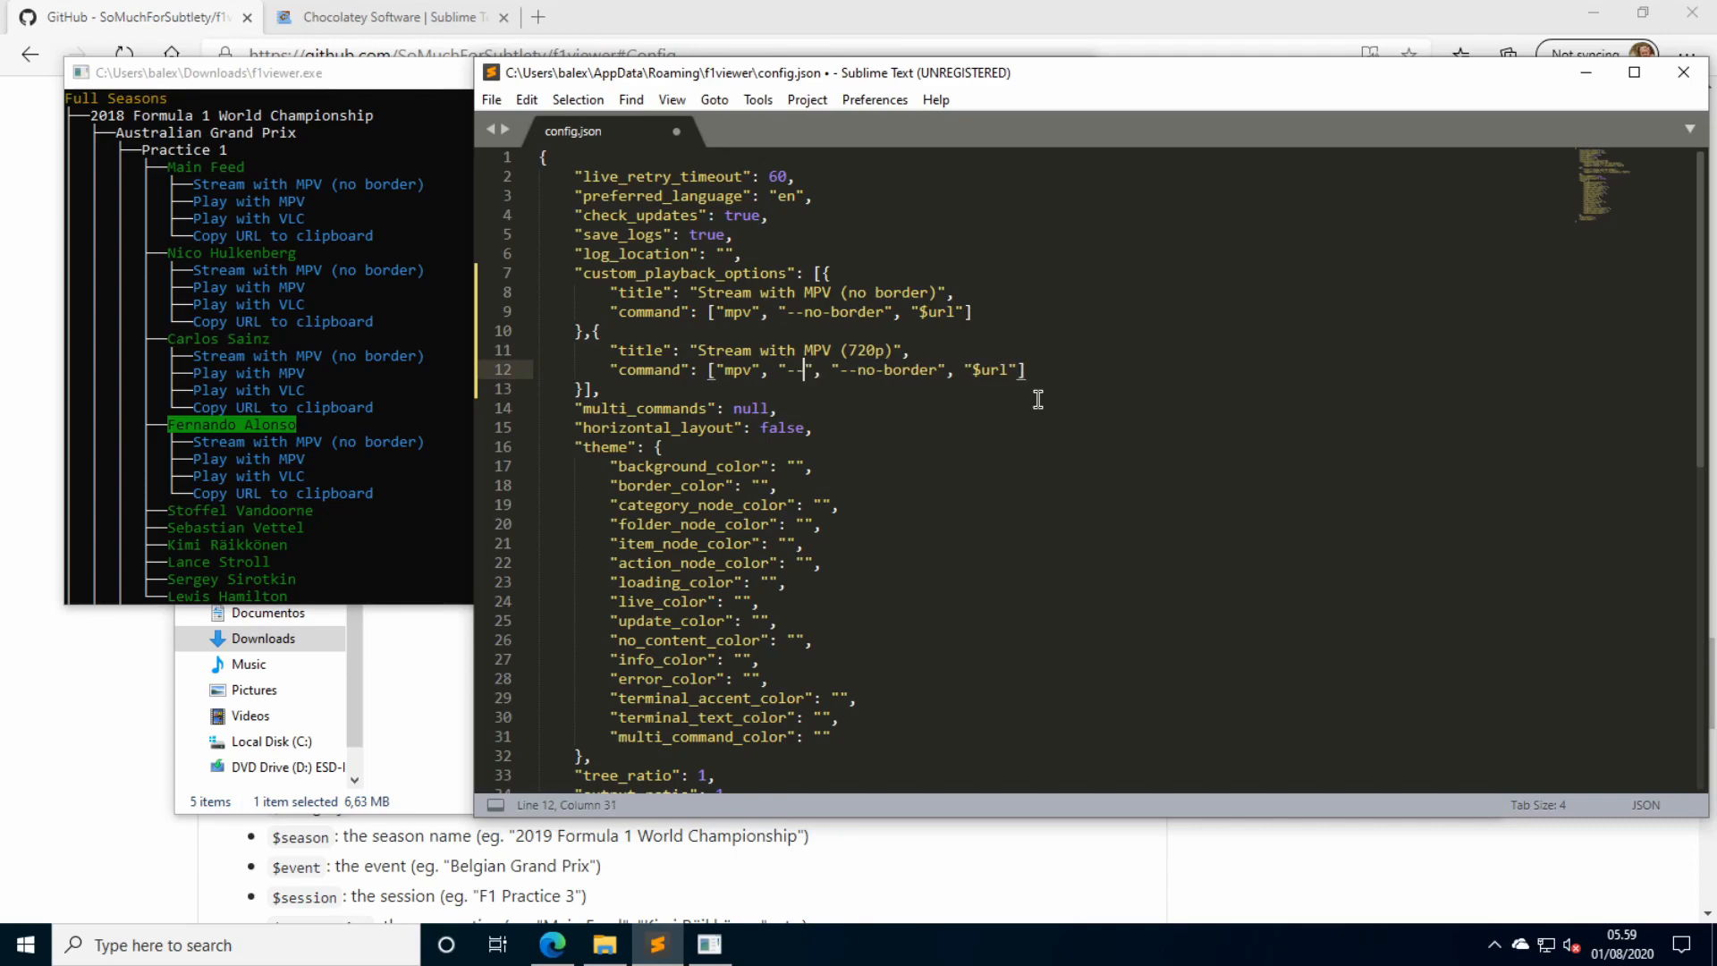
text(--vid=2)
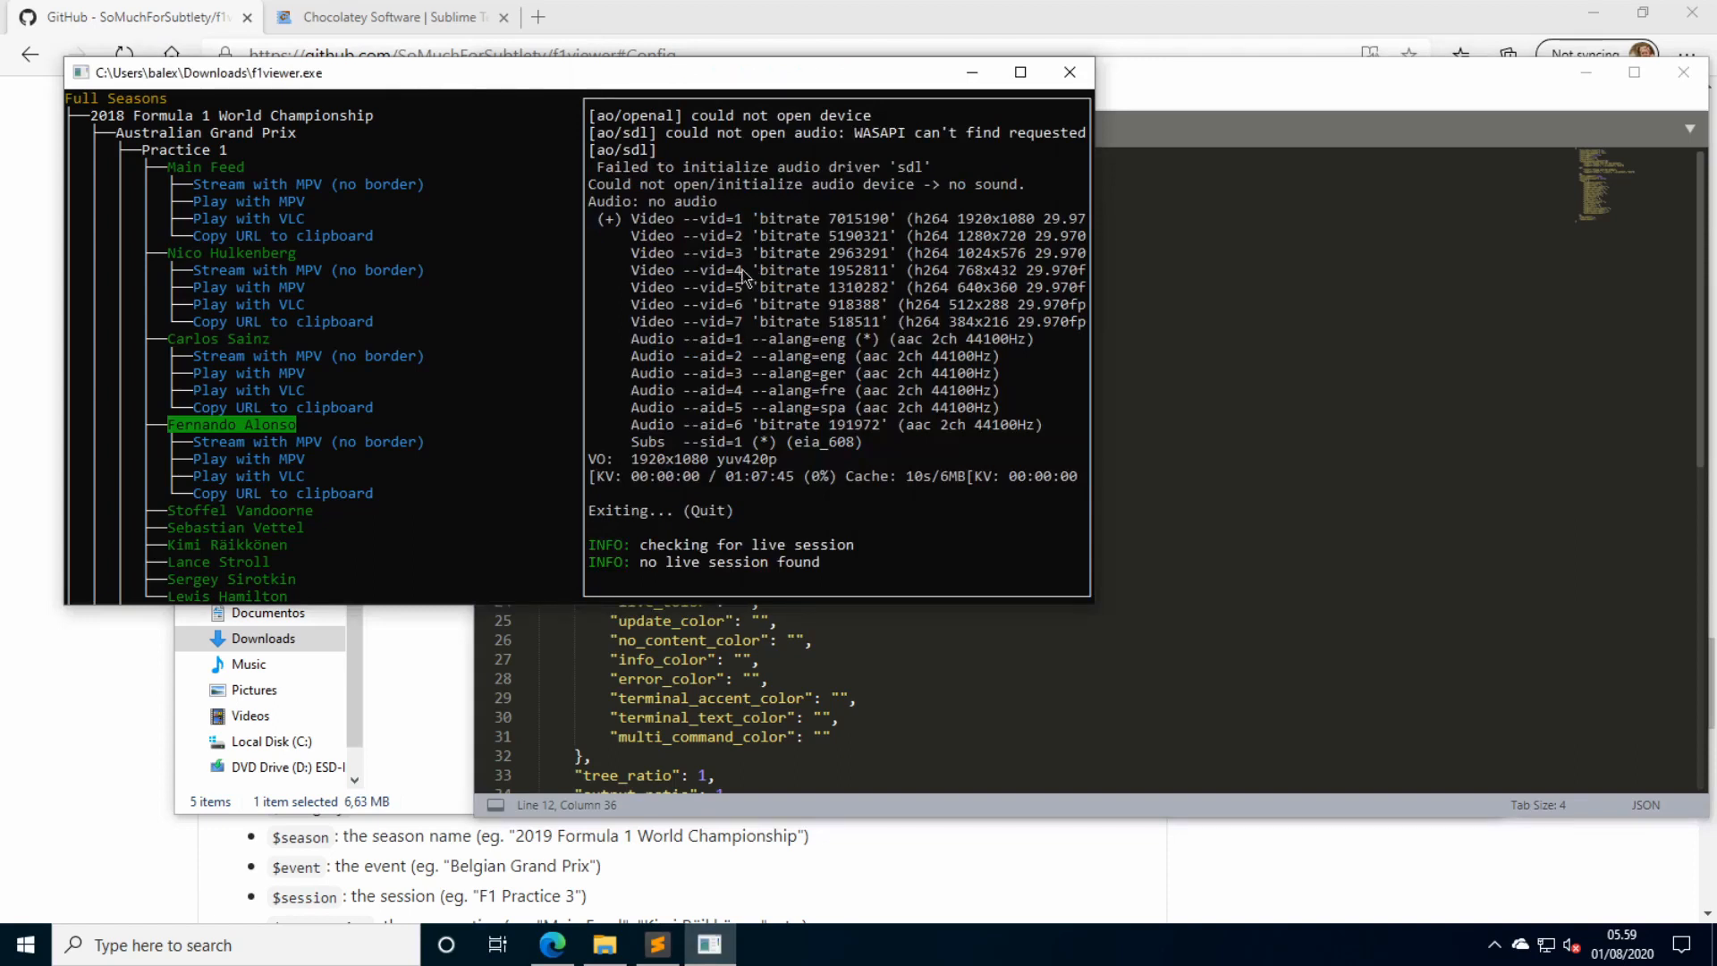
mouse_move(980, 329)
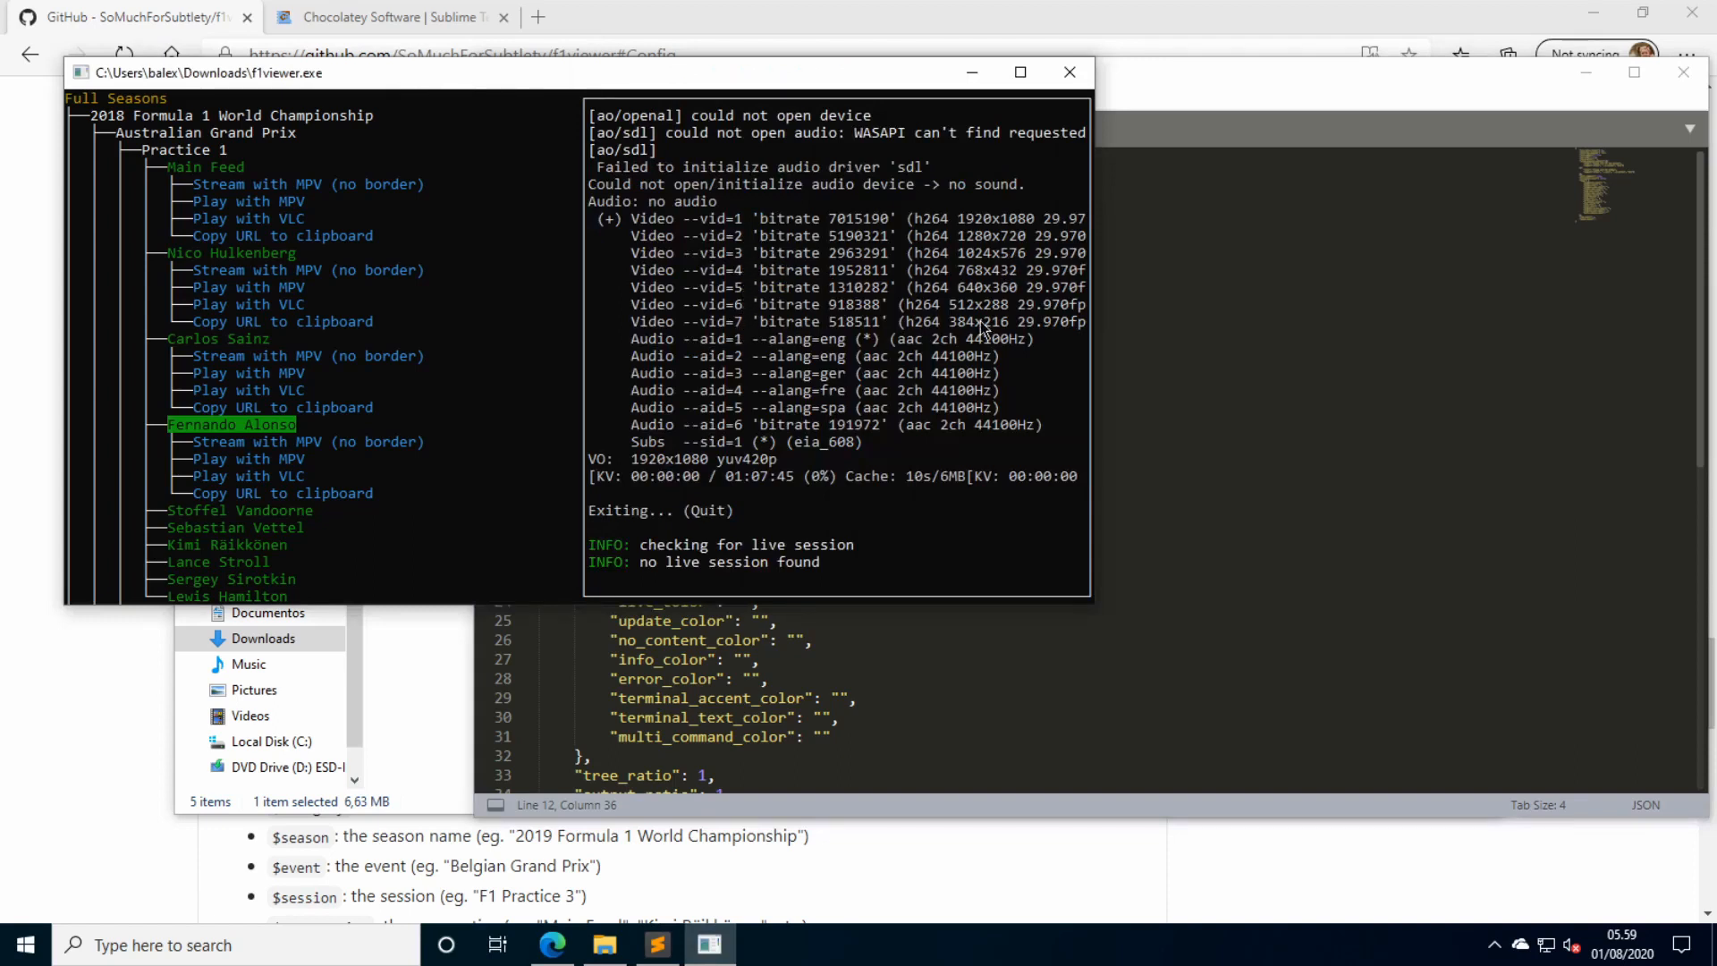
mouse_move(1016, 270)
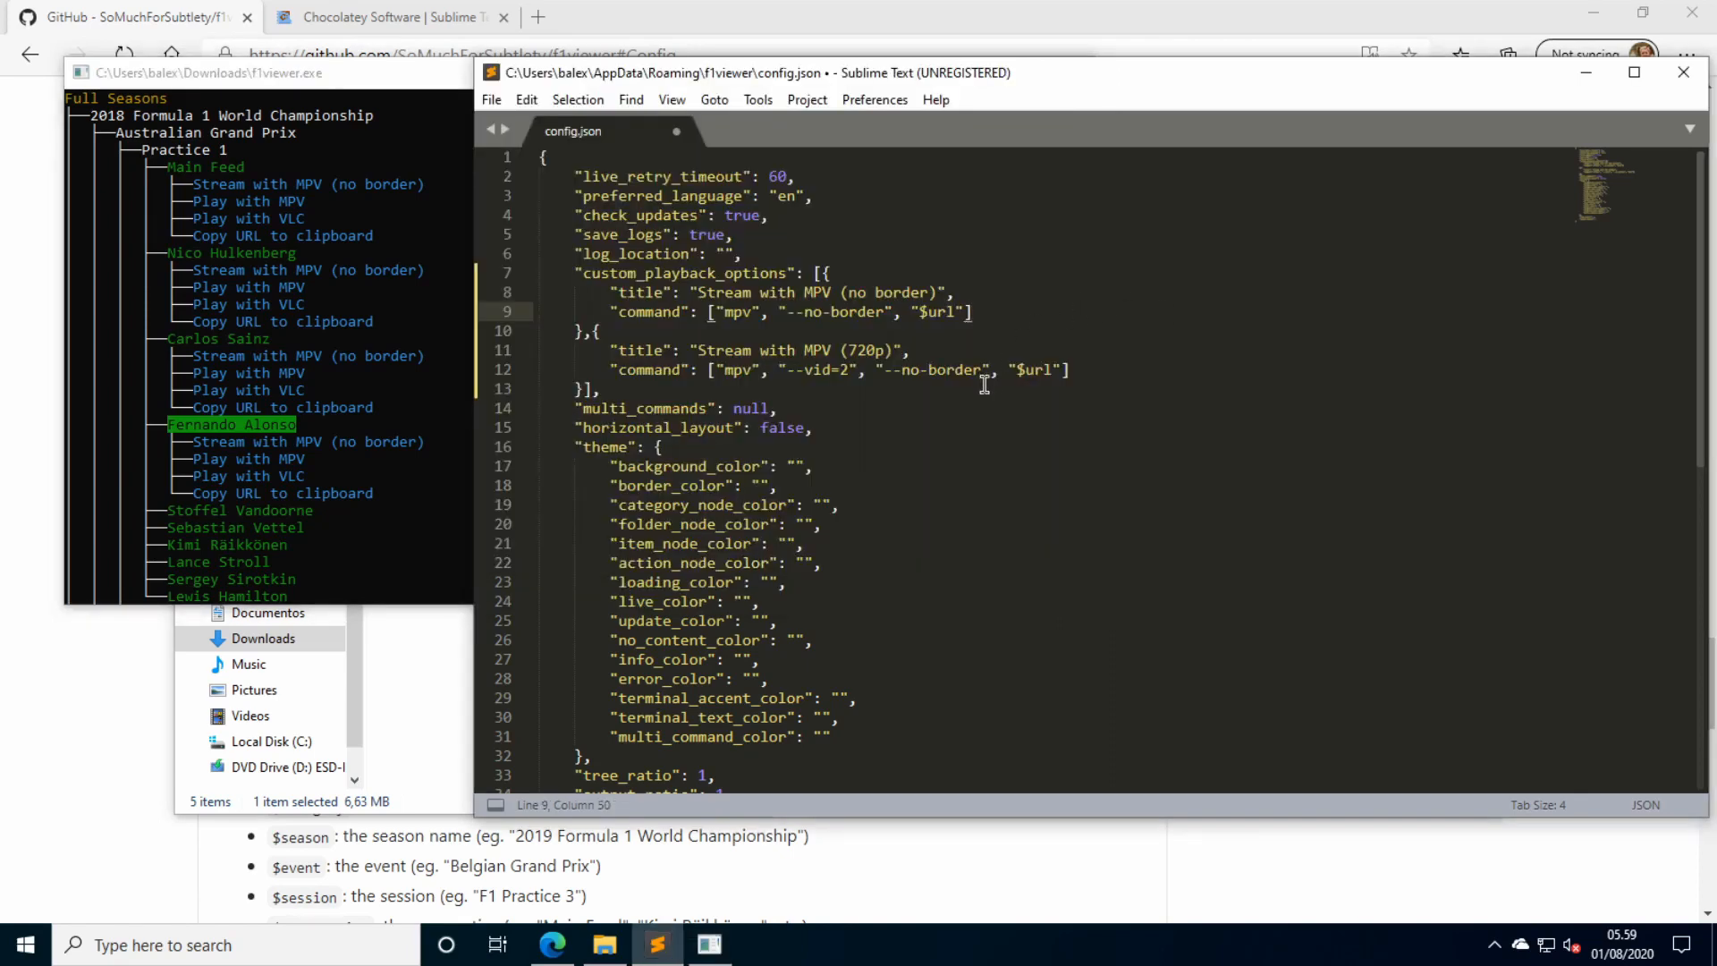
click(1063, 369)
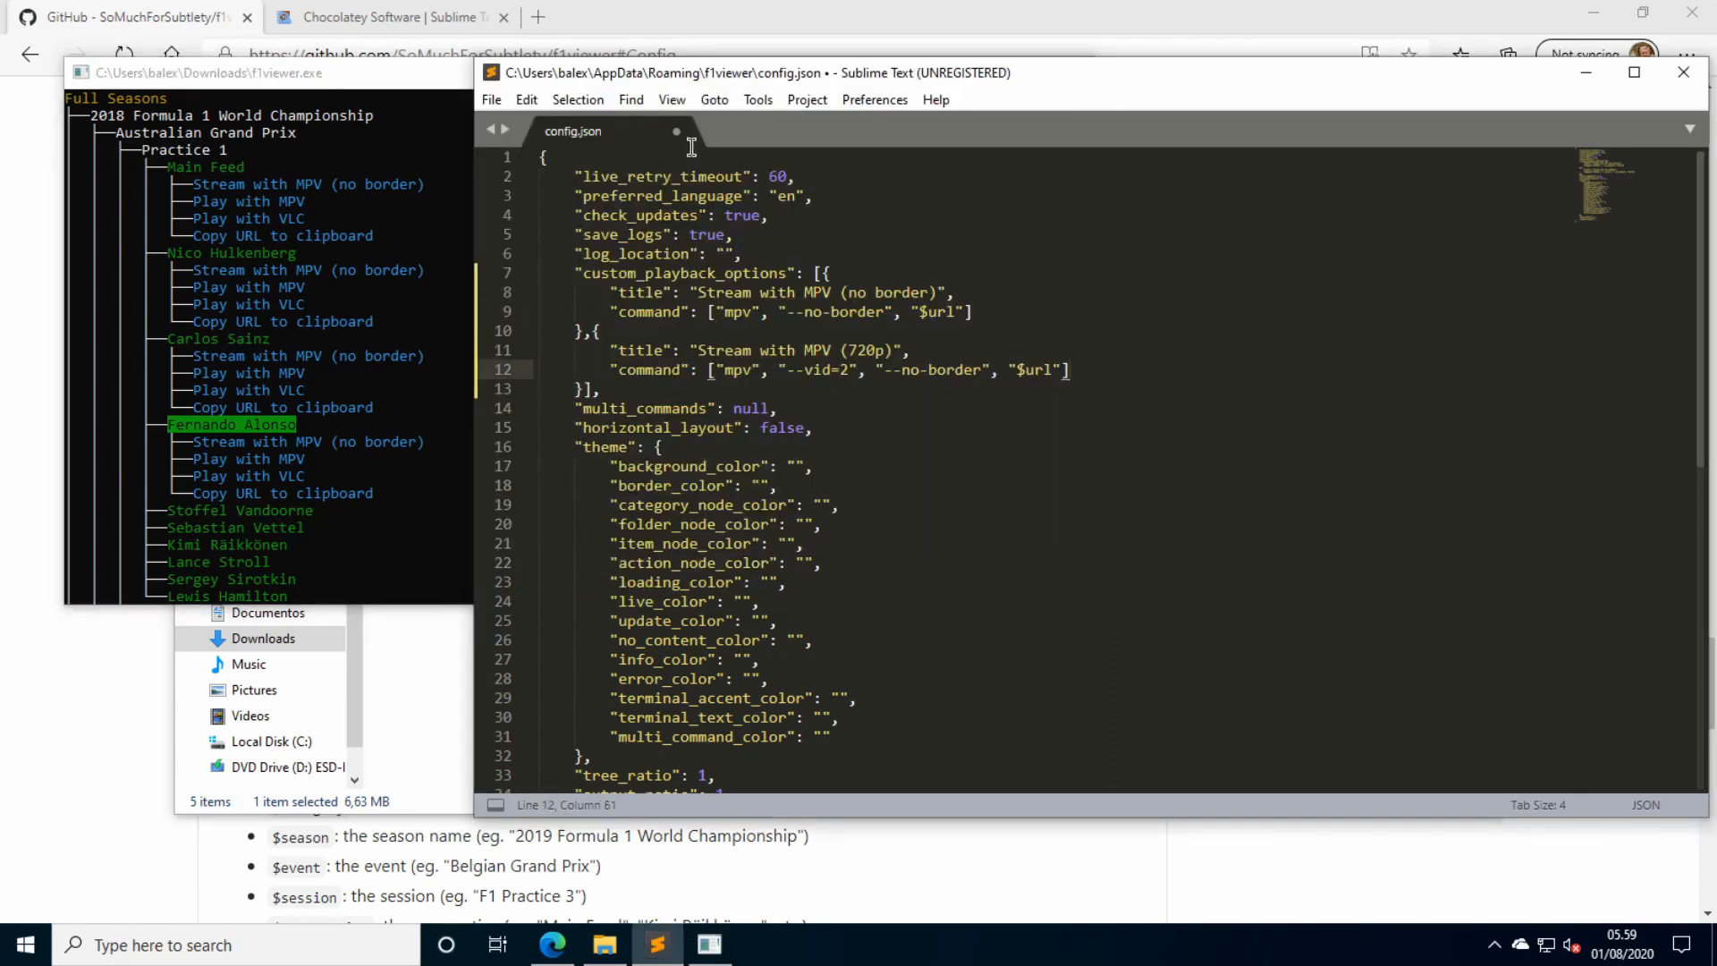
key(ctrl+s)
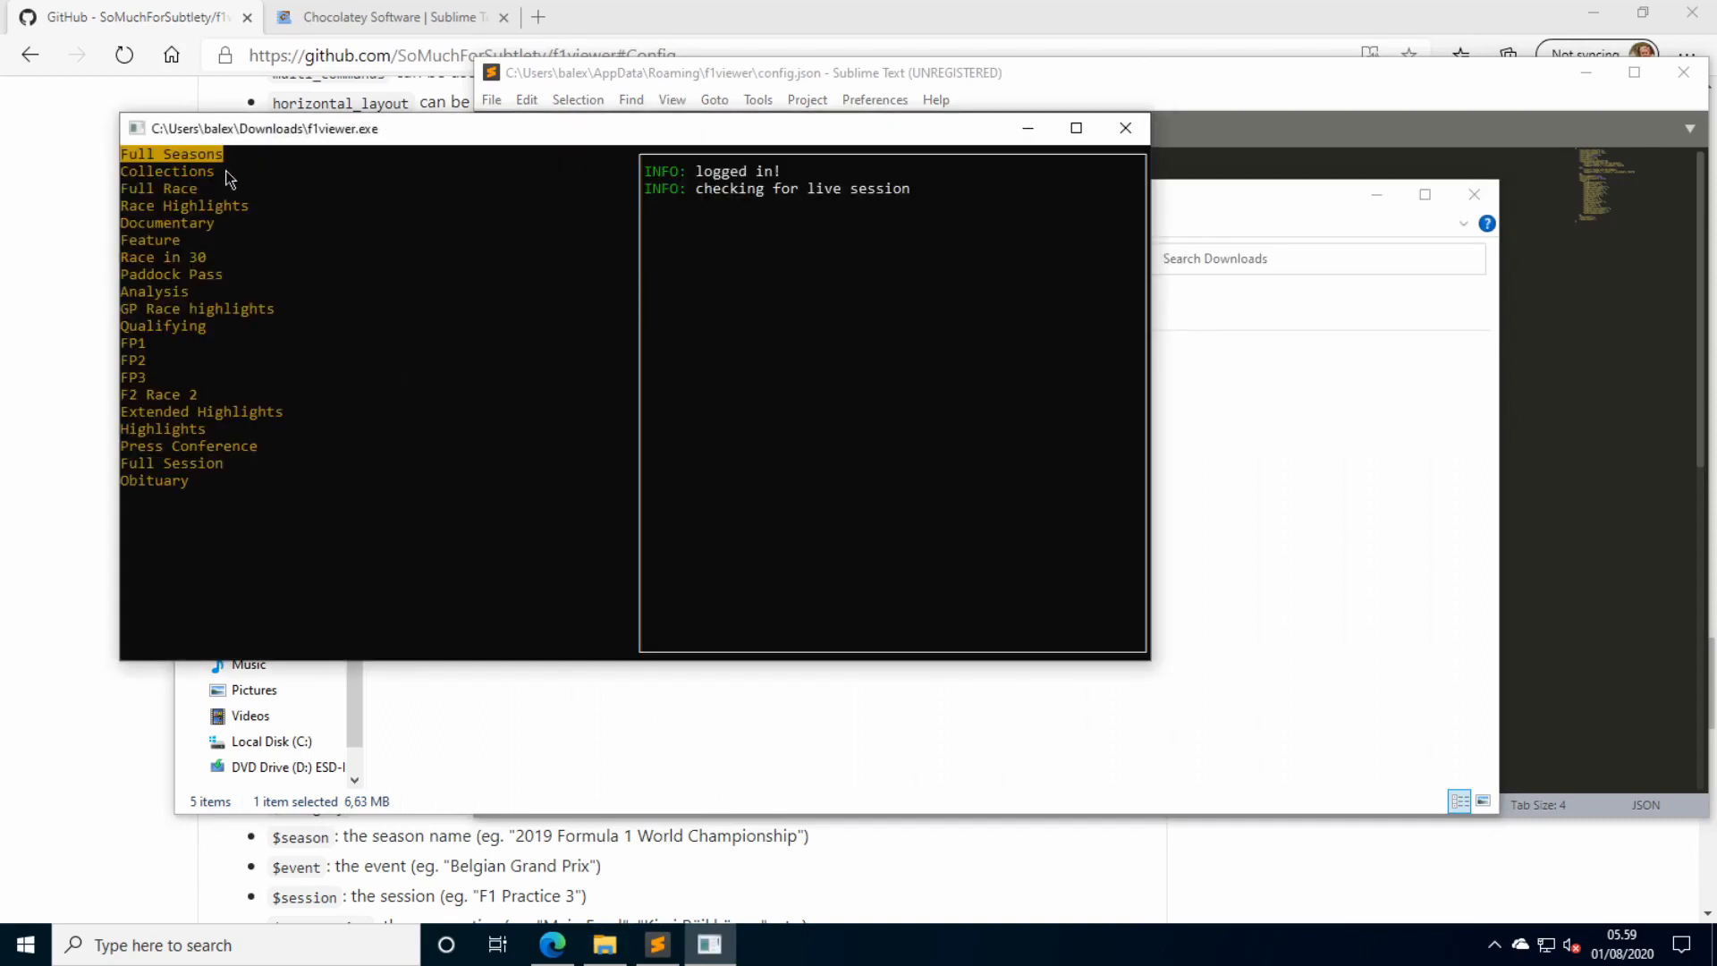
Stream the 2018 Australian GP Practice 1 main feed with the Stream with MPV (720p) option.
click(172, 154)
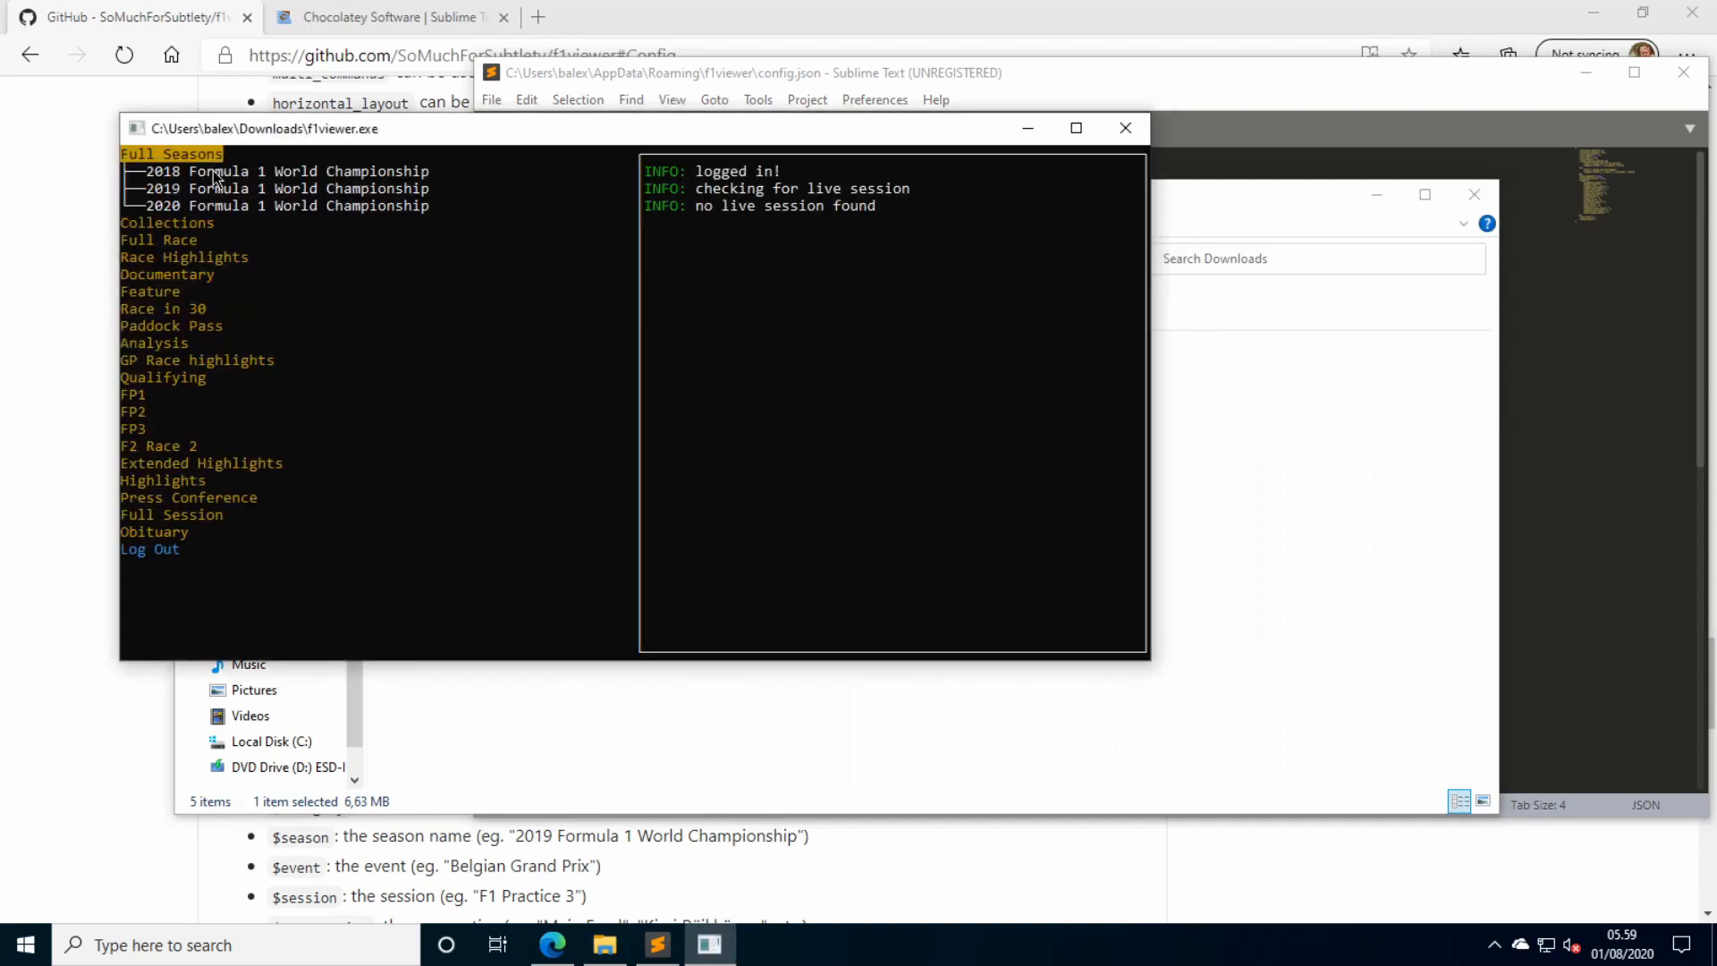
click(273, 172)
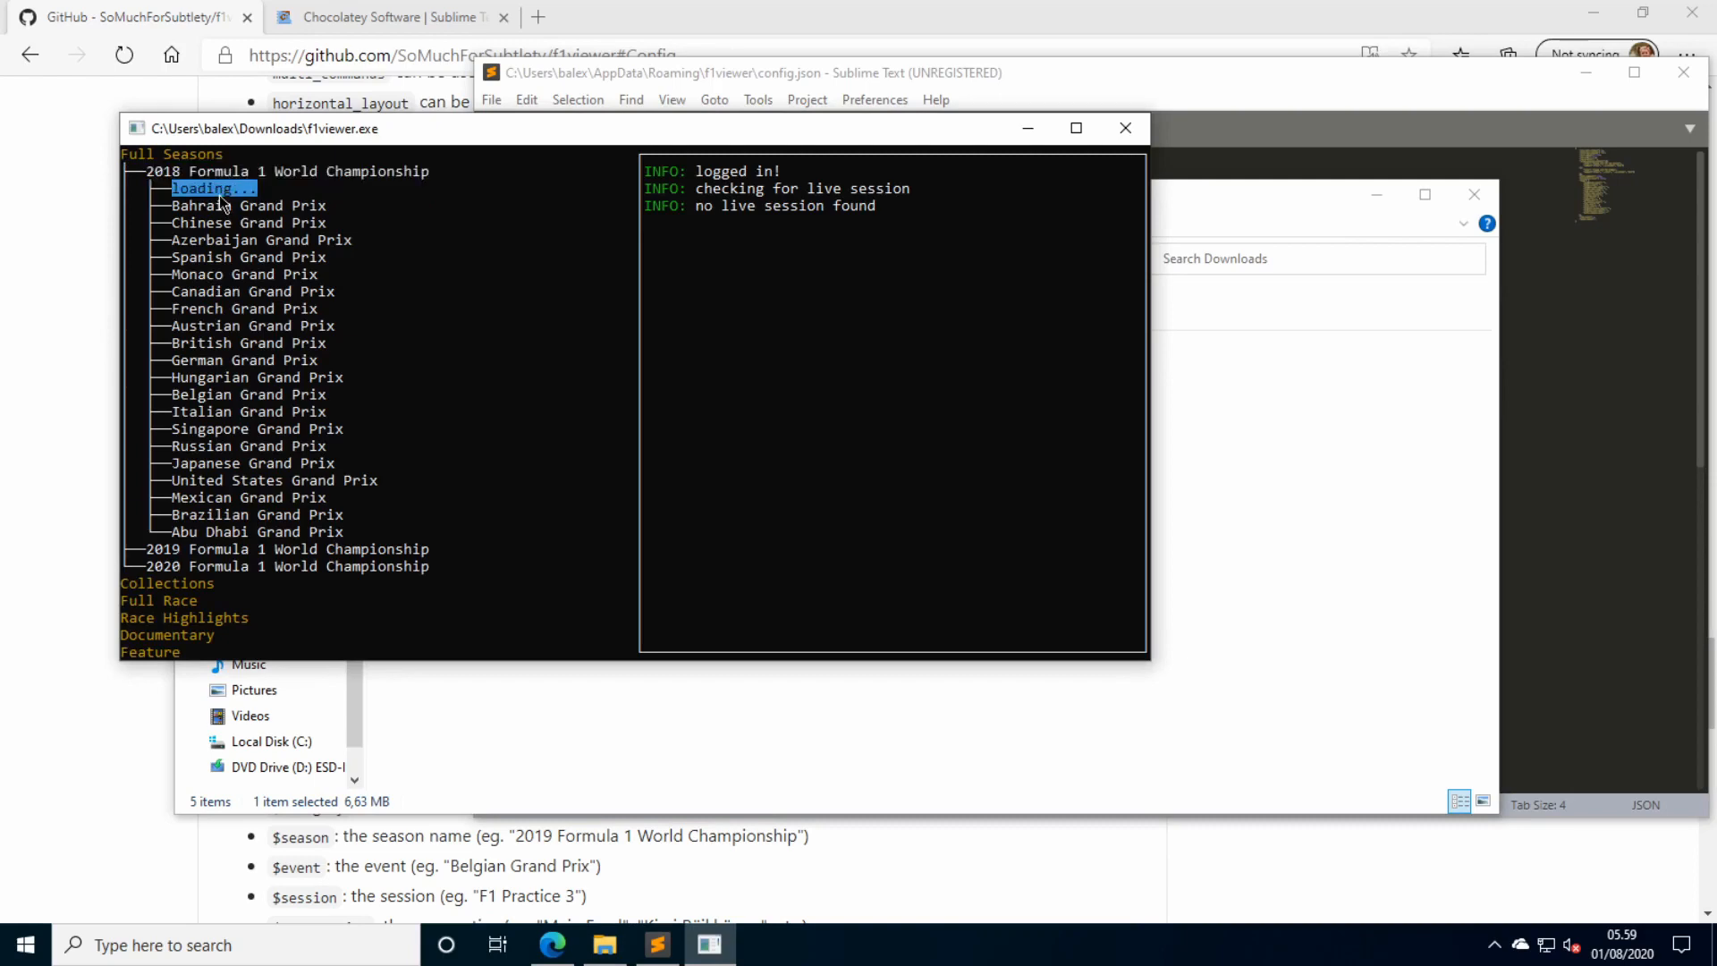
click(257, 187)
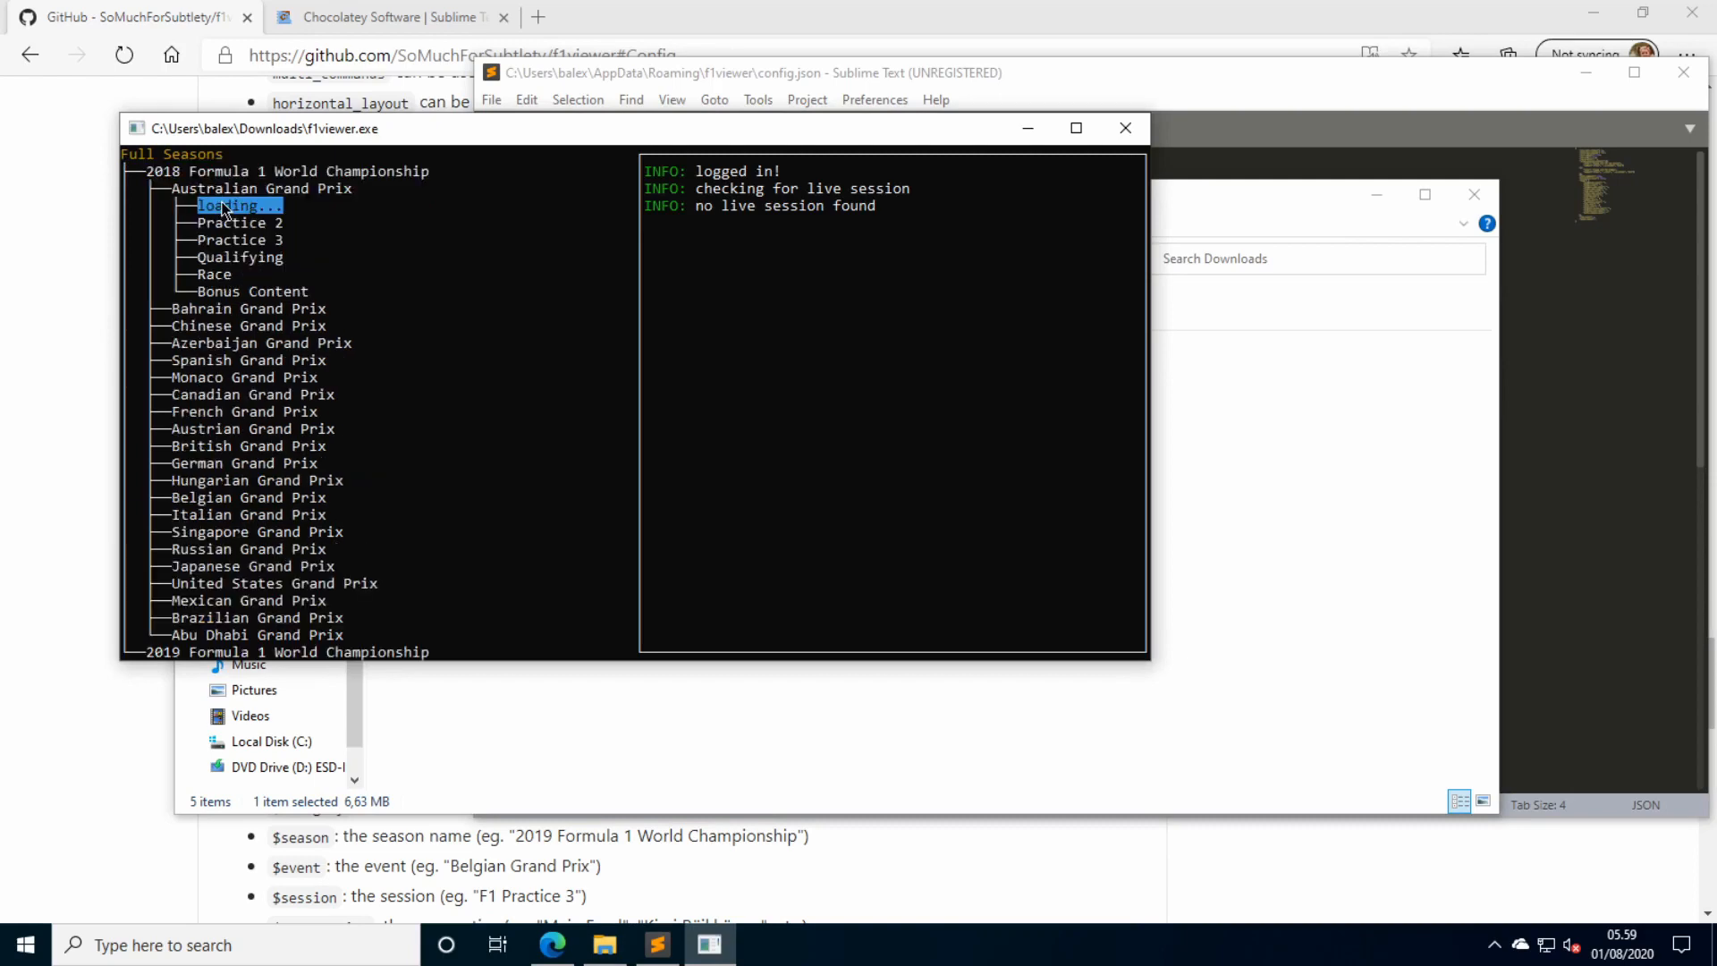
click(238, 204)
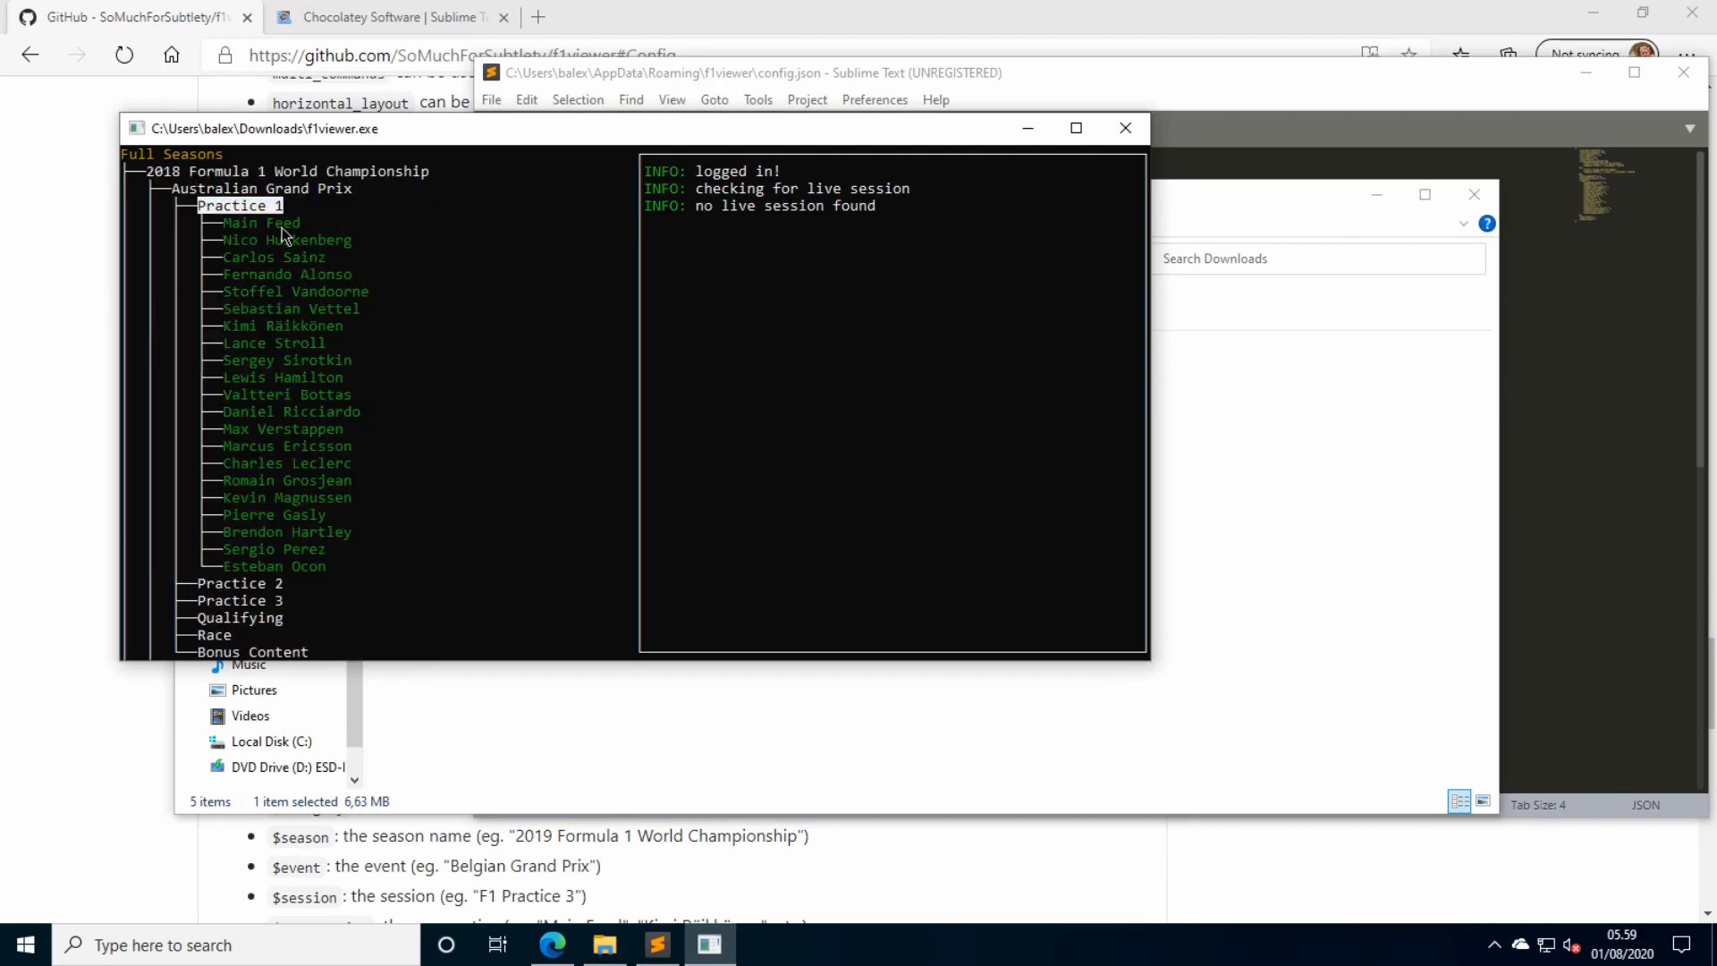
click(261, 222)
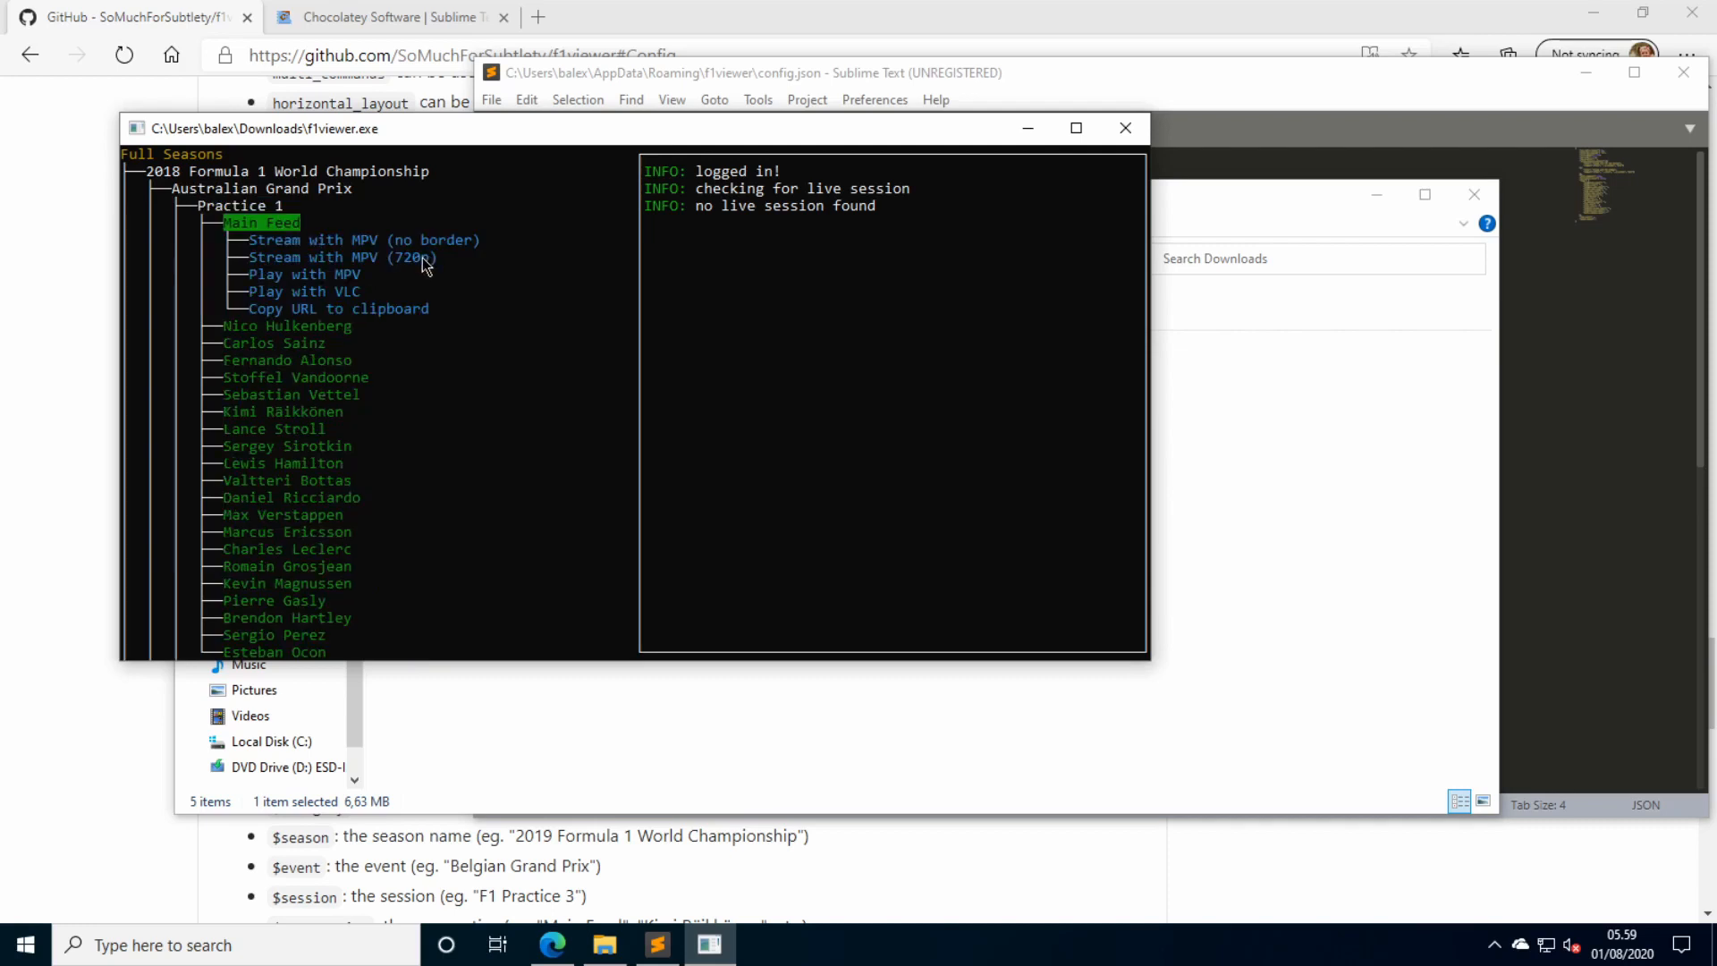
click(342, 256)
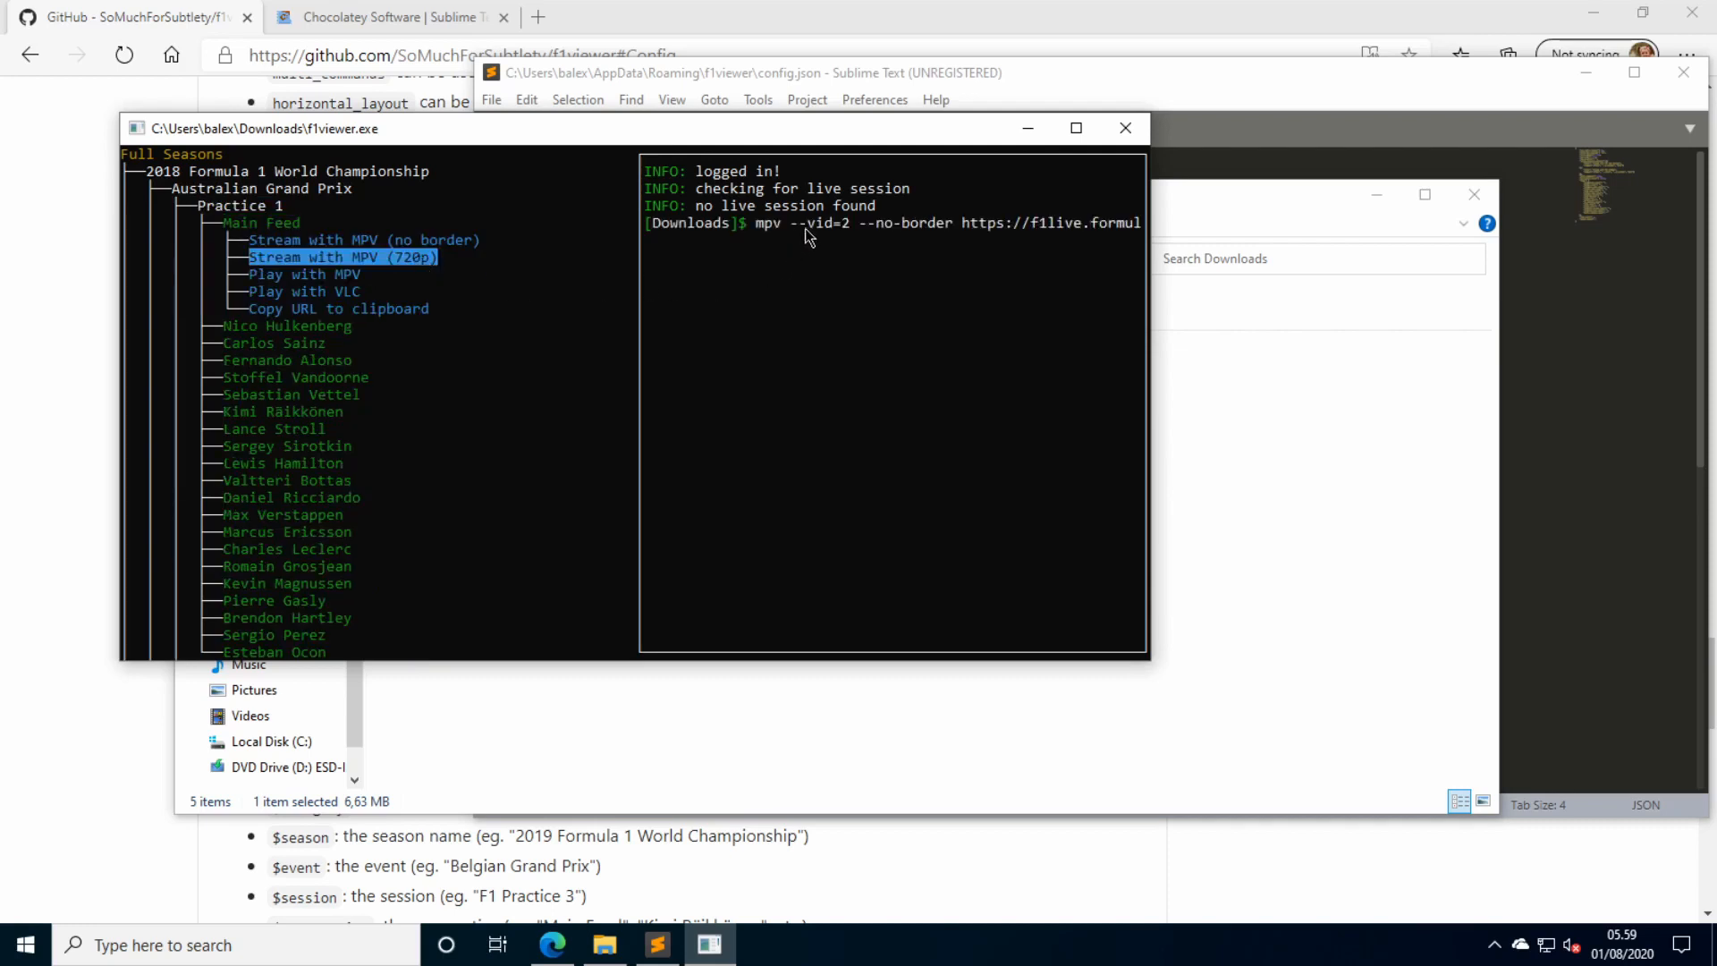
mouse_move(853, 240)
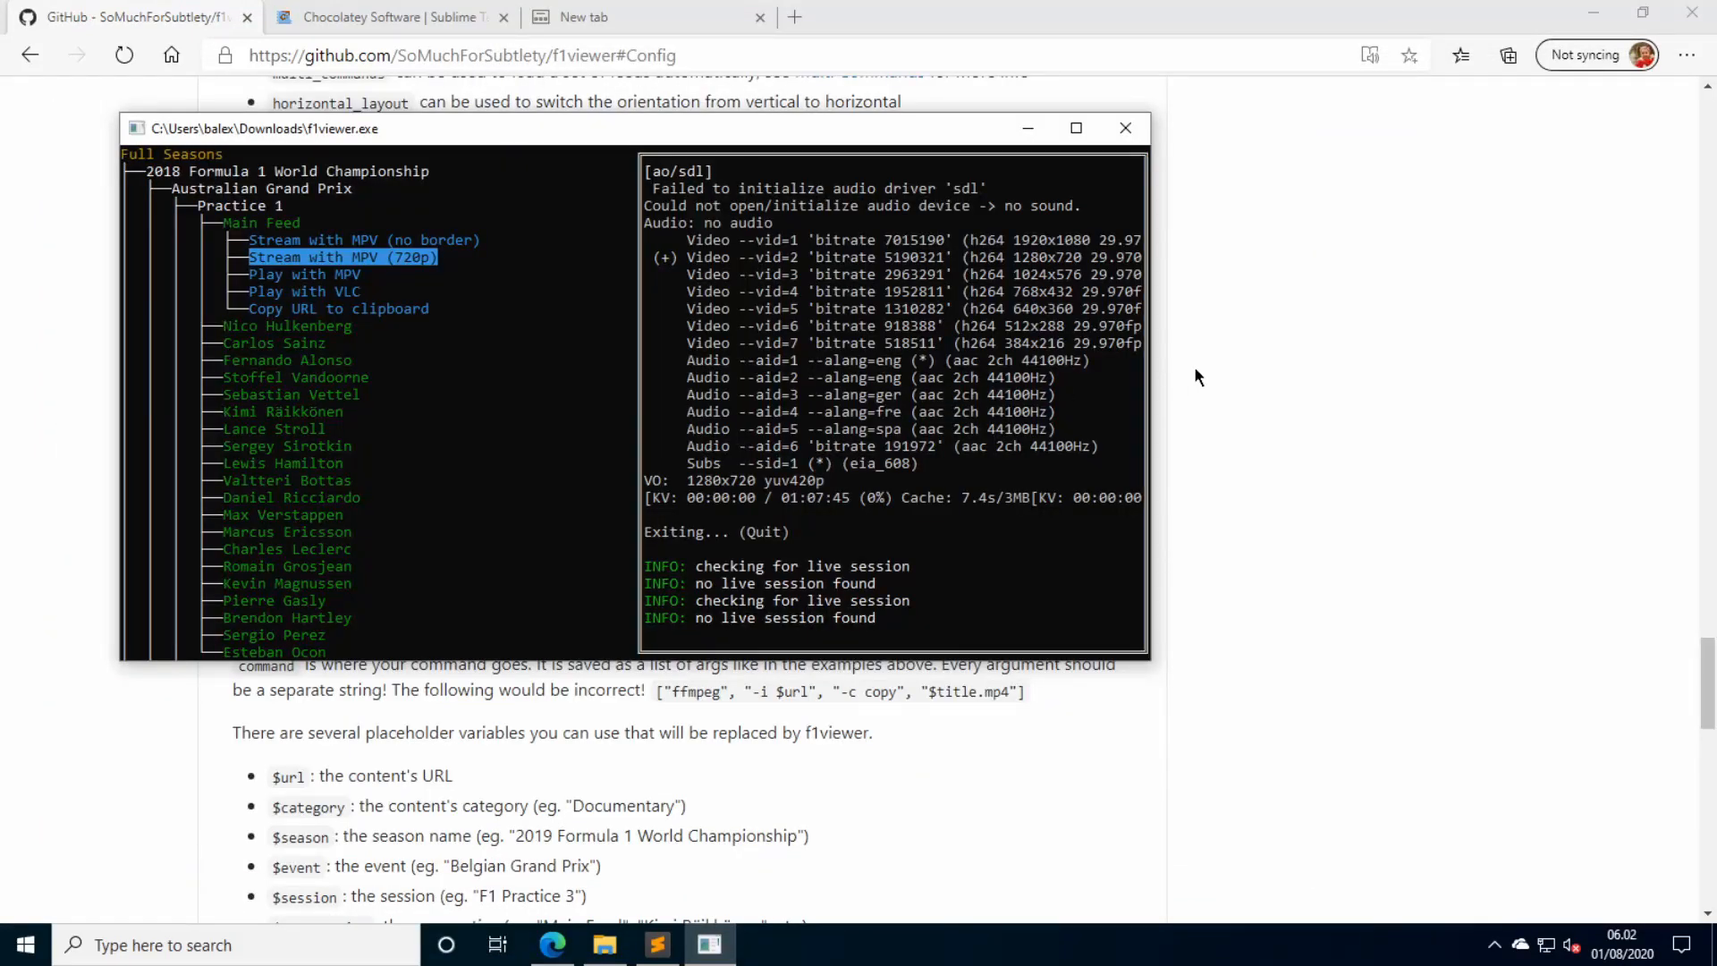
Load the Reddit F1Viewer thread and copy the four-quadrant custom_playback_options MPV block.
click(613, 16)
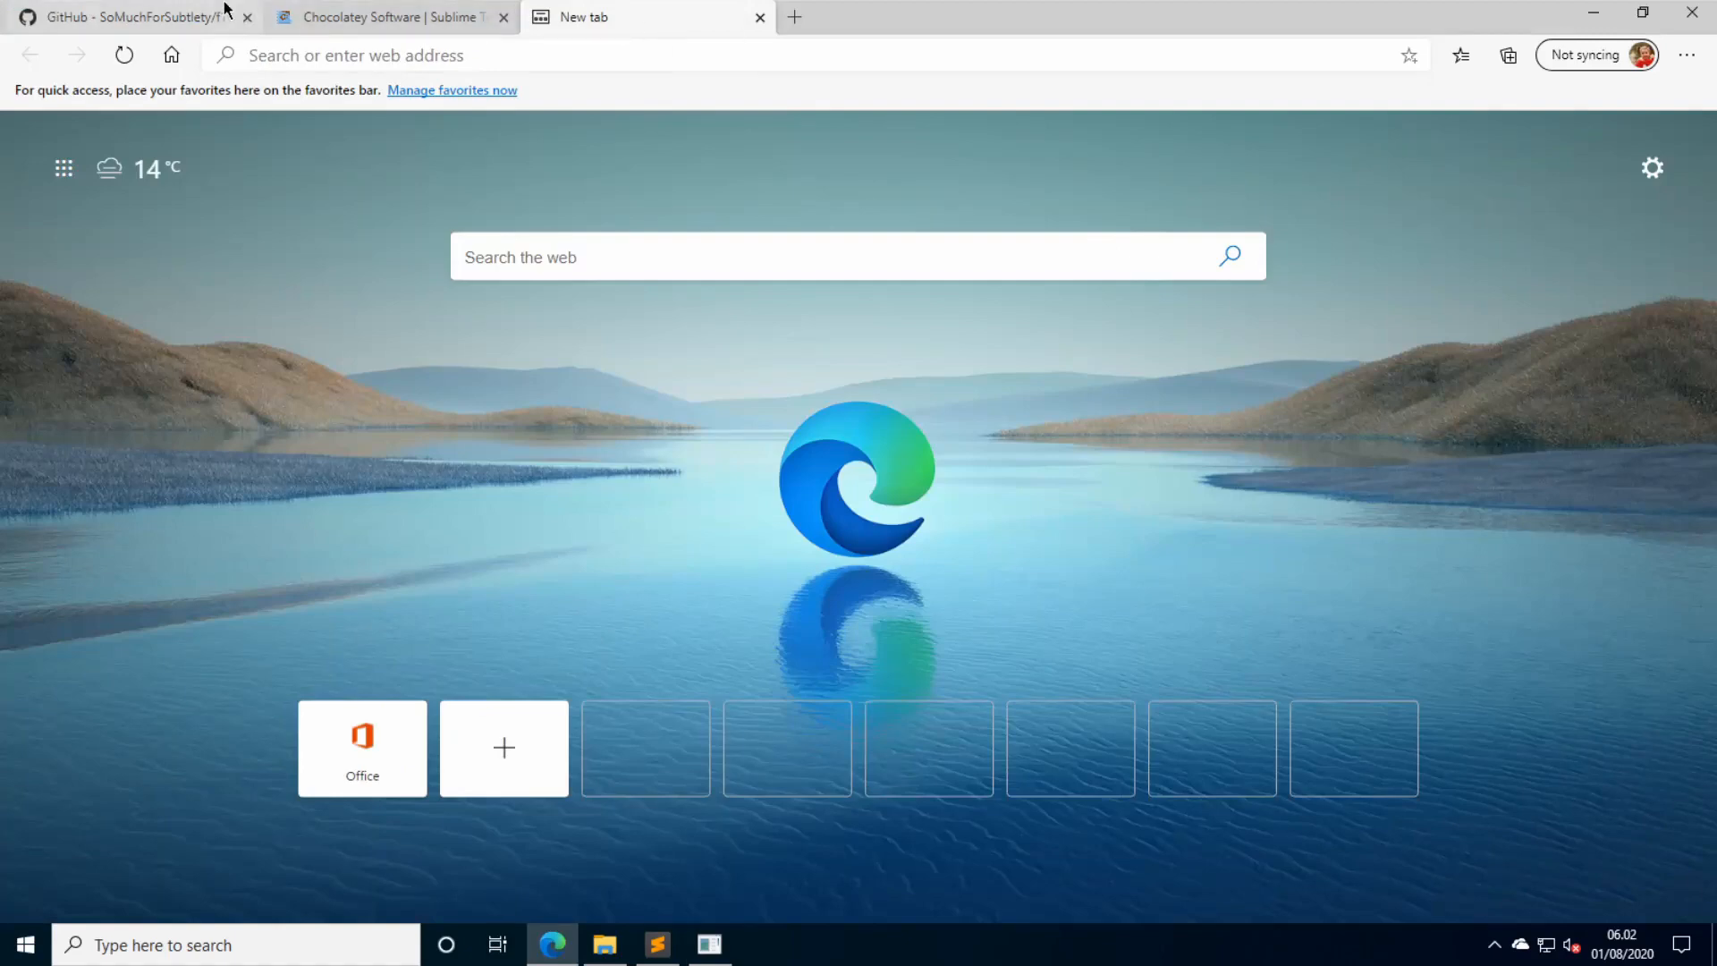
mouse_move(120, 16)
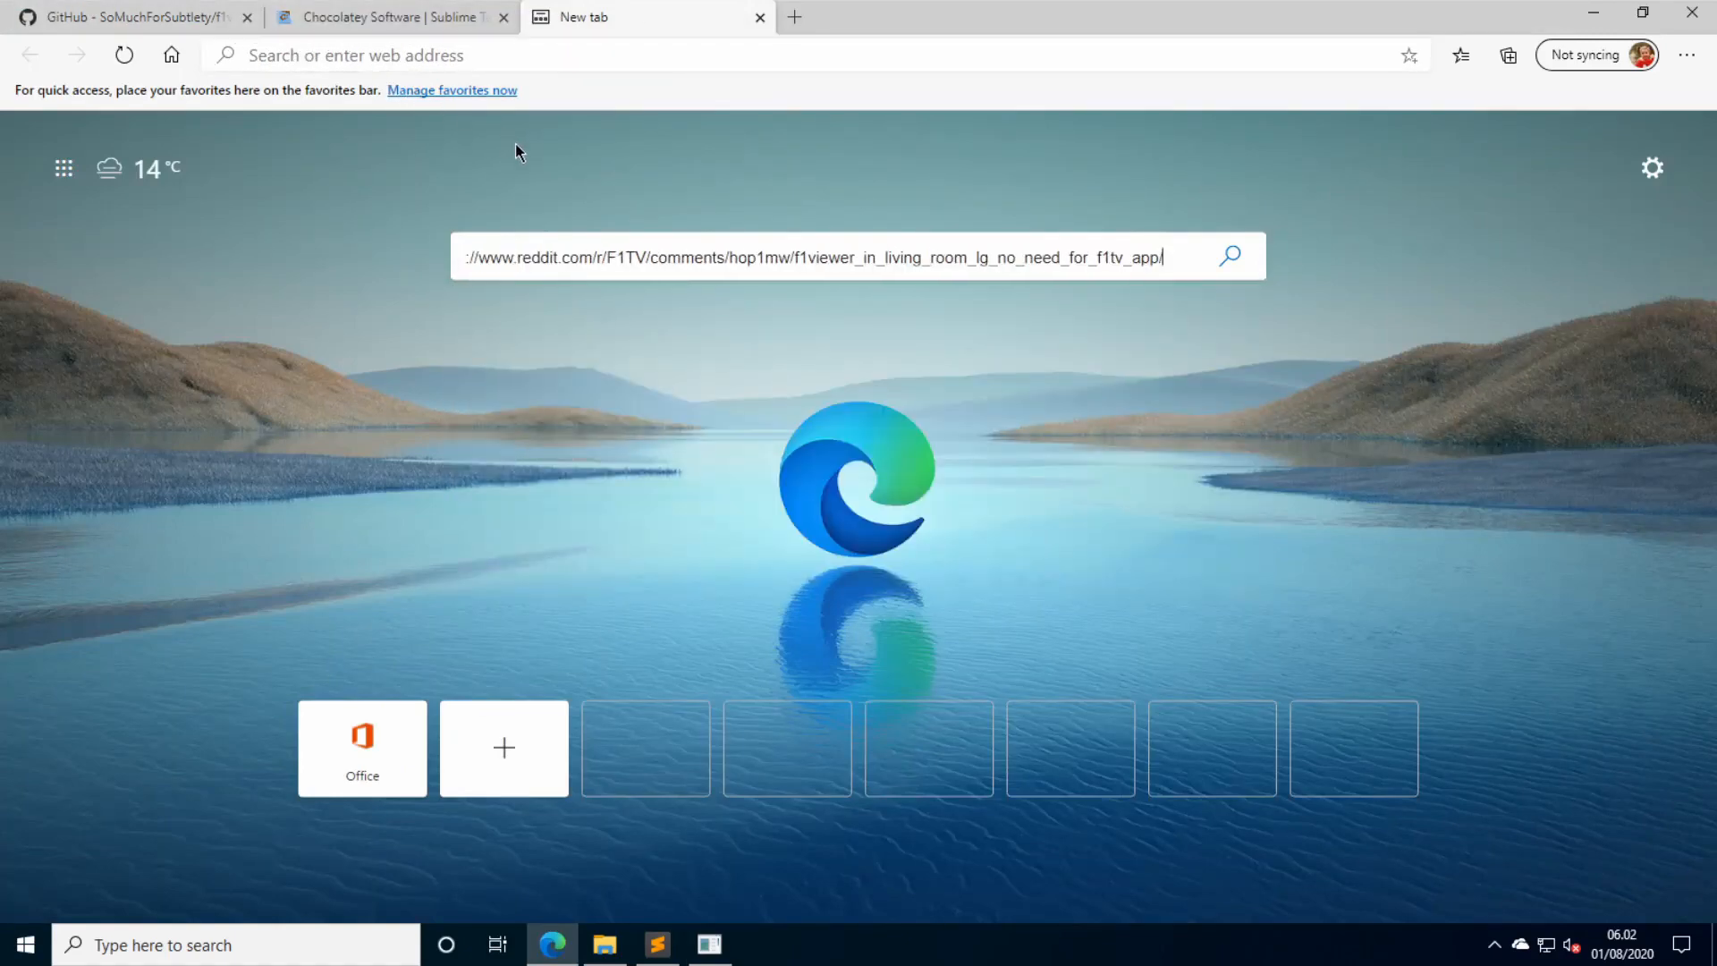
click(768, 55)
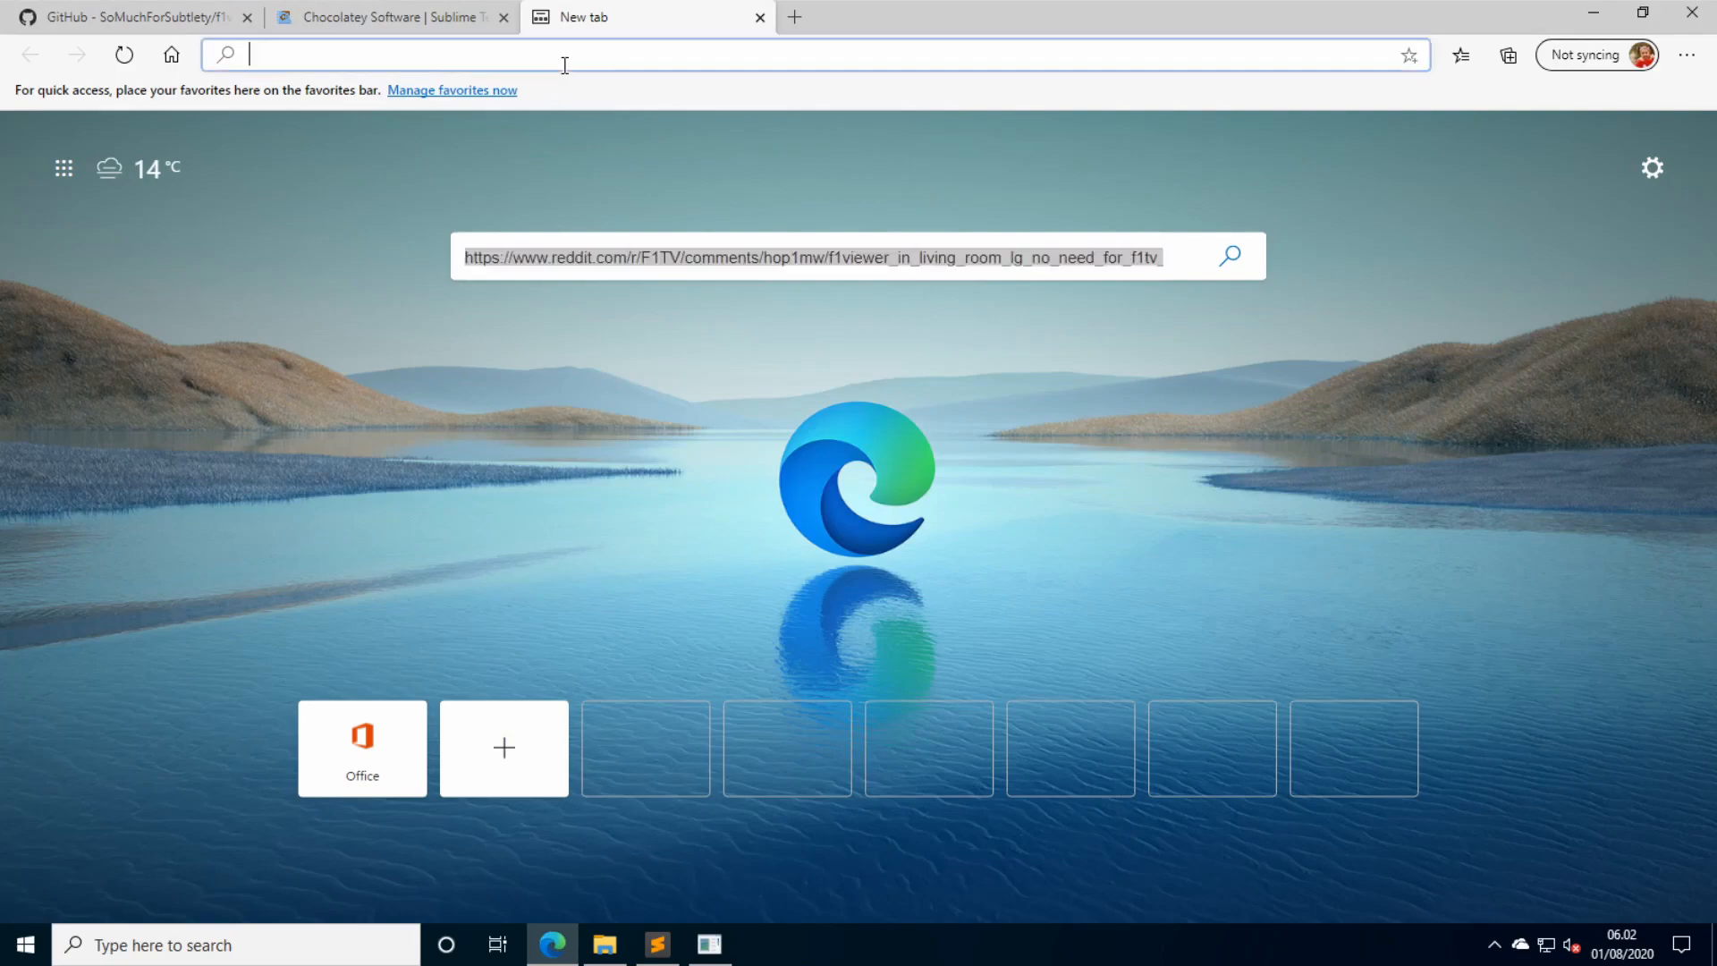
key(Return)
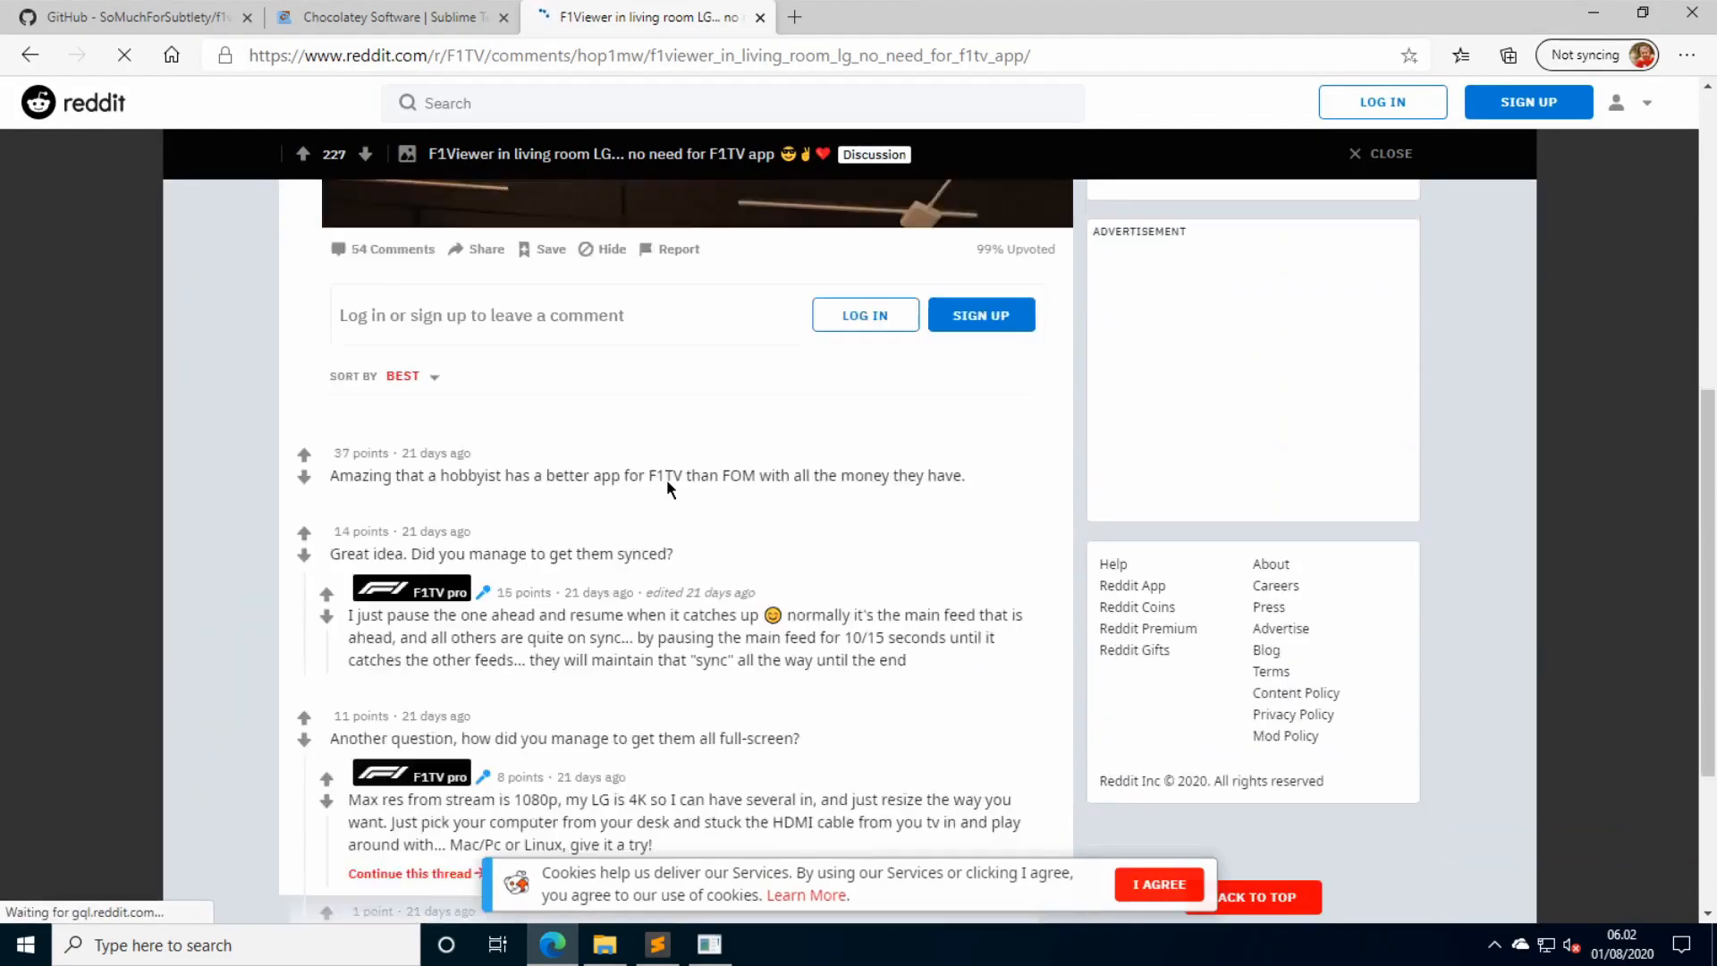
scroll(down, 3)
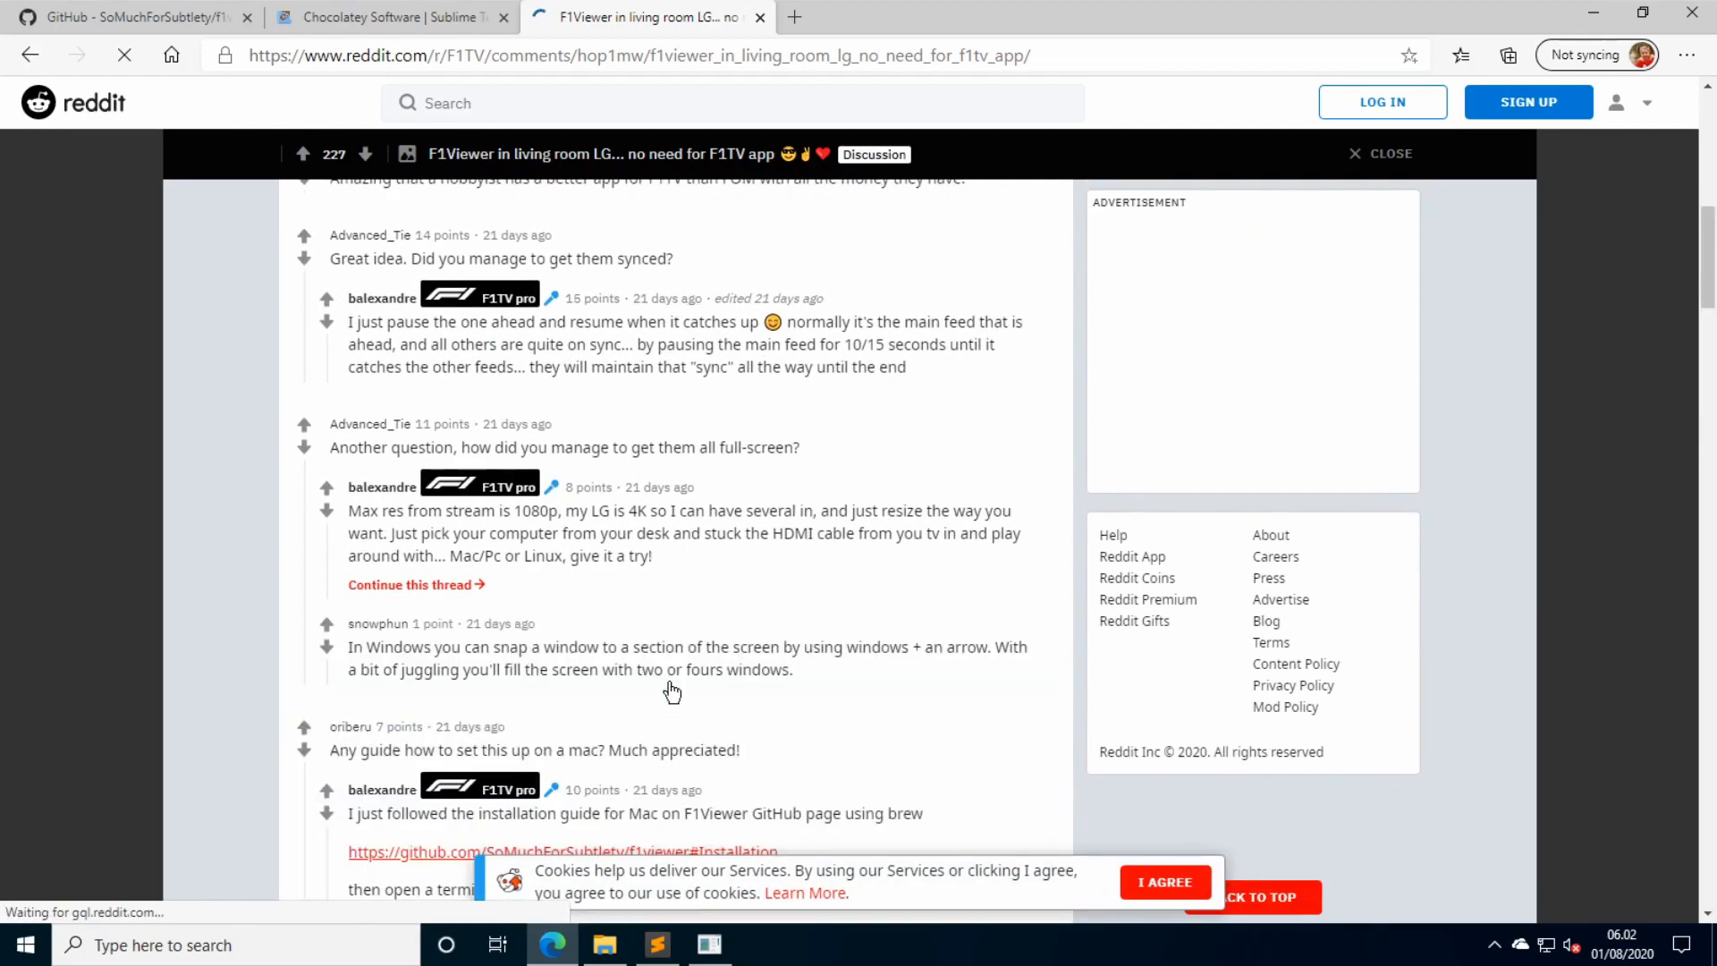
scroll(down, 3)
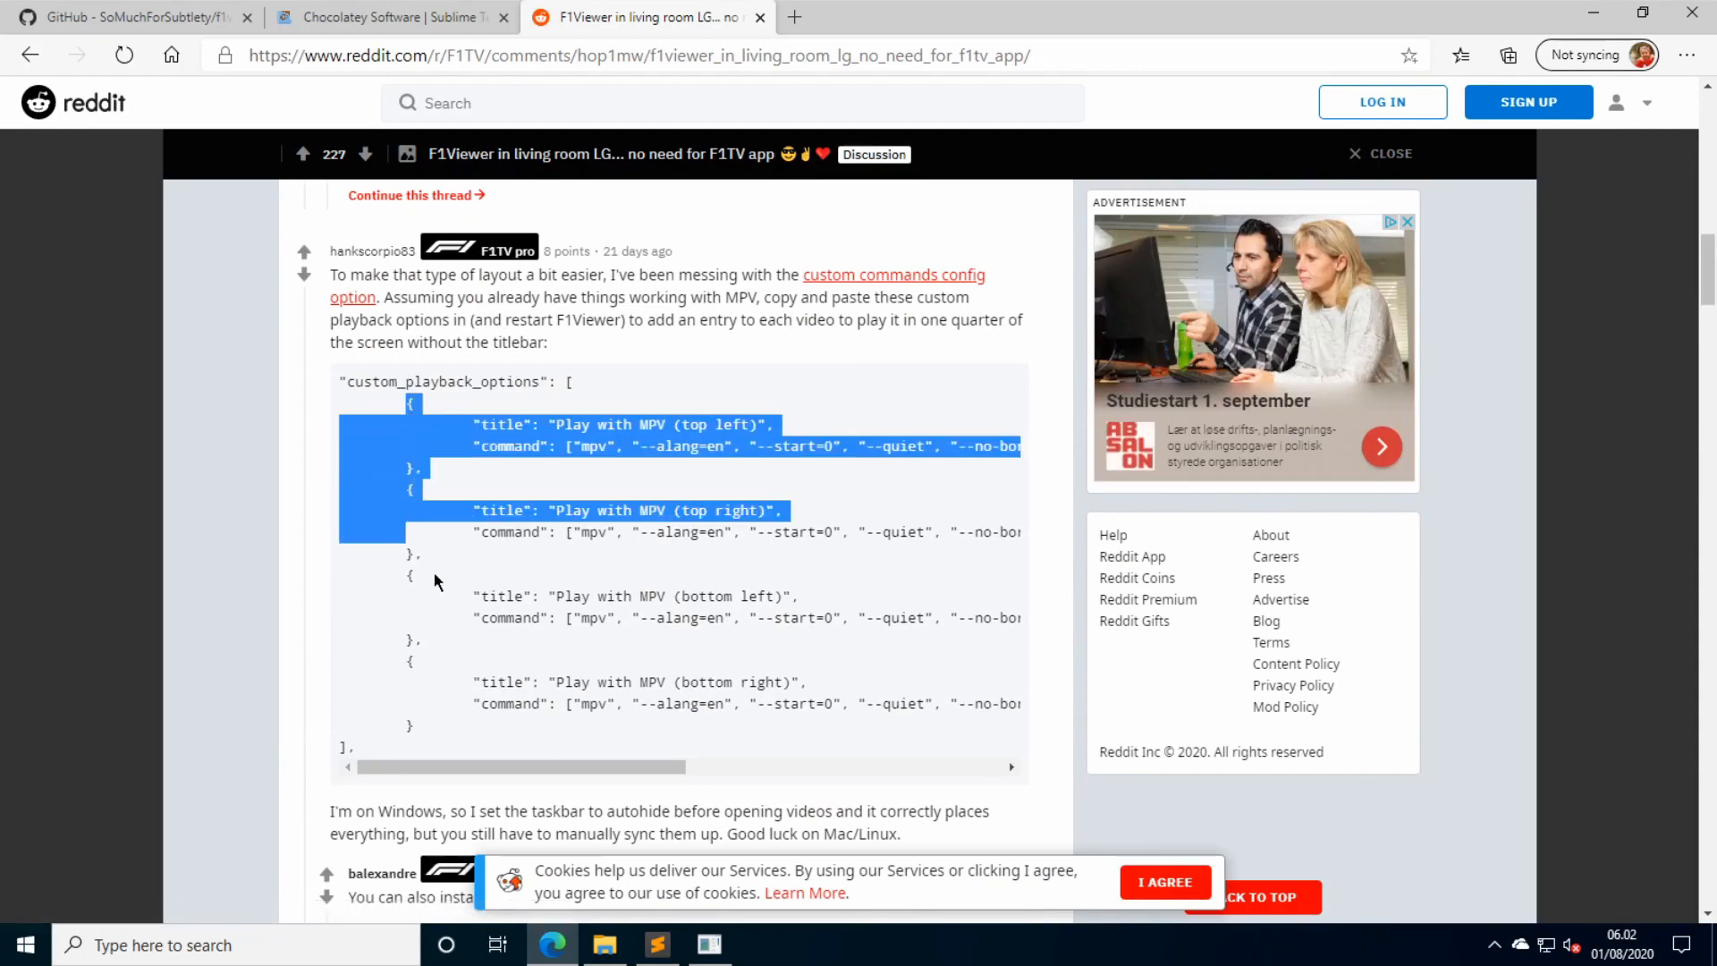
right_click(436, 579)
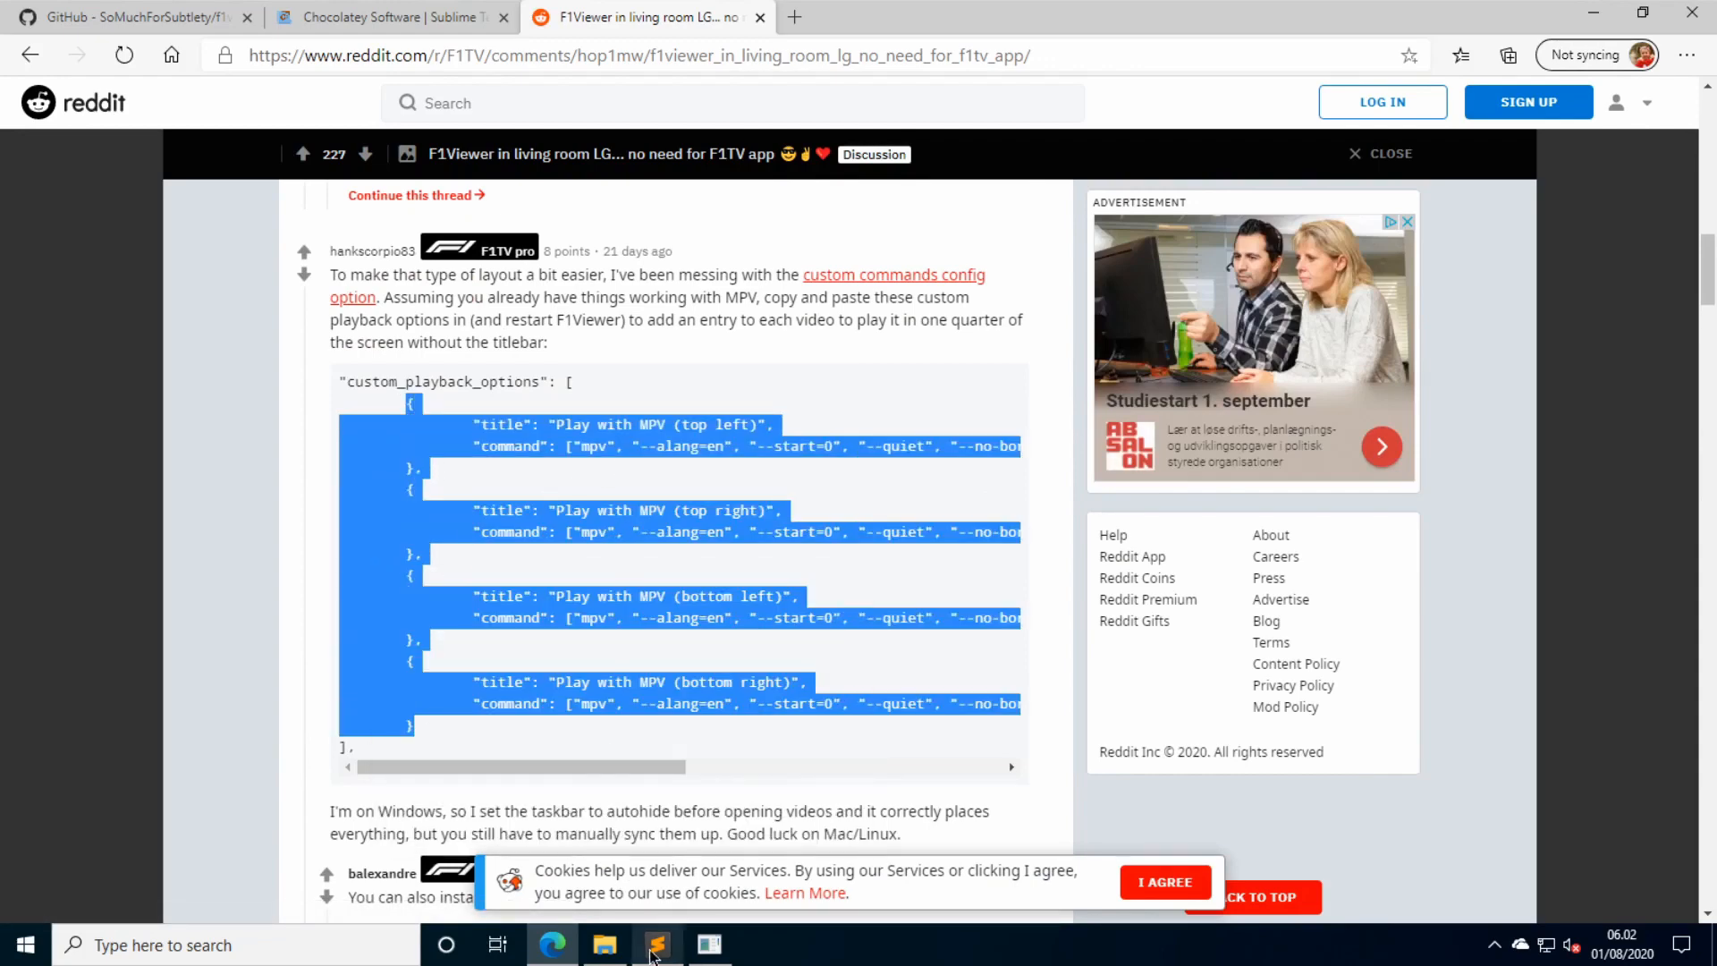
Paste the top left, top right, bottom left and bottom right MPV options, give each --vid=3, and save.
click(656, 945)
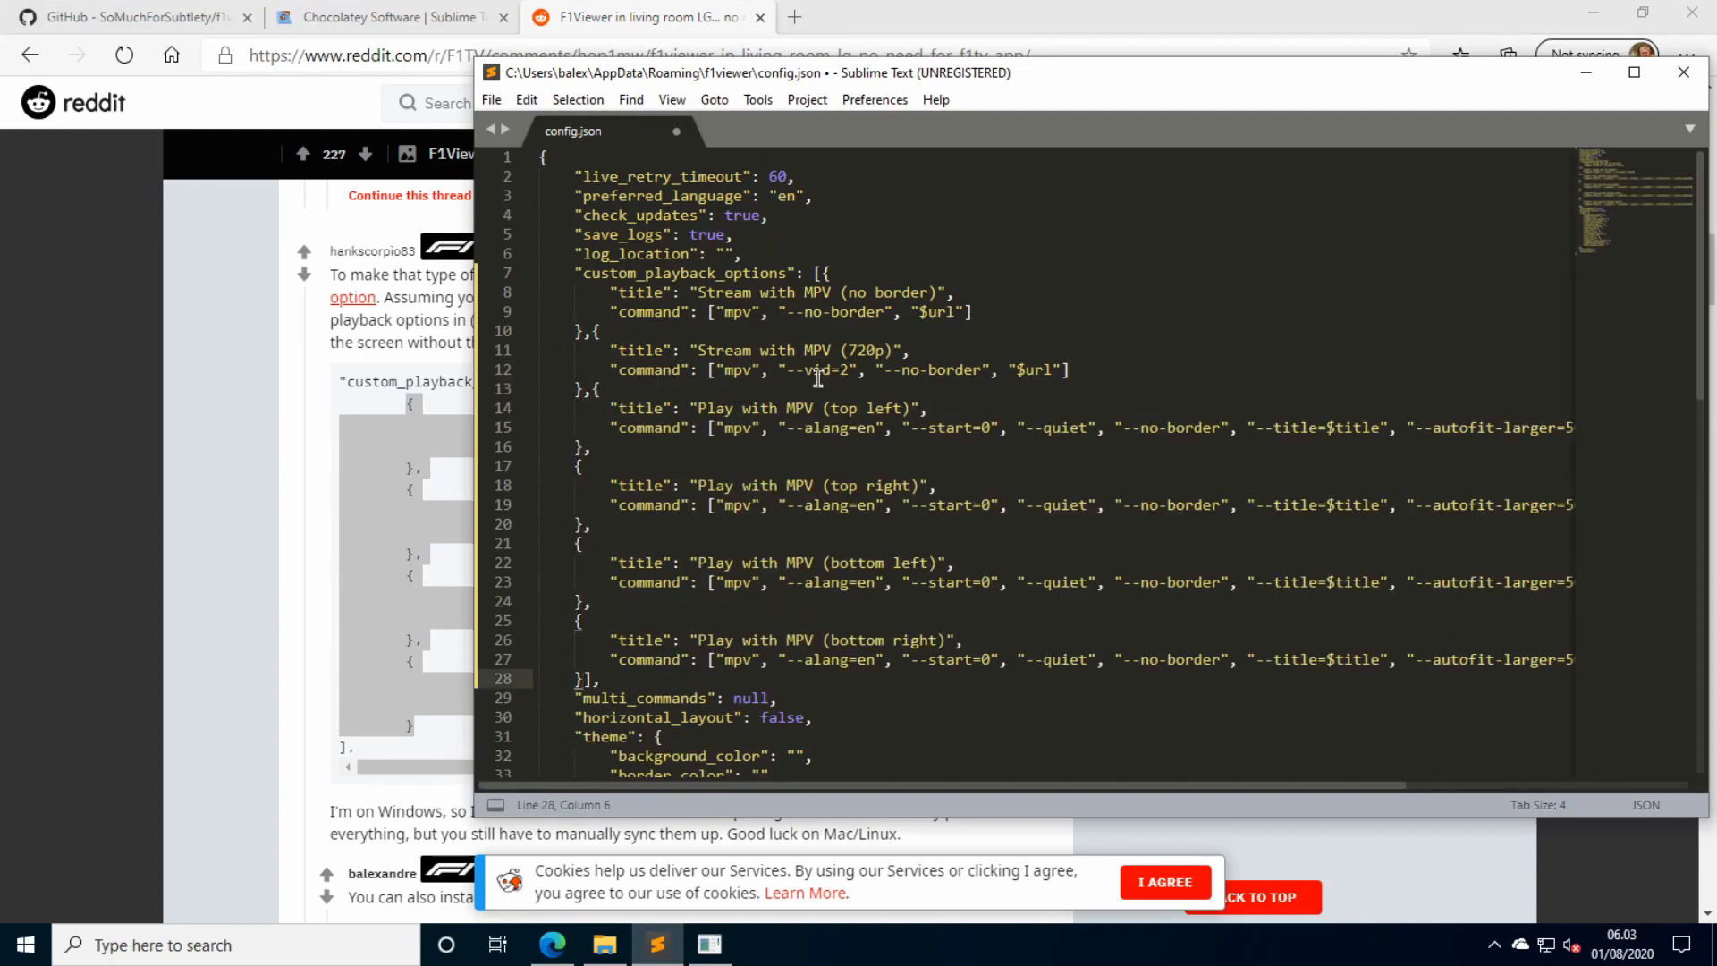
double_click(819, 368)
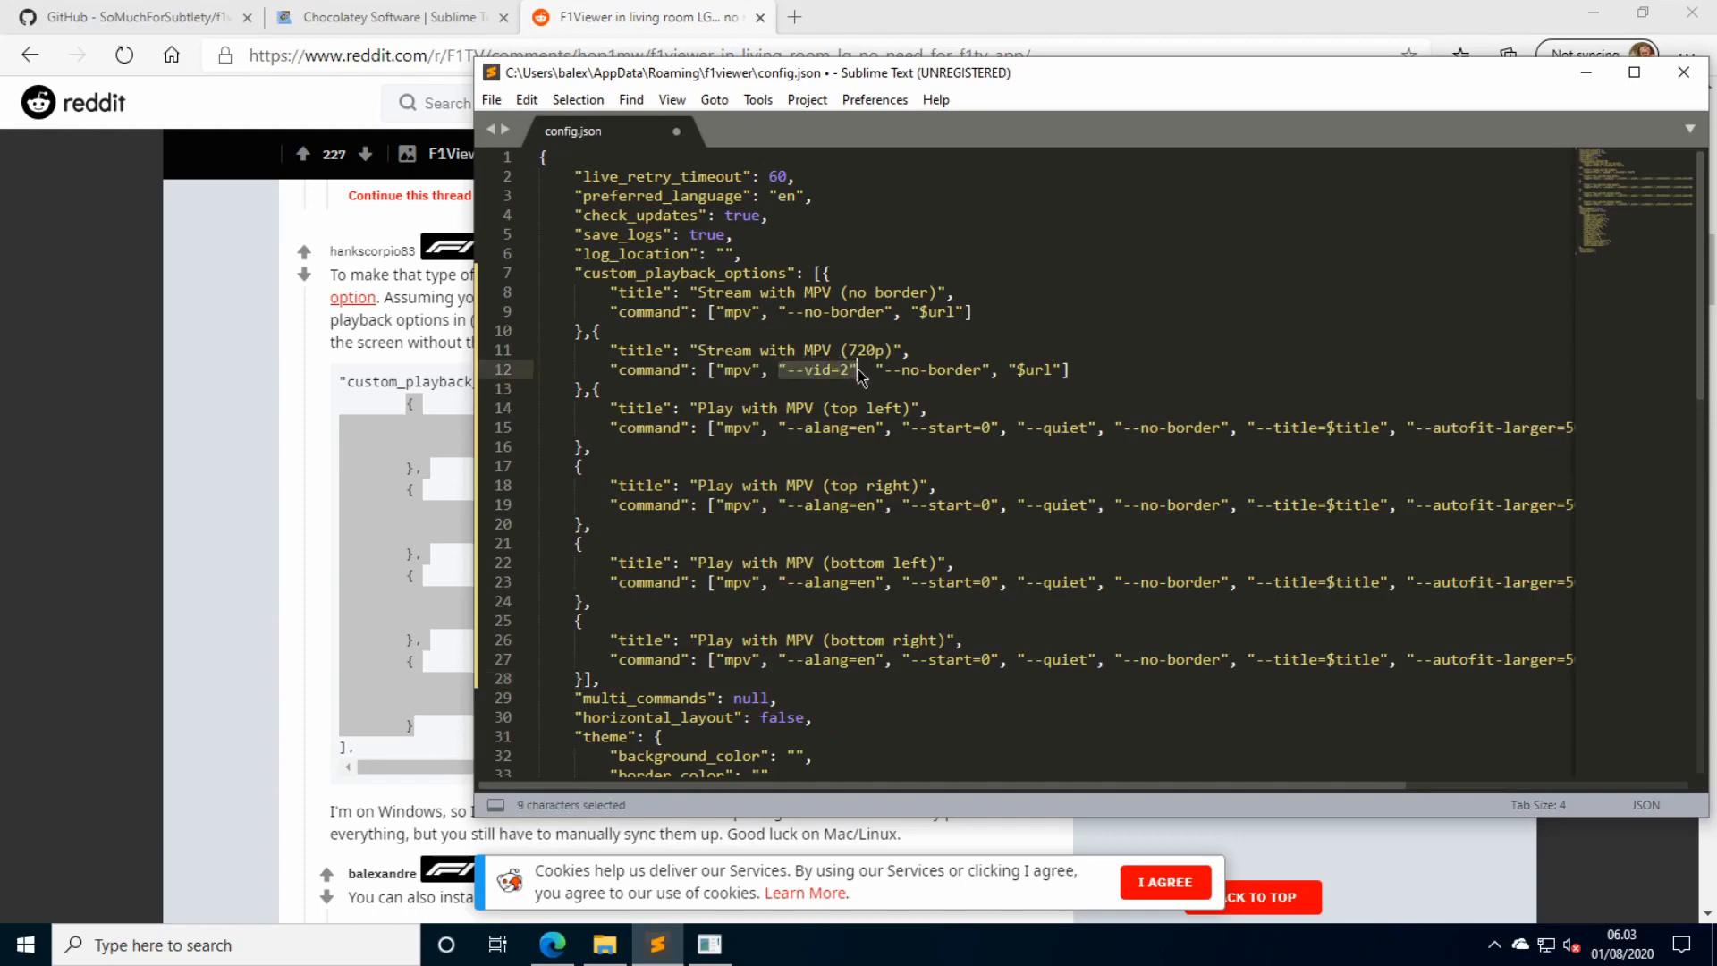
key(ctrl+v)
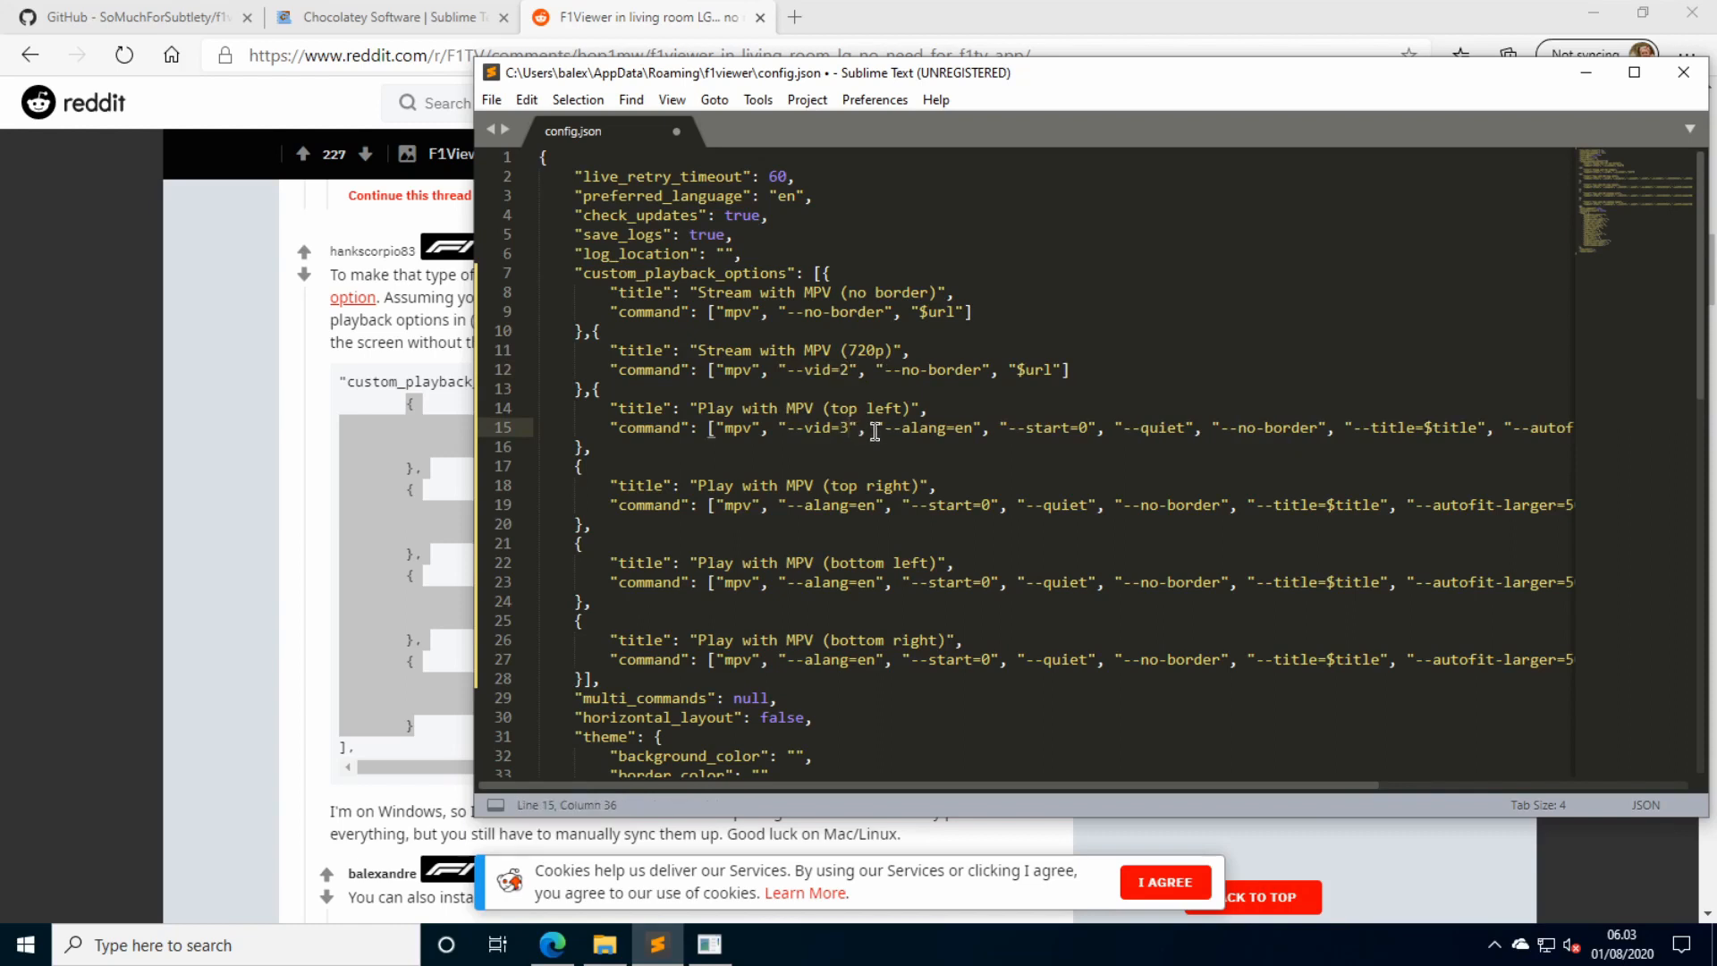
double_click(816, 428)
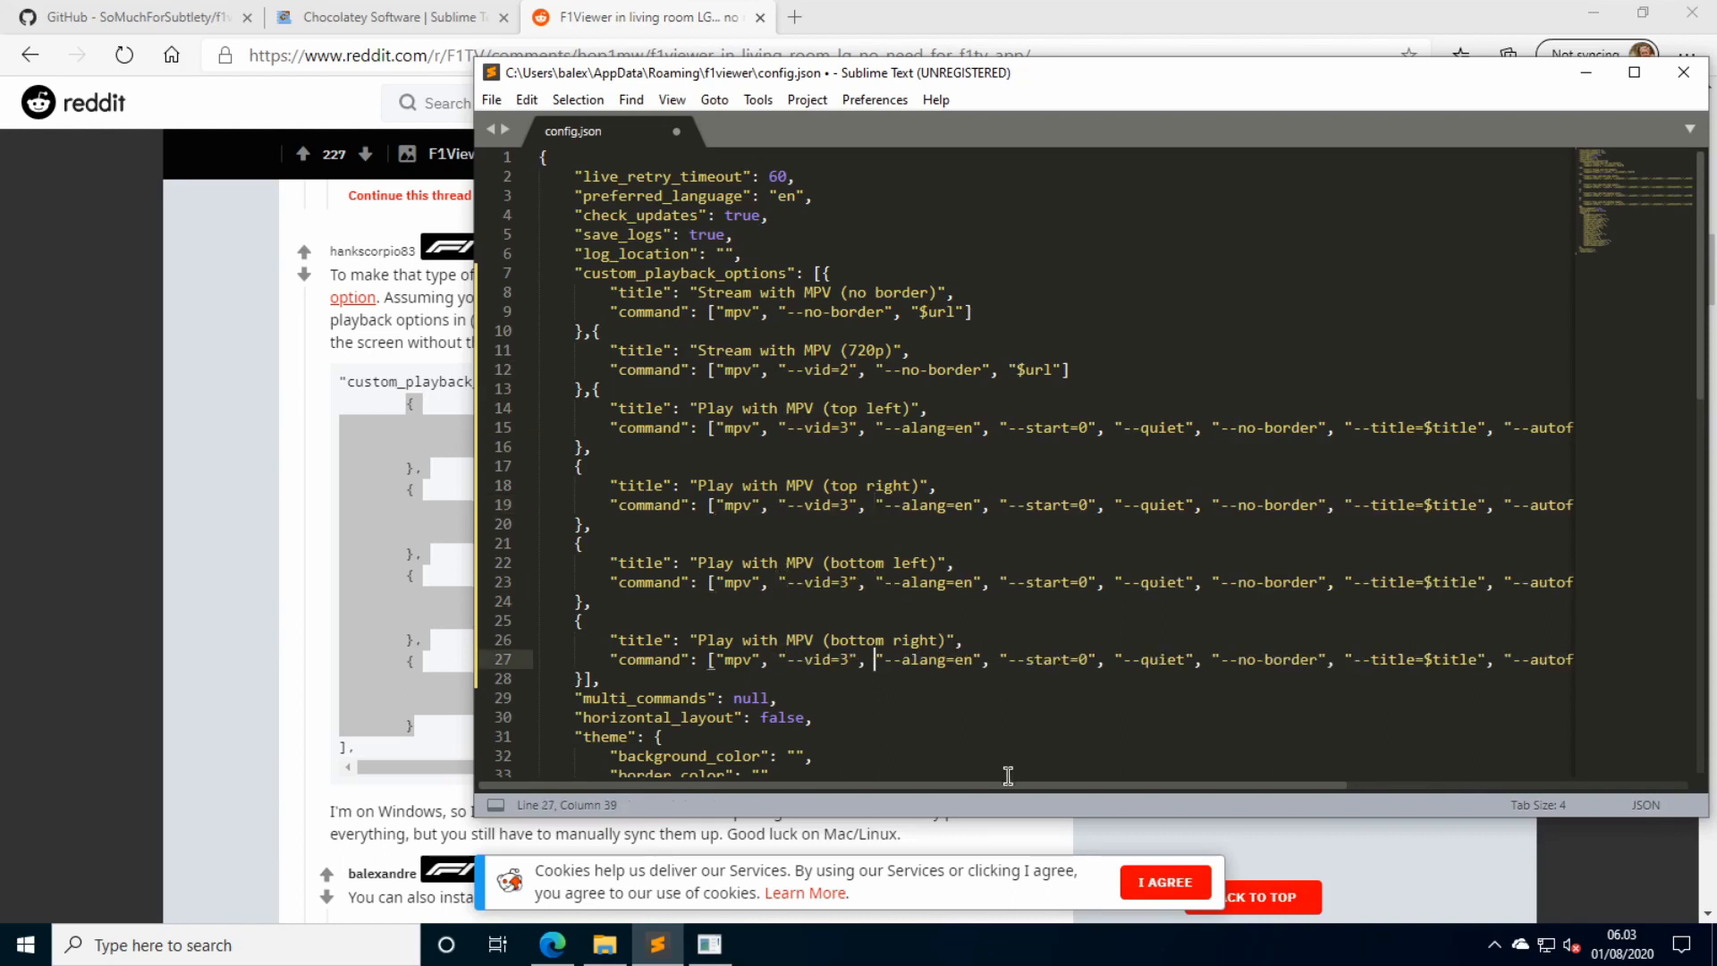
scroll(right, 3)
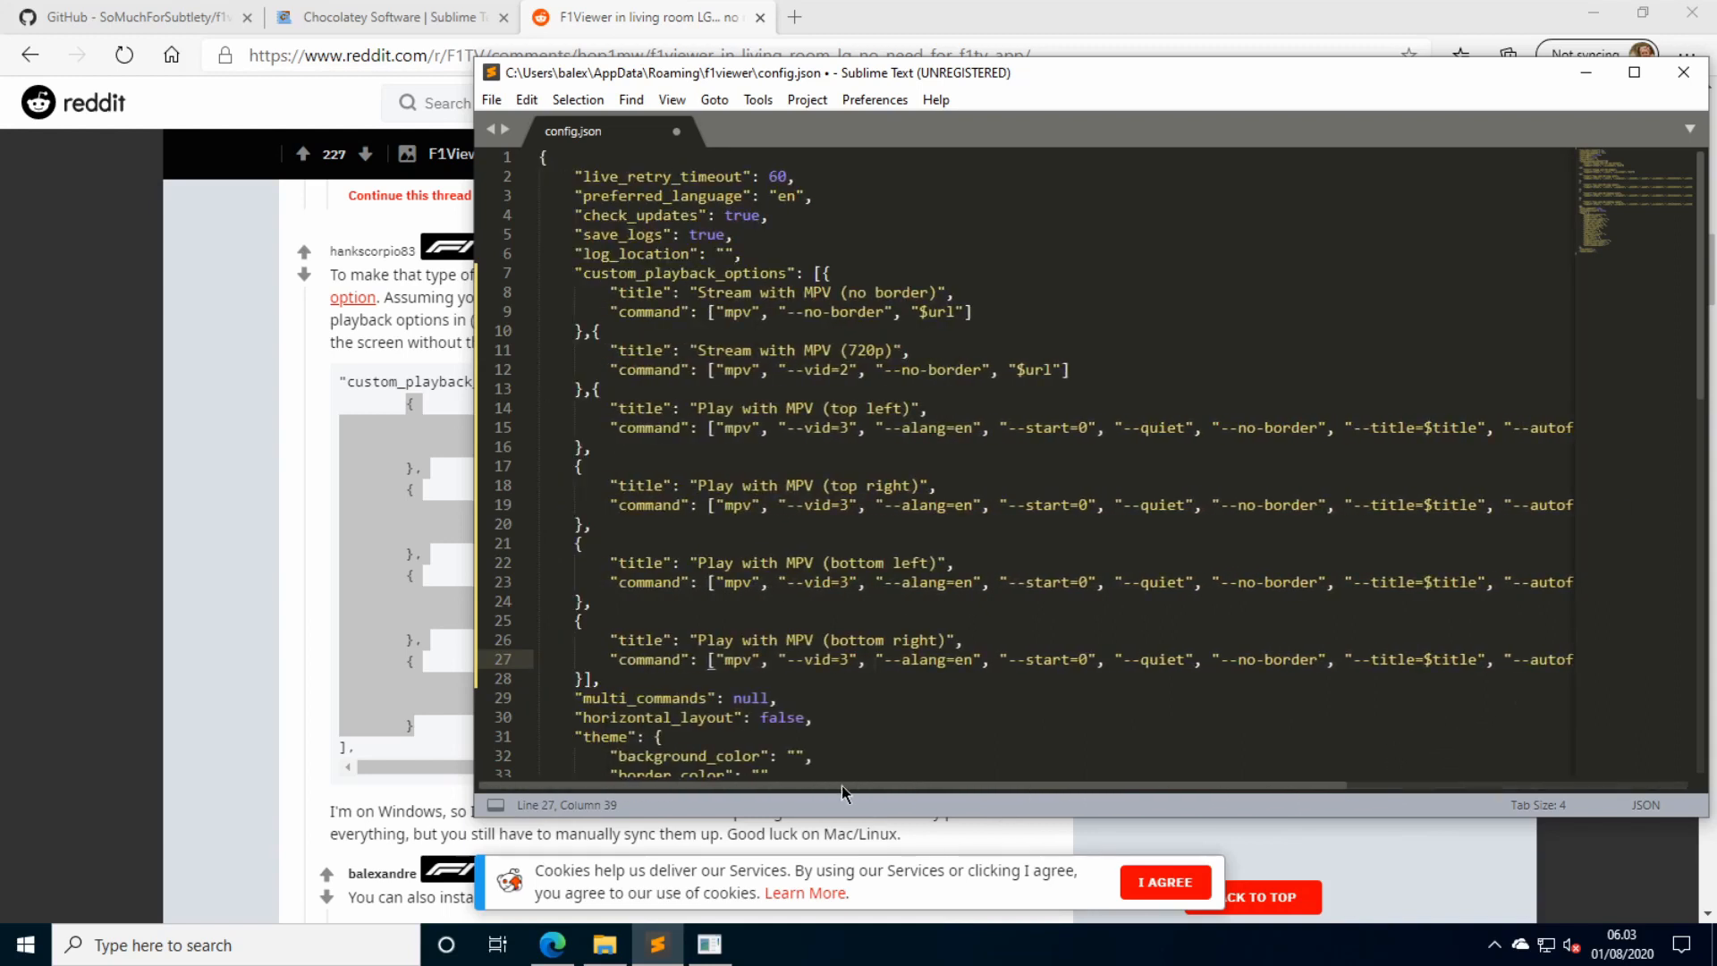
key(ctrl+s)
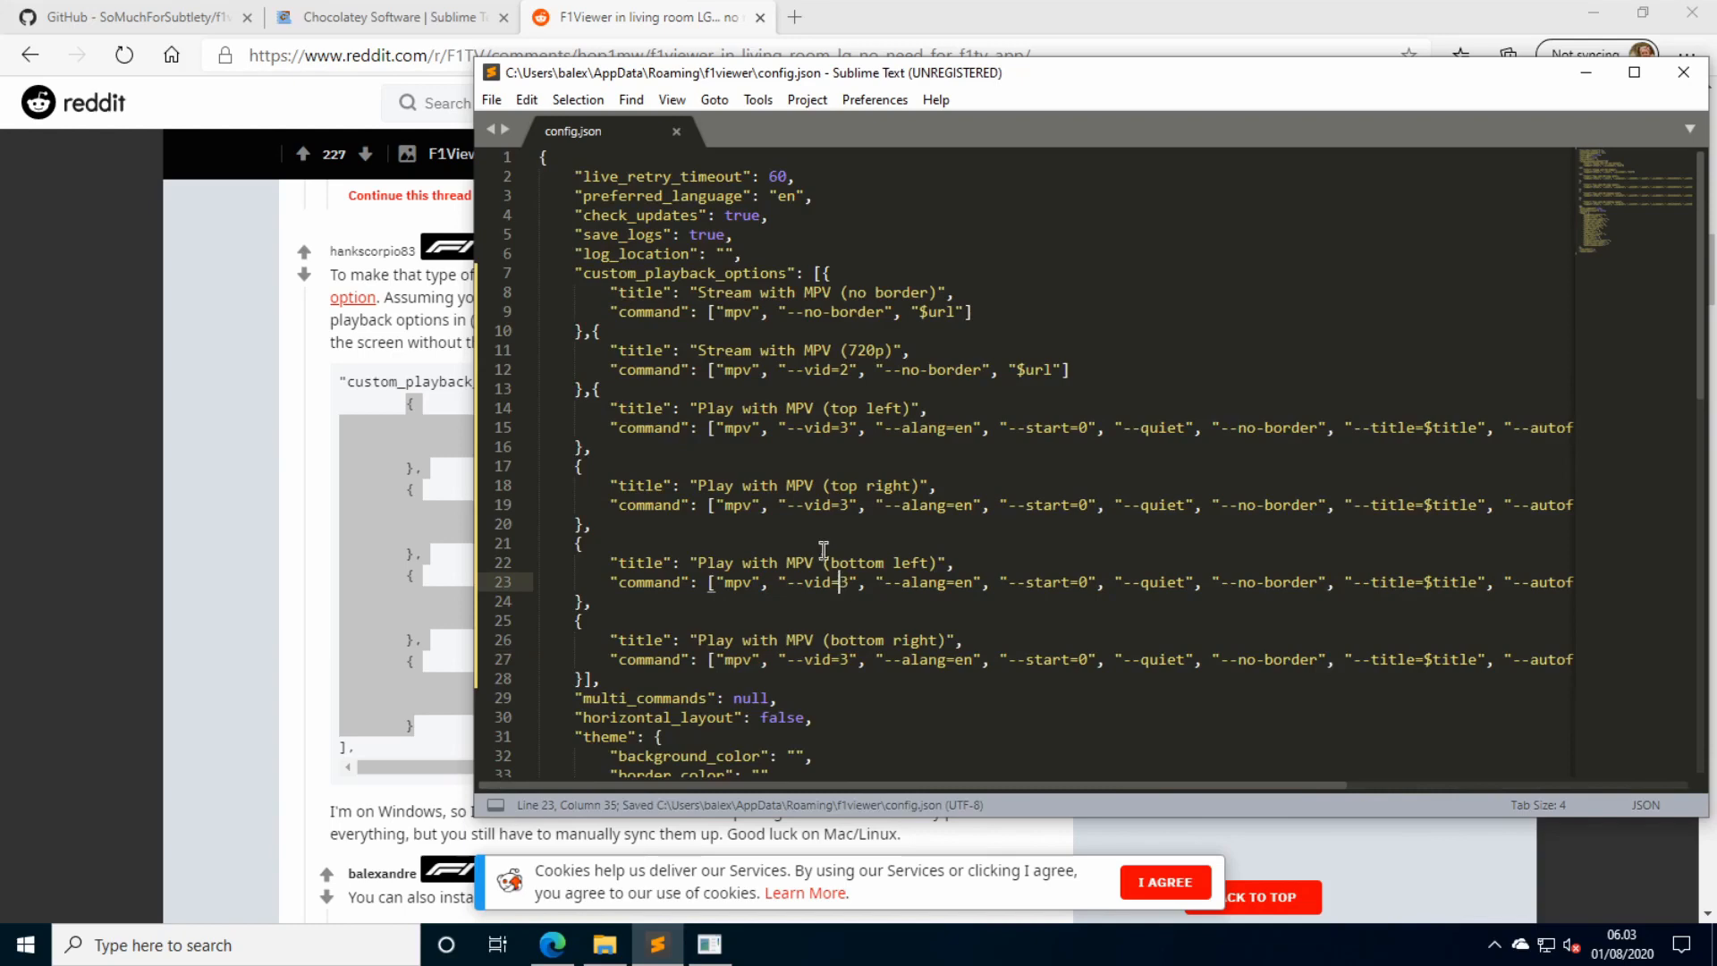
mouse_move(710, 944)
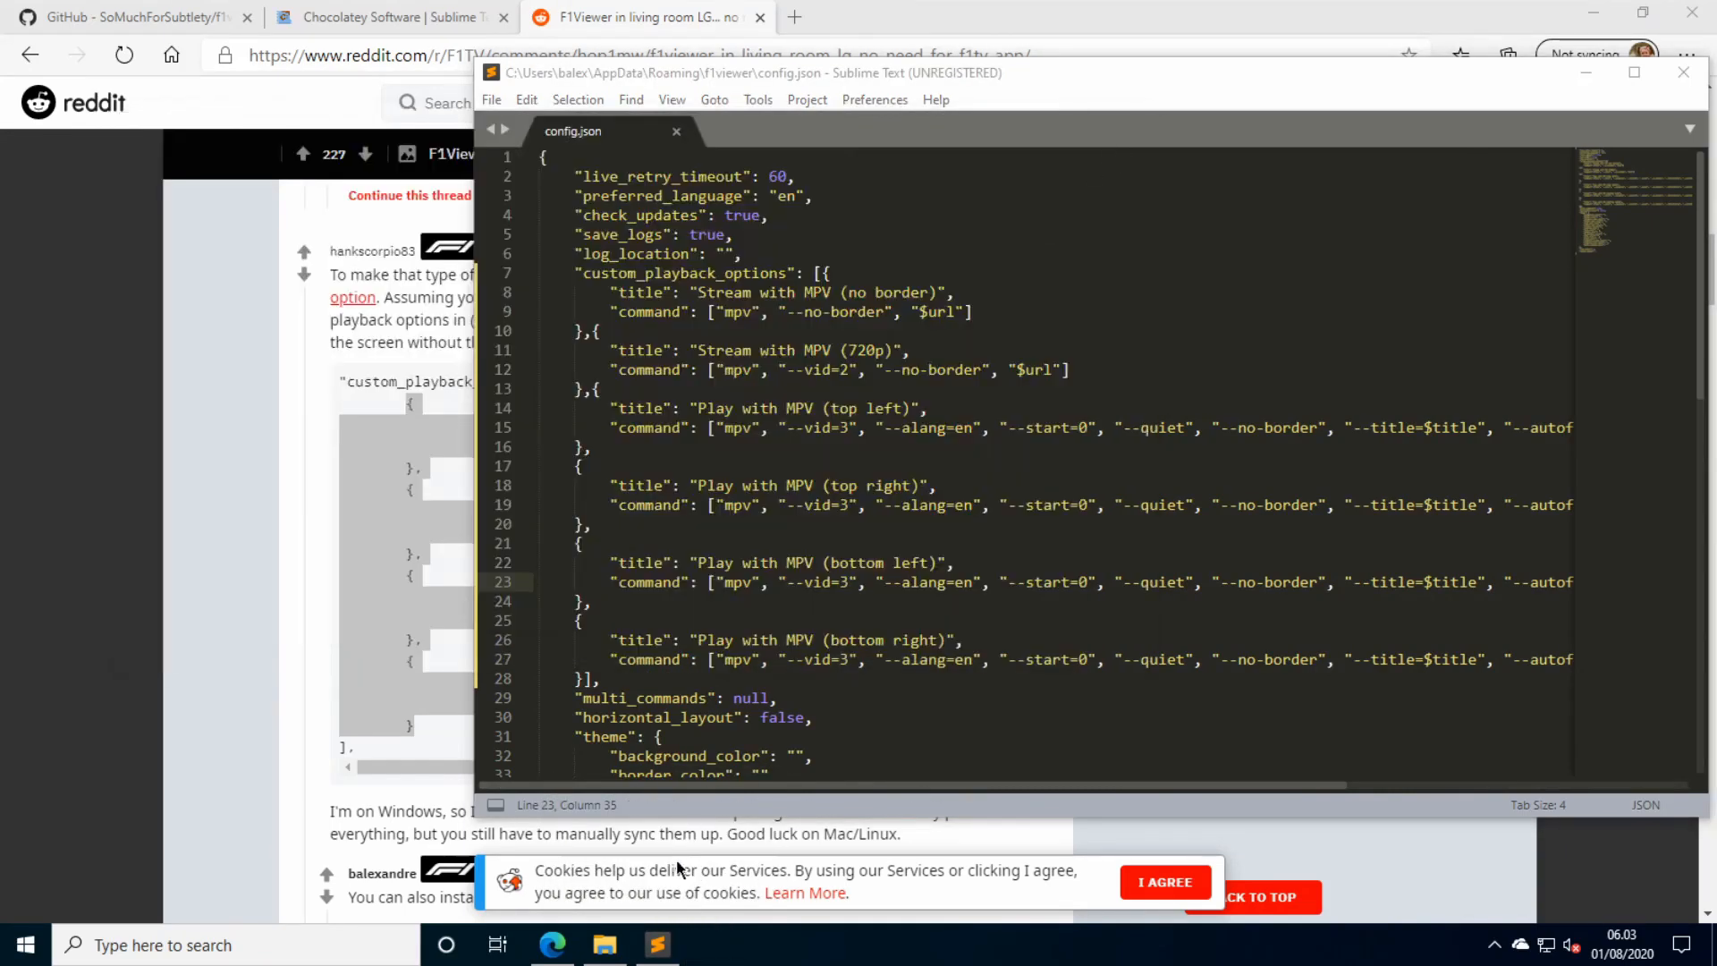
Relaunch f1viewer and play the 2018 Australian GP Practice 1 main feed with Play with MPV (top left).
click(602, 944)
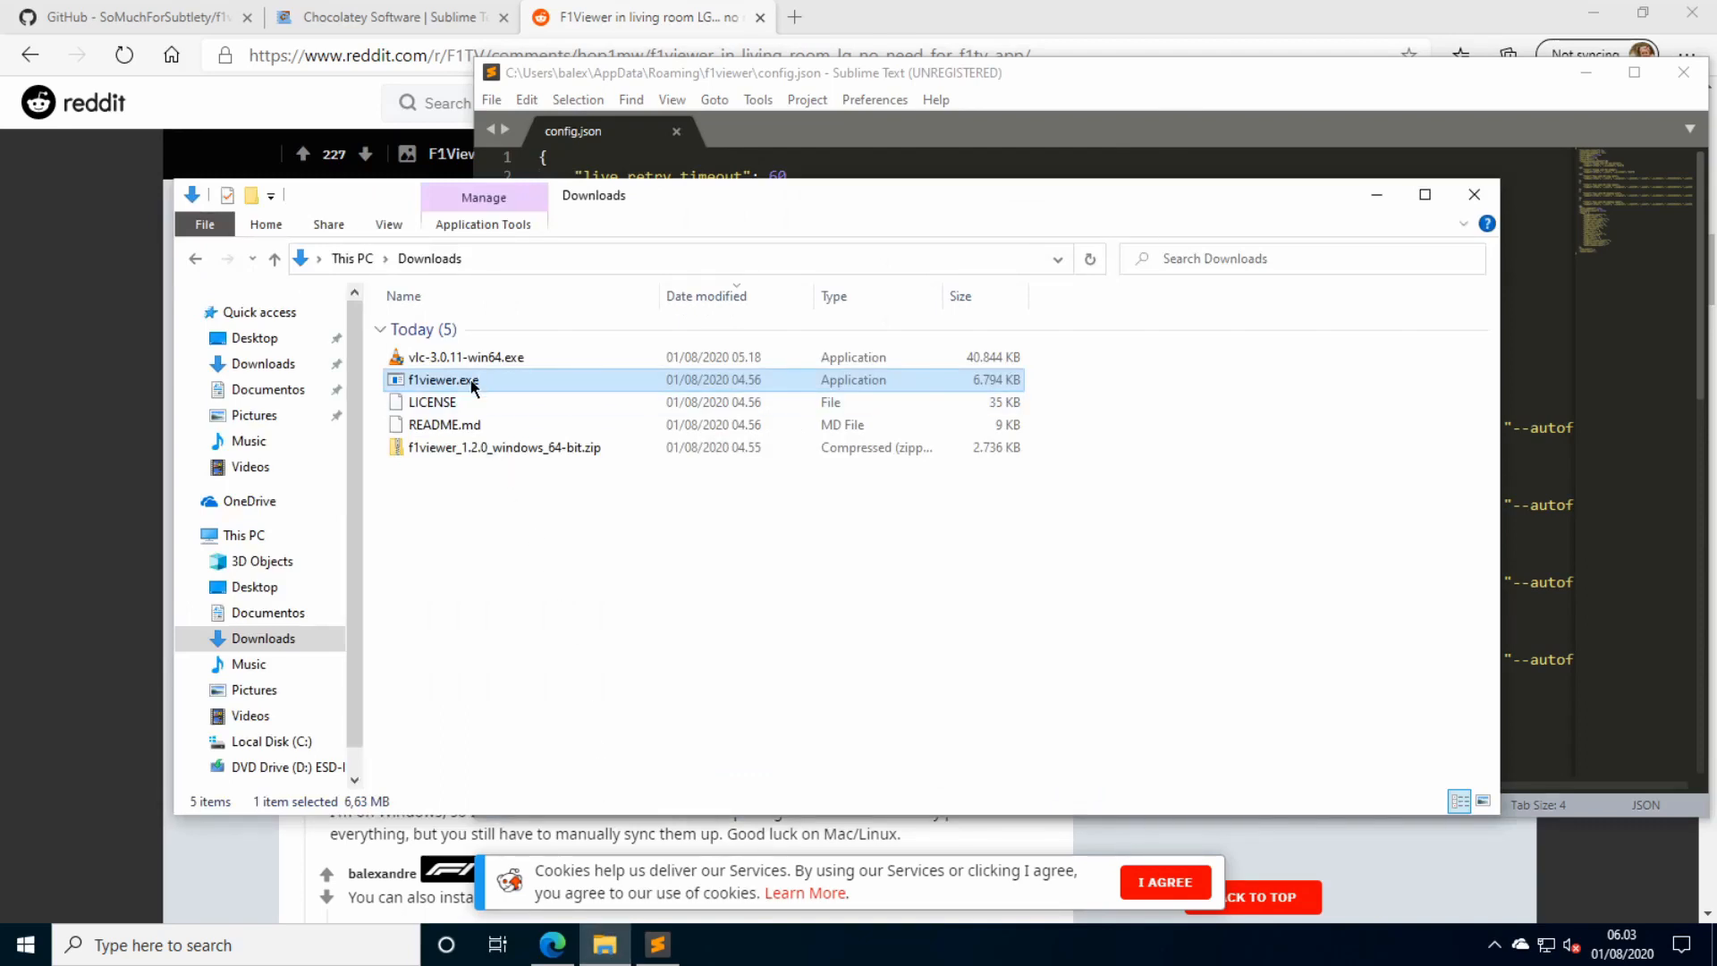
double_click(442, 379)
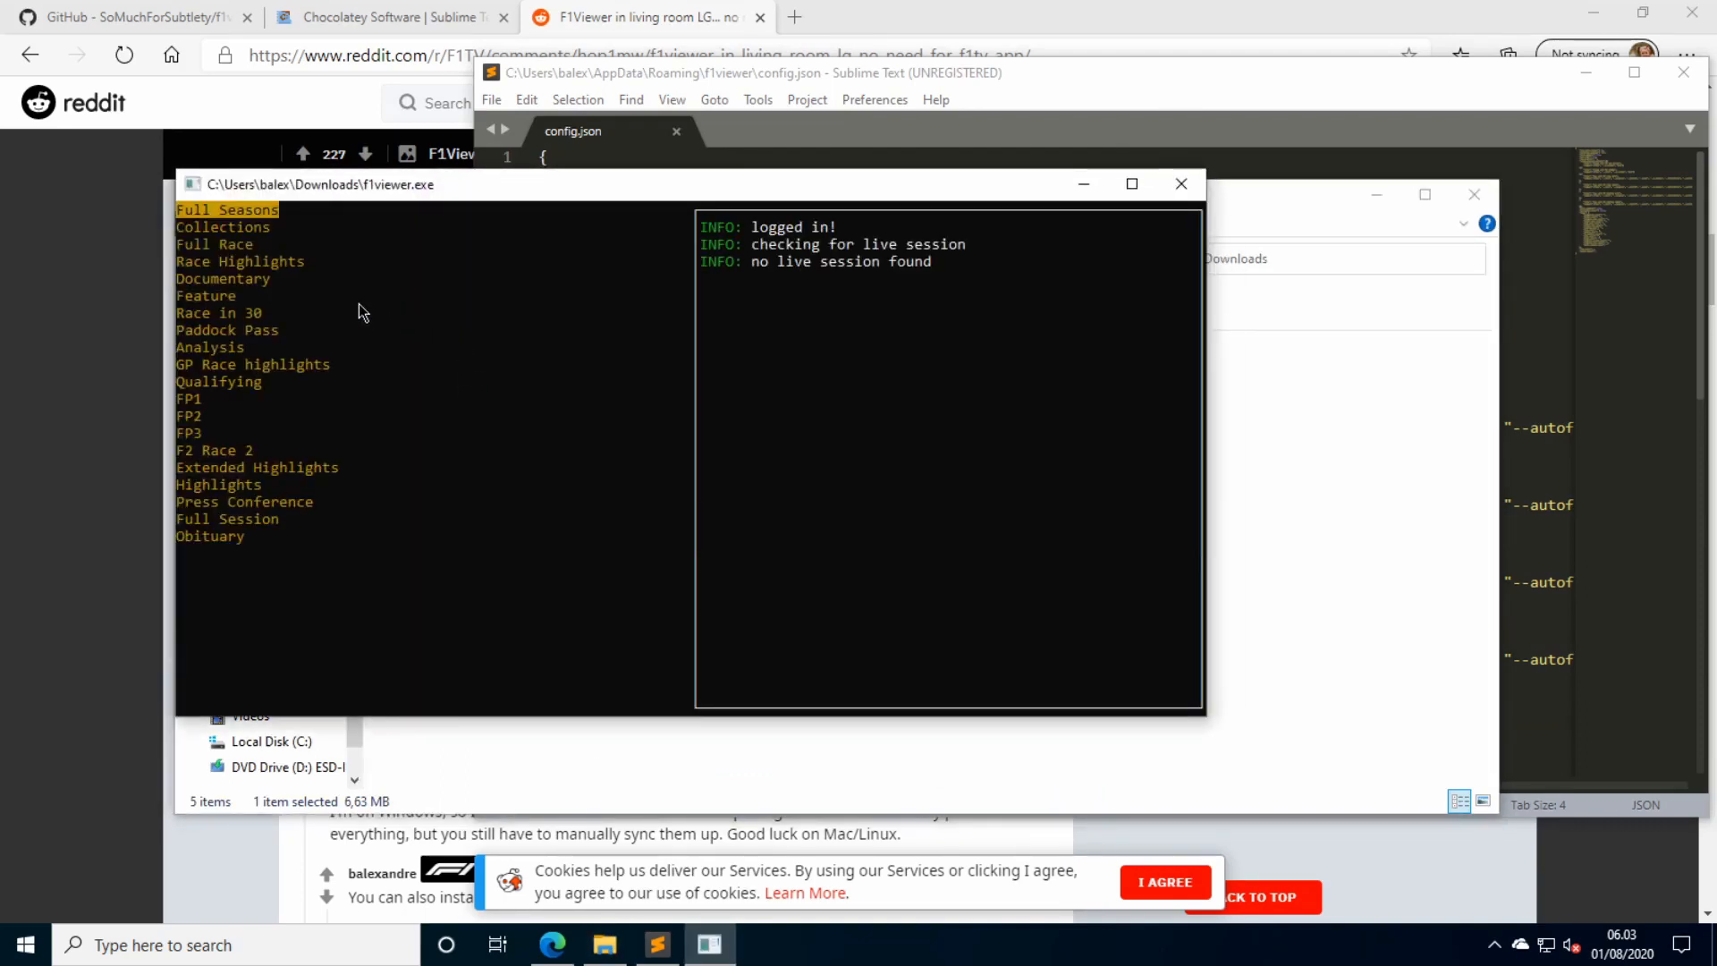
click(226, 210)
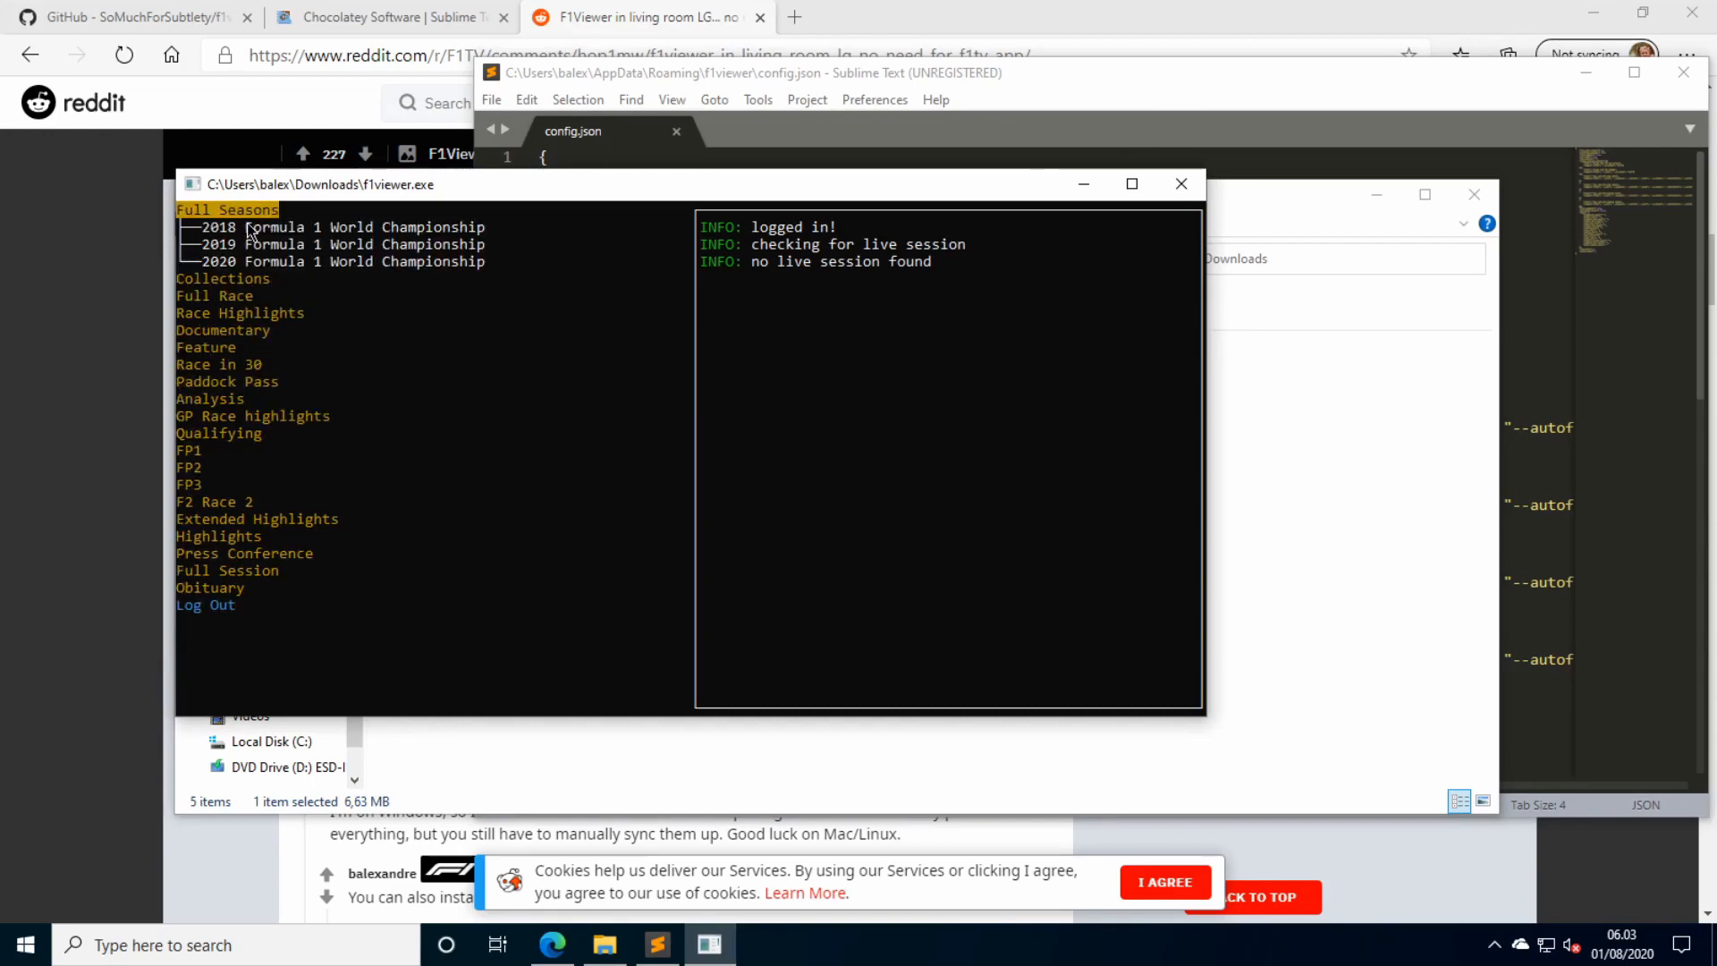
click(329, 227)
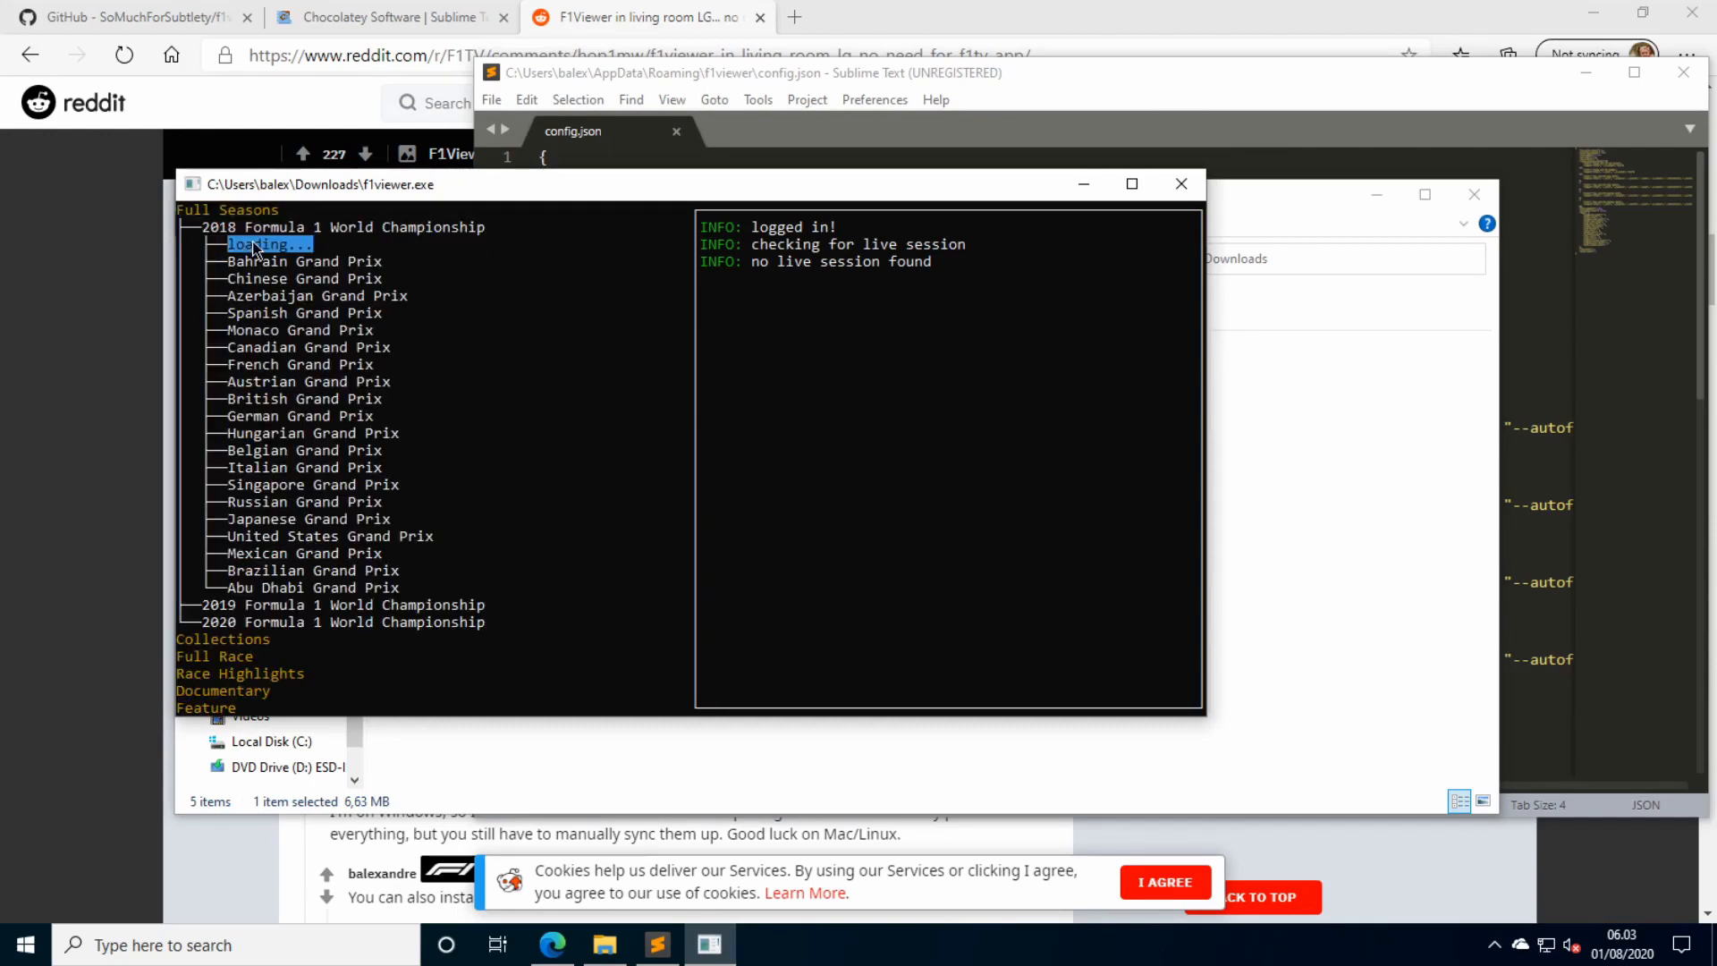
click(263, 244)
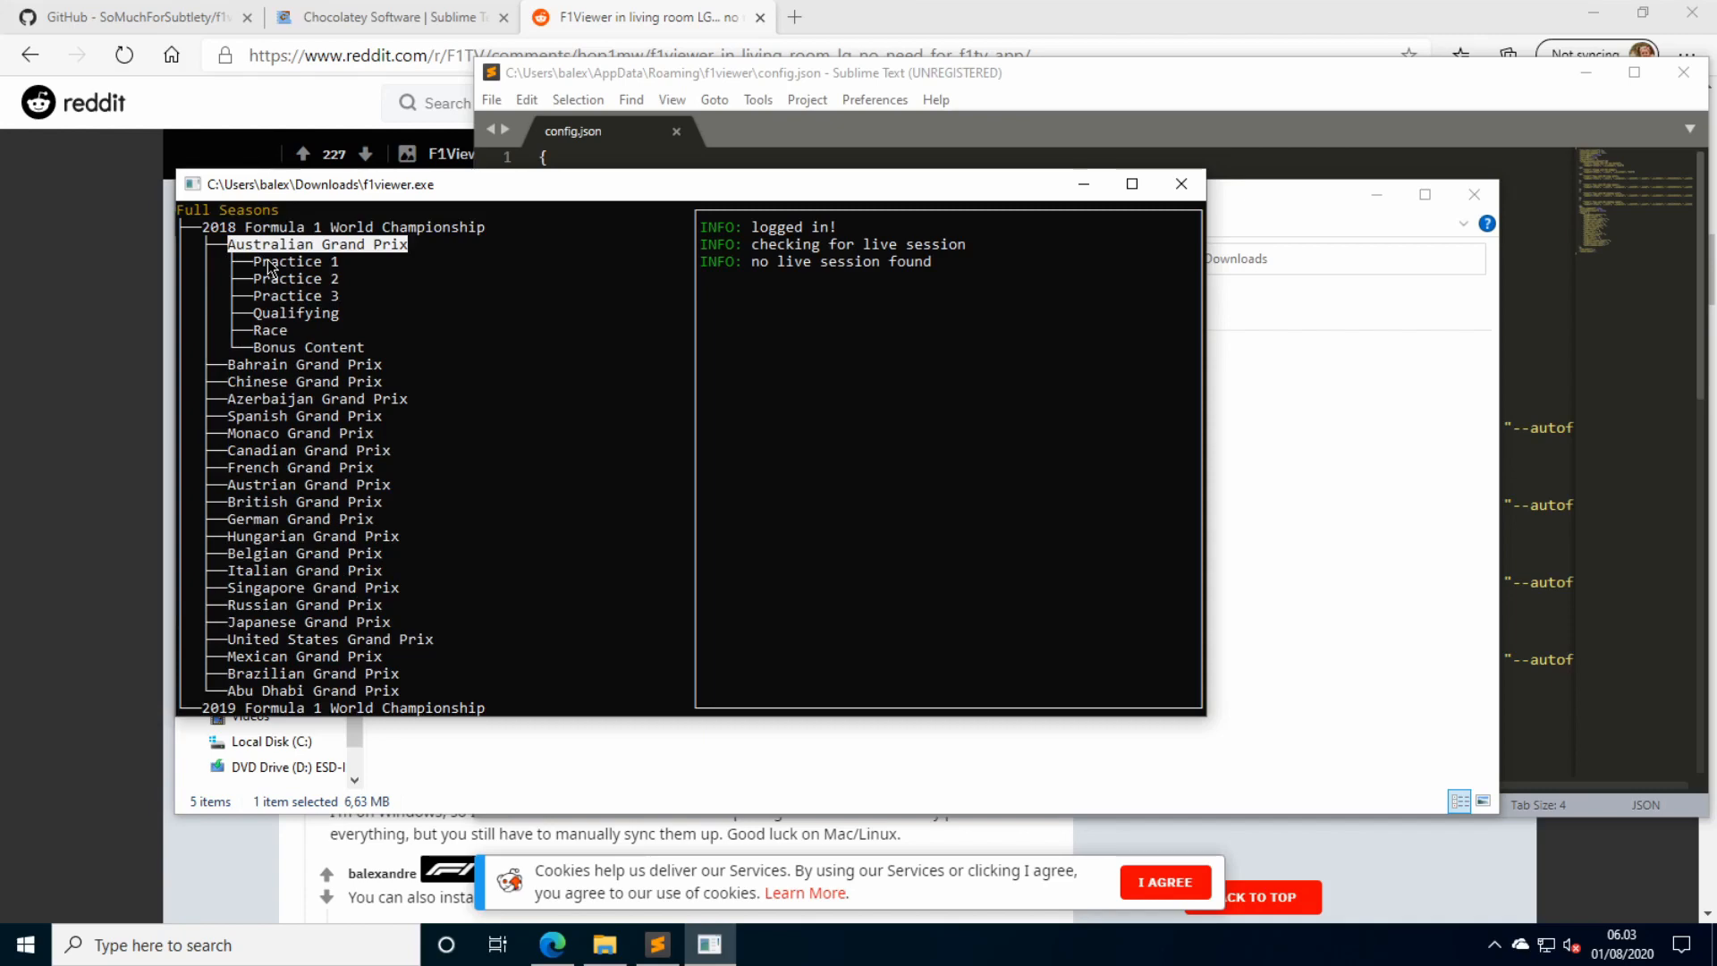
click(288, 261)
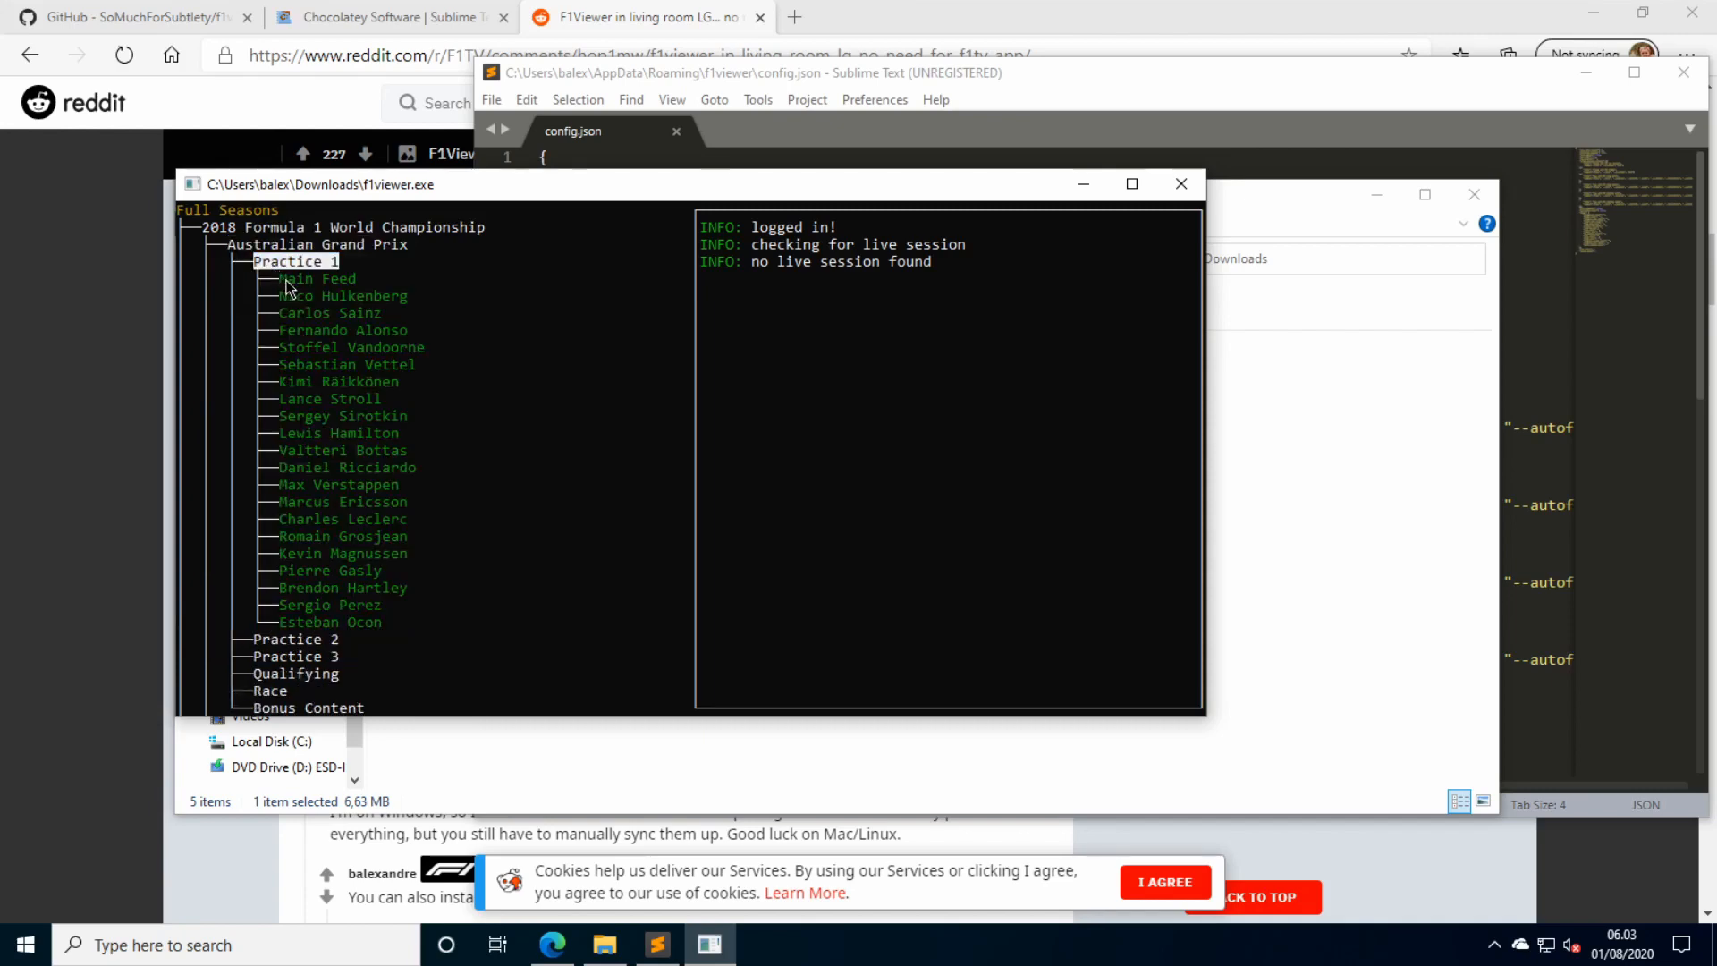
click(318, 279)
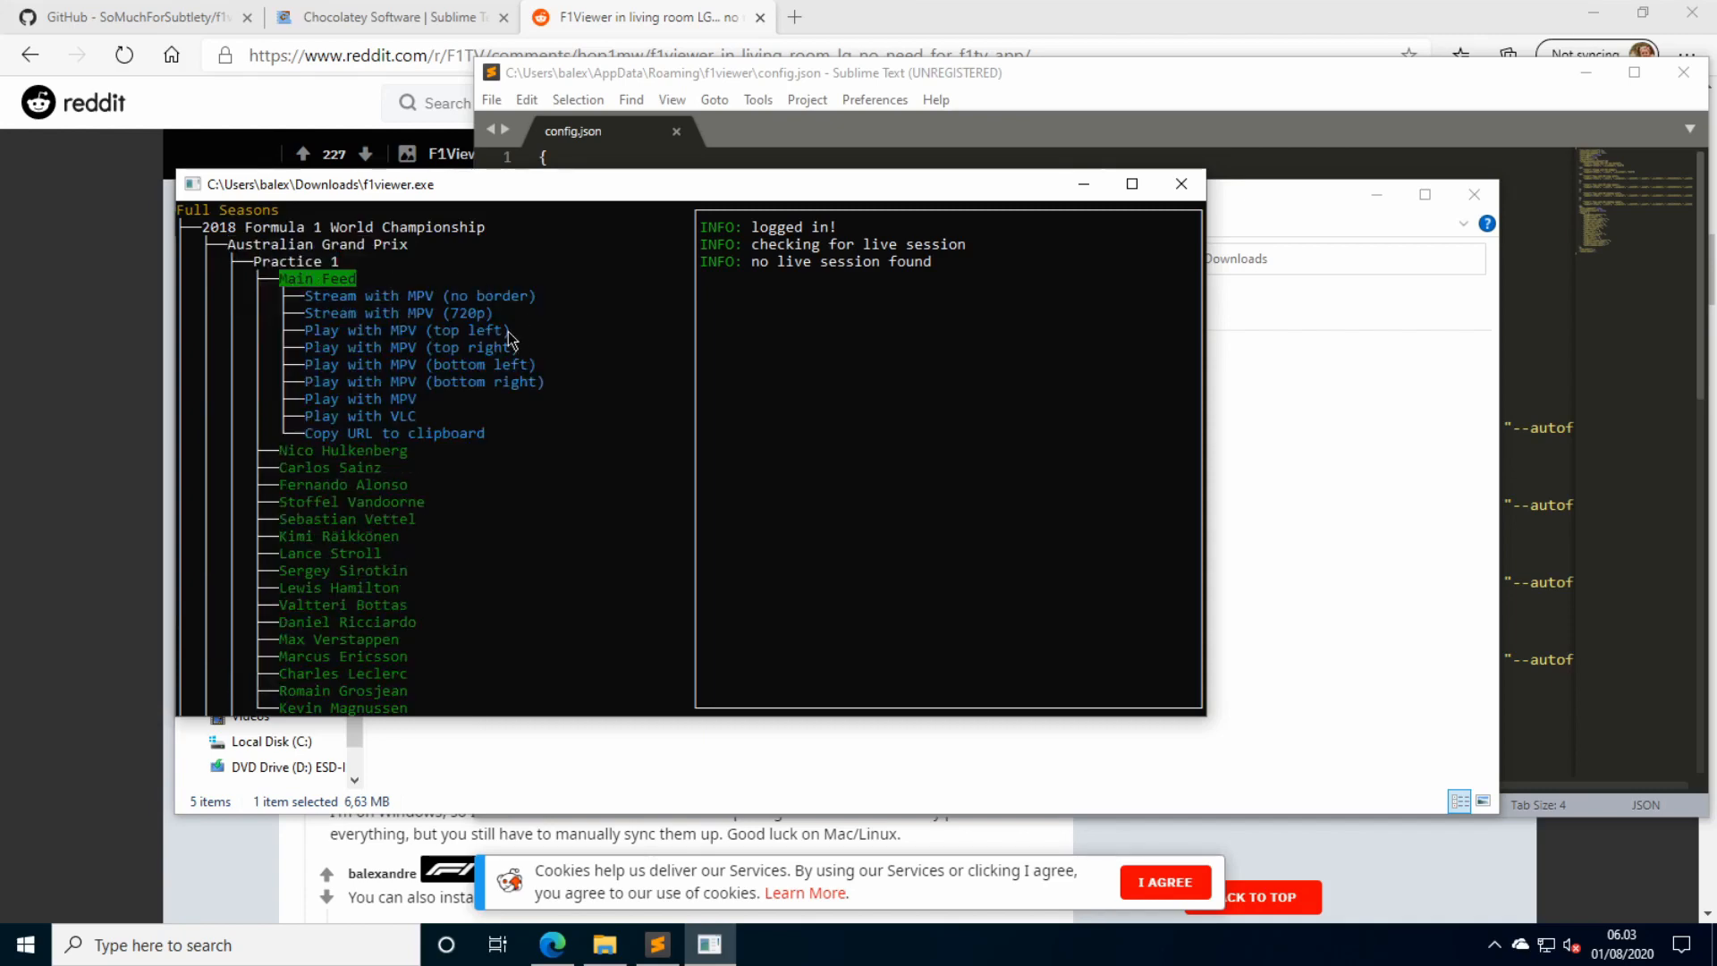
click(403, 329)
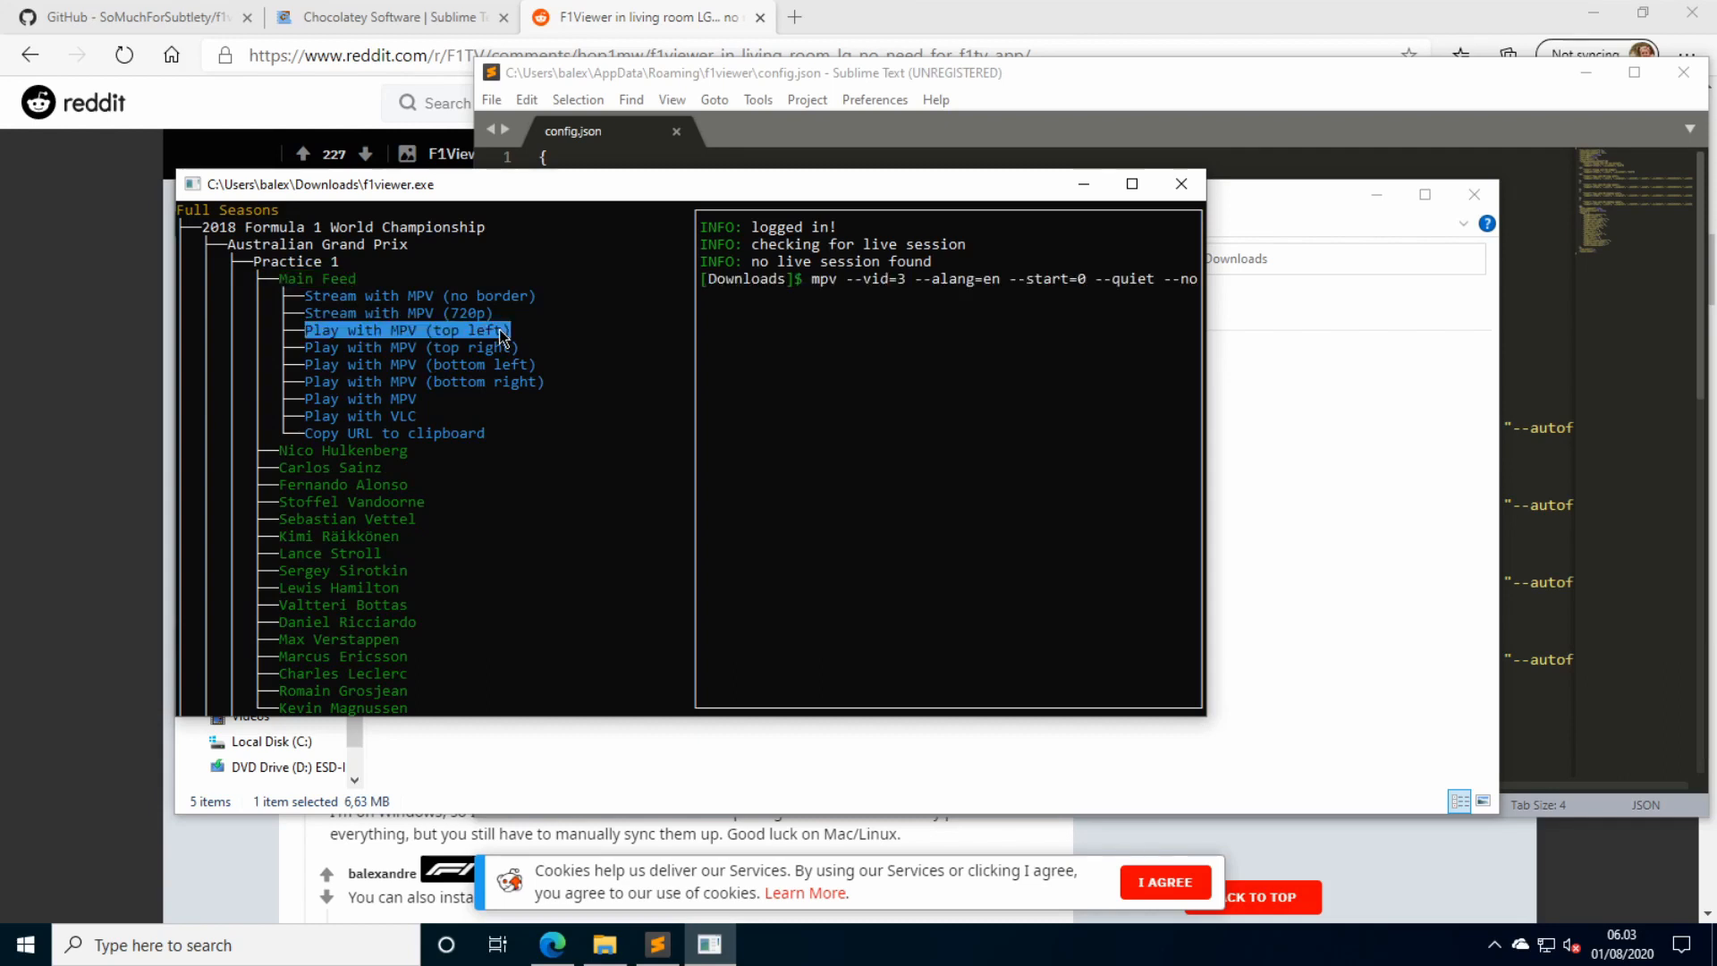
click(411, 347)
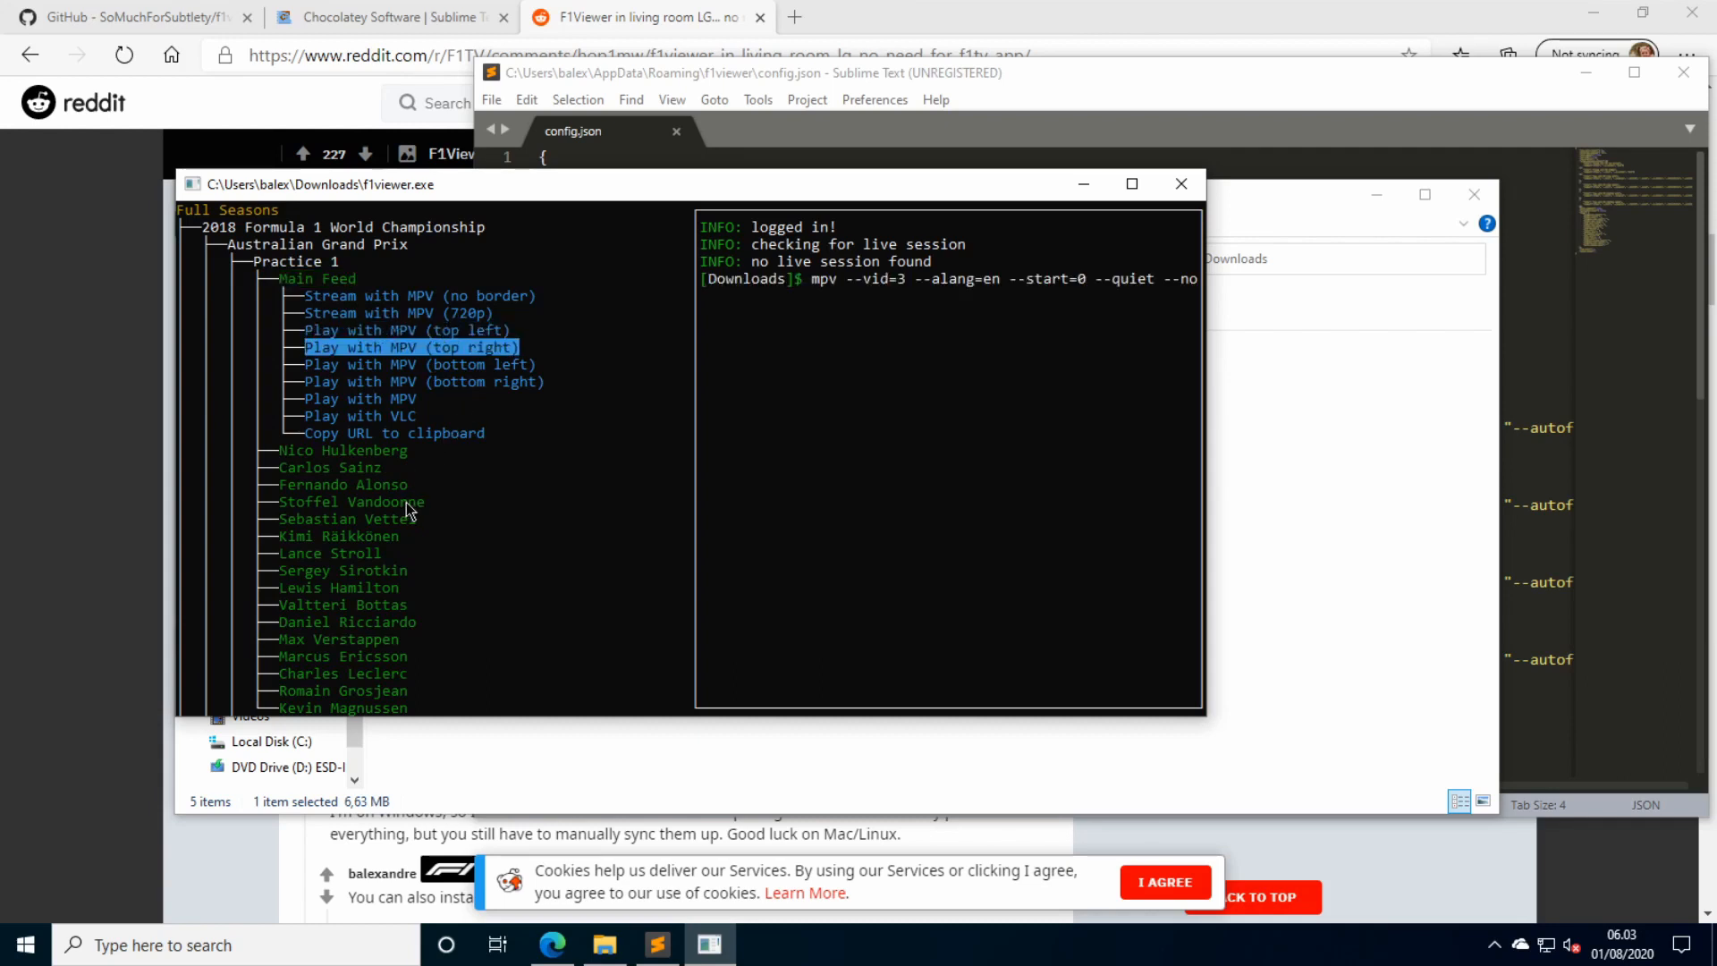
Launch Sebastian Vettel's Practice 1 onboard with Play with MPV (top right).
click(343, 484)
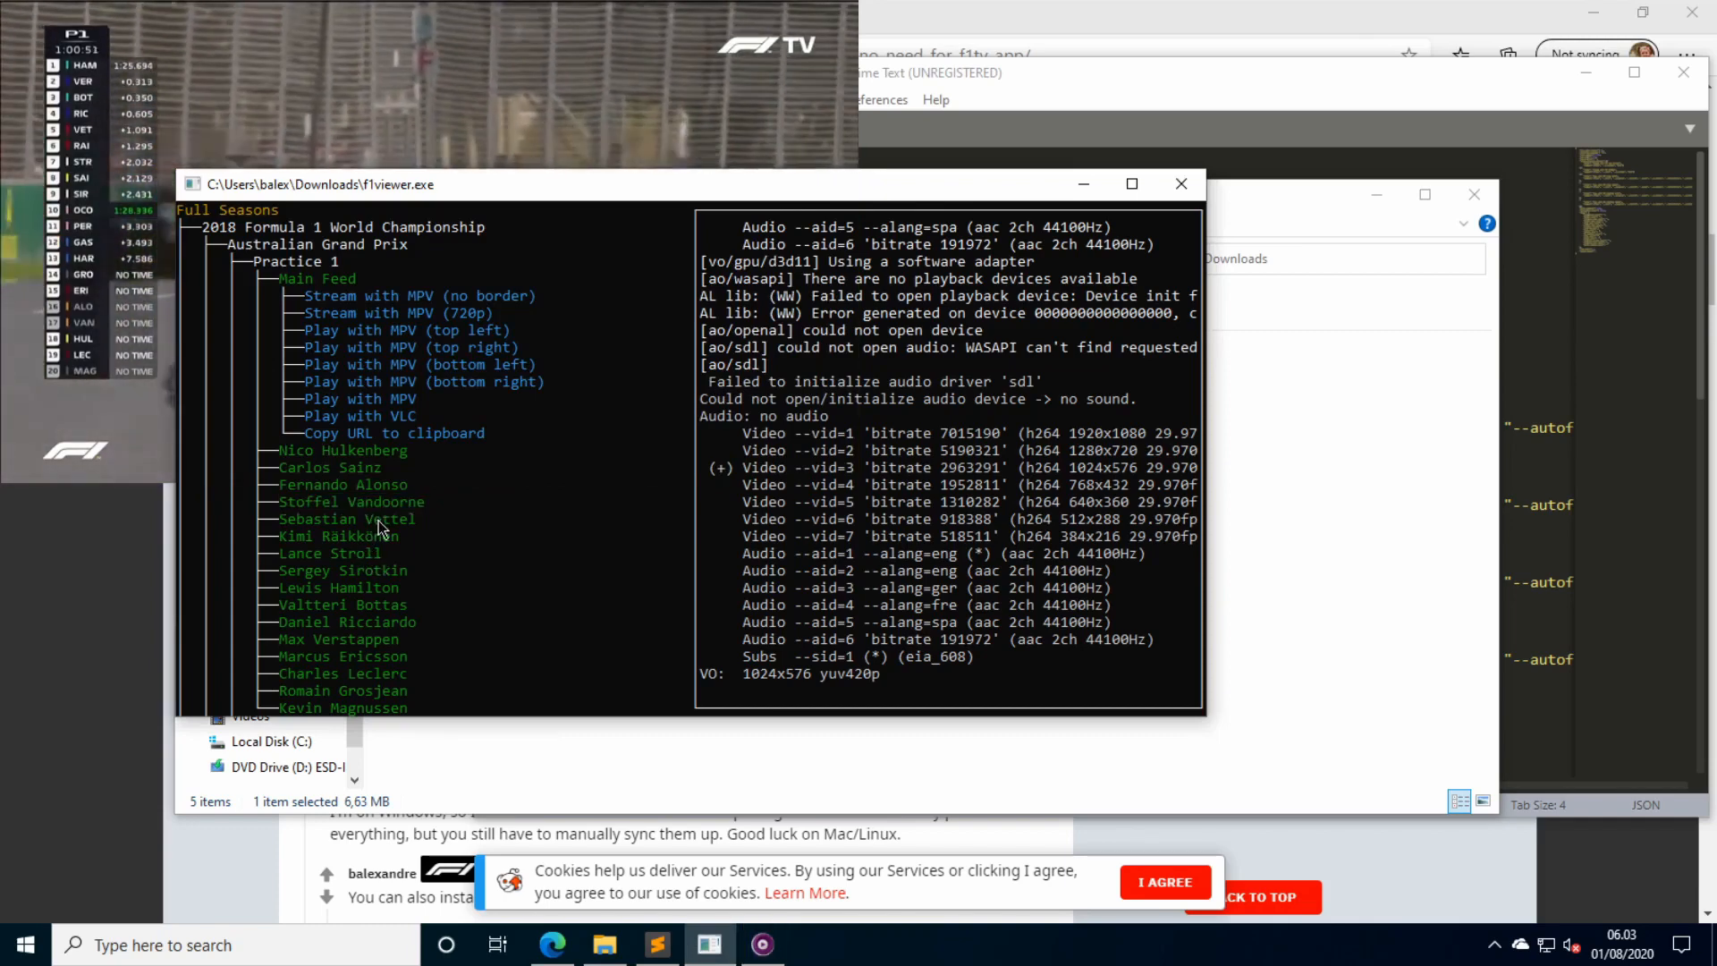
click(346, 519)
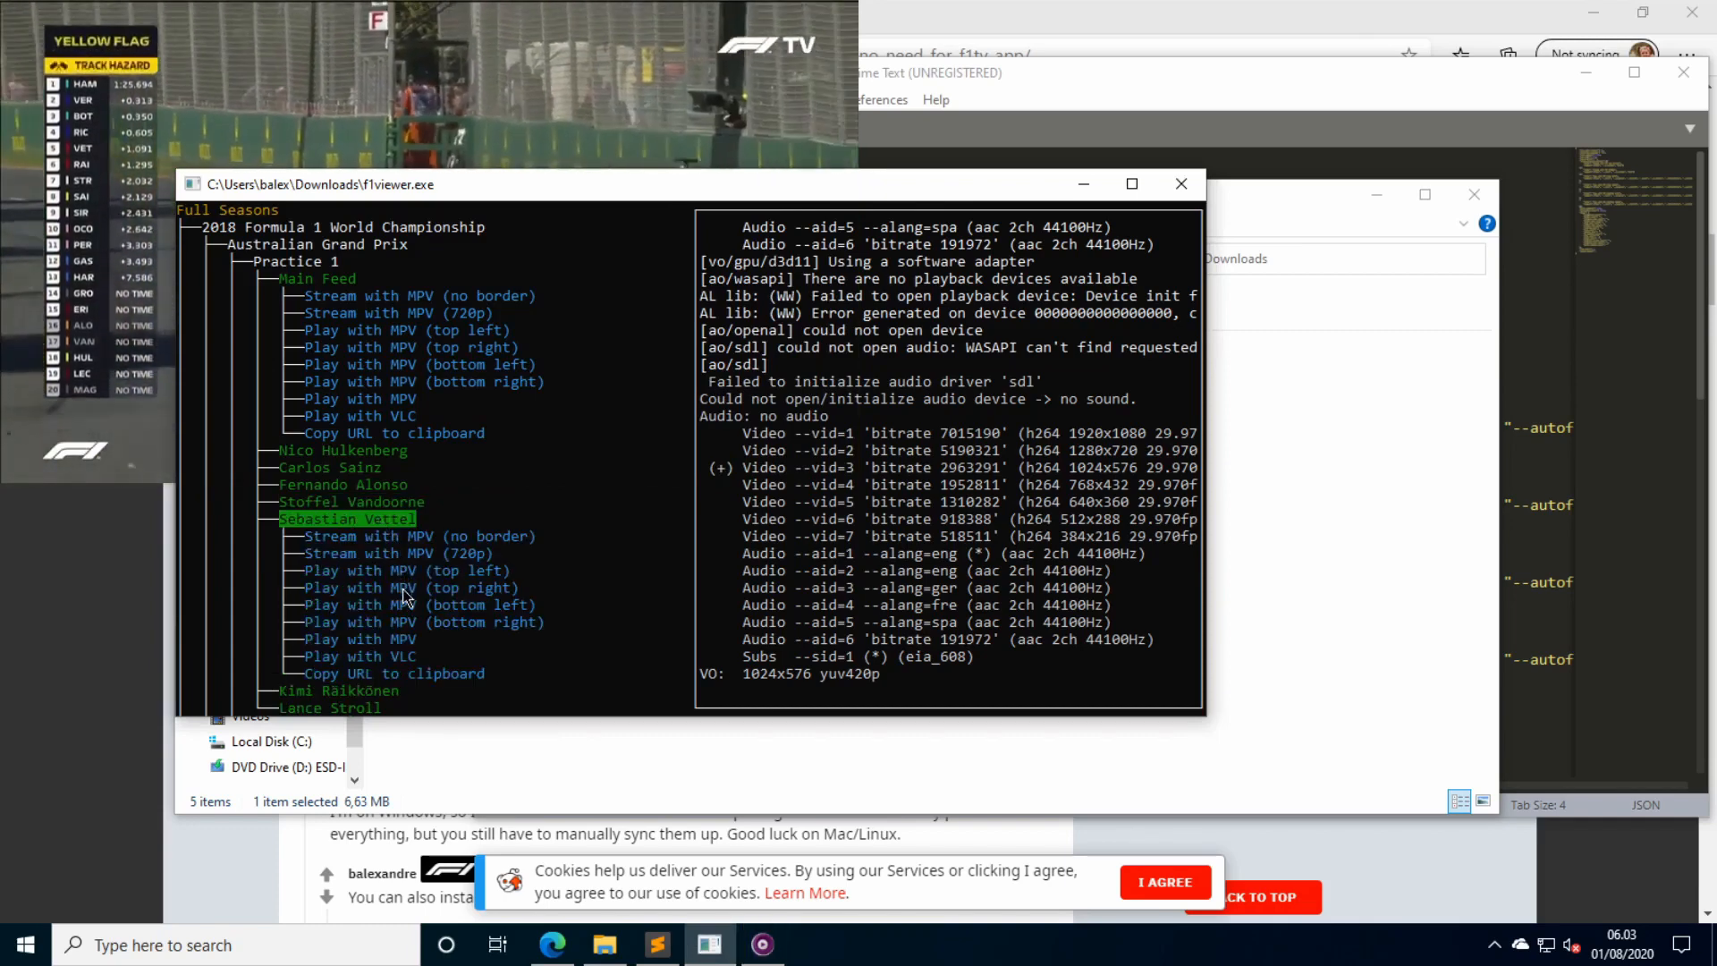
click(408, 588)
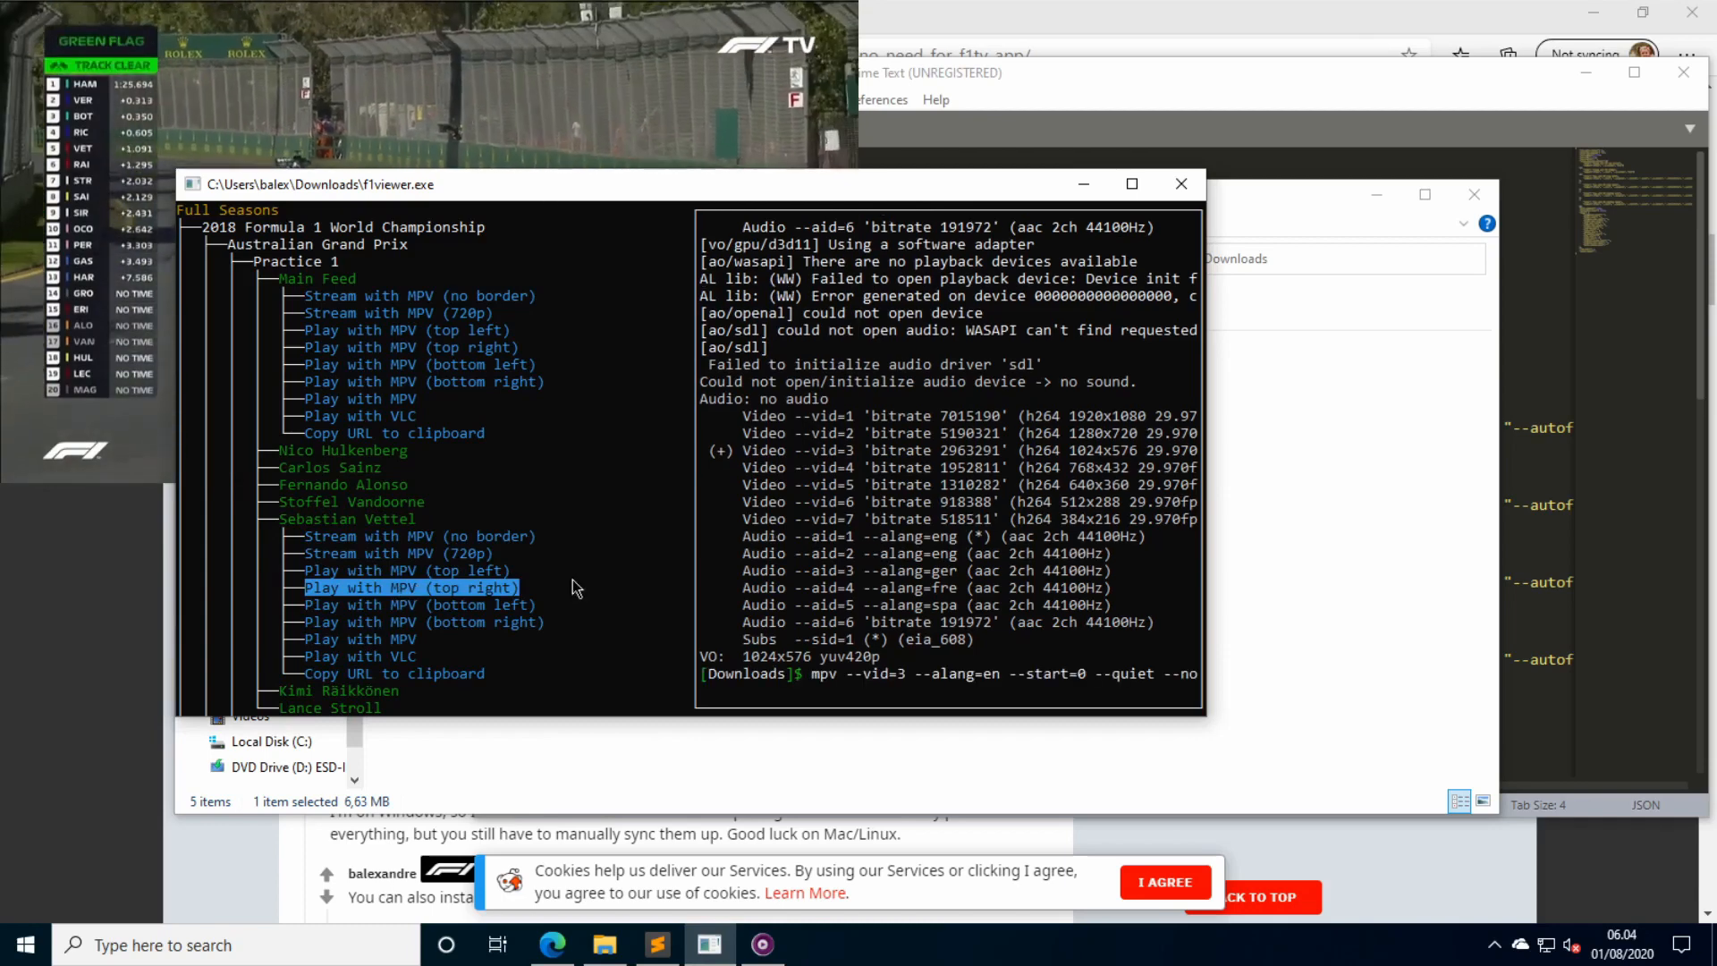
scroll(down, 3)
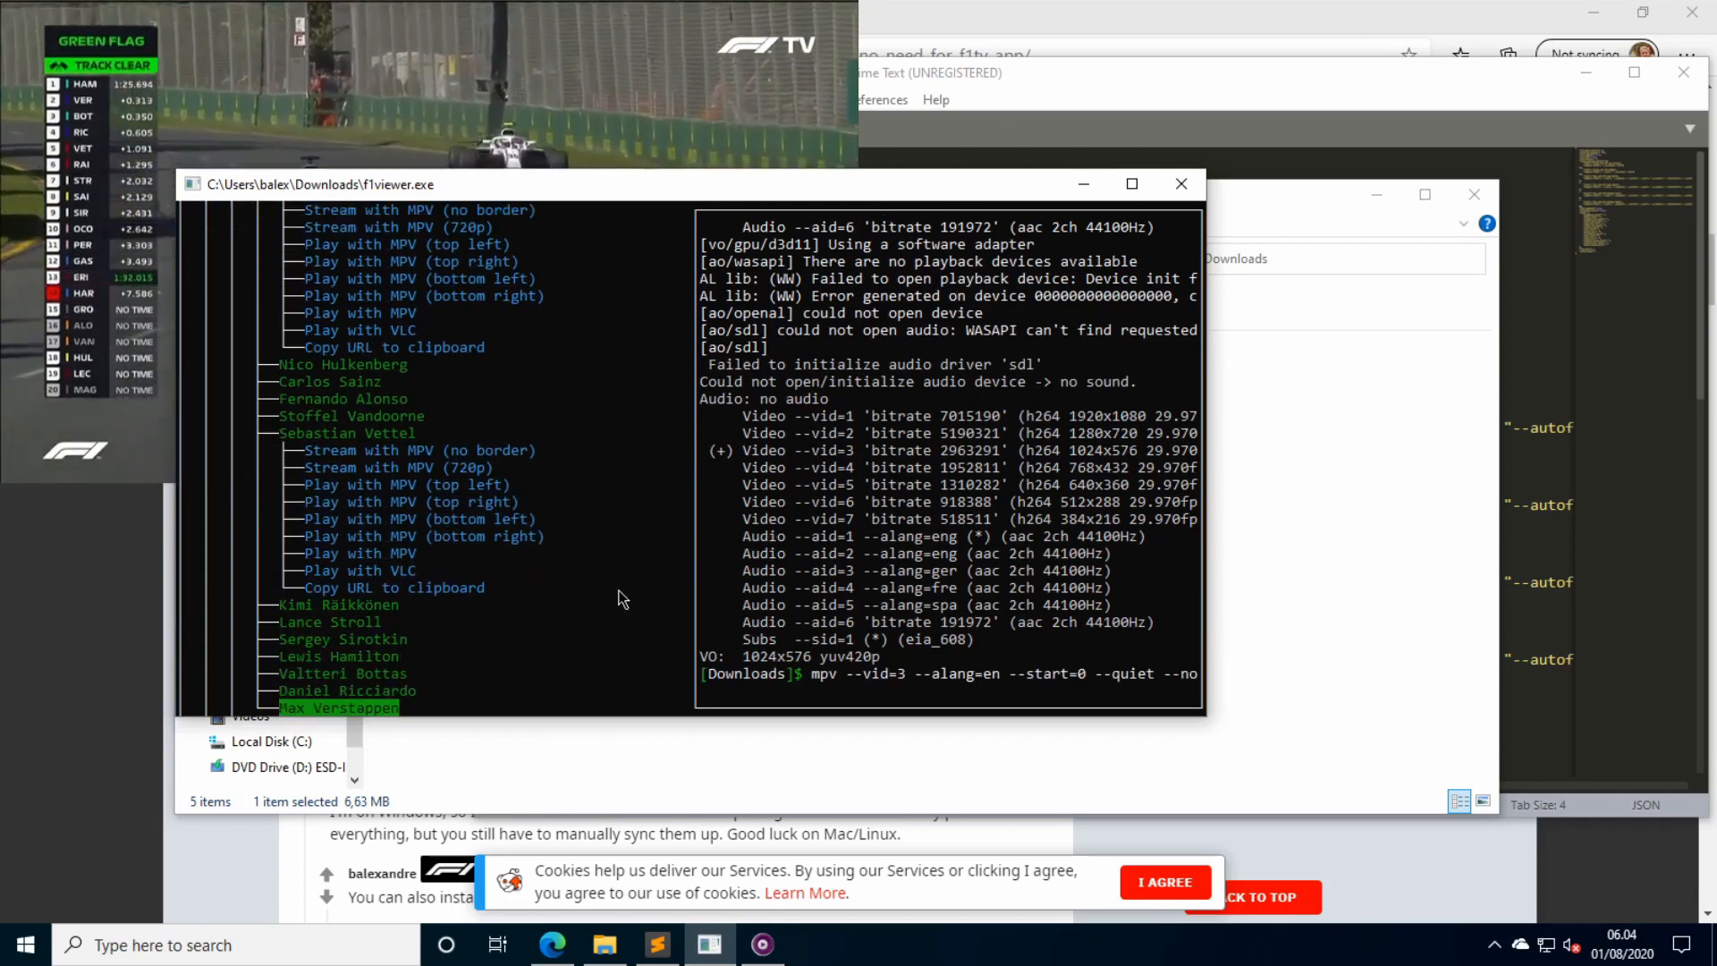
scroll(down, 3)
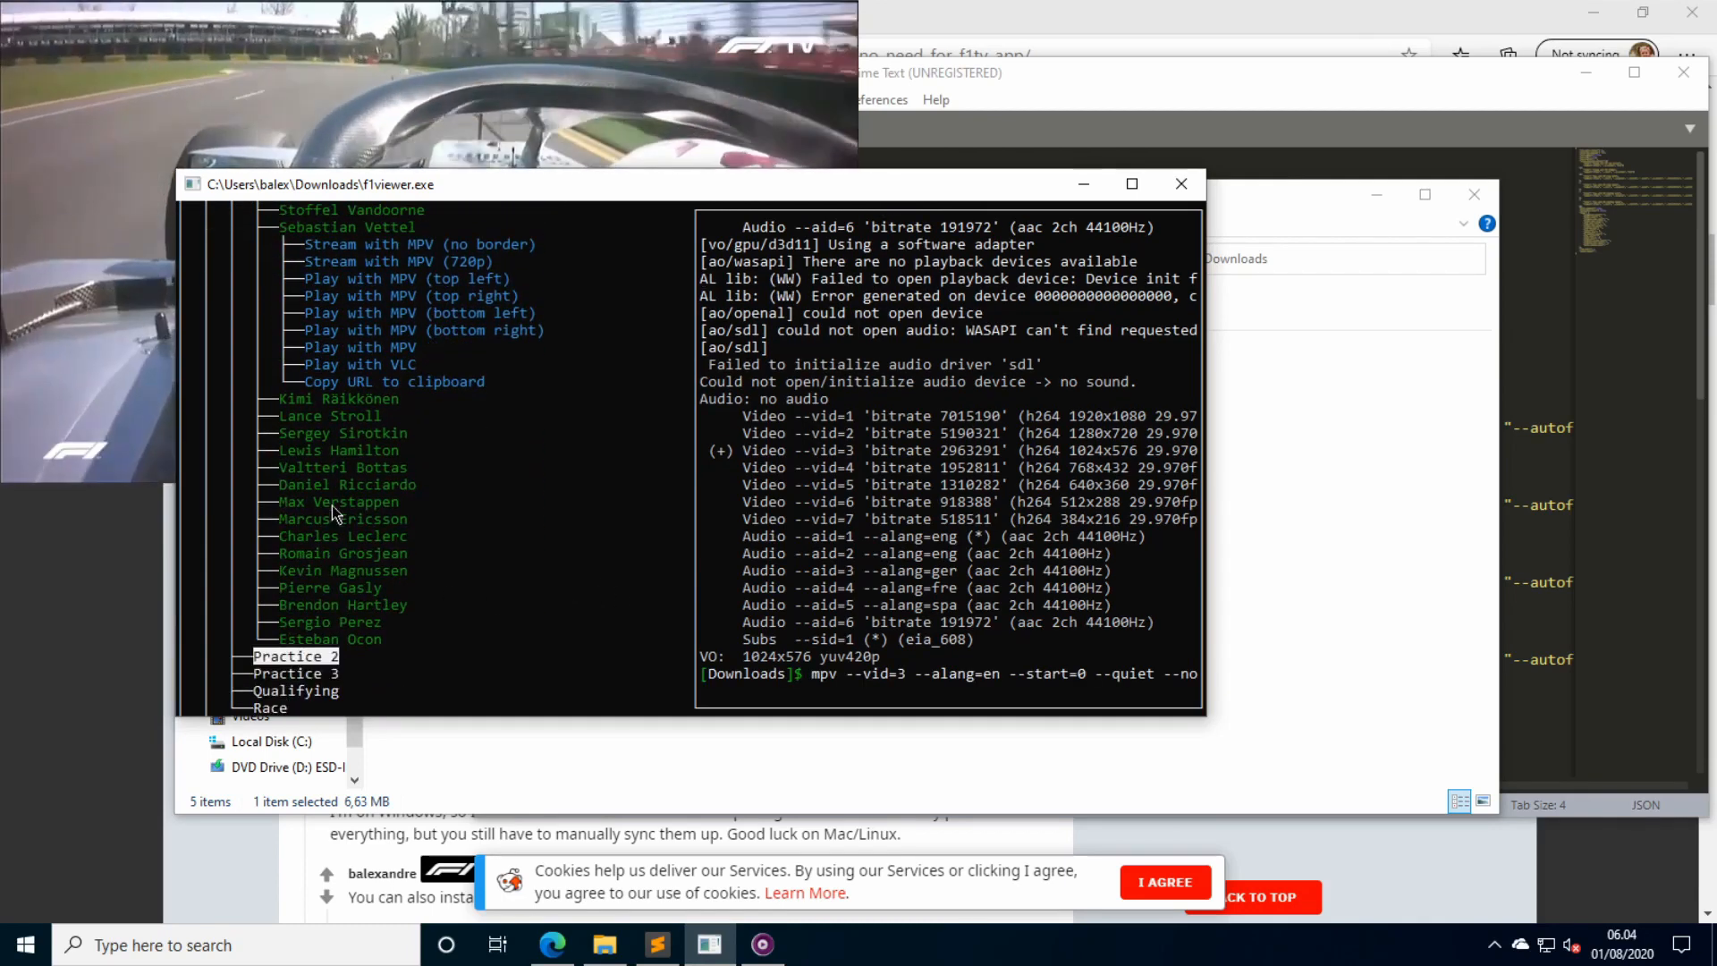
Re-expand the Practice 1 tree and play Nico Hulkenberg's onboard with Play with MPV (bottom left).
click(341, 467)
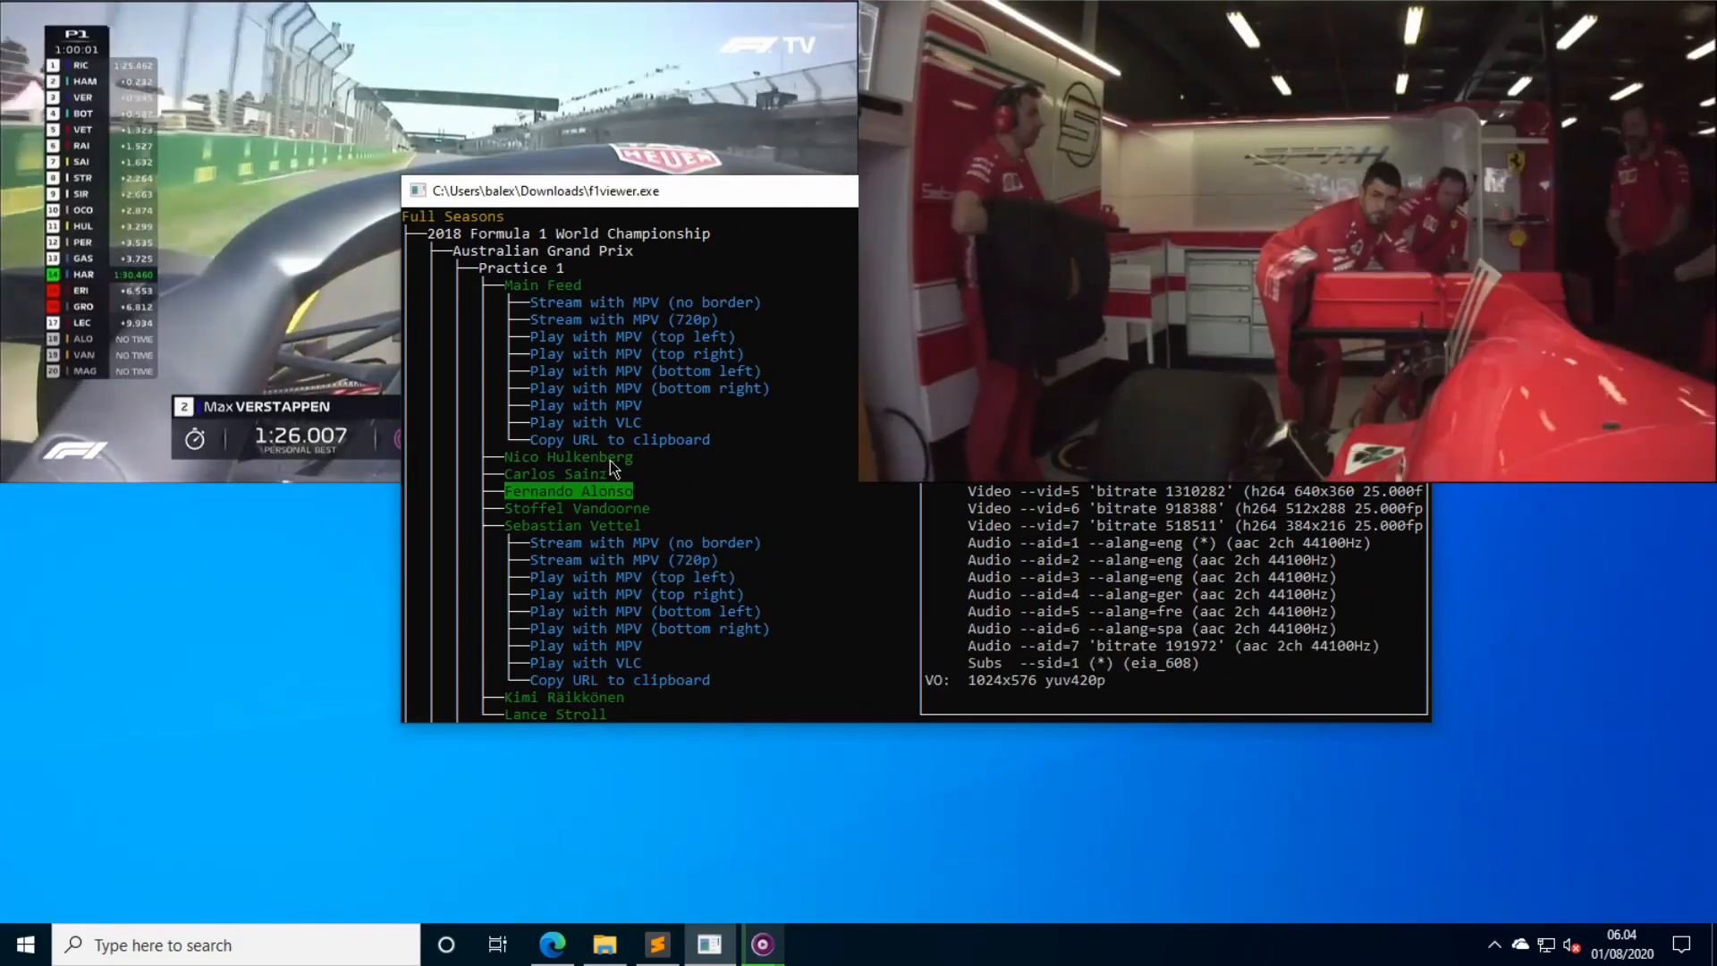
click(568, 456)
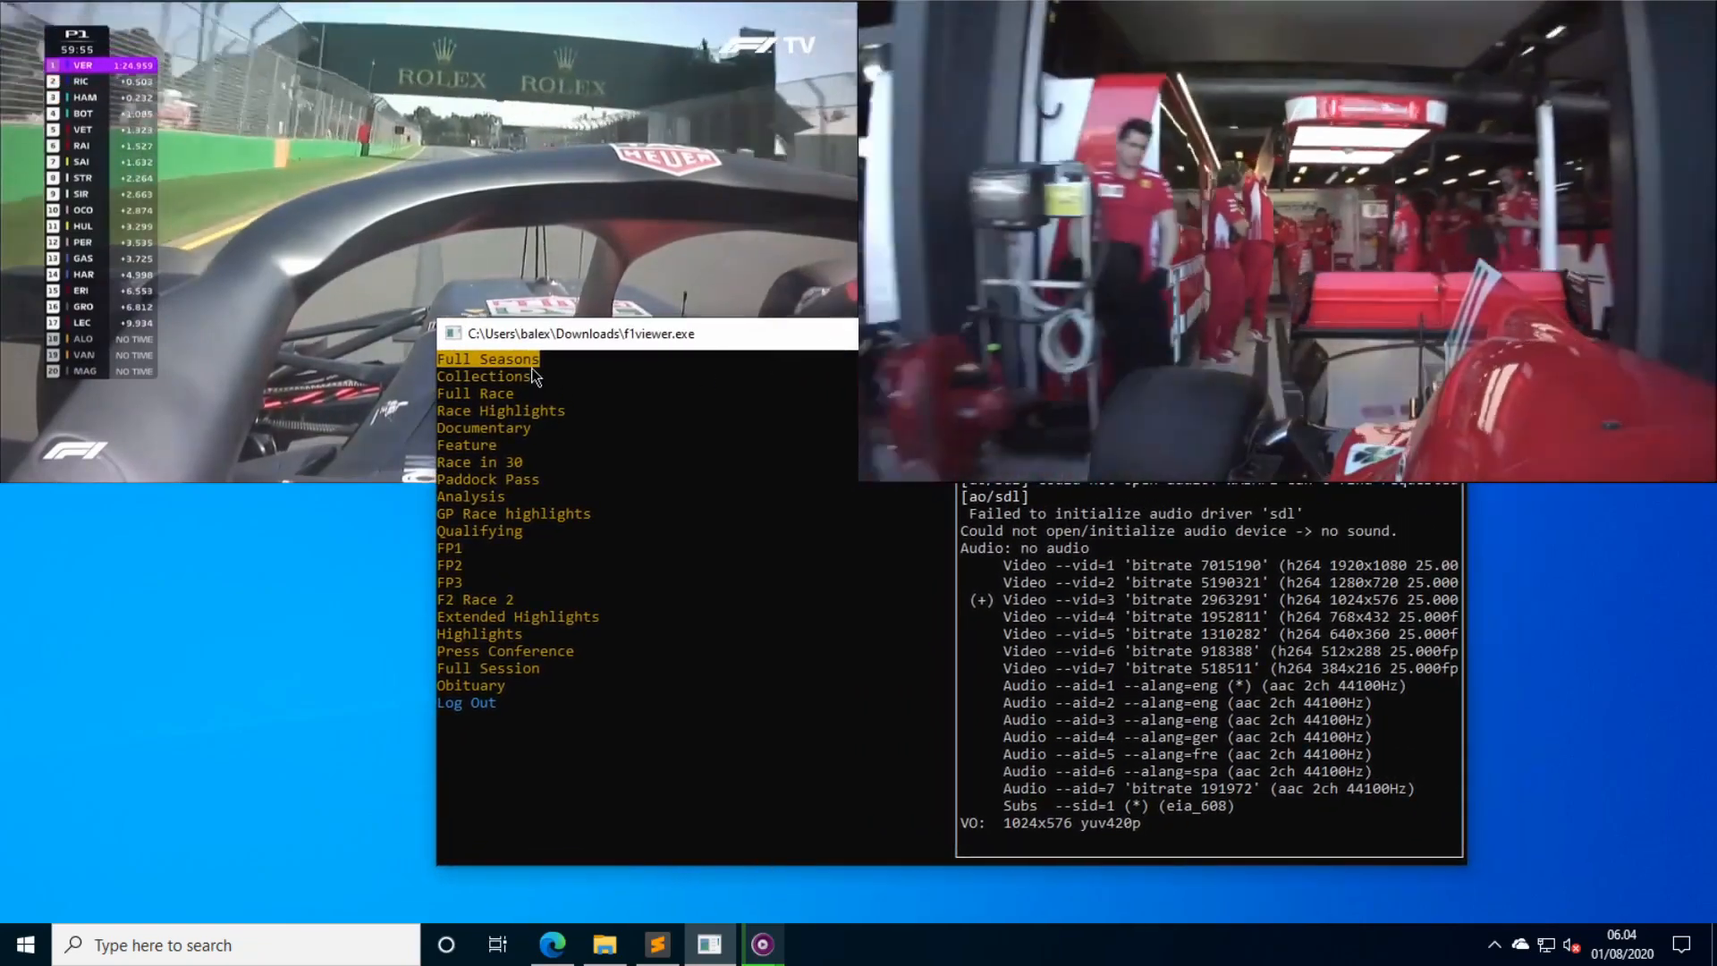
click(486, 358)
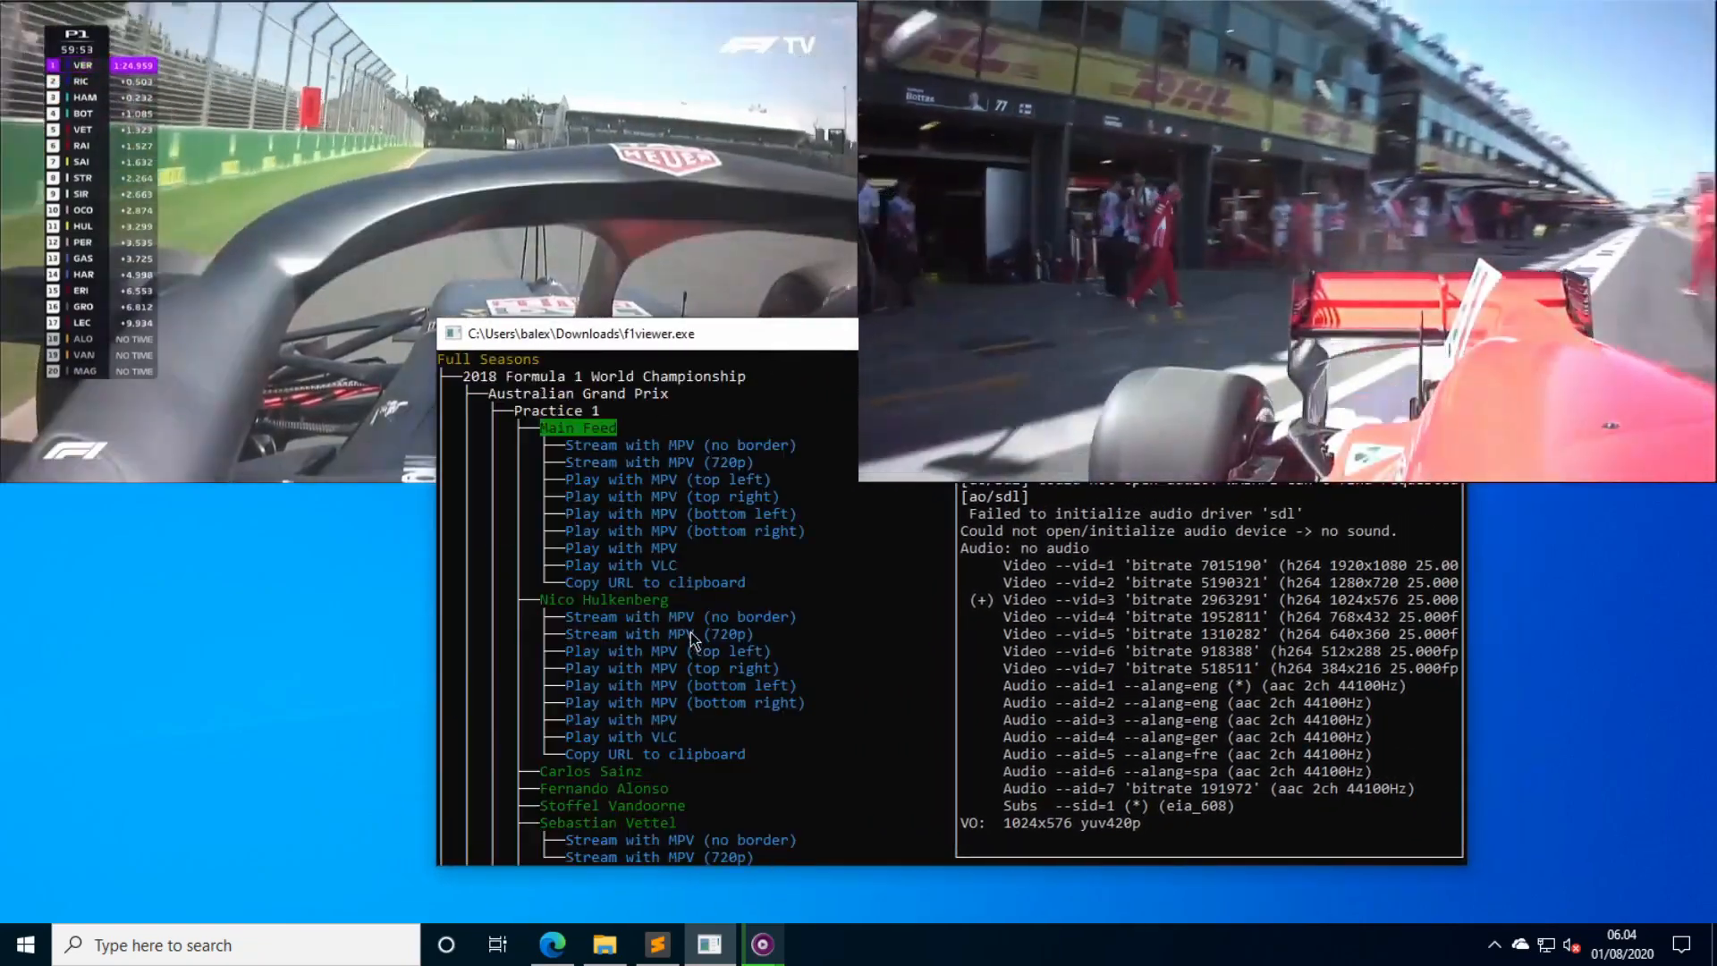
click(656, 633)
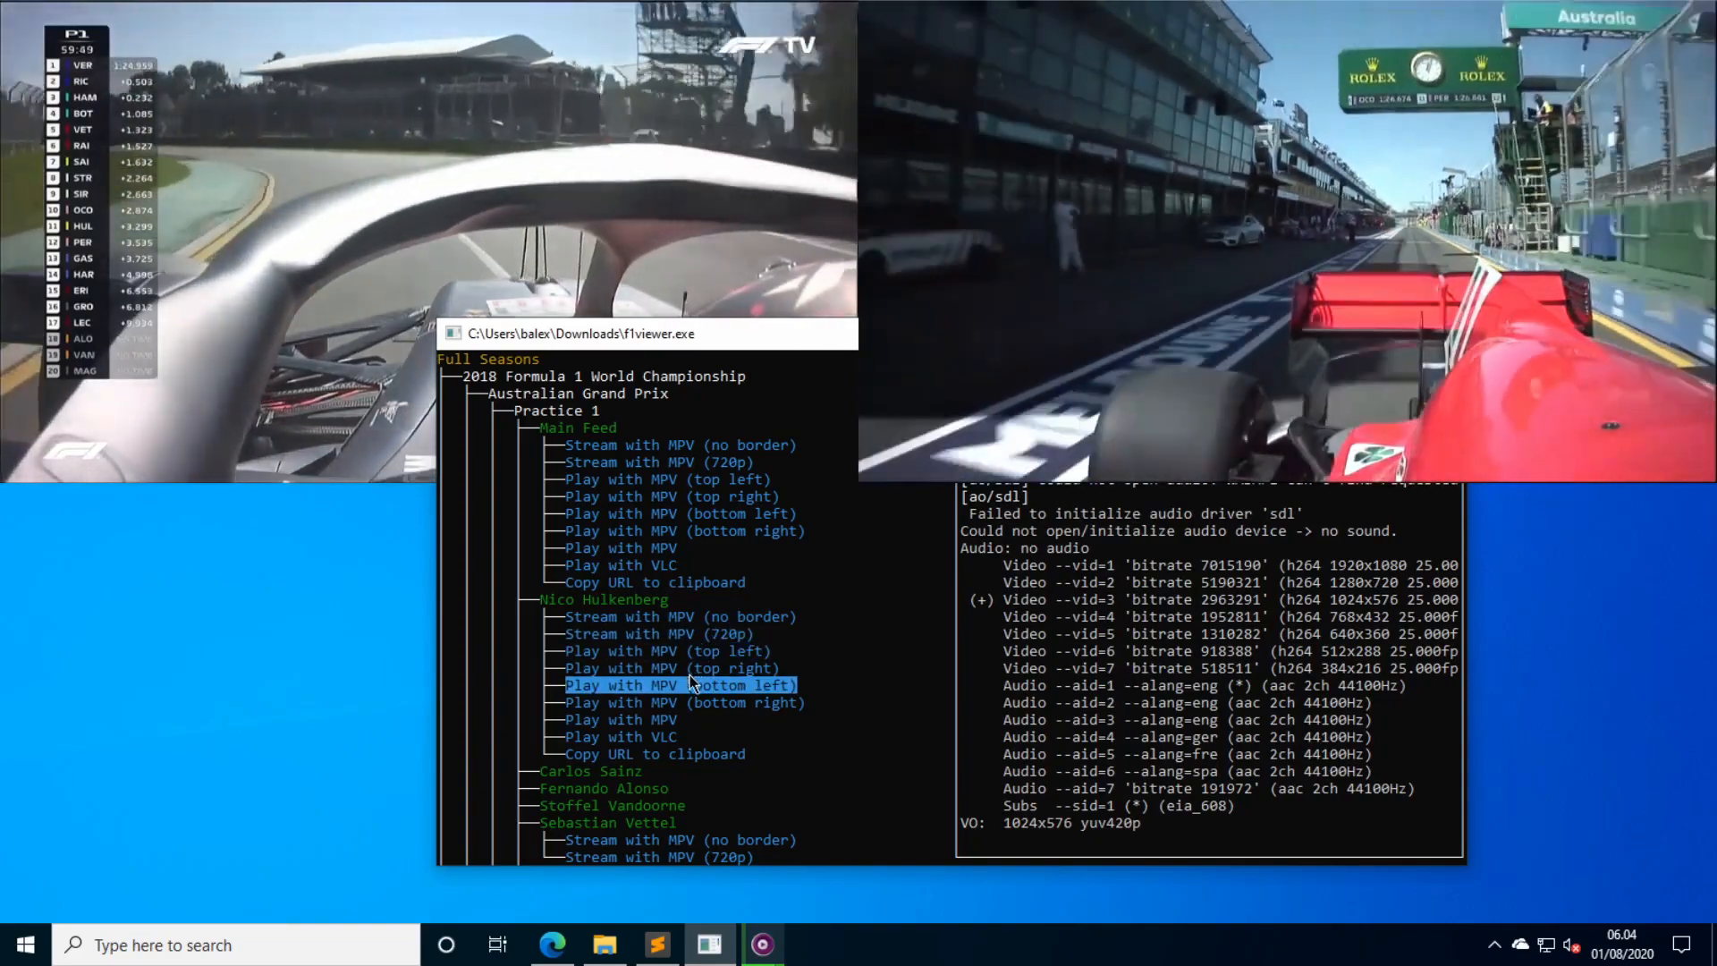
click(679, 685)
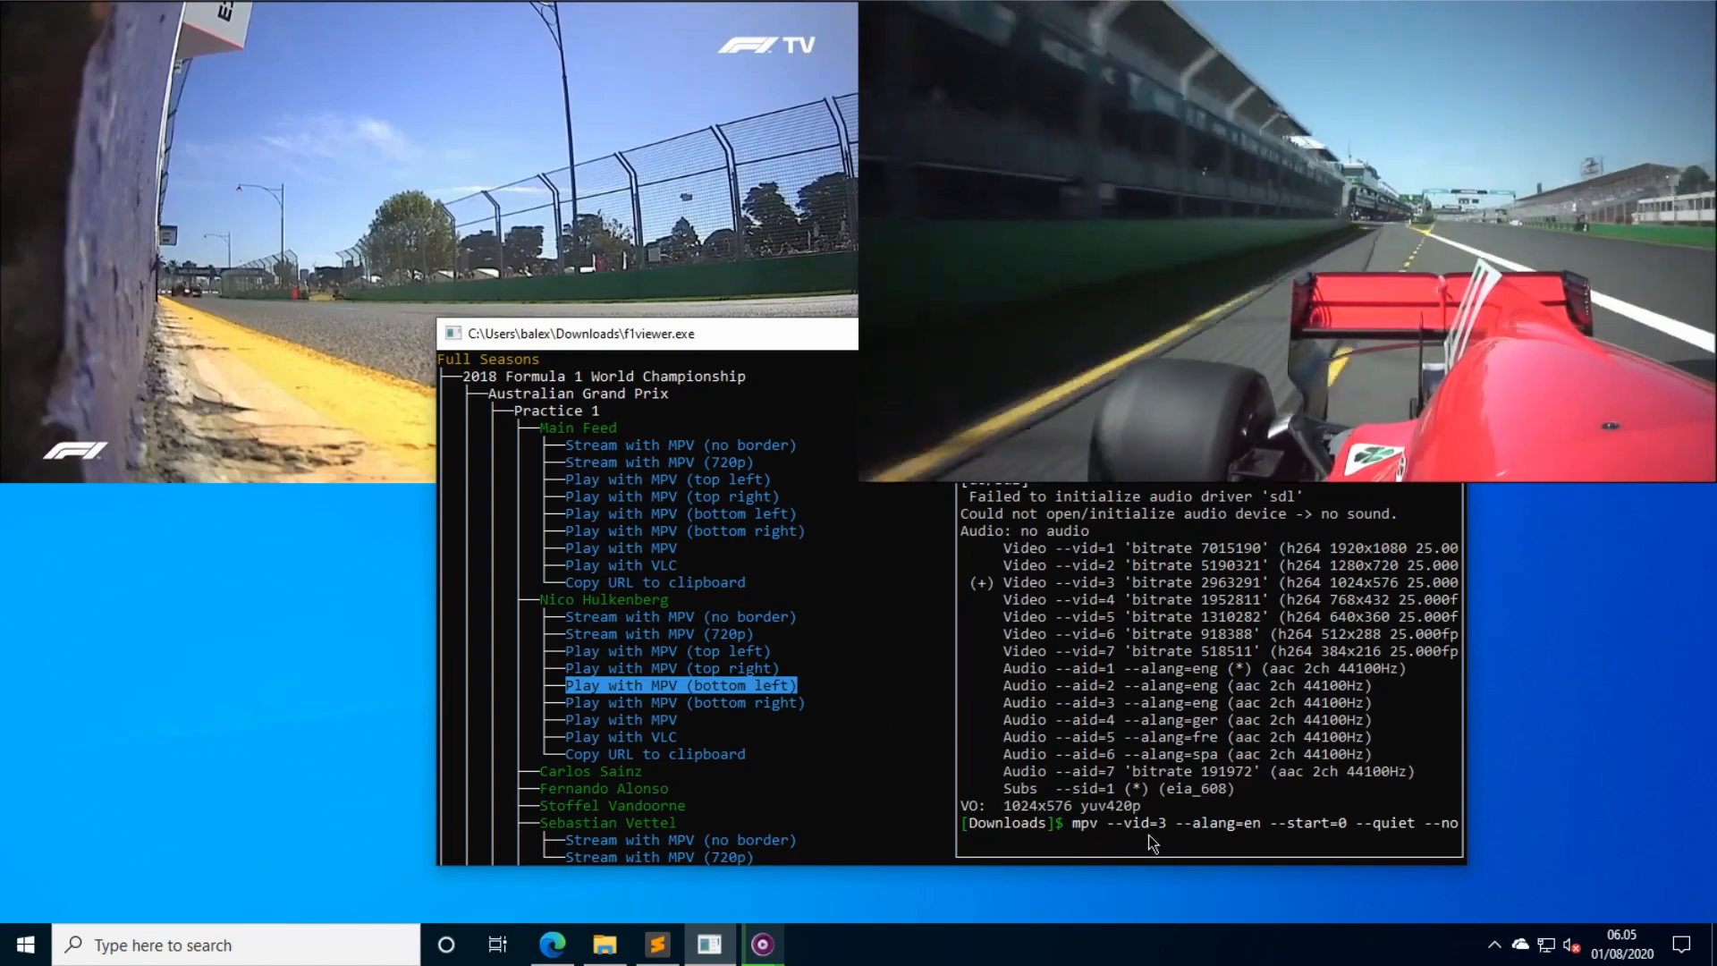
mouse_move(1311, 843)
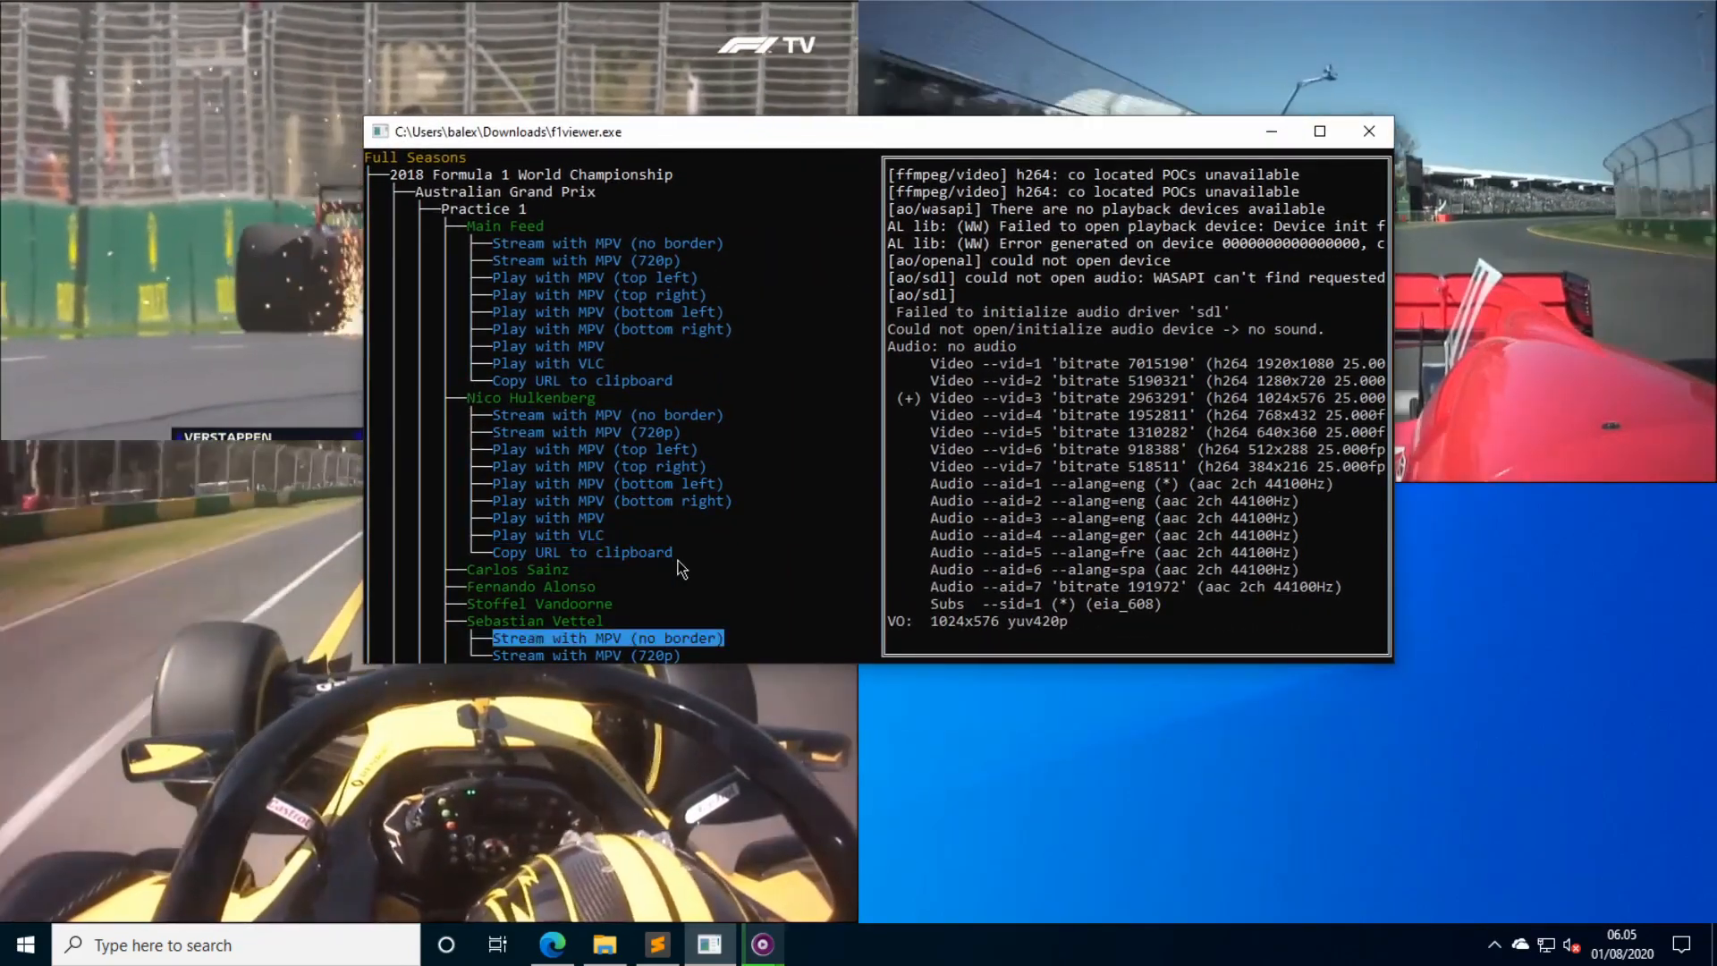
Play Daniel Ricciardo's feed with Play with MPV (bottom right), hide f1viewer and seek the feed ahead about six minutes.
scroll(down, 3)
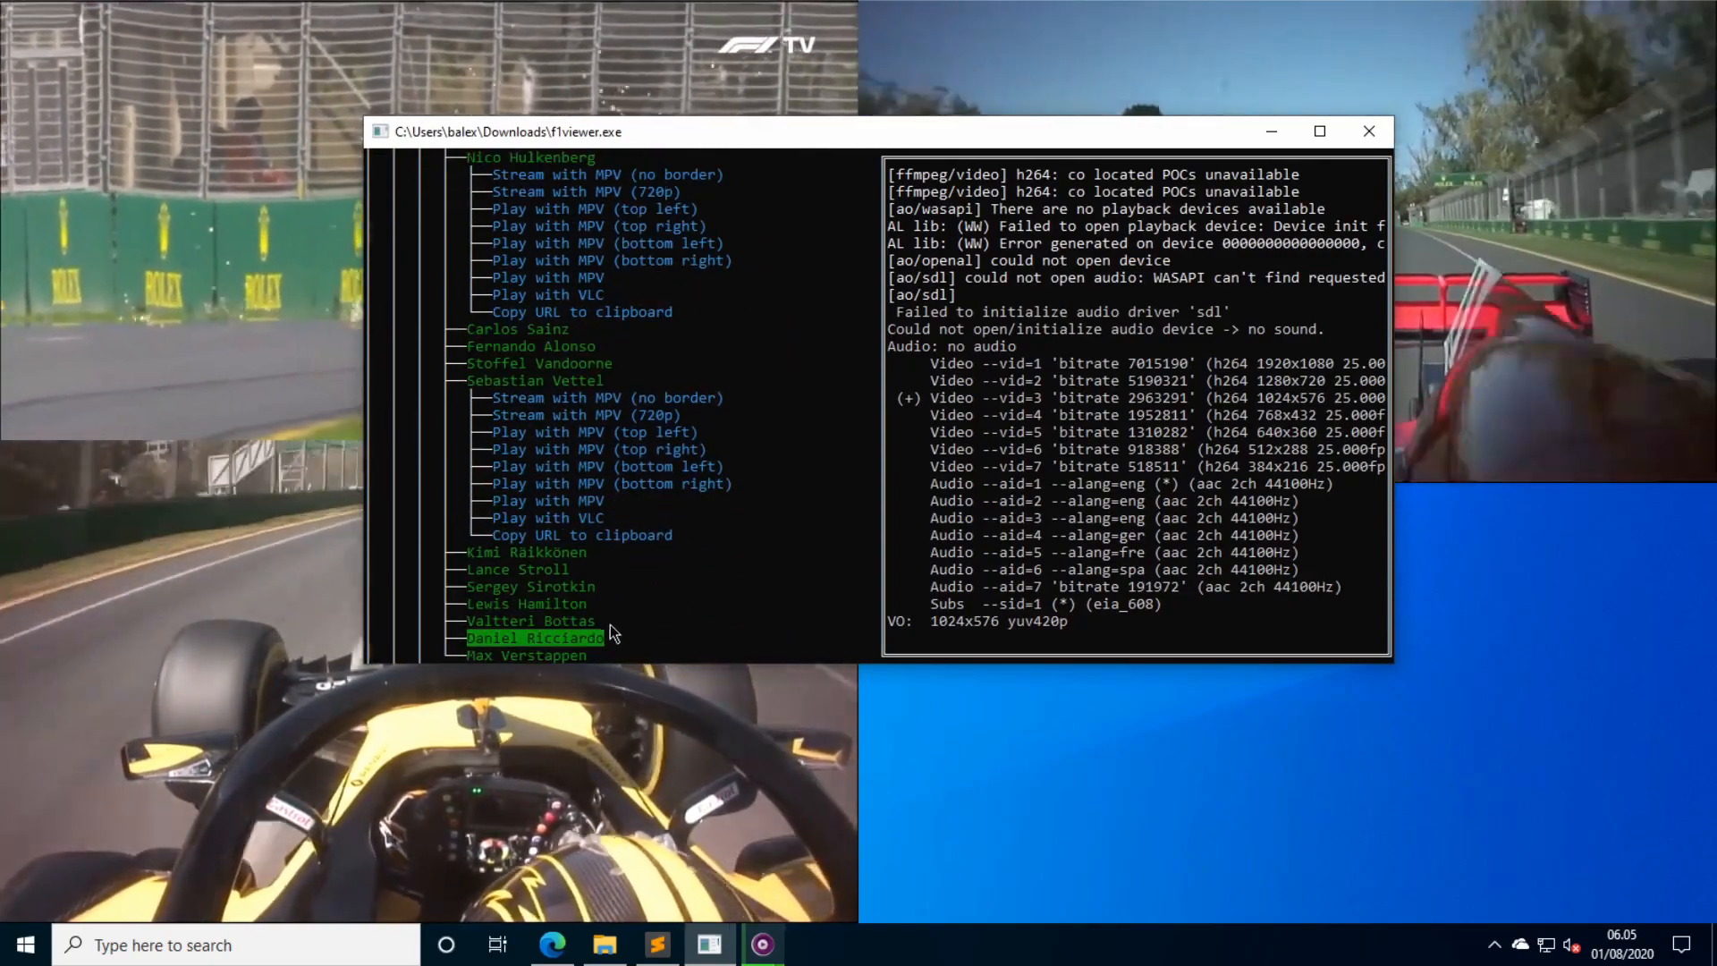
click(606, 465)
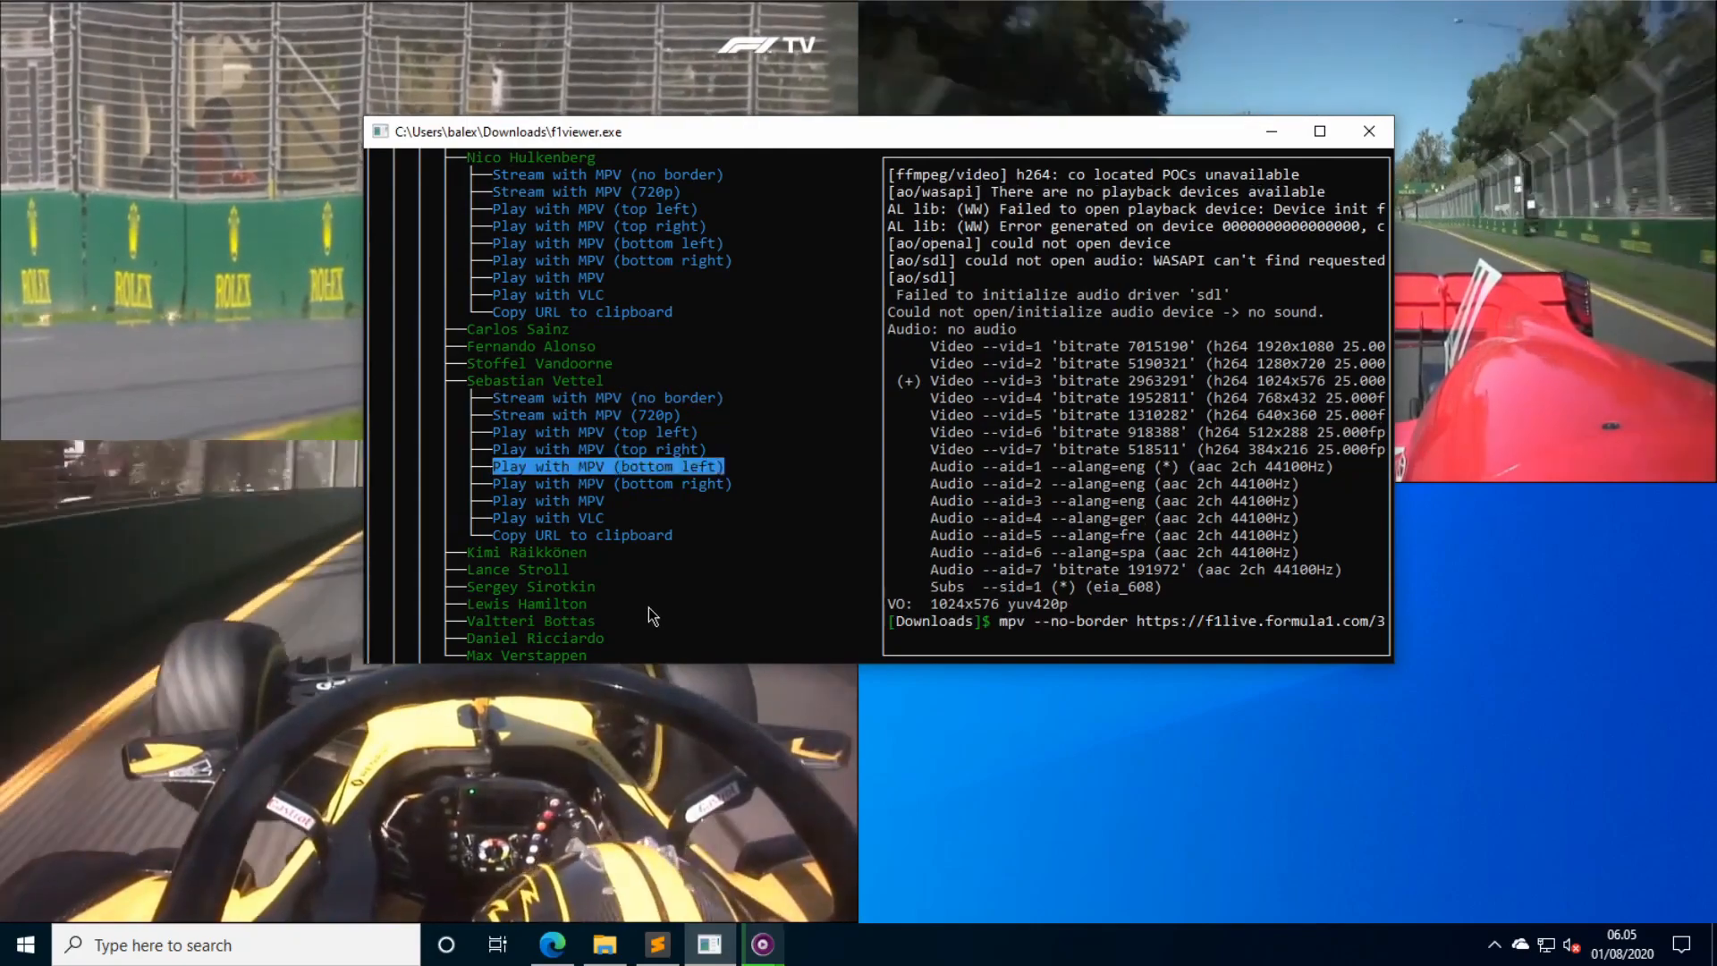
click(535, 637)
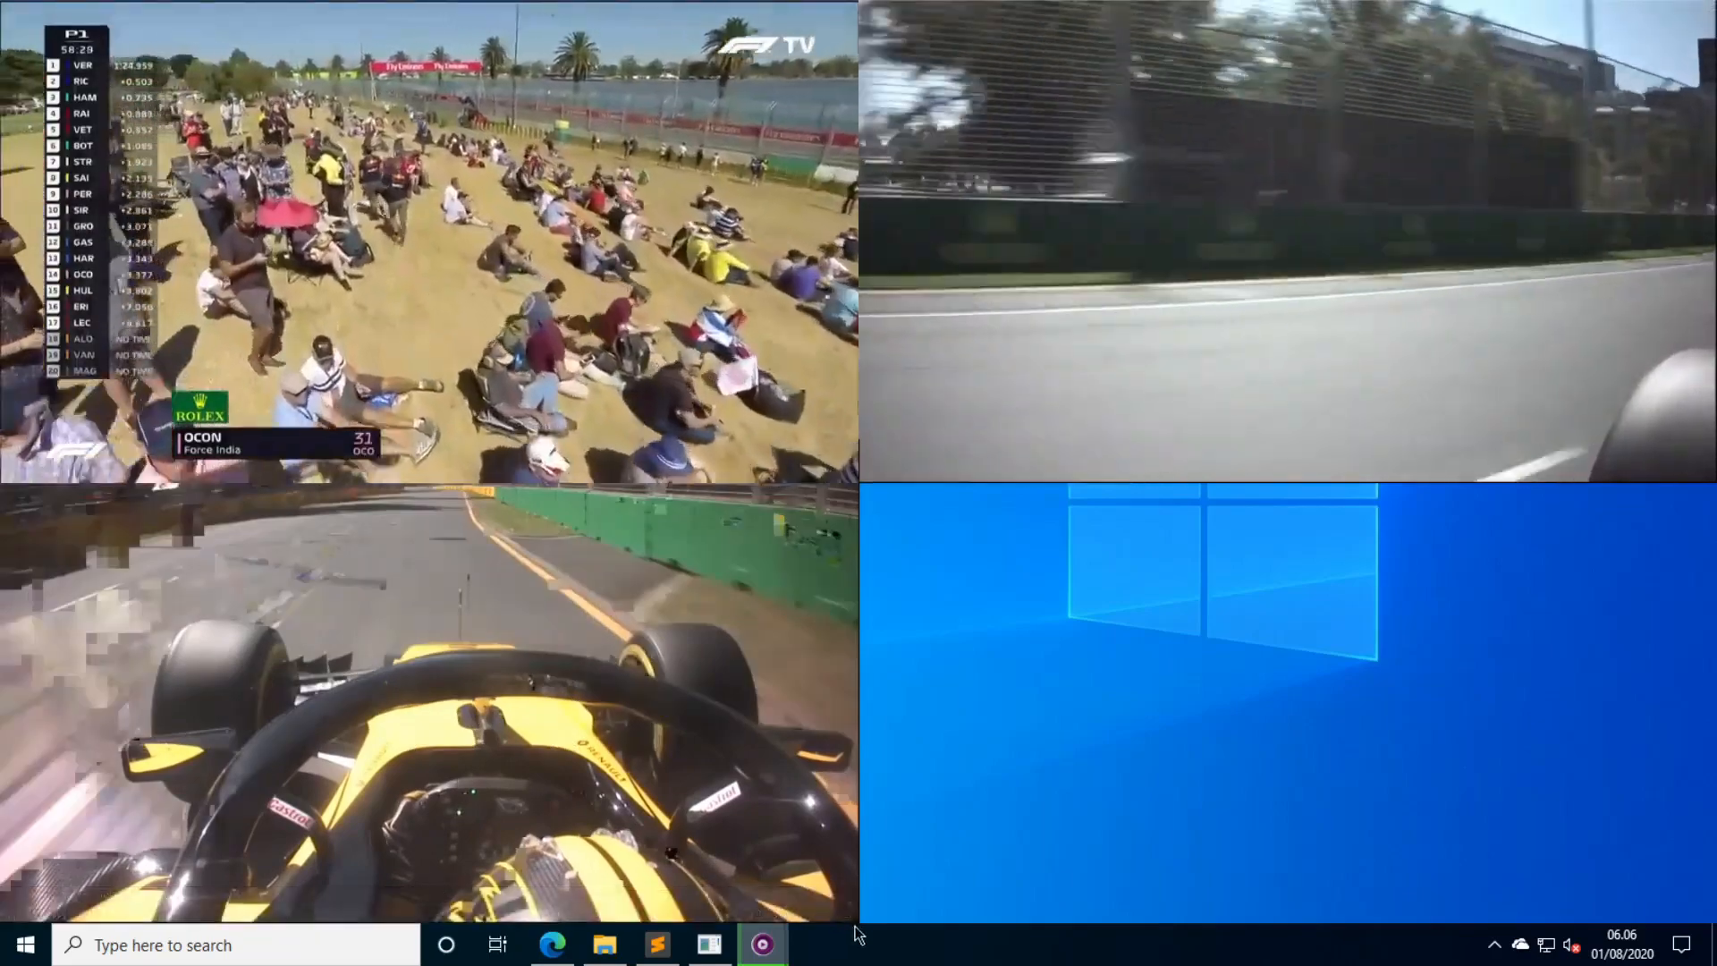
mouse_move(764, 944)
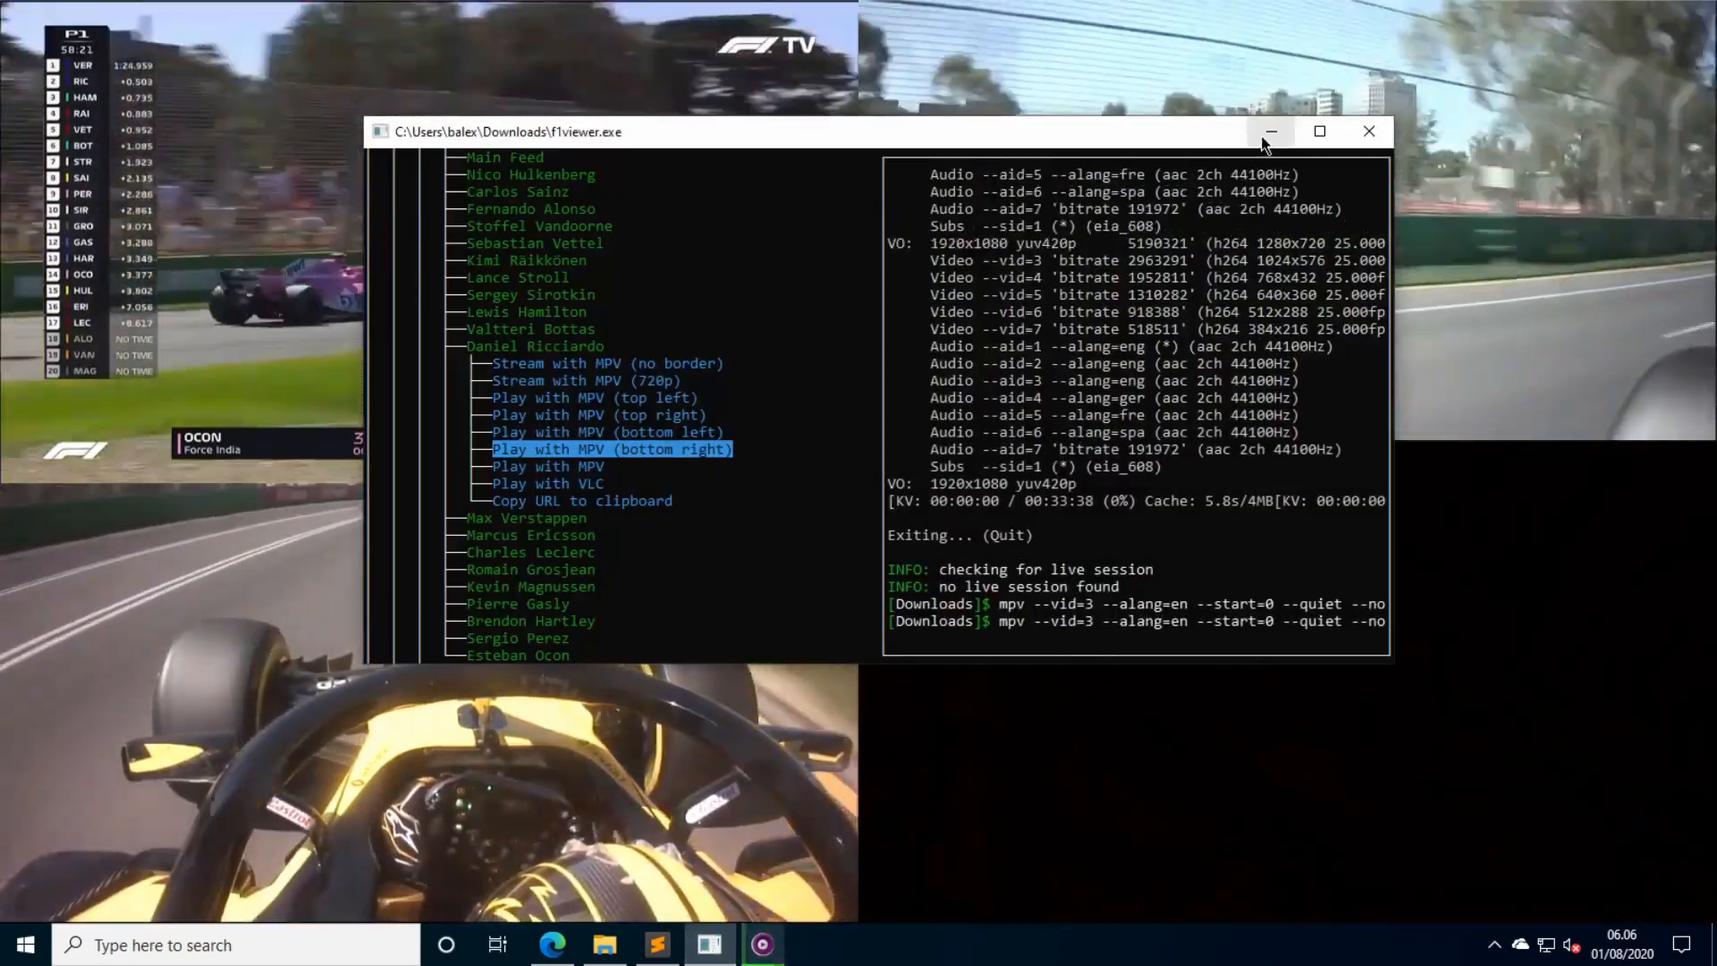
click(612, 449)
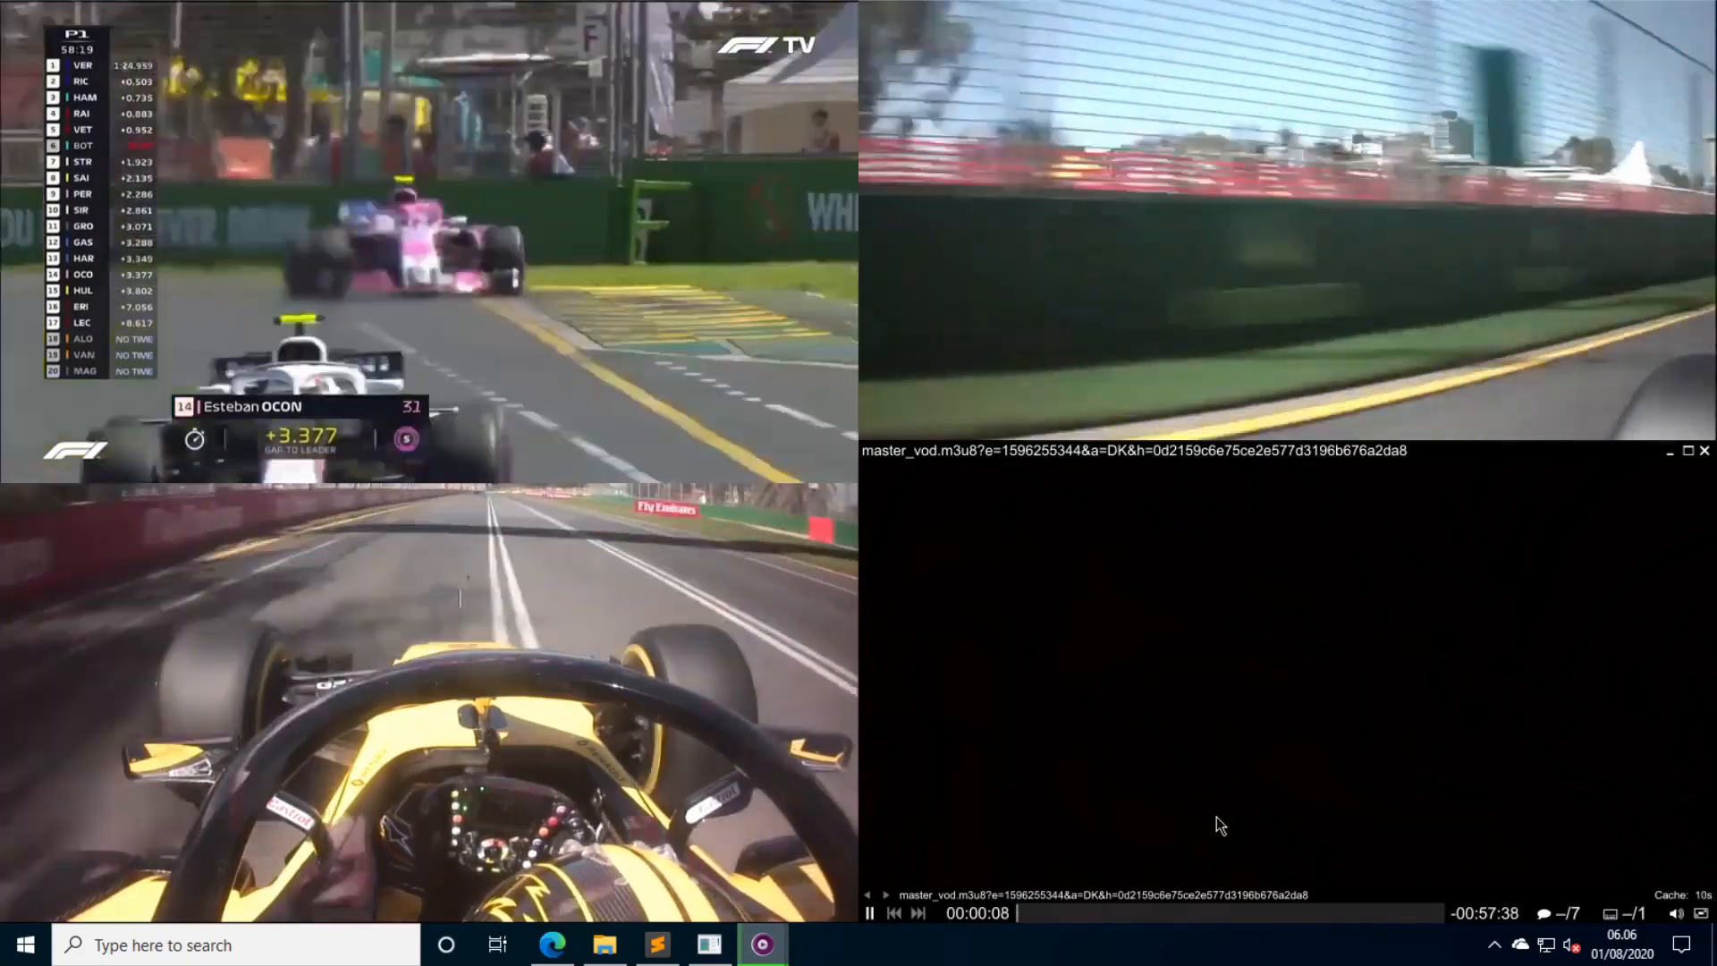
click(1063, 912)
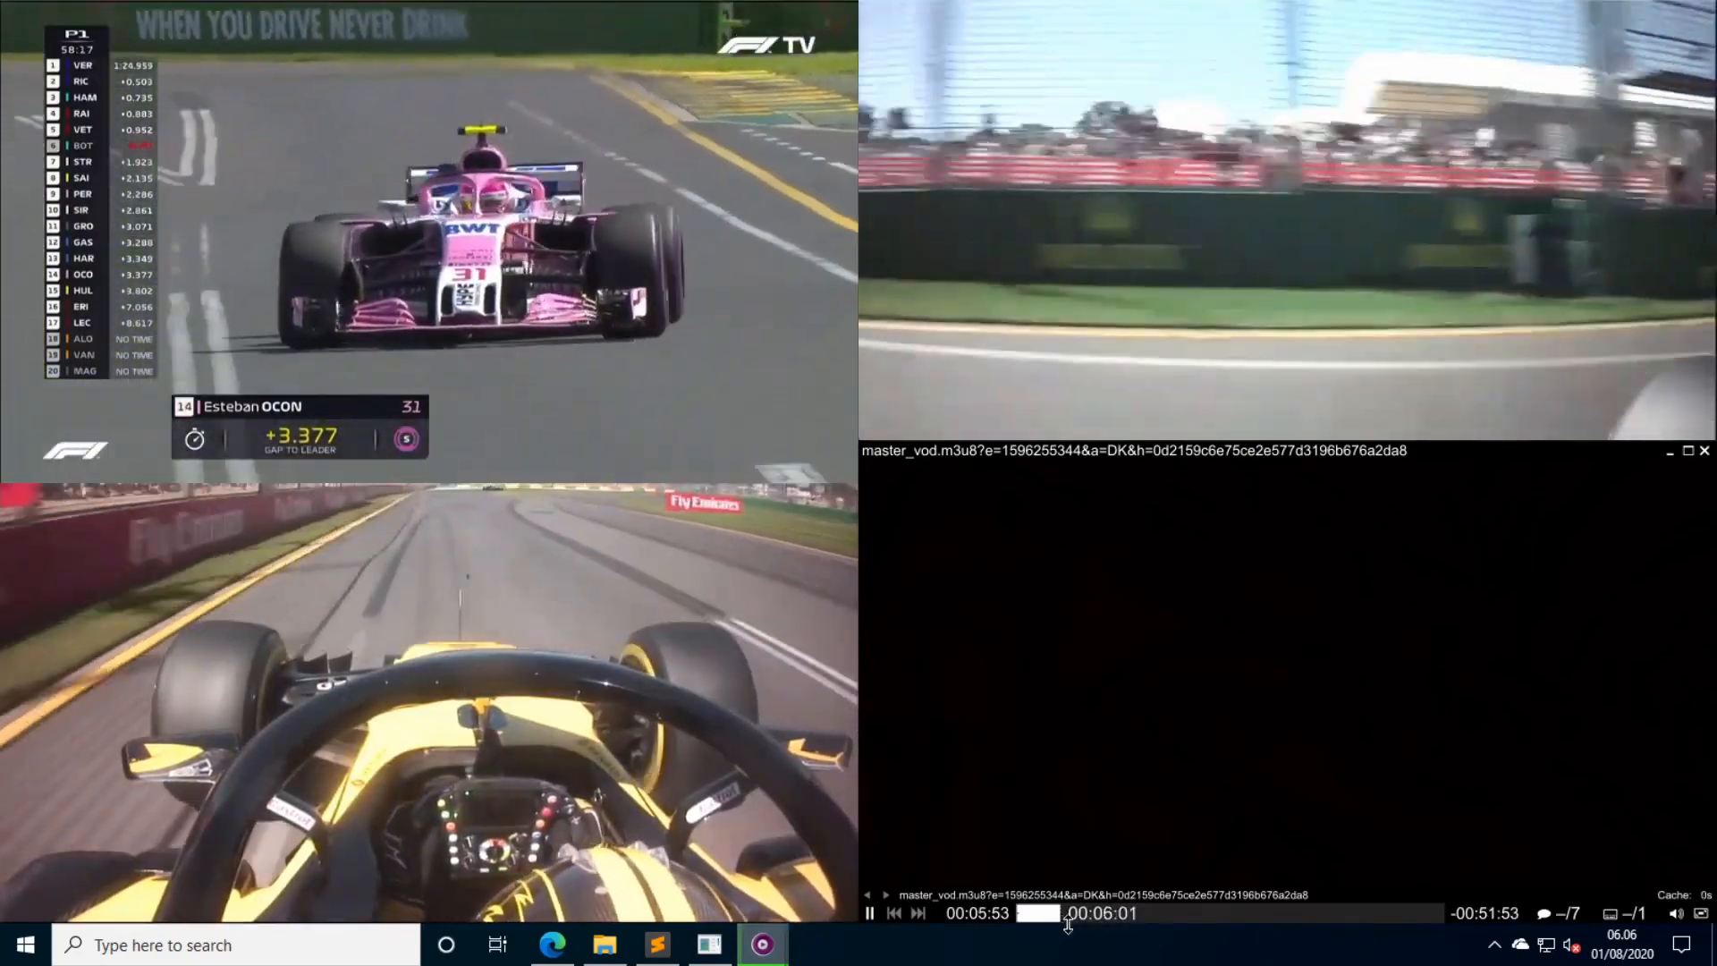